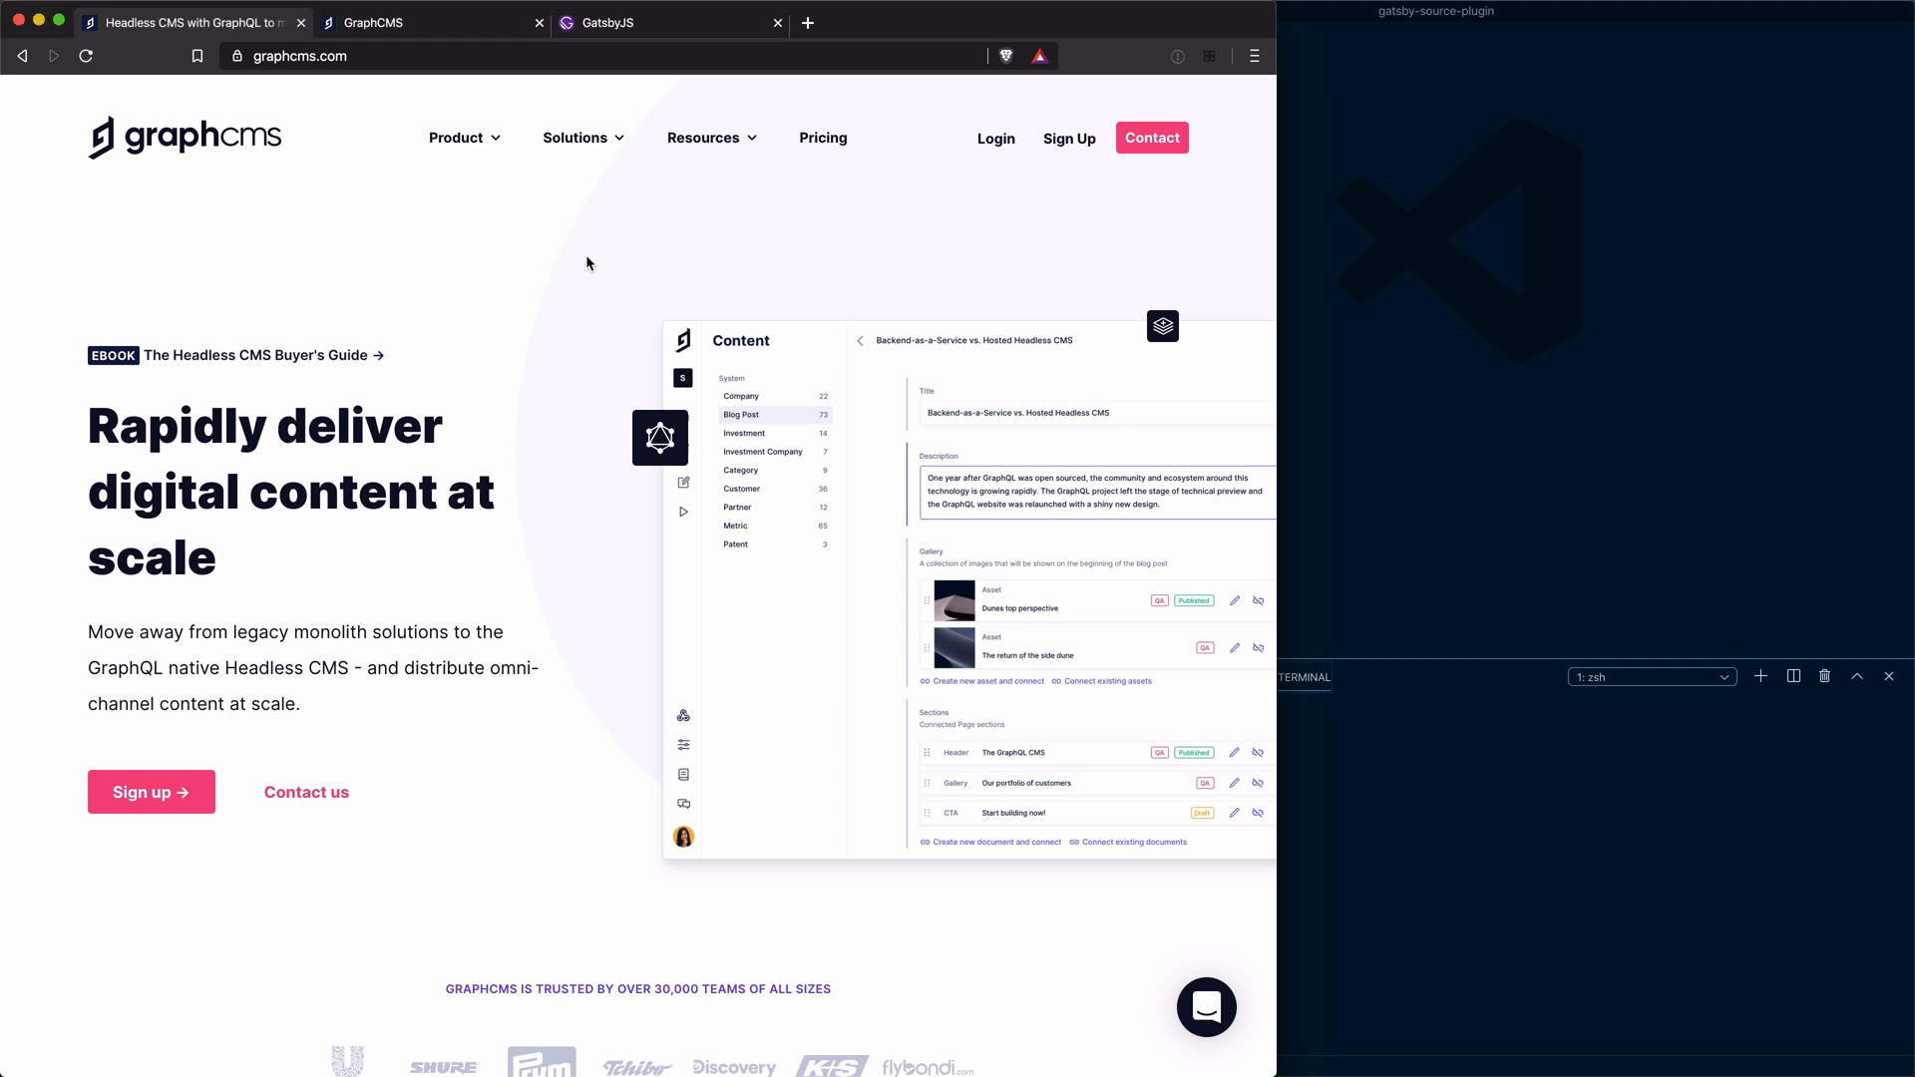
{"action": "mouse_move", "coordinate": [730, 409]}
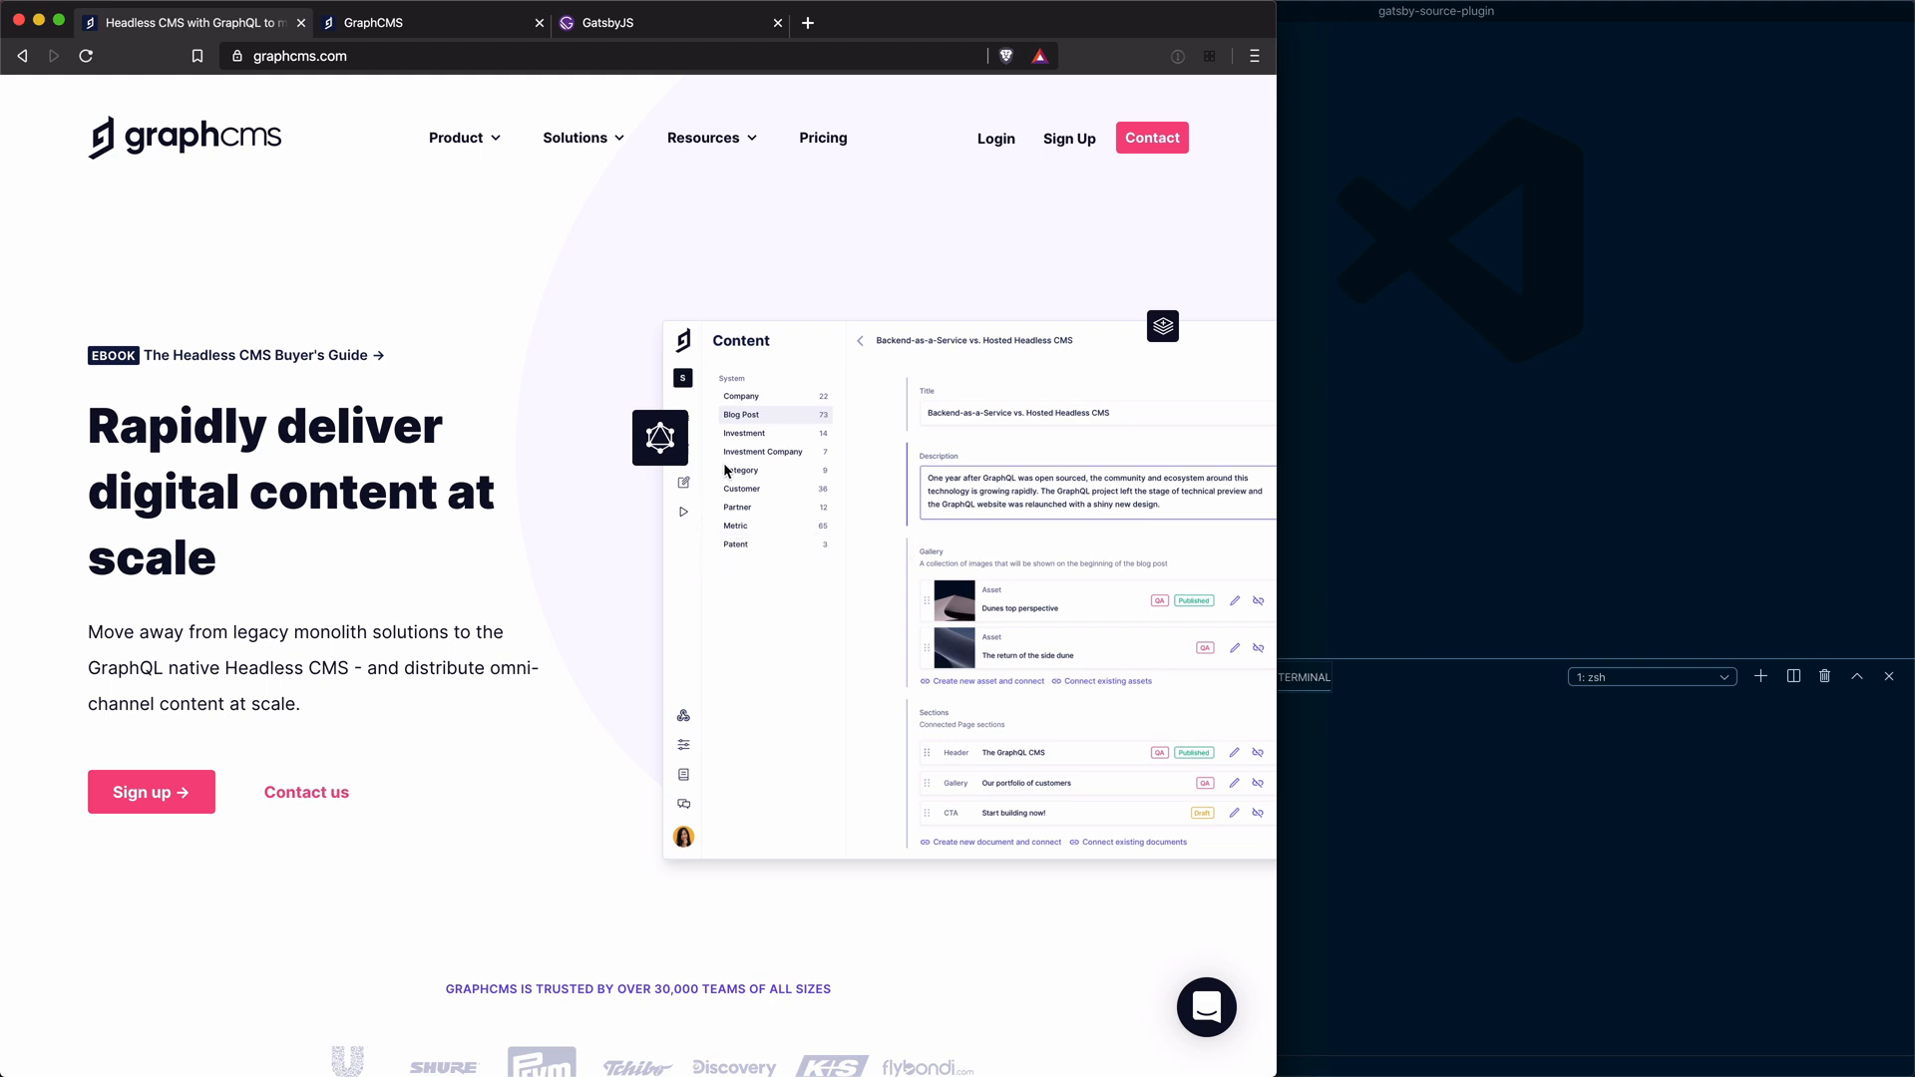
{"action": "mouse_move", "coordinate": [1069, 153]}
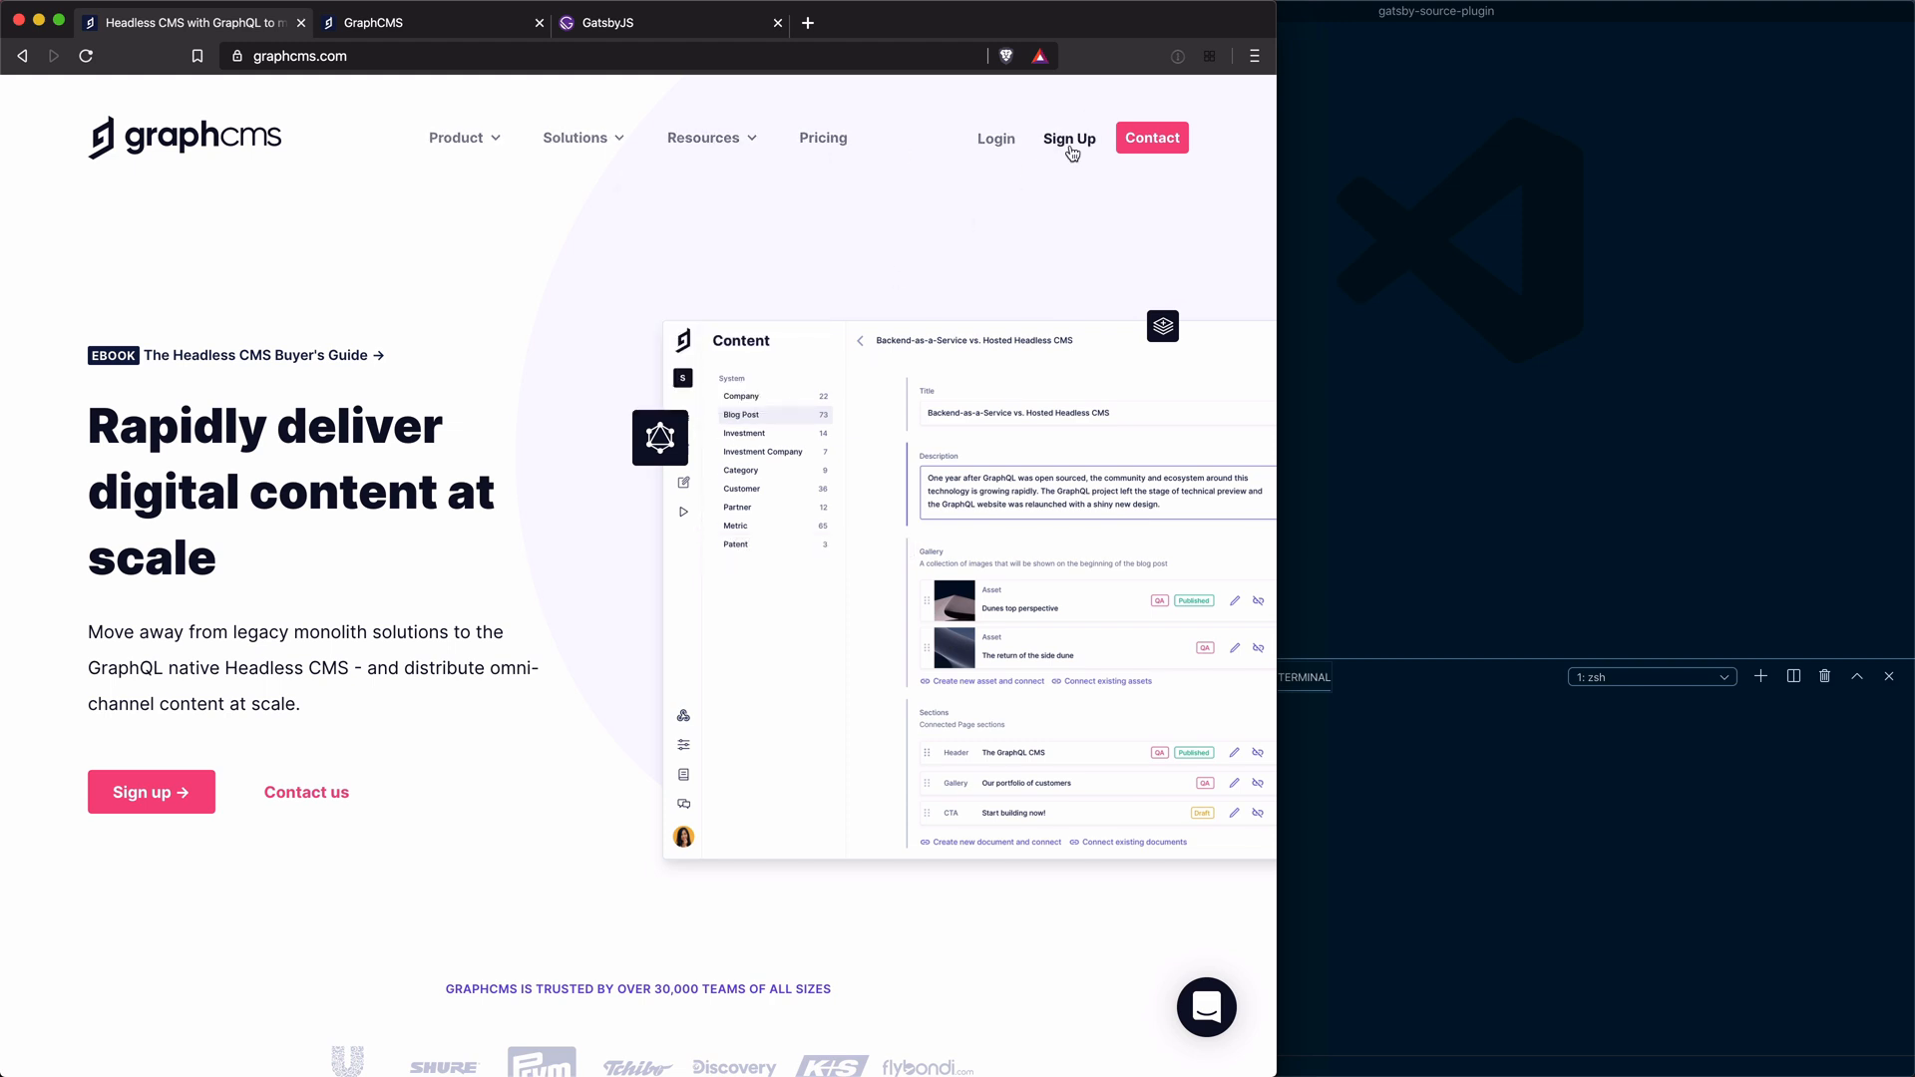
Create the GraphCMS project My Shop Site in Europe on the free Personal plan
{"action": "left_click", "coordinate": [1069, 138]}
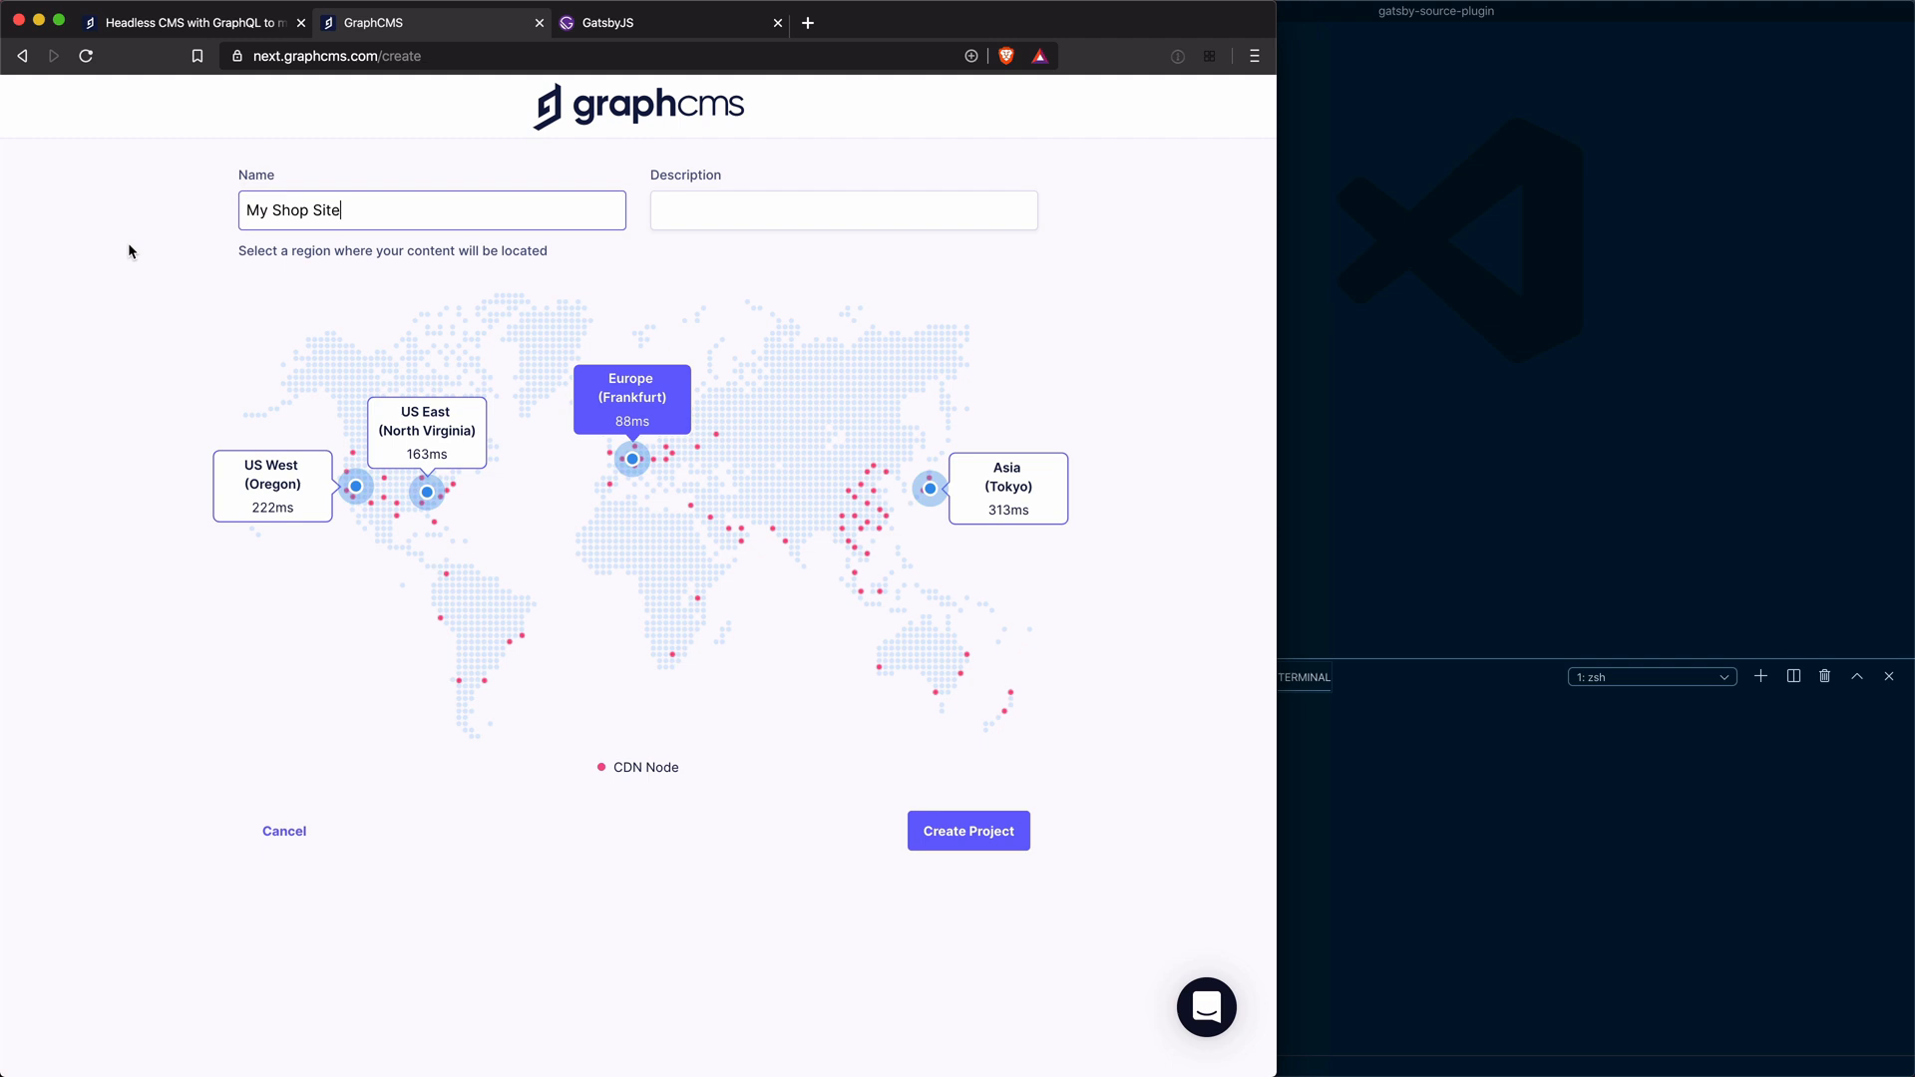
{"action": "mouse_move", "coordinate": [355, 218]}
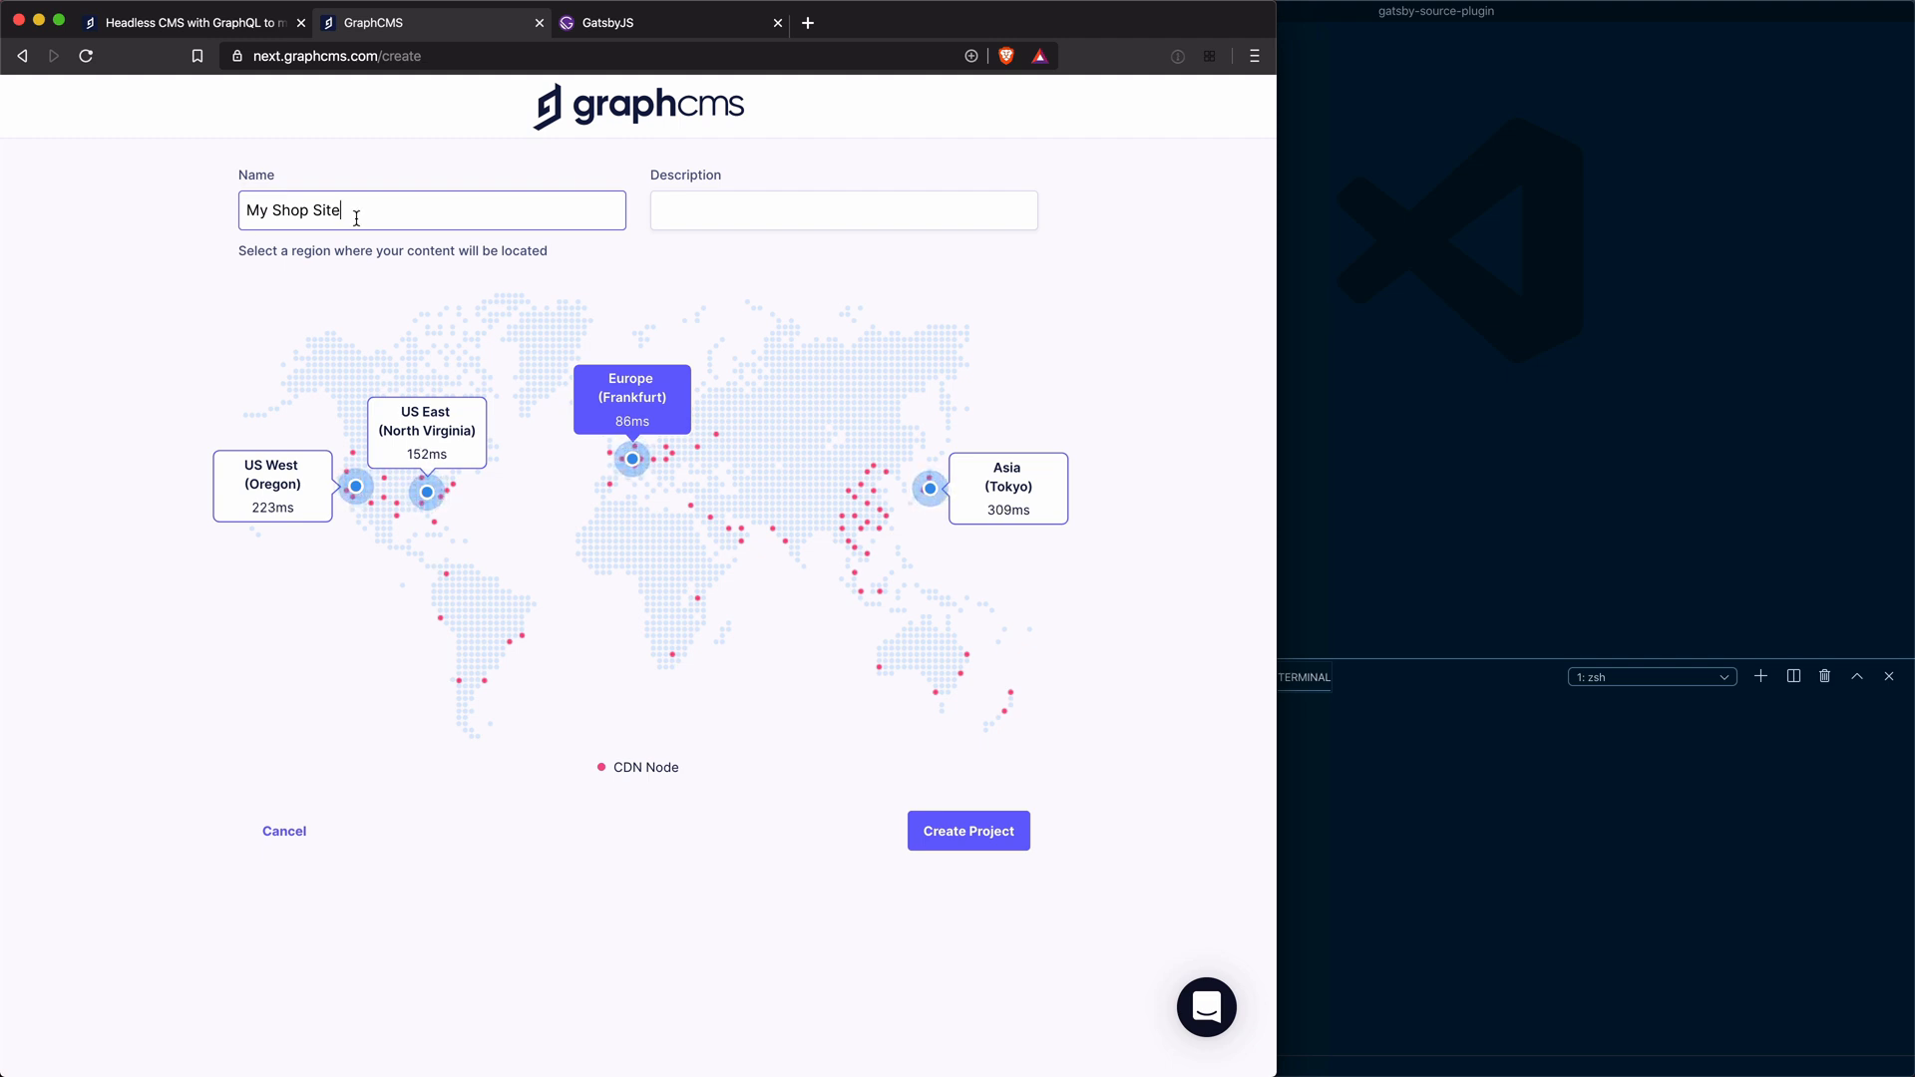
{"action": "mouse_move", "coordinate": [660, 505]}
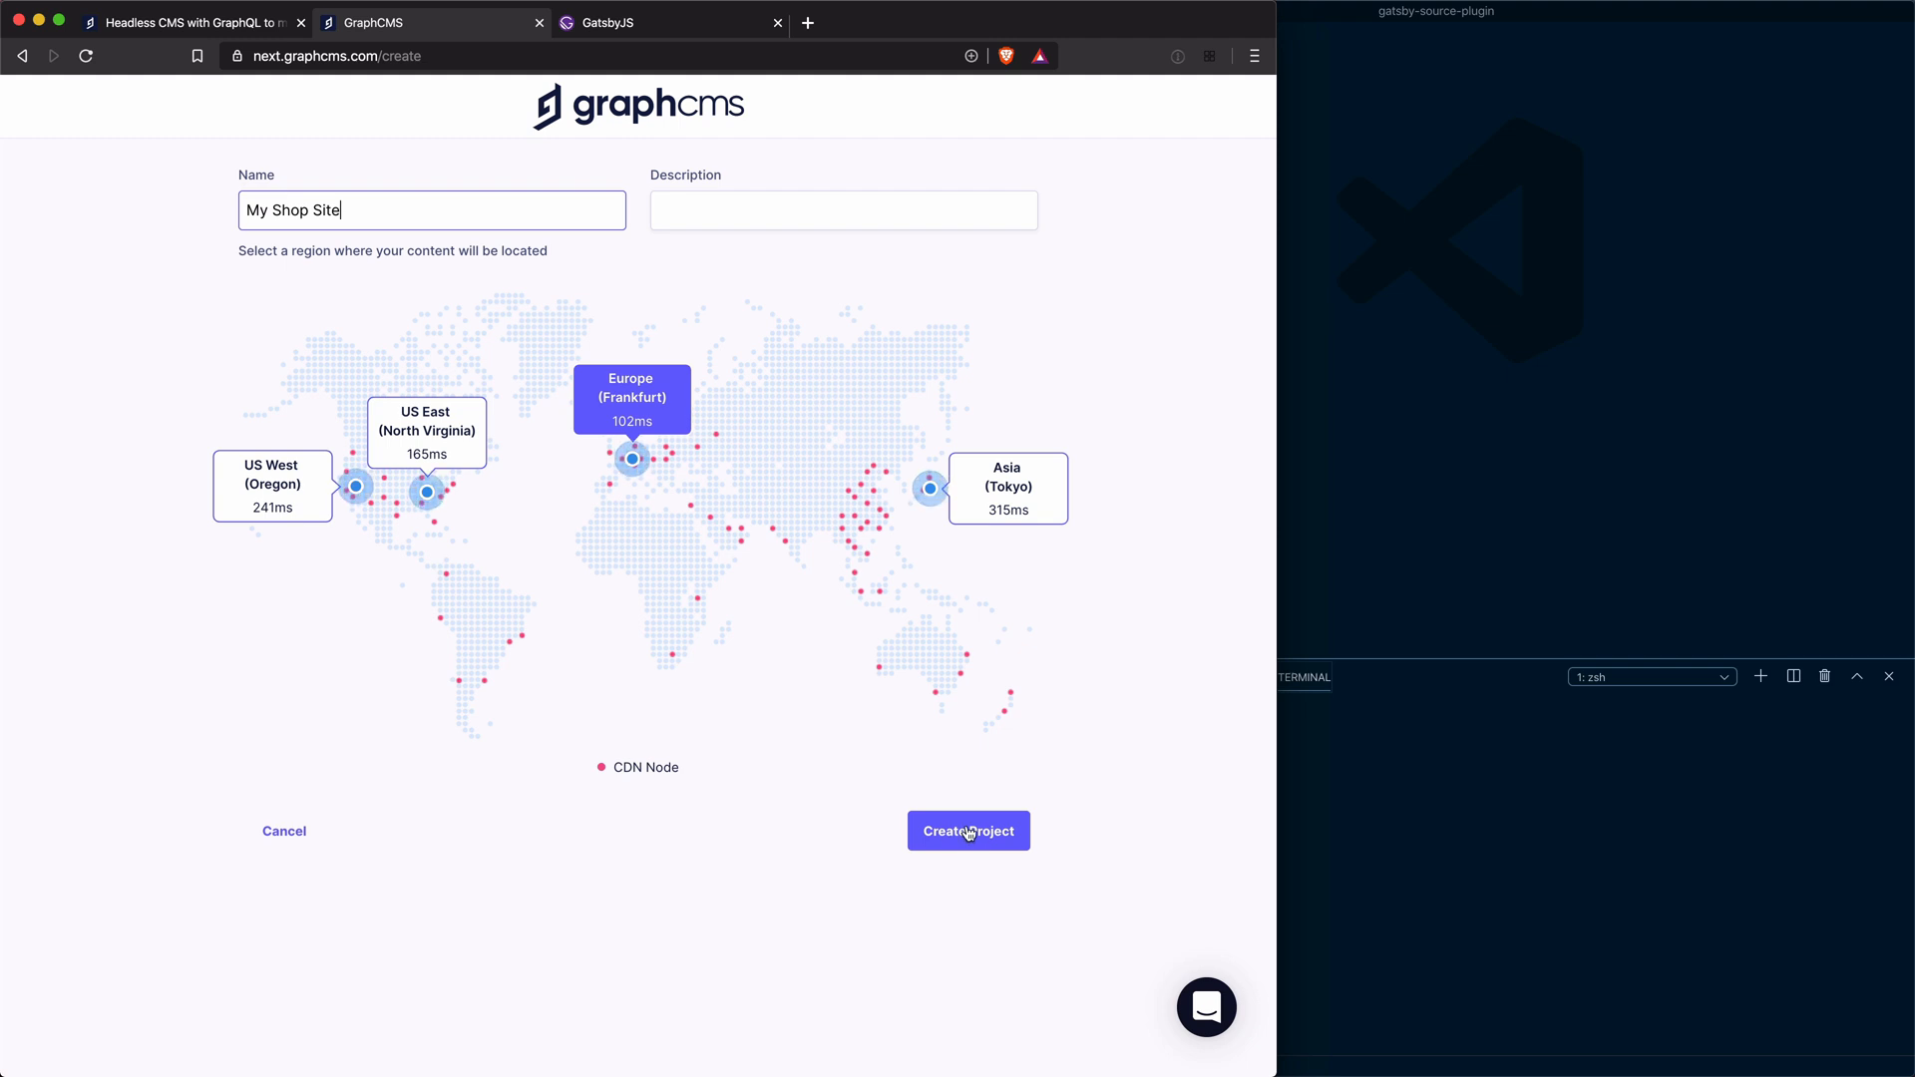
{"action": "left_click", "coordinate": [968, 830]}
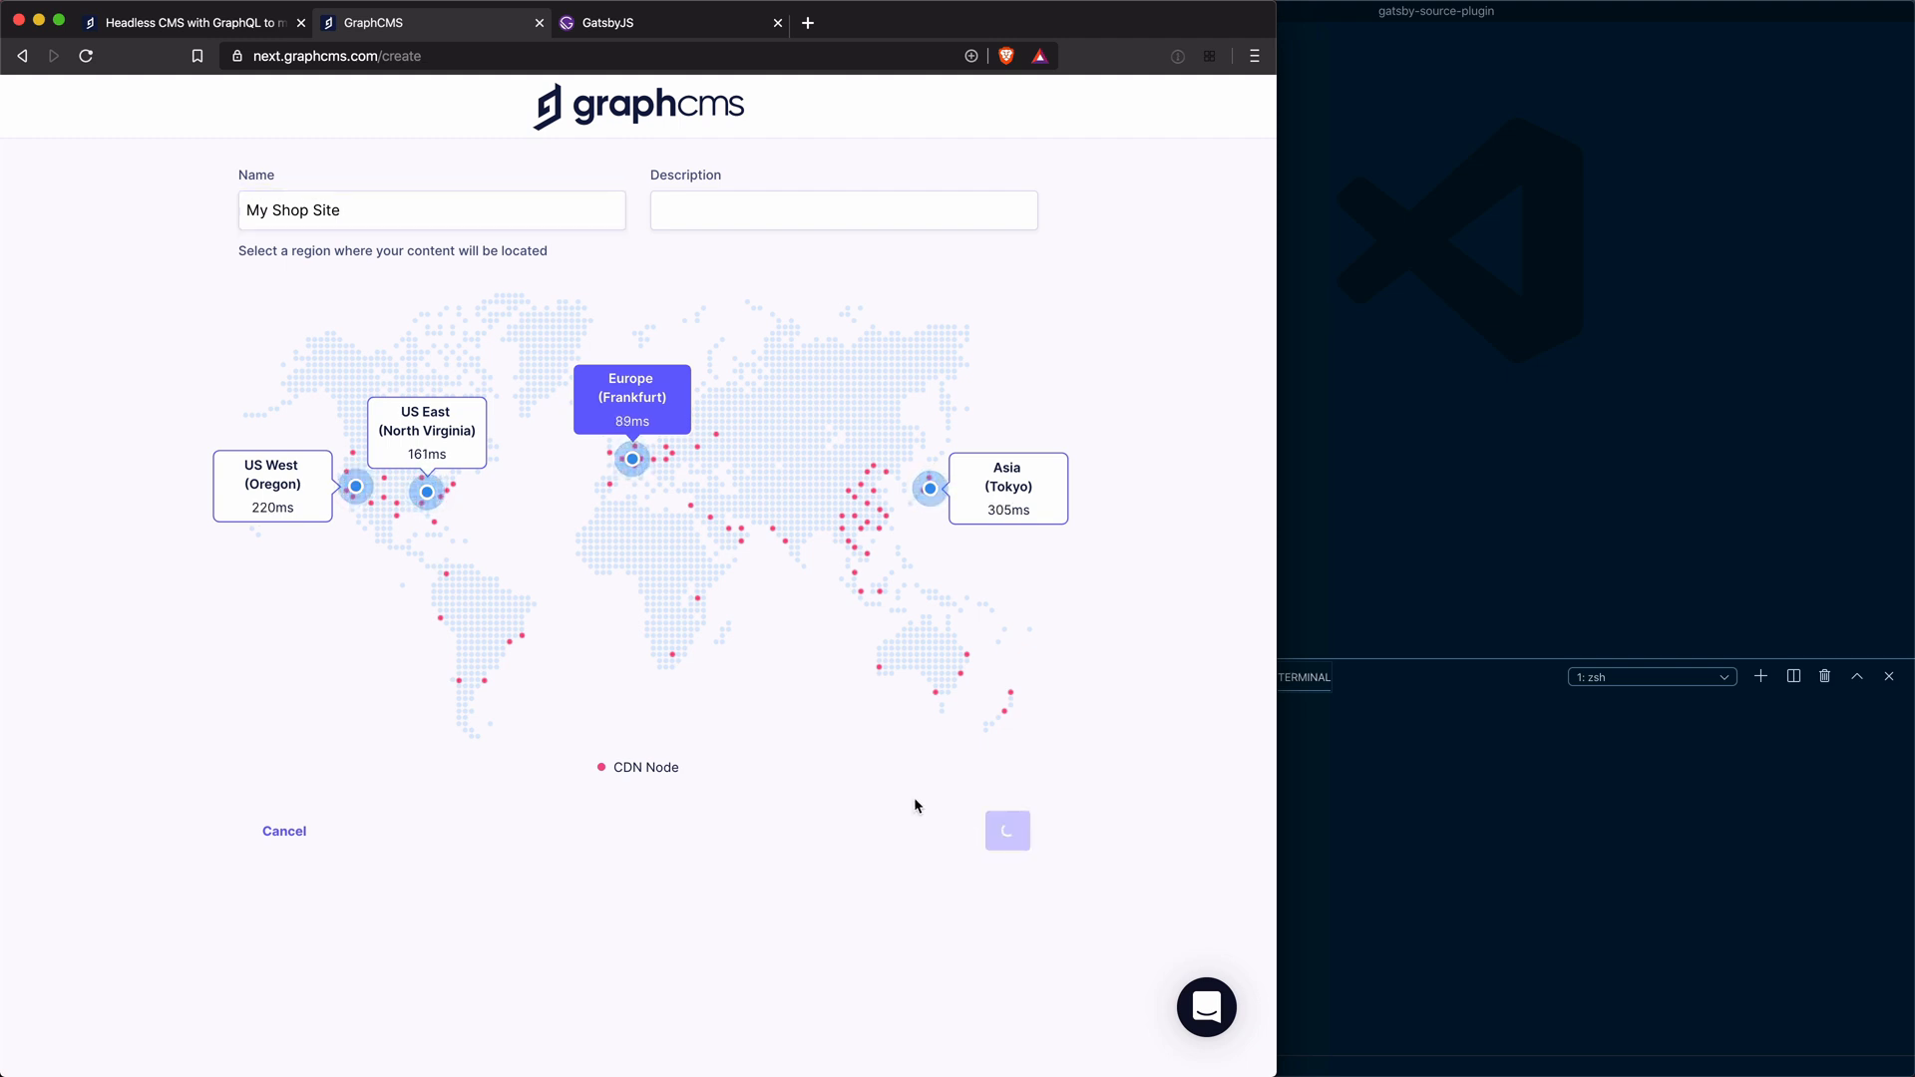
{"action": "left_click", "coordinate": [1006, 830]}
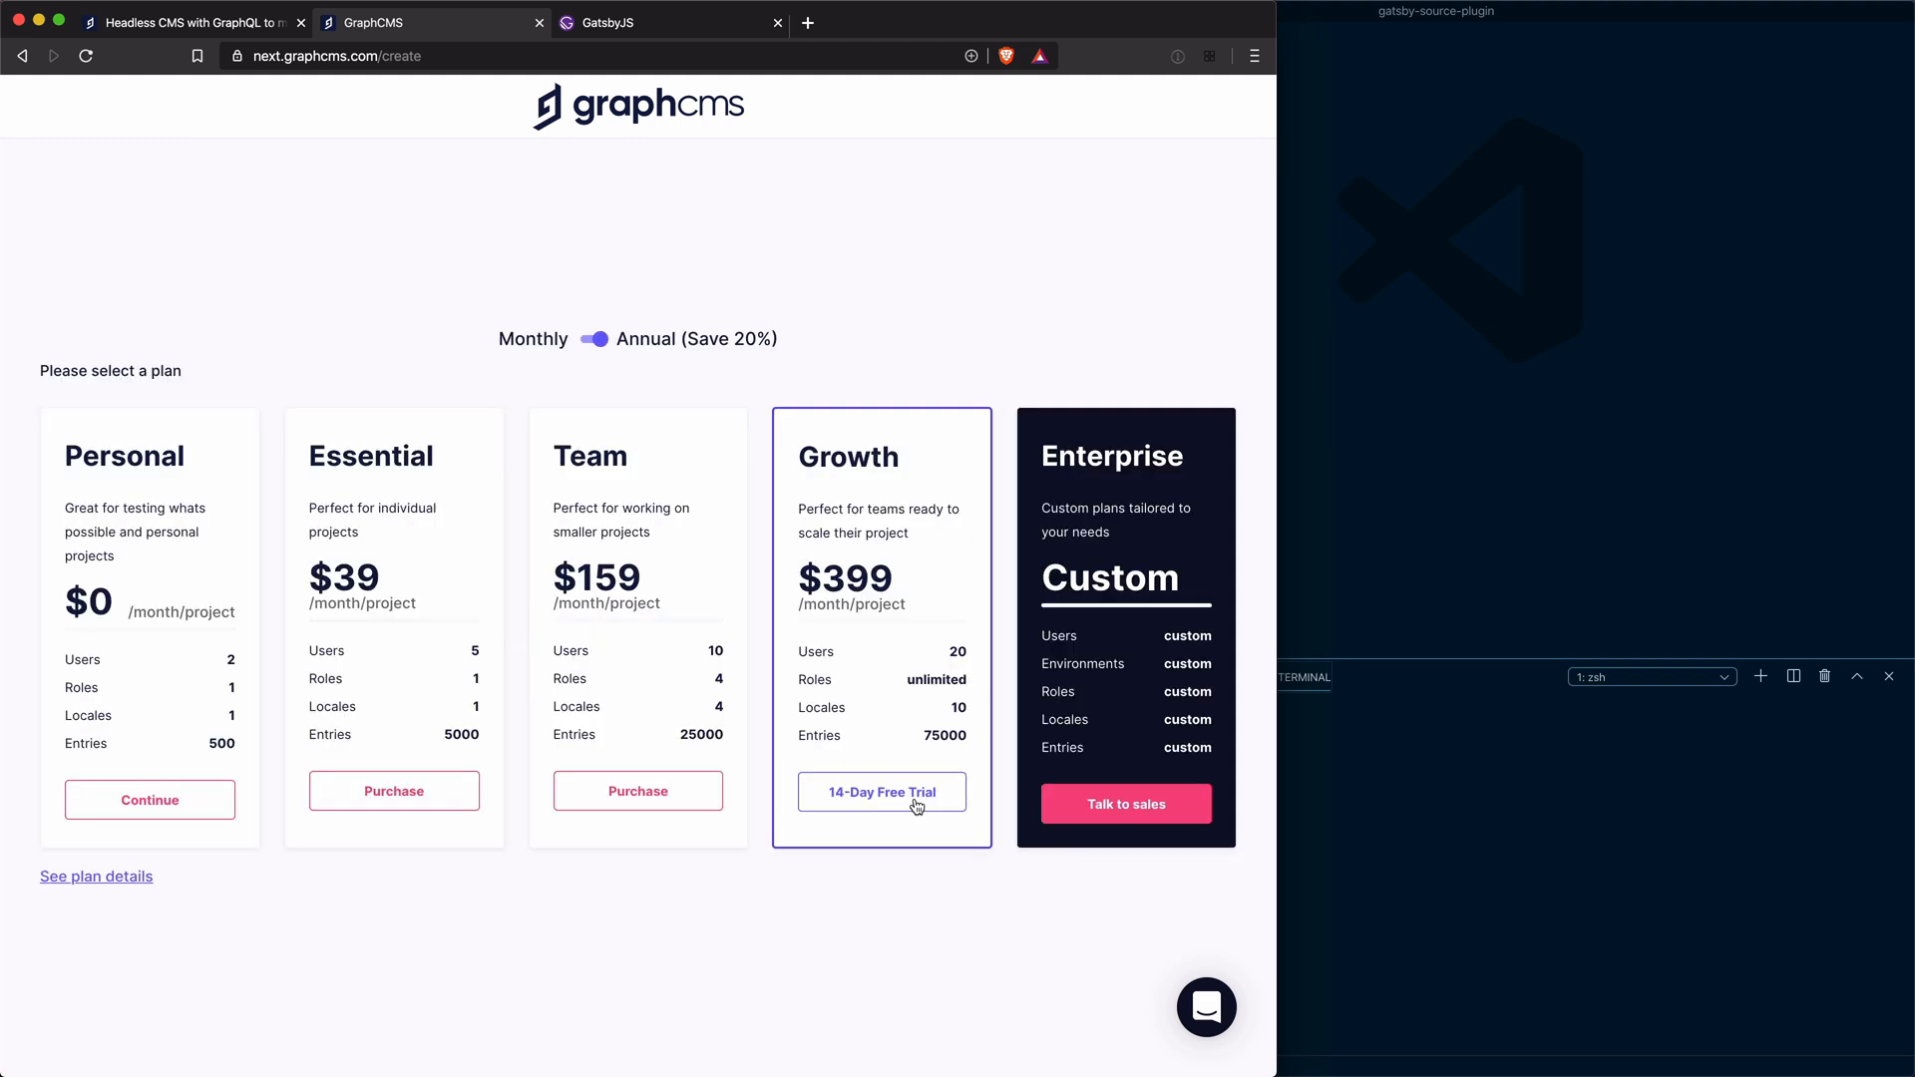
{"action": "mouse_move", "coordinate": [114, 792]}
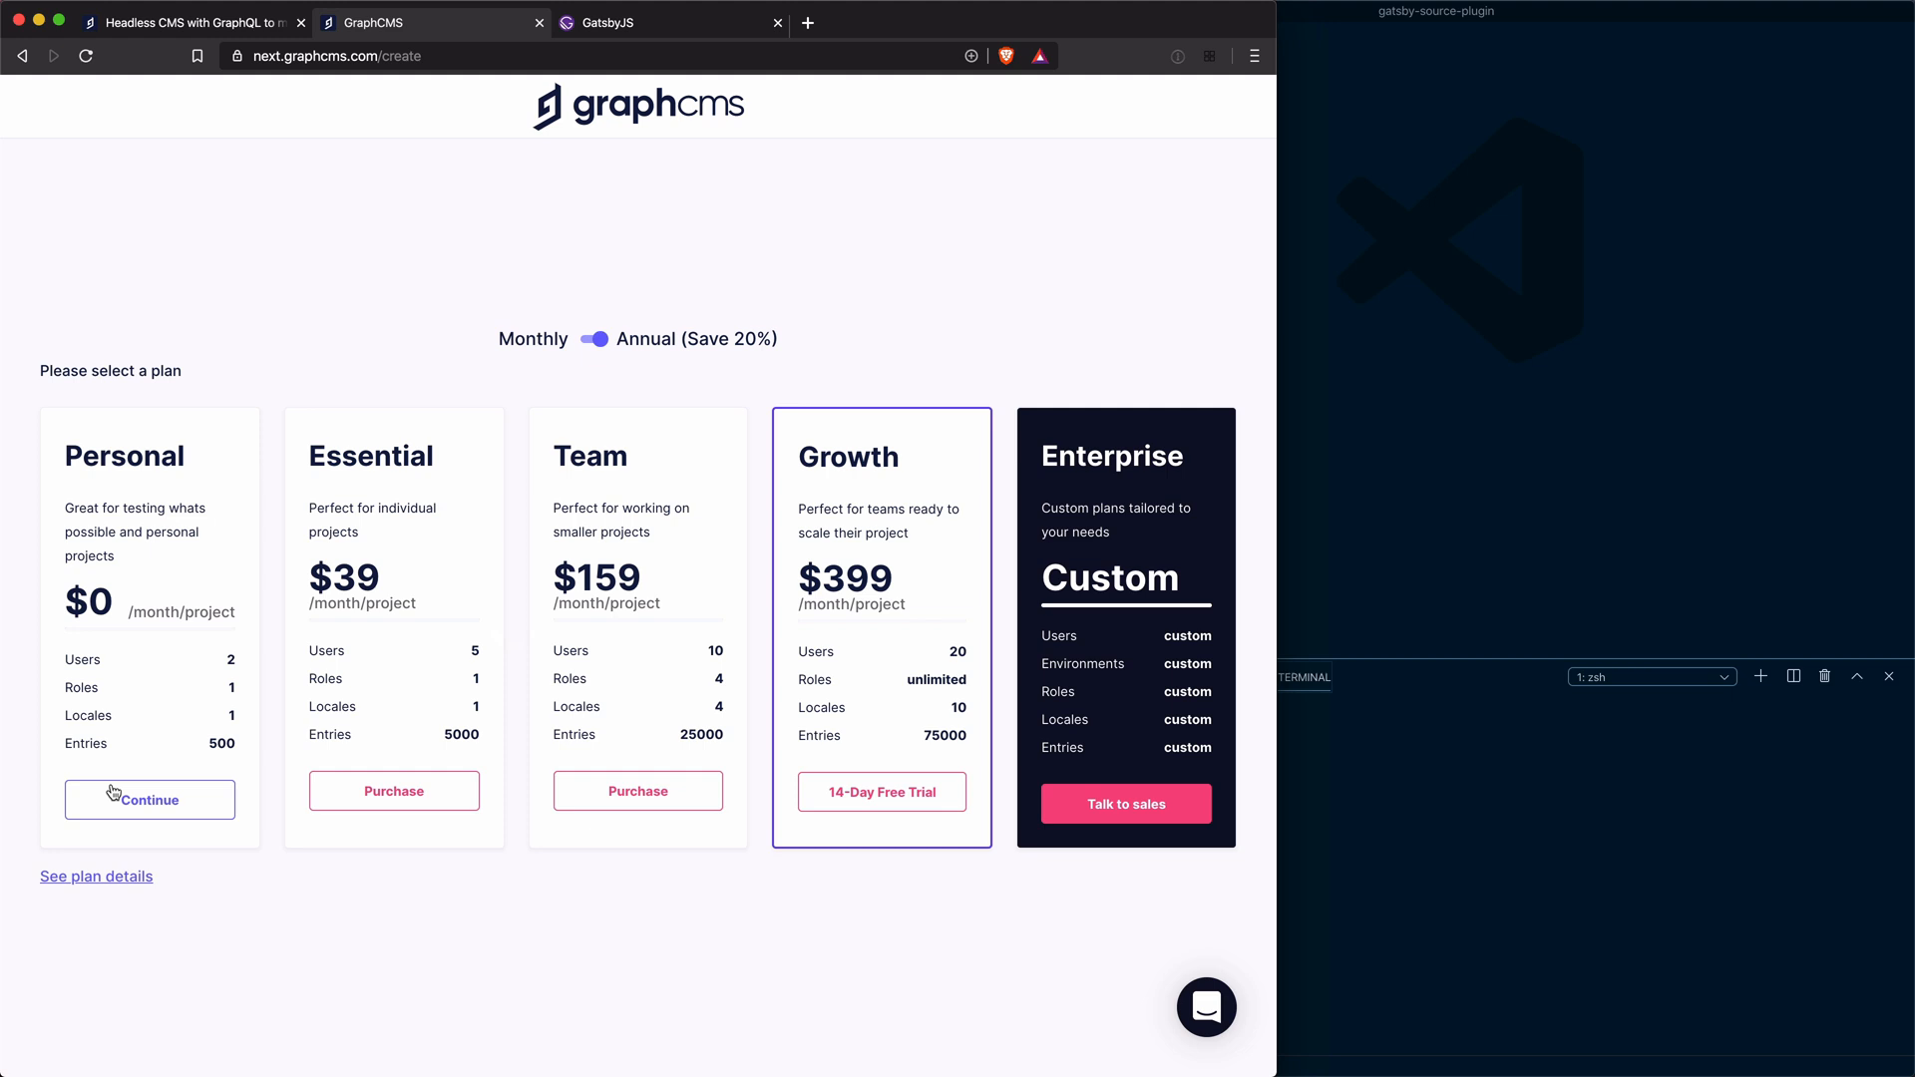
{"action": "left_click", "coordinate": [150, 798]}
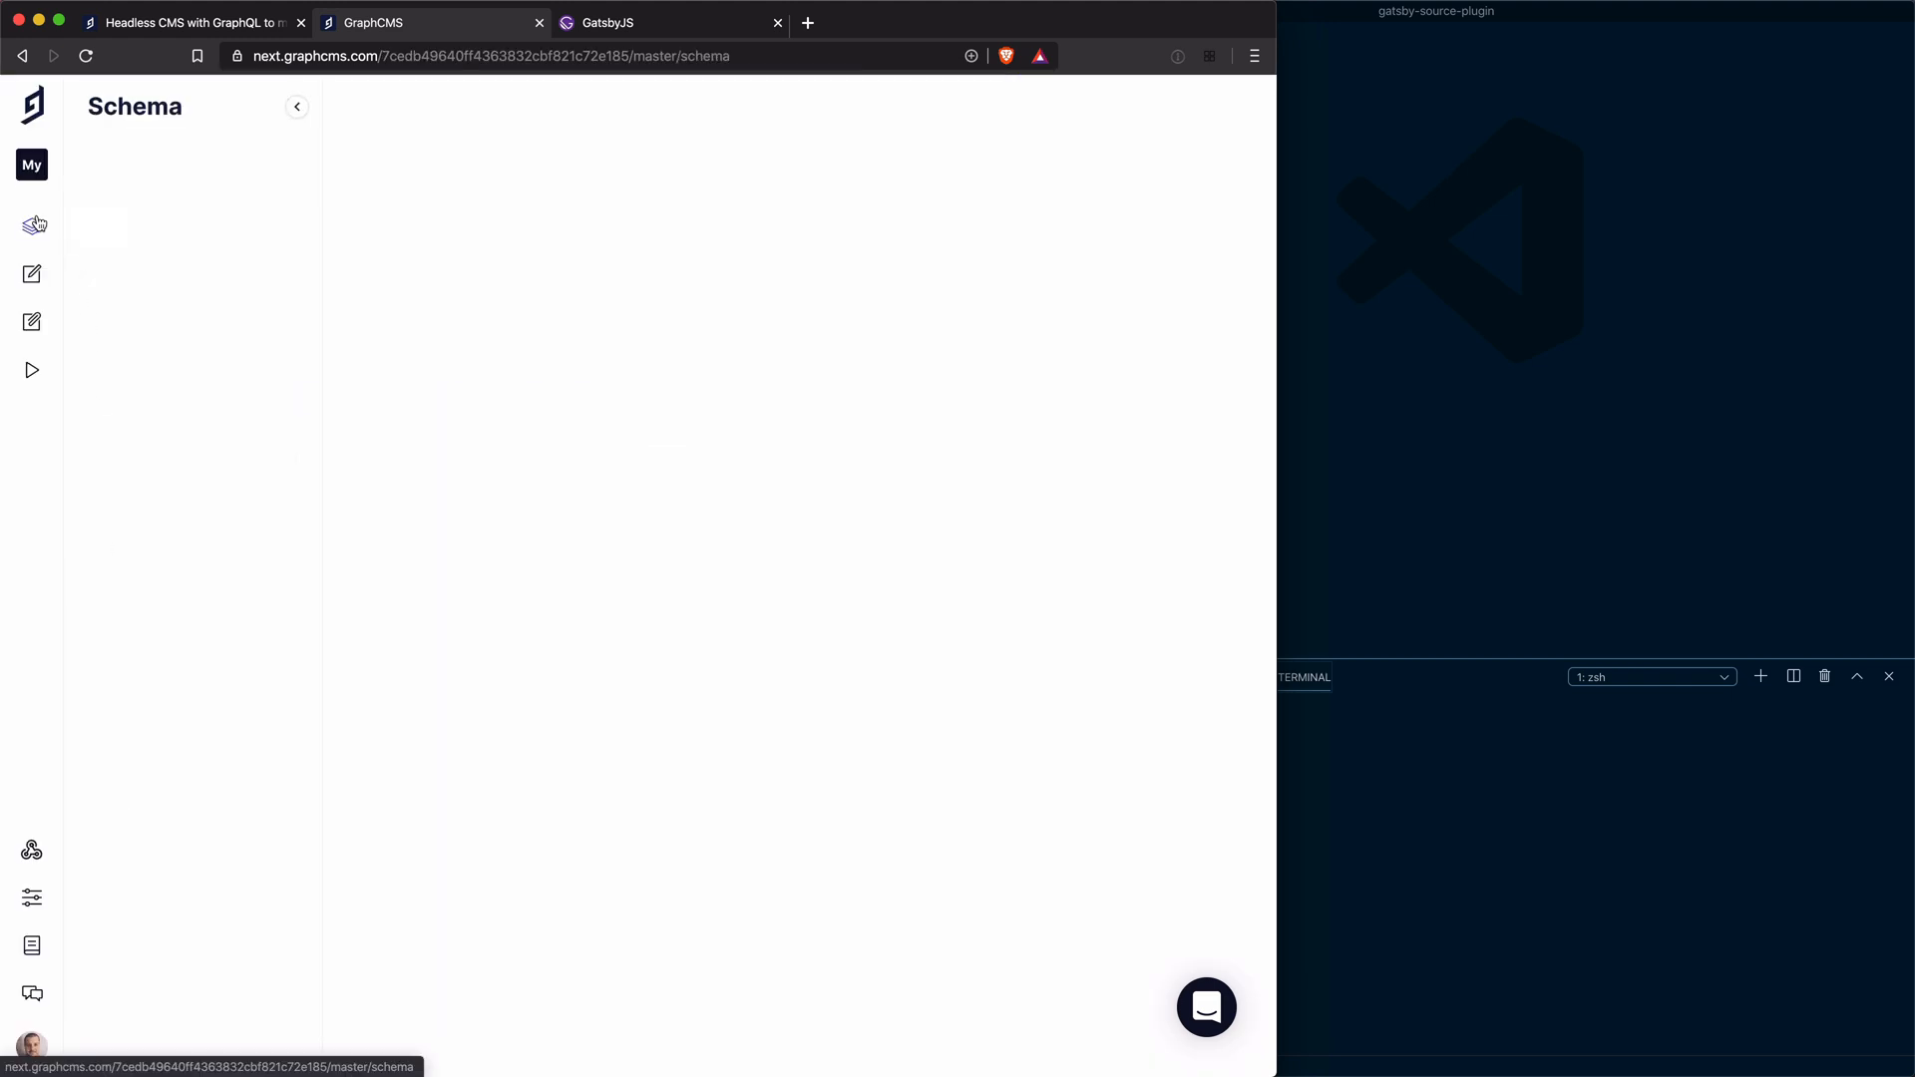
Add a model named Product to the project schema
{"action": "left_click", "coordinate": [30, 225]}
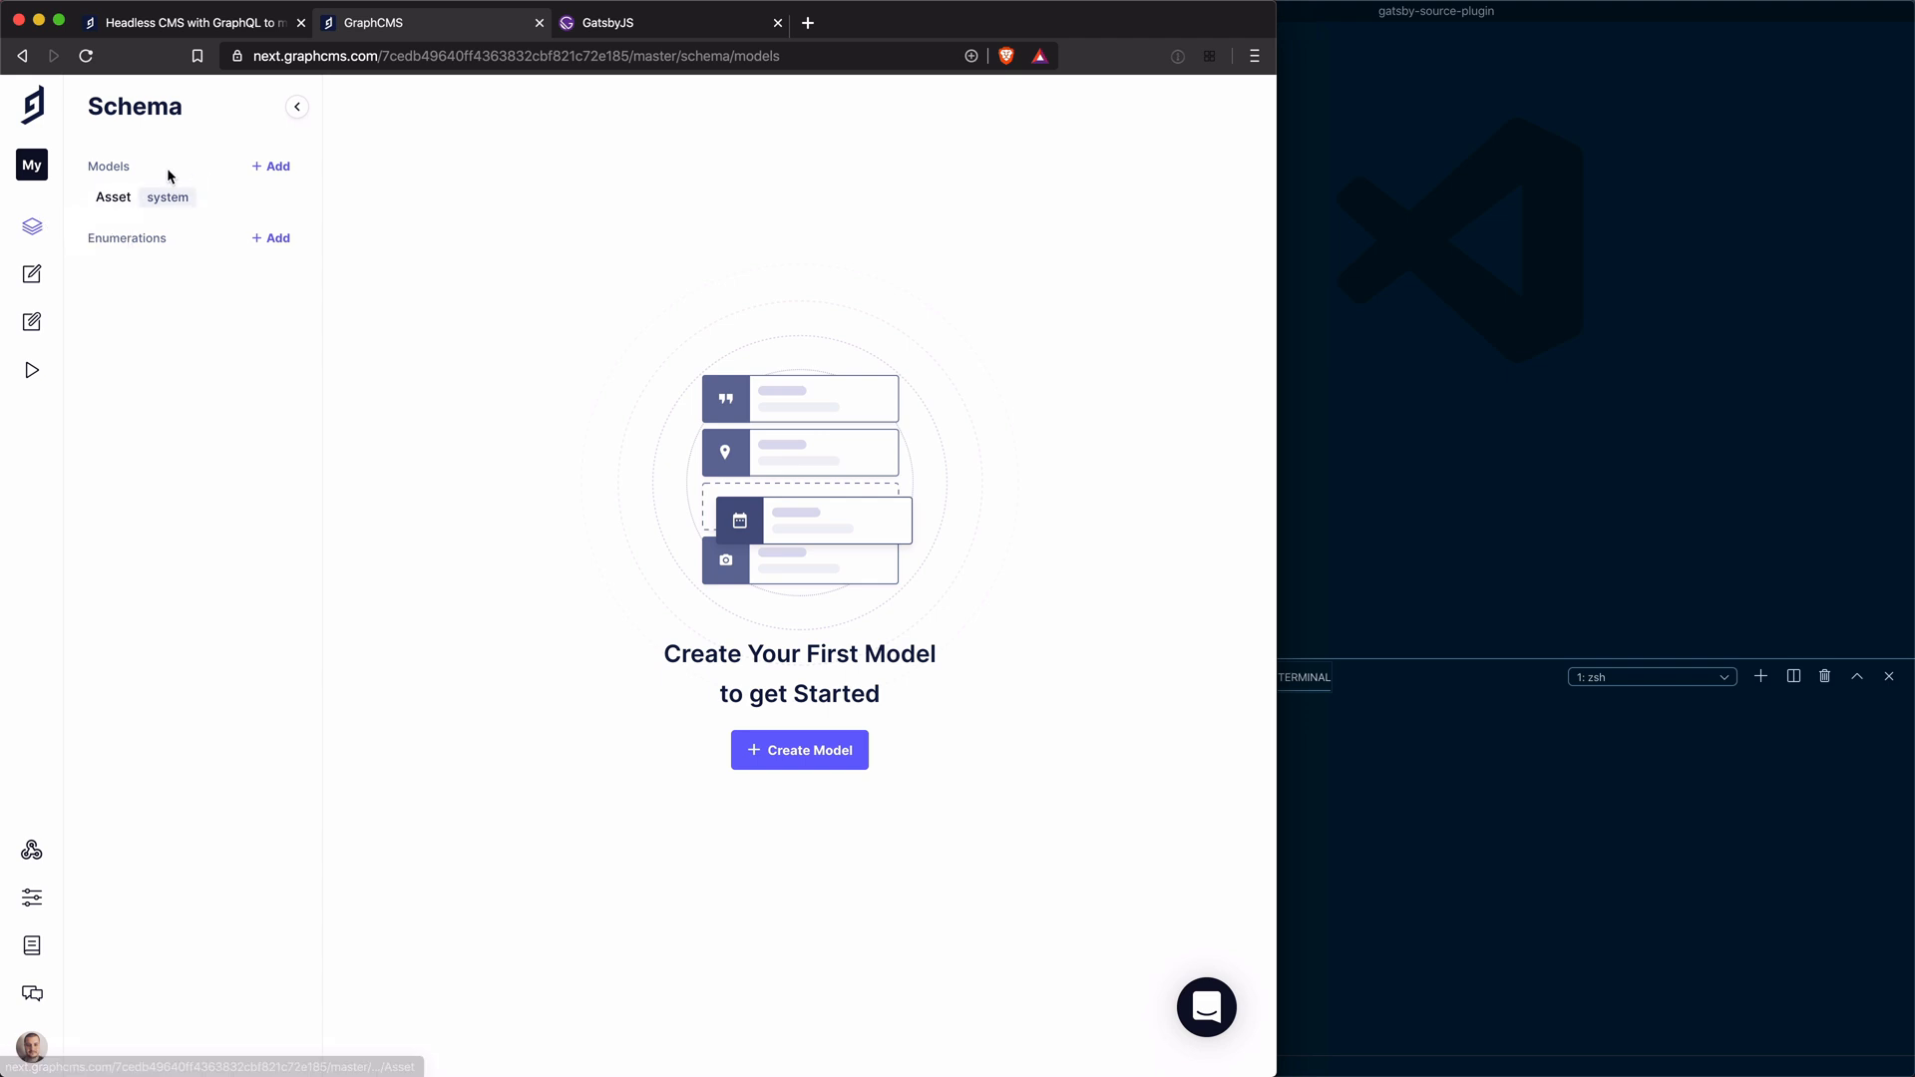
{"action": "mouse_move", "coordinate": [225, 177]}
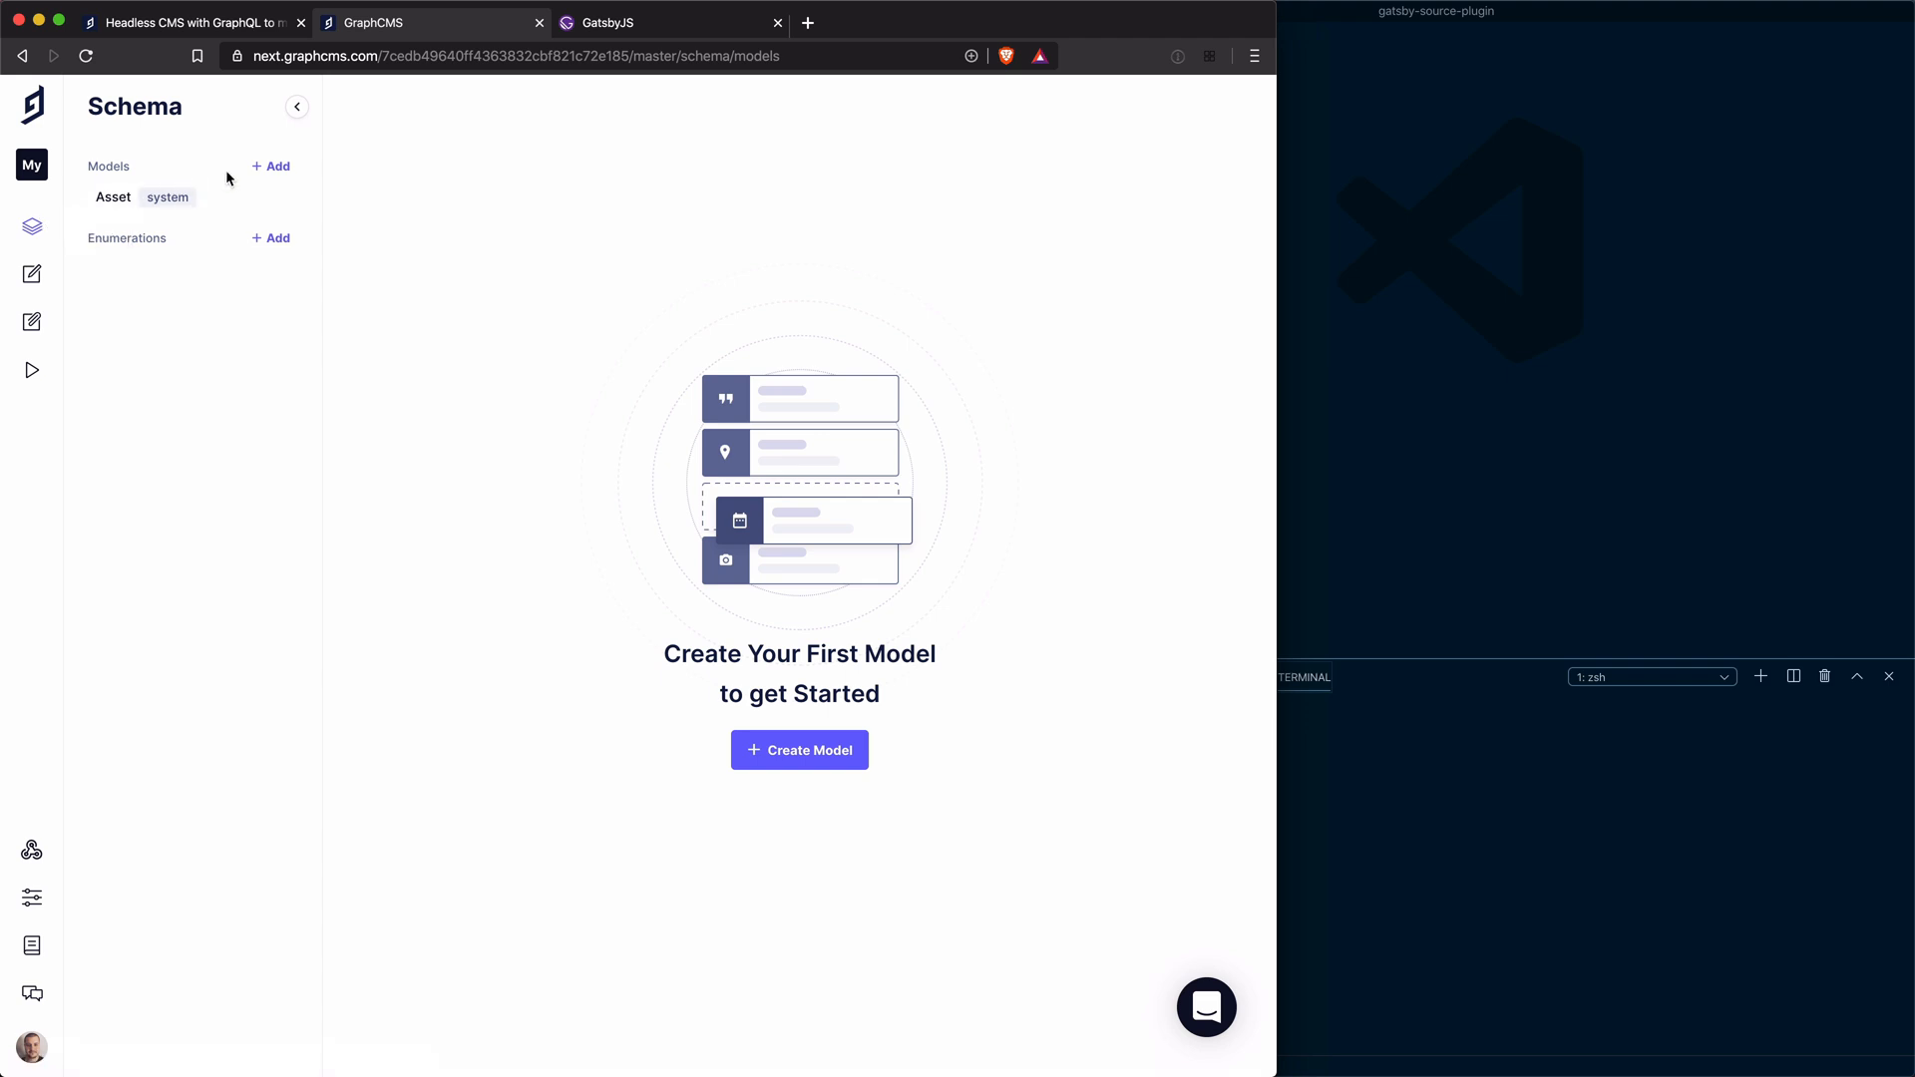
{"action": "mouse_move", "coordinate": [30, 228]}
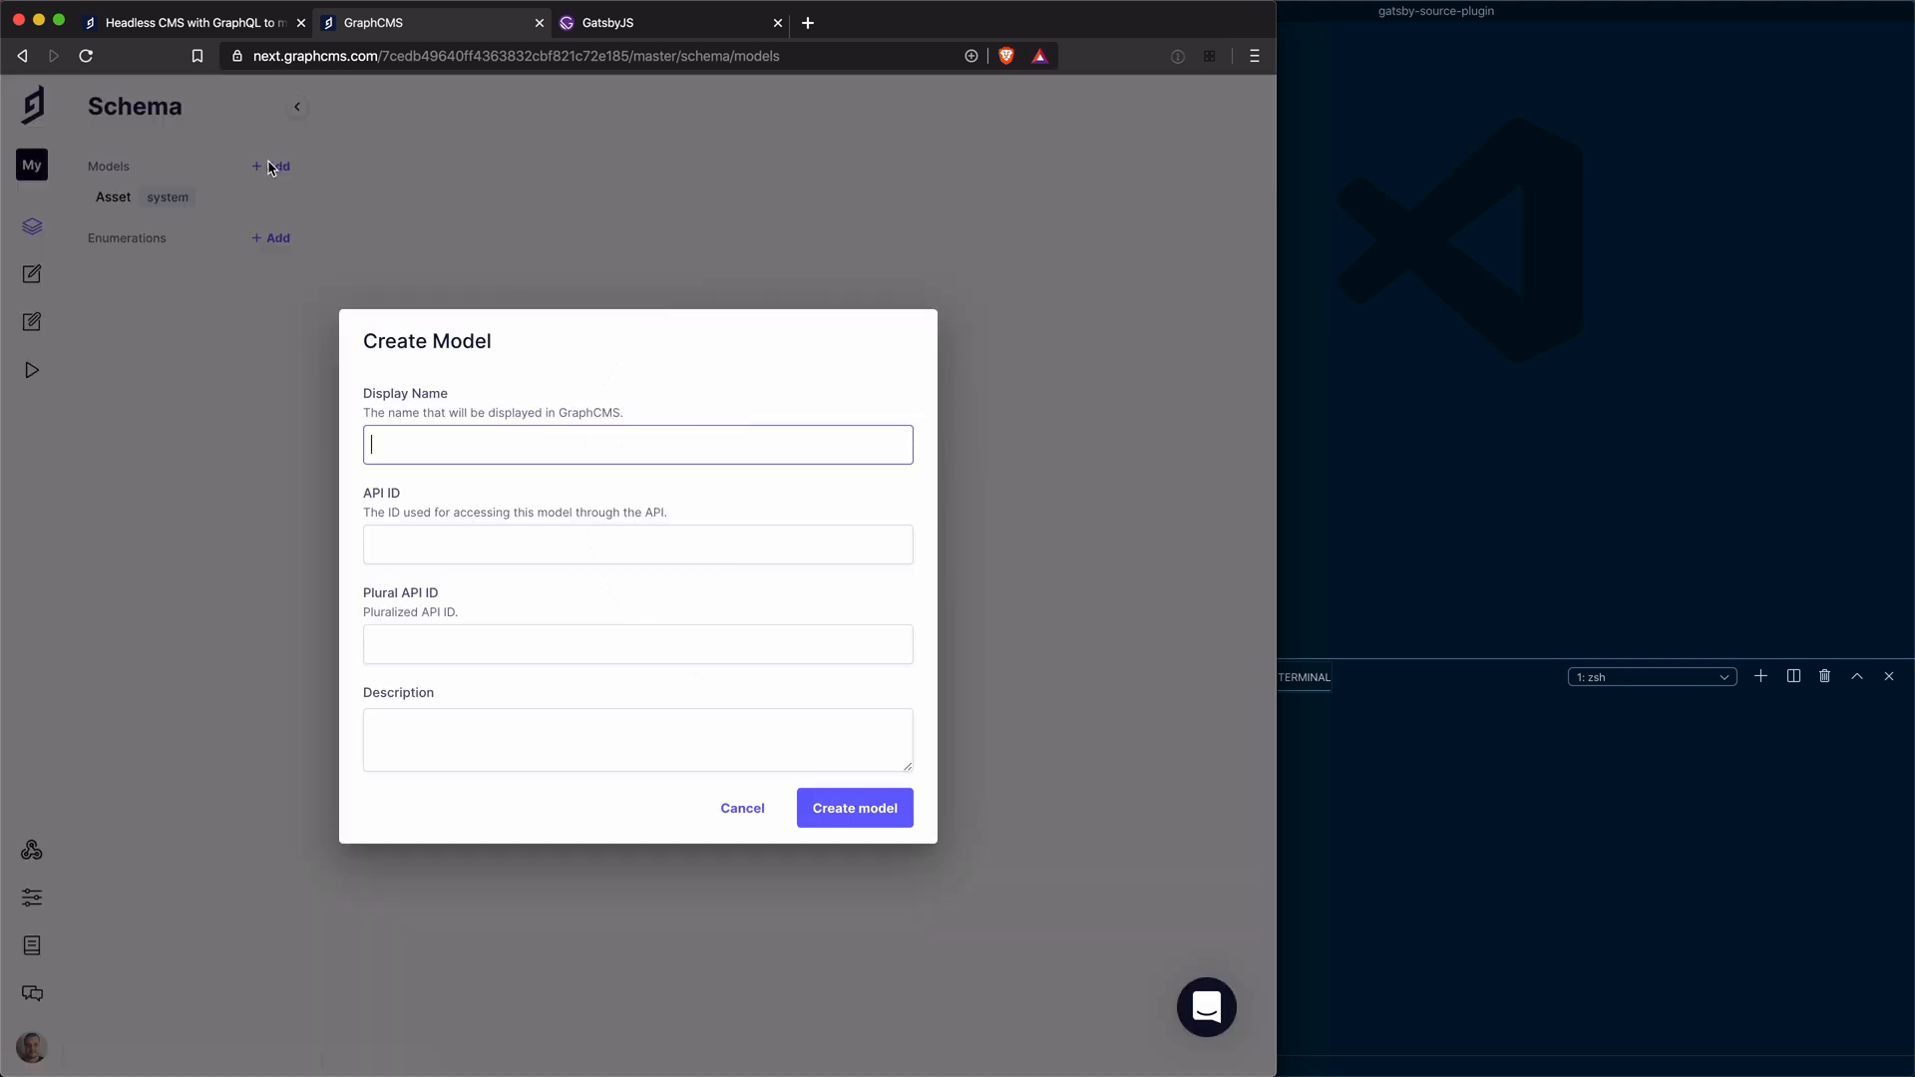
{"action": "type", "text": "P"}
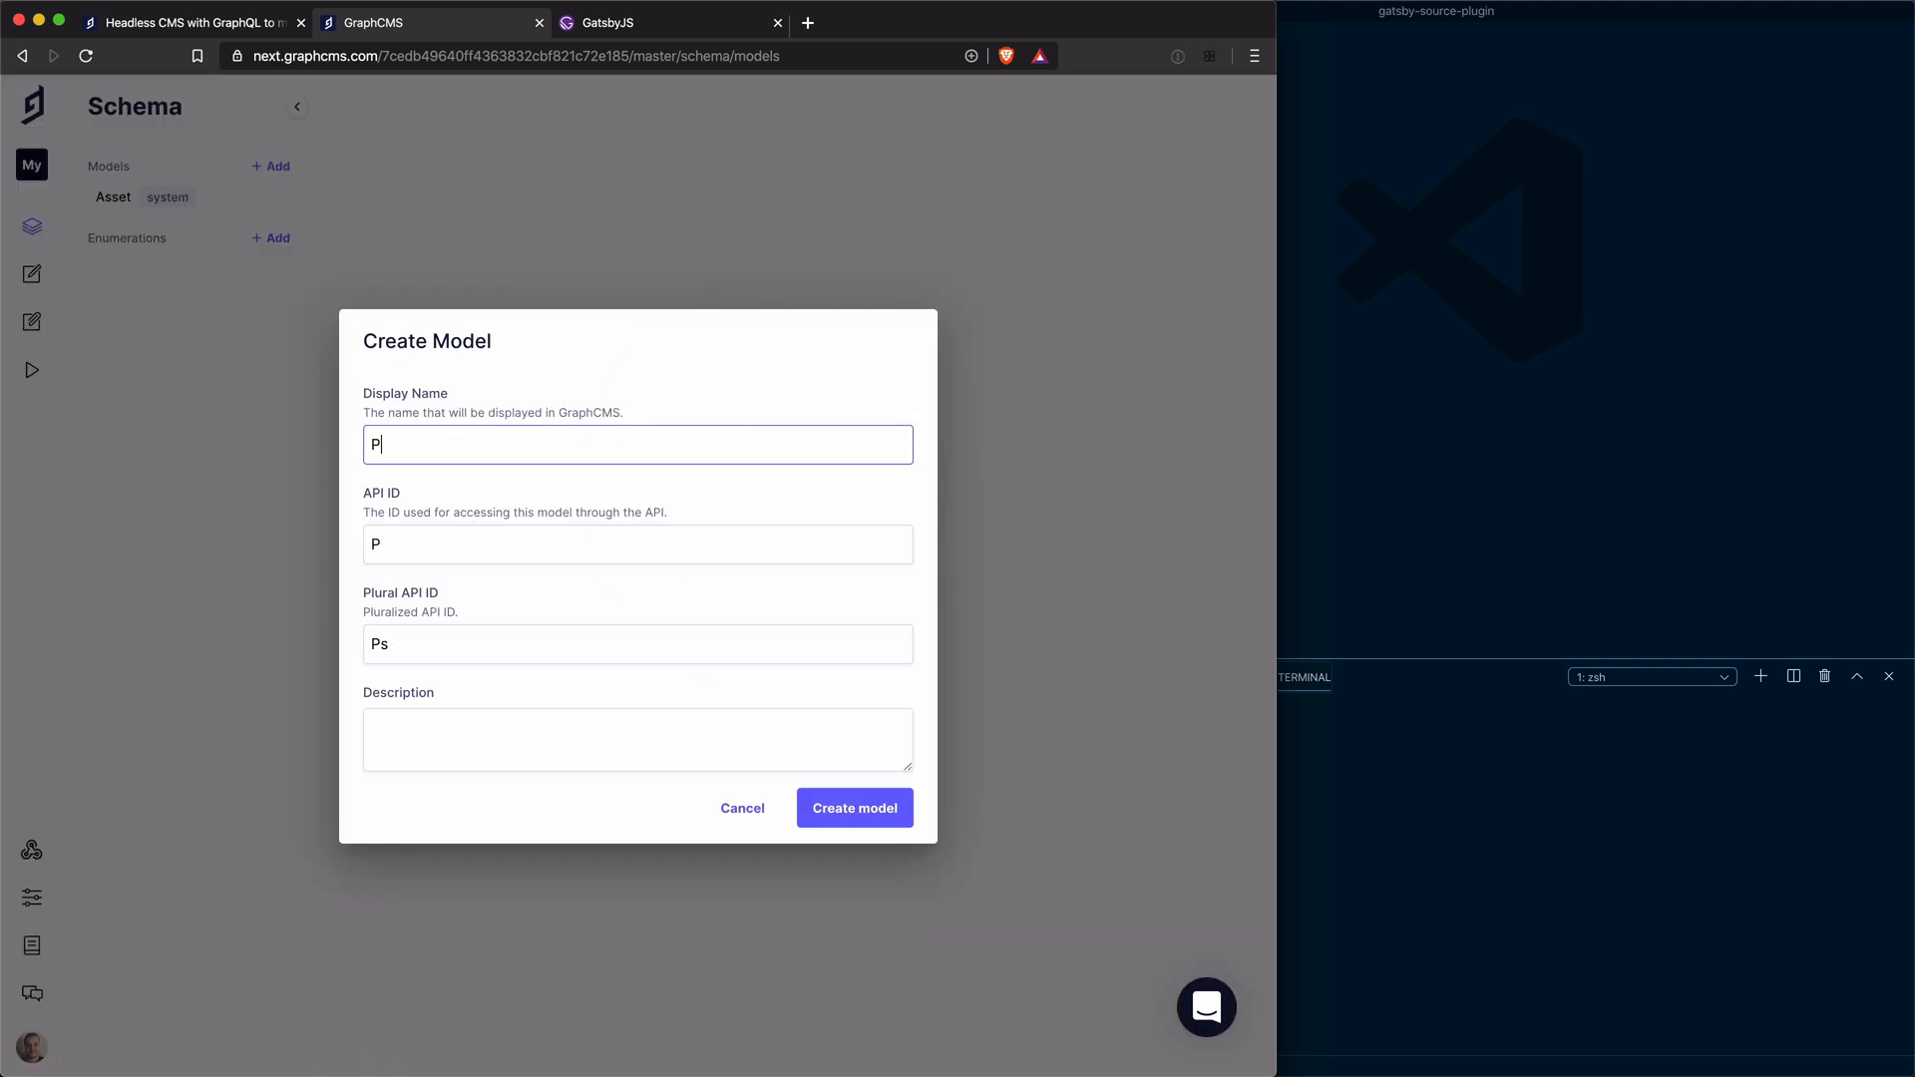
{"action": "type", "text": "r"}
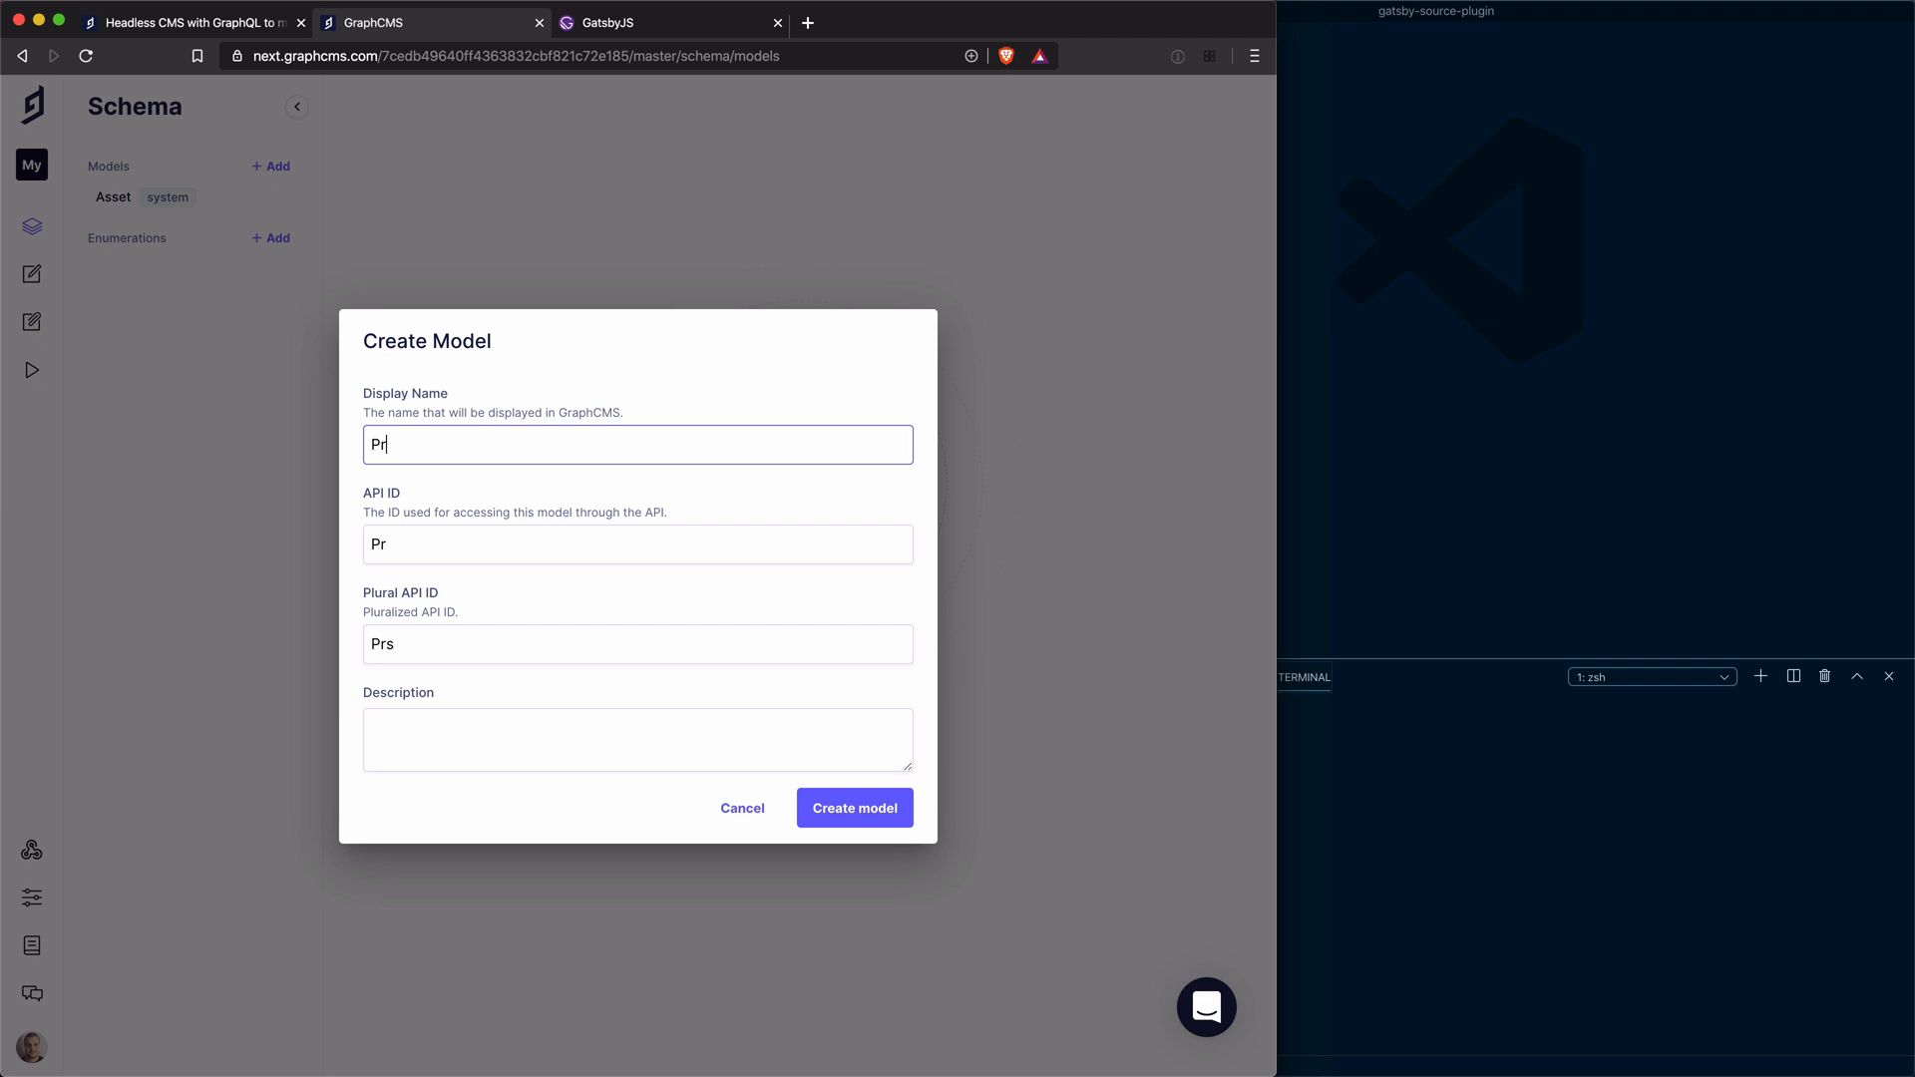
{"action": "type", "text": "oduct"}
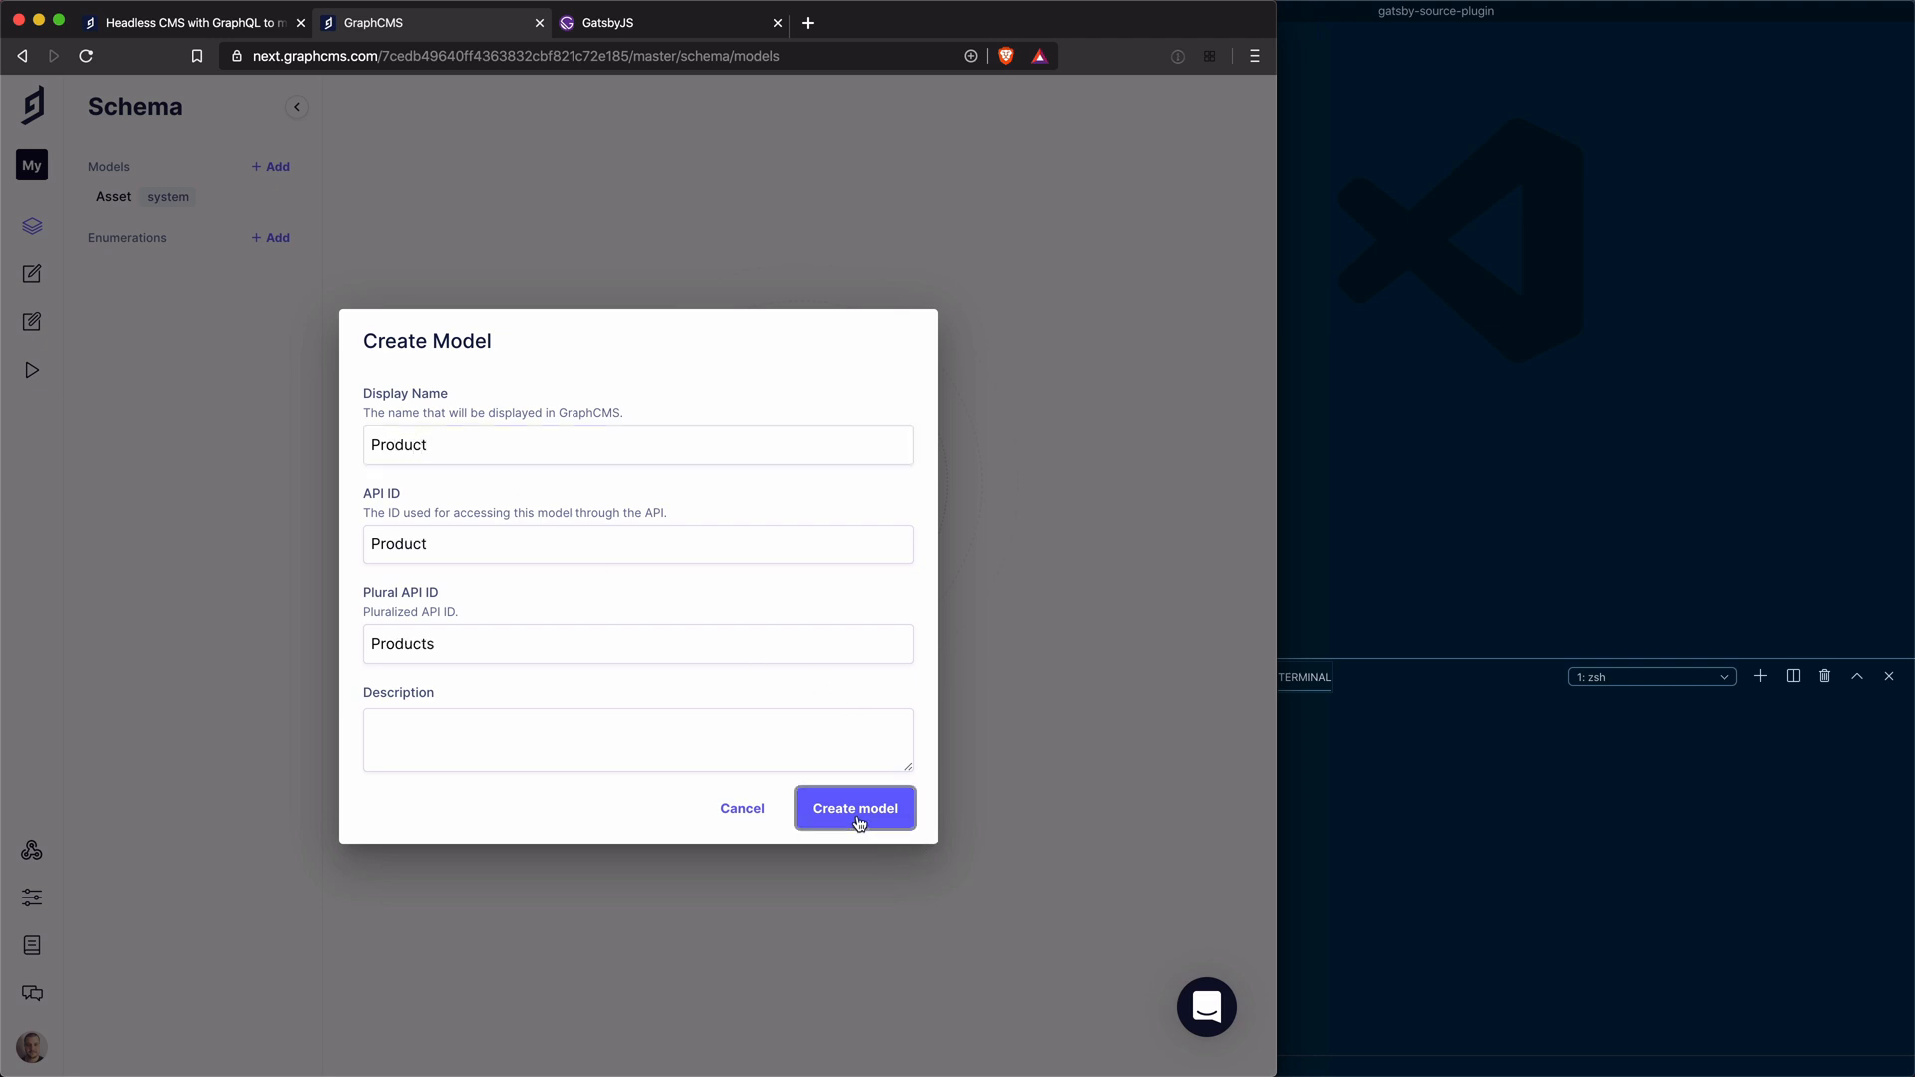
{"action": "left_click", "coordinate": [854, 808]}
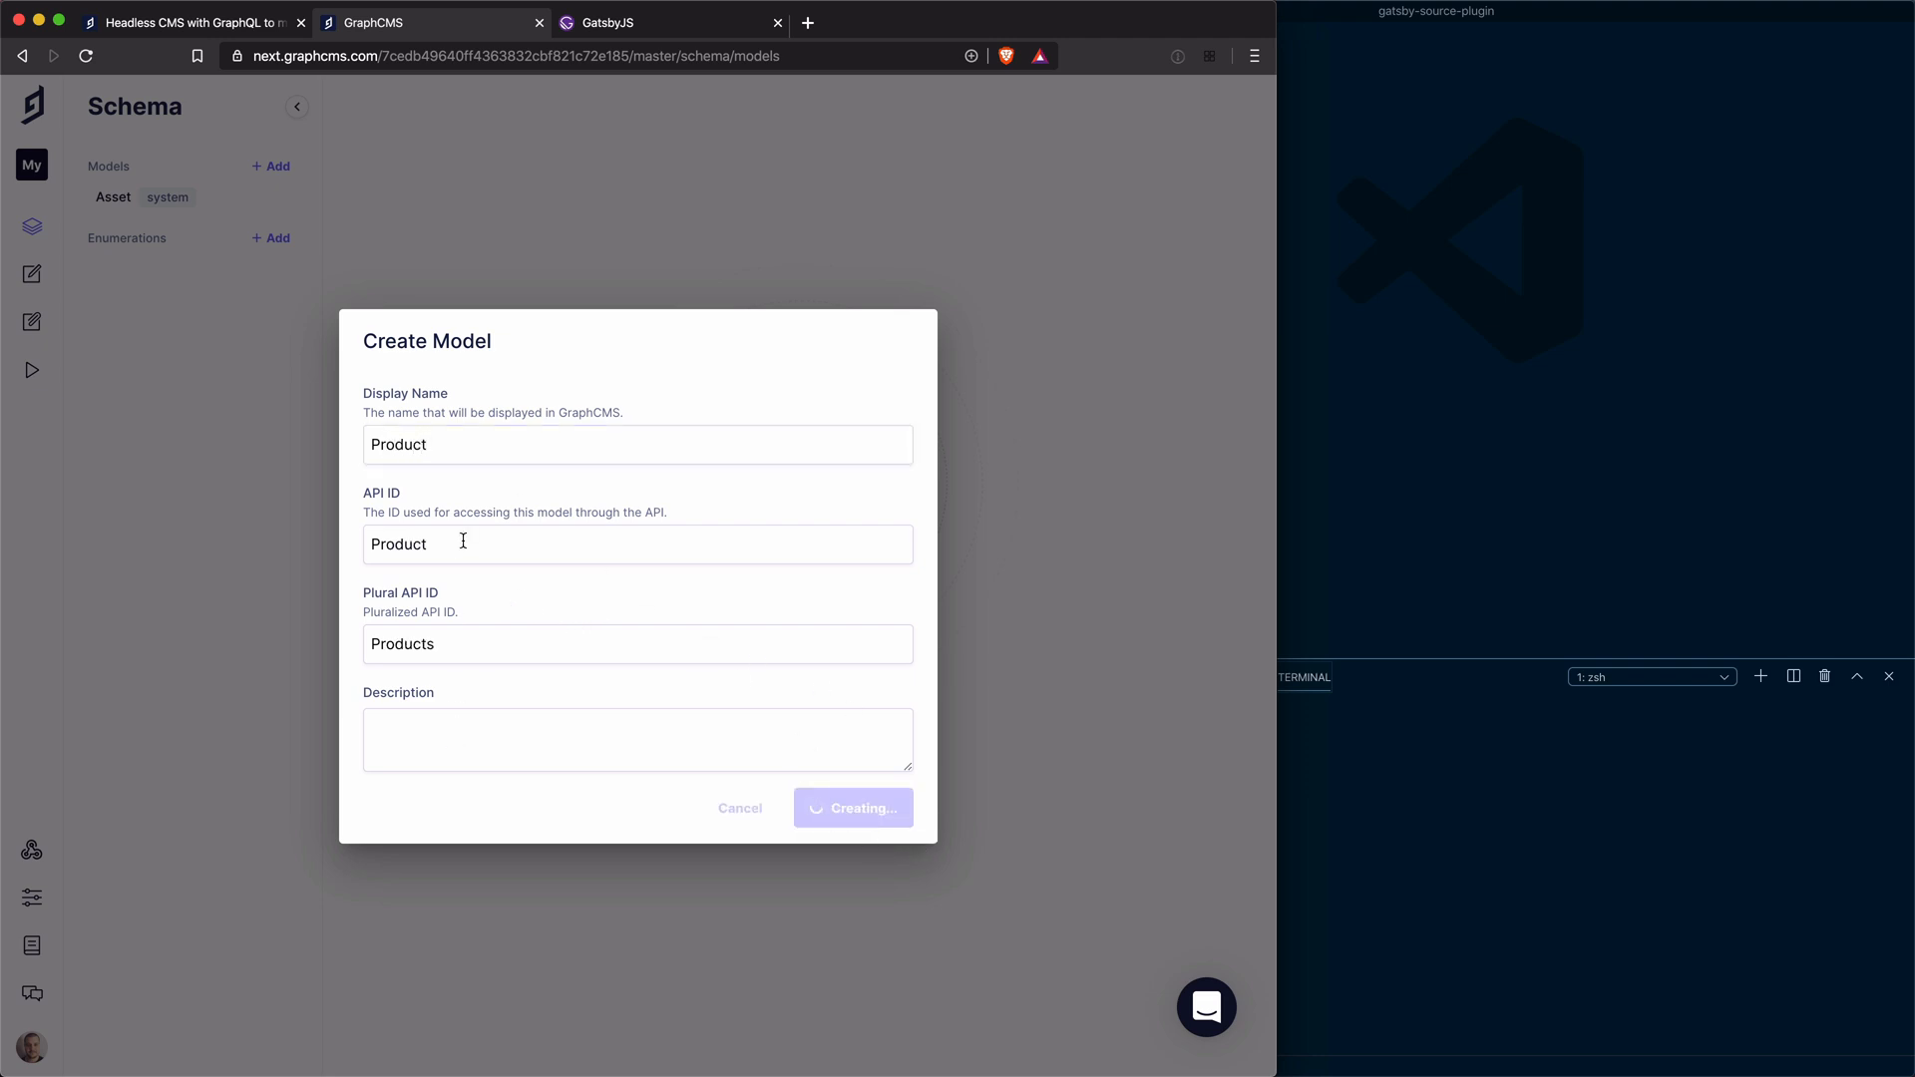
{"action": "left_click", "coordinate": [852, 808]}
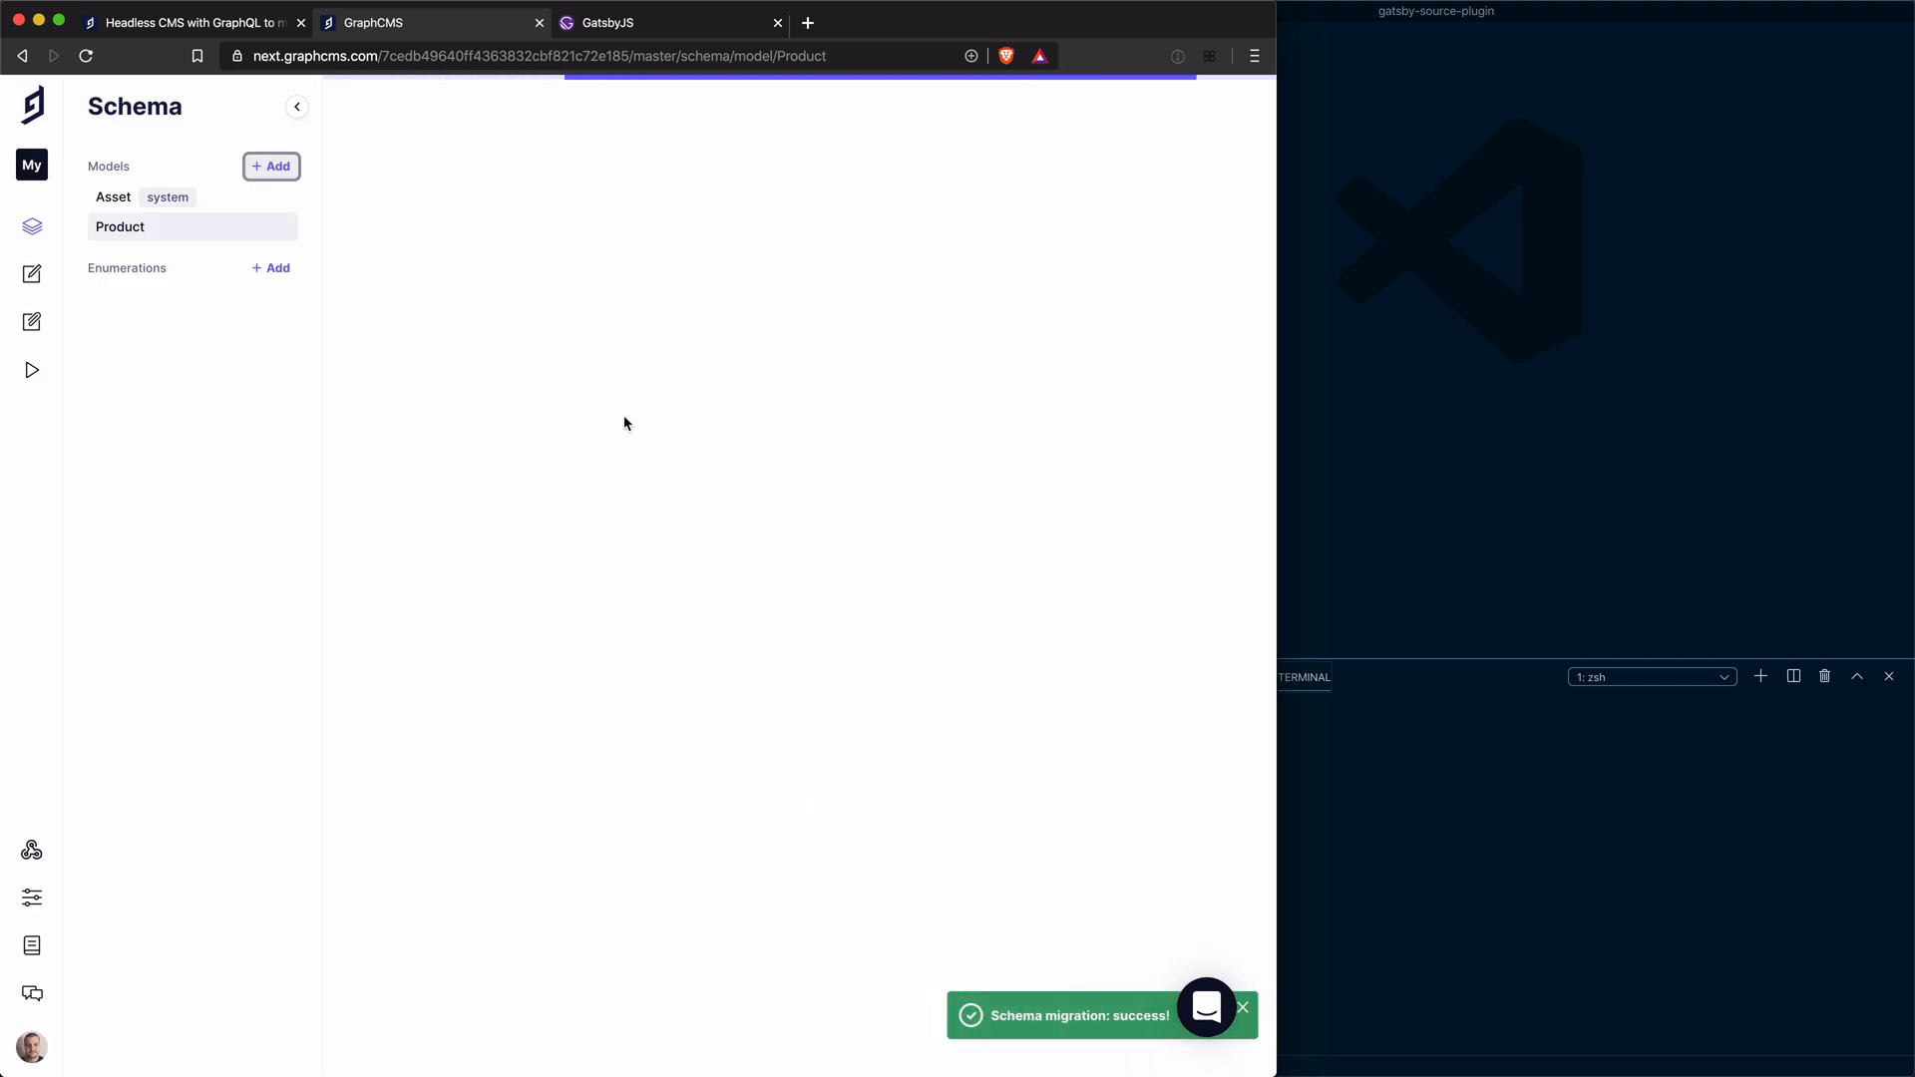
Add a required single-line text field Name to Product, used as the title field
{"action": "left_click", "coordinate": [119, 225]}
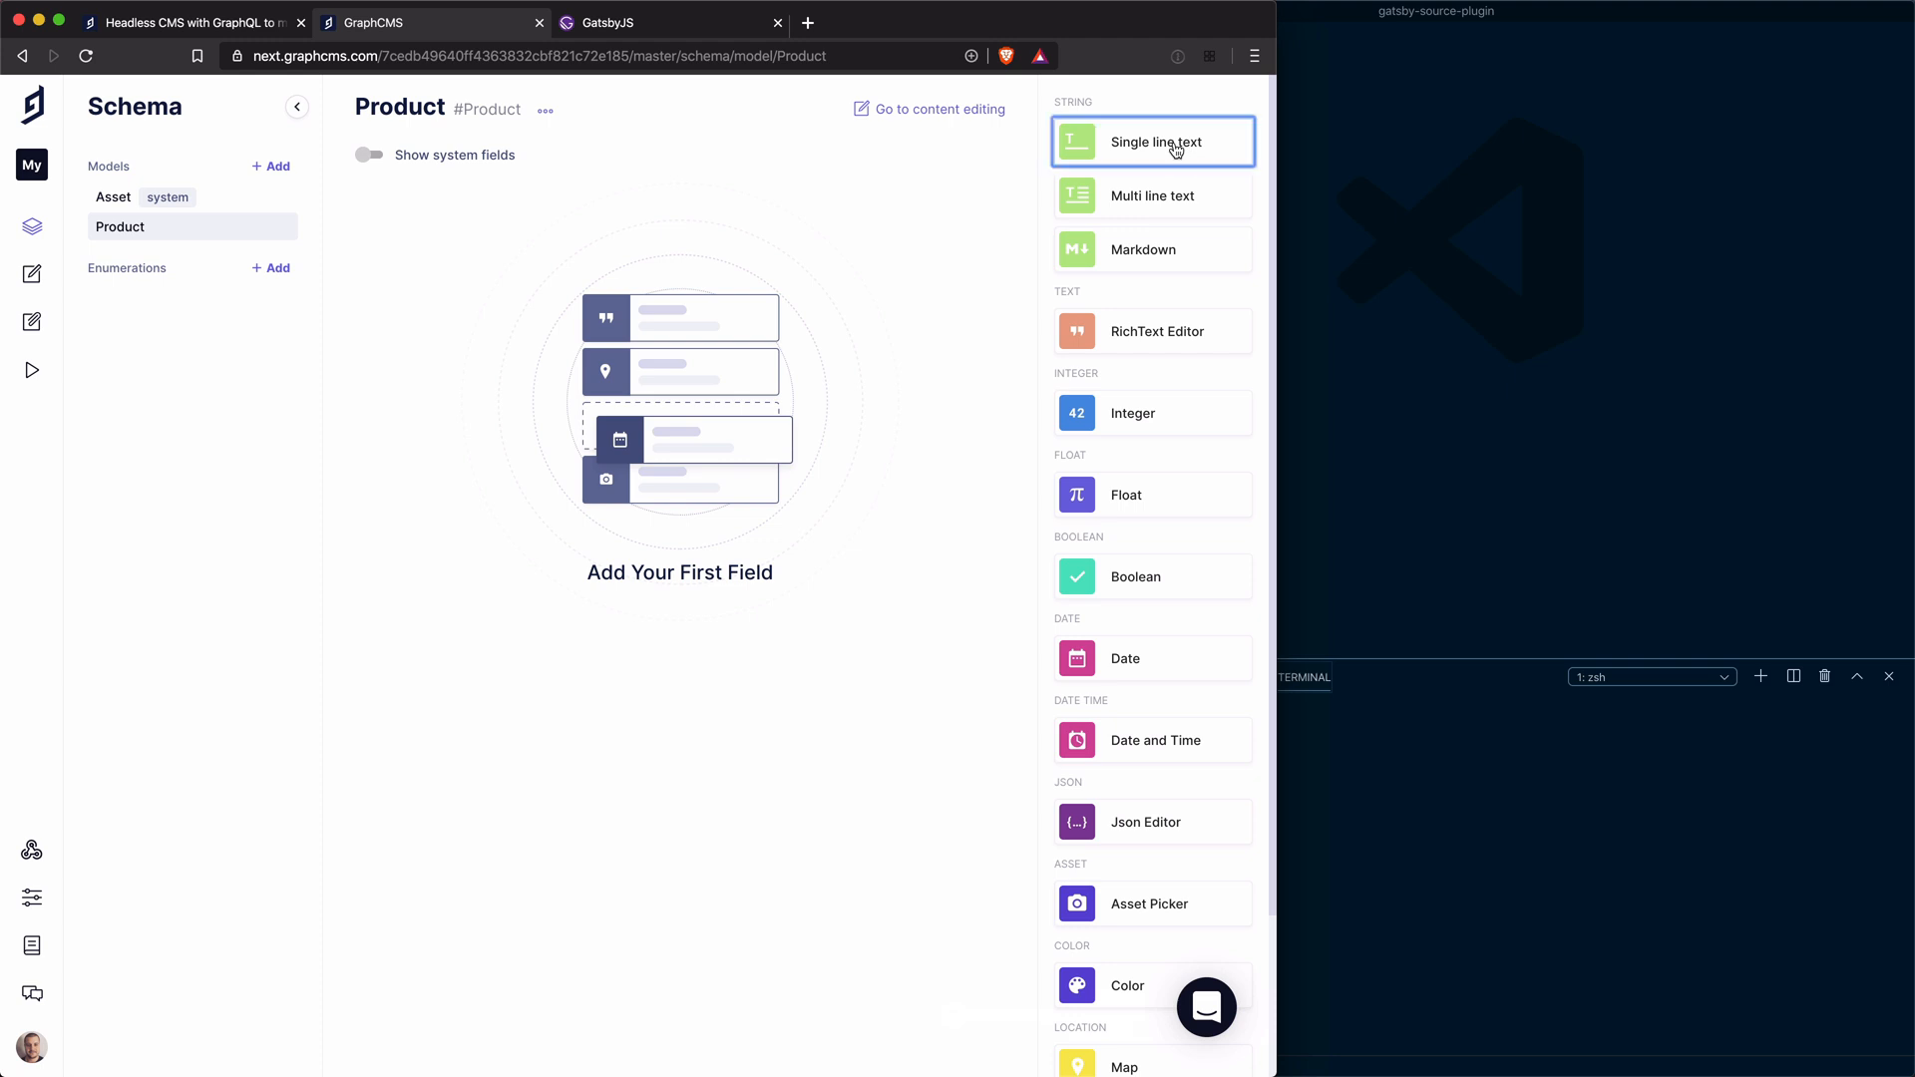
{"action": "left_click", "coordinate": [1150, 140]}
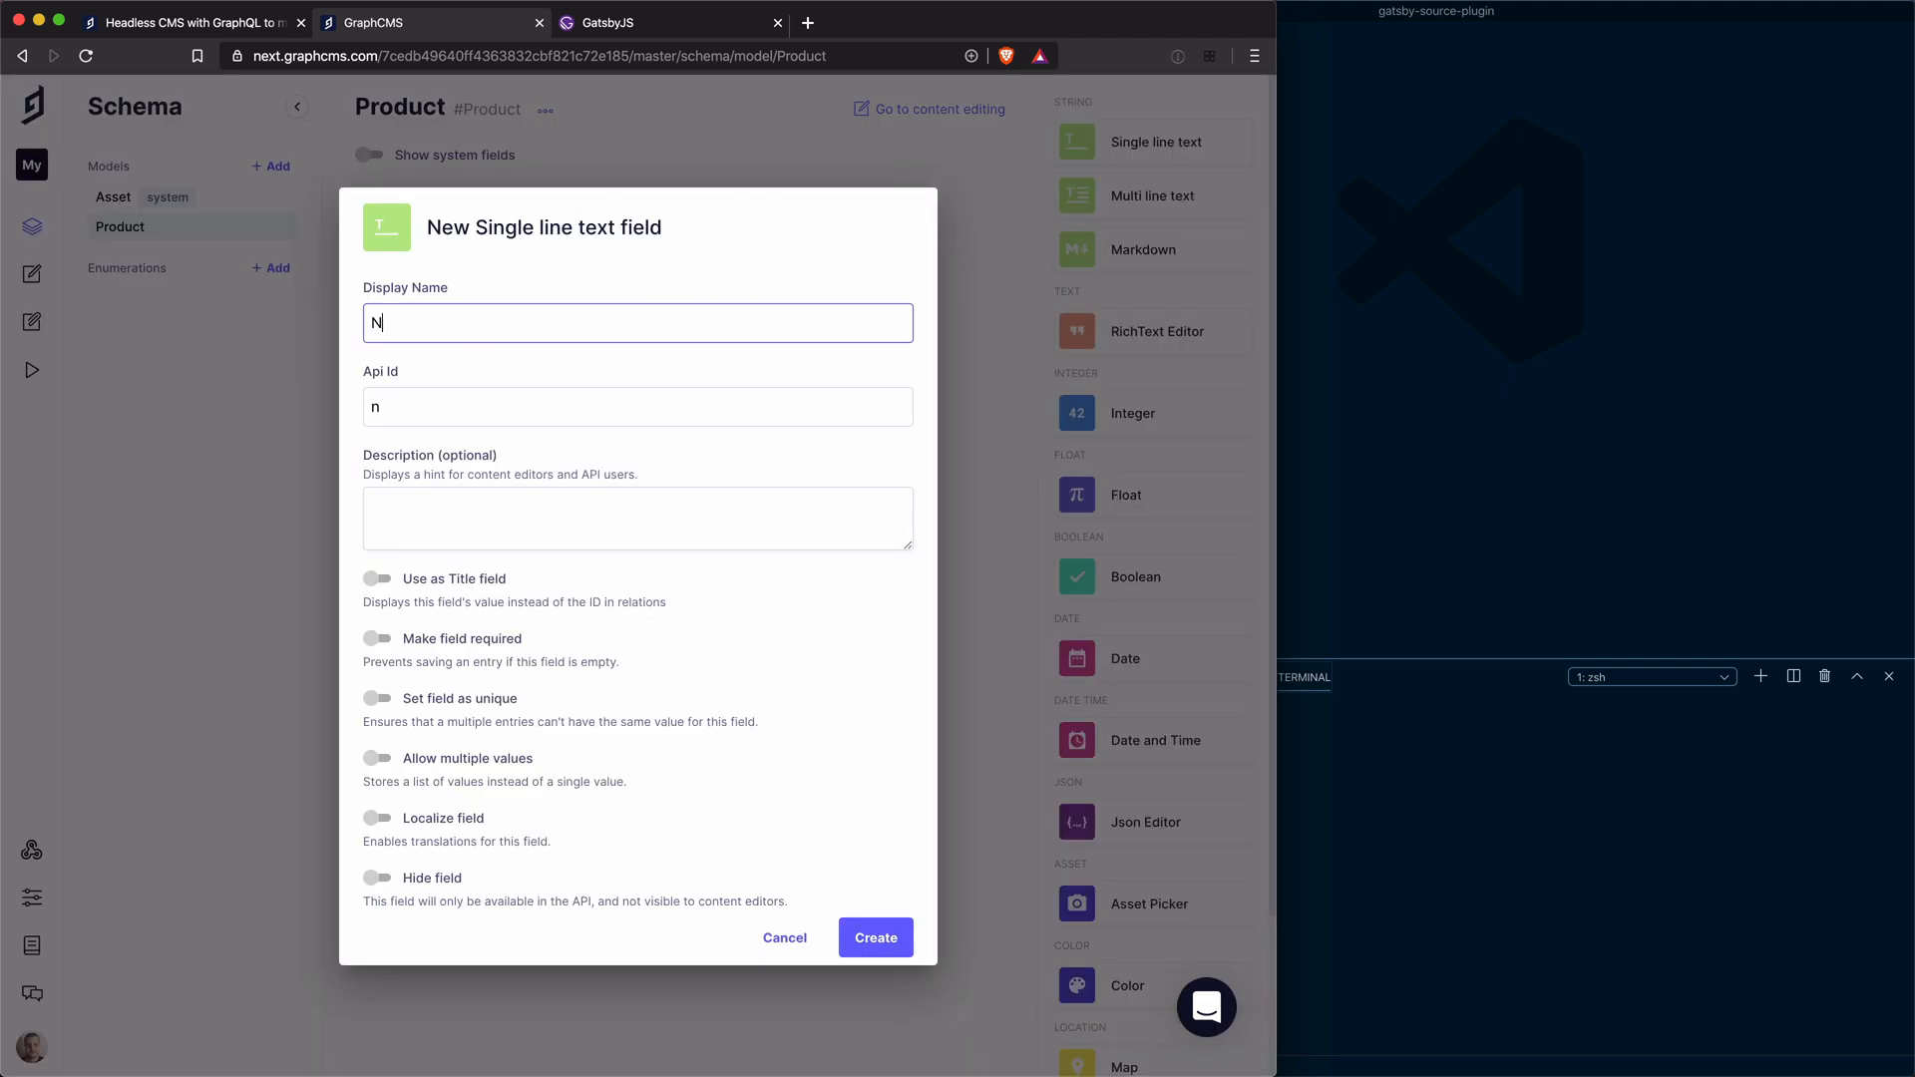
{"action": "type", "text": "ame"}
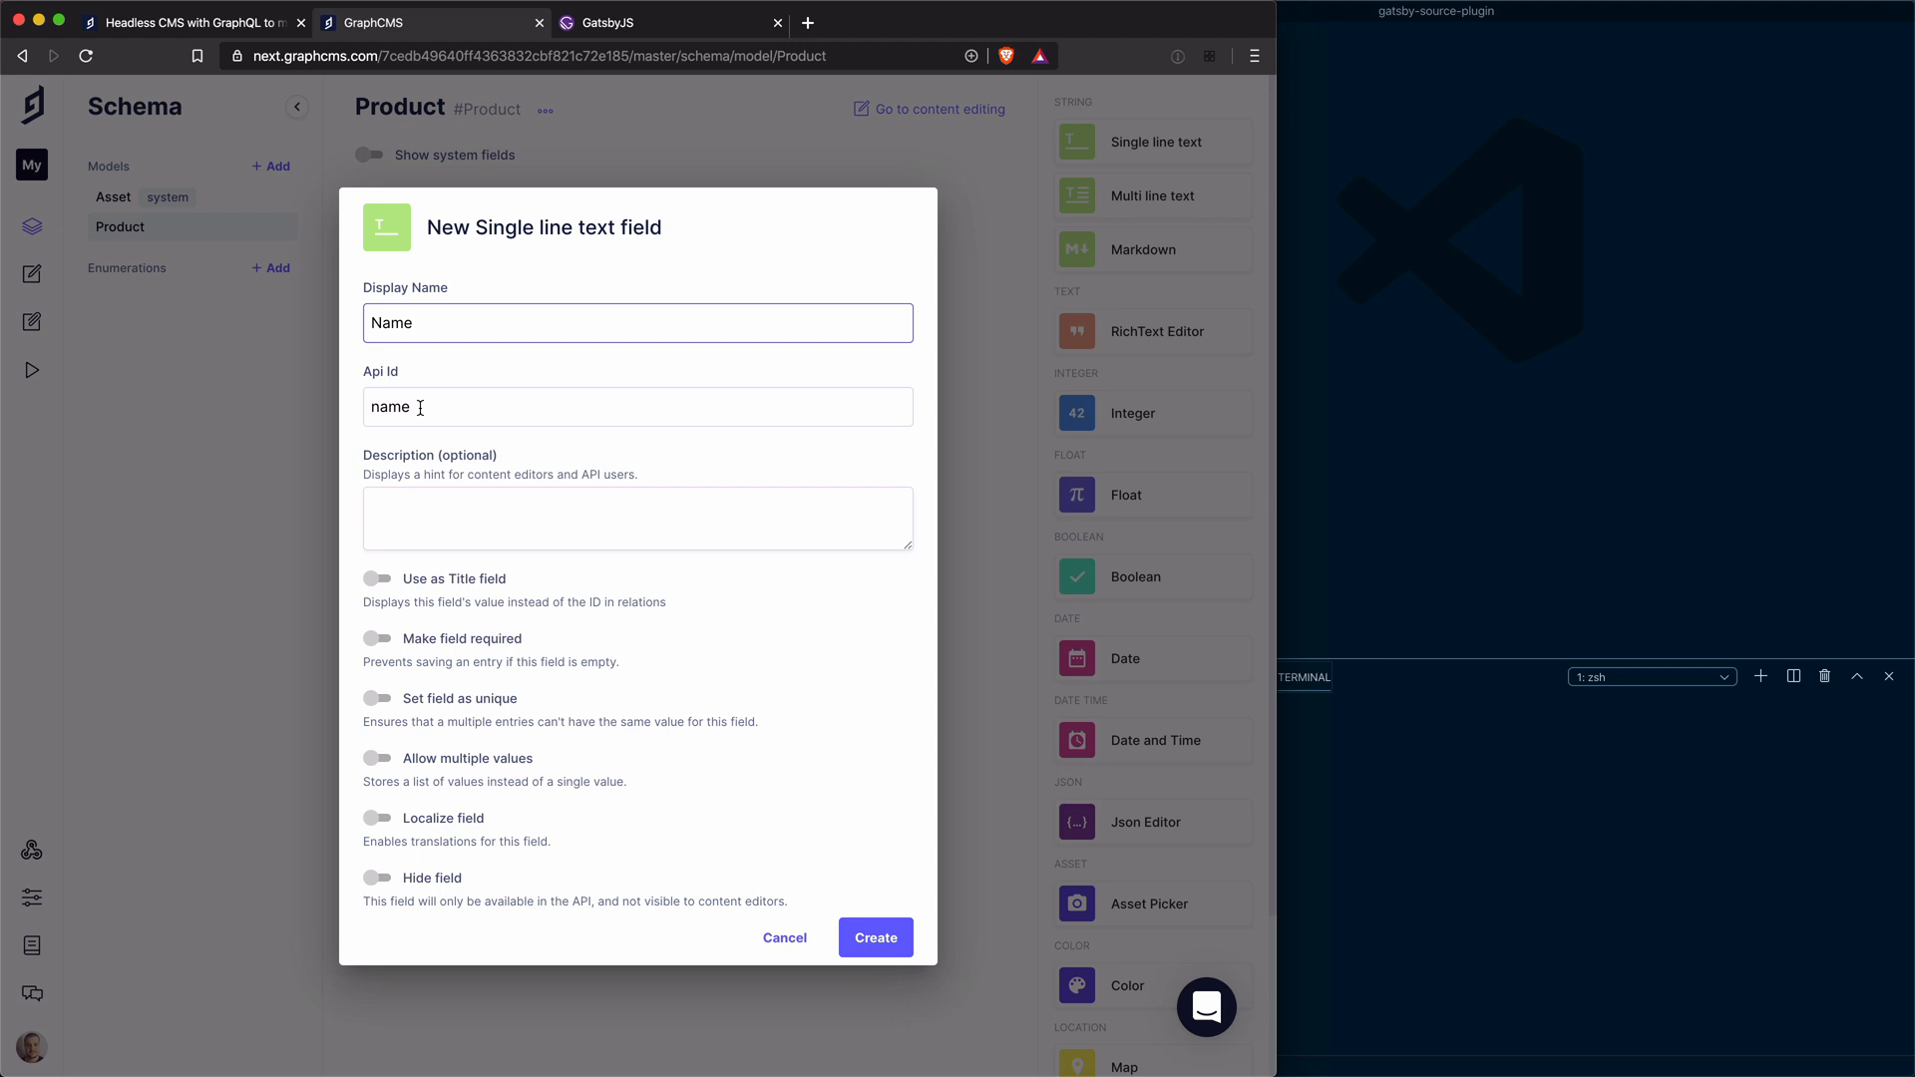
{"action": "left_click", "coordinate": [637, 517]}
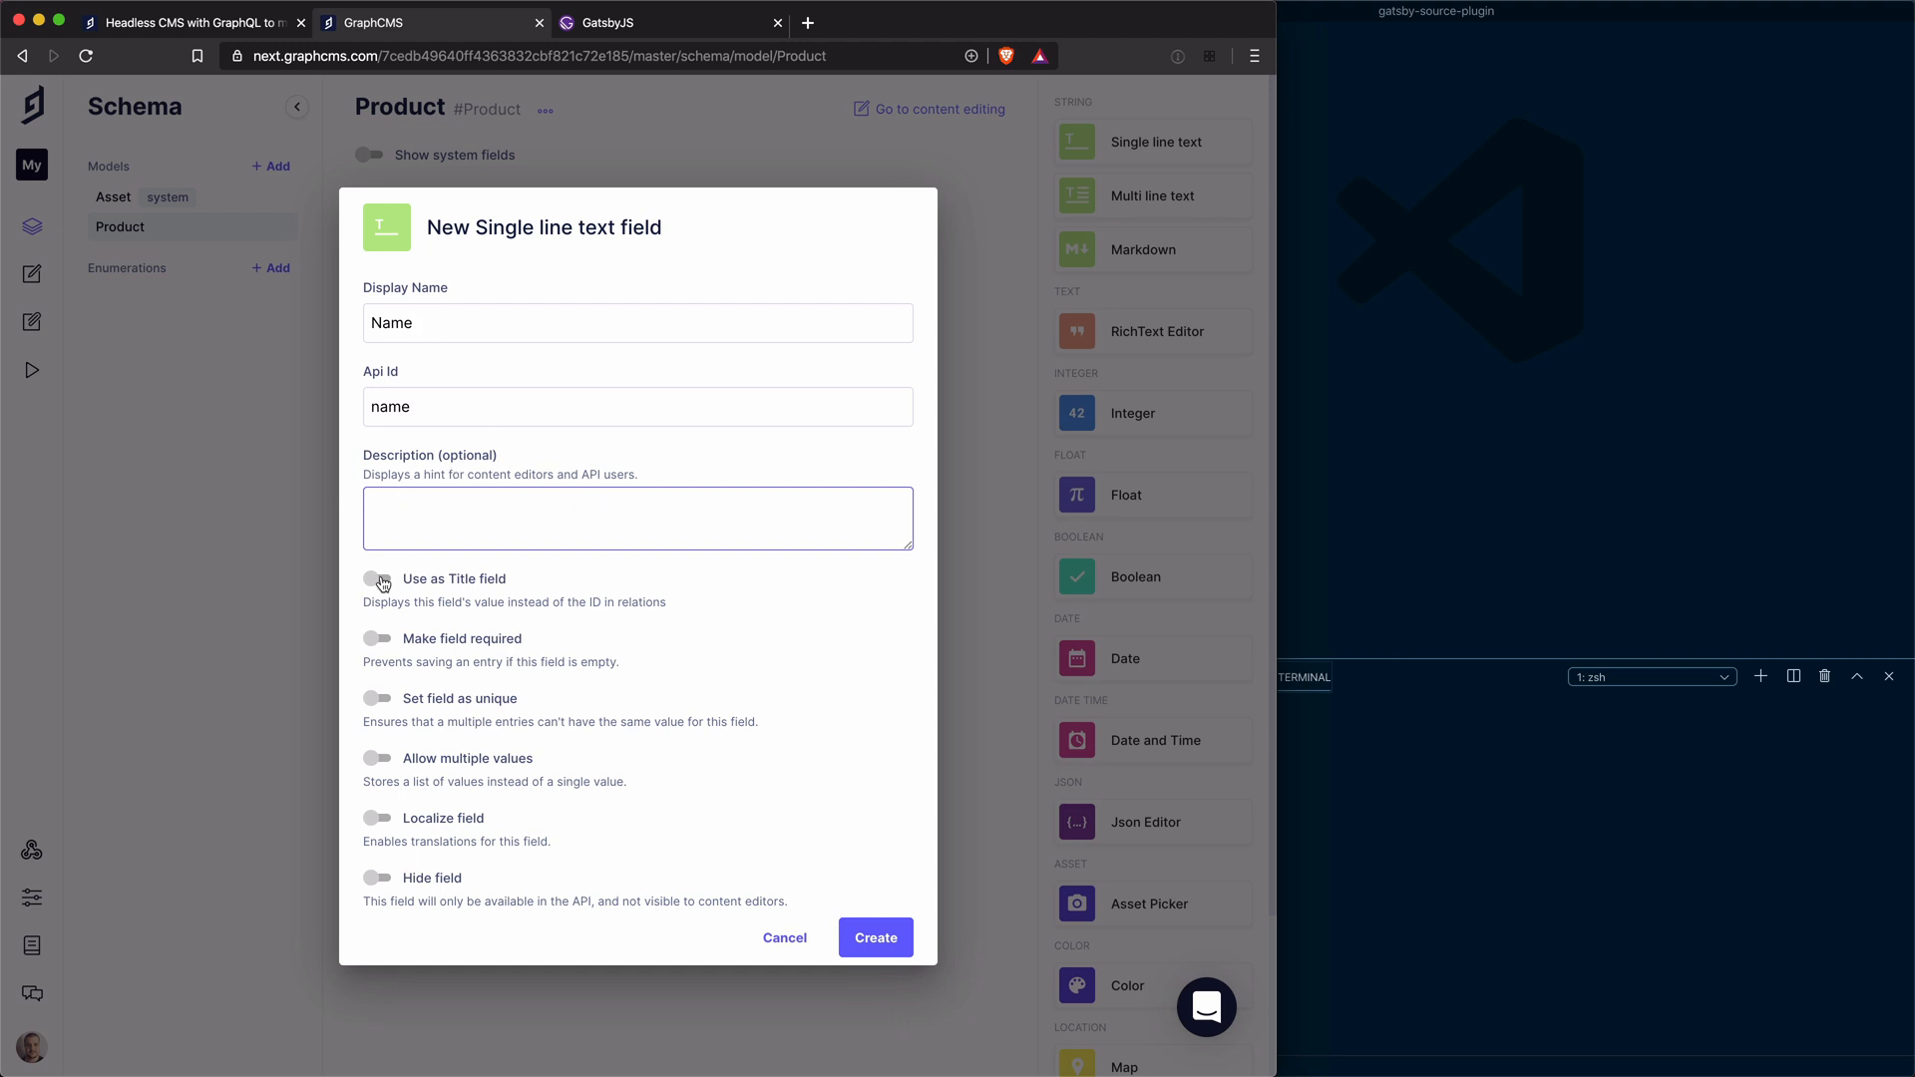
{"action": "left_click", "coordinate": [379, 579]}
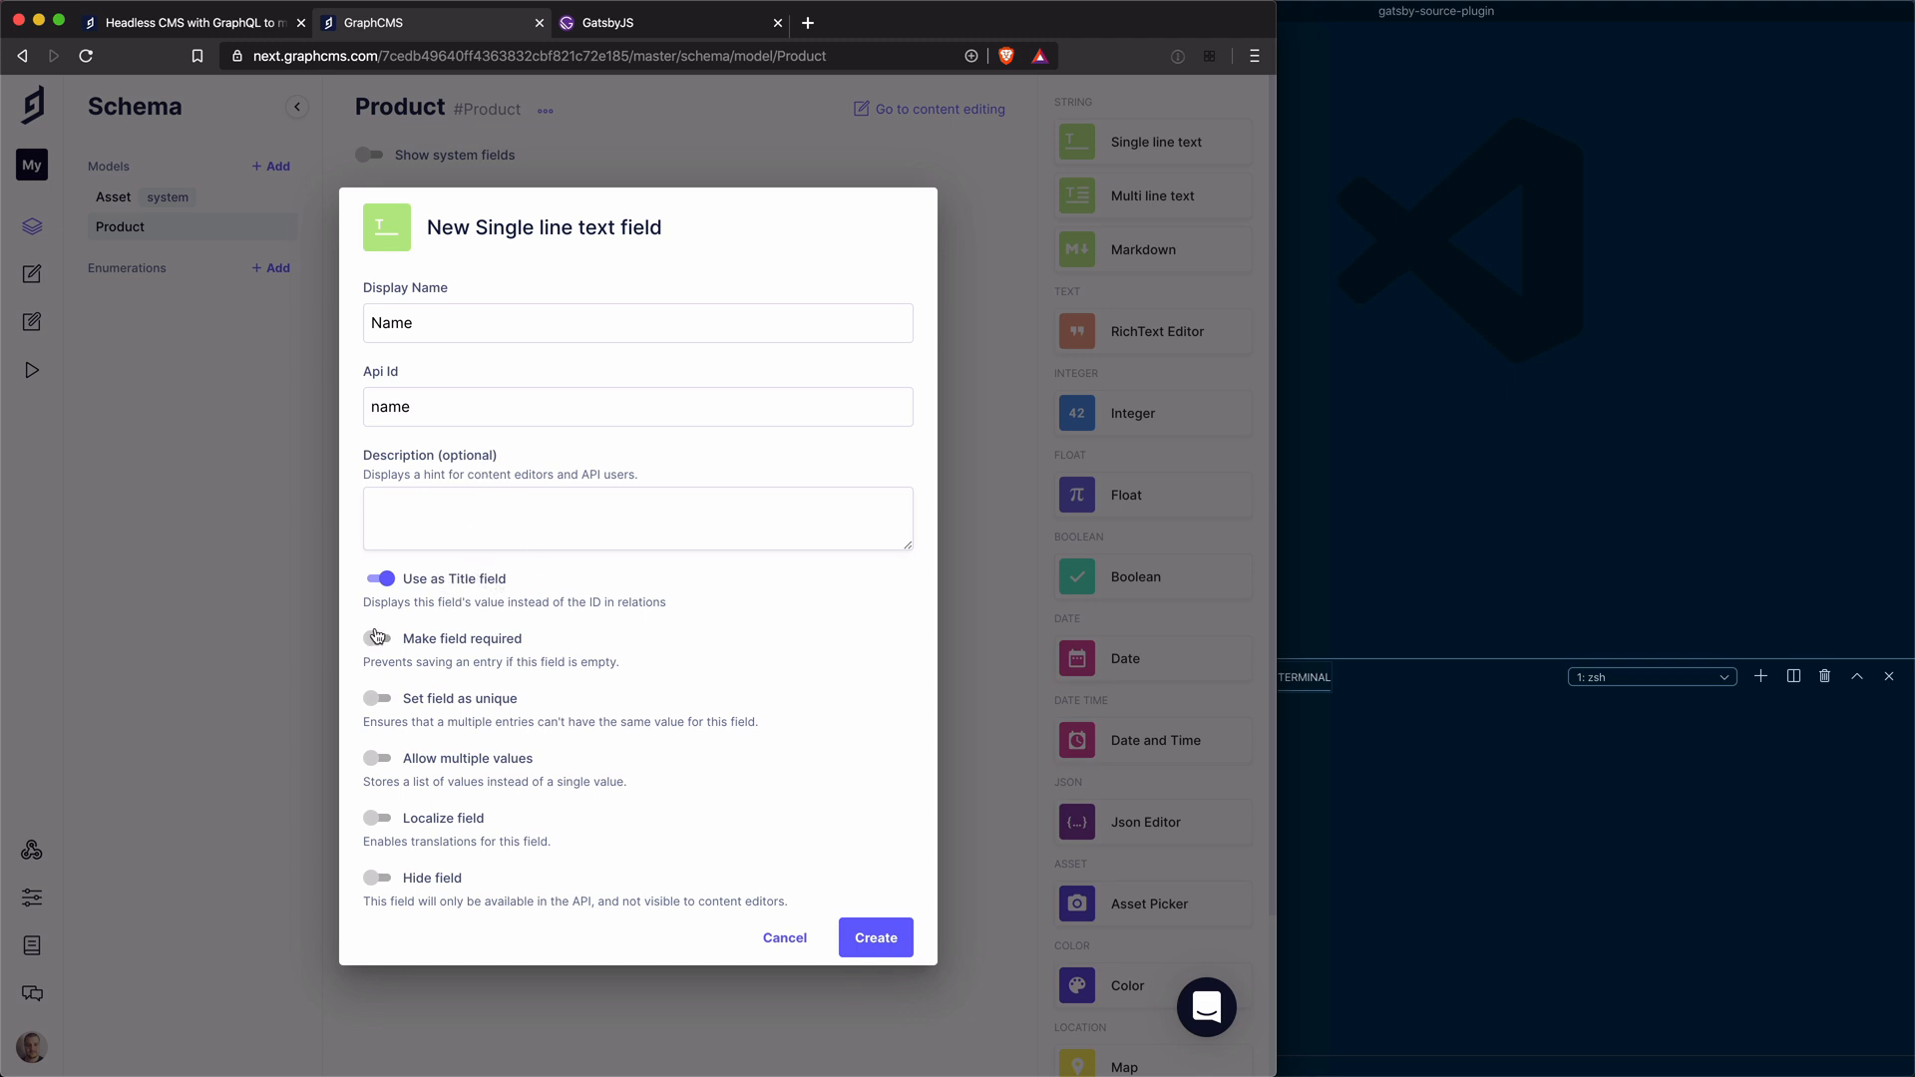
{"action": "left_click", "coordinate": [379, 639]}
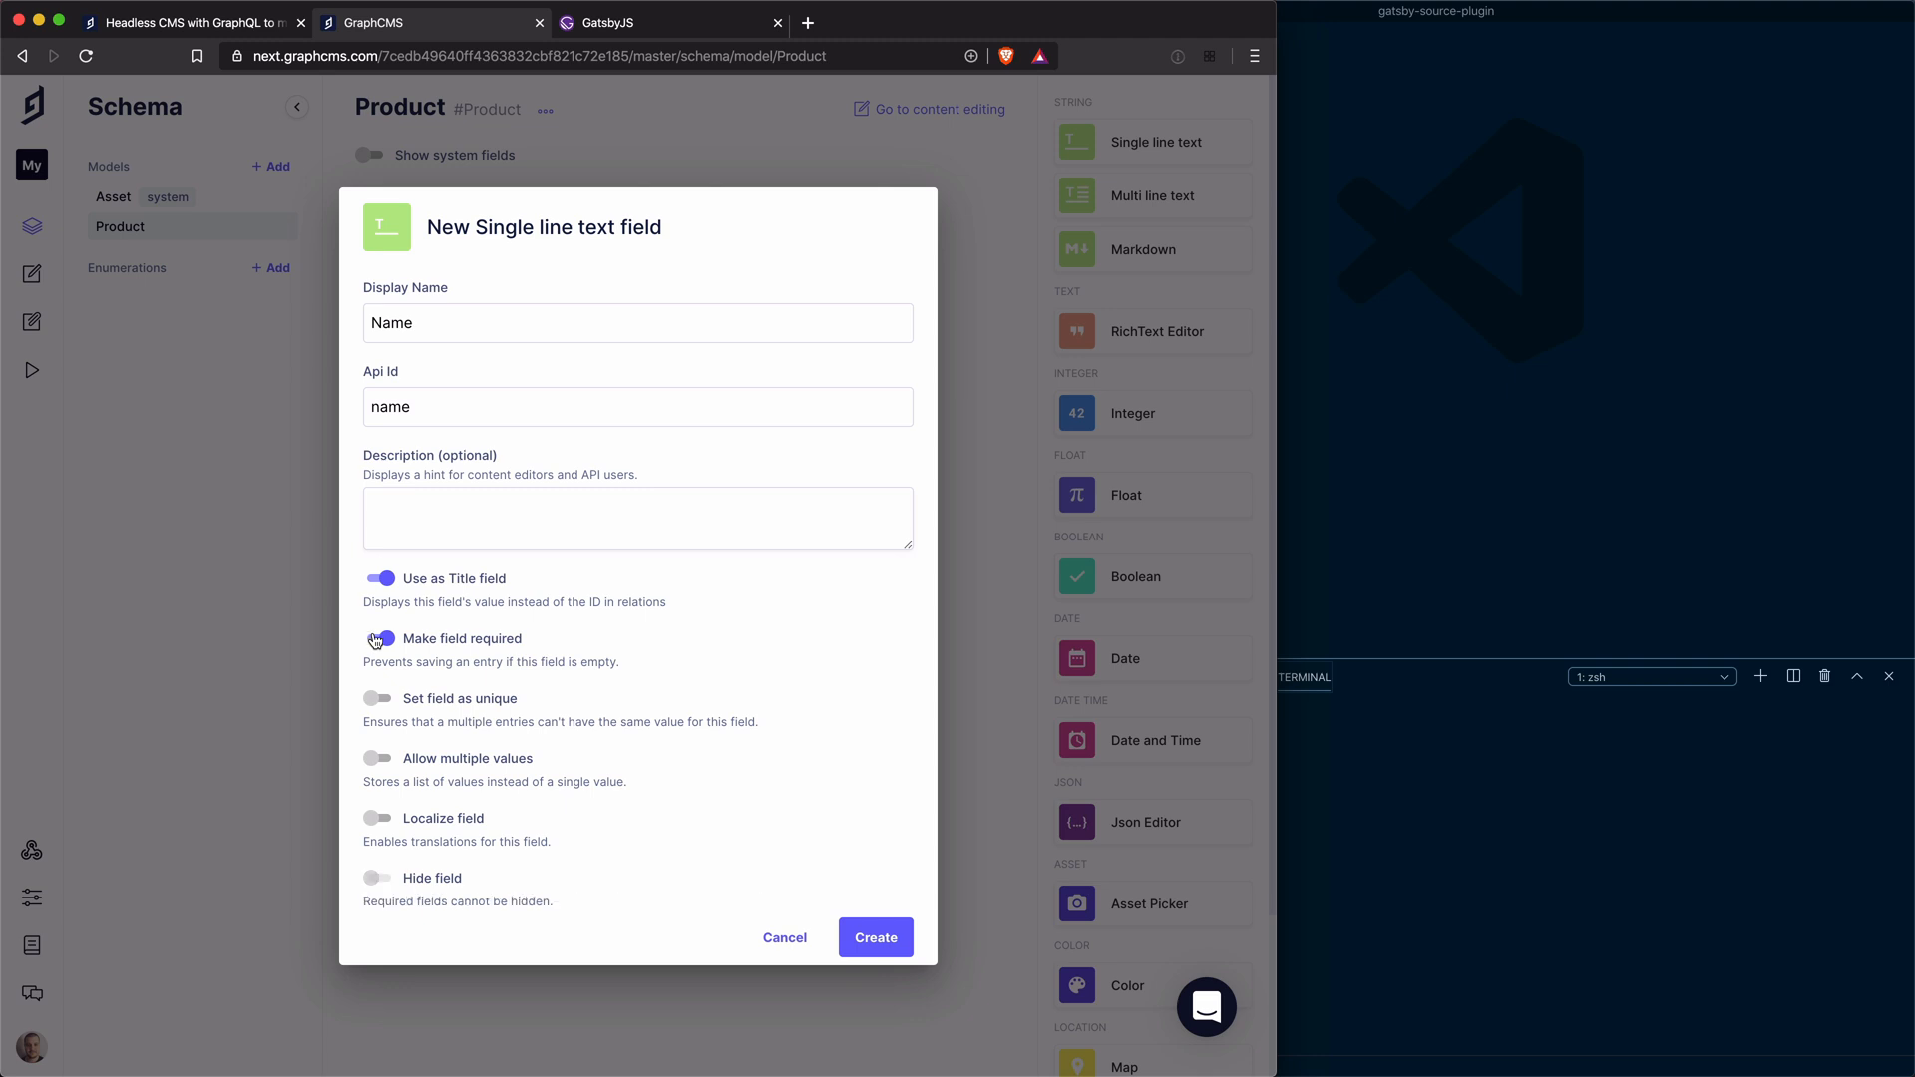
{"action": "left_click", "coordinate": [379, 638]}
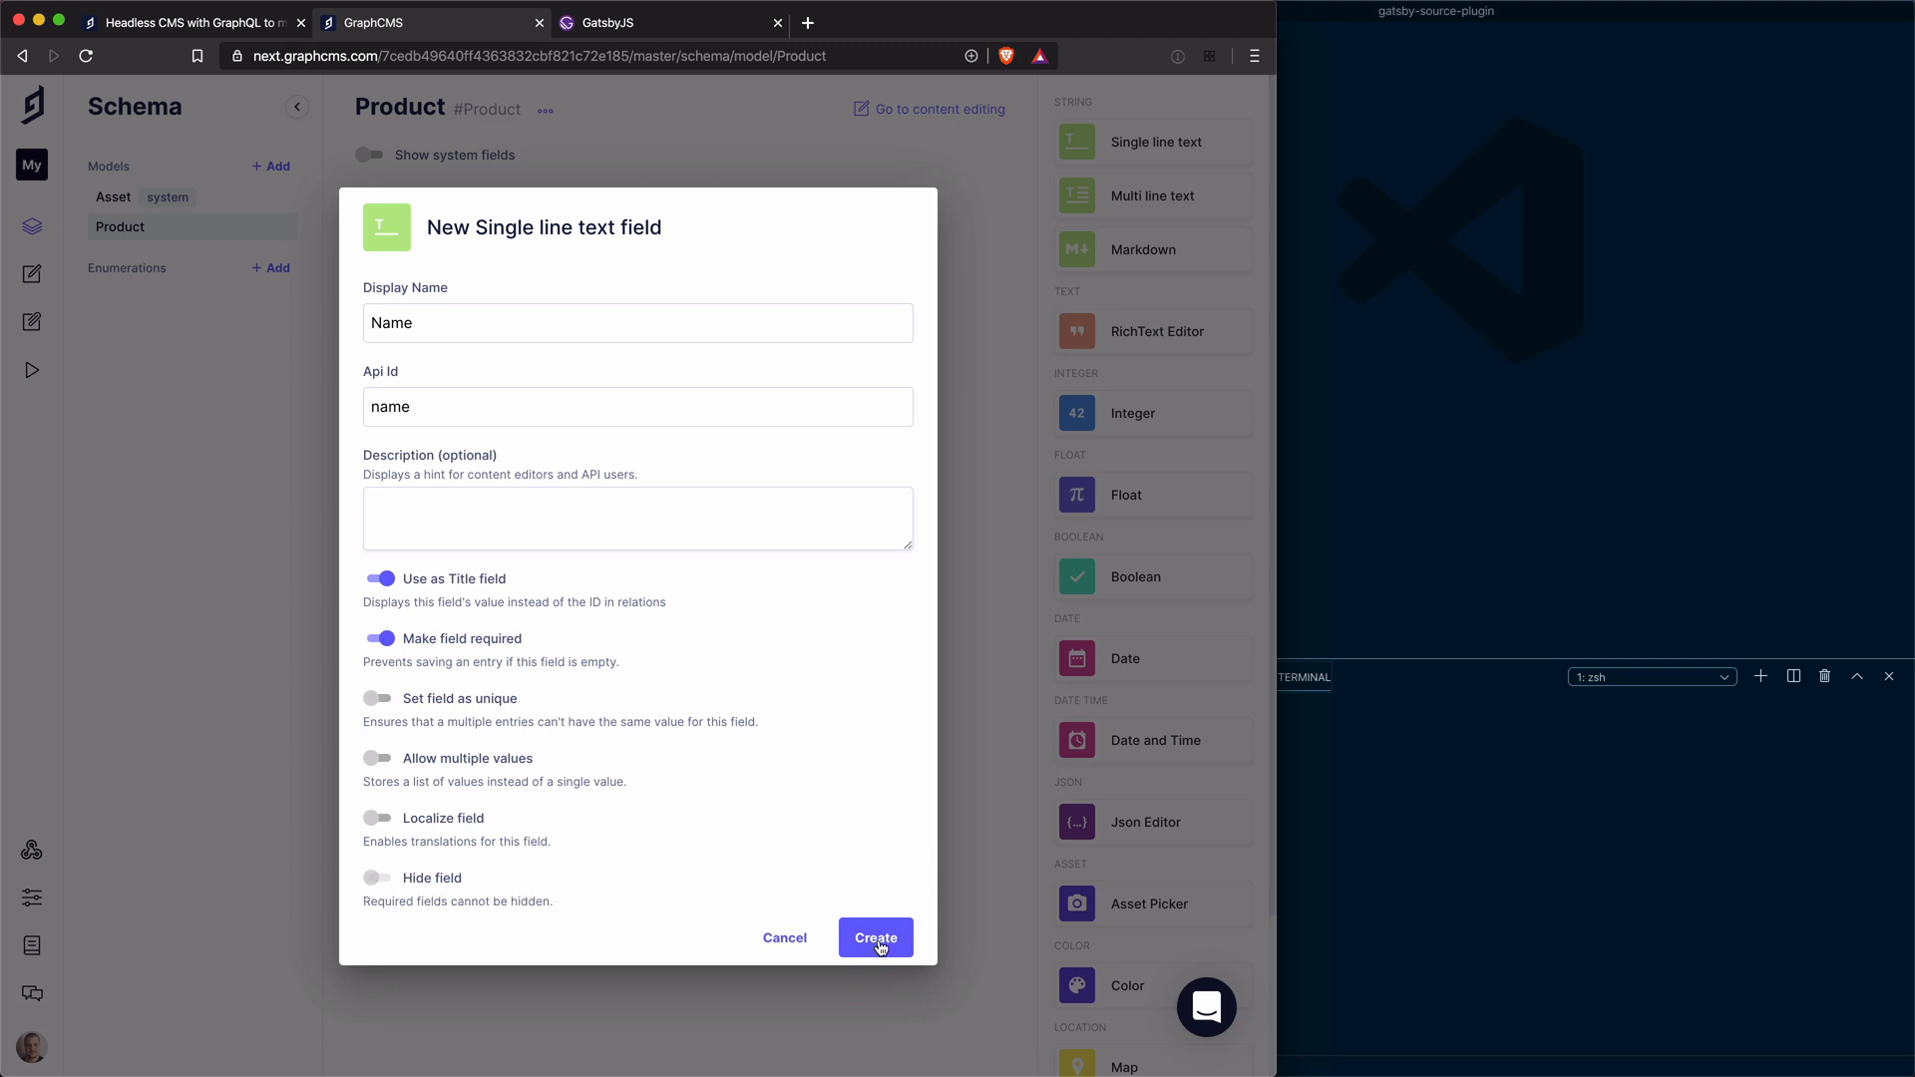
{"action": "left_click", "coordinate": [874, 938]}
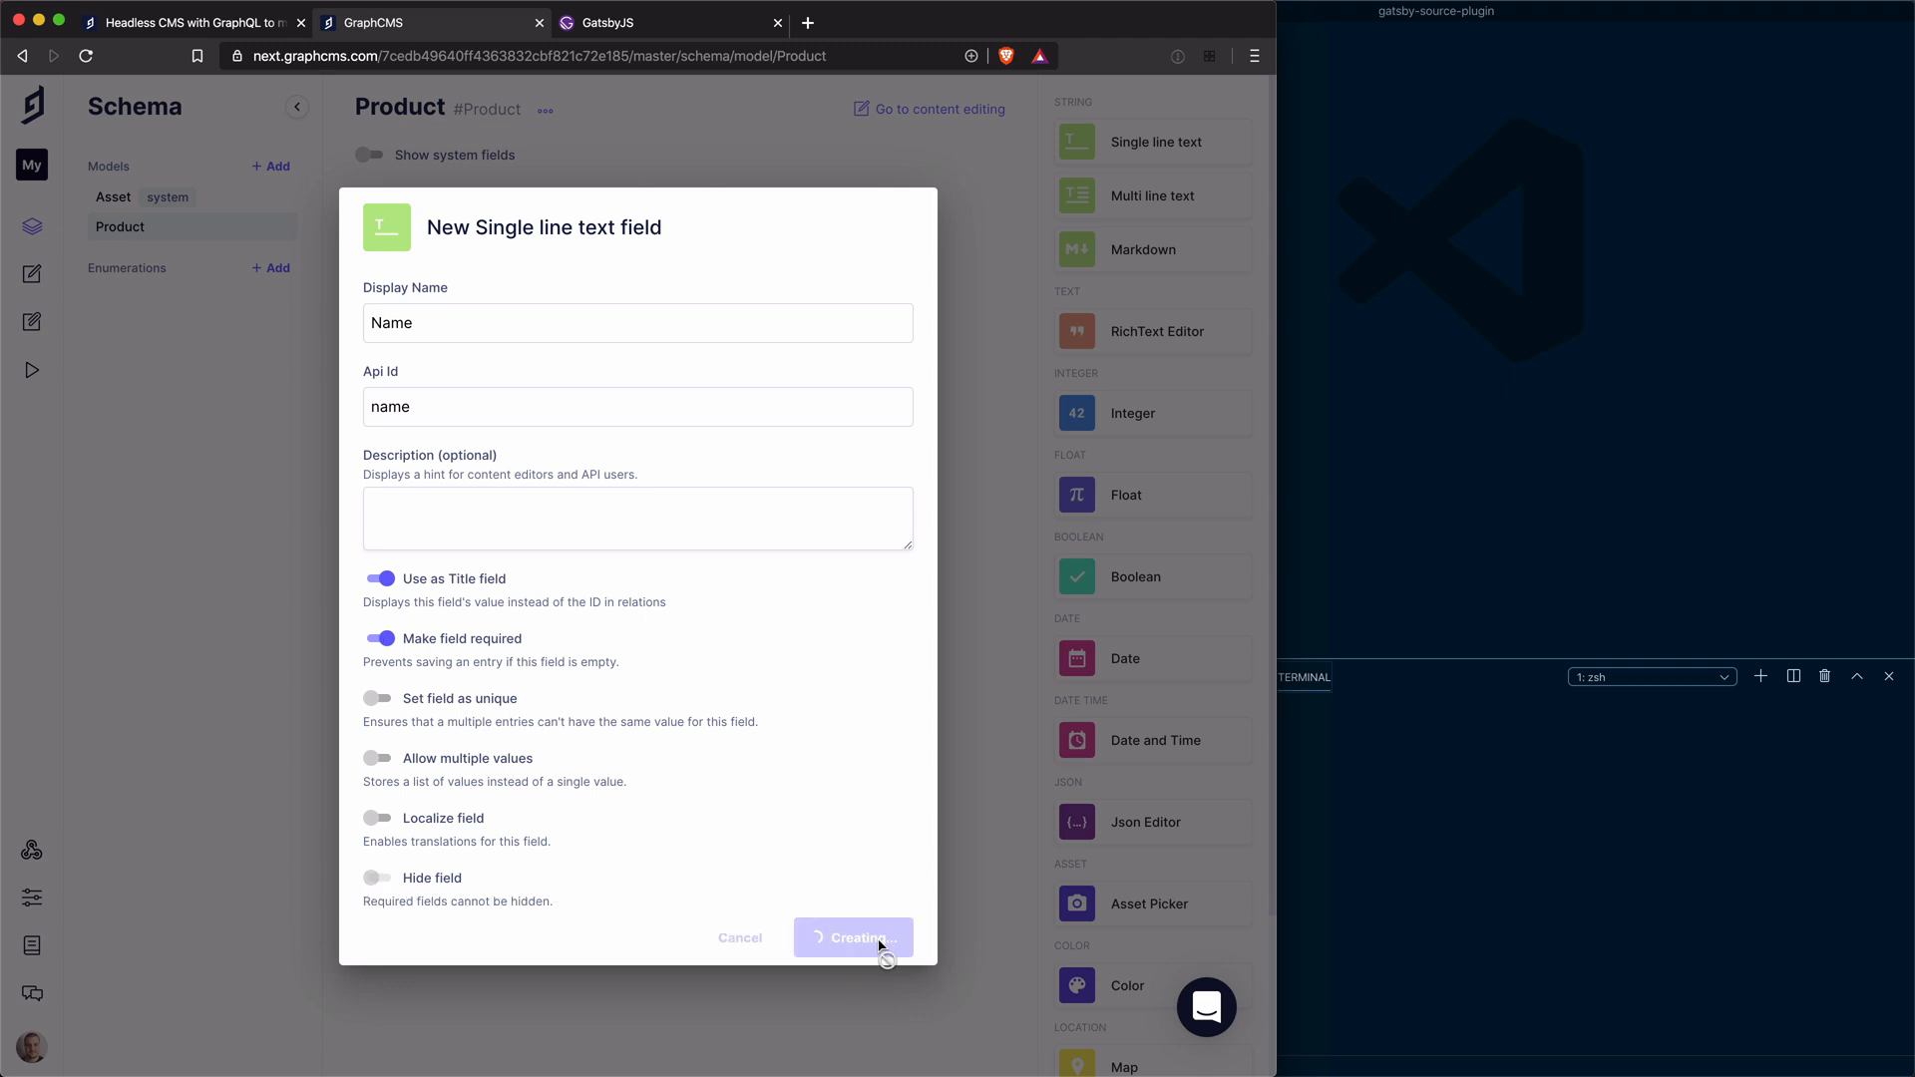
{"action": "left_click", "coordinate": [852, 938]}
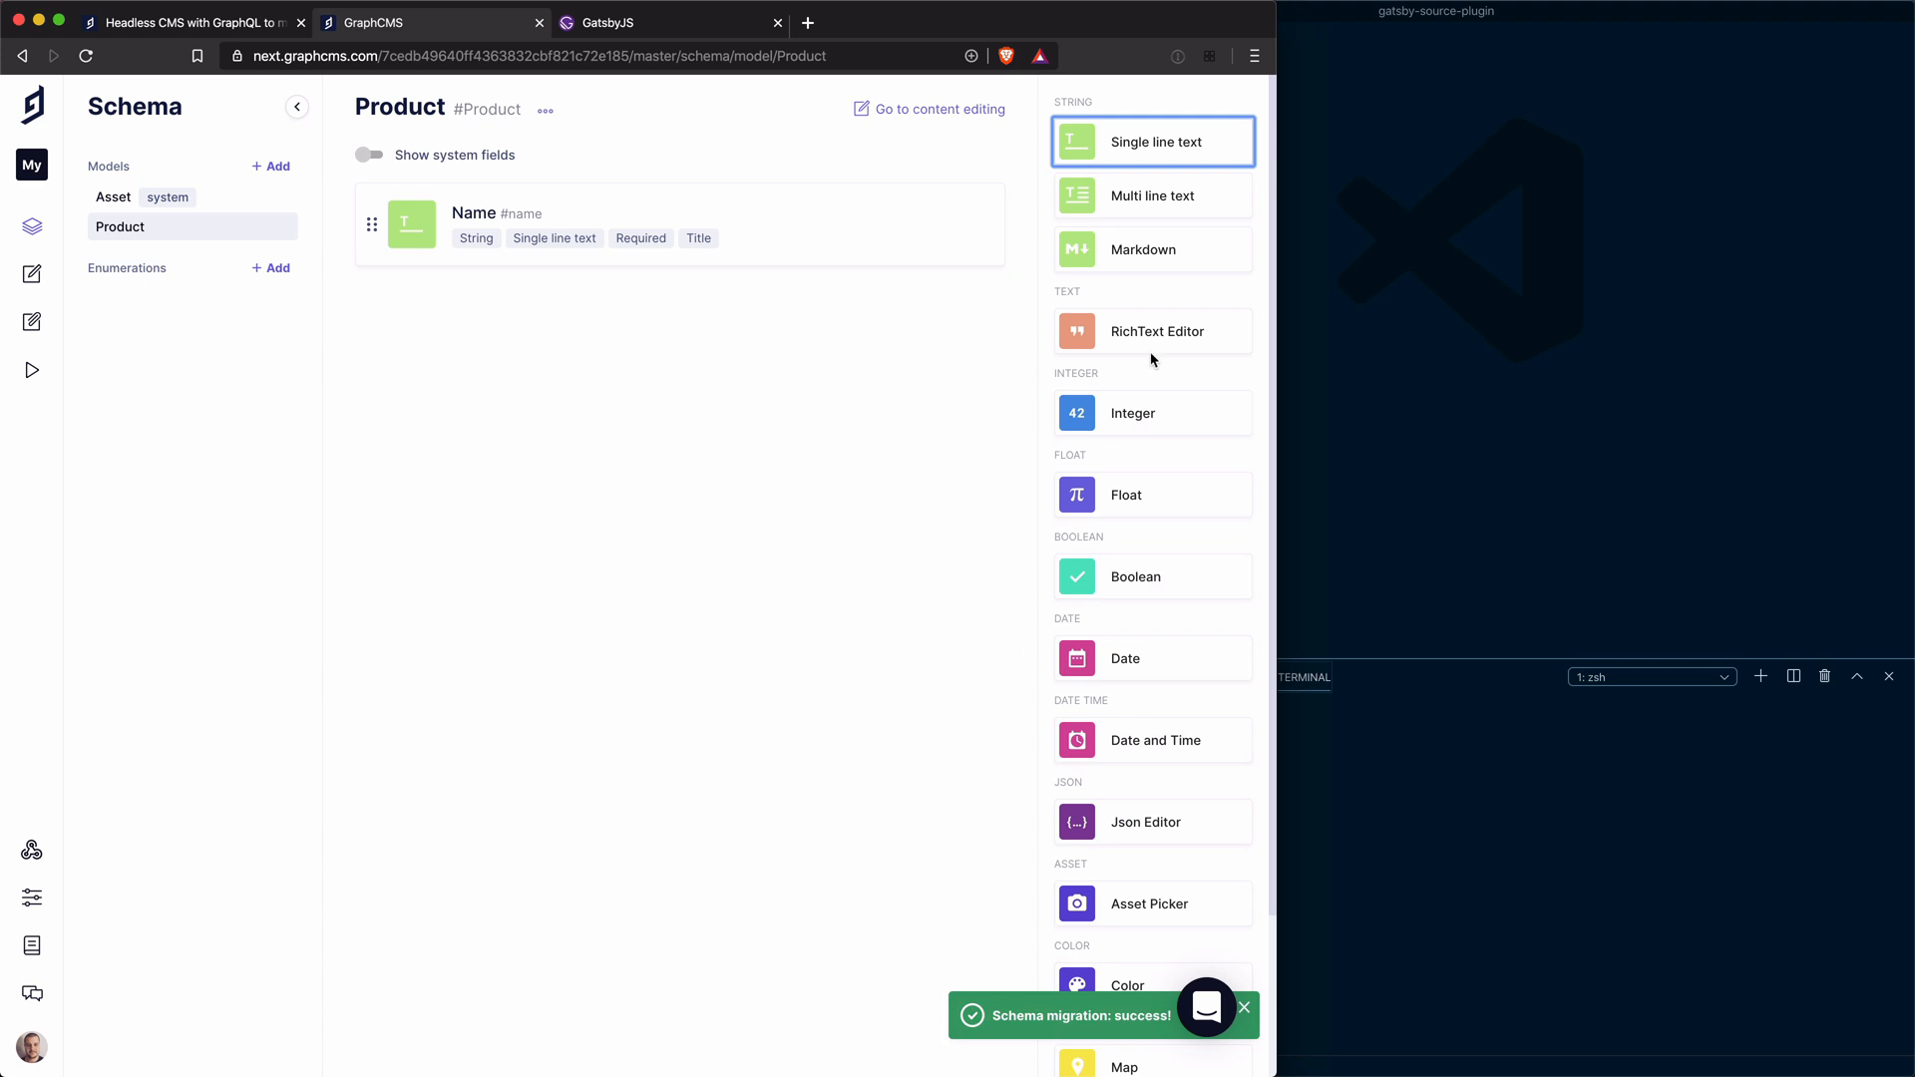
Add a required, unique single-line text field Slug to Product
{"action": "left_click", "coordinate": [1151, 140]}
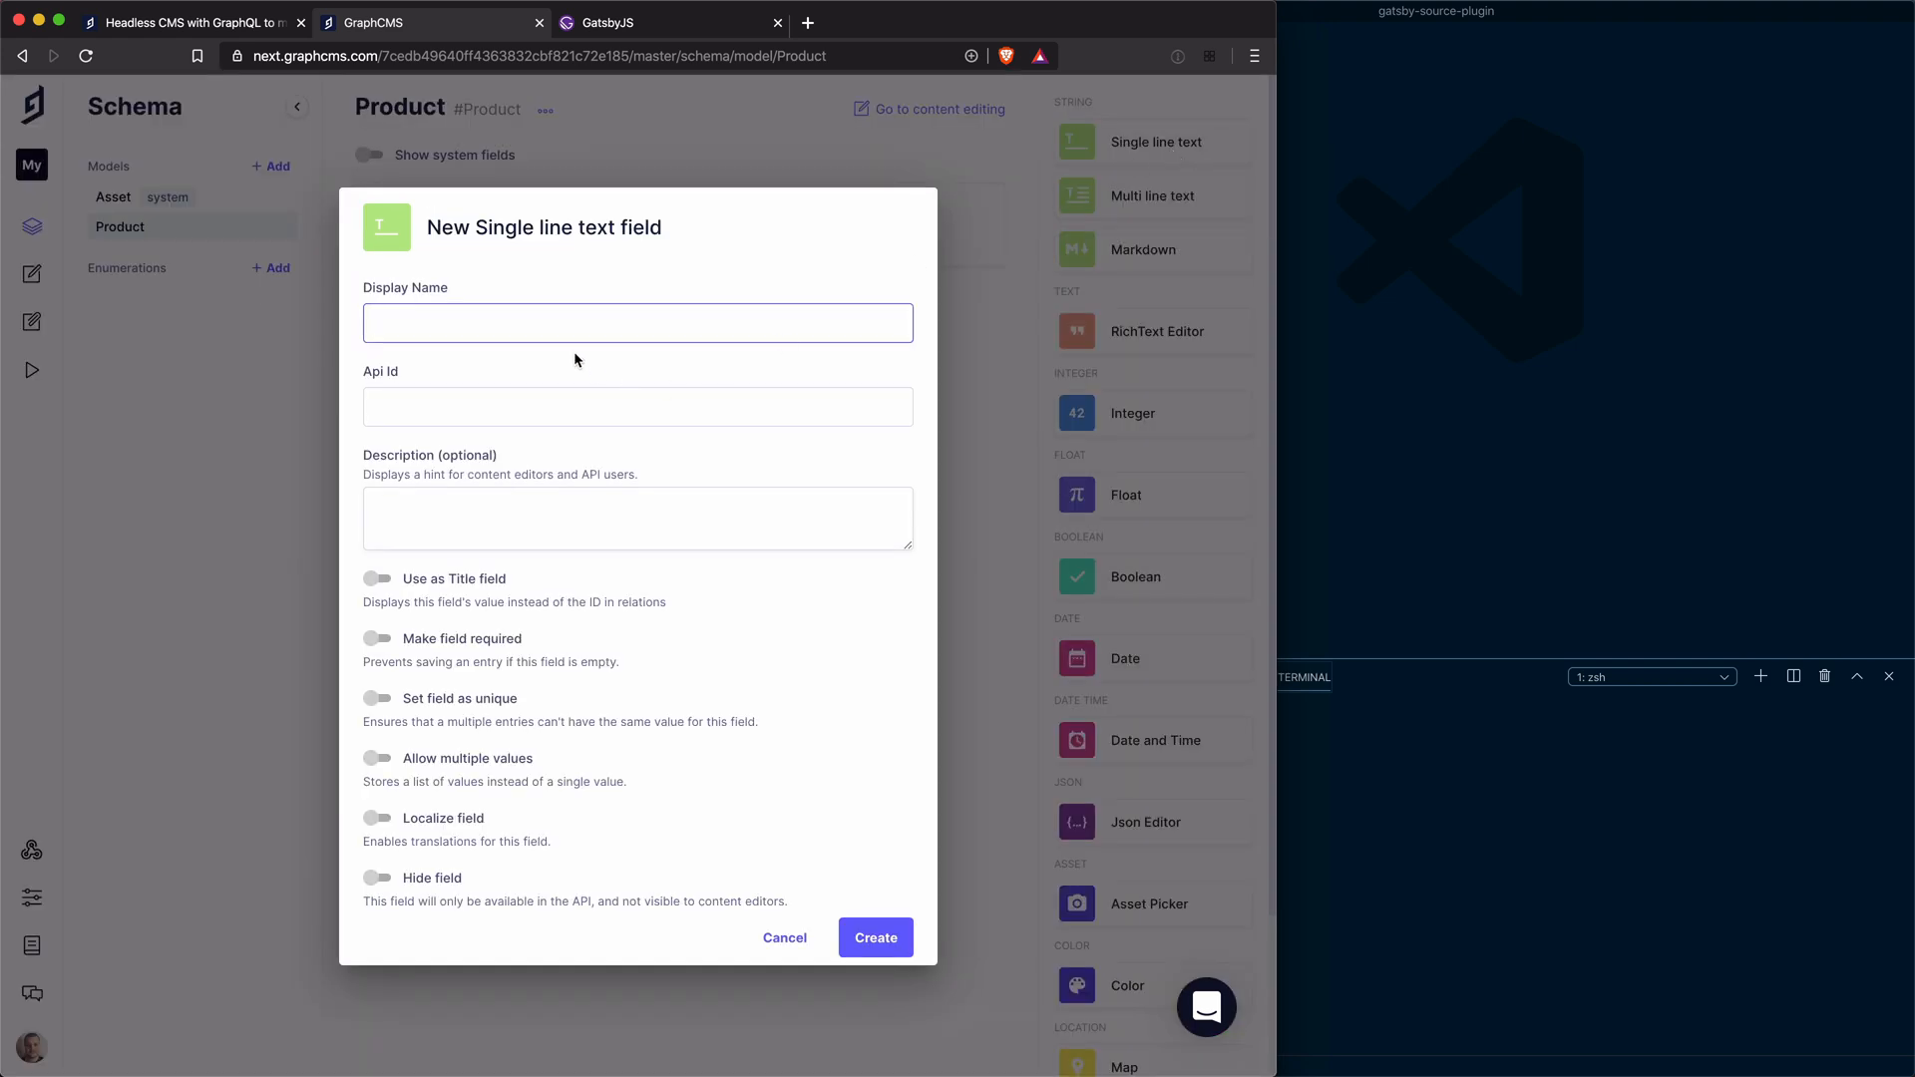
{"action": "type", "text": "Slug"}
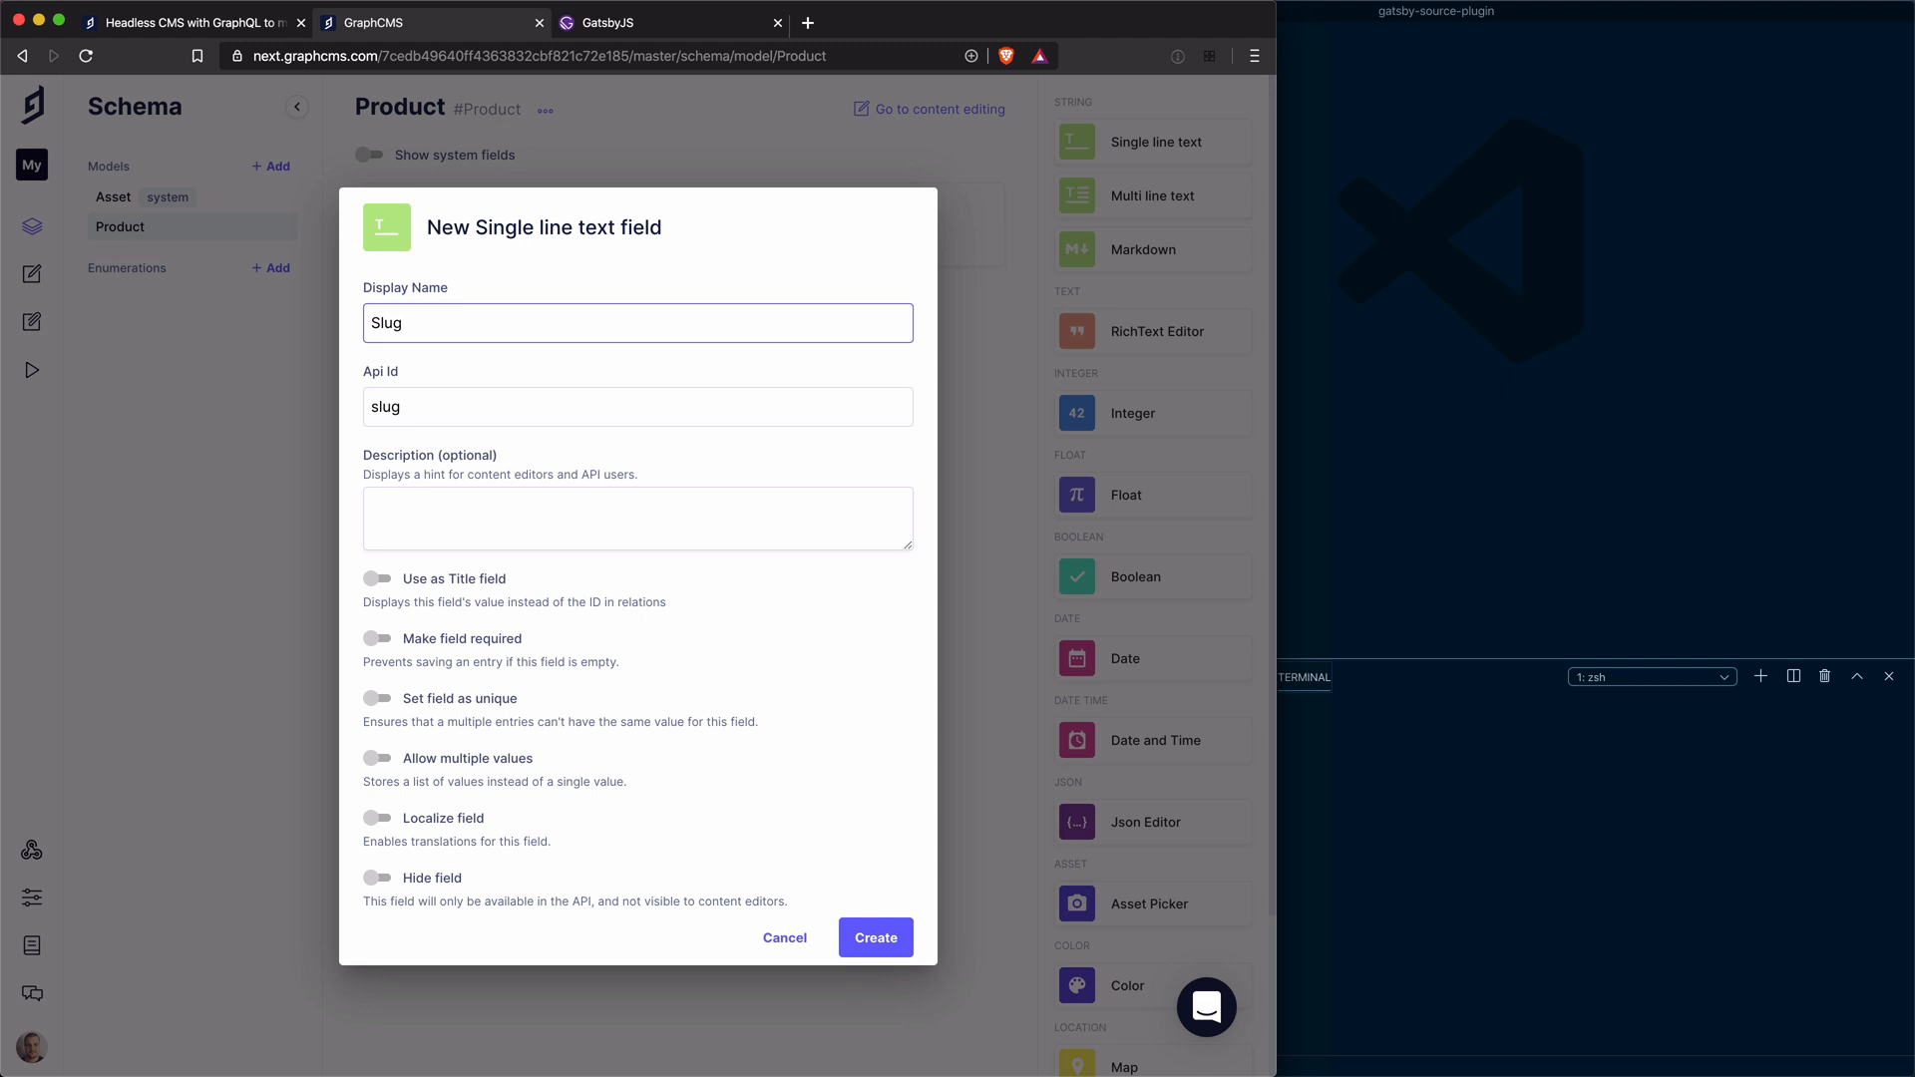
{"action": "left_click", "coordinate": [636, 405]}
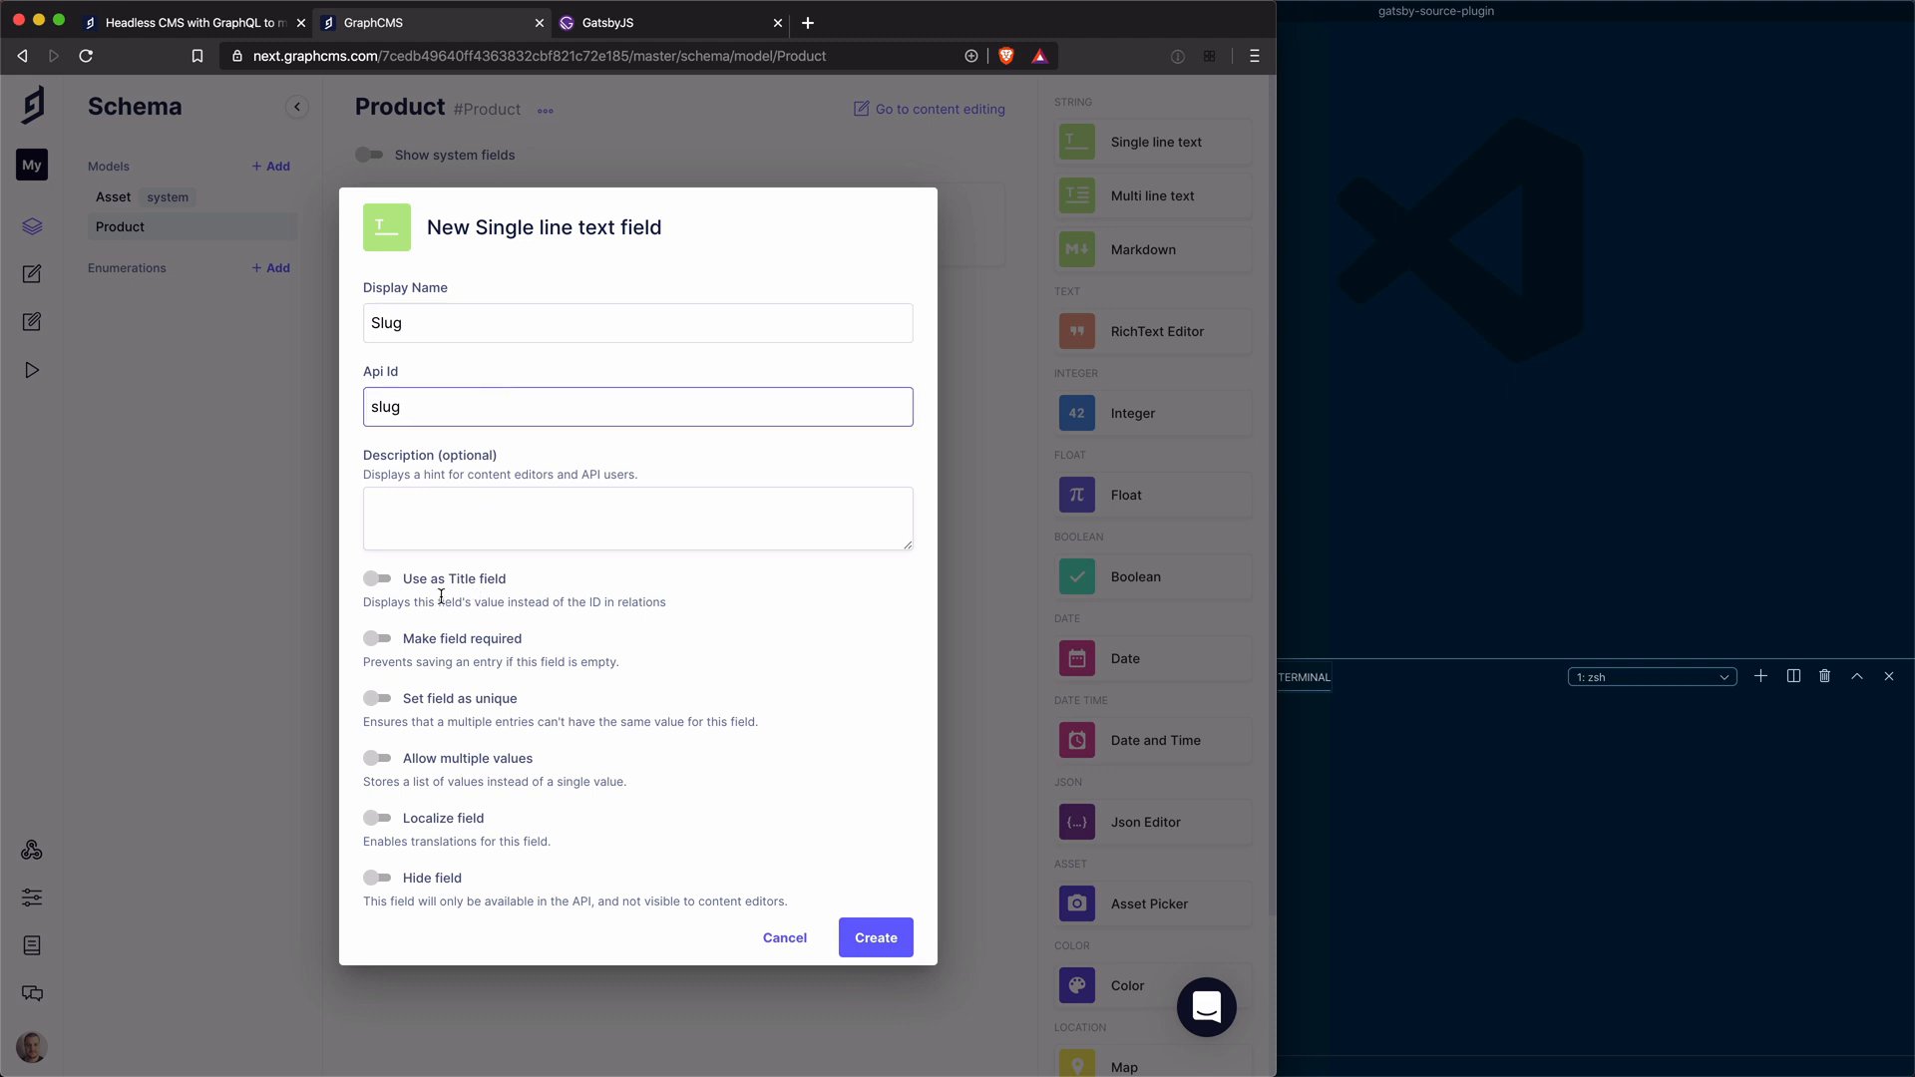
{"action": "left_click", "coordinate": [379, 639]}
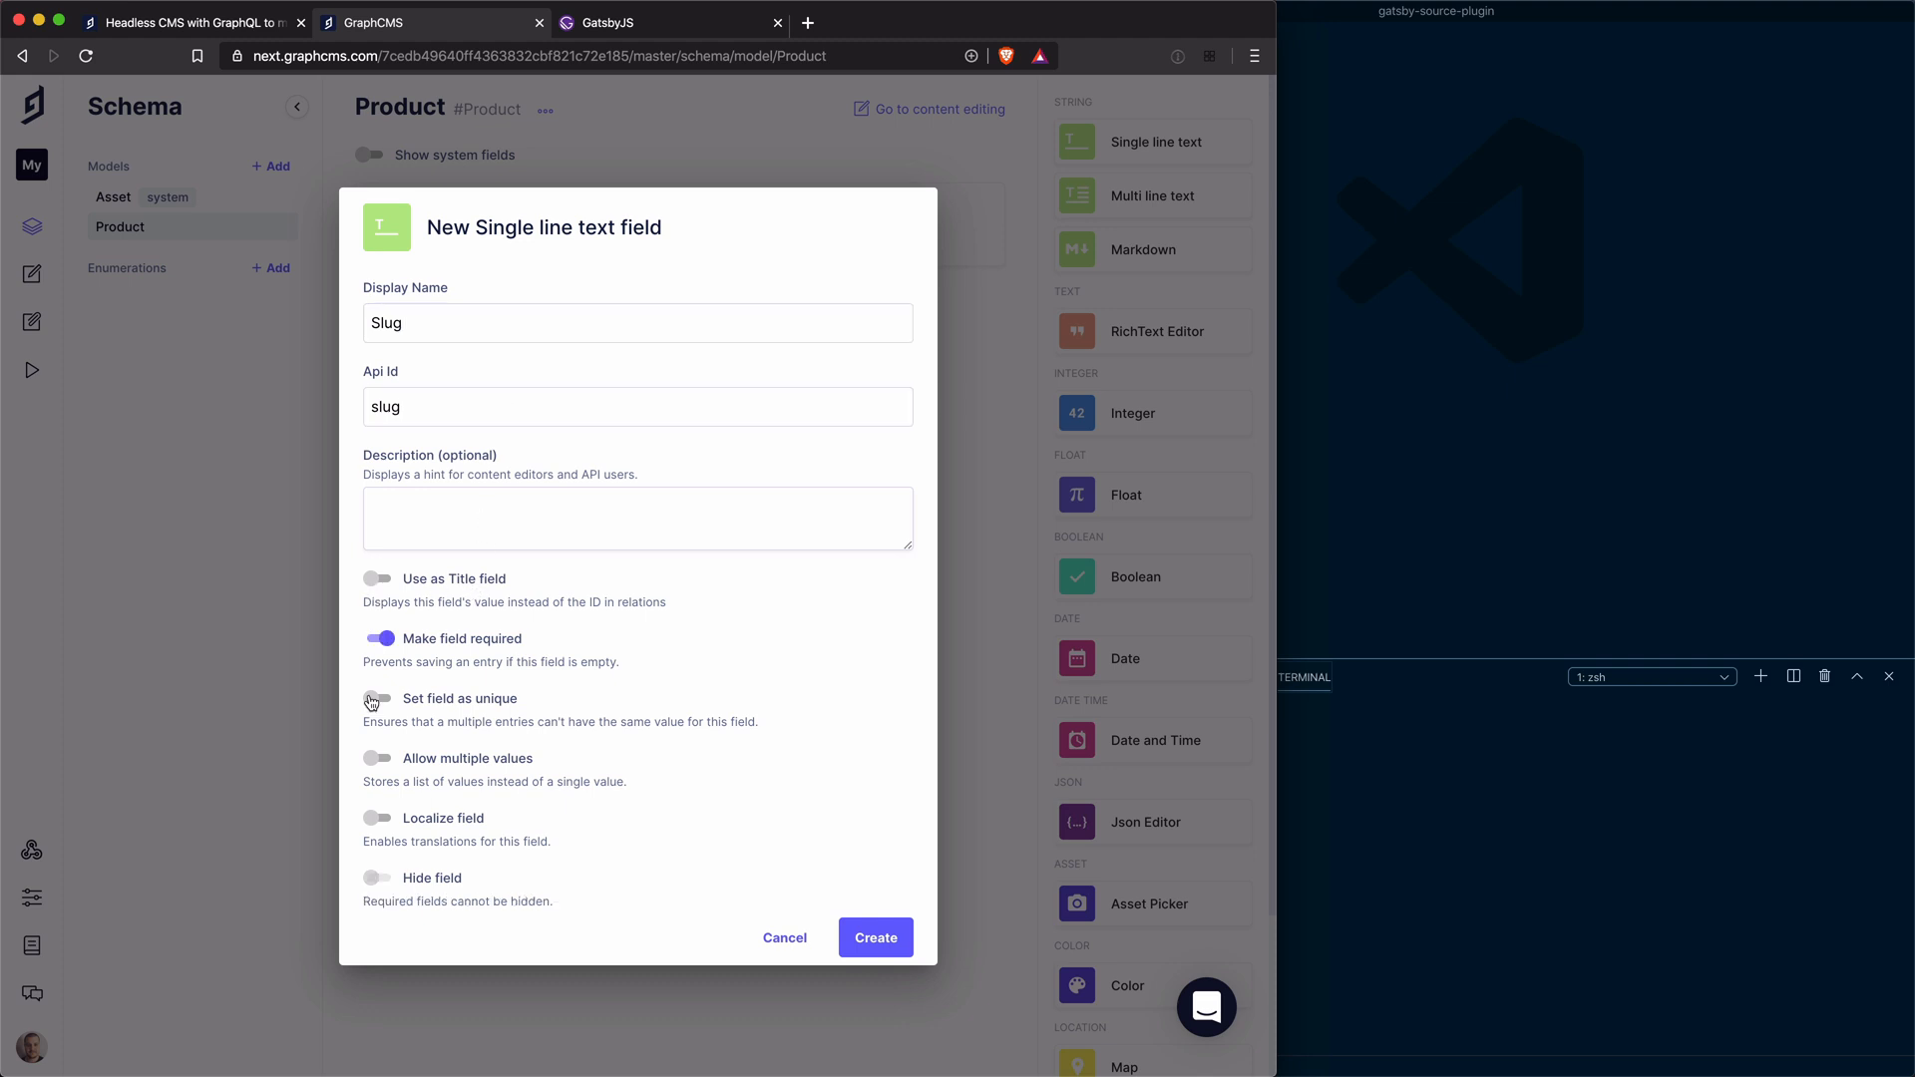
{"action": "left_click", "coordinate": [377, 698]}
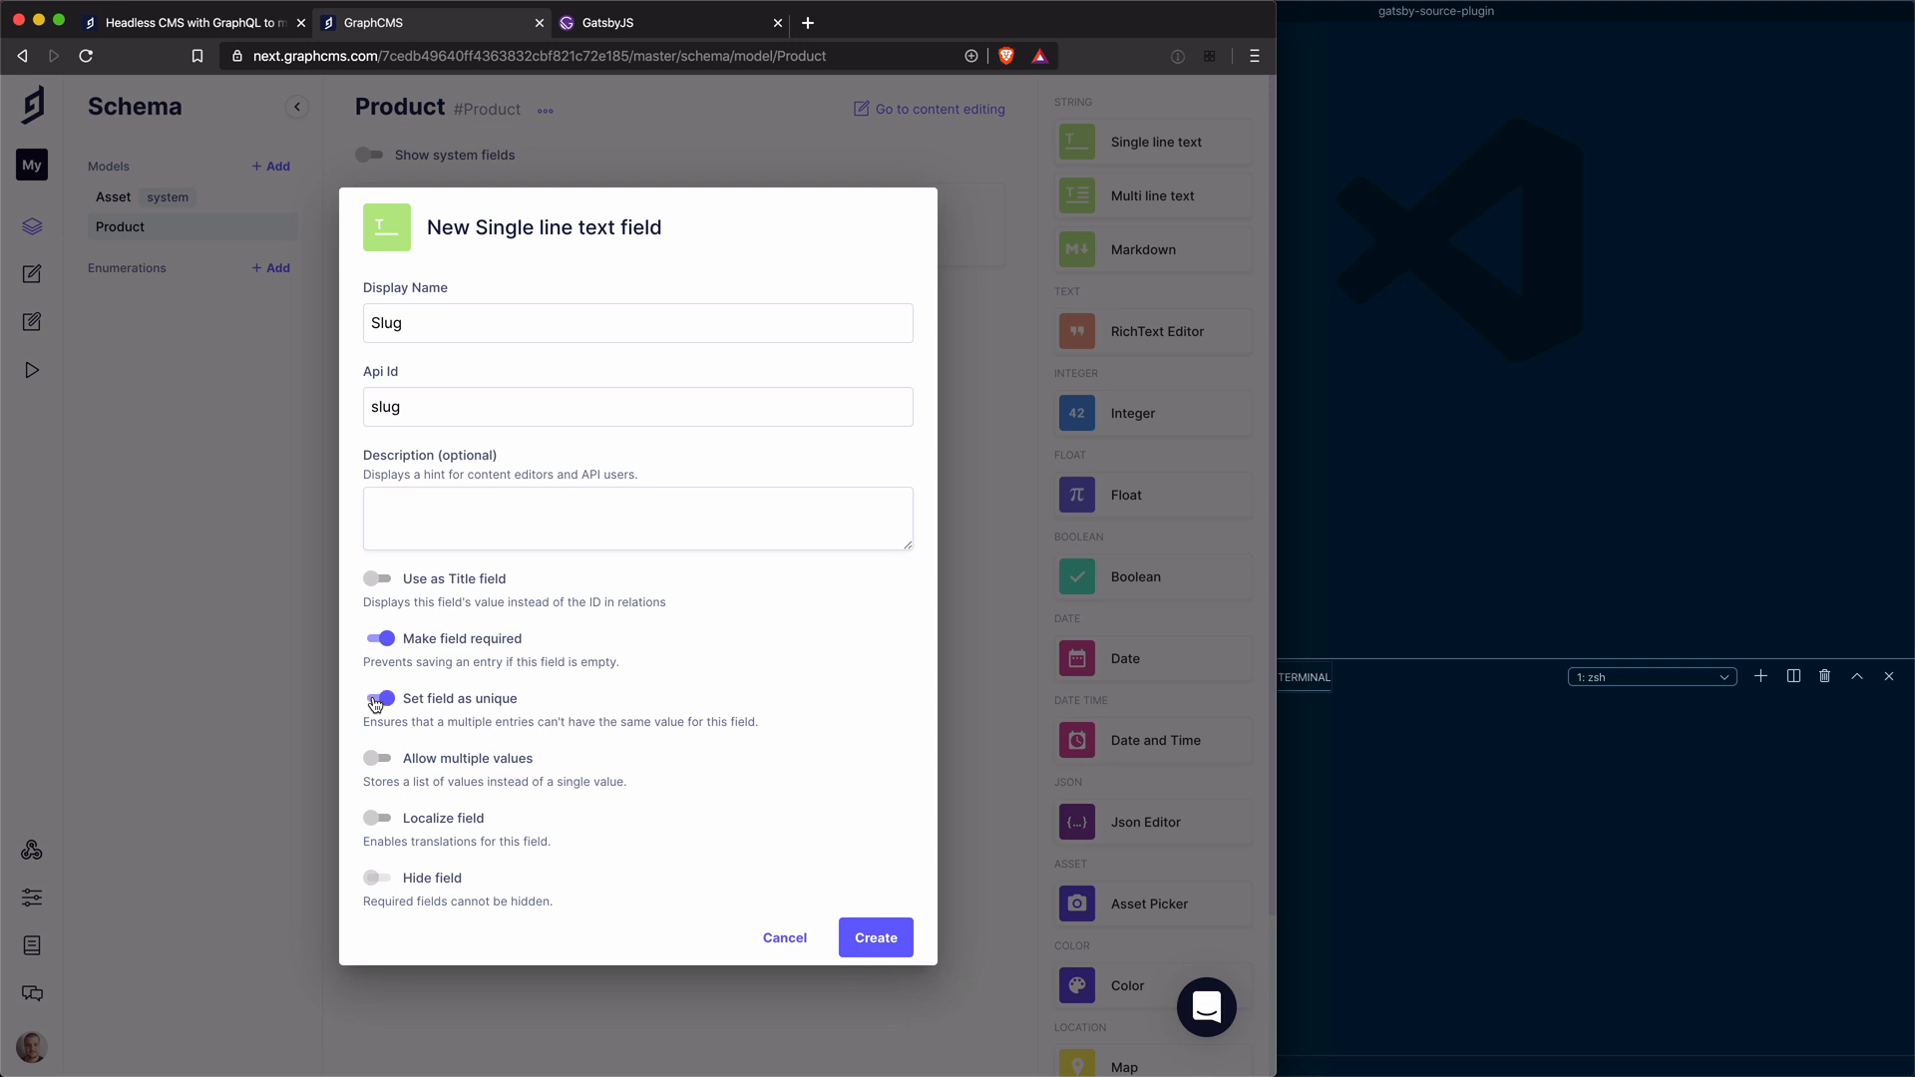
{"action": "left_click", "coordinate": [874, 937]}
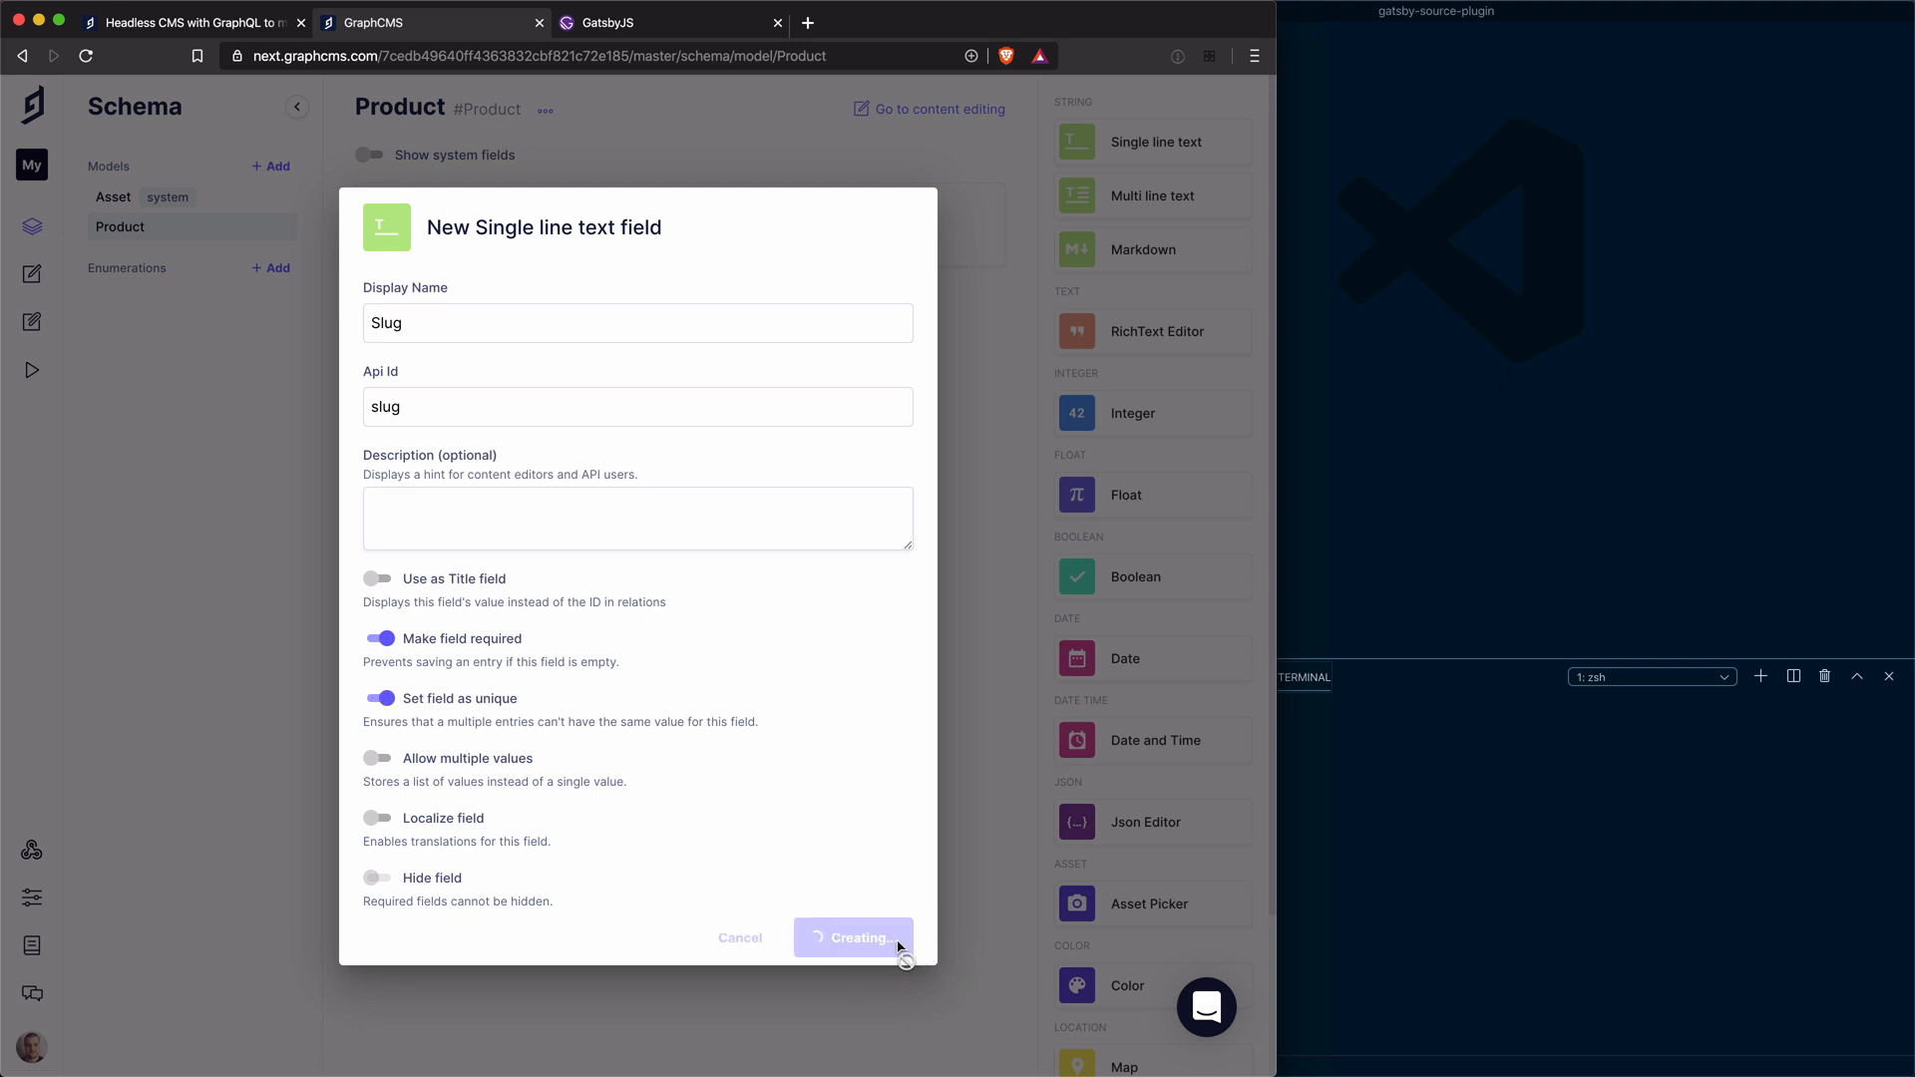
{"action": "left_click", "coordinate": [852, 938]}
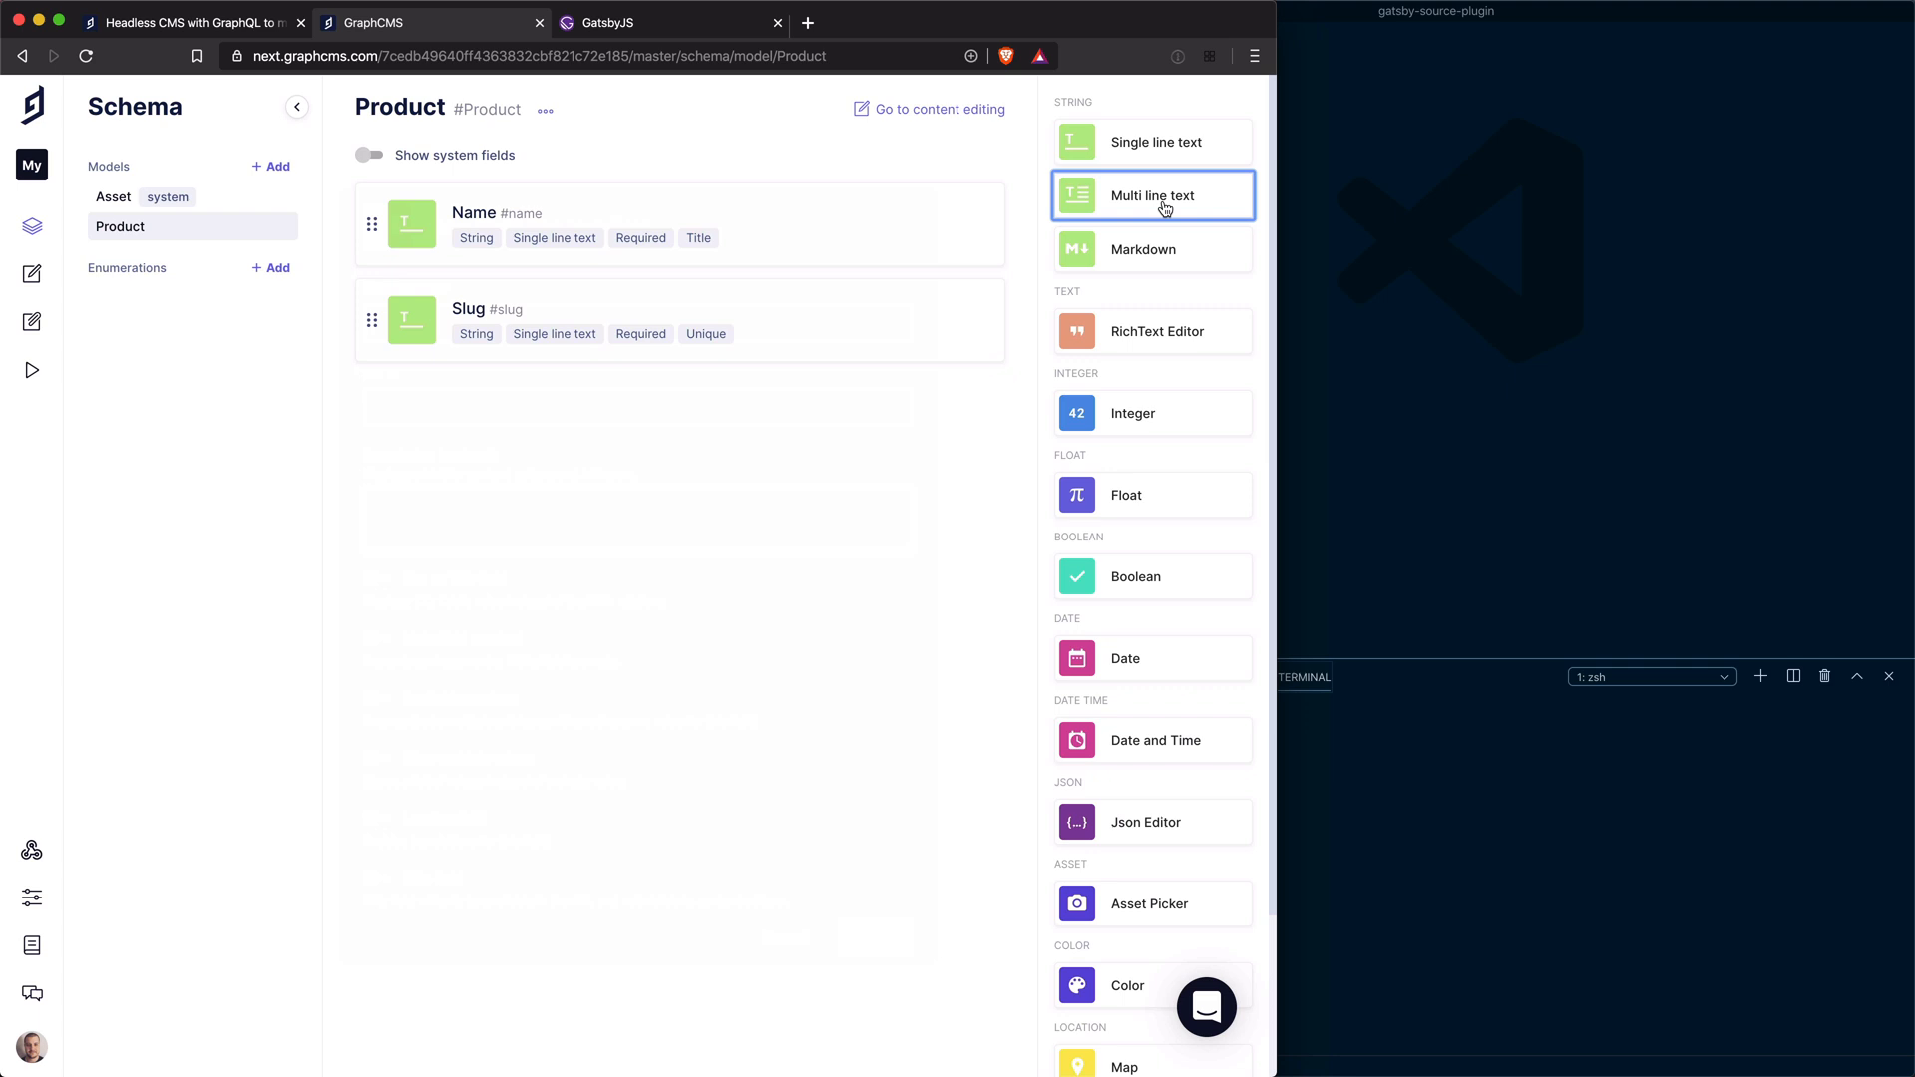
{"action": "mouse_move", "coordinate": [1178, 196]}
{"action": "type", "text": "Descript"}
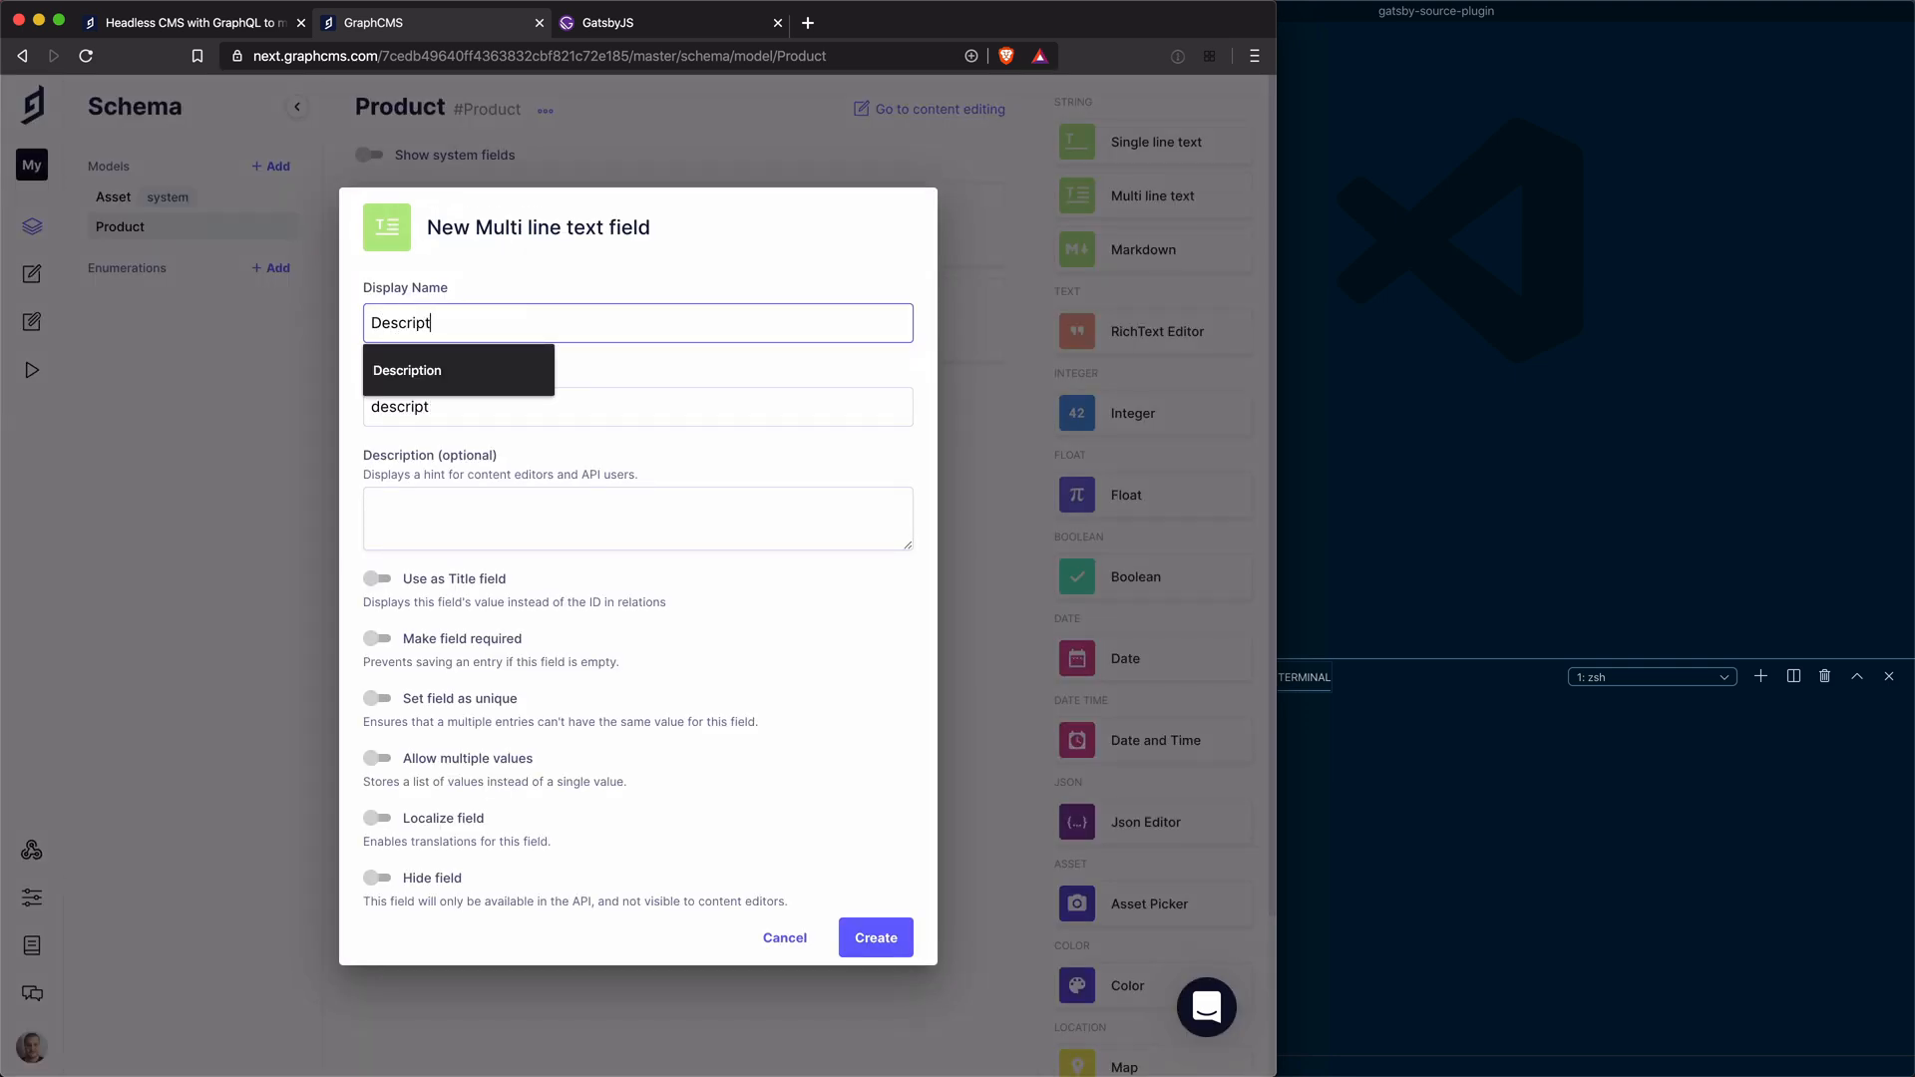
Add a multi-line text field Description to Product
{"action": "left_click", "coordinate": [407, 369]}
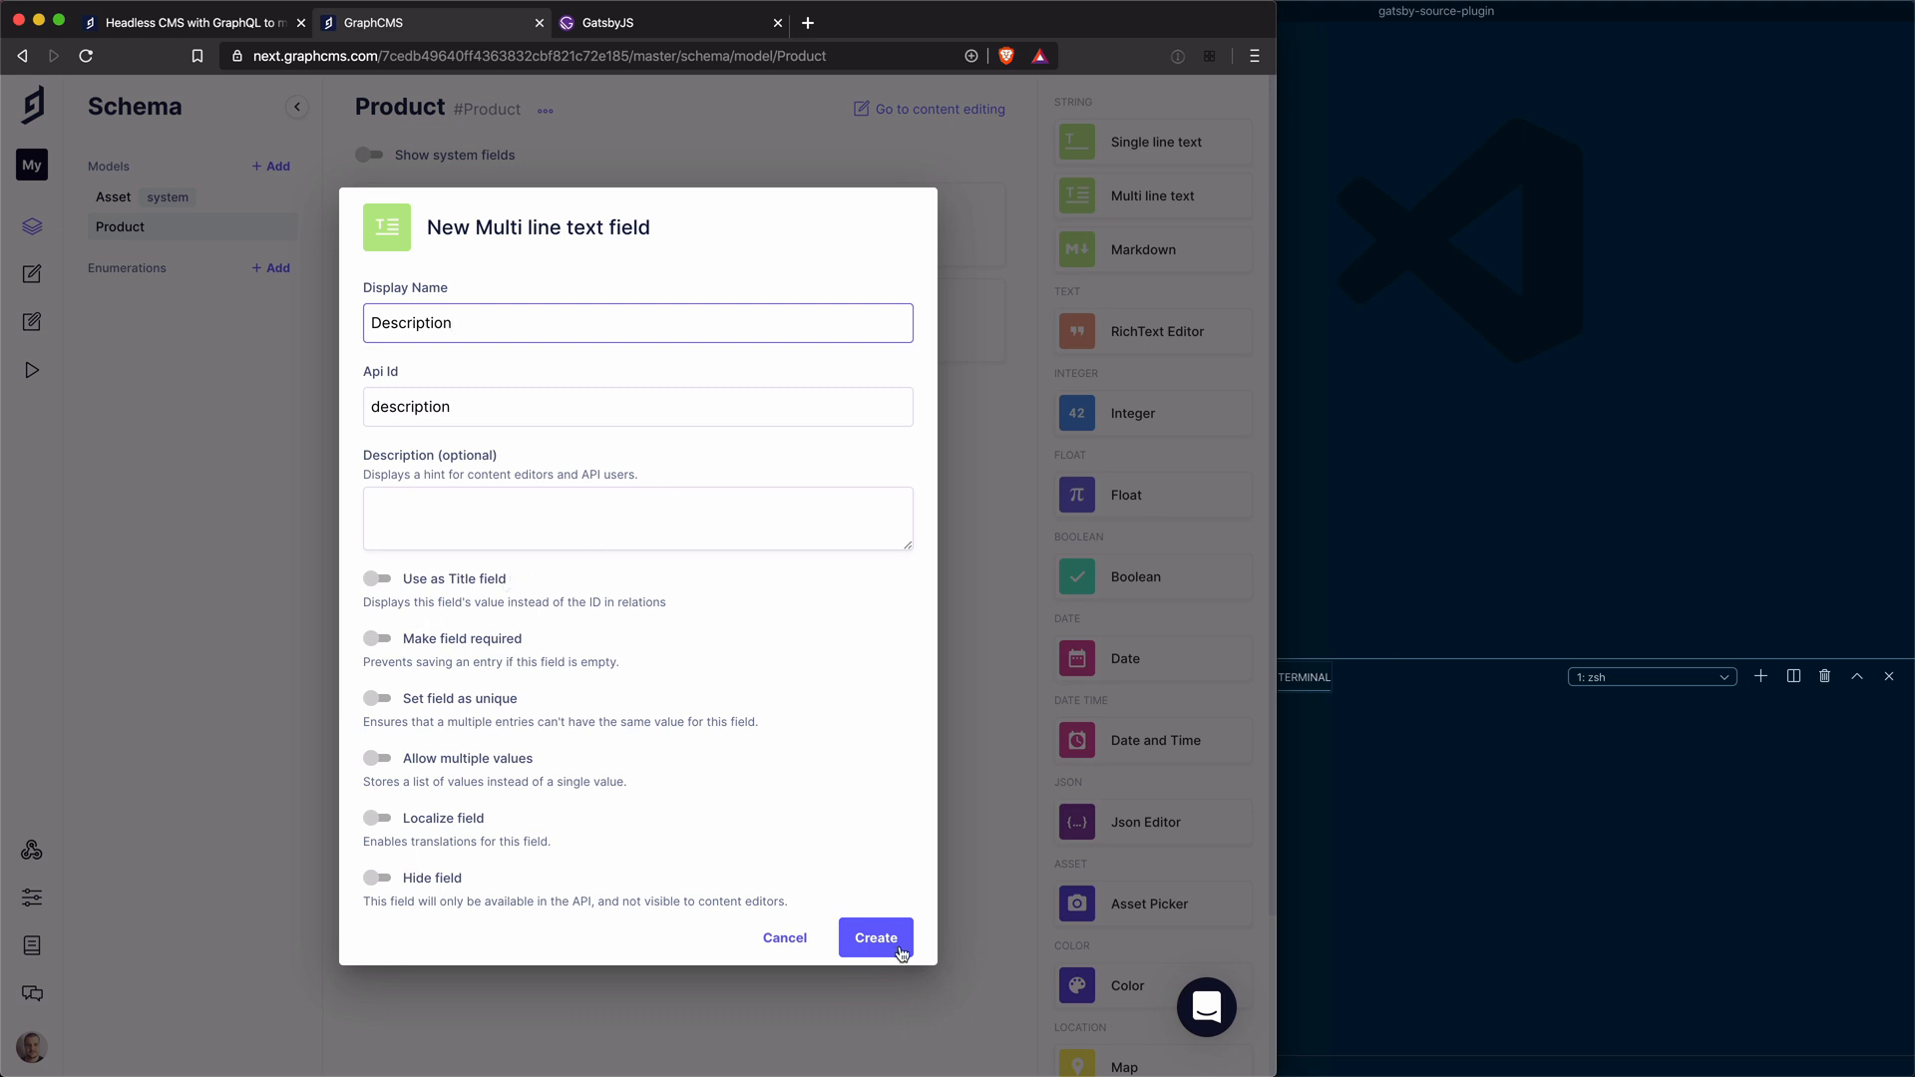
{"action": "left_click", "coordinate": [874, 938]}
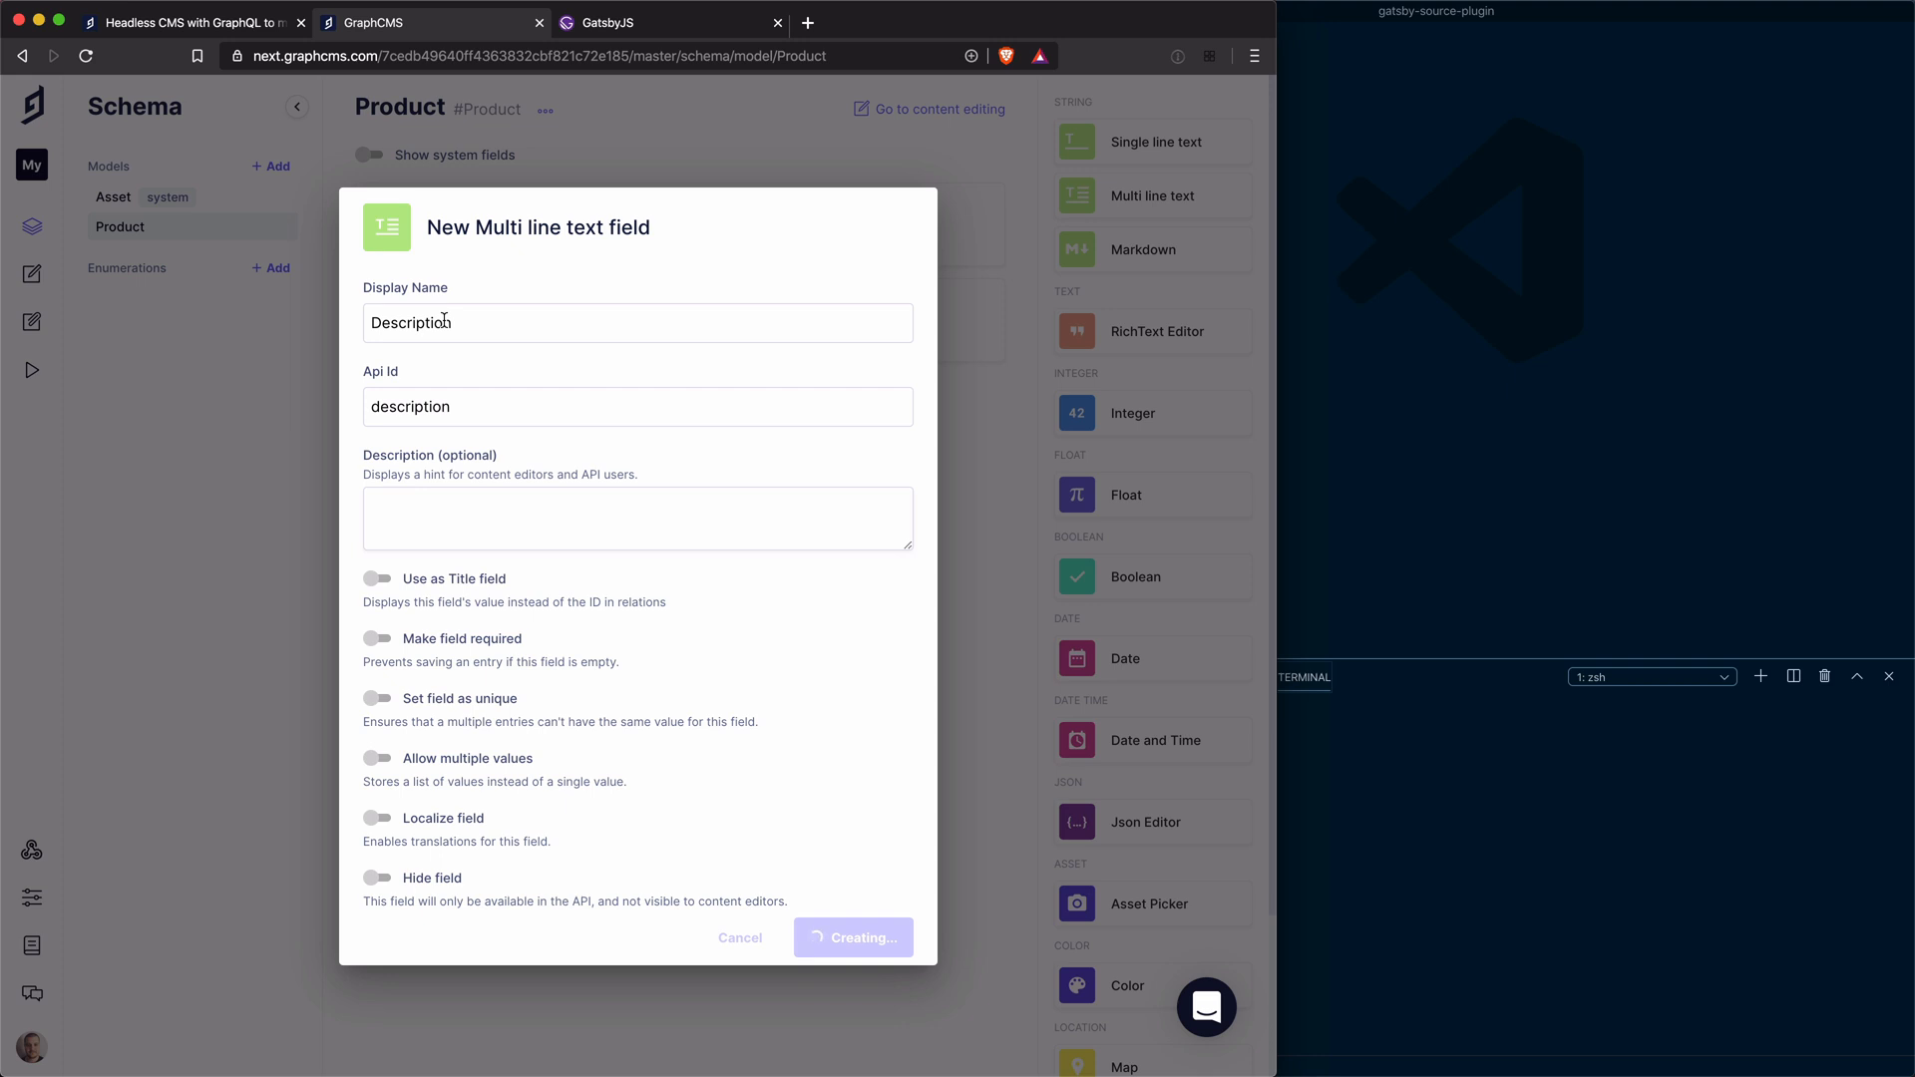
{"action": "left_click", "coordinate": [852, 937]}
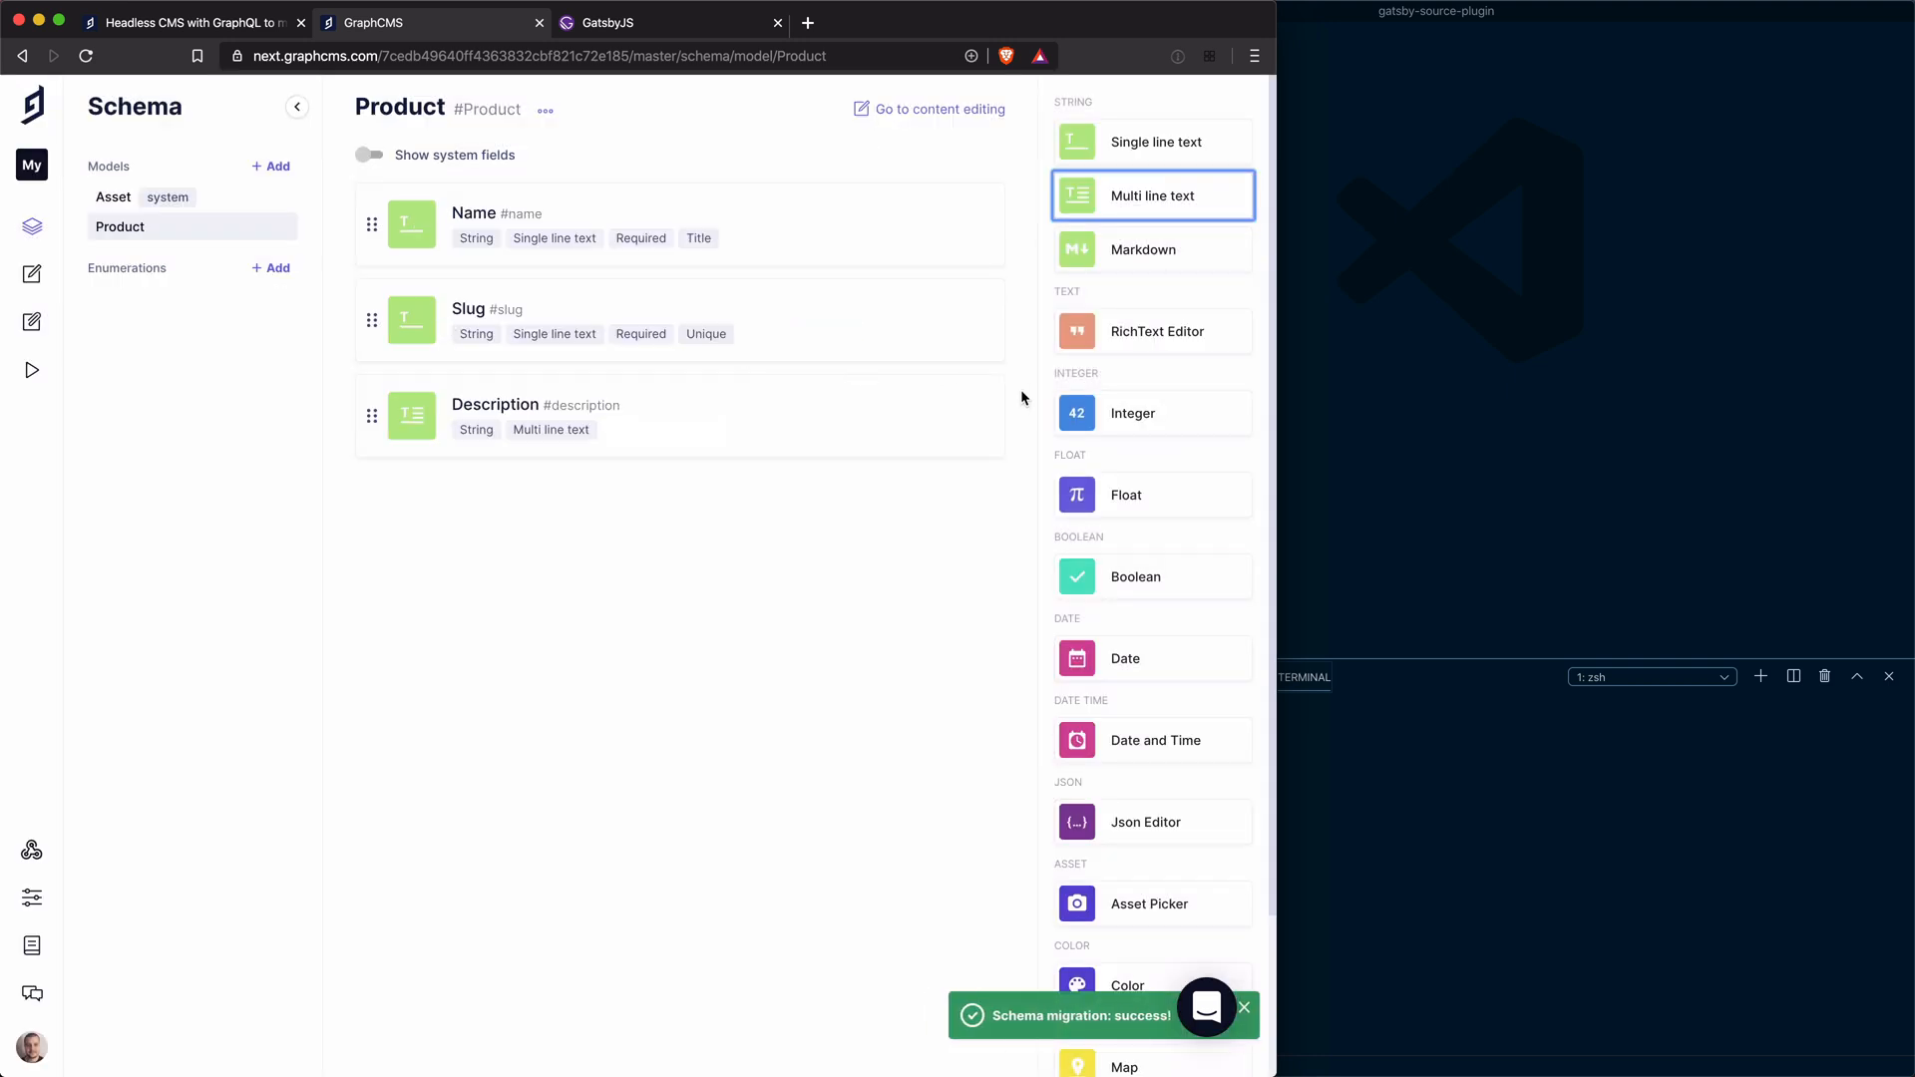
Add a required integer field Price to Product
{"action": "left_click", "coordinate": [1129, 413]}
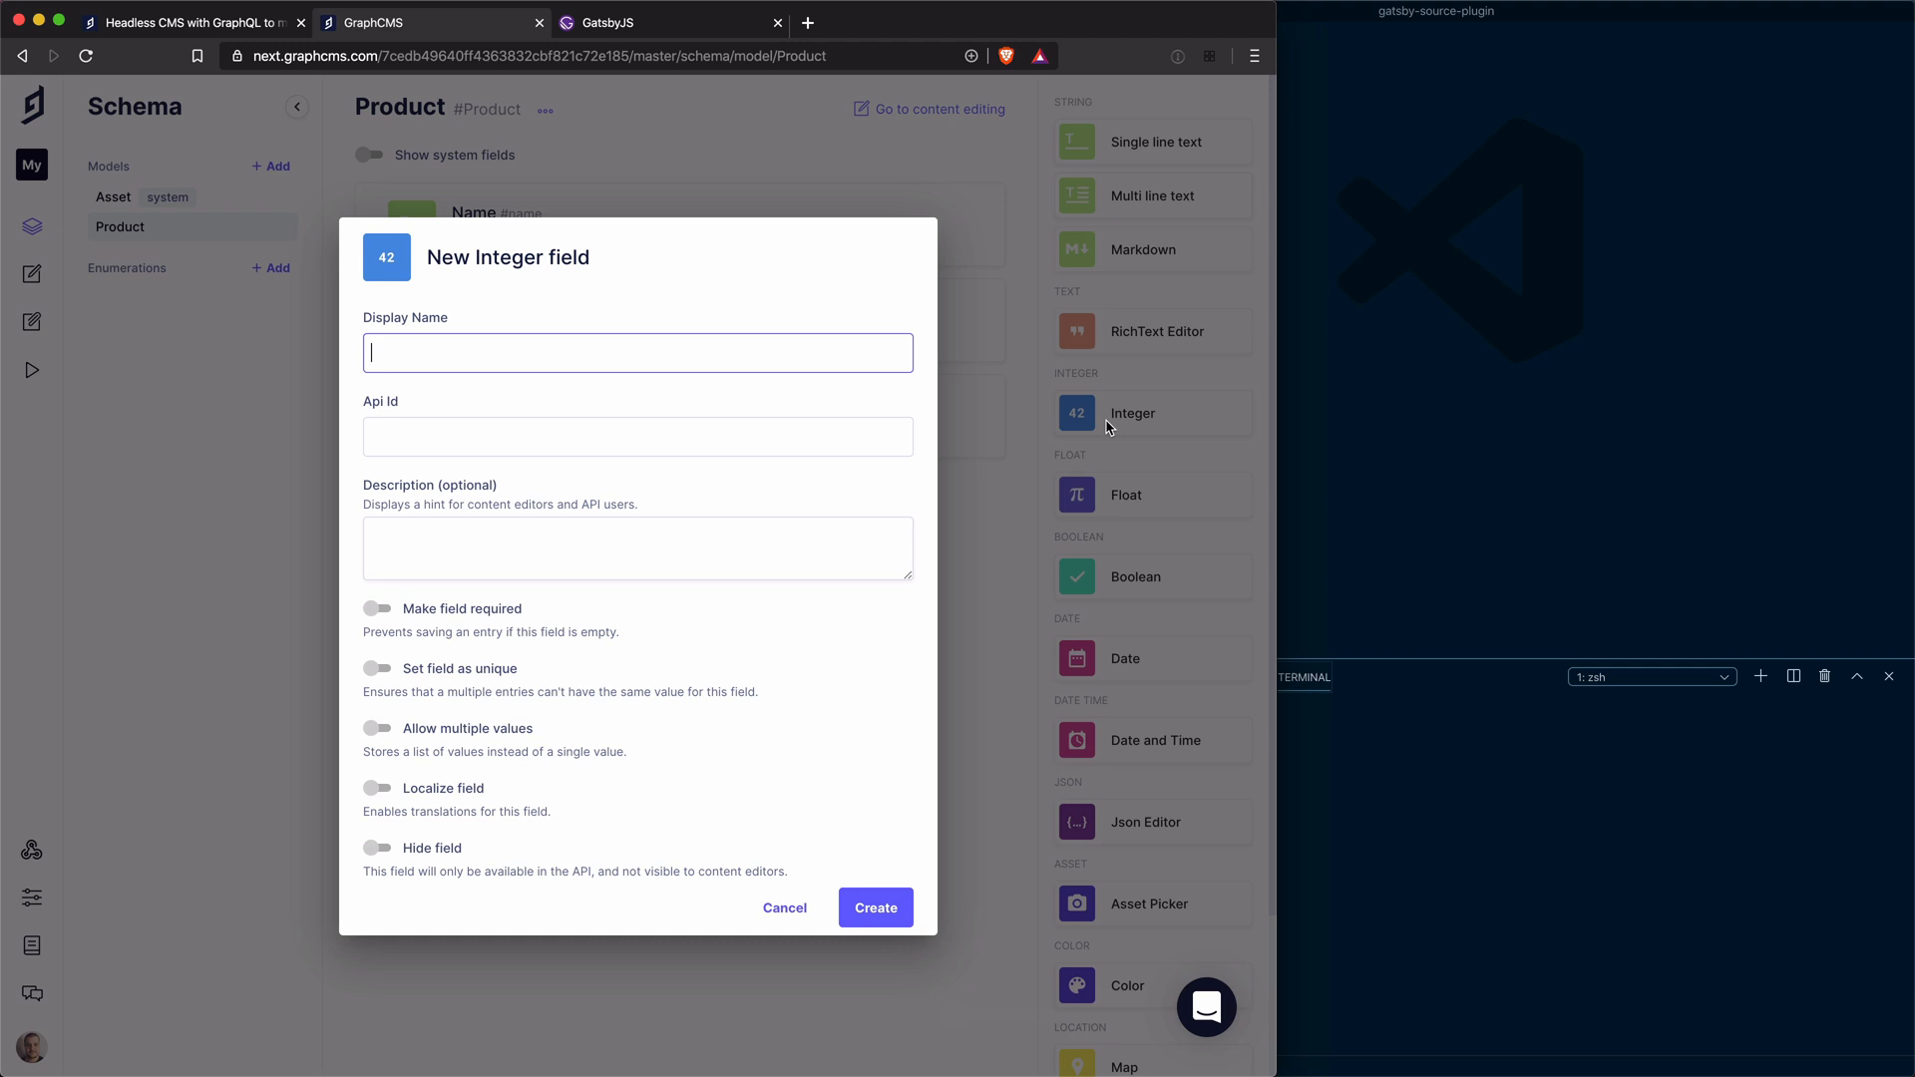
{"action": "type", "text": "Pri"}
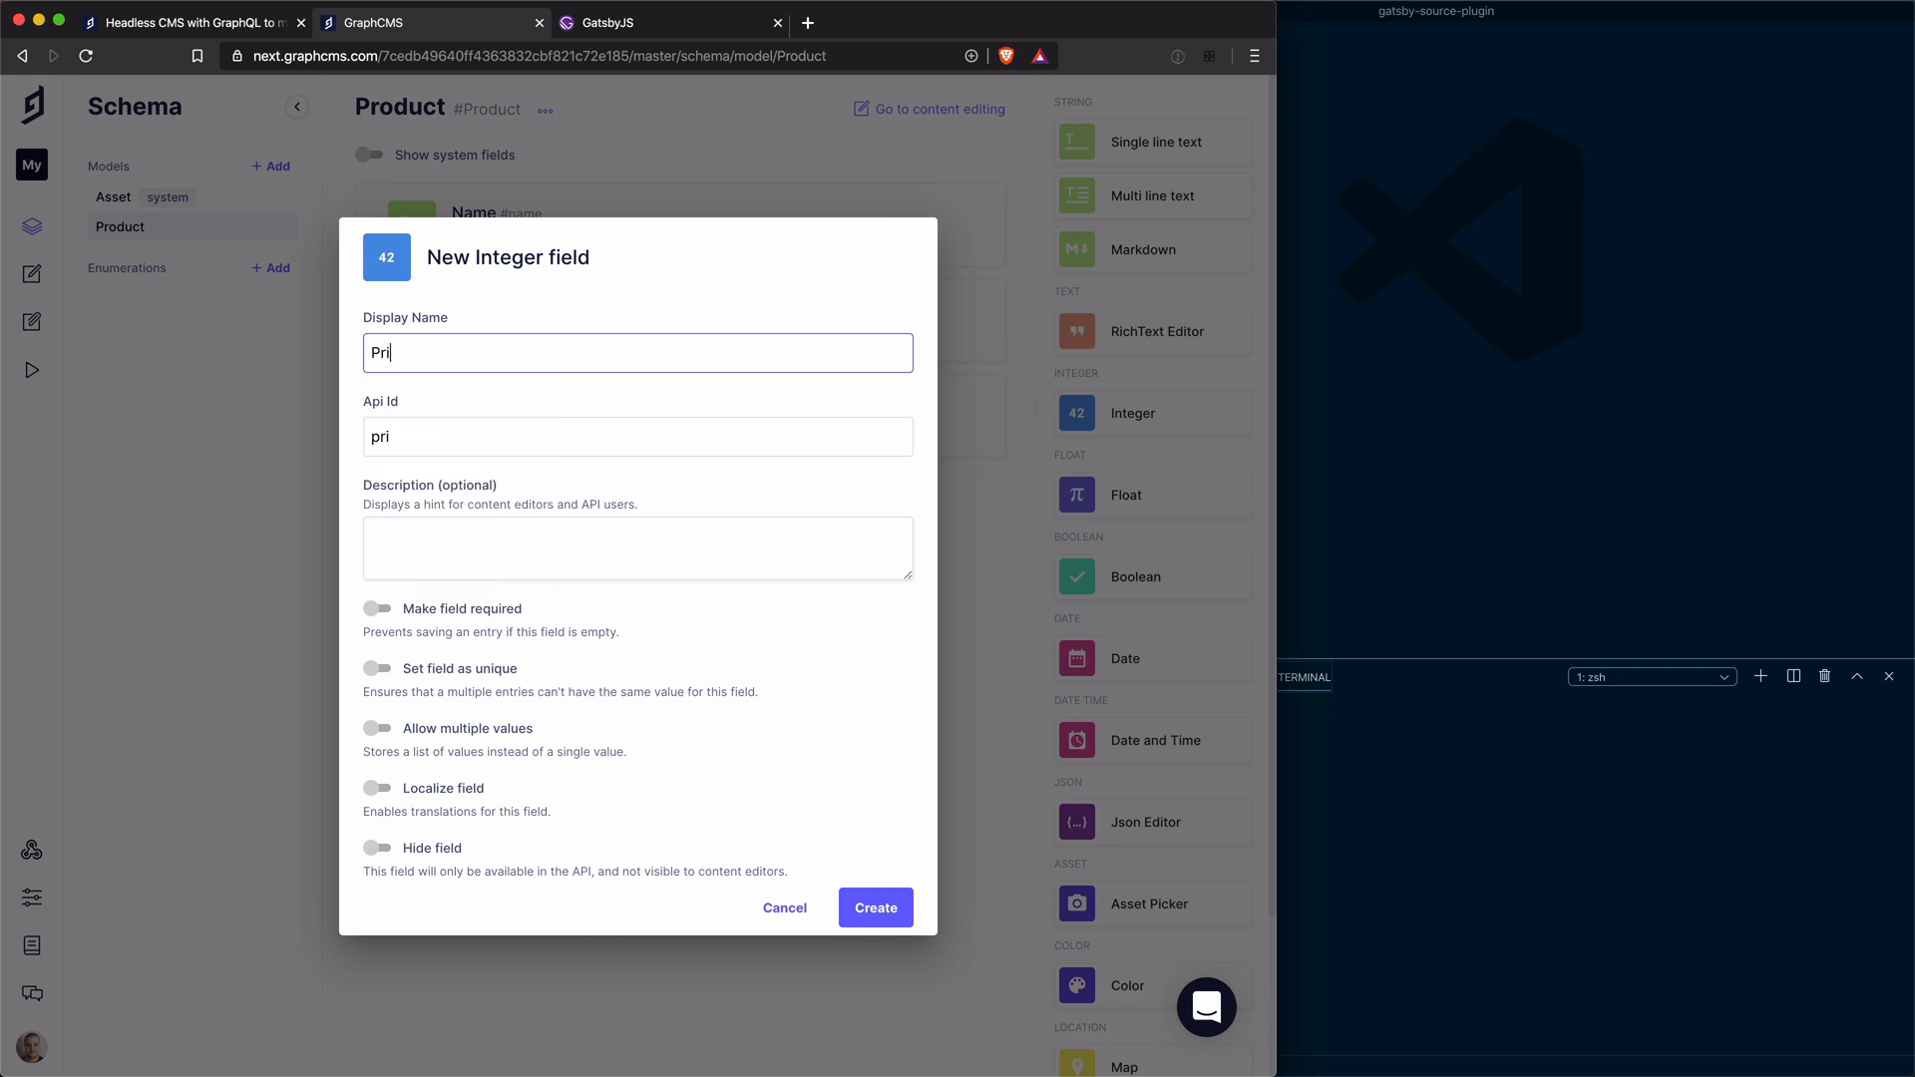
{"action": "type", "text": "ce"}
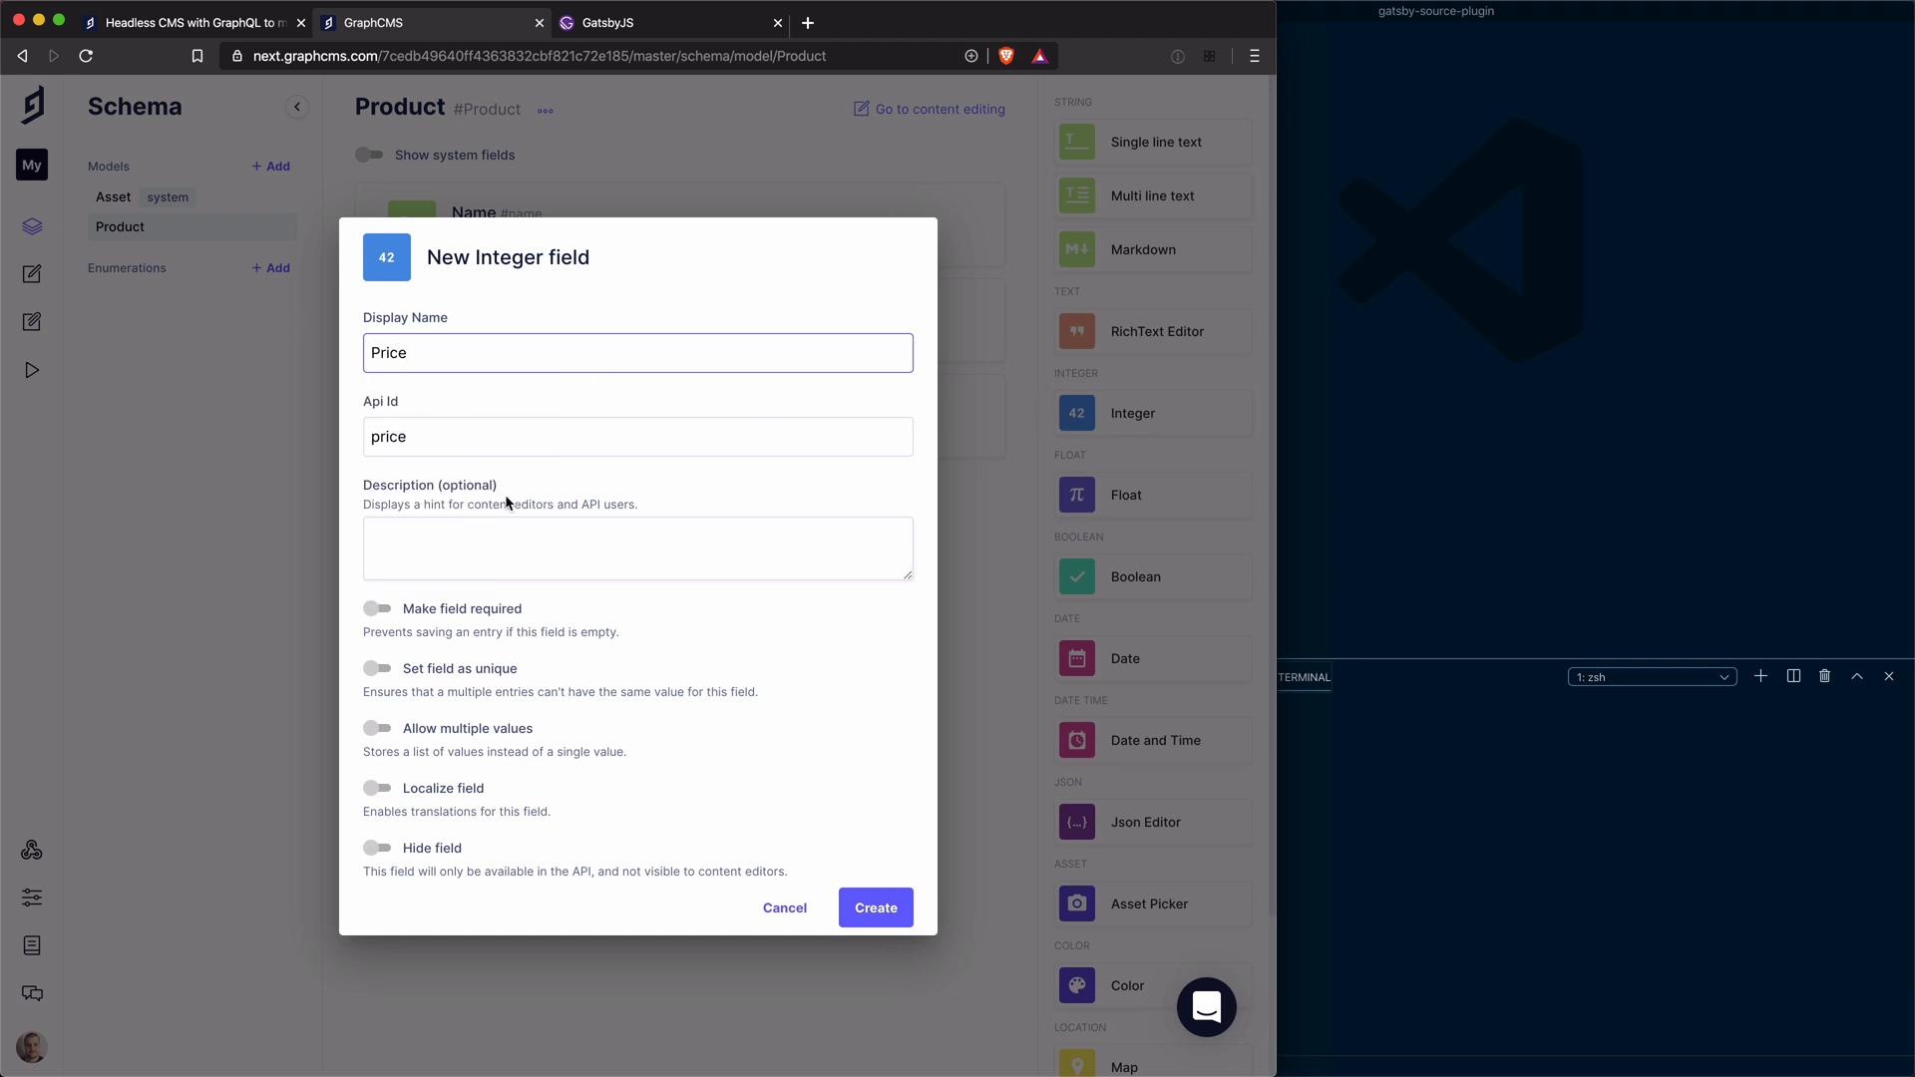
{"action": "left_click", "coordinate": [377, 609]}
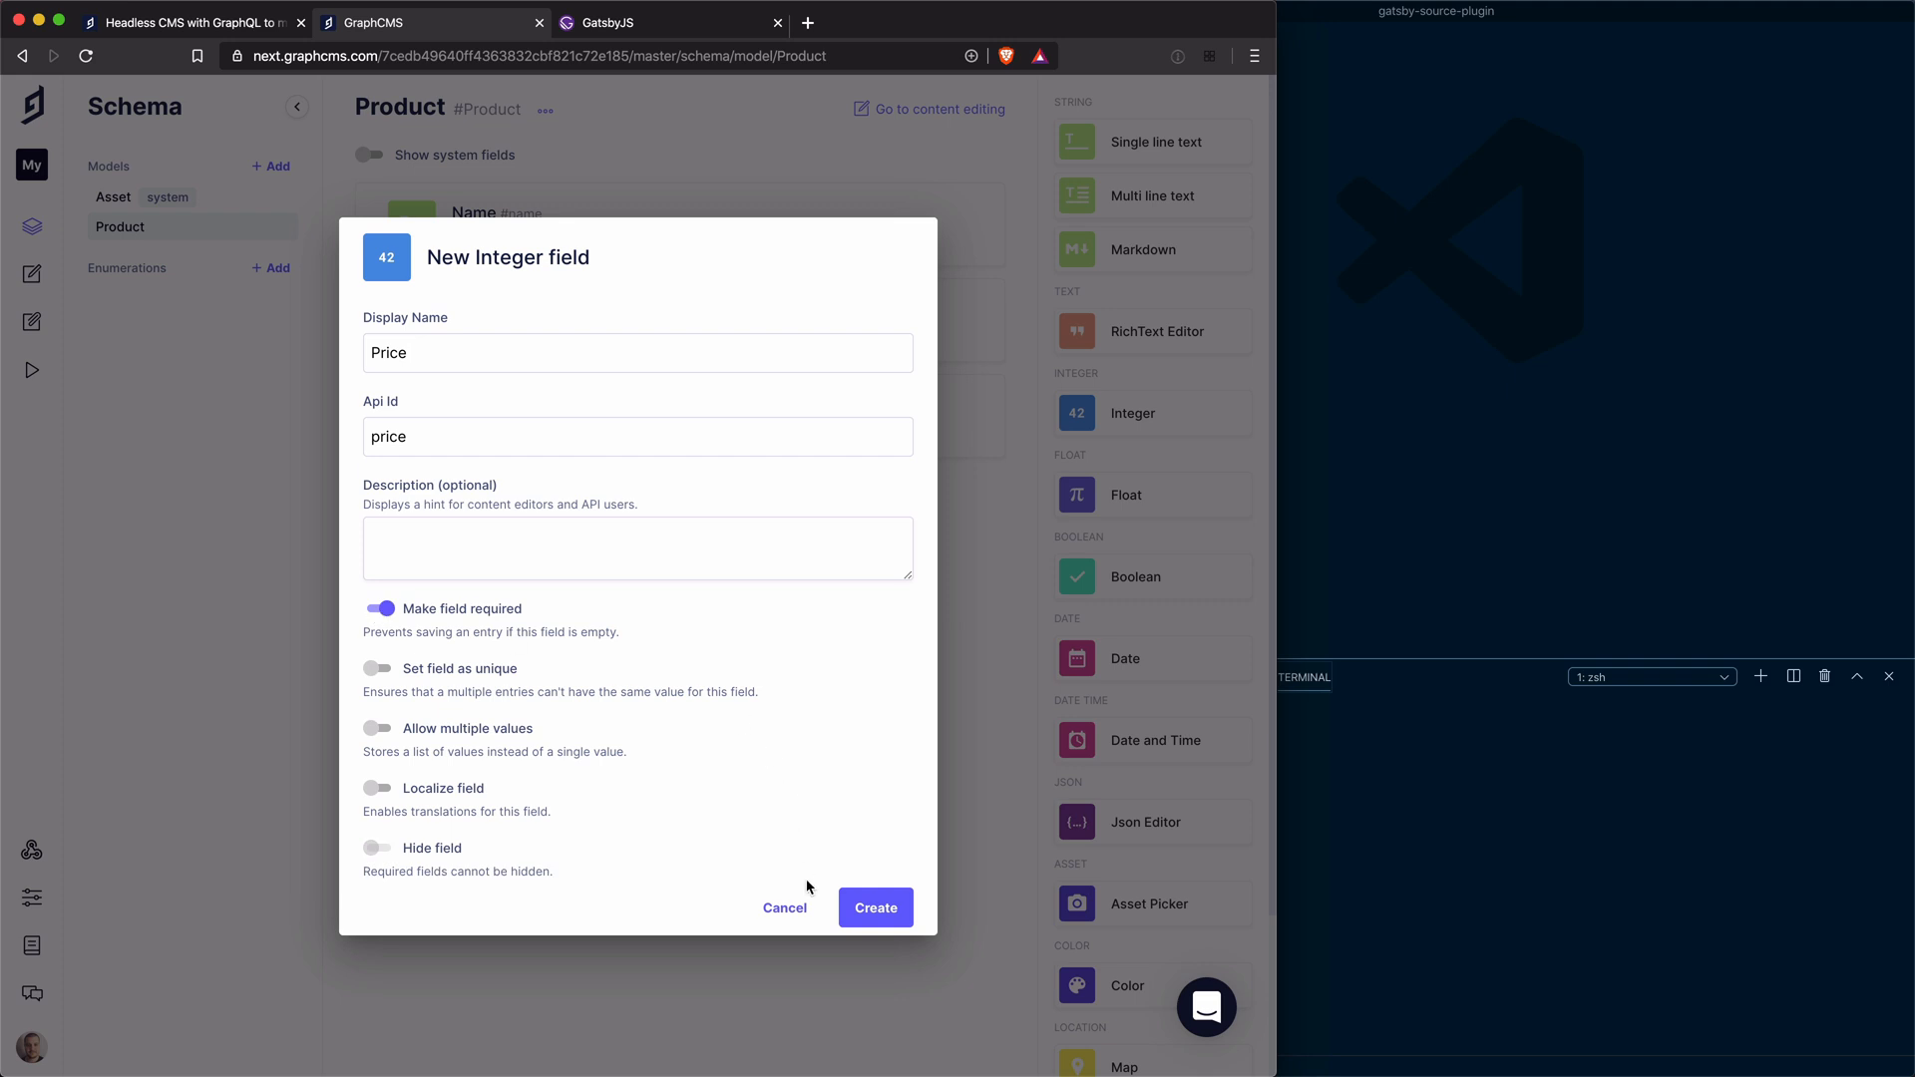
{"action": "left_click", "coordinate": [874, 908]}
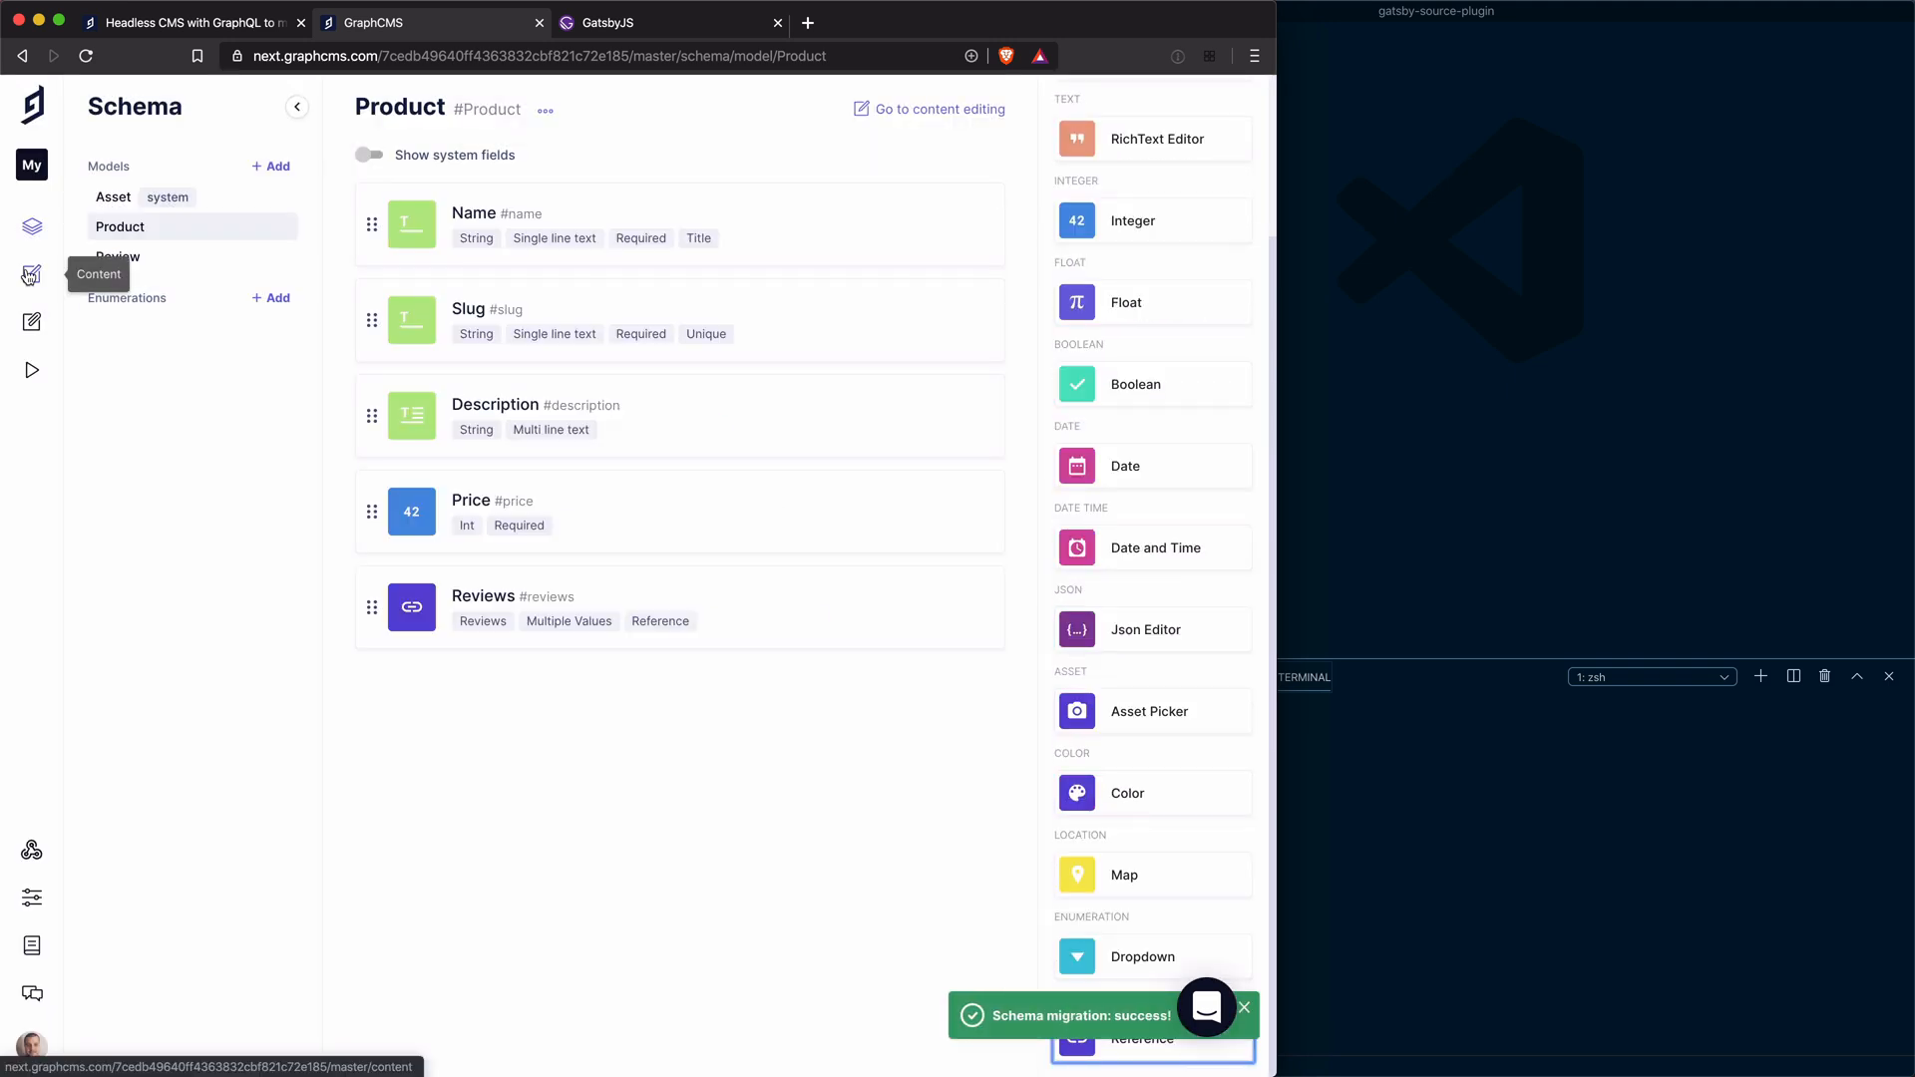
Create and publish the Long Sleeve Tee product entry priced 1900
{"action": "left_click", "coordinate": [30, 275]}
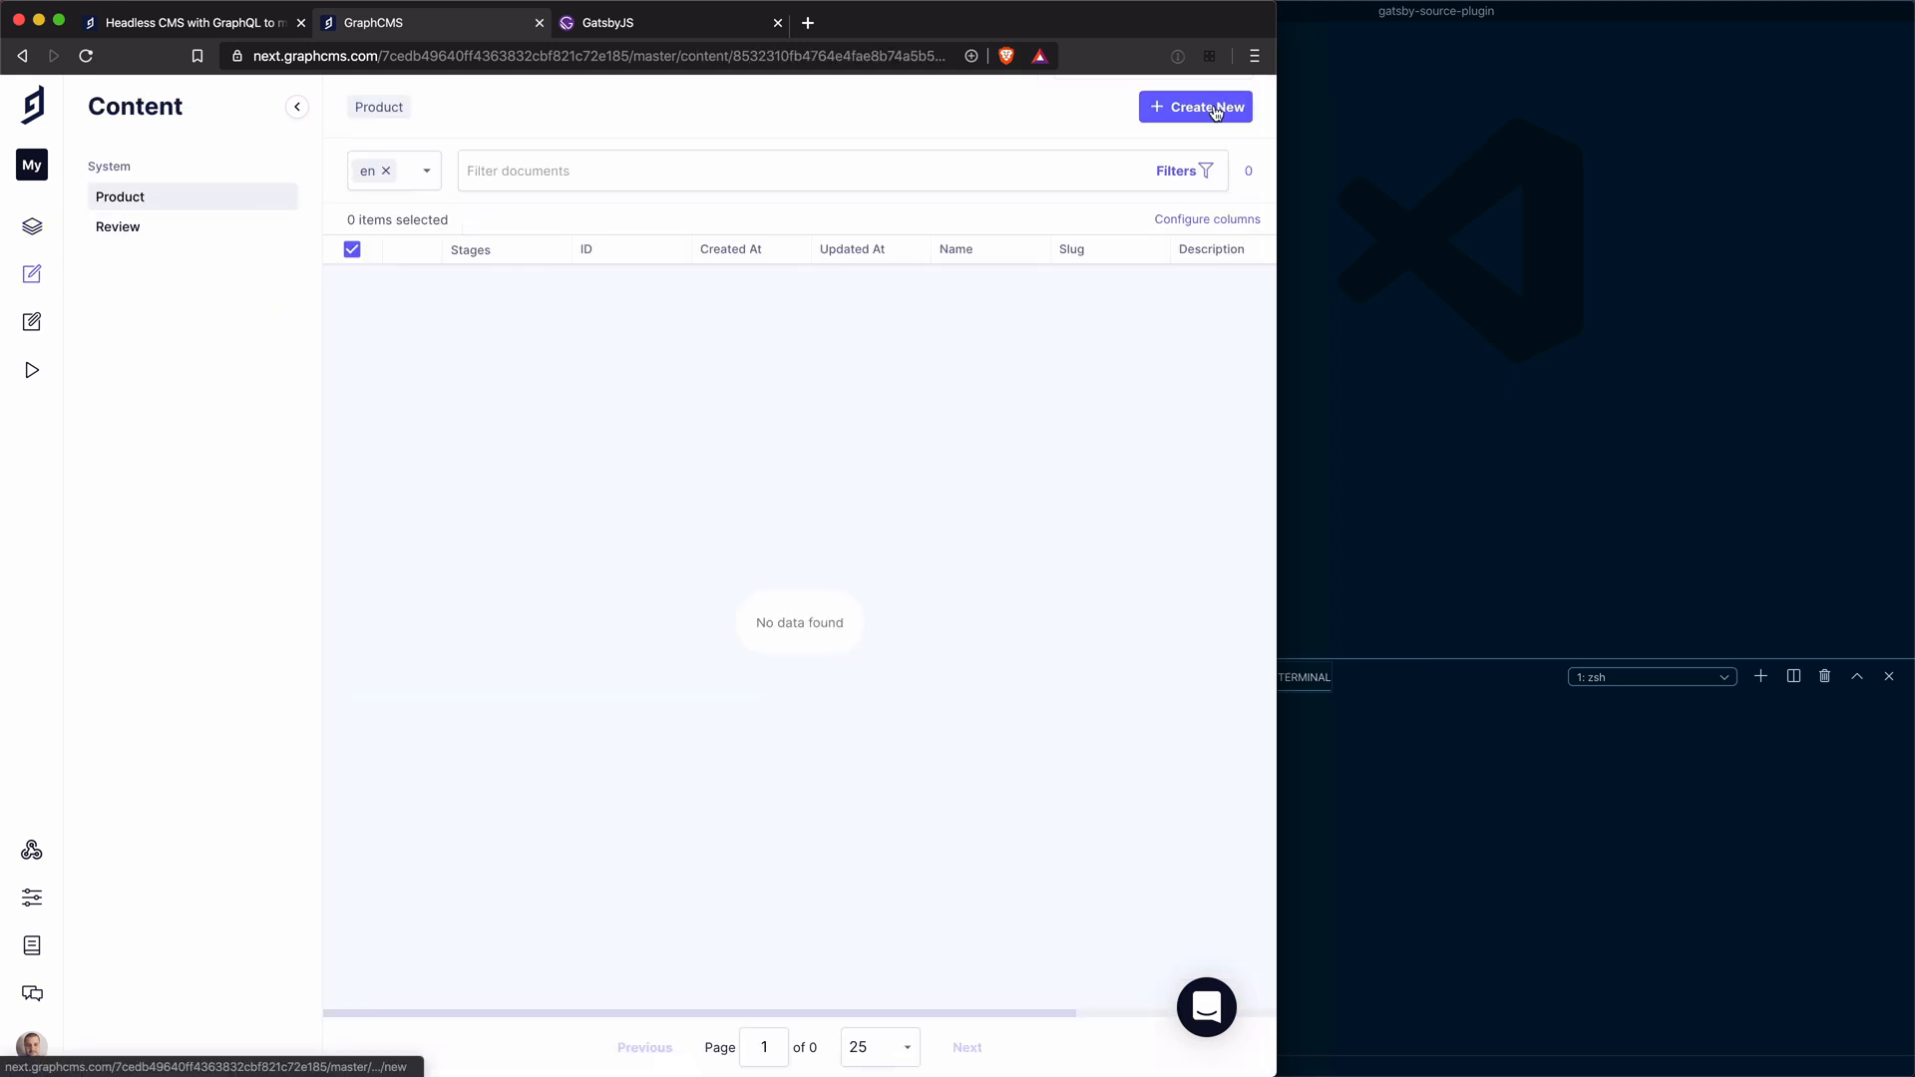
{"action": "left_click", "coordinate": [1196, 106]}
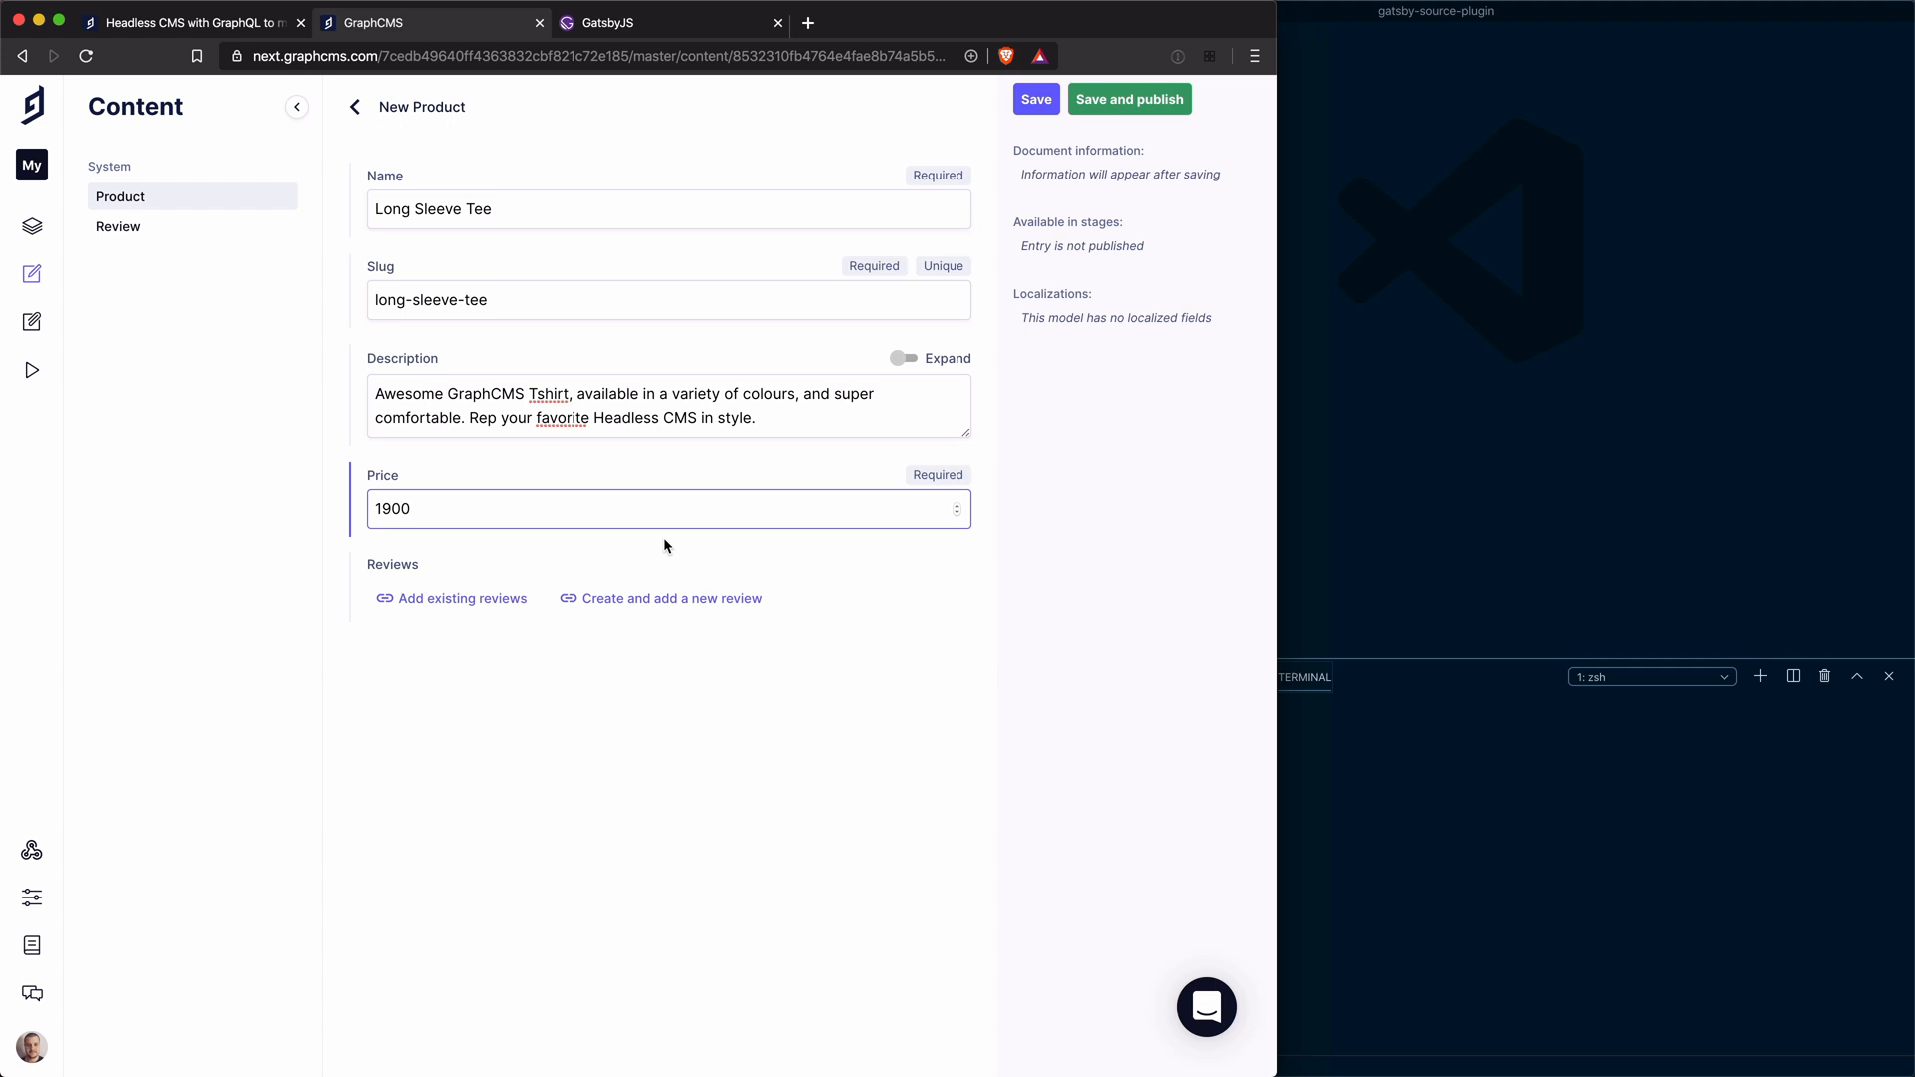
{"action": "left_click", "coordinate": [1128, 100]}
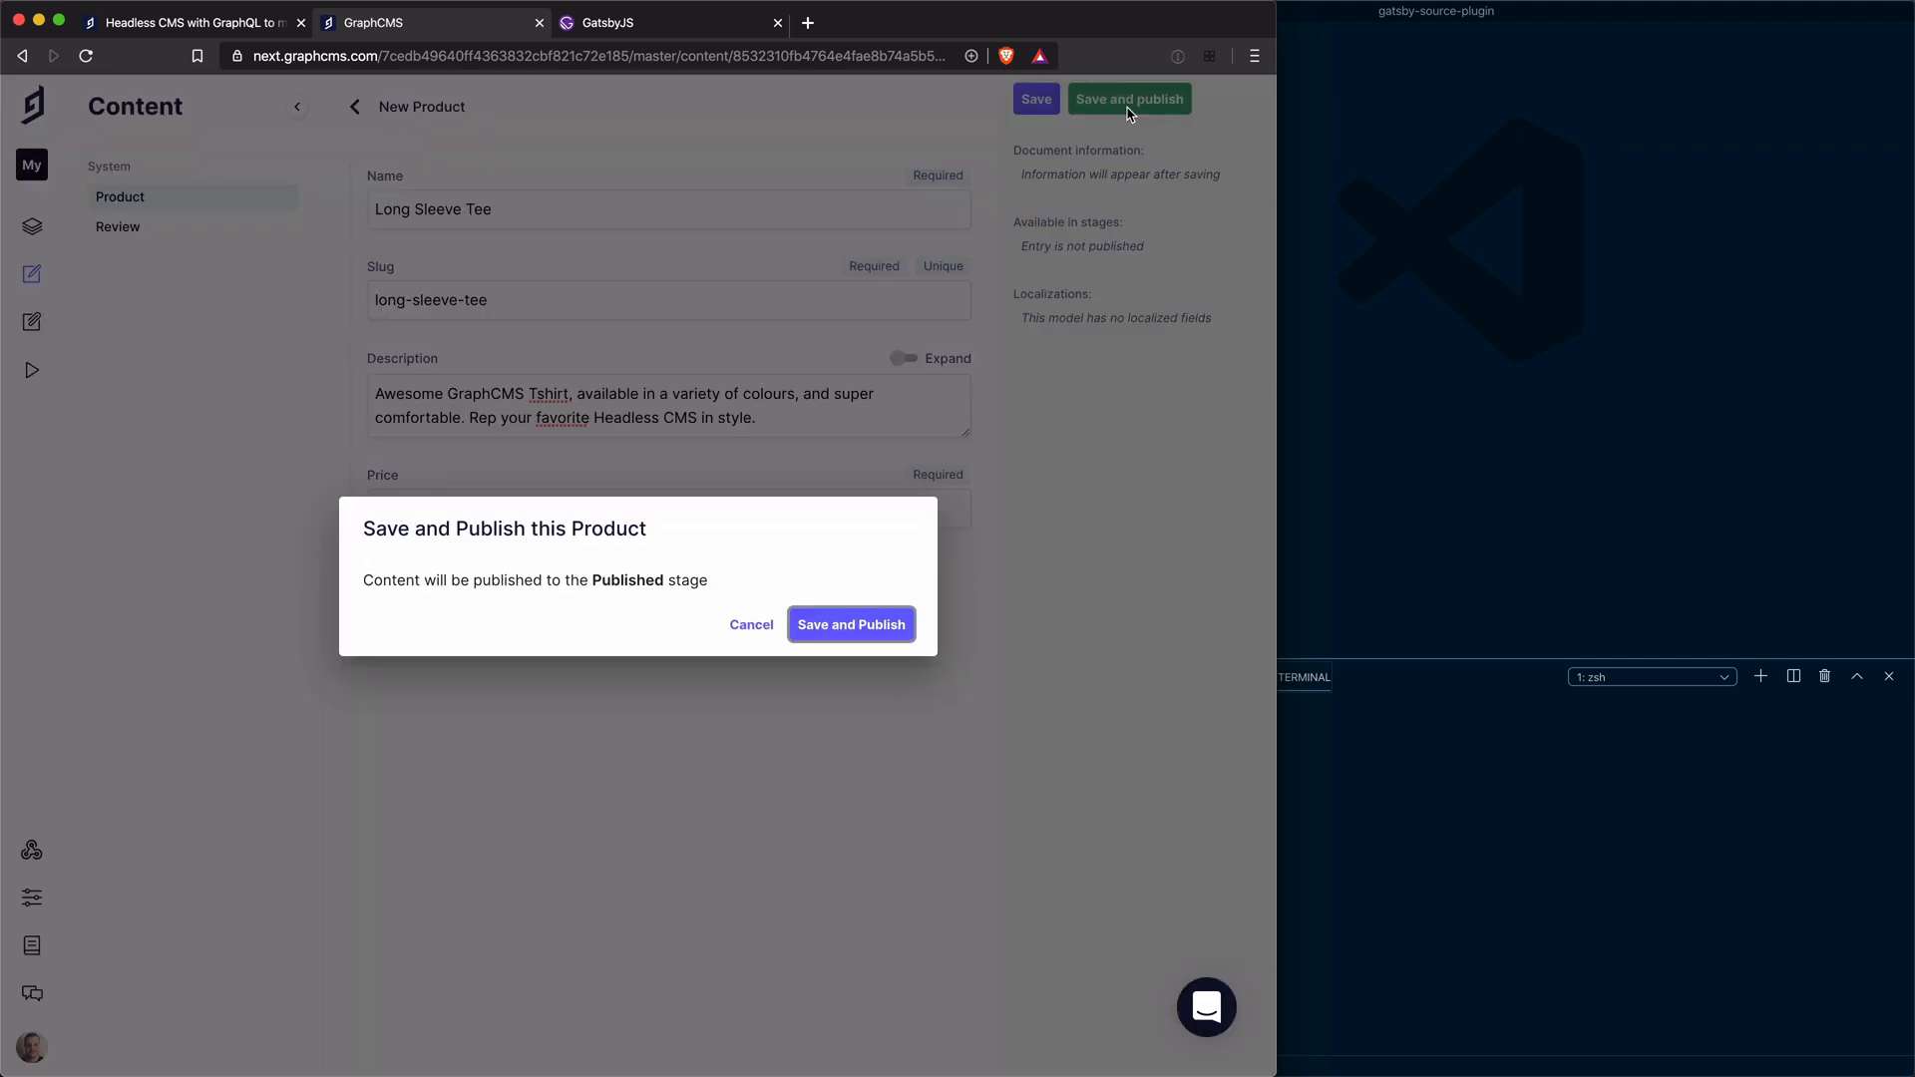
{"action": "left_click", "coordinate": [850, 625]}
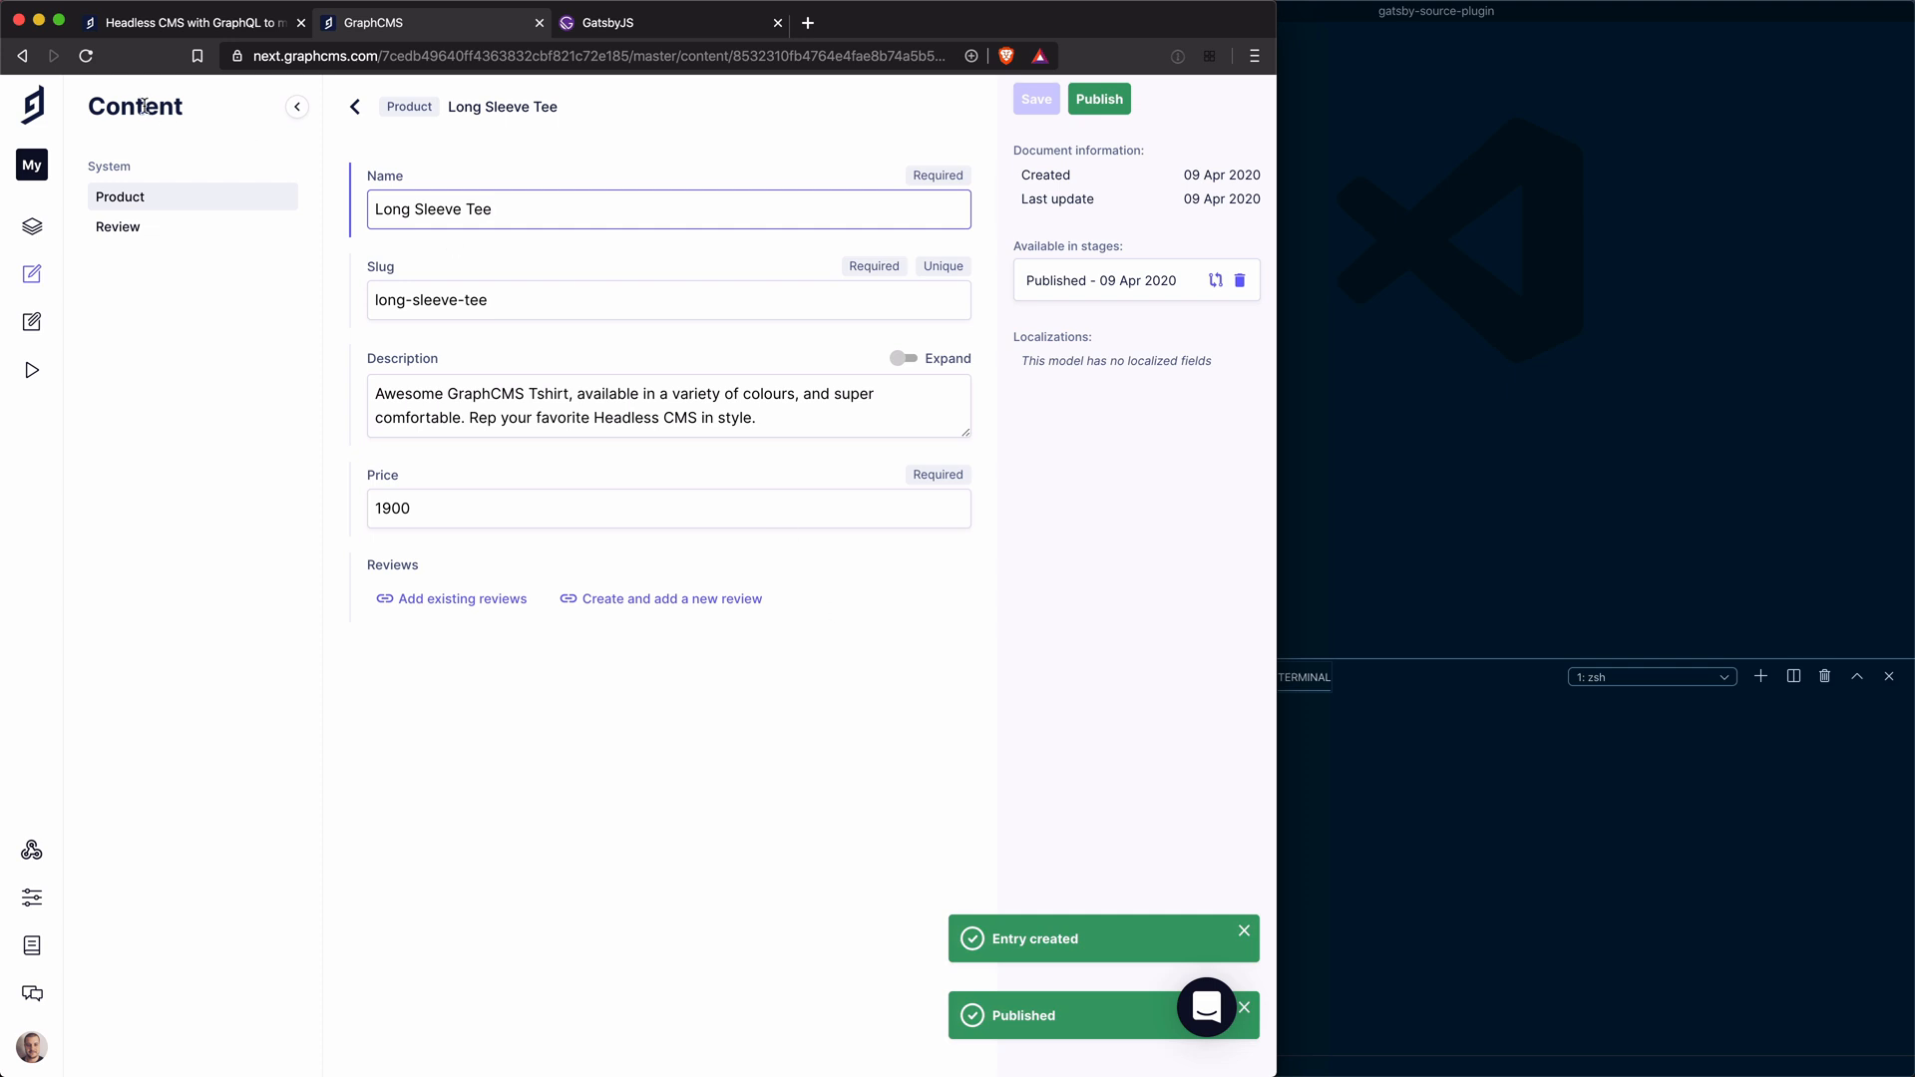
Create and publish the Short Sleeve Tee product entry priced 1900
{"action": "left_click", "coordinate": [355, 106]}
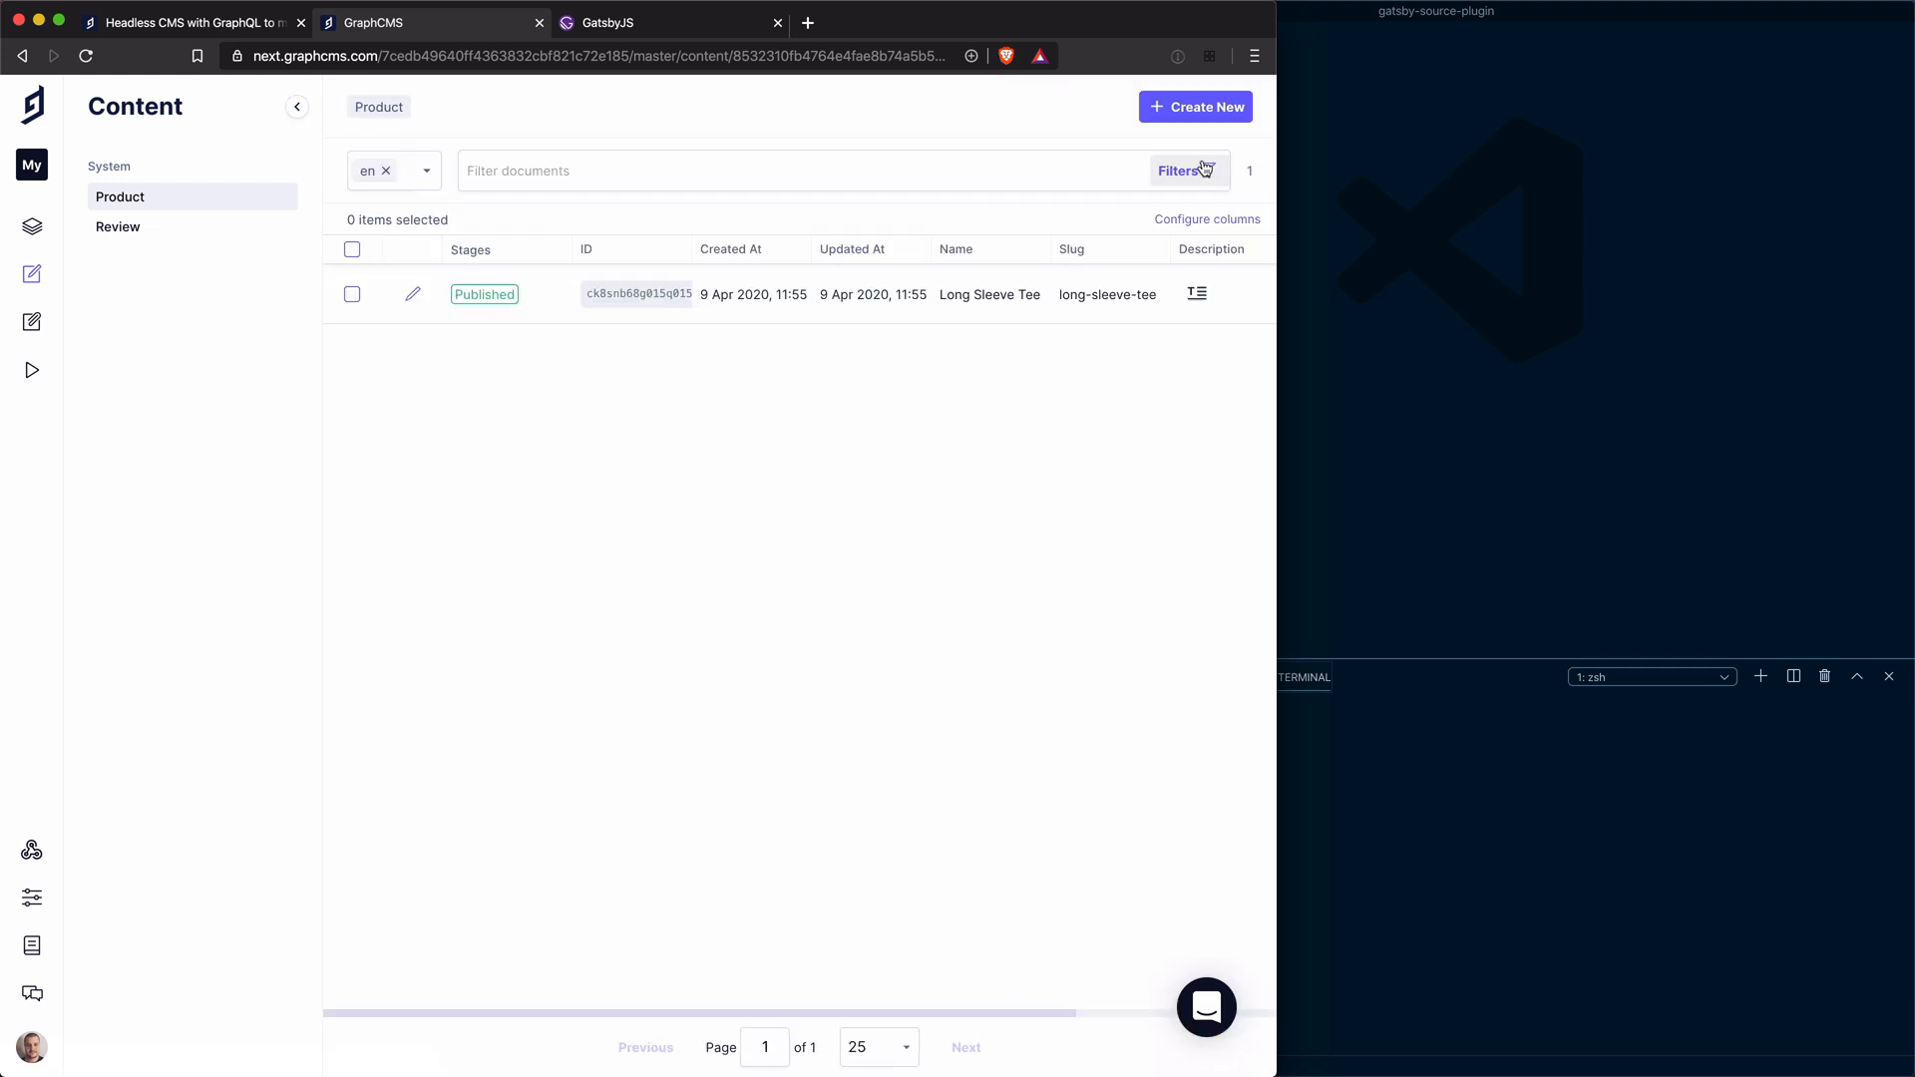
{"action": "left_click", "coordinate": [1128, 100]}
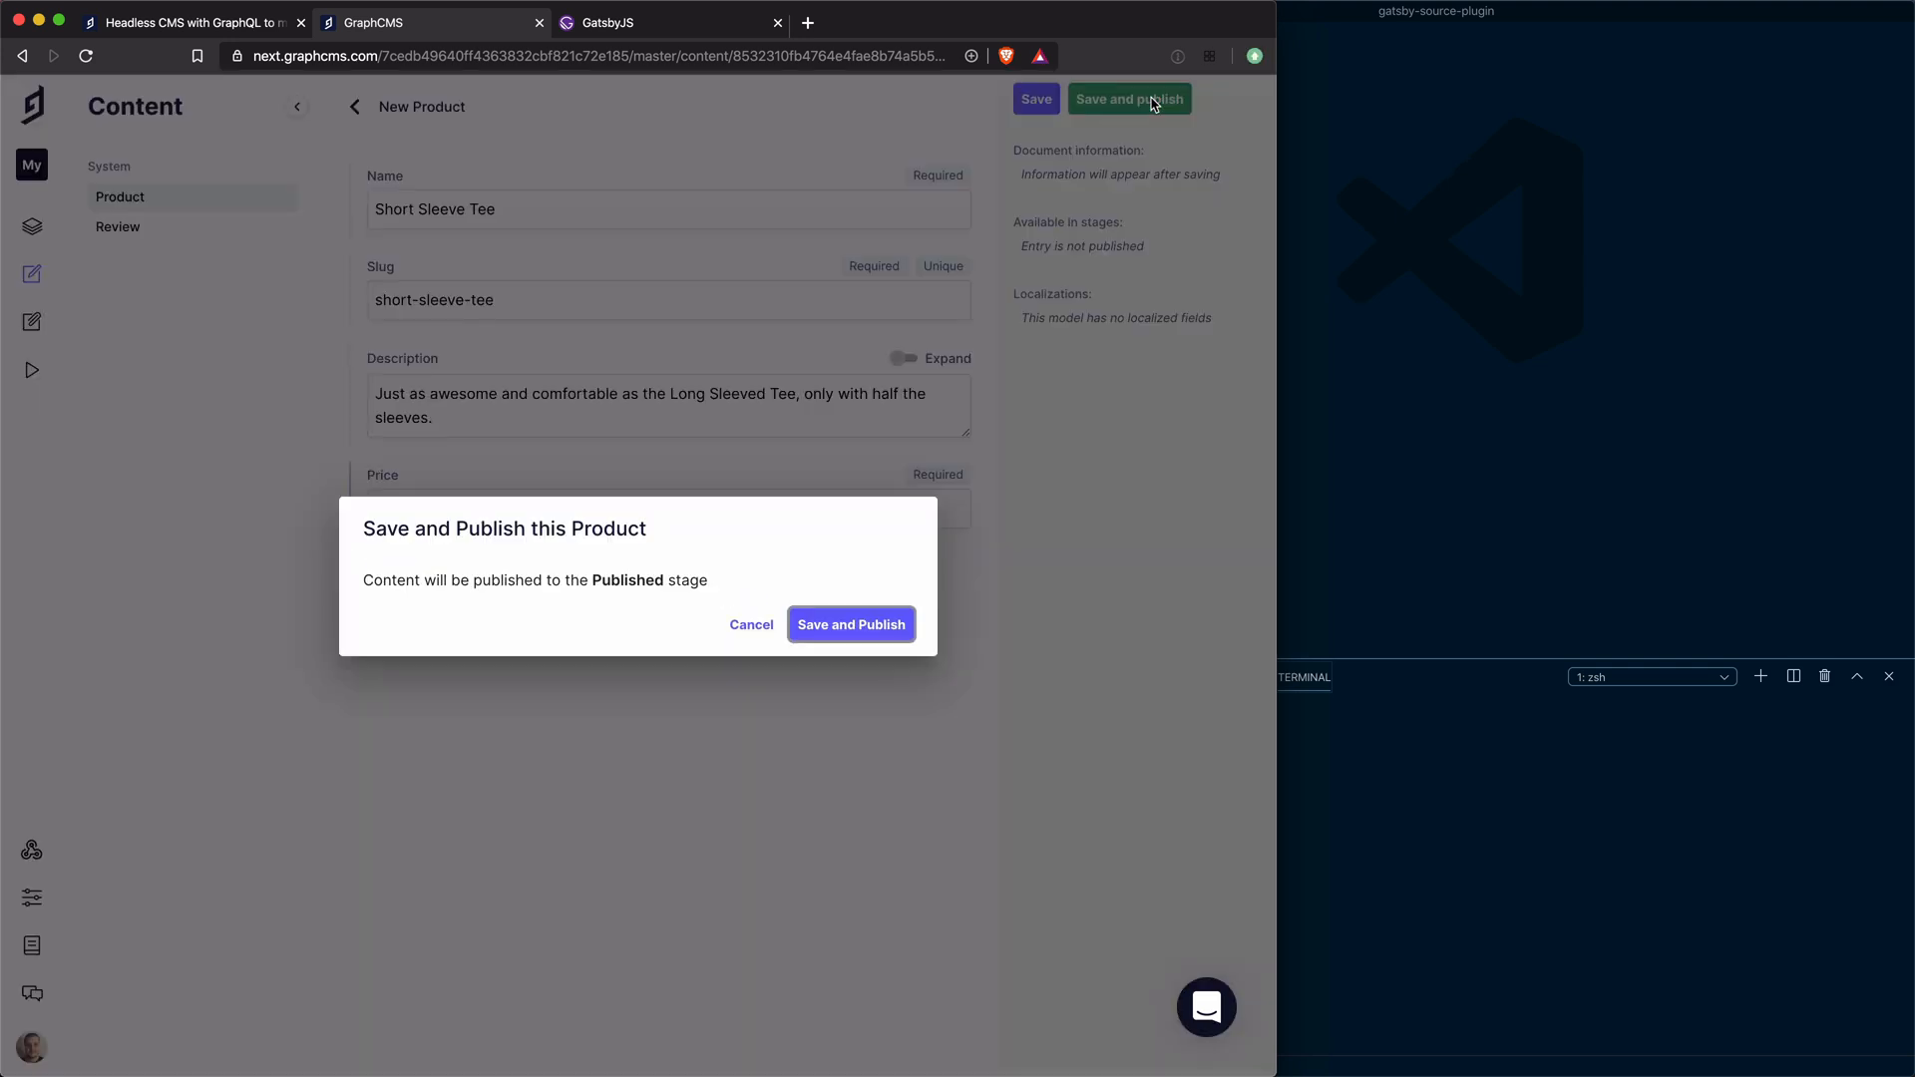
{"action": "left_click", "coordinate": [852, 625]}
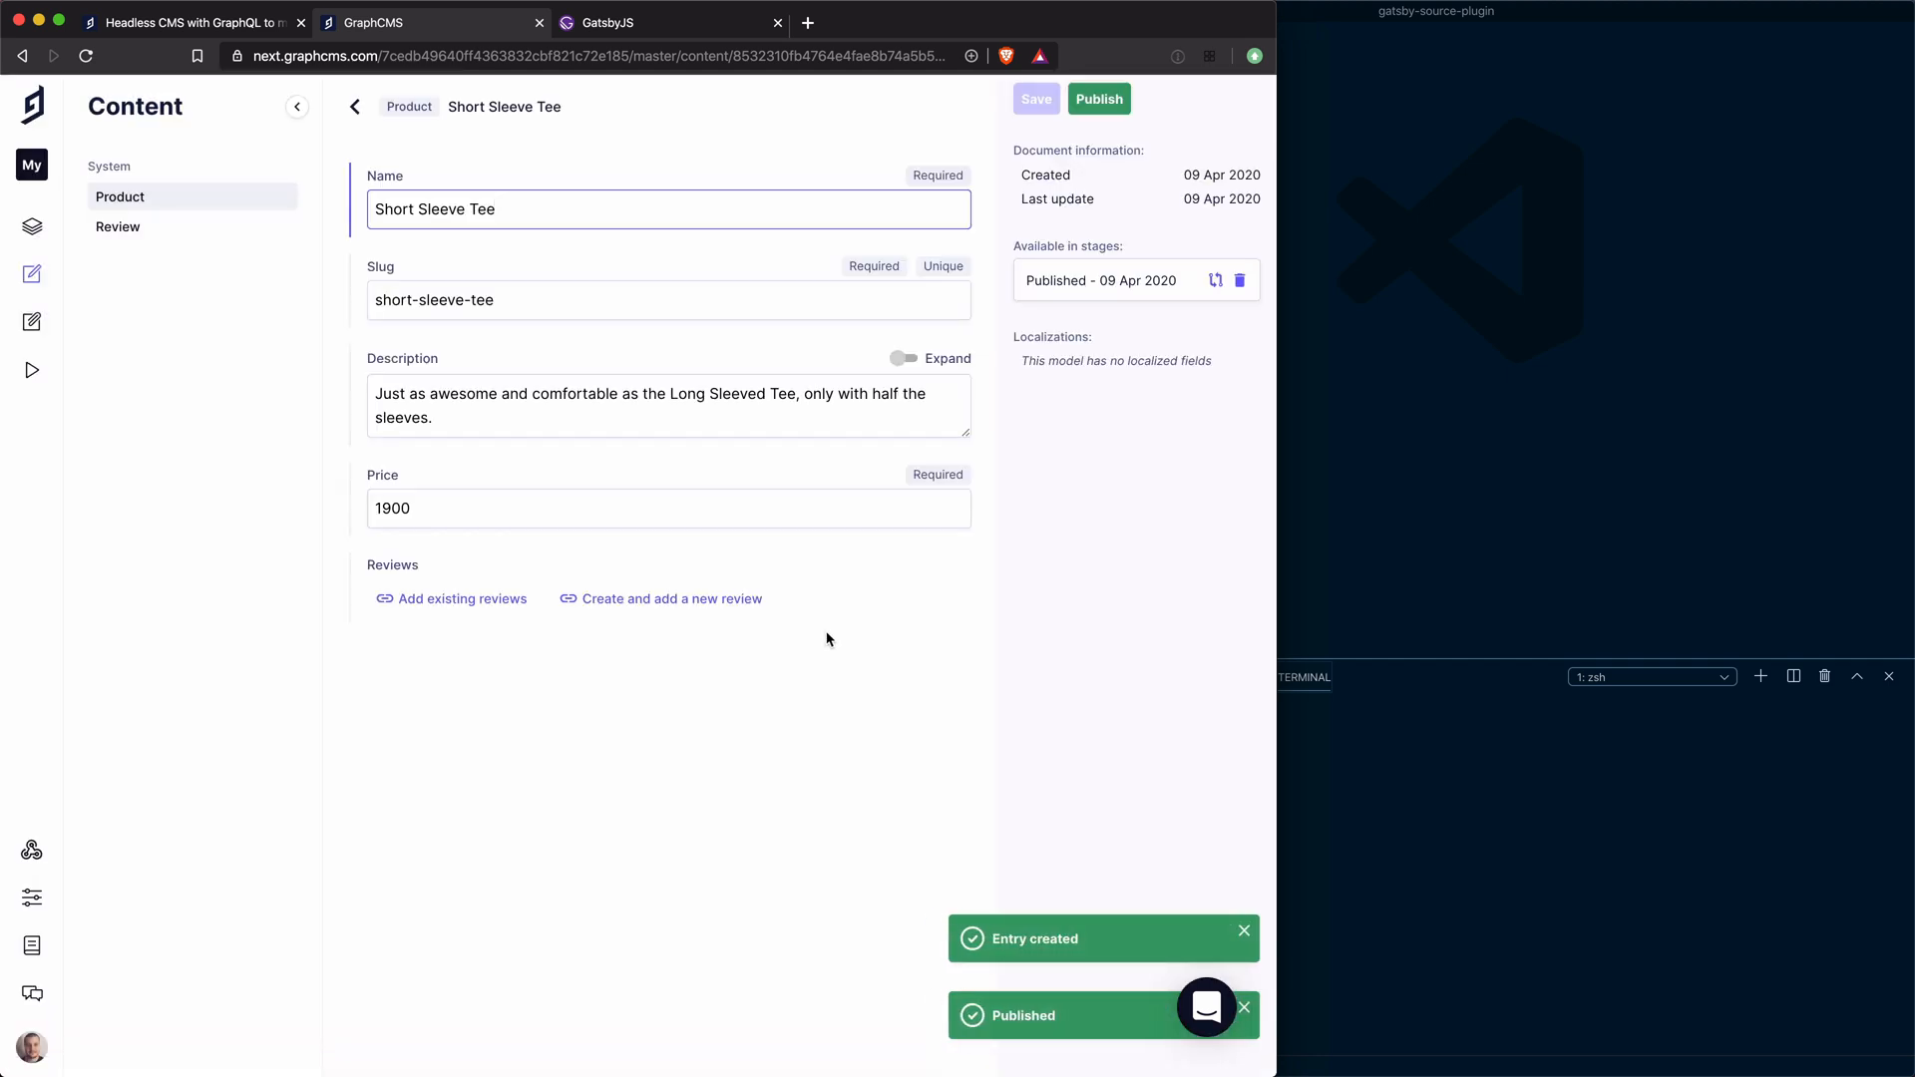
{"action": "left_click", "coordinate": [407, 106]}
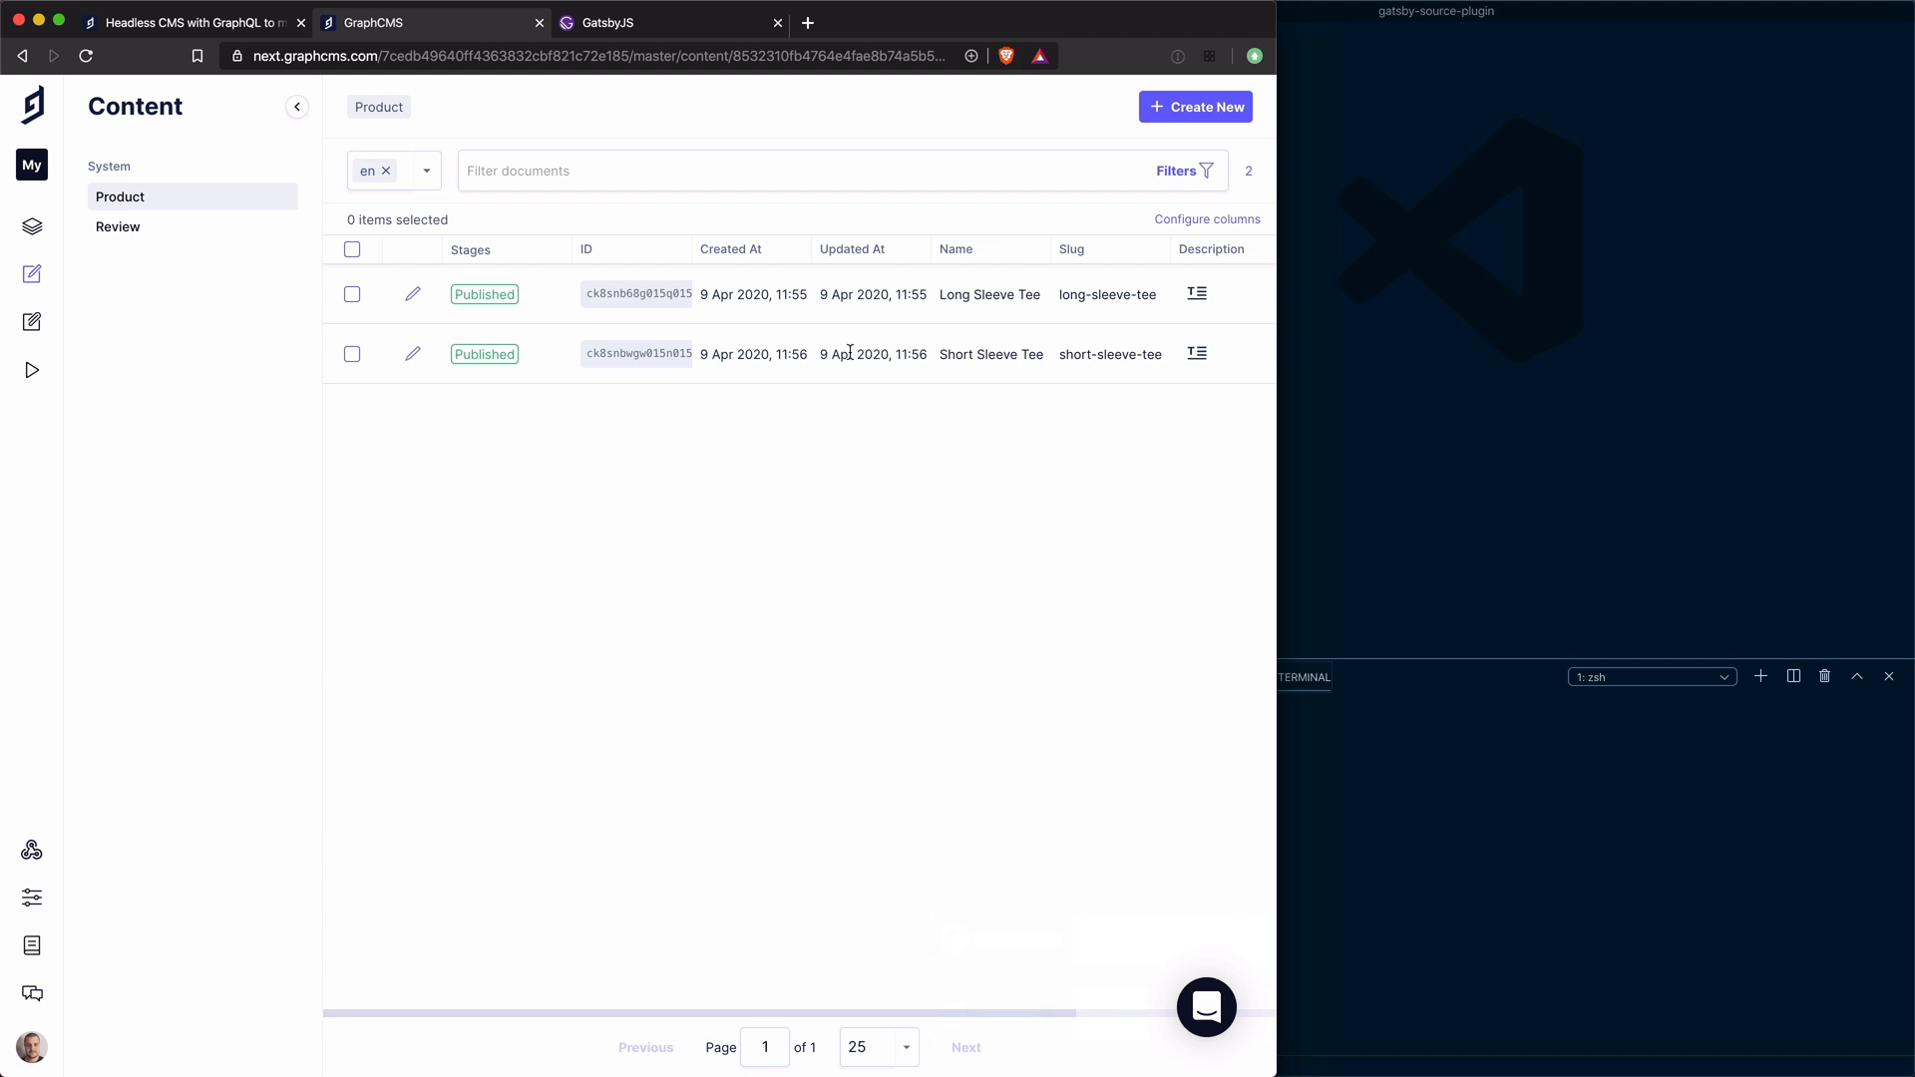
{"action": "mouse_move", "coordinate": [703, 285]}
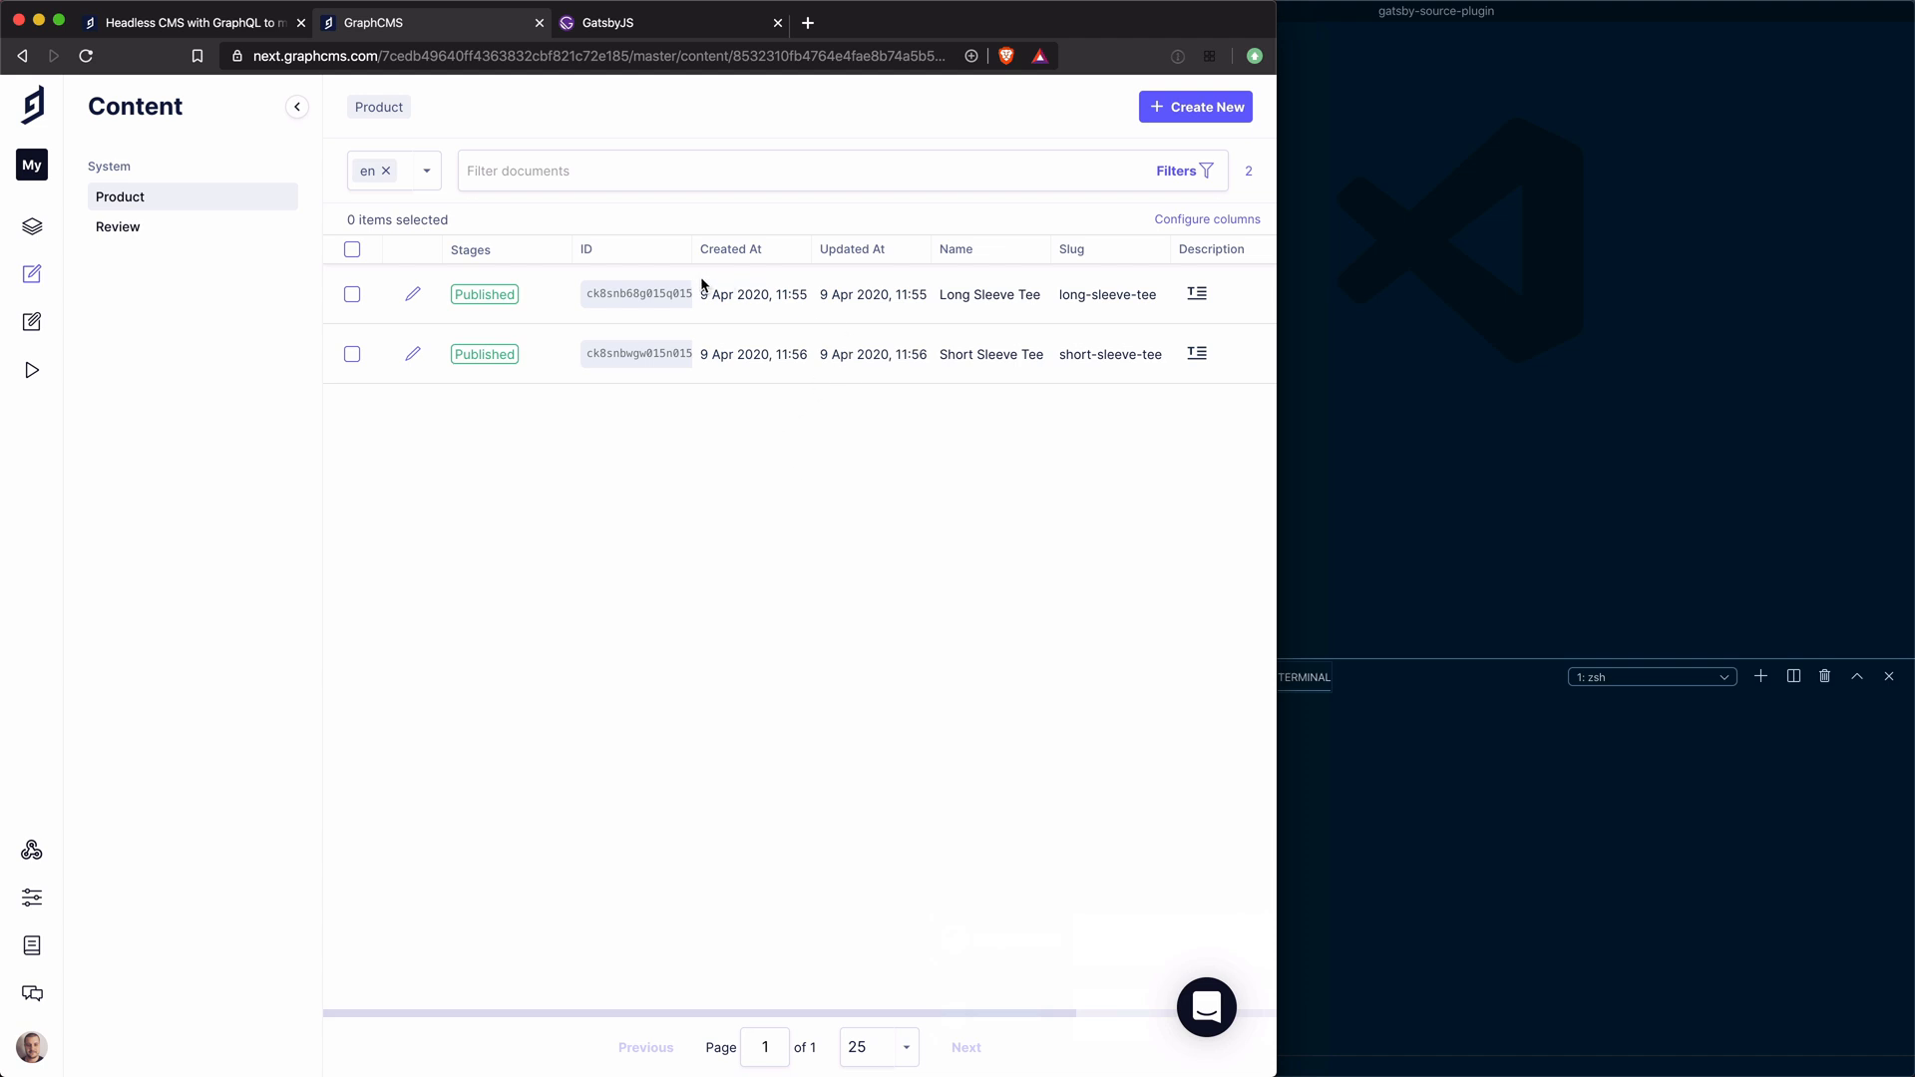
{"action": "mouse_move", "coordinate": [18, 722]}
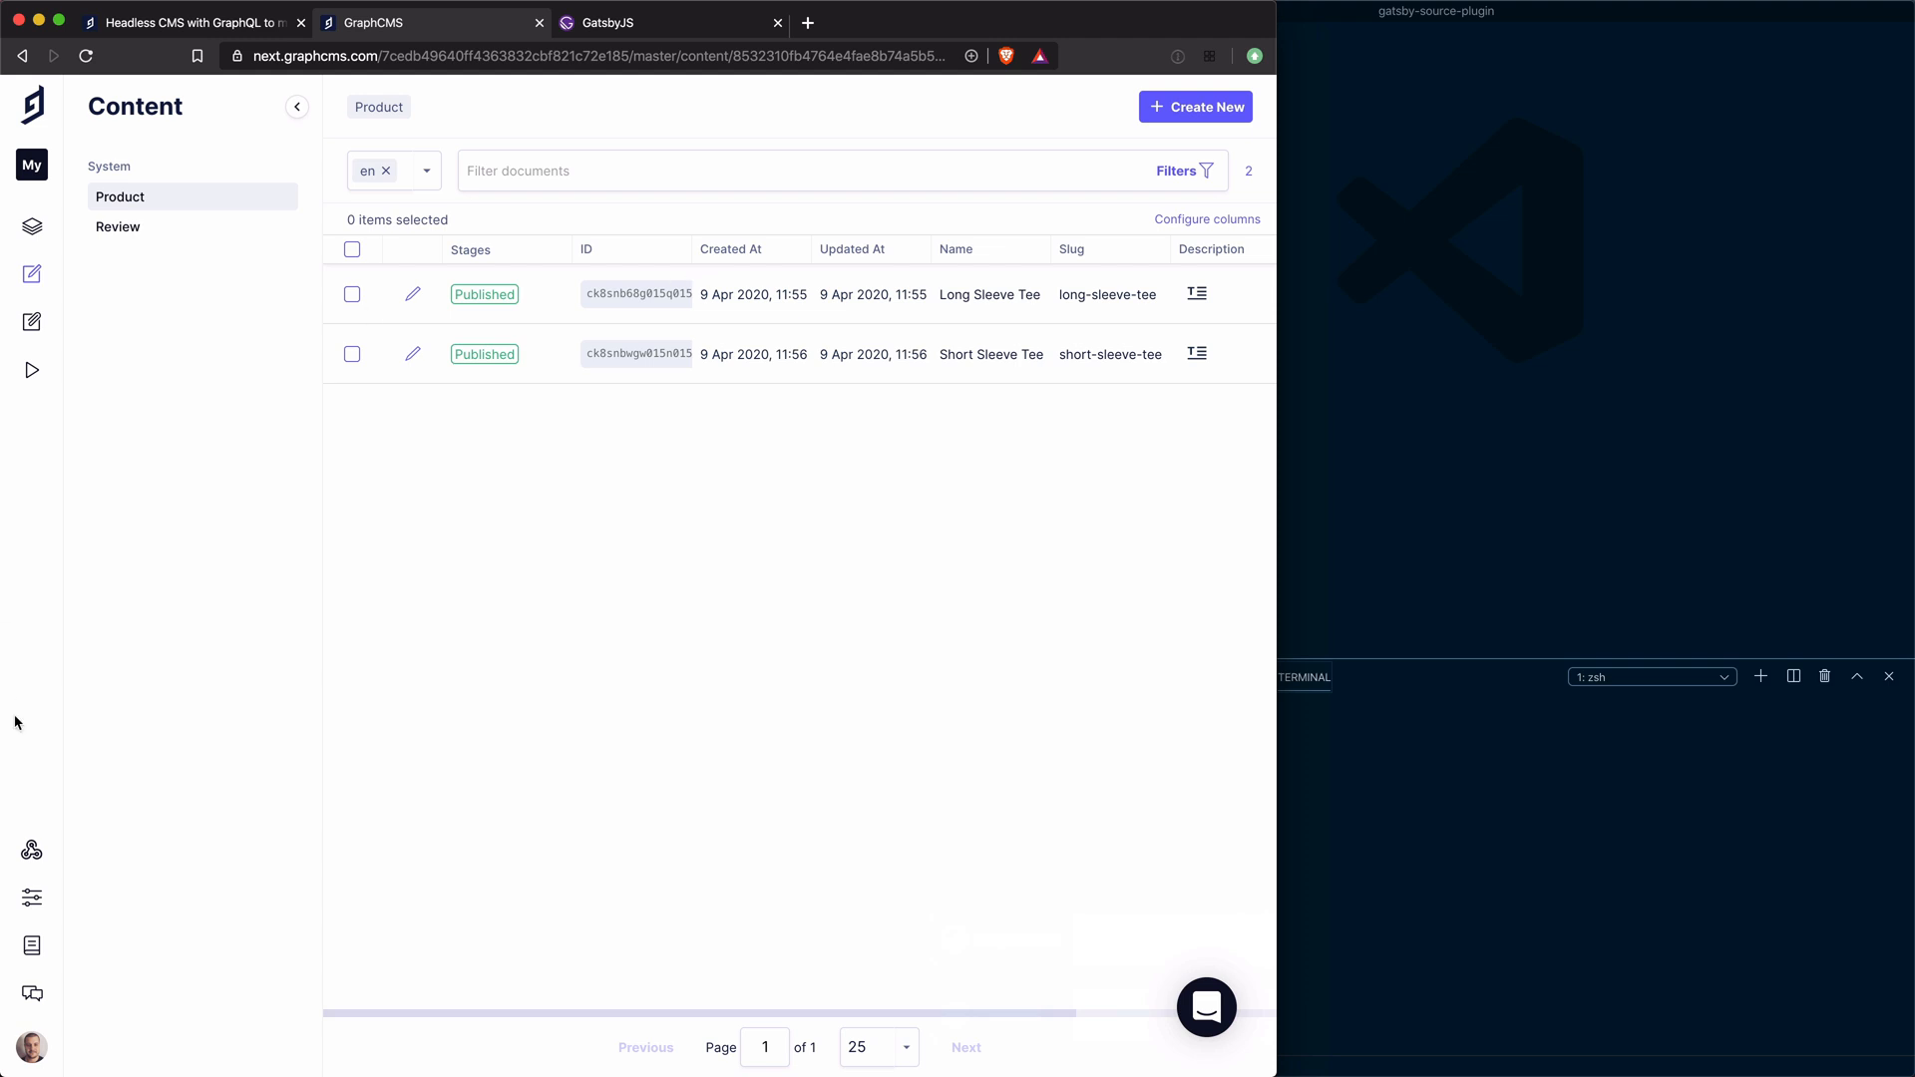
{"action": "mouse_move", "coordinate": [30, 850]}
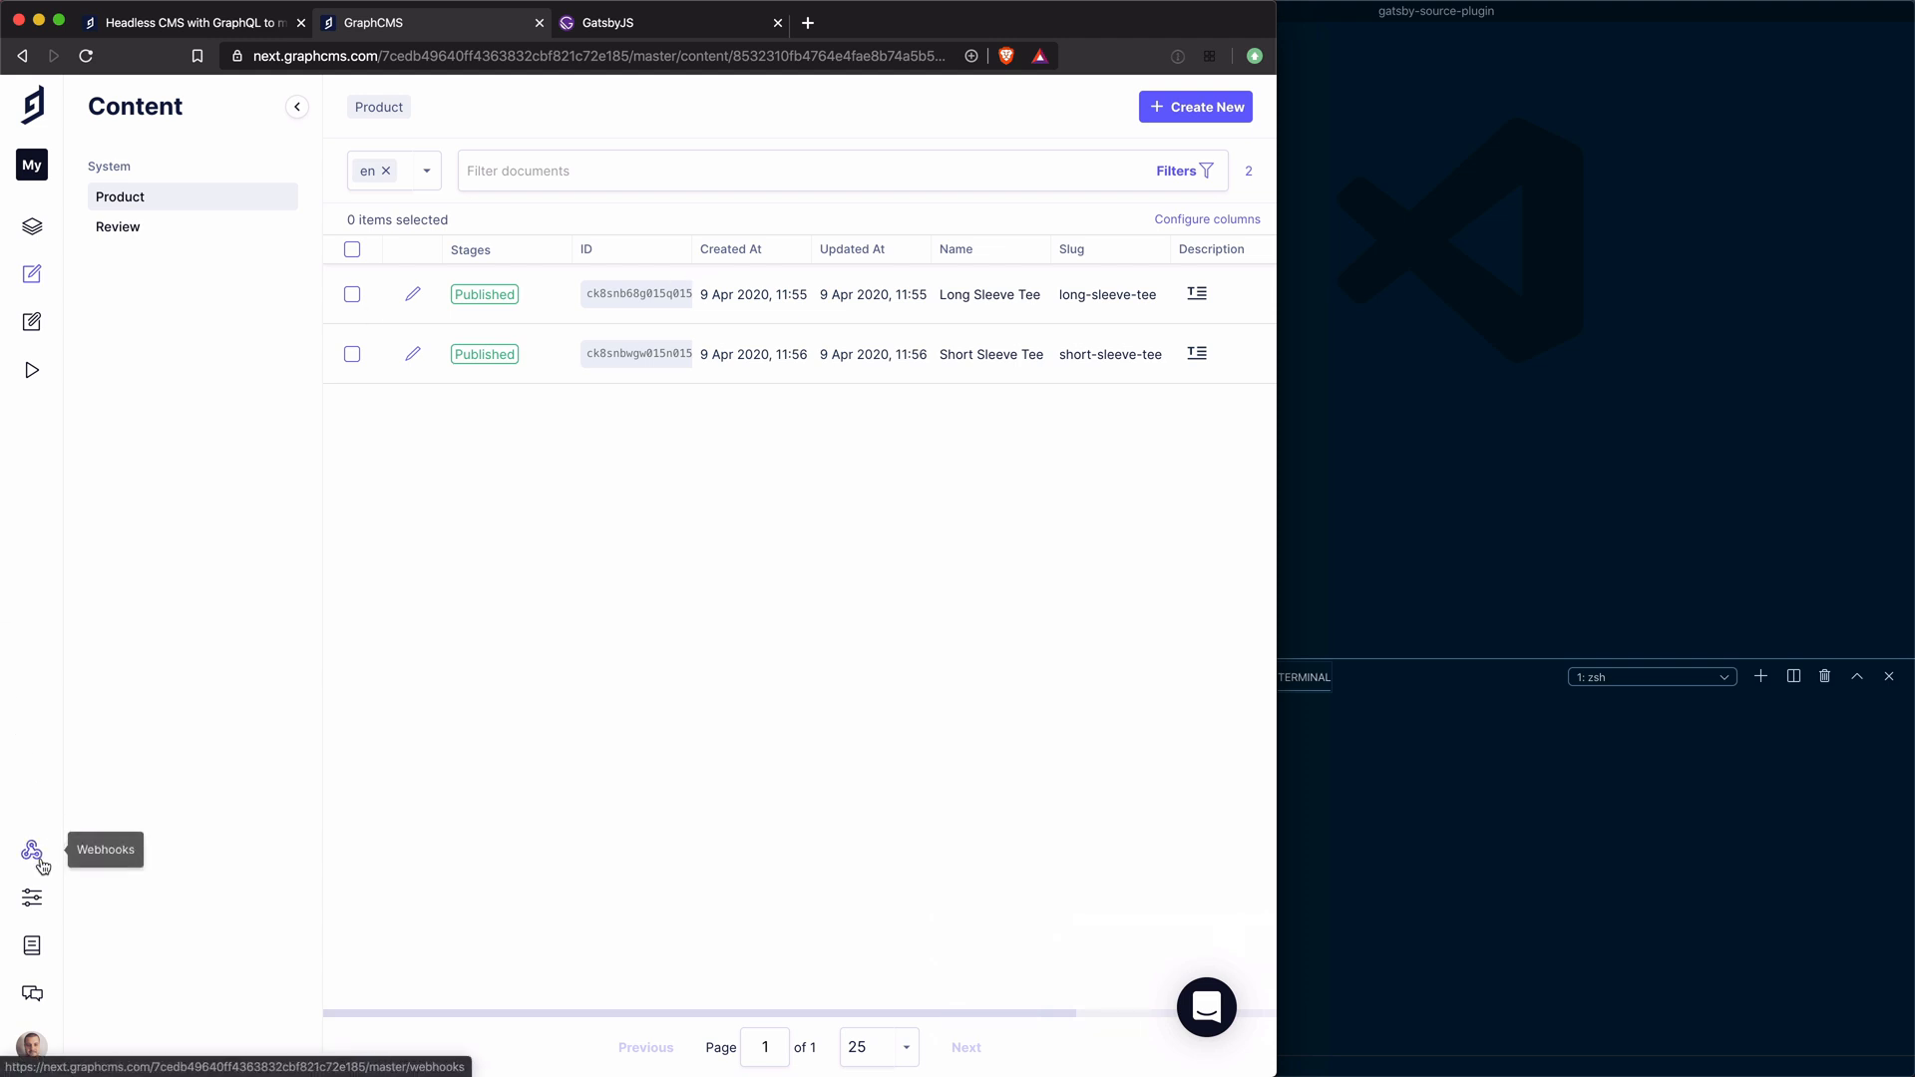
{"action": "mouse_move", "coordinate": [32, 898]}
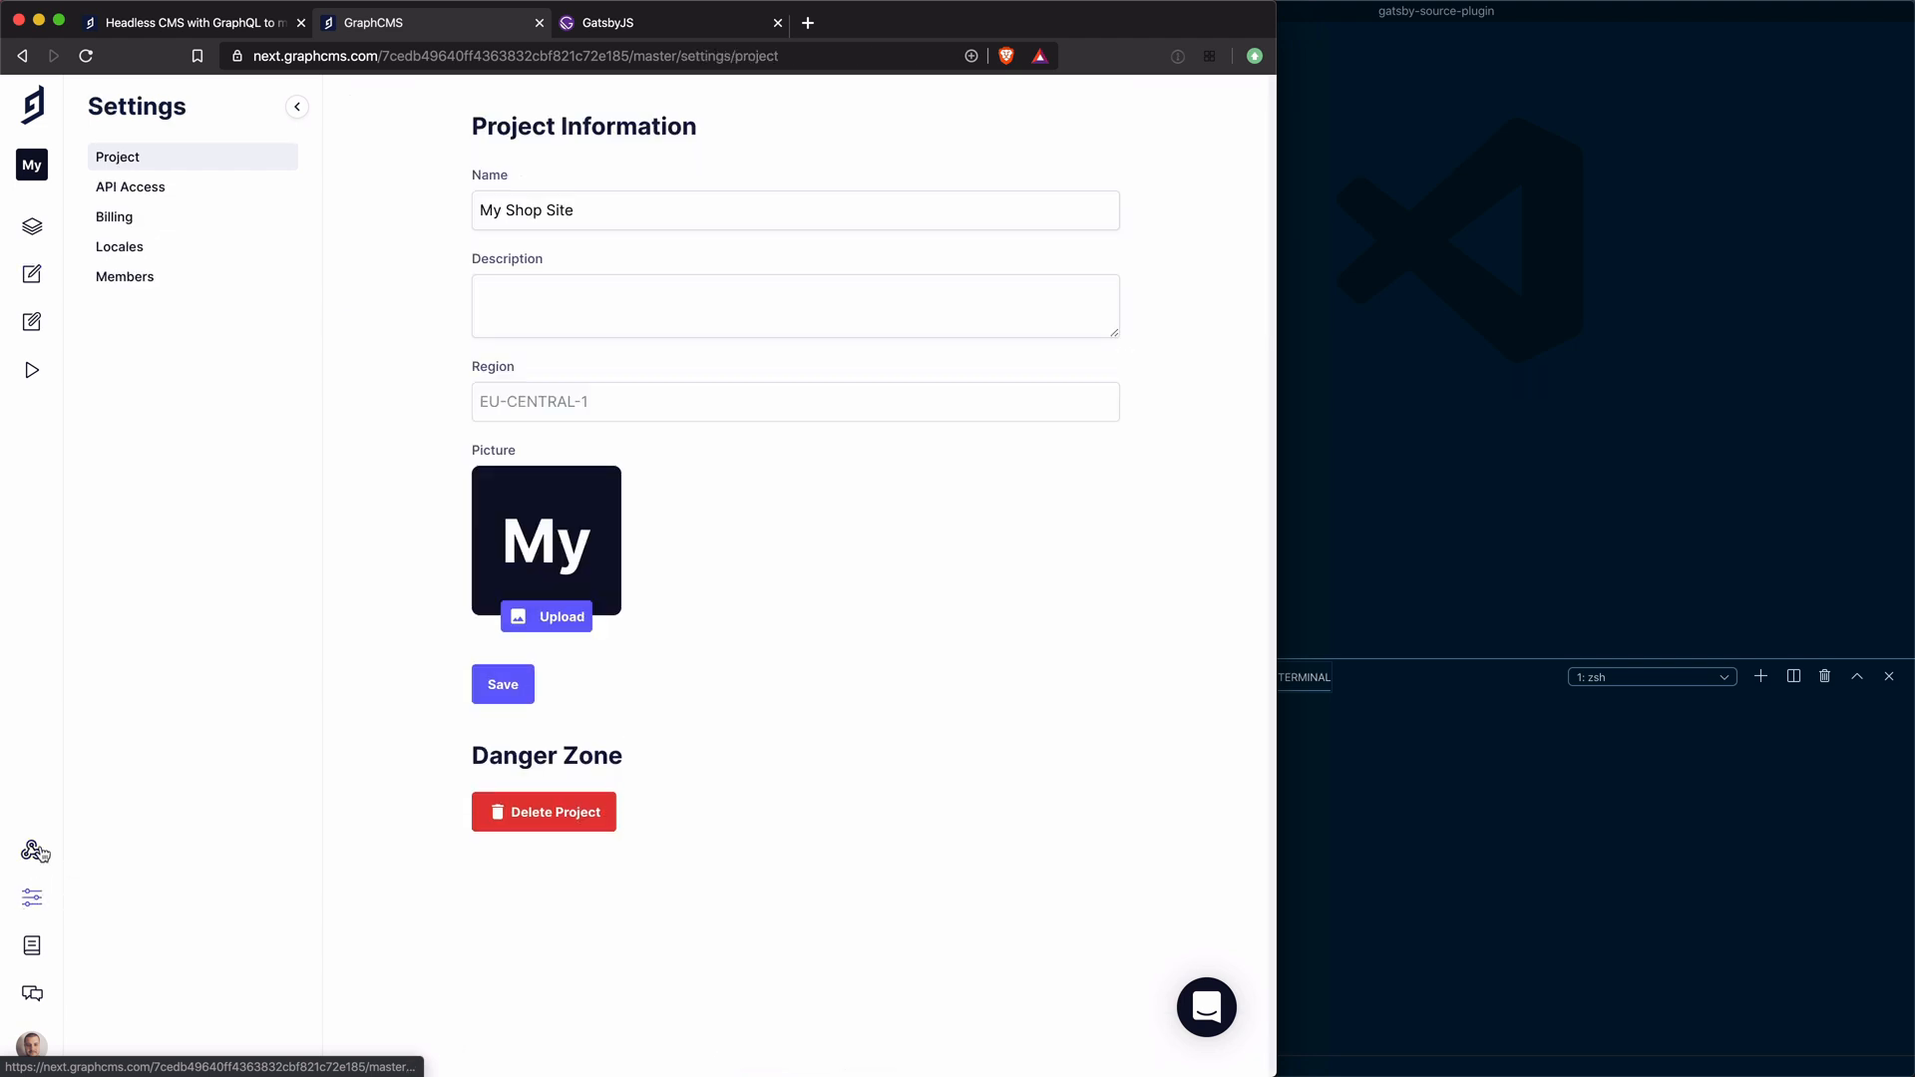
Enable public API queries of published content and copy the master endpoint URL
{"action": "left_click", "coordinate": [129, 186]}
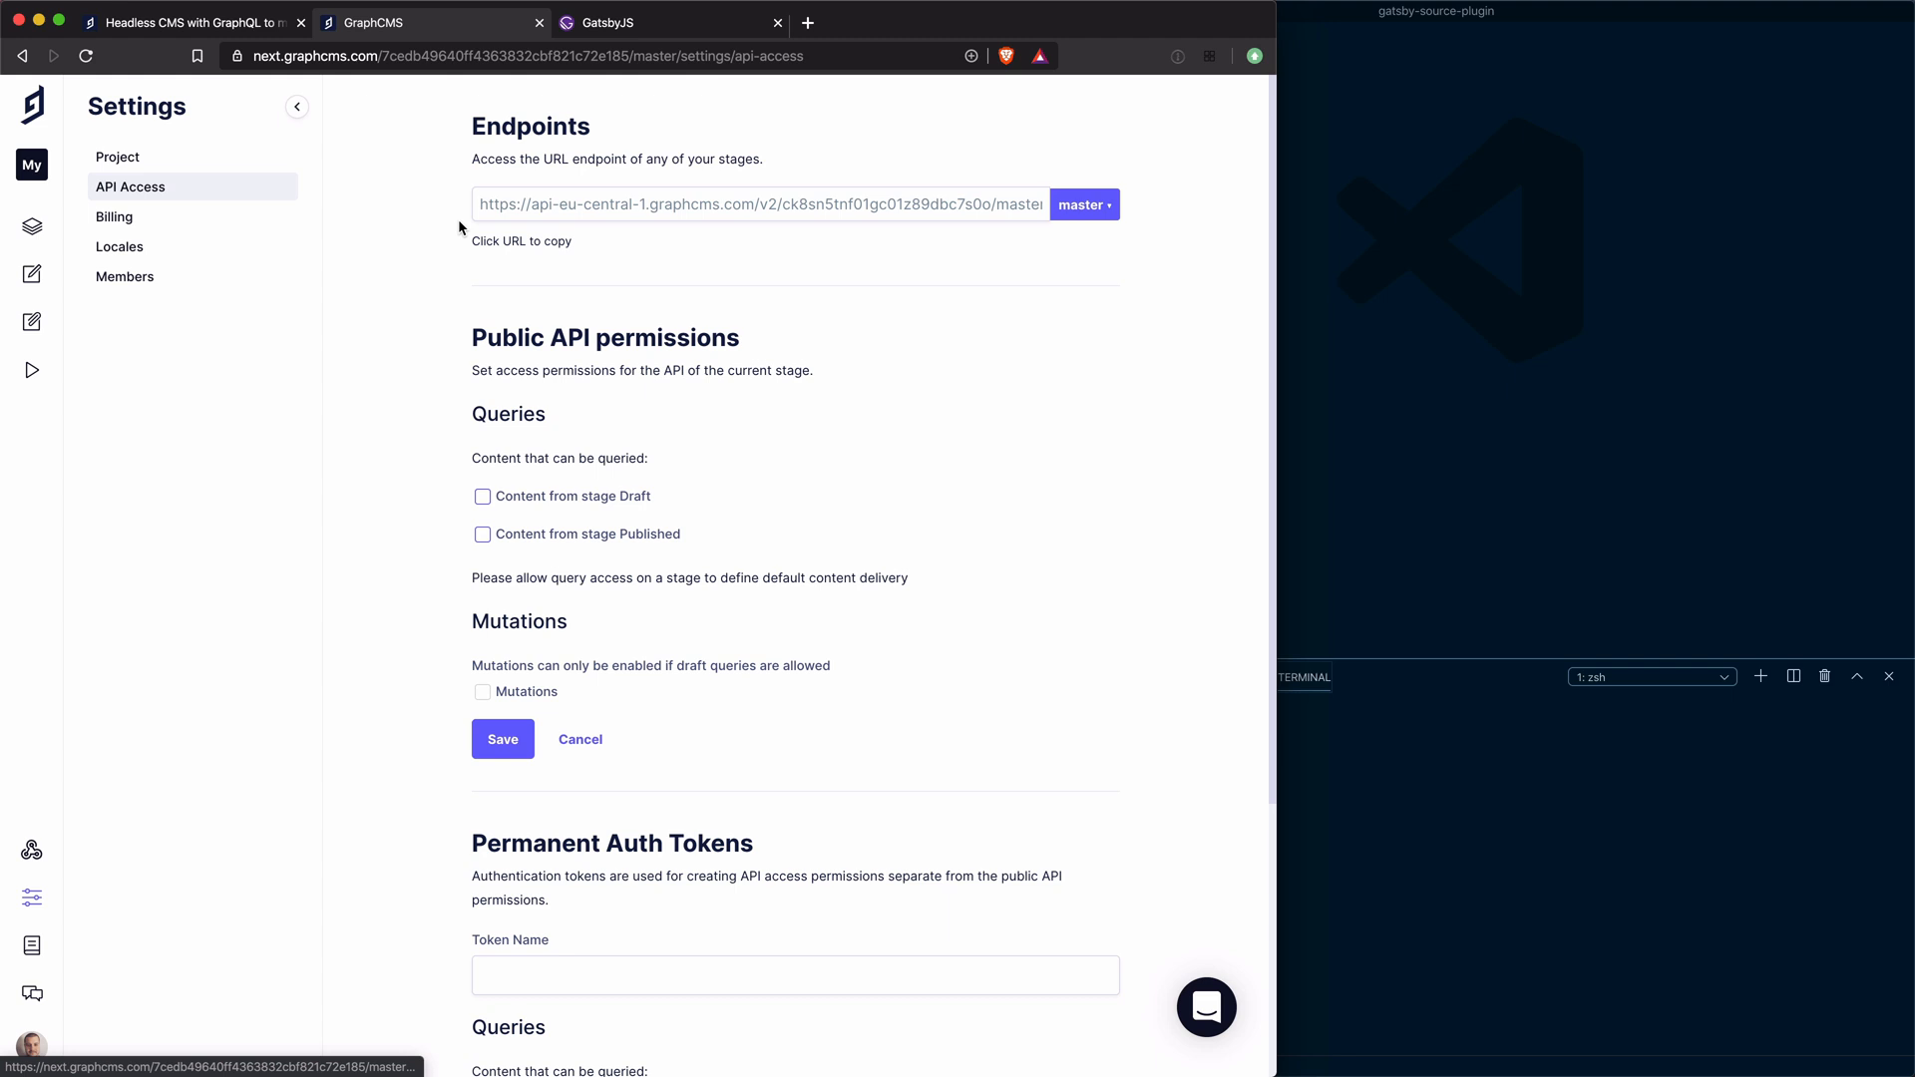
{"action": "mouse_move", "coordinate": [854, 201]}
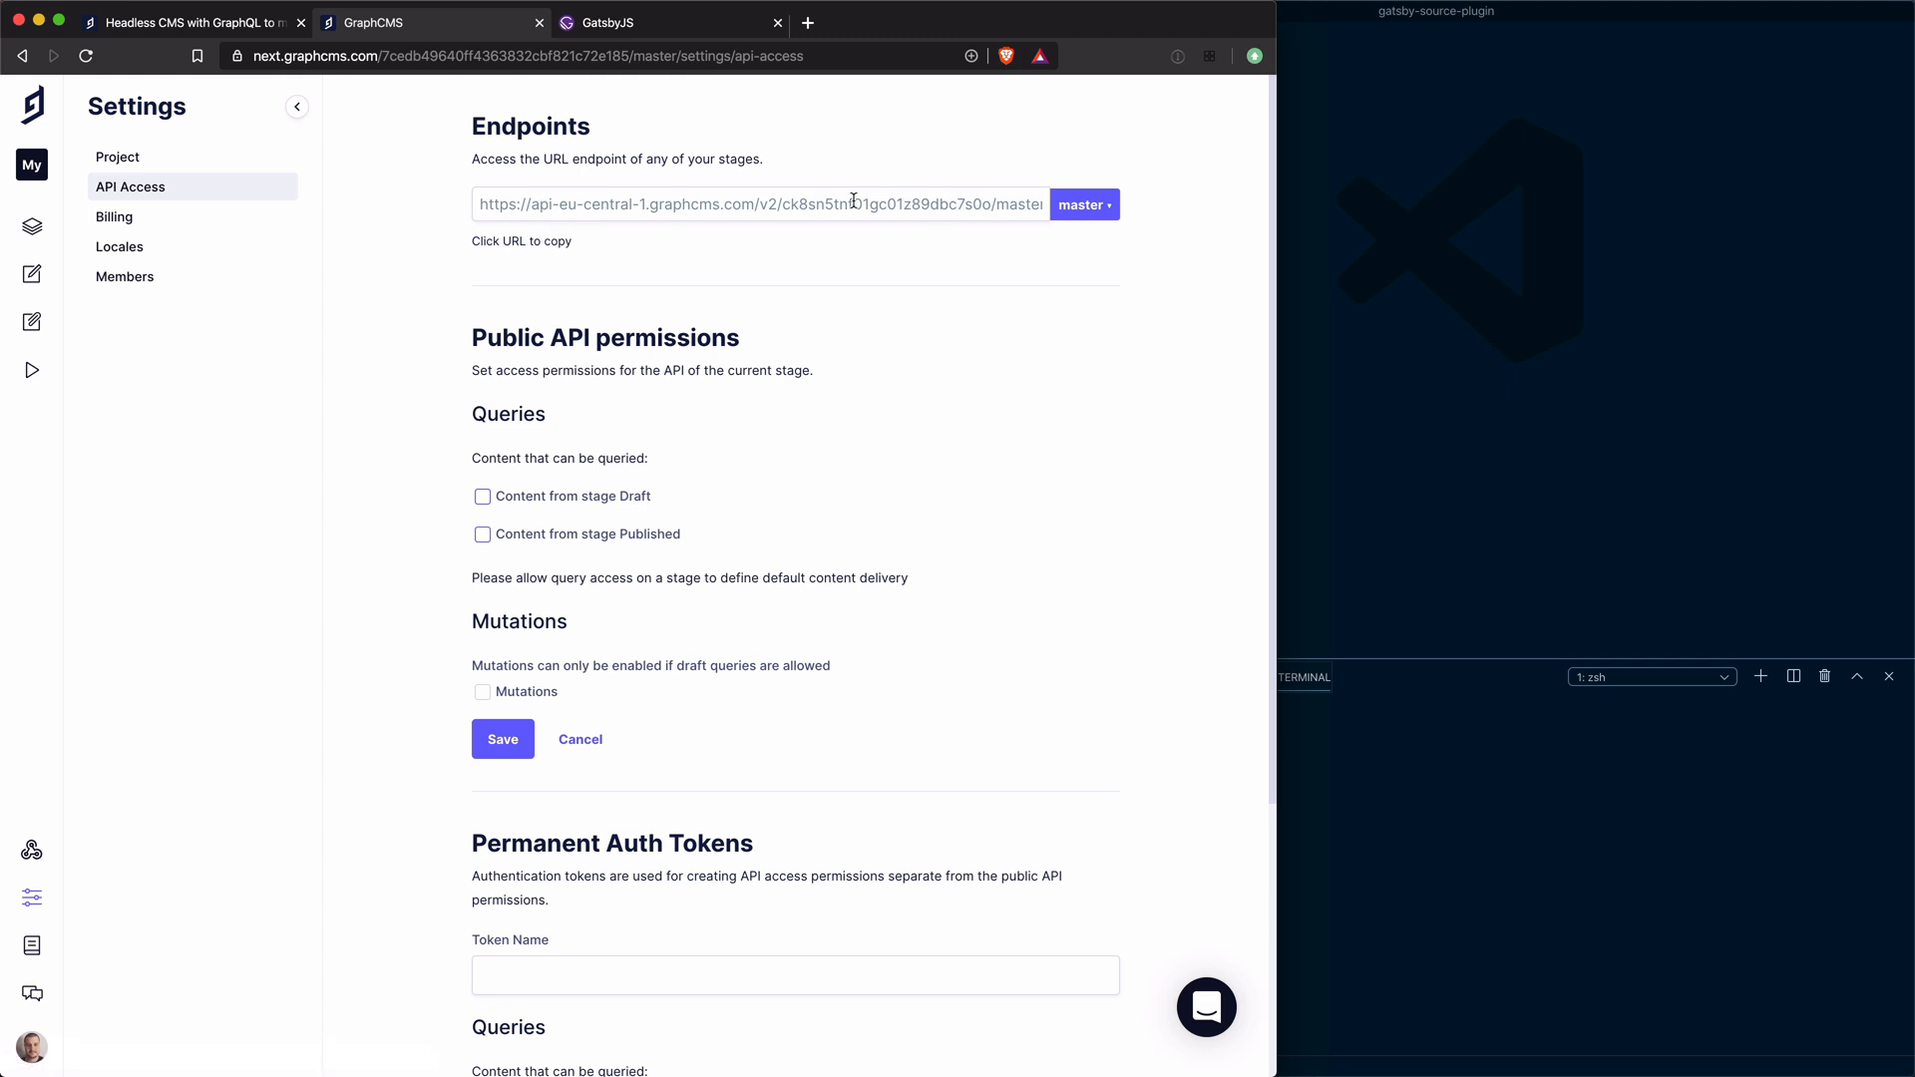
{"action": "mouse_move", "coordinate": [541, 544]}
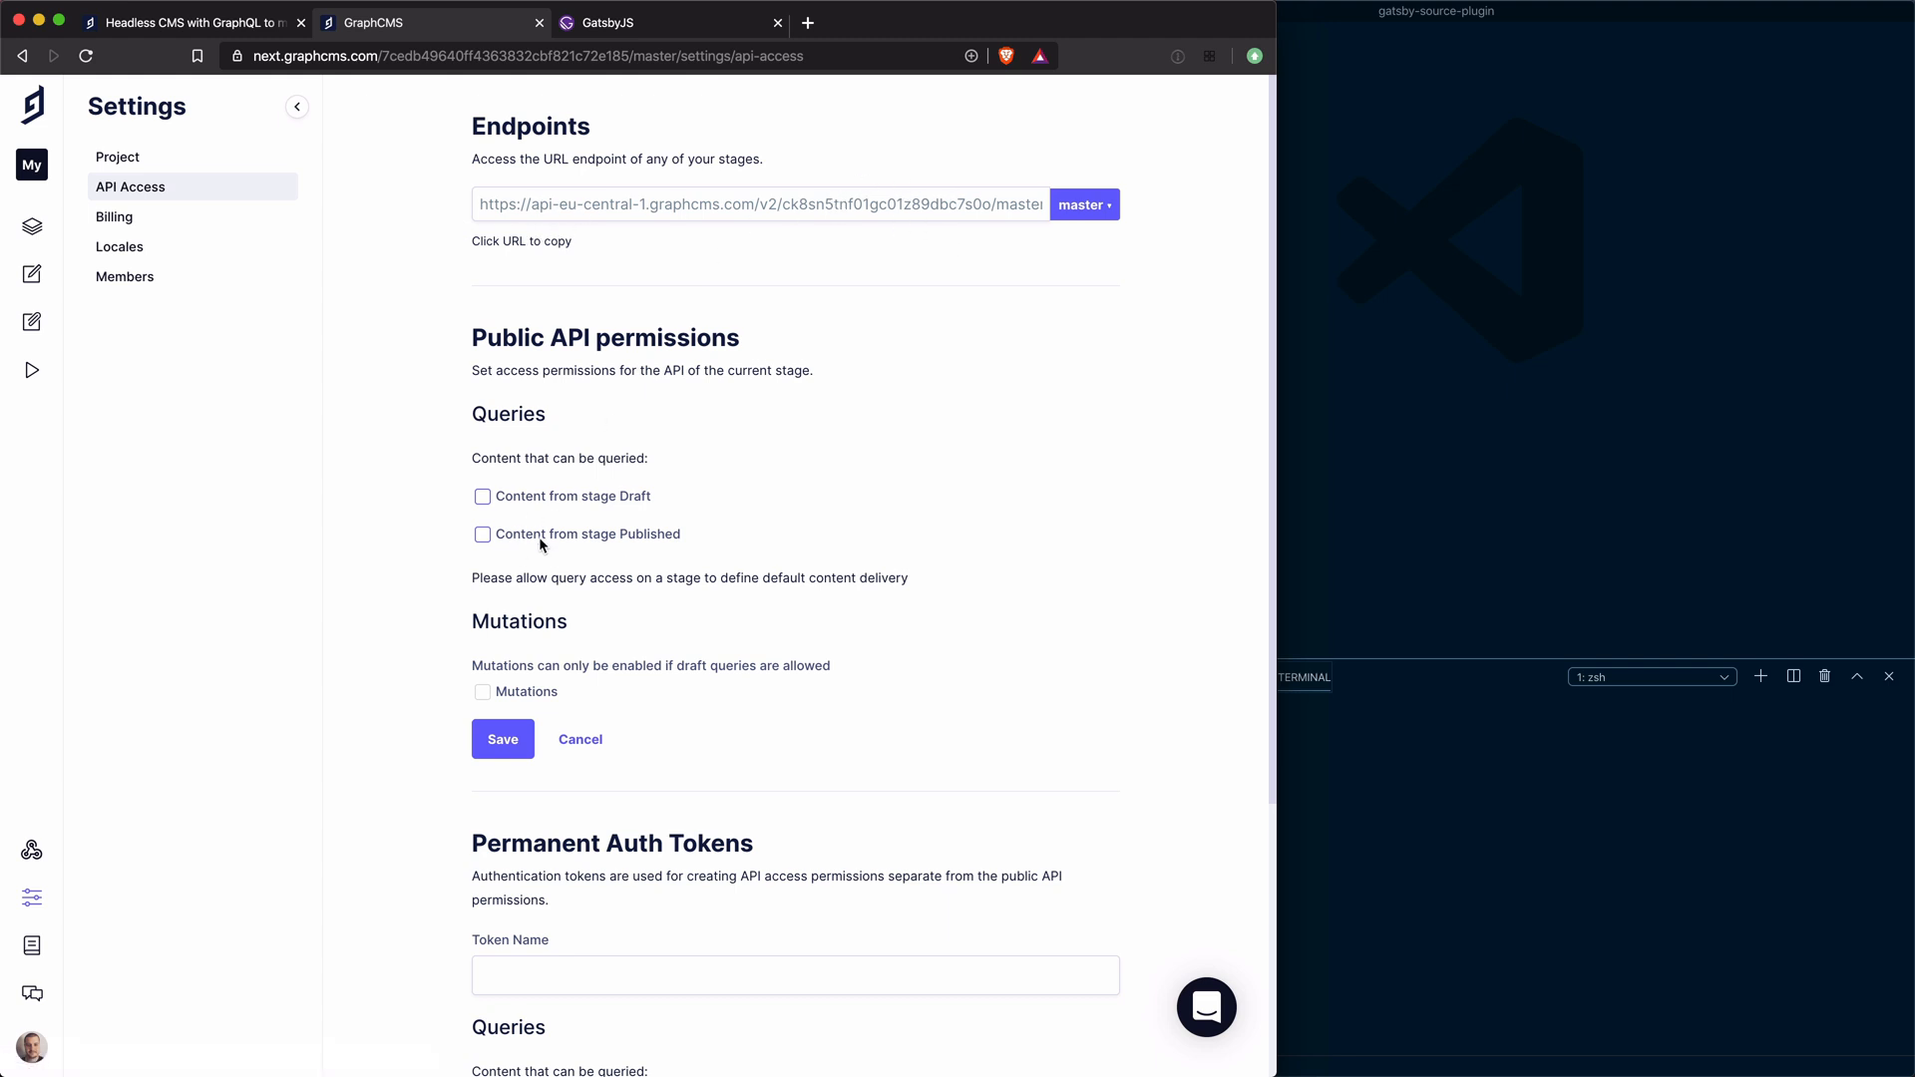
{"action": "left_click", "coordinate": [483, 535]}
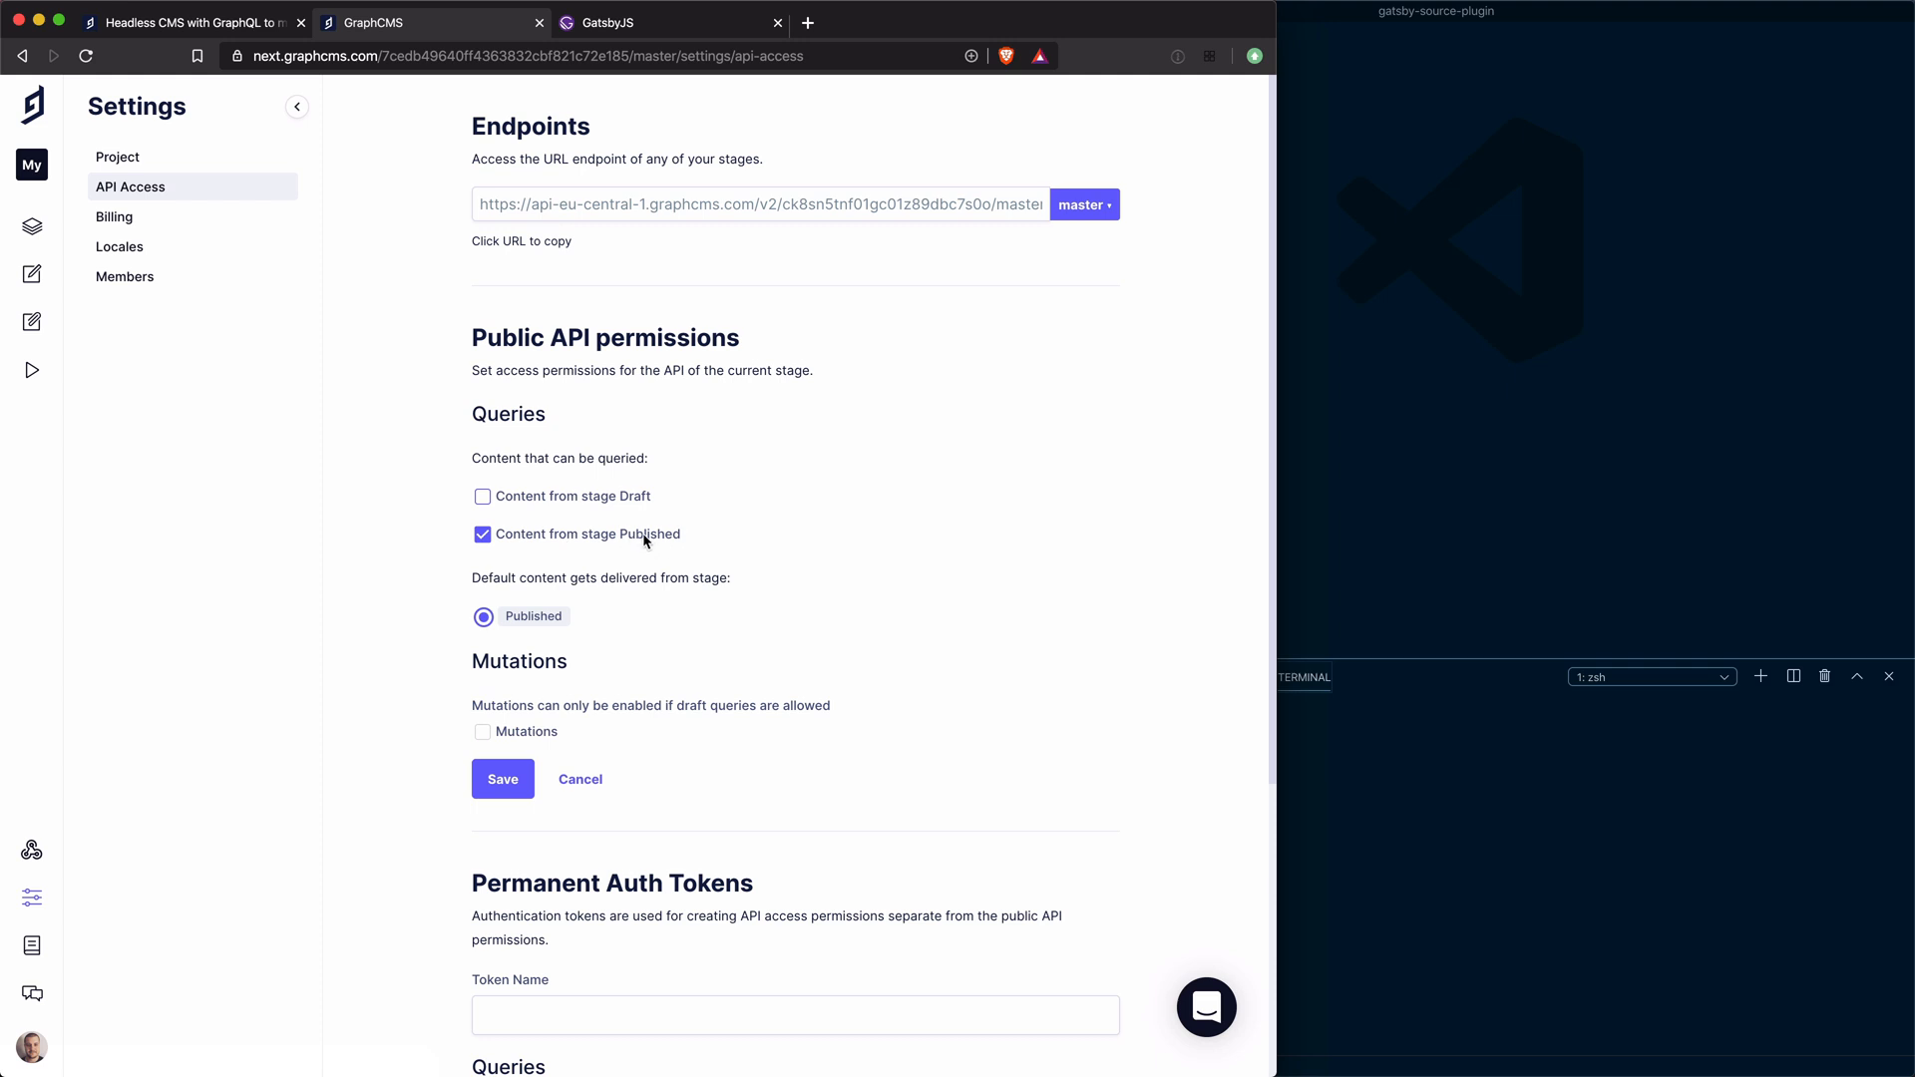
{"action": "left_click", "coordinate": [502, 778]}
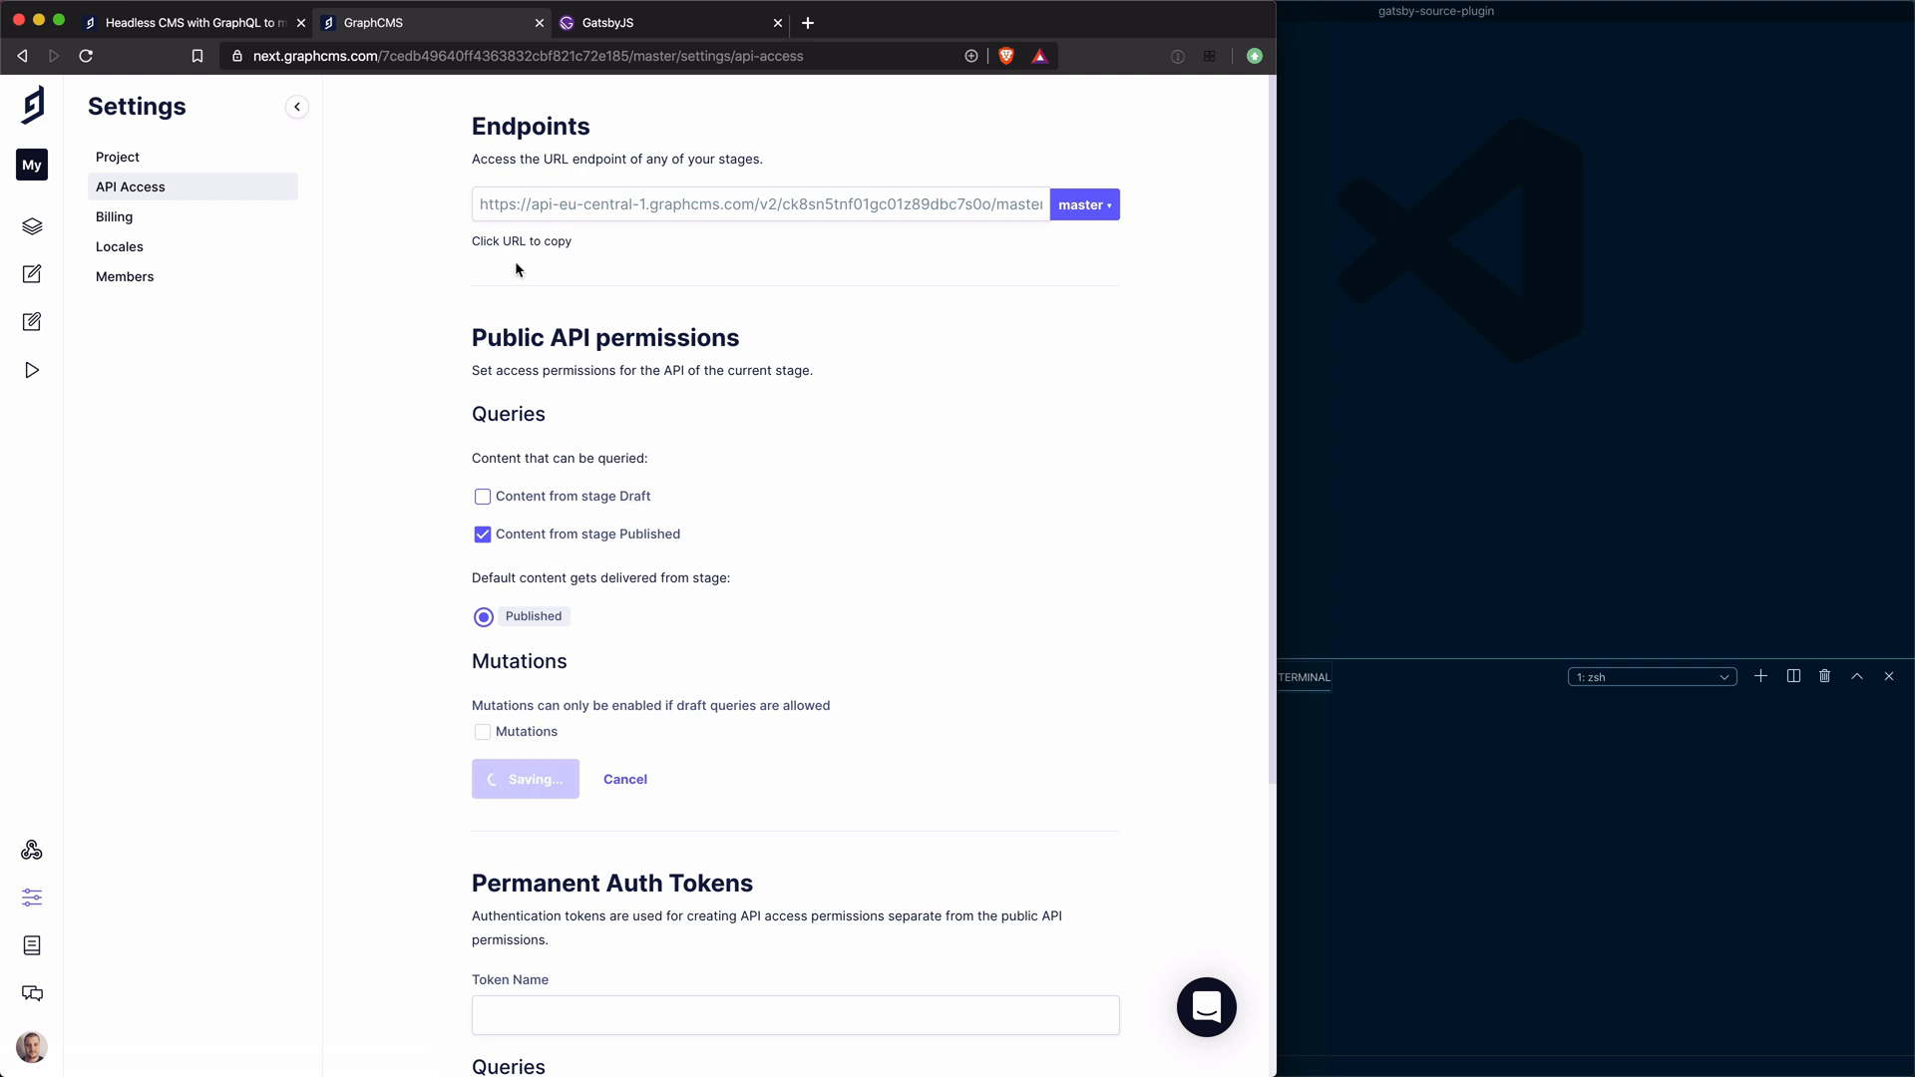
{"action": "left_click", "coordinate": [758, 204]}
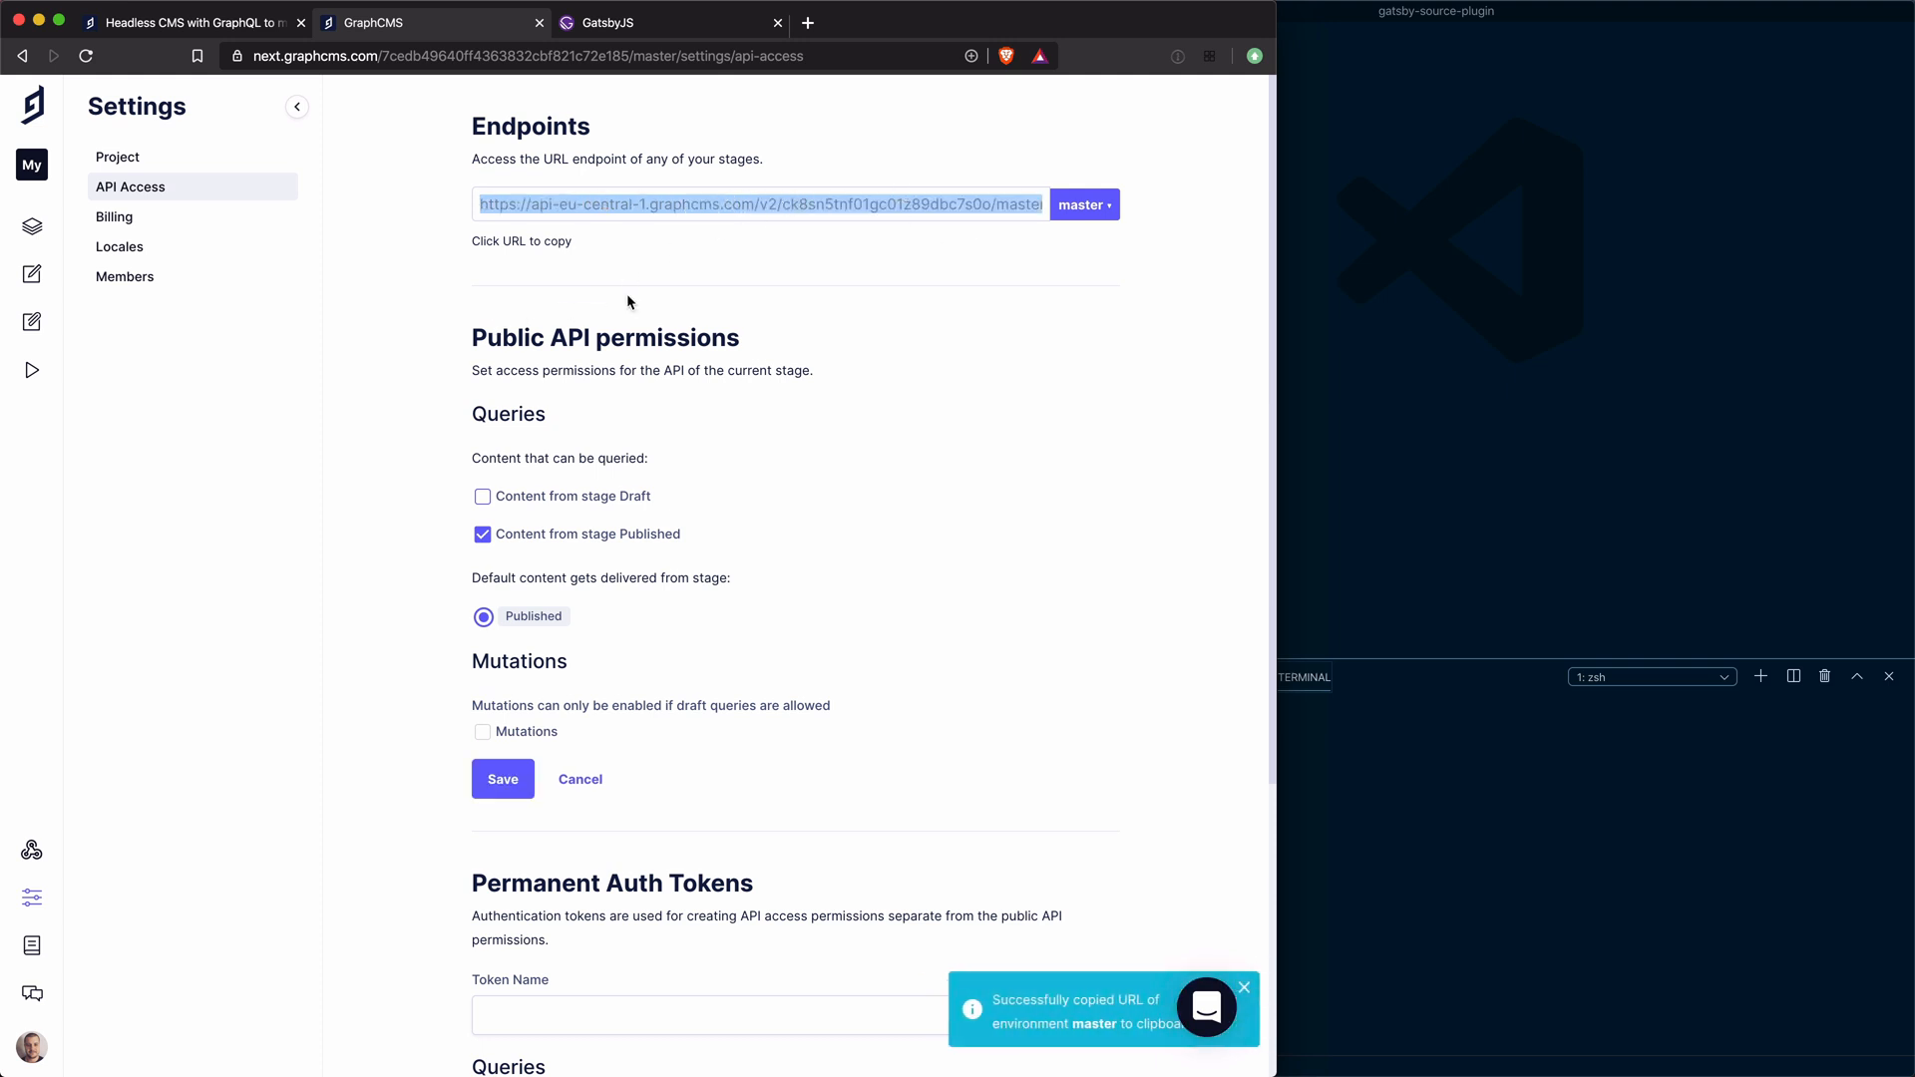
Review the Permanent Auth Tokens section of the API access settings
{"action": "left_click", "coordinate": [1243, 988]}
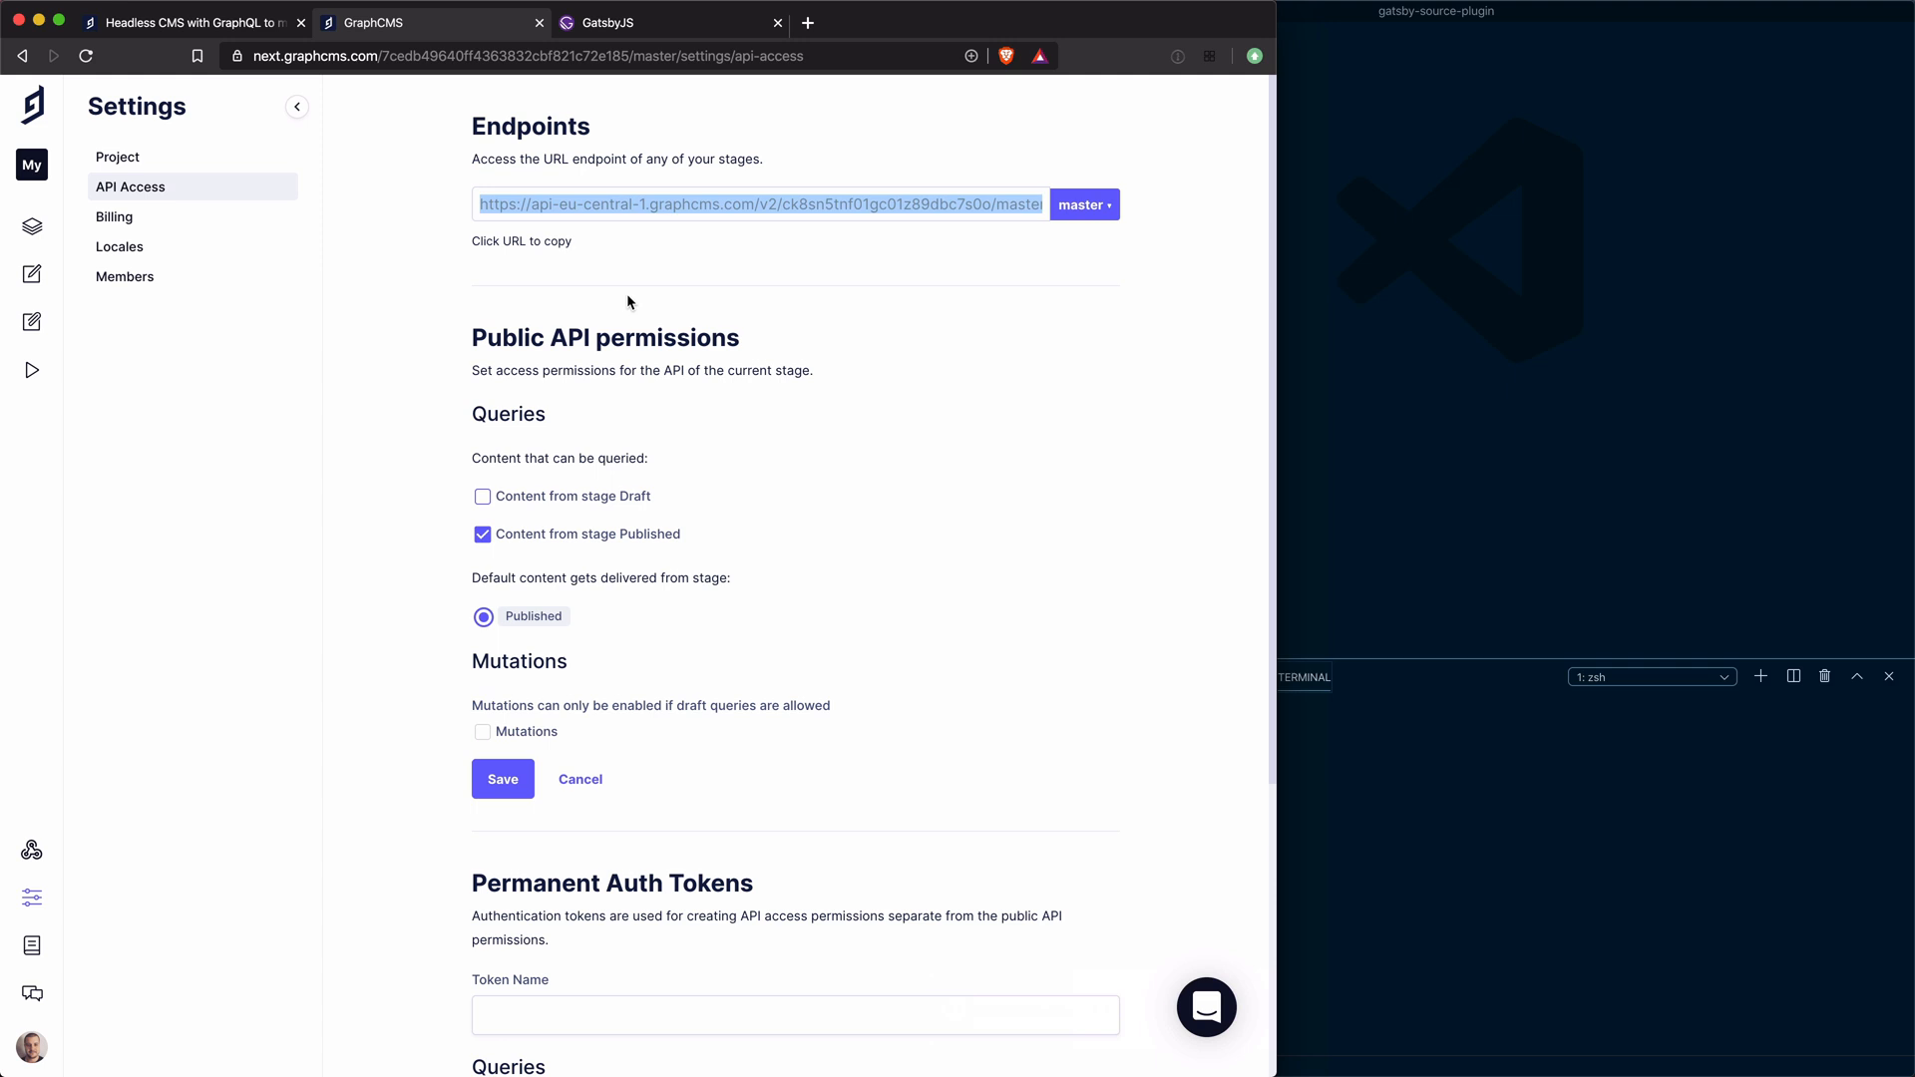
{"action": "scroll", "scroll_direction": "down", "scroll_amount": 3}
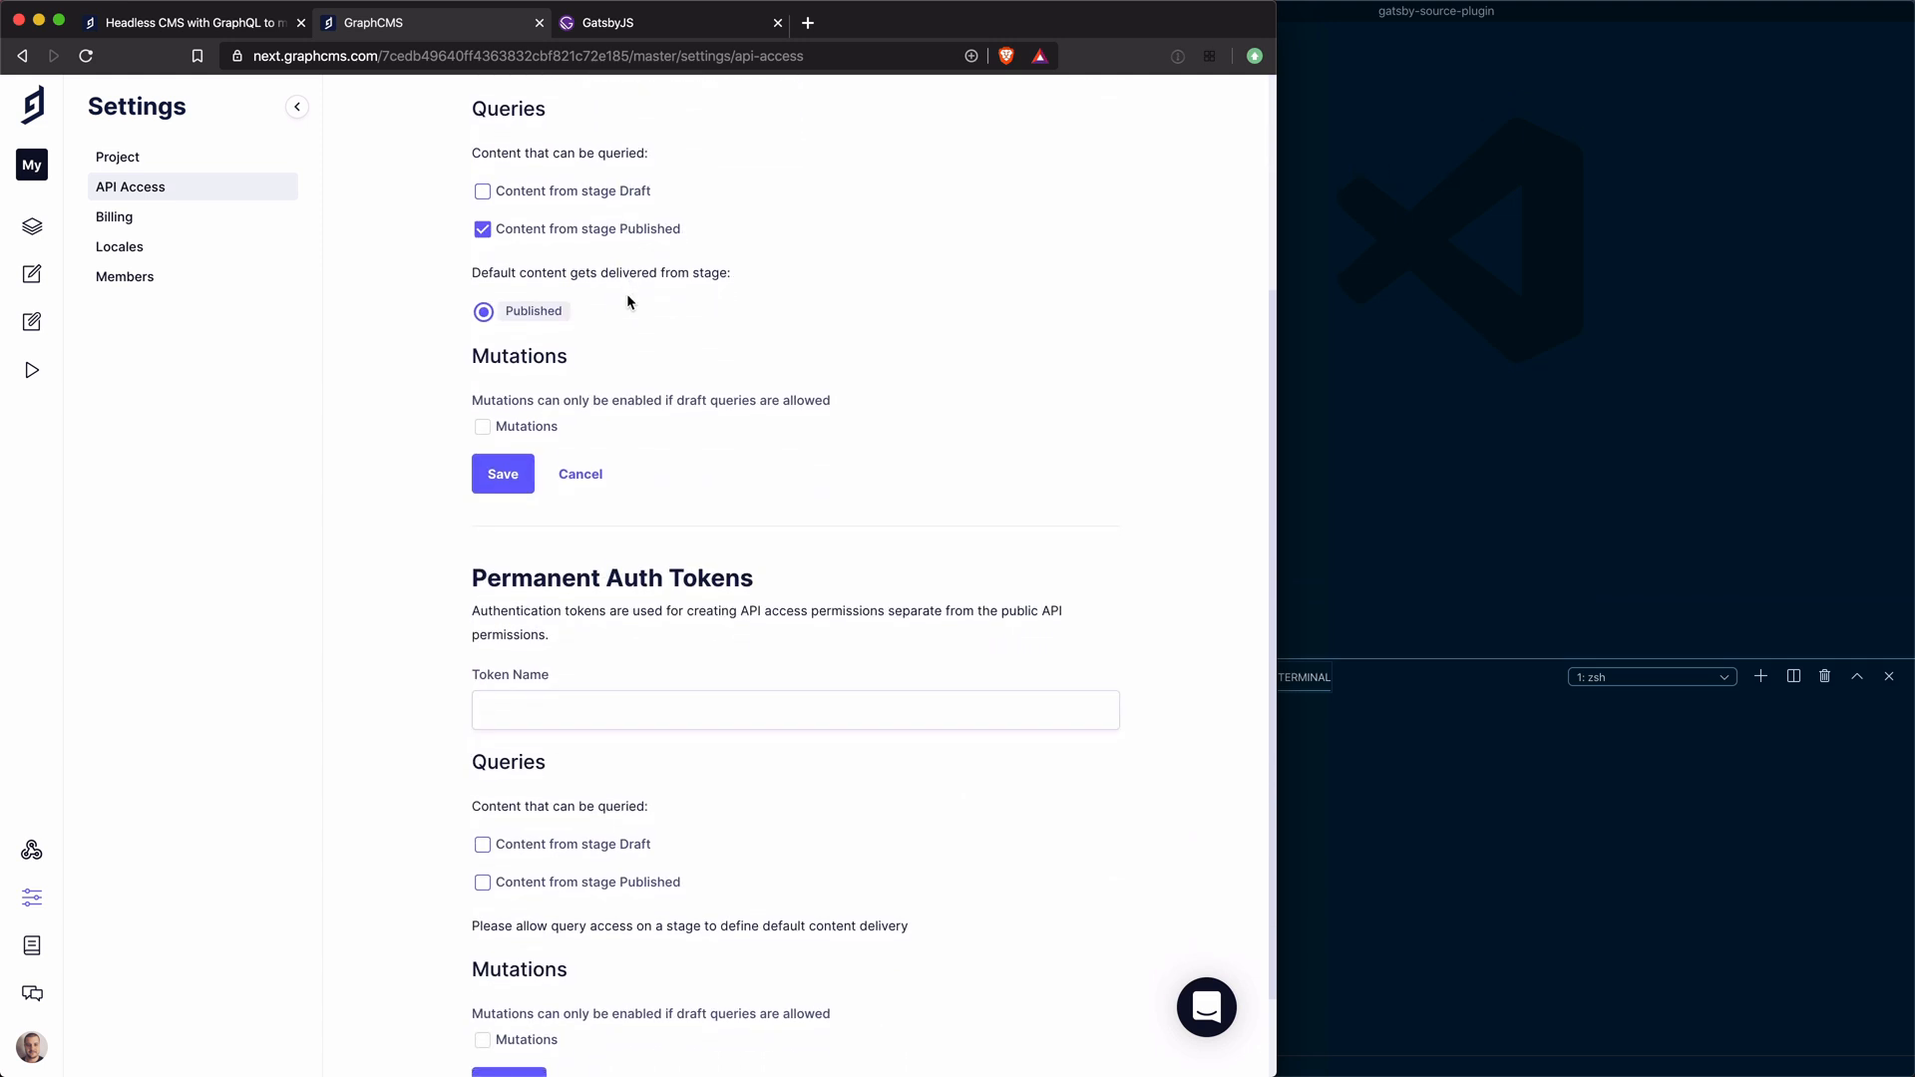
{"action": "scroll", "scroll_direction": "down", "scroll_amount": 3}
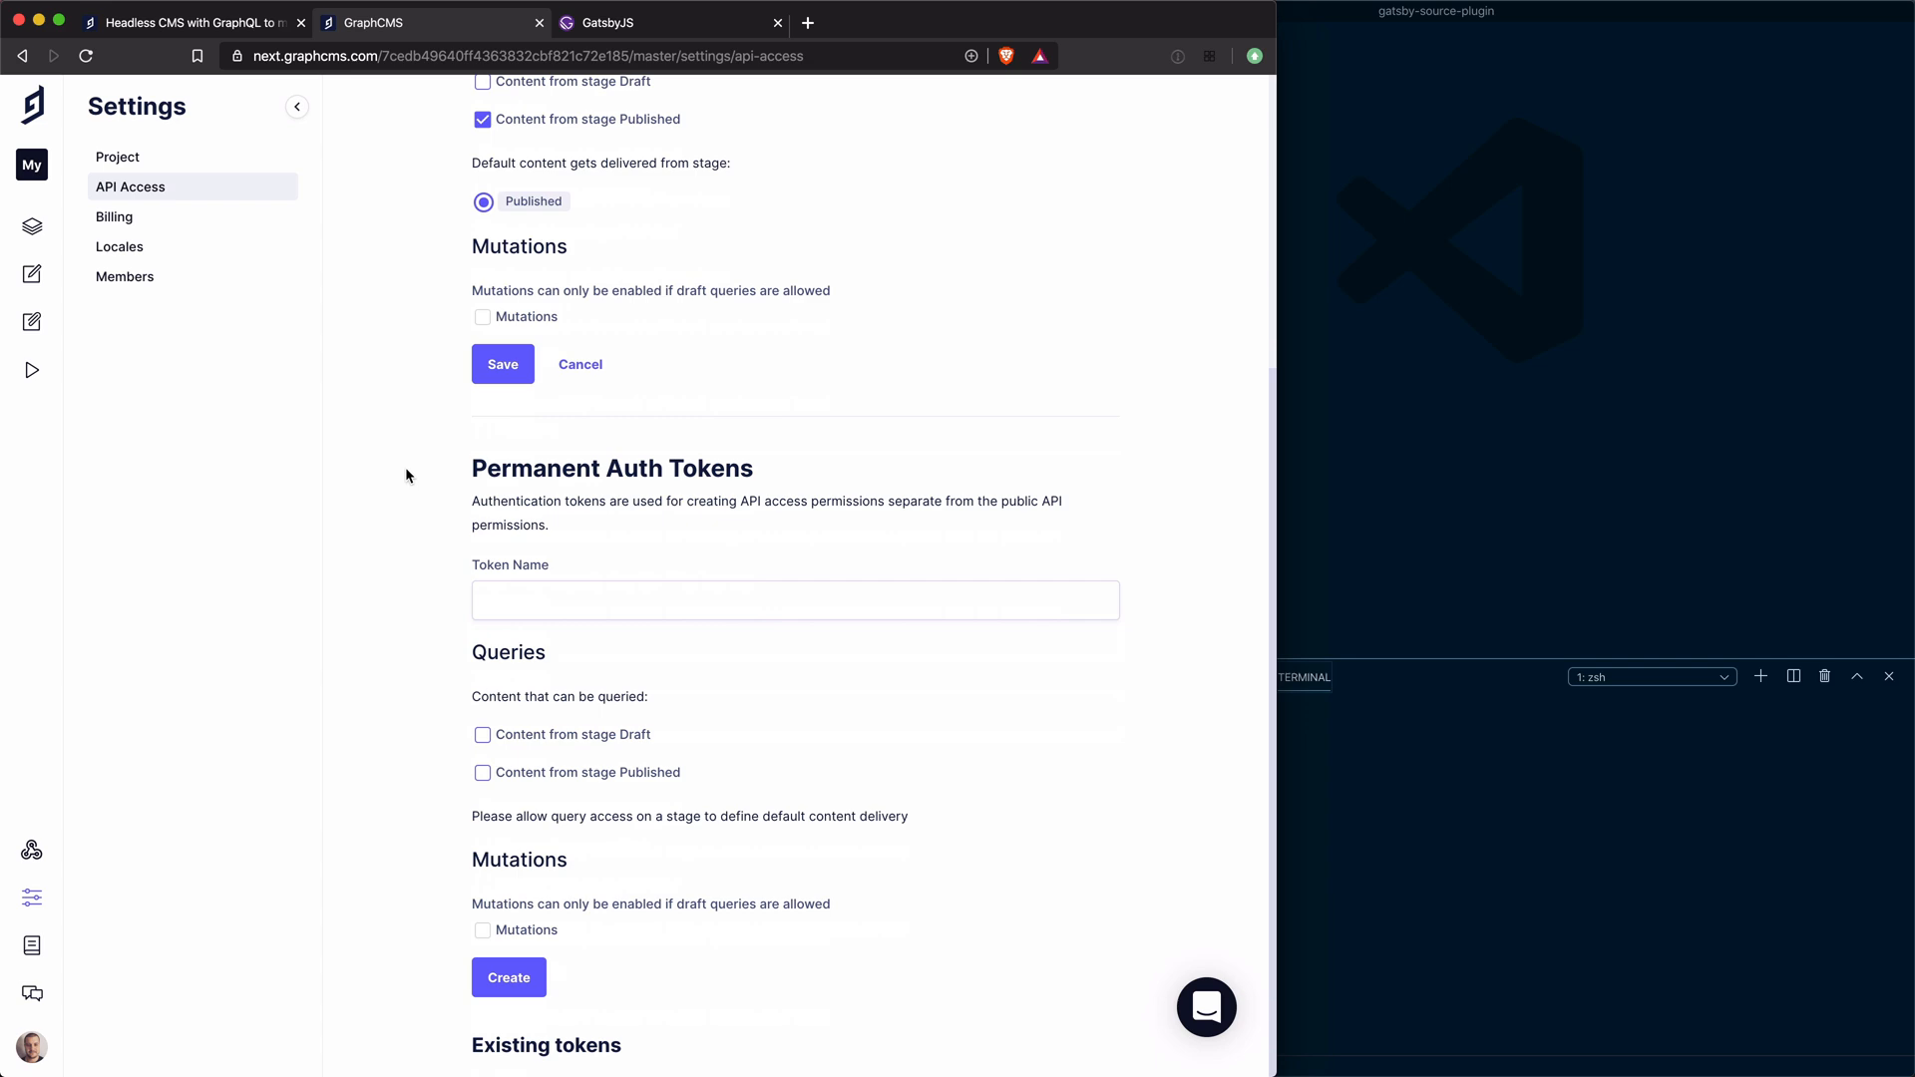
{"action": "double_click", "coordinate": [610, 467]}
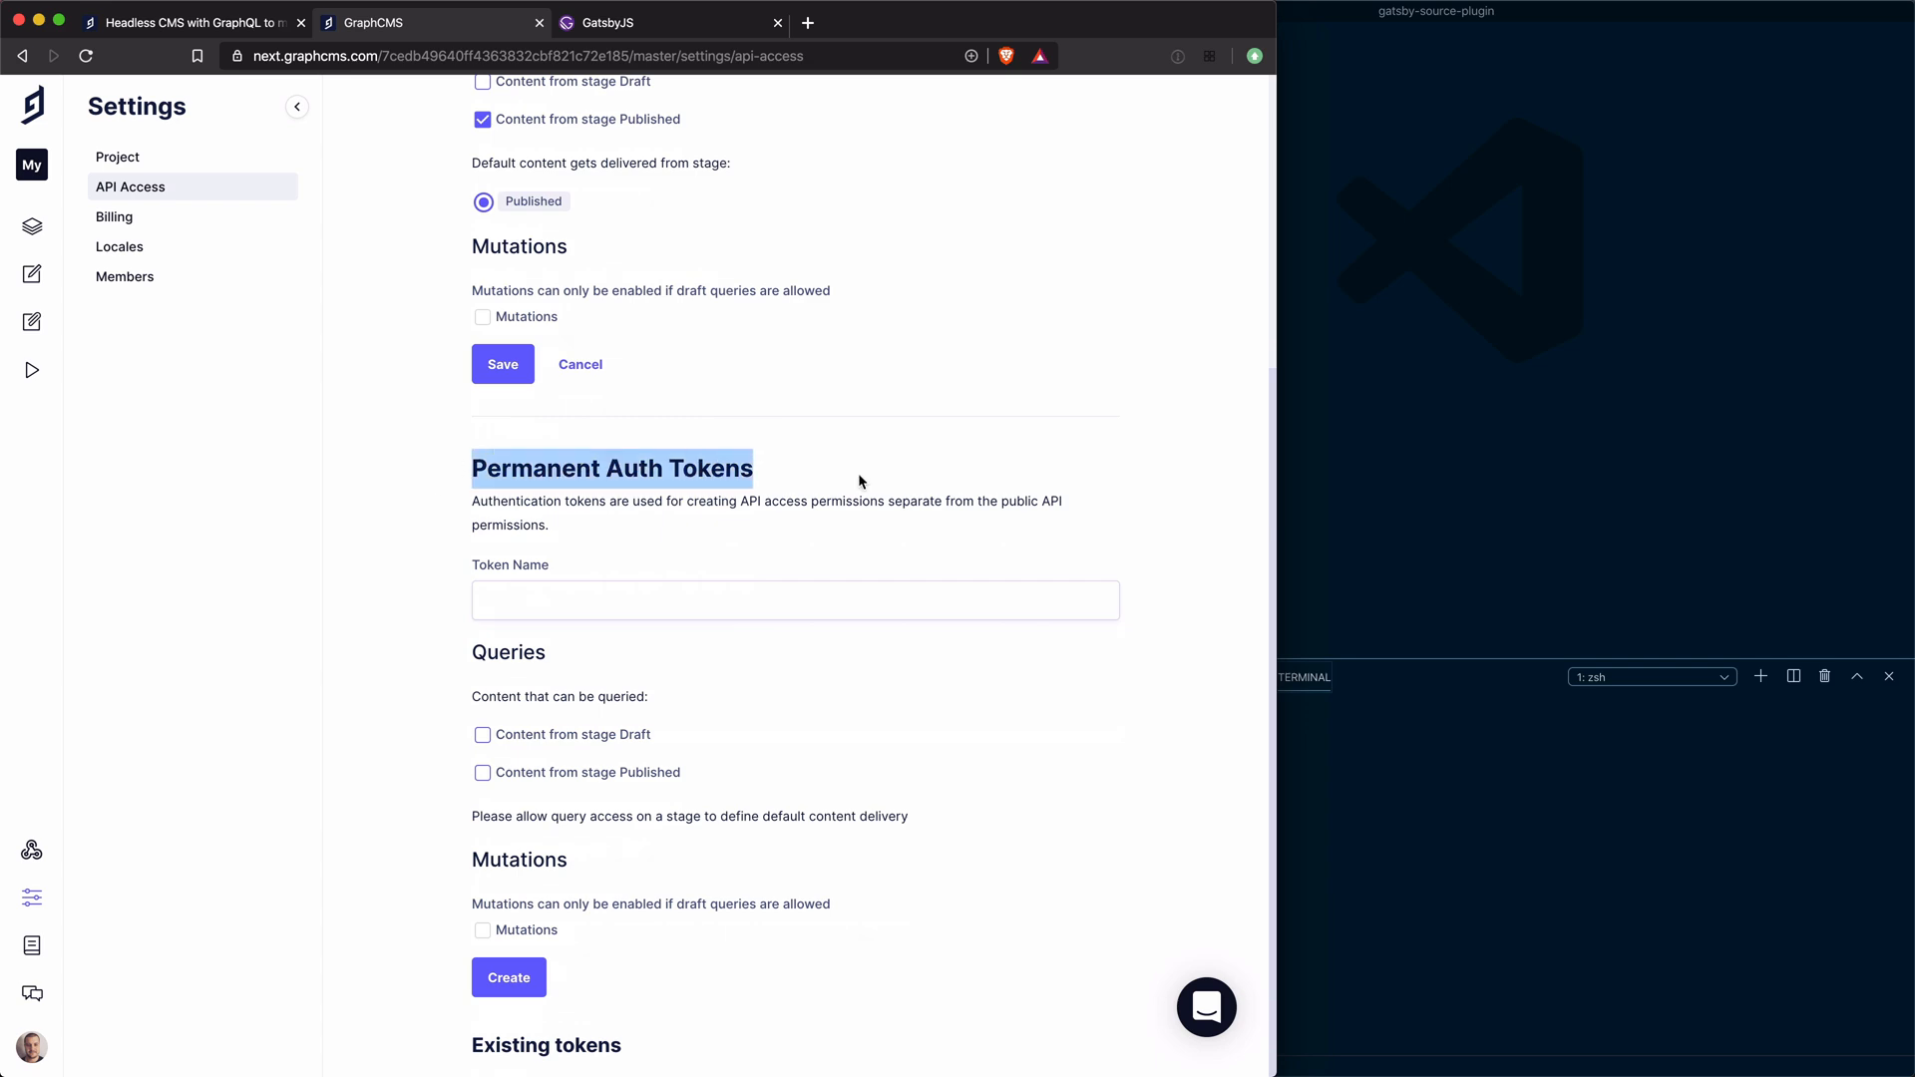
{"action": "scroll", "scroll_direction": "up", "scroll_amount": 3}
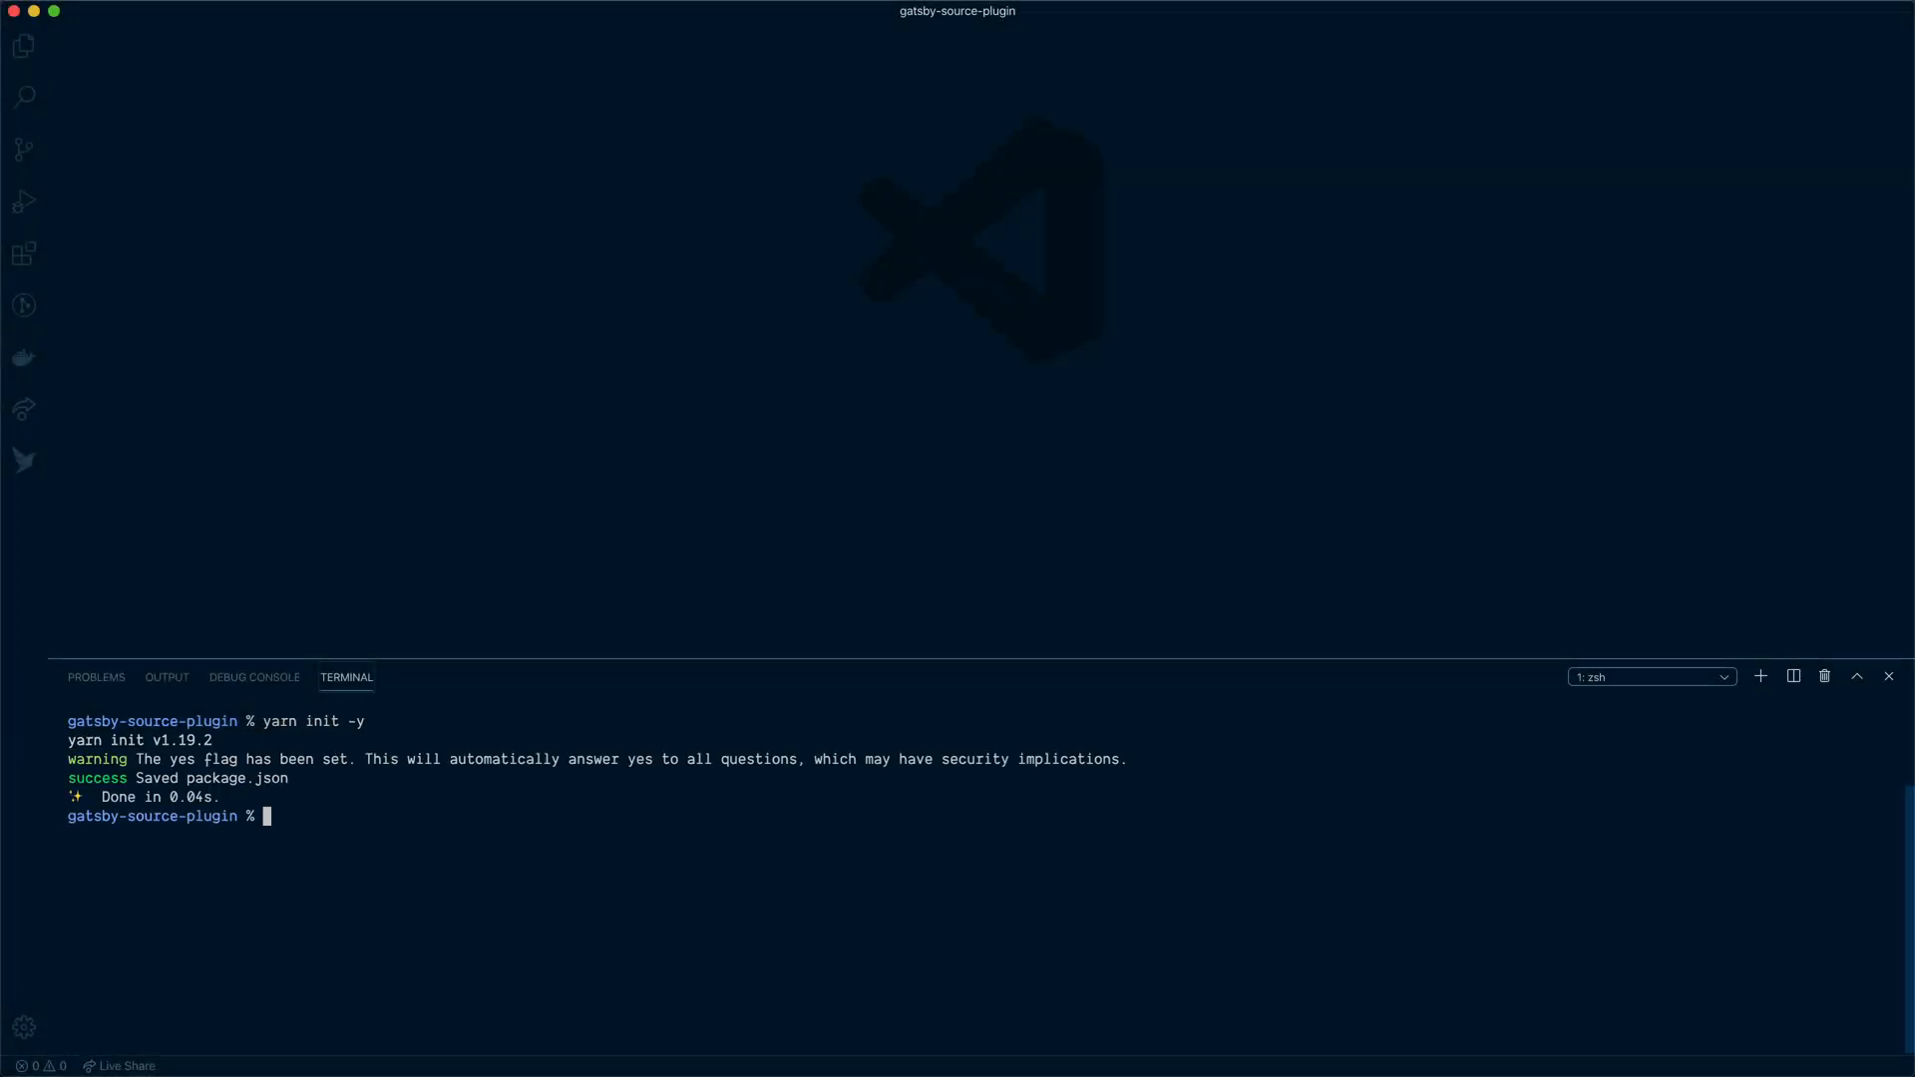
Install react, react-dom, gatsby and gatsby-source-graphql with yarn add
{"action": "type", "text": "yarn add react react-dom gatsby g"}
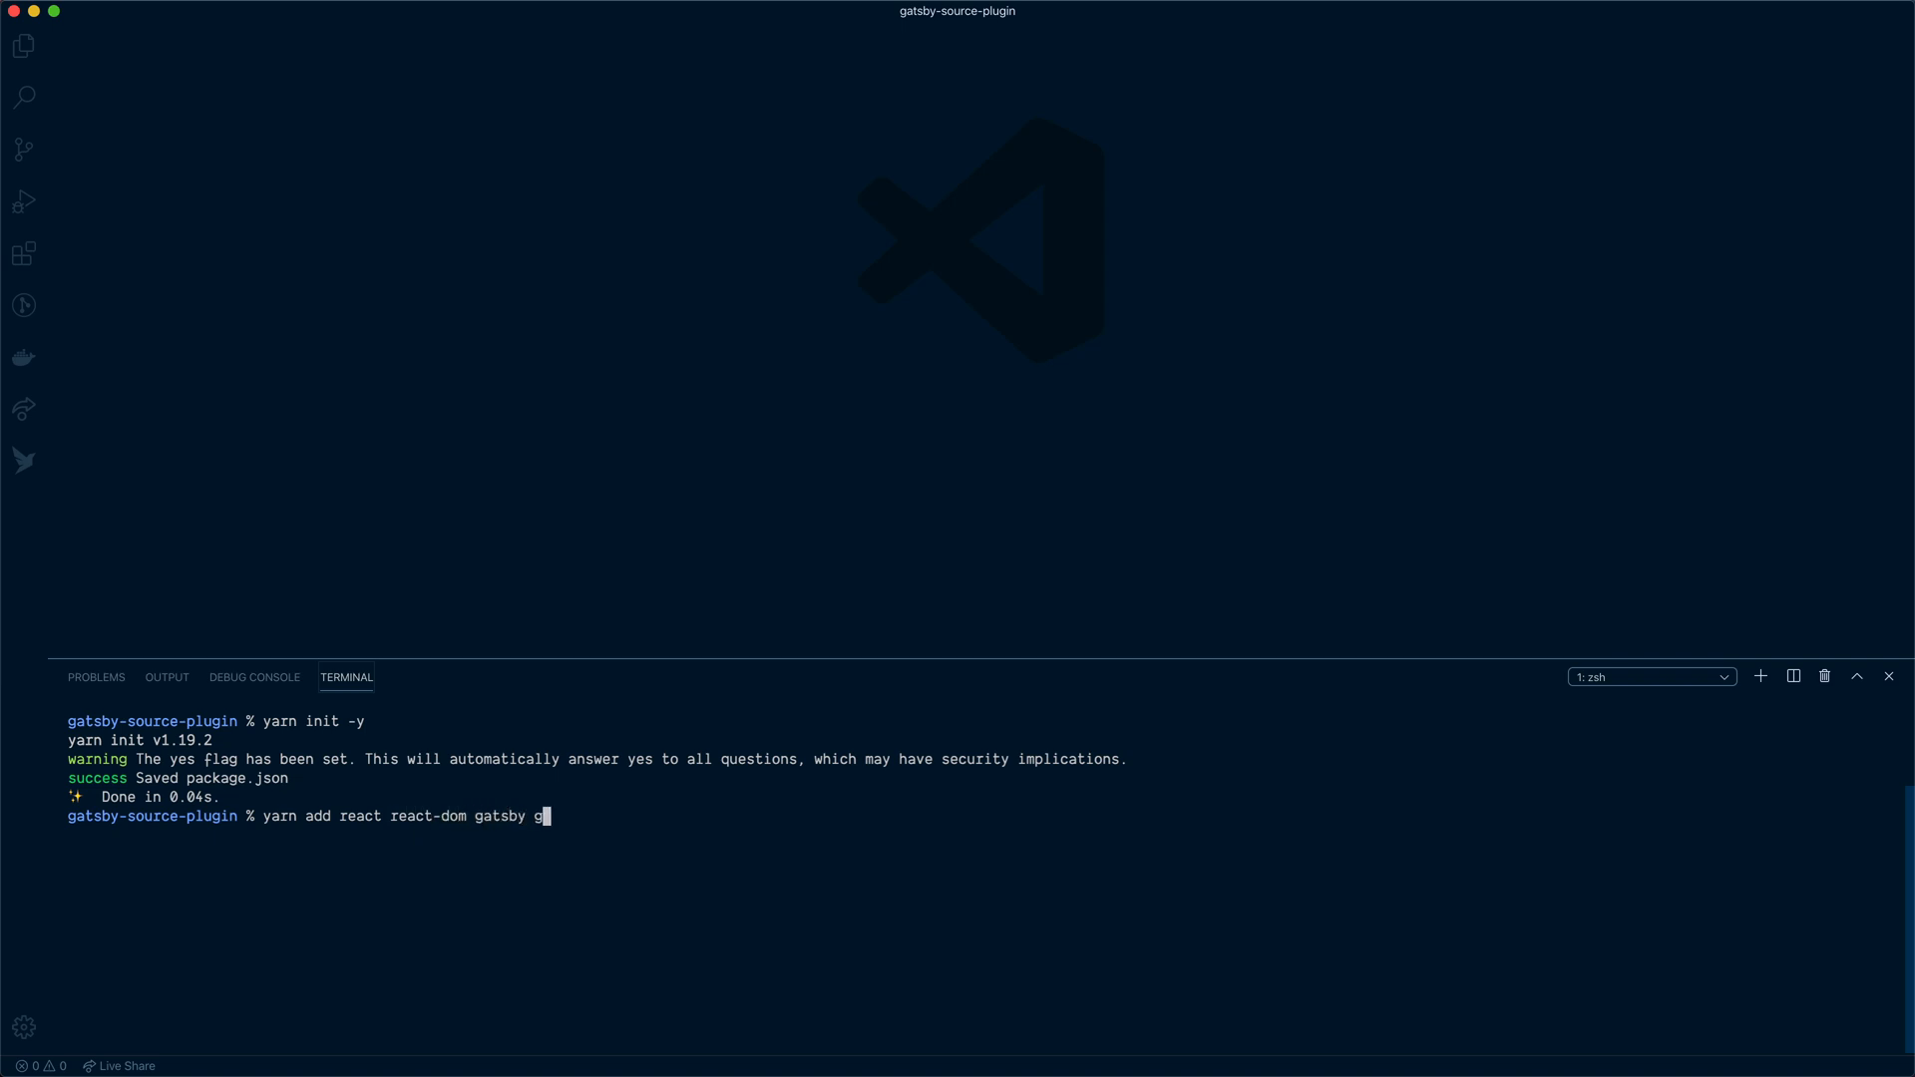
{"action": "type", "text": "atsby-source-grap"}
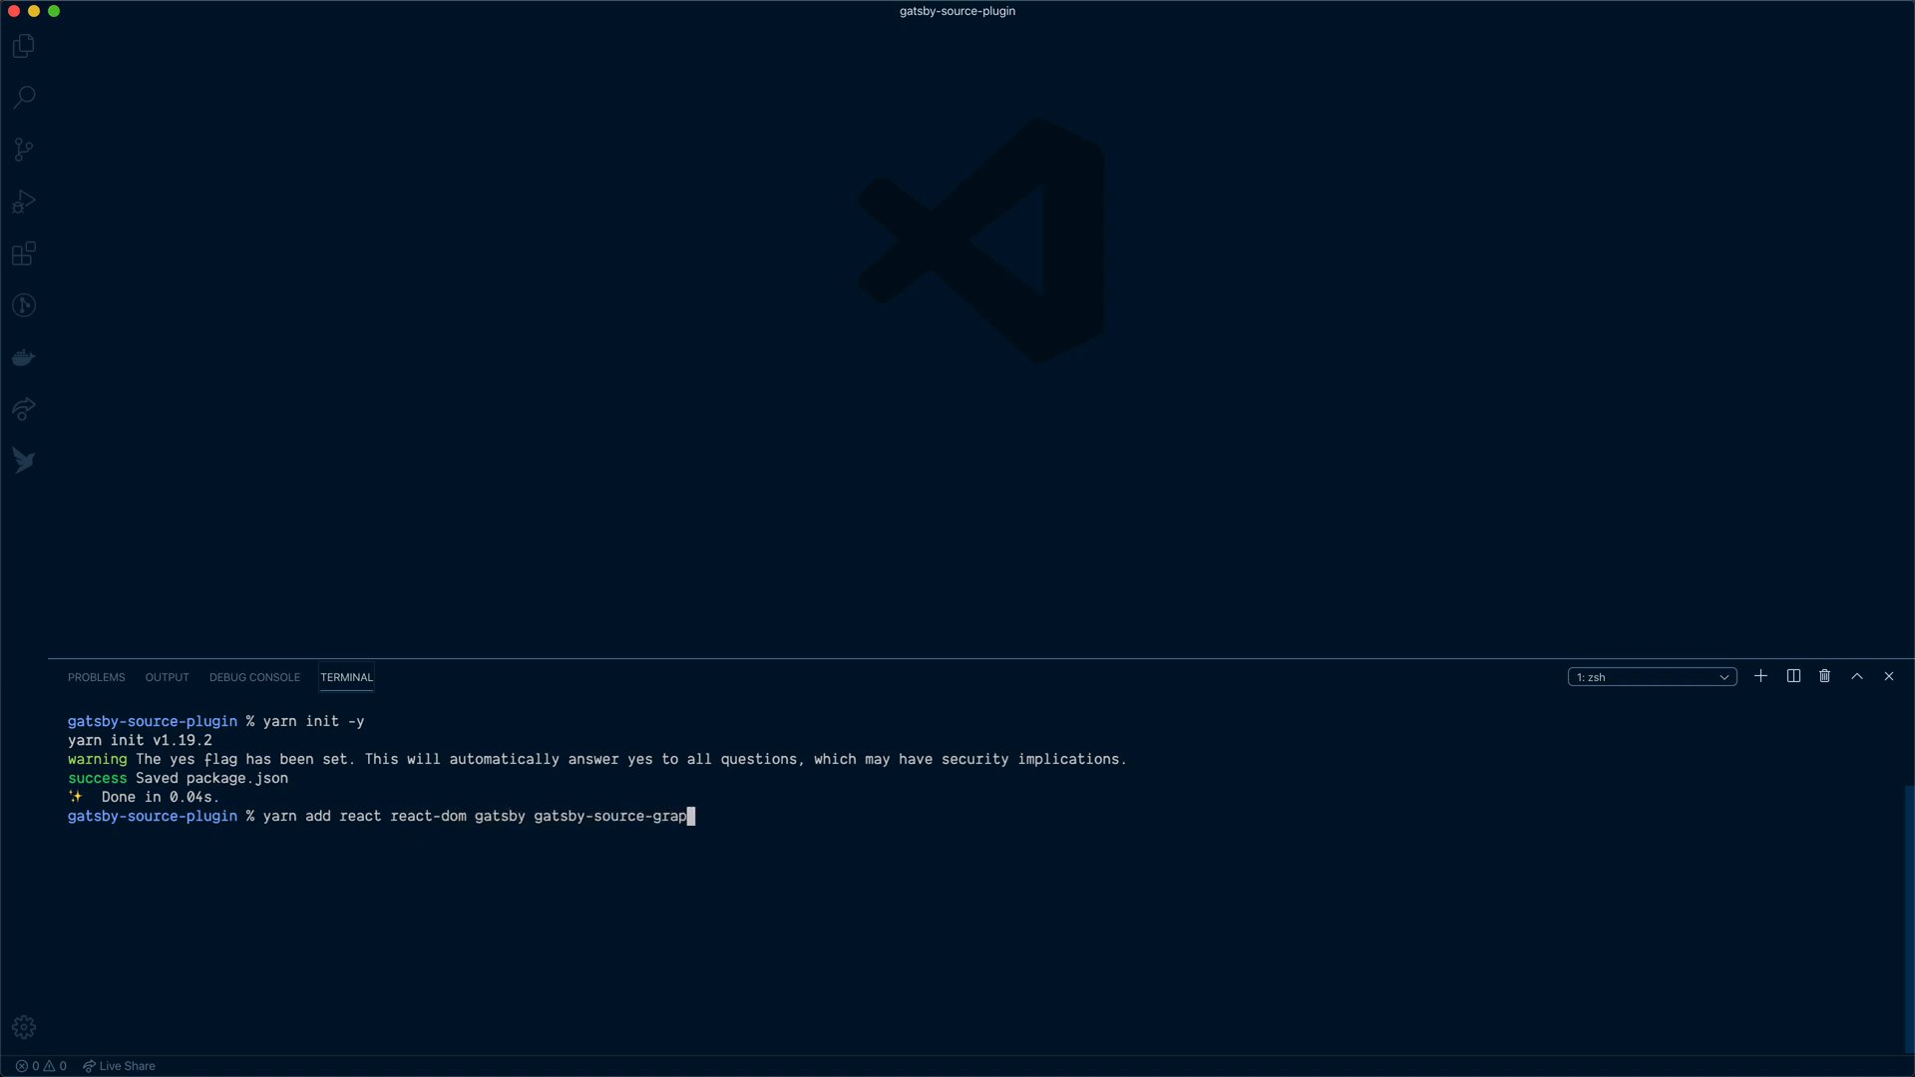
{"action": "key", "text": "Return"}
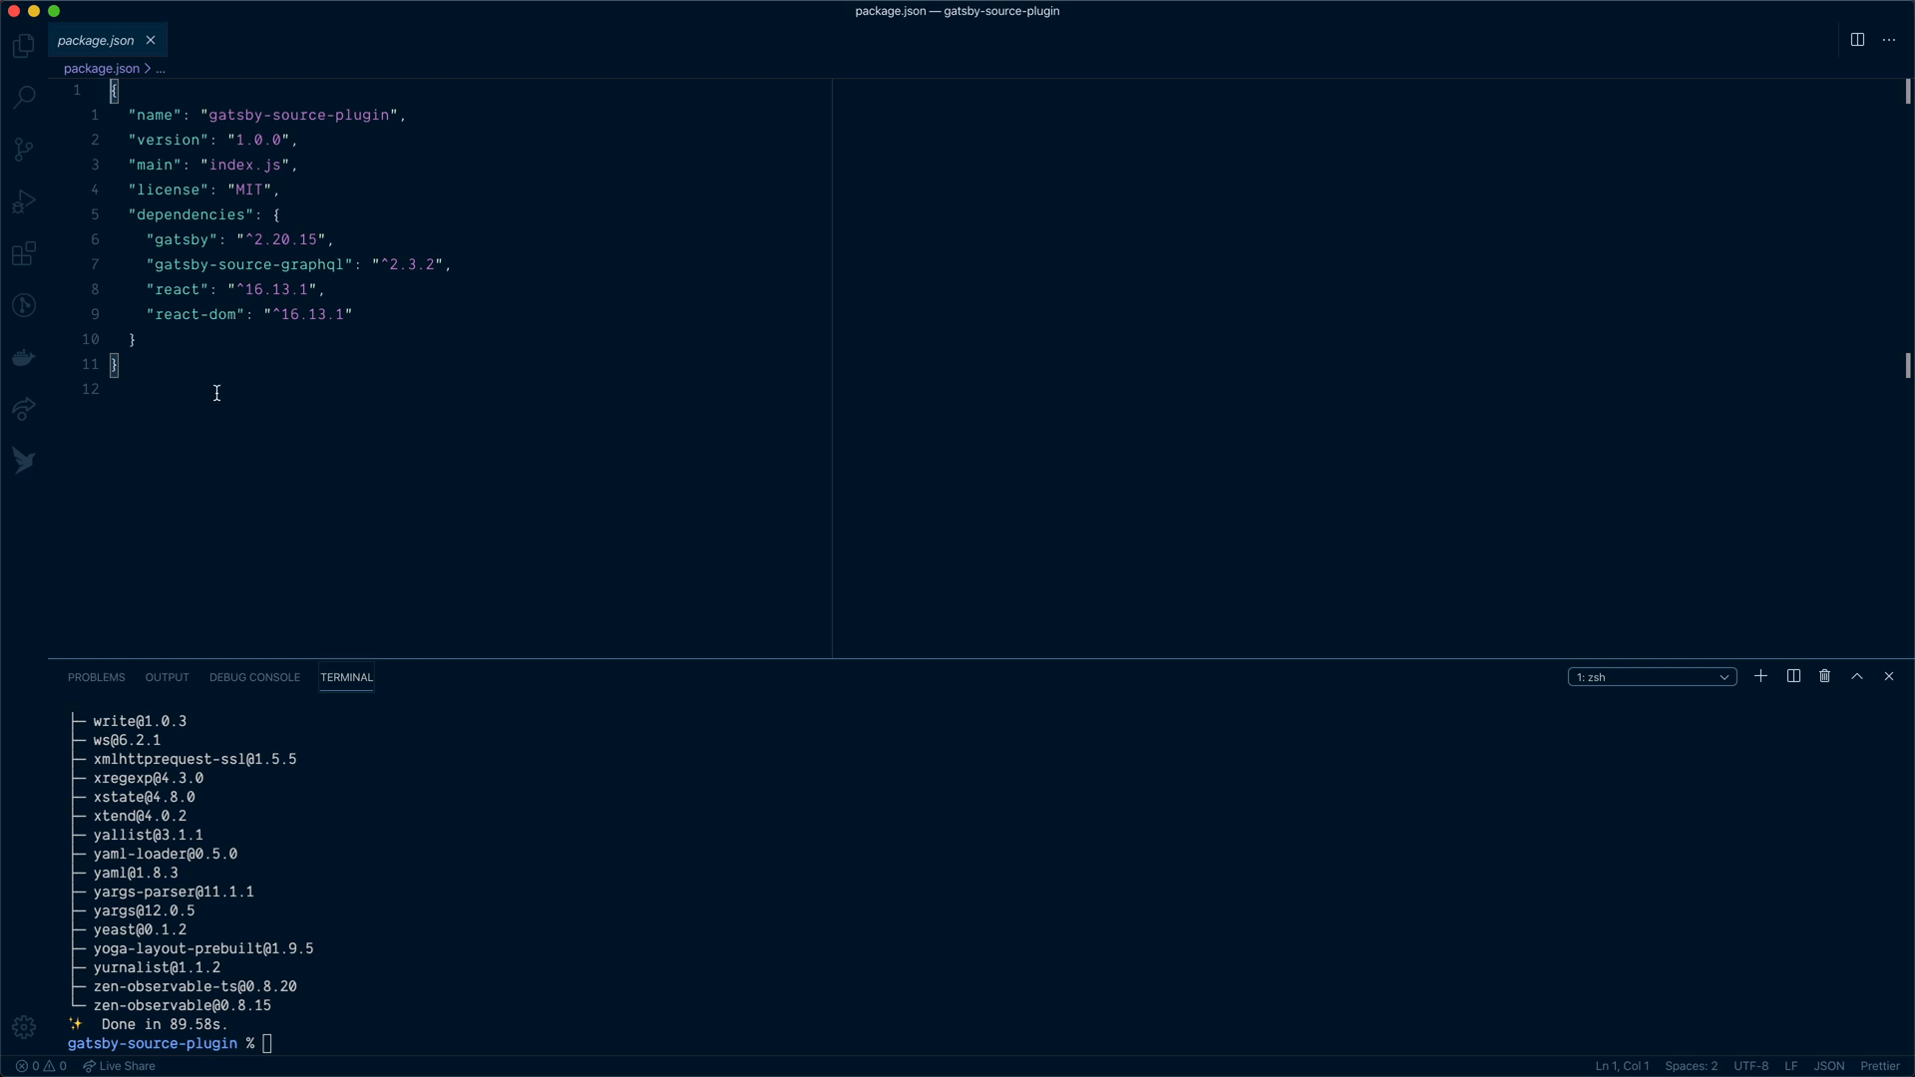
{"action": "mouse_move", "coordinate": [379, 527]}
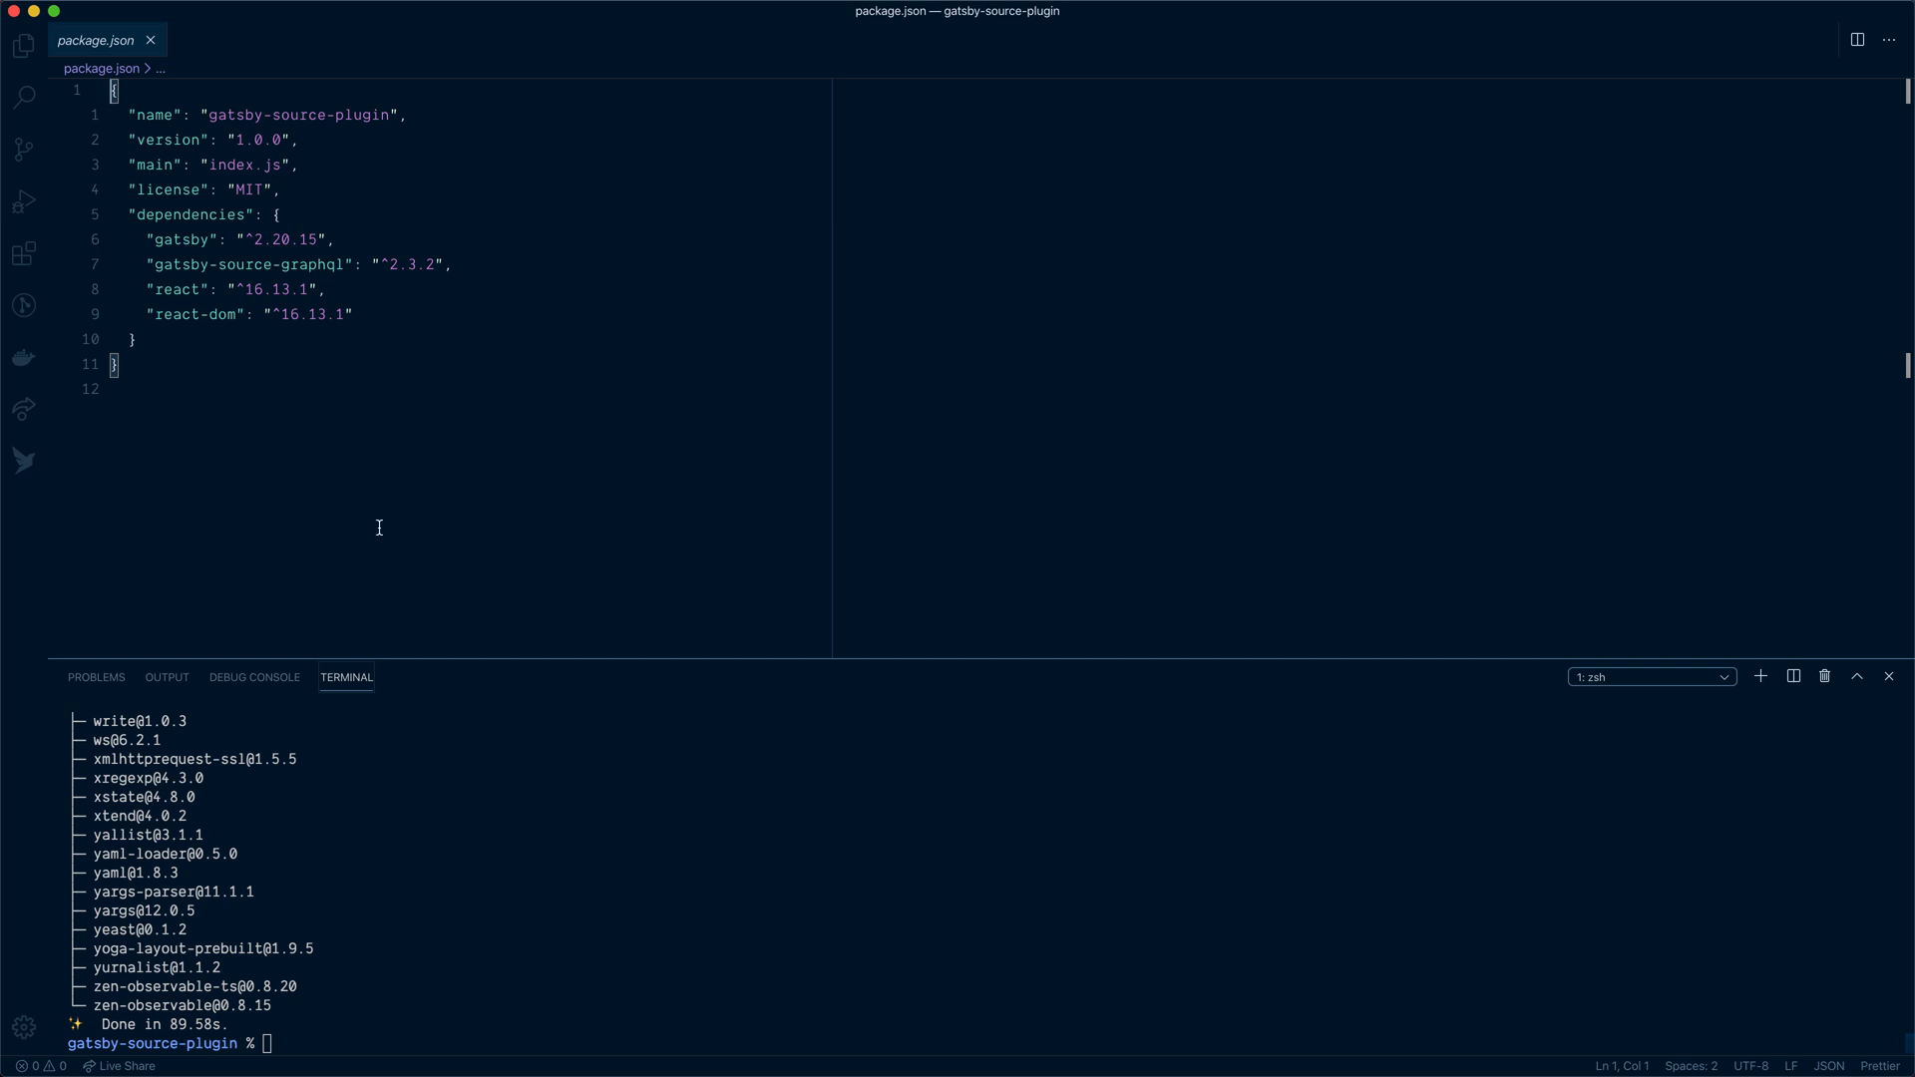
Create gatsby-config.js with a module.exports plugins entry resolving gatsby-source-graphql
{"action": "left_click", "coordinate": [22, 46]}
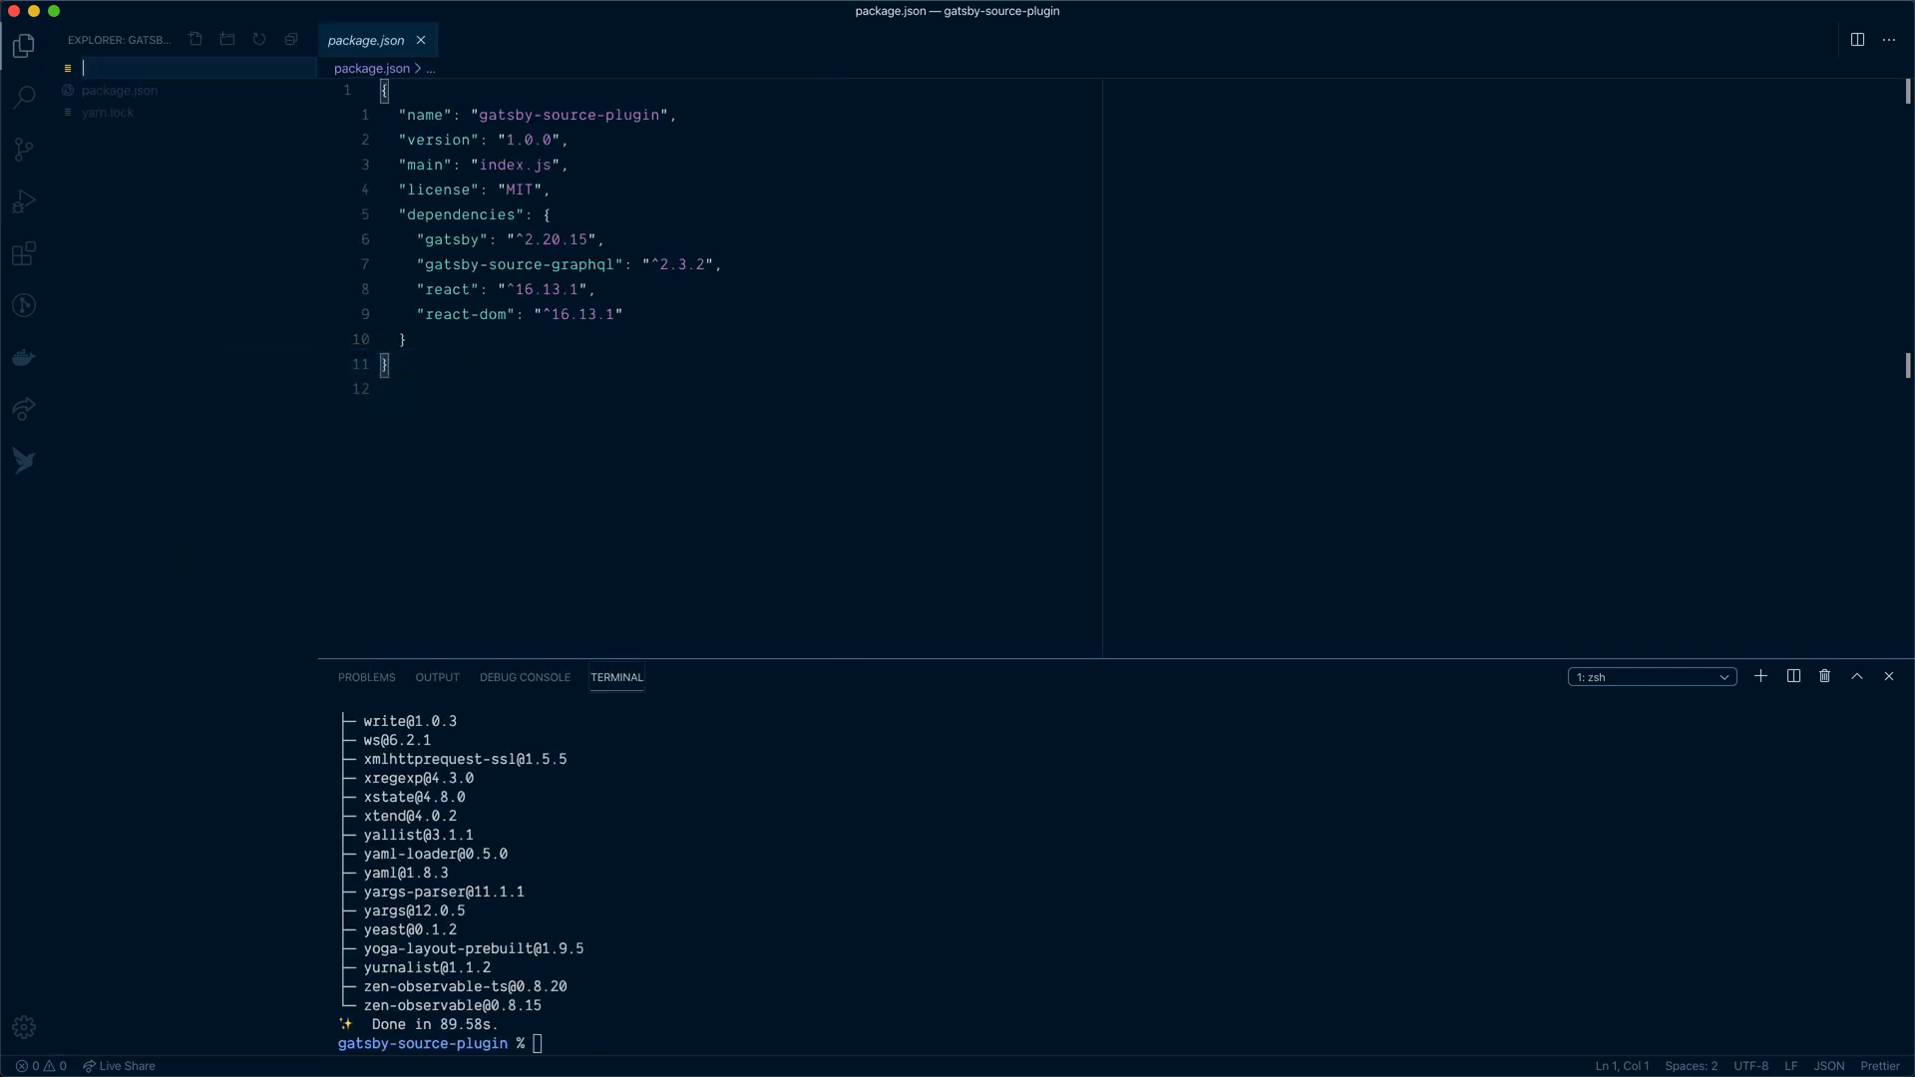
{"action": "type", "text": "gatsby-config.js"}
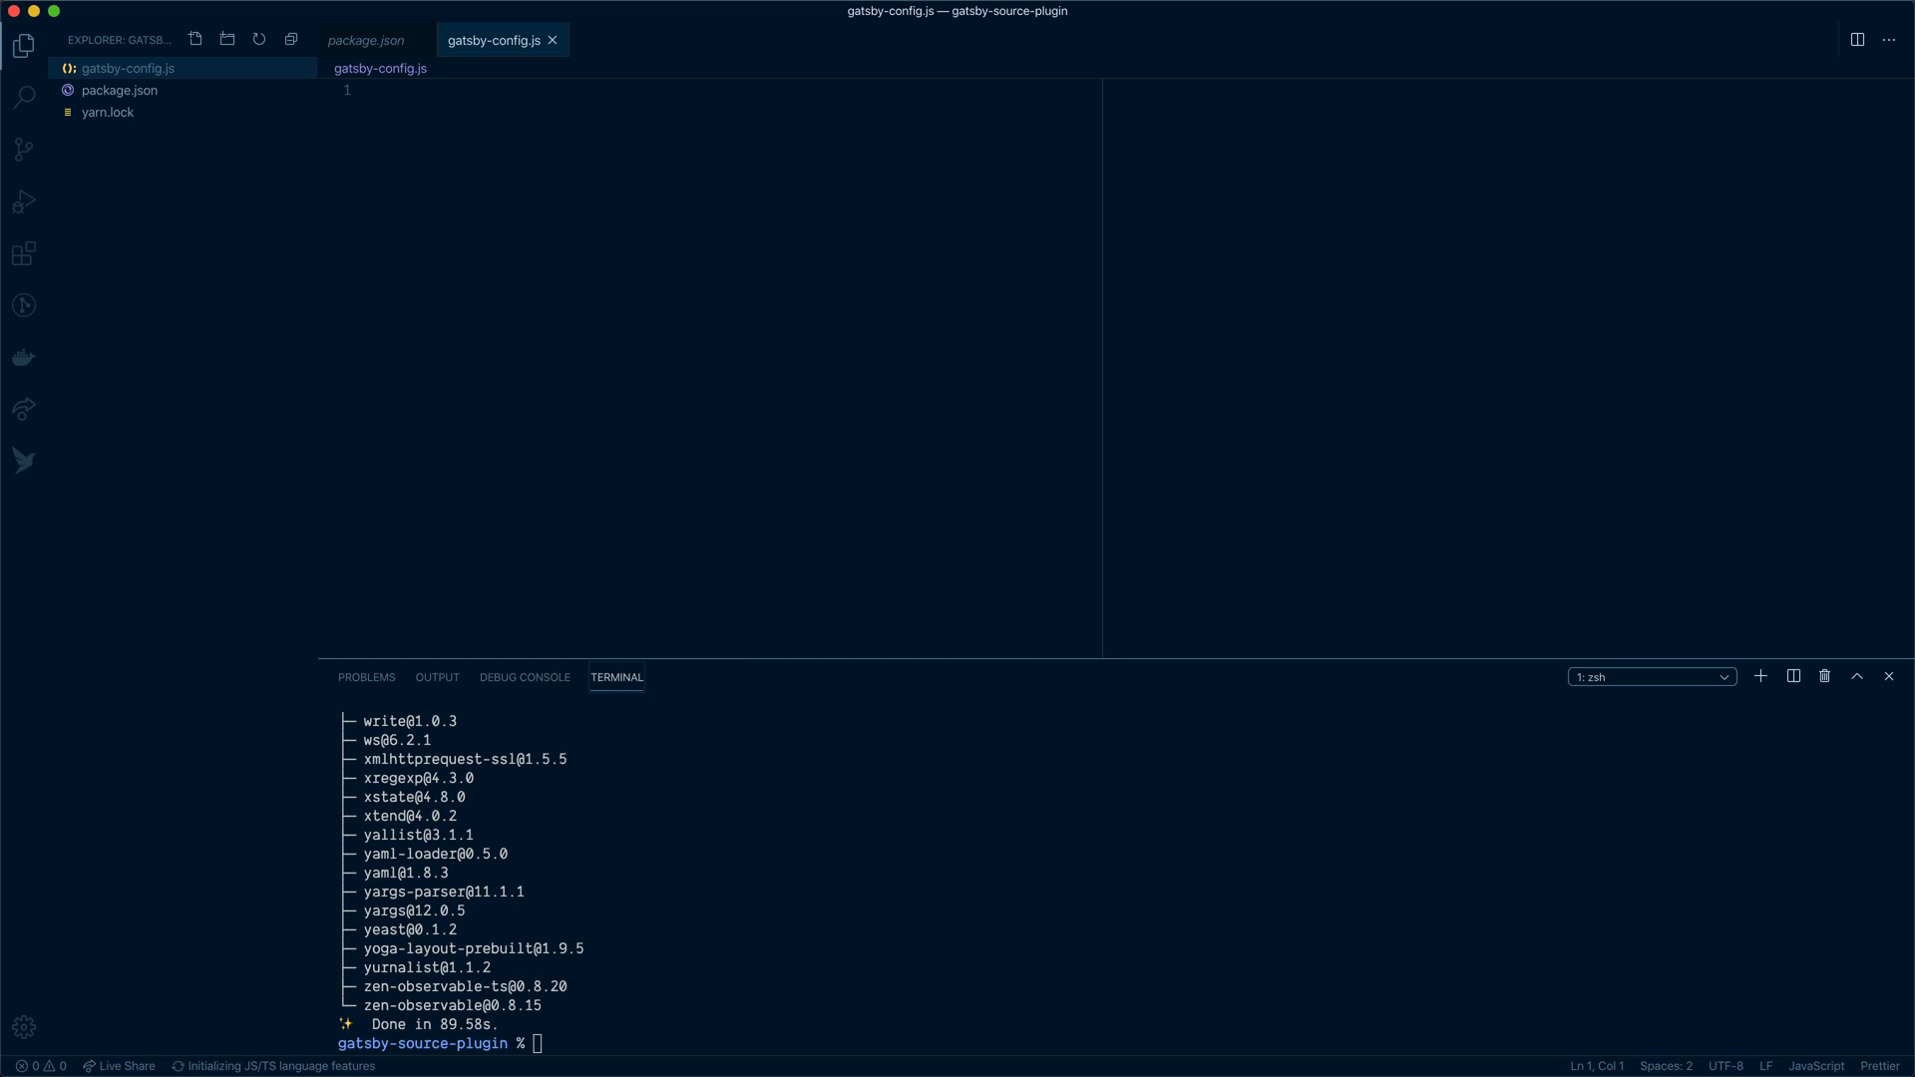
{"action": "type", "text": "module.exports = {"}
{"action": "type", "text": "plugins: ["}
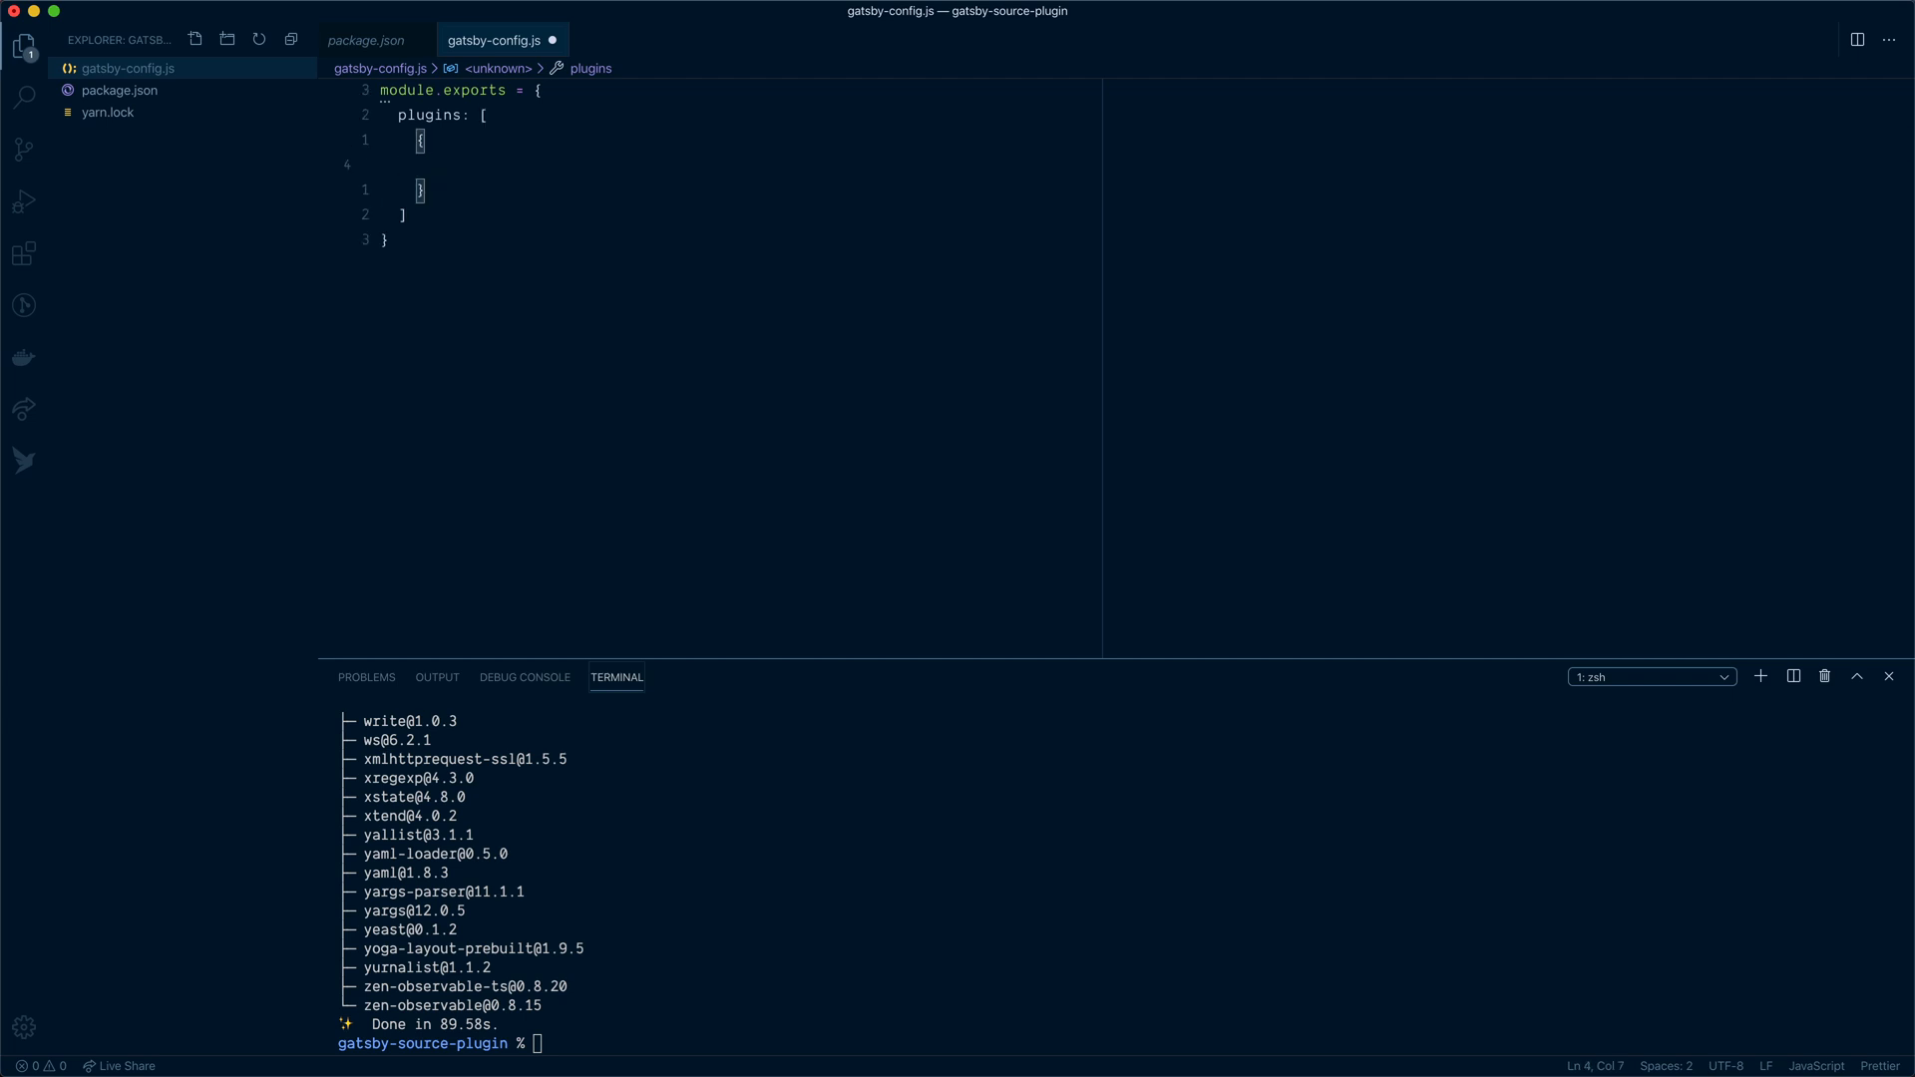
{"action": "type", "text": "resolve: `gatsby-gr"}
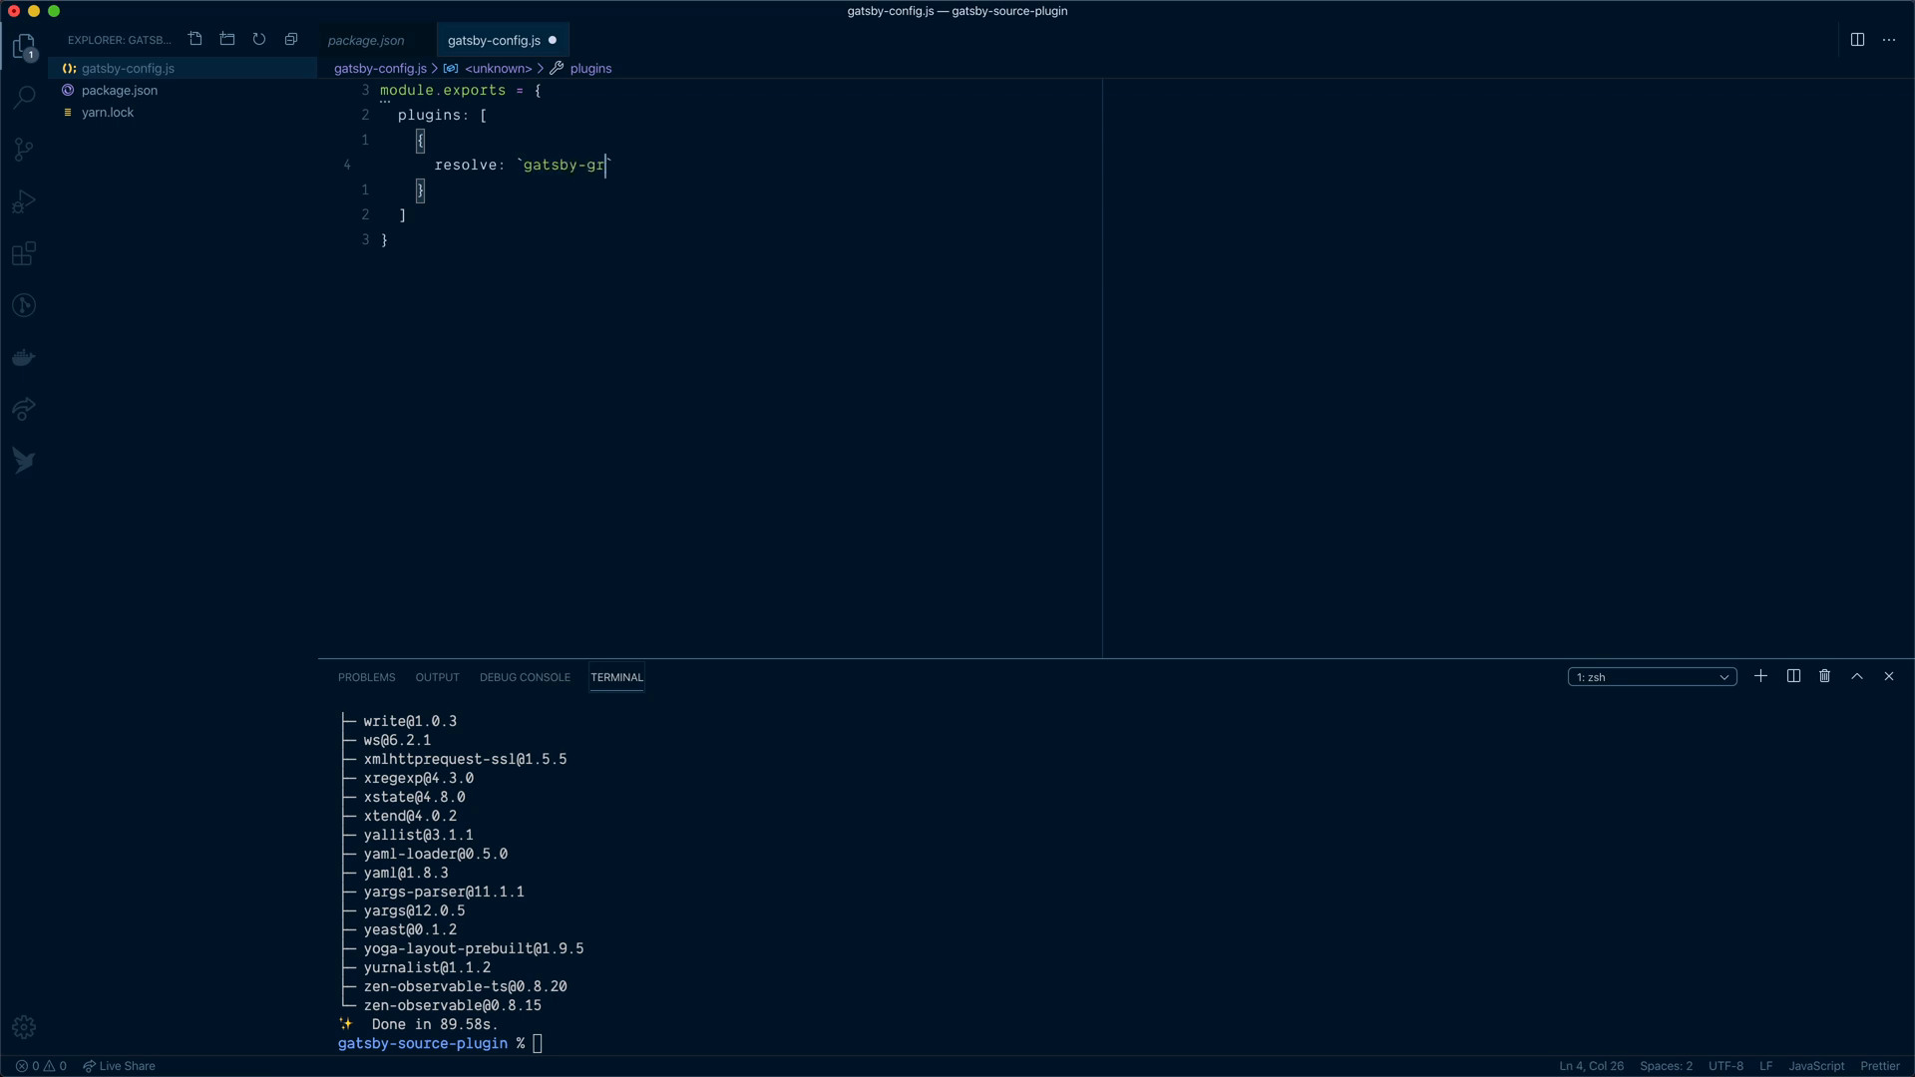
{"action": "type", "text": "source-graphql"}
{"action": "type", "text": "iotuibs"}
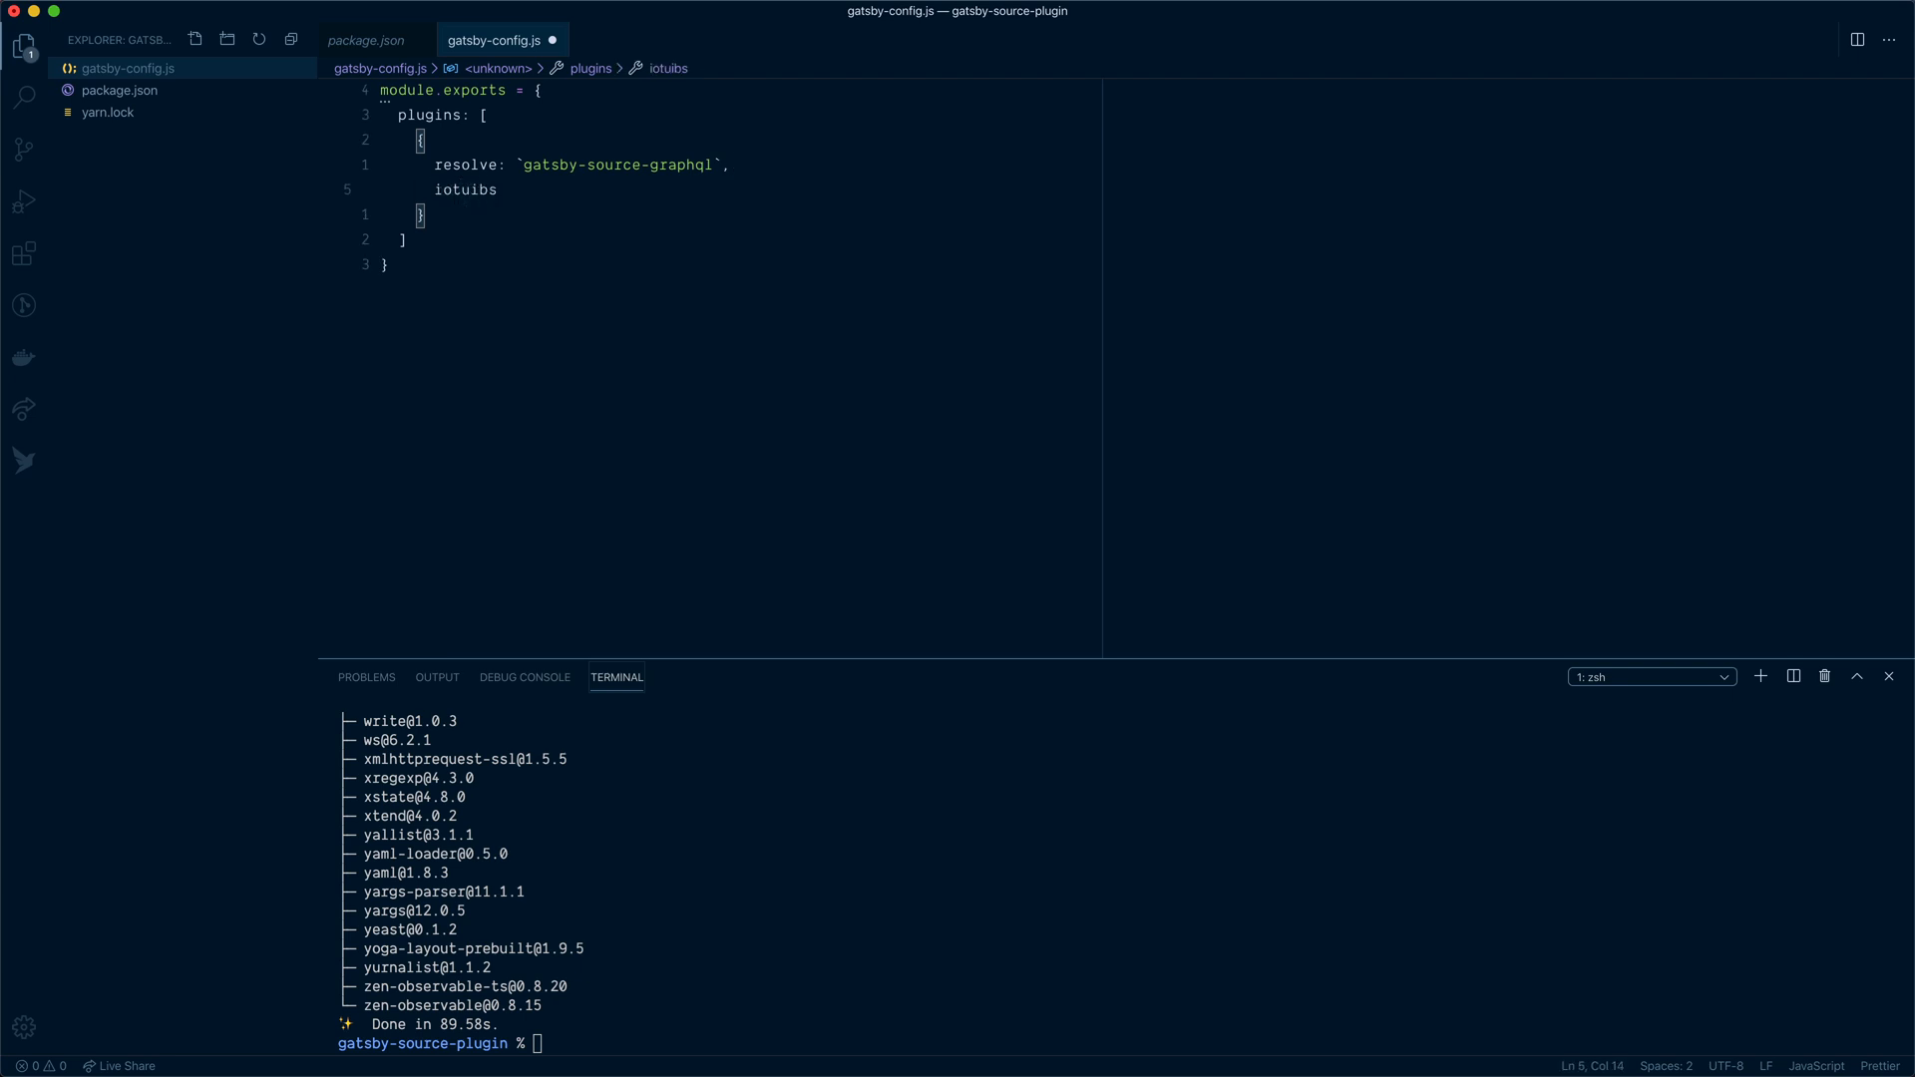
{"action": "type", "text": "options: {"}
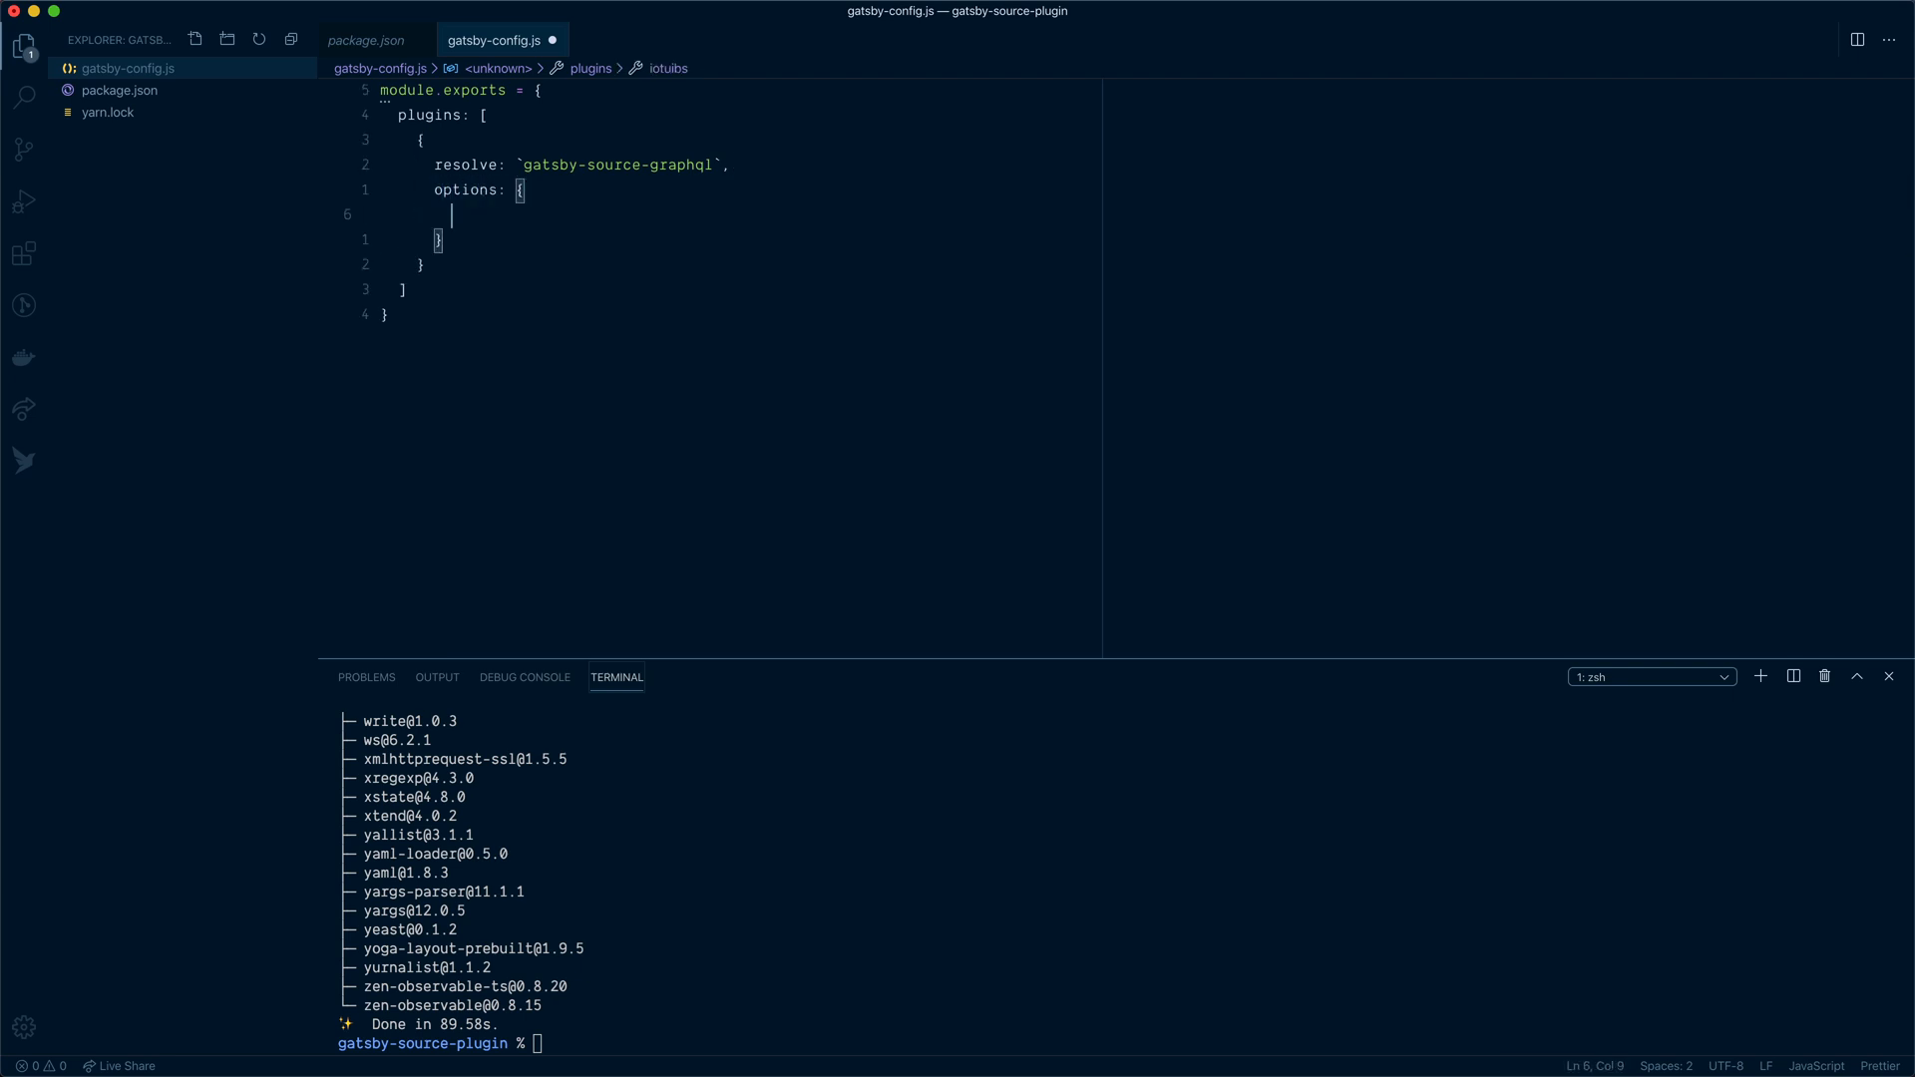
Set the plugin options typeName GraphCMS, fieldName gcms and the GraphCMS master endpoint url
{"action": "type", "text": "typeN"}
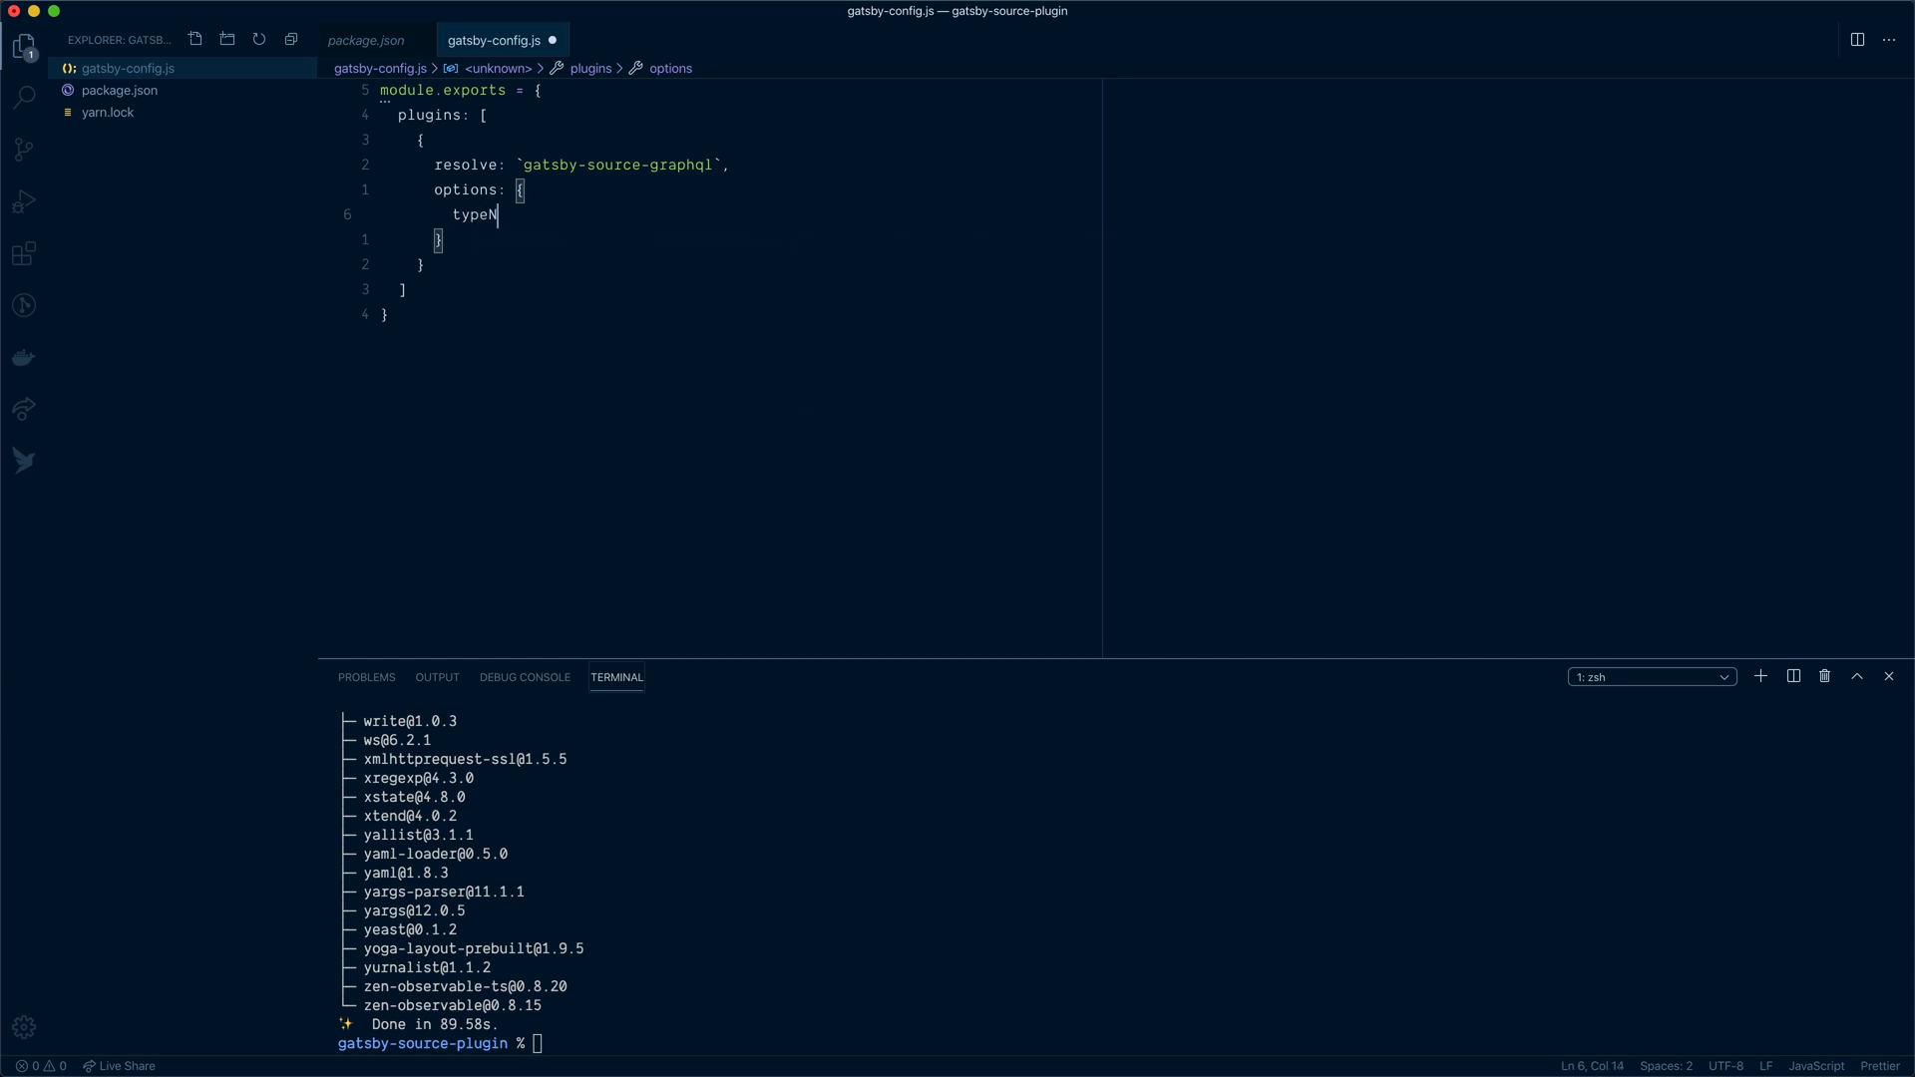
{"action": "type", "text": "ame: `GraphC`"}
{"action": "type", "text": "field"}
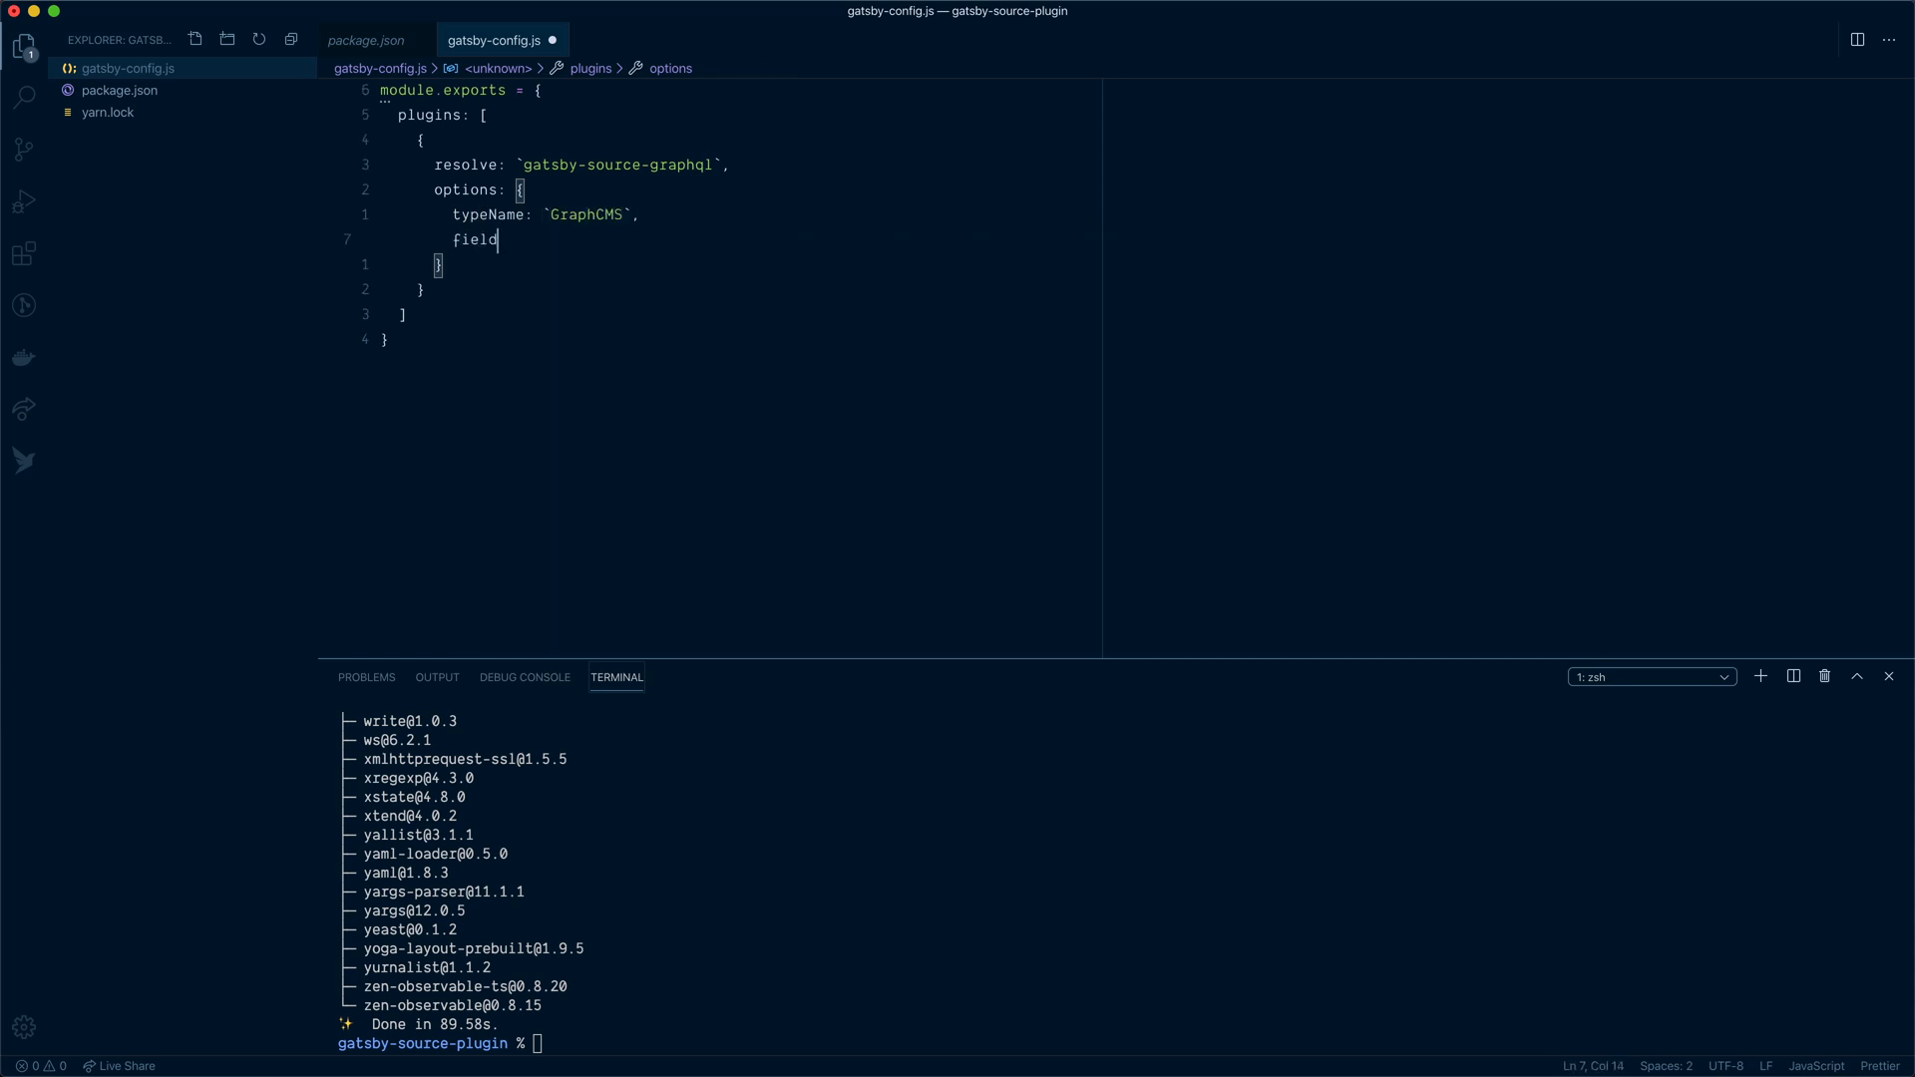
{"action": "type", "text": "Name: `gcms`,"}
{"action": "type", "text": "ur"}
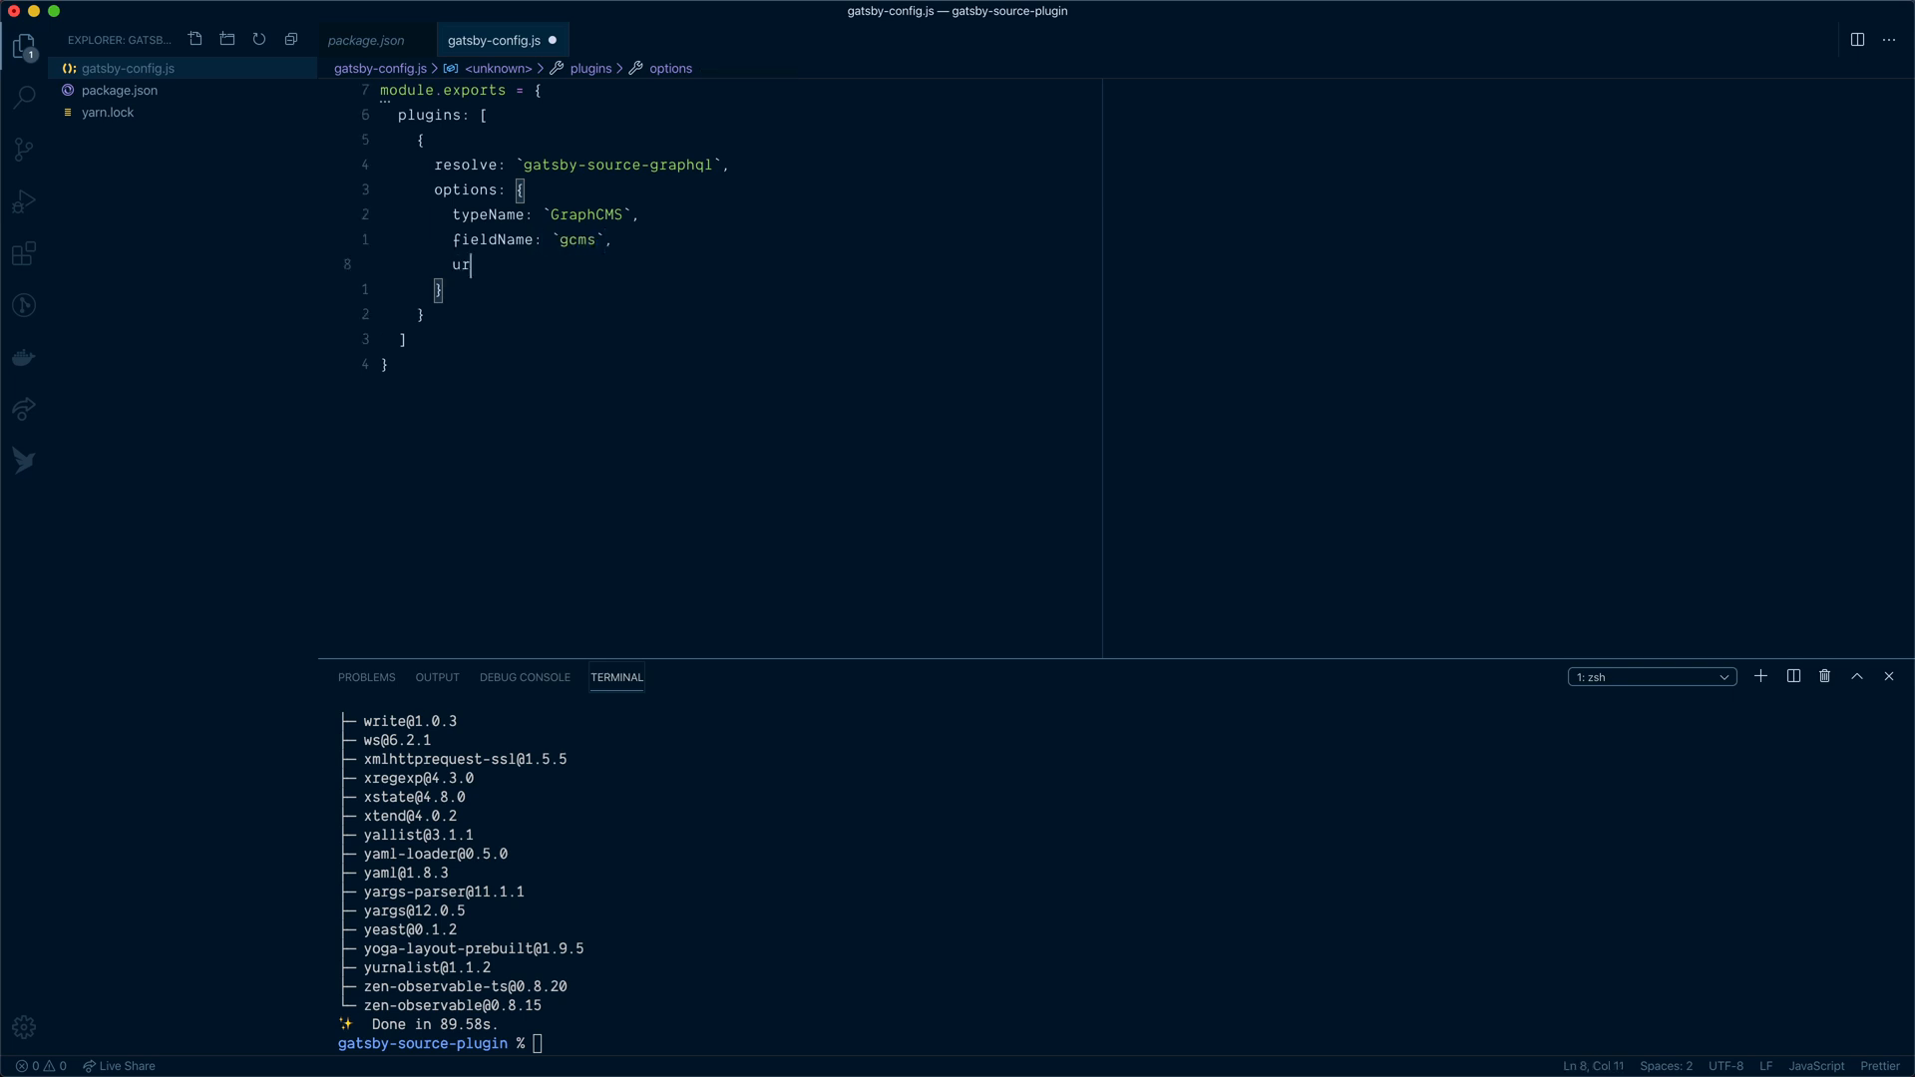
{"action": "type", "text": "l:"}
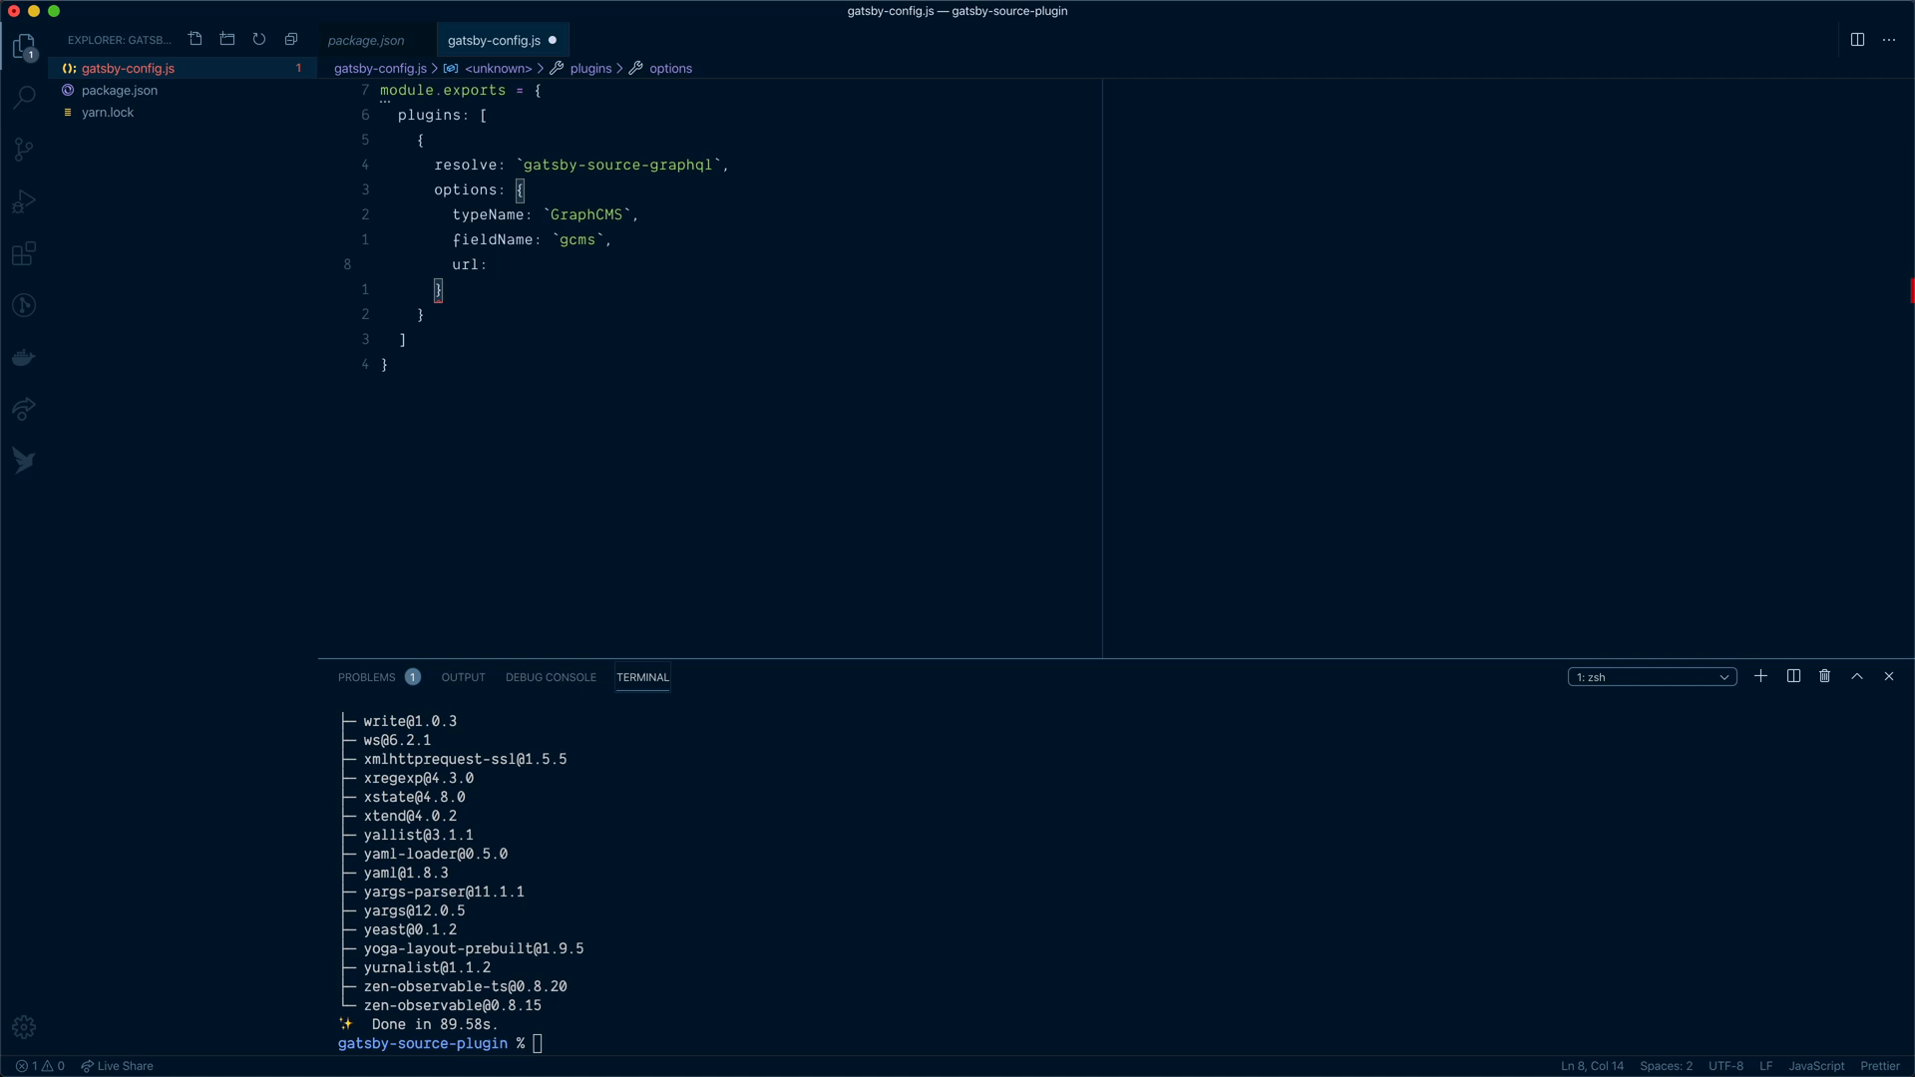
{"action": "type", "text": "`https://api-eu-central-1.graphcms.com/v2/ck8sn5tnf01gc01z89dbc7s0o/master`,"}
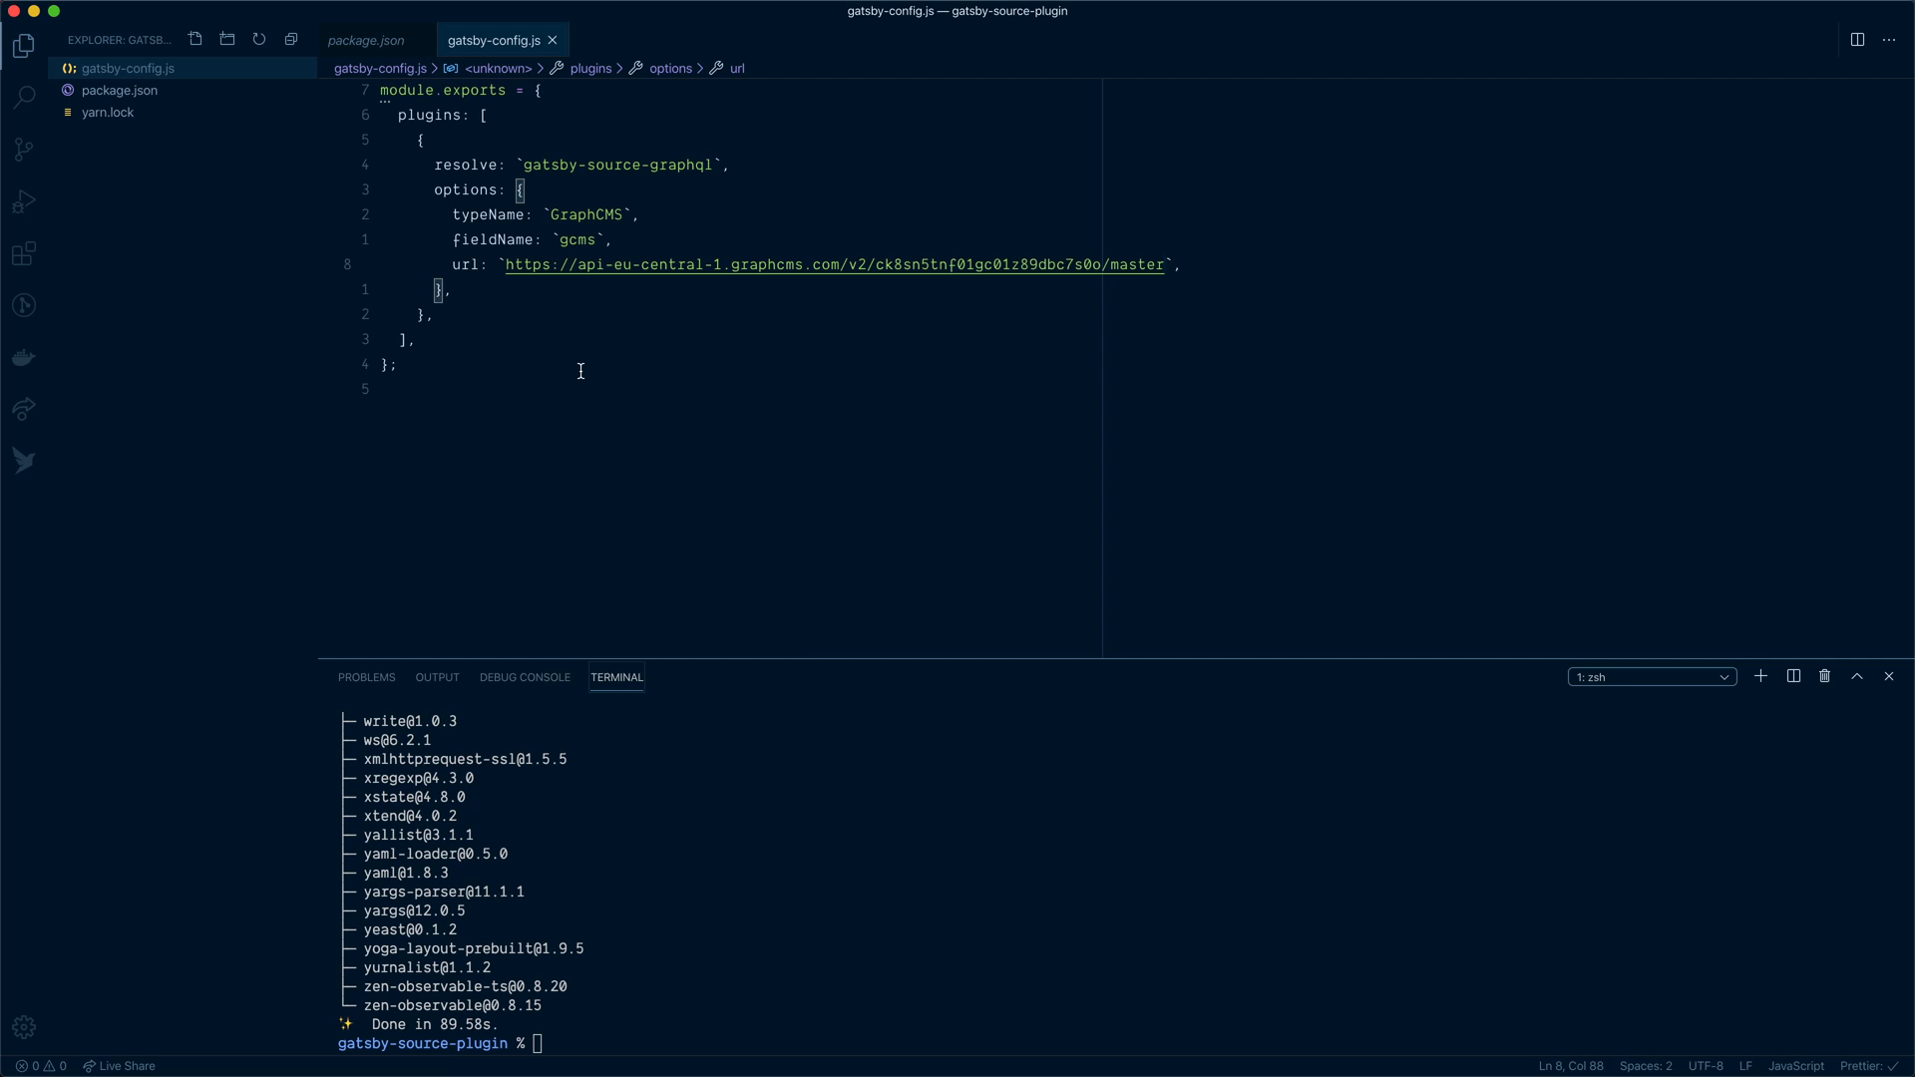
{"action": "mouse_move", "coordinate": [581, 325]}
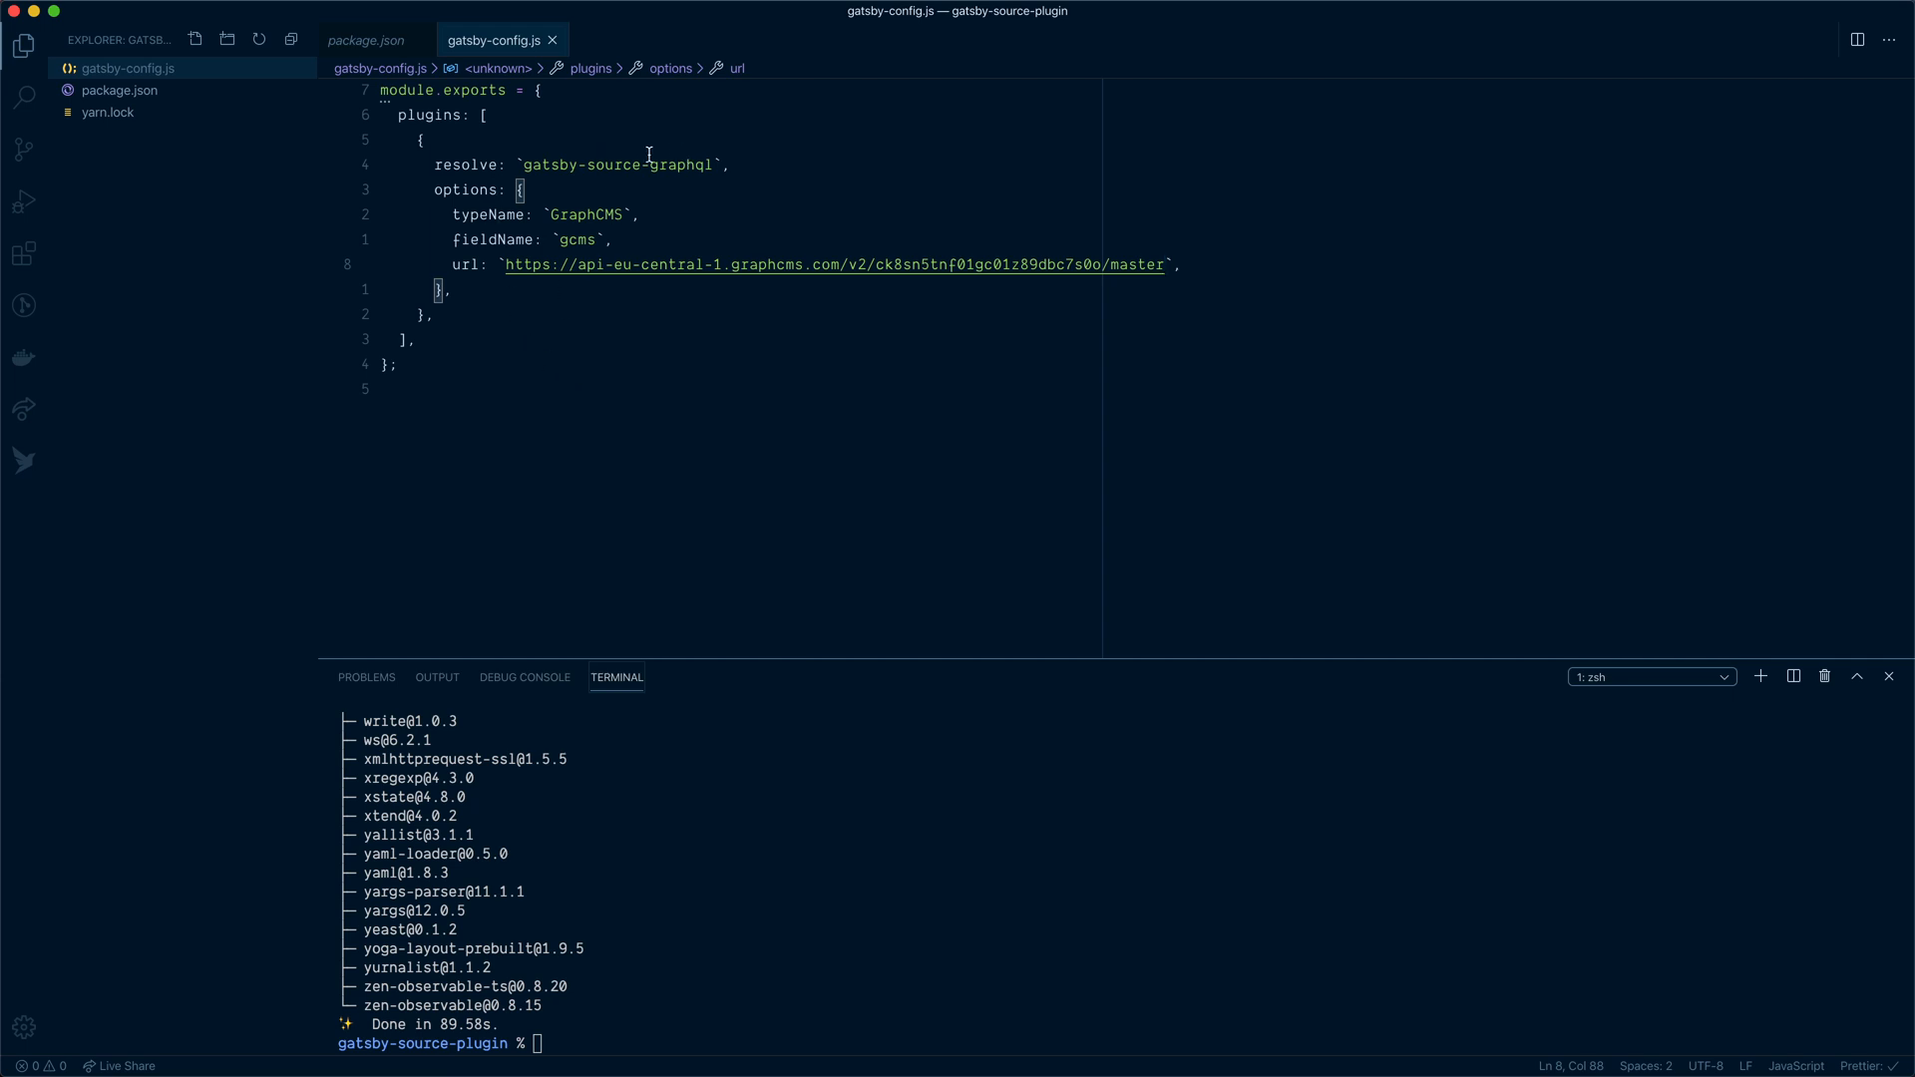
{"action": "mouse_move", "coordinate": [711, 246]}
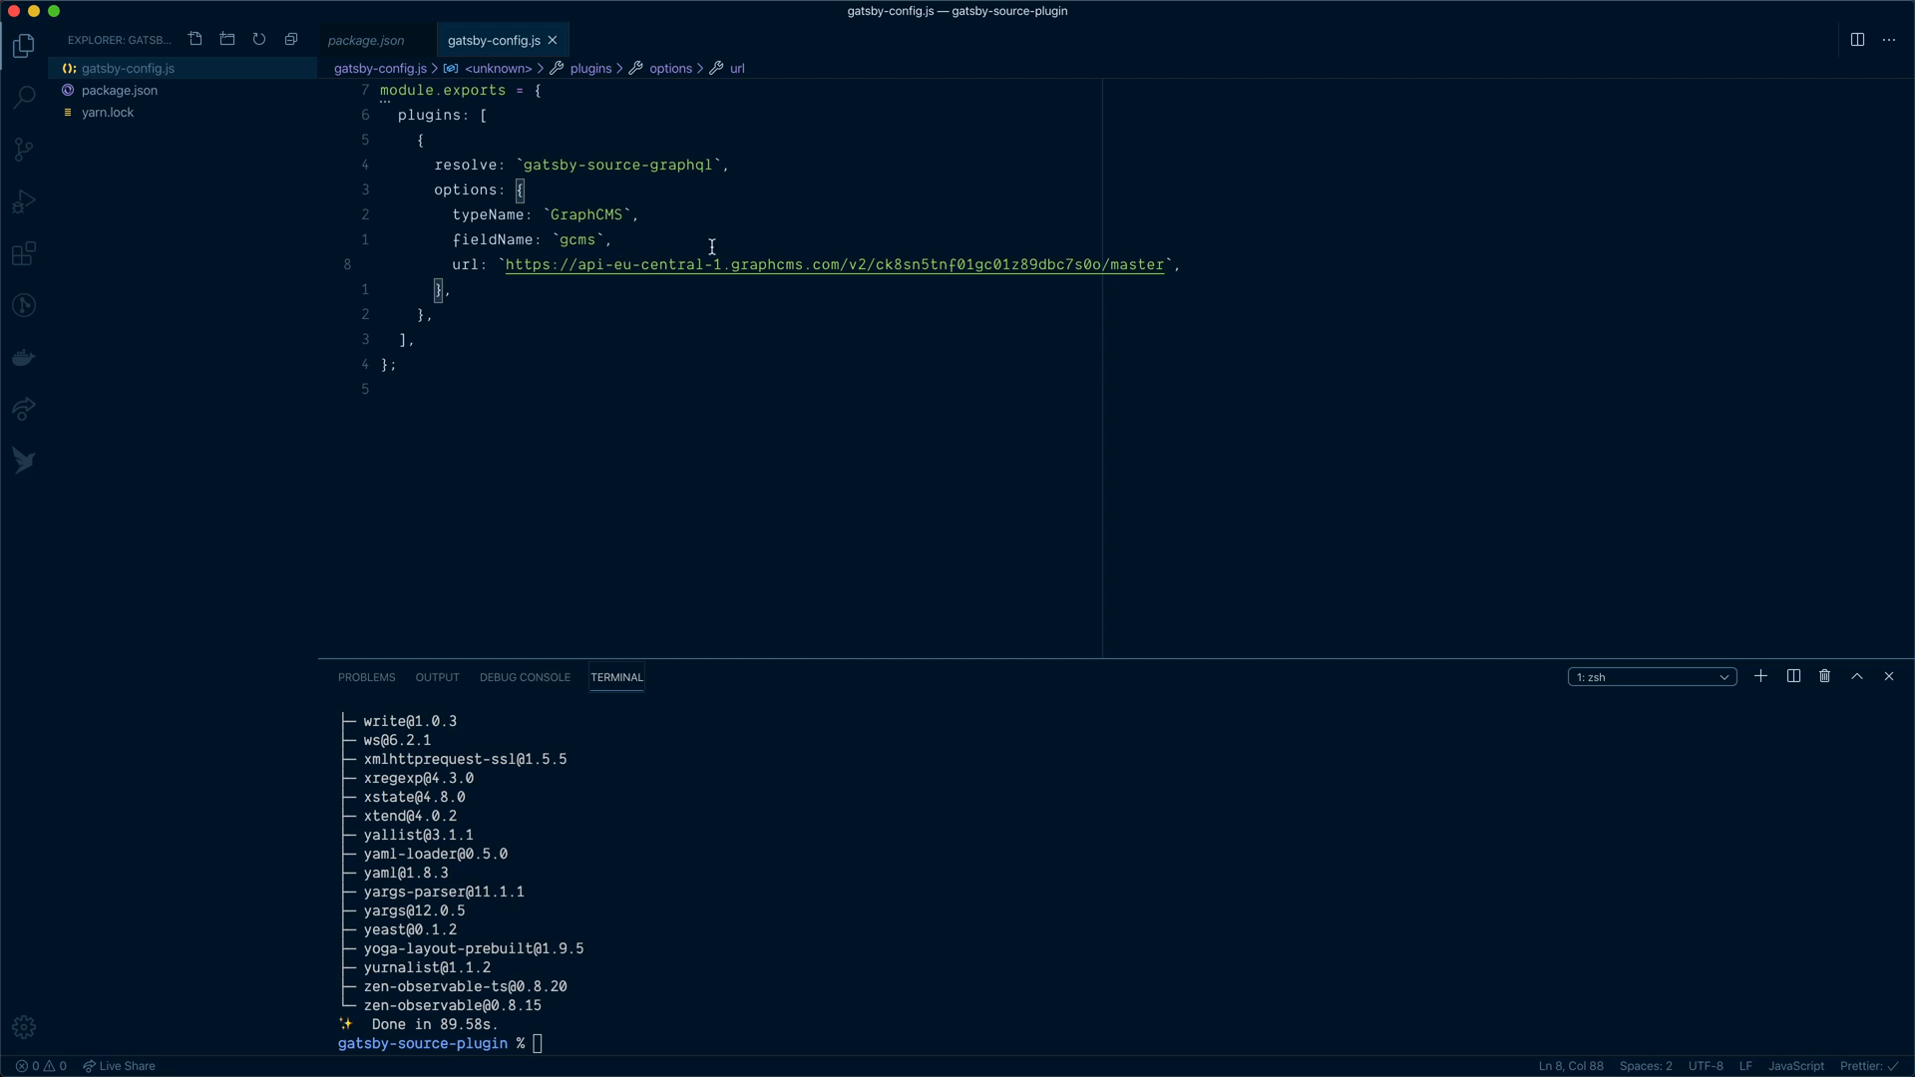
{"action": "mouse_move", "coordinate": [503, 341]}
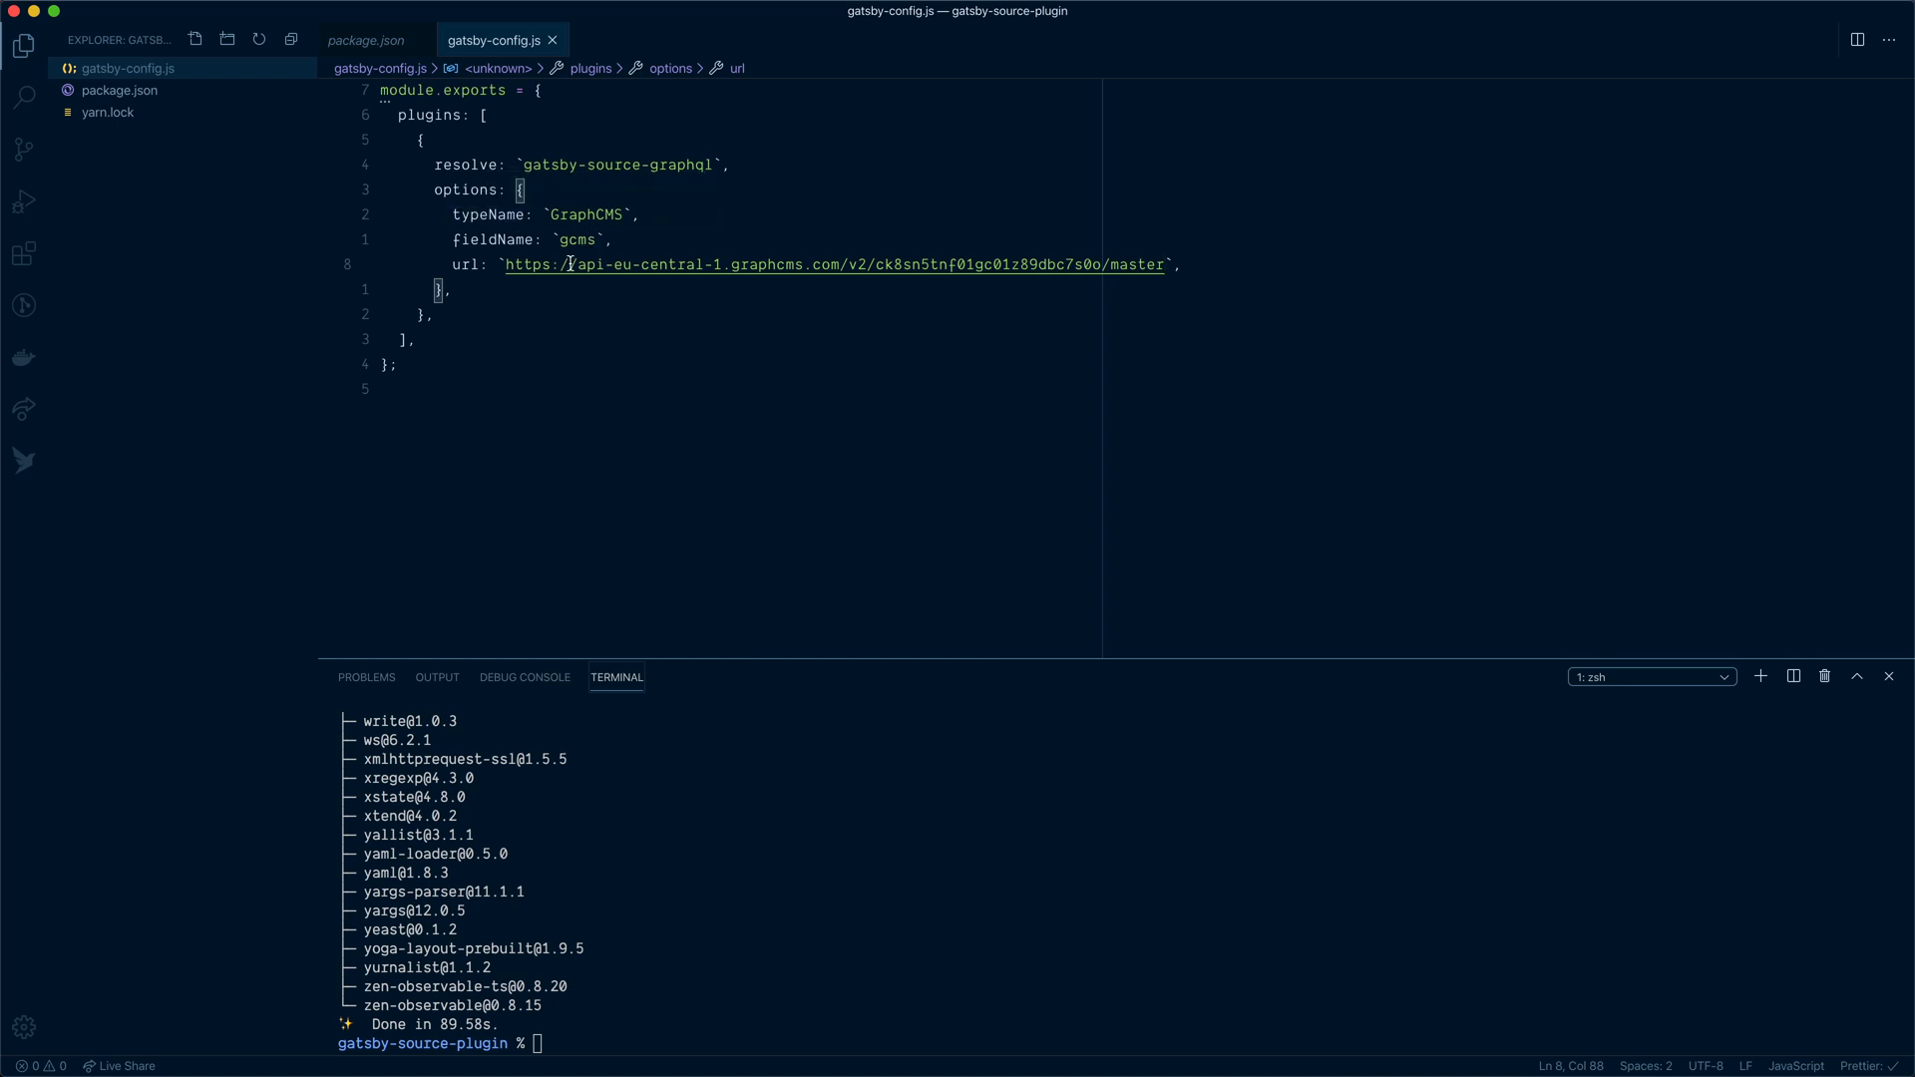
{"action": "double_click", "coordinate": [530, 263]}
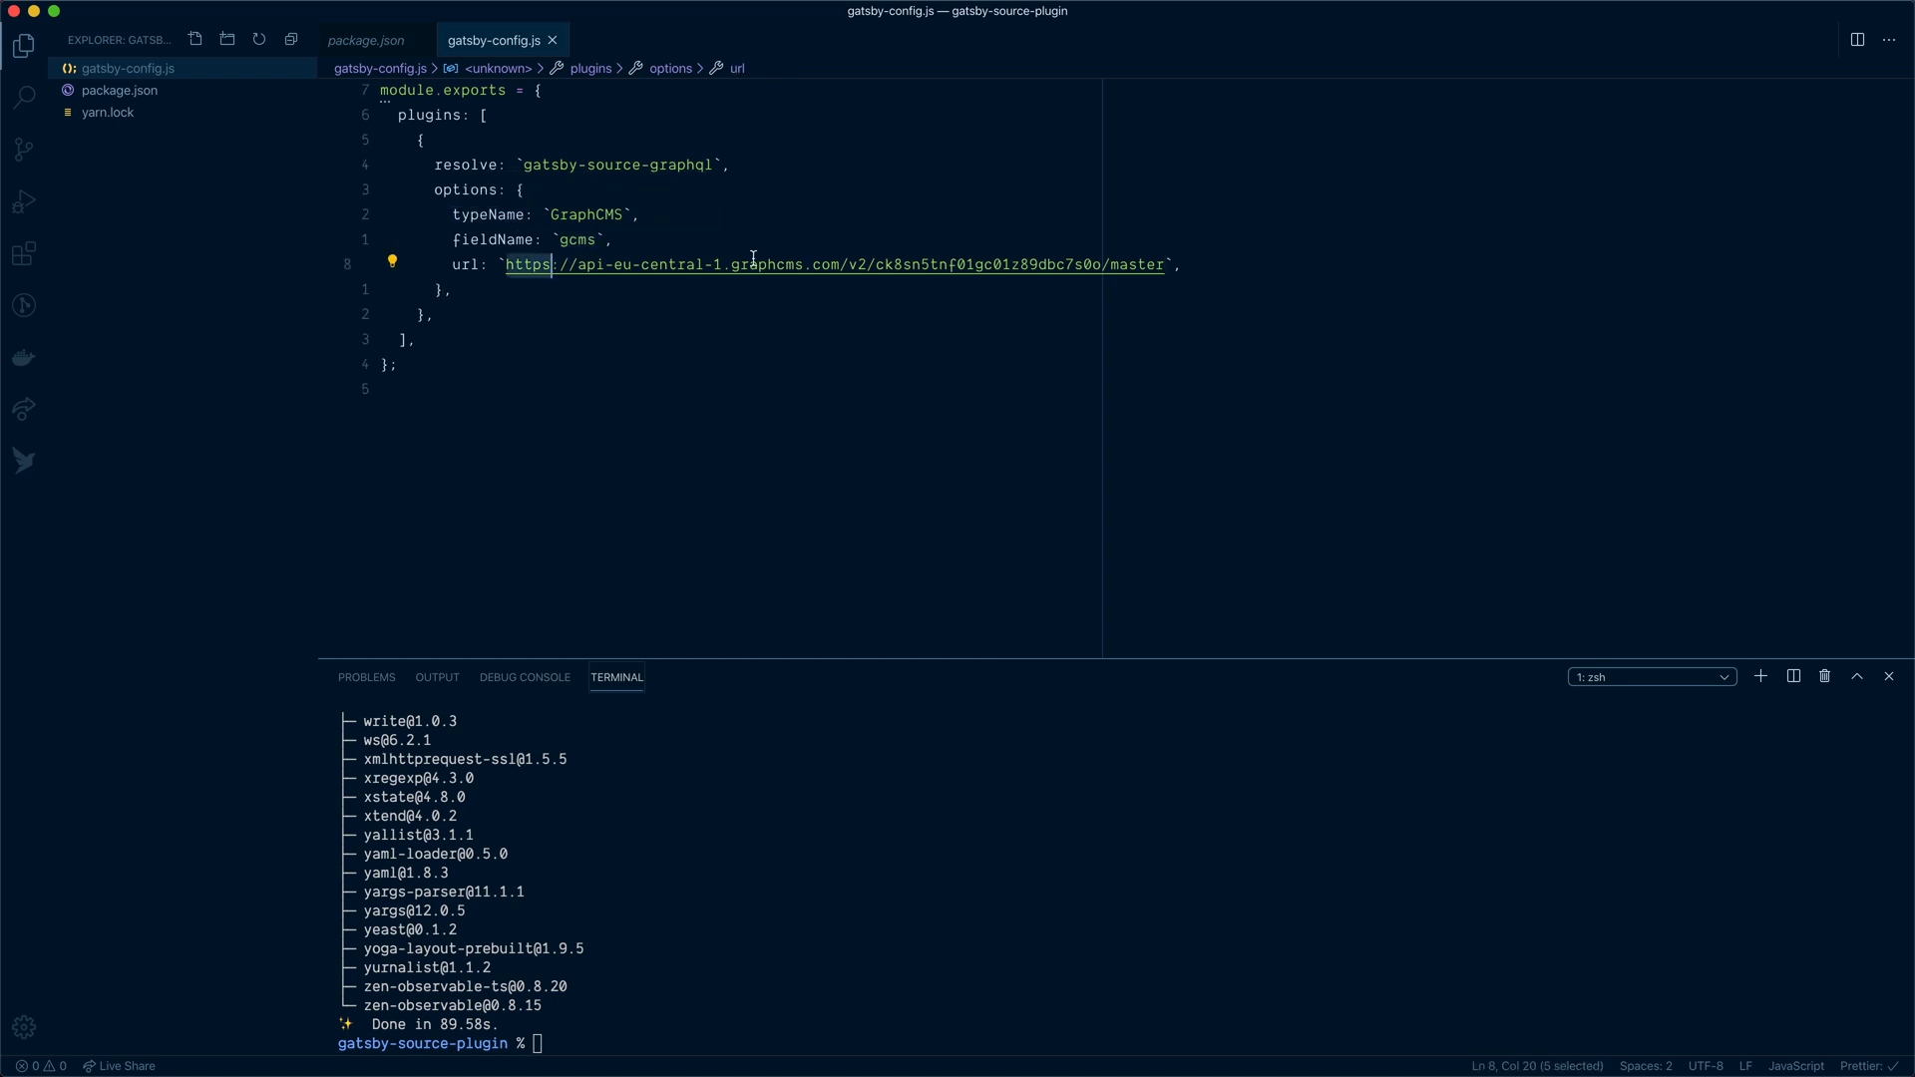
Create a new src/pages/index.js page file in the project
{"action": "right_click", "coordinate": [184, 159]}
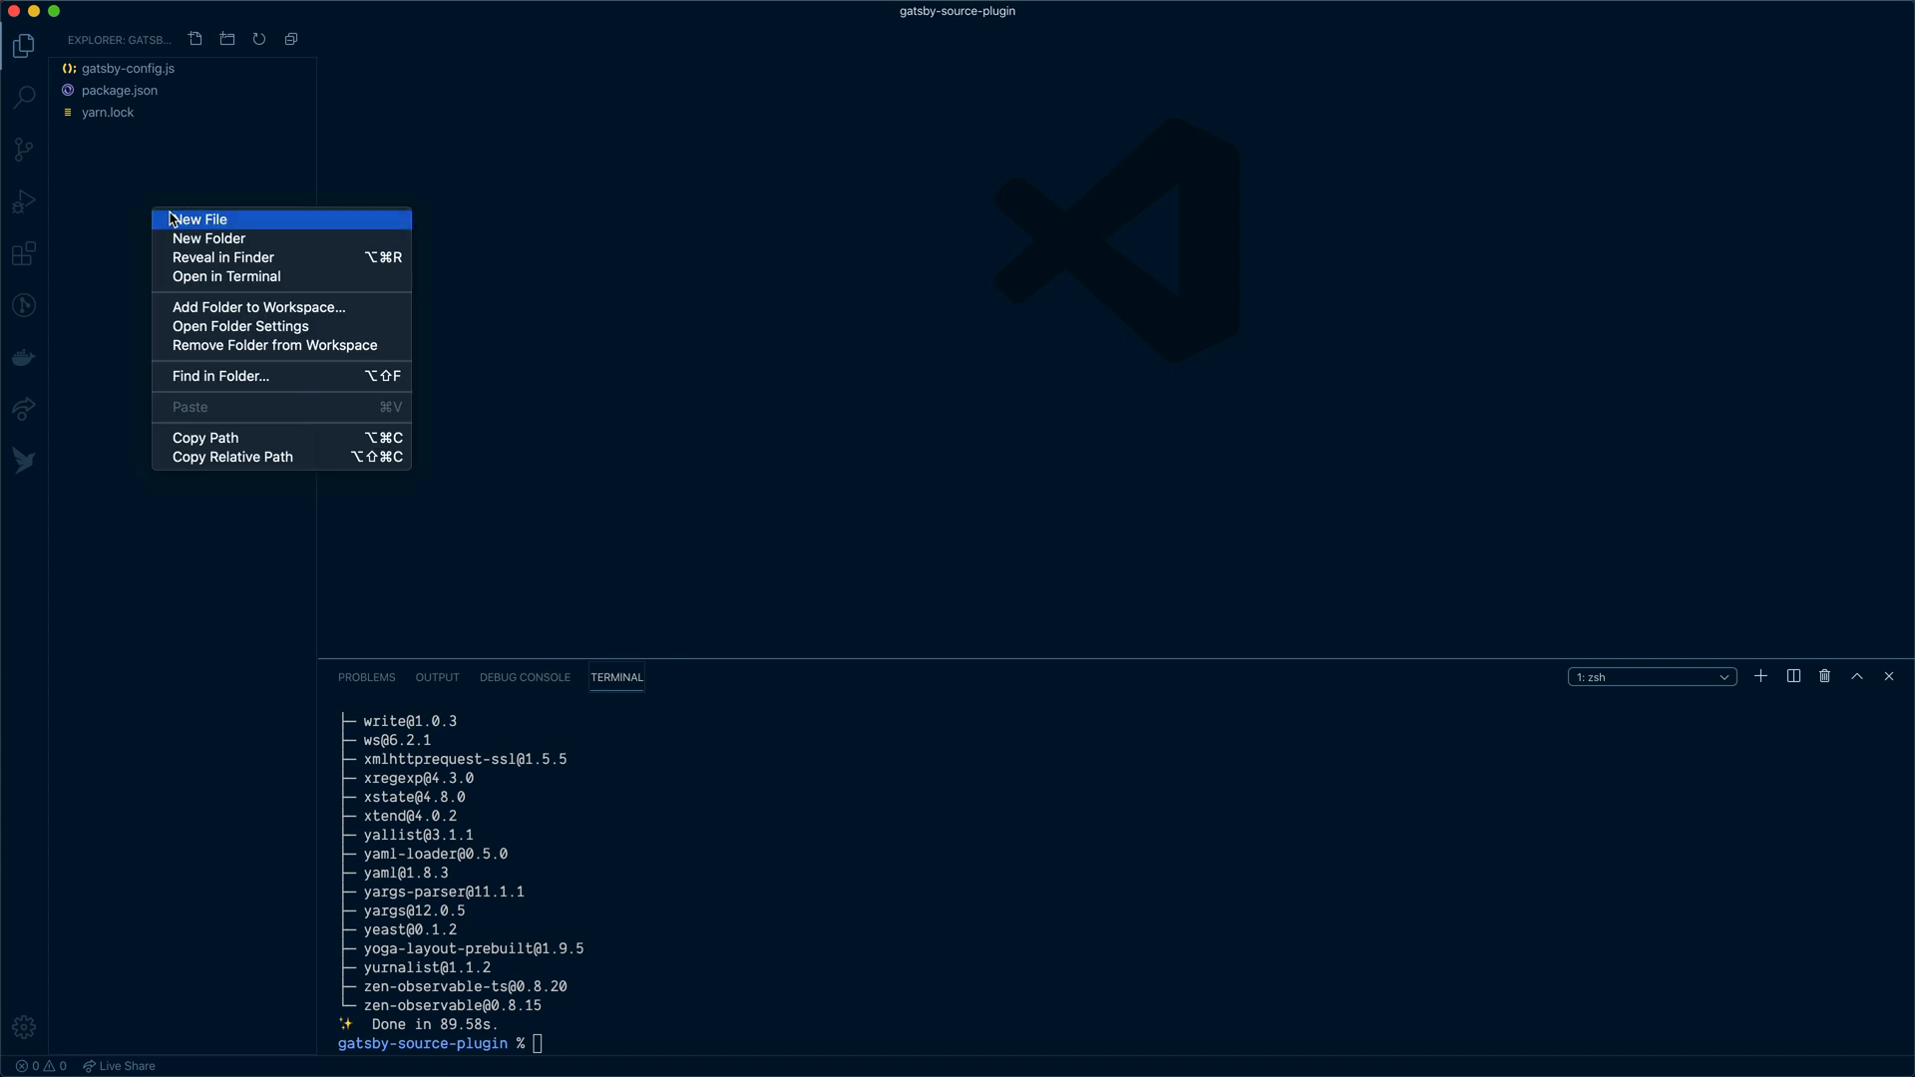
{"action": "left_click", "coordinate": [200, 219]}
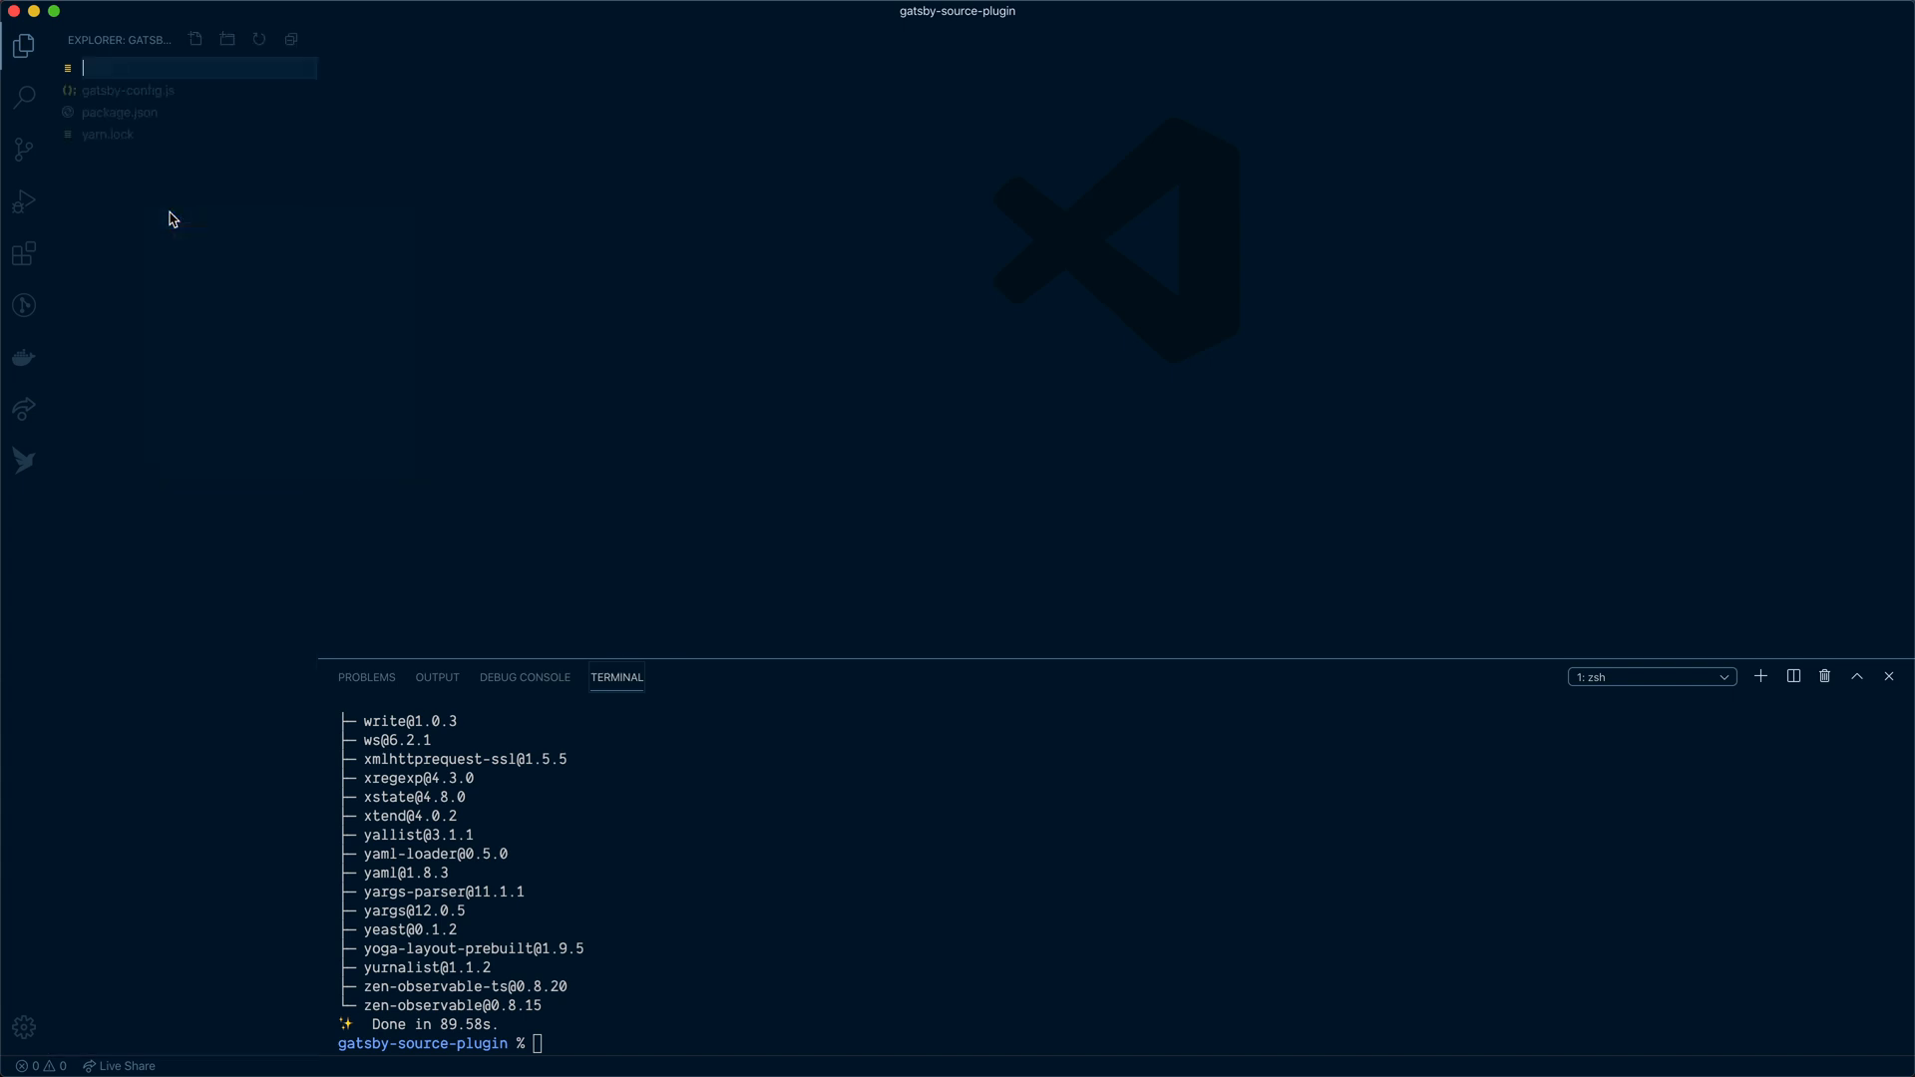
{"action": "type", "text": "src"}
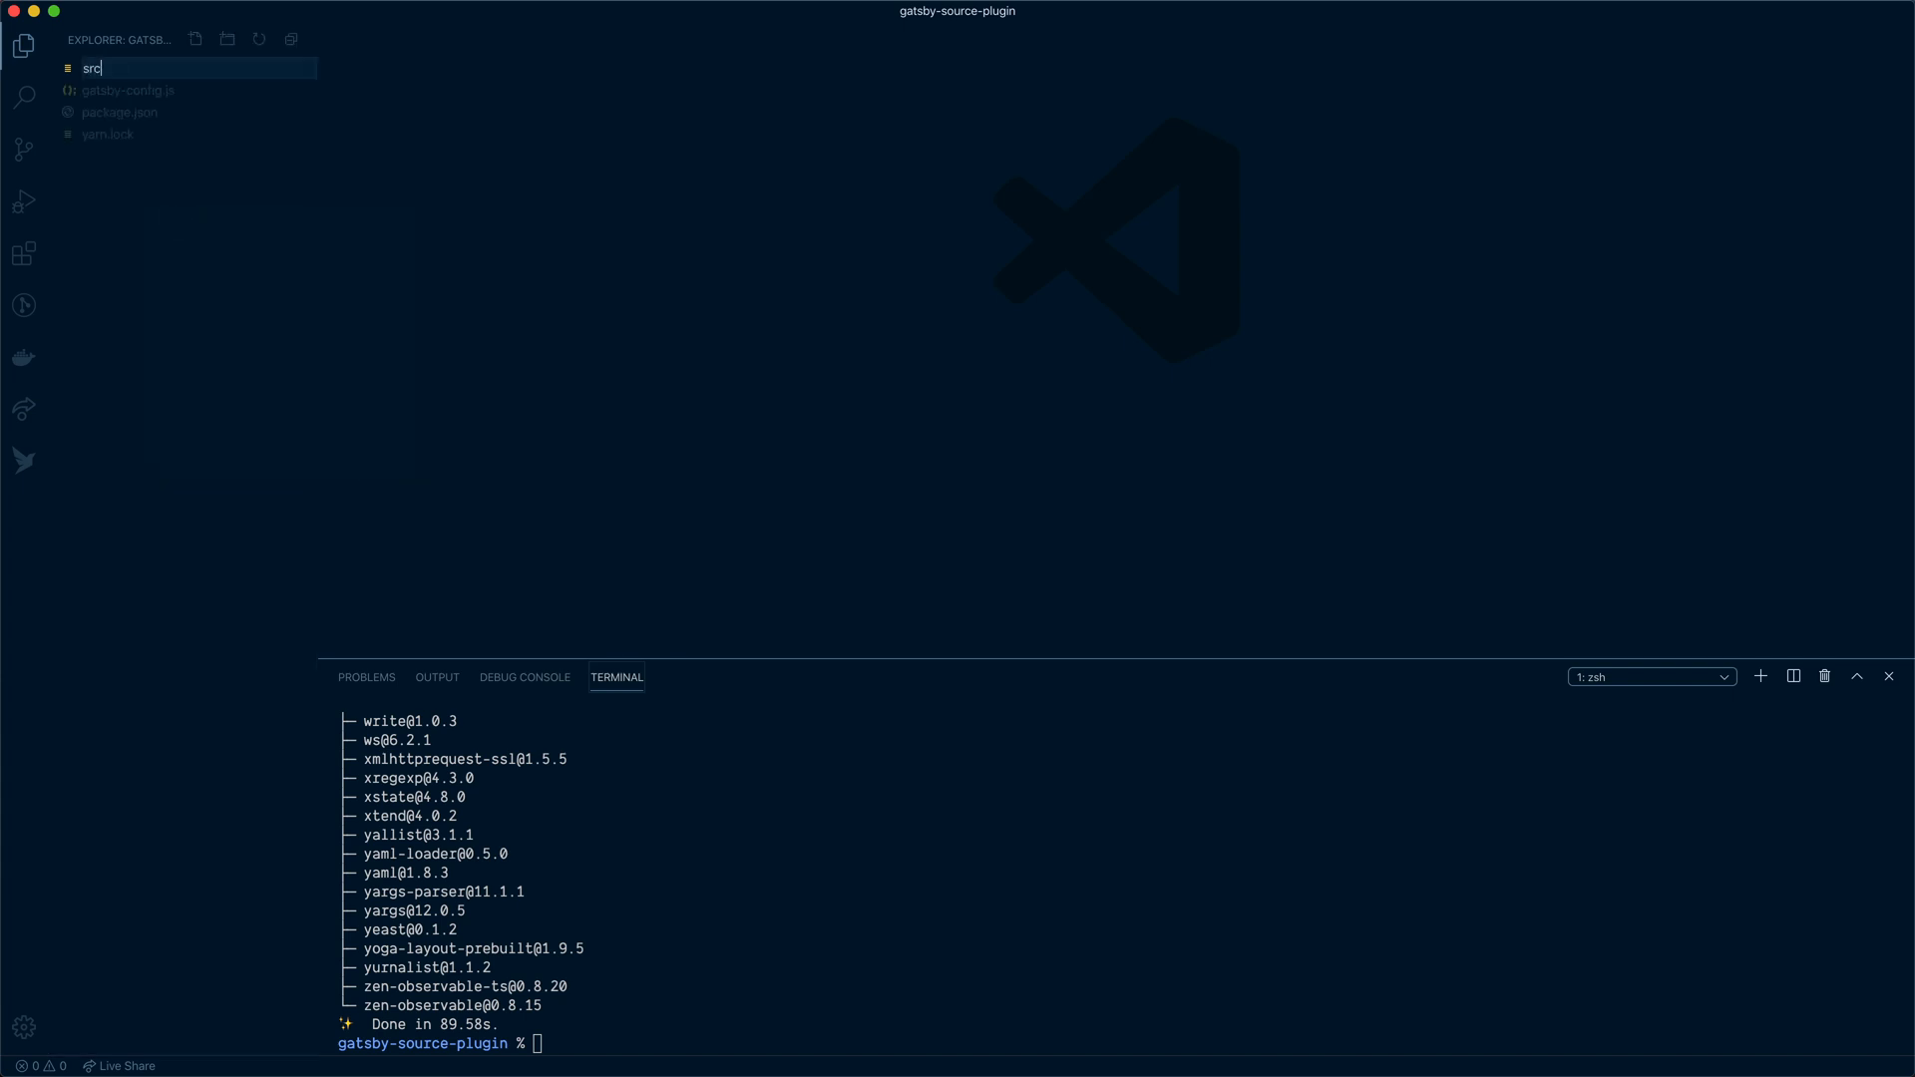
{"action": "type", "text": "/a"}
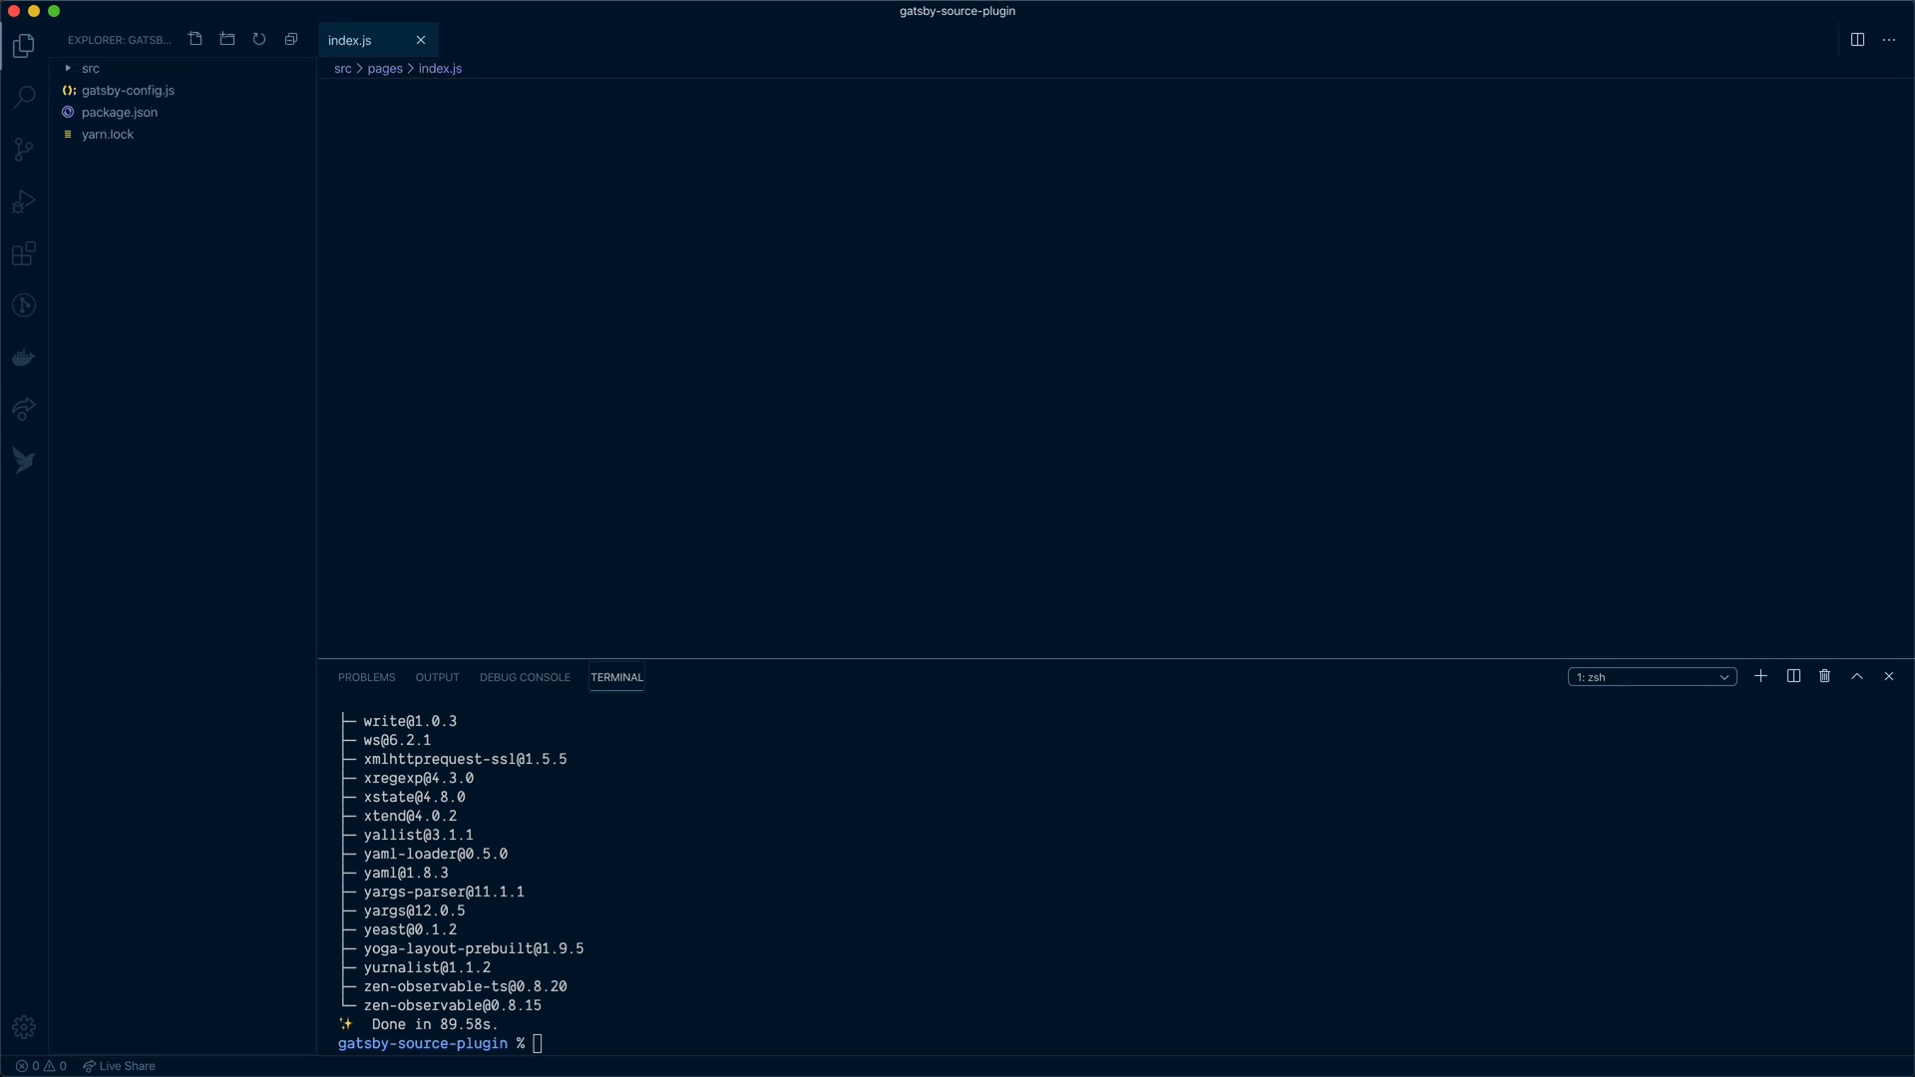
{"action": "left_click", "coordinate": [89, 67]}
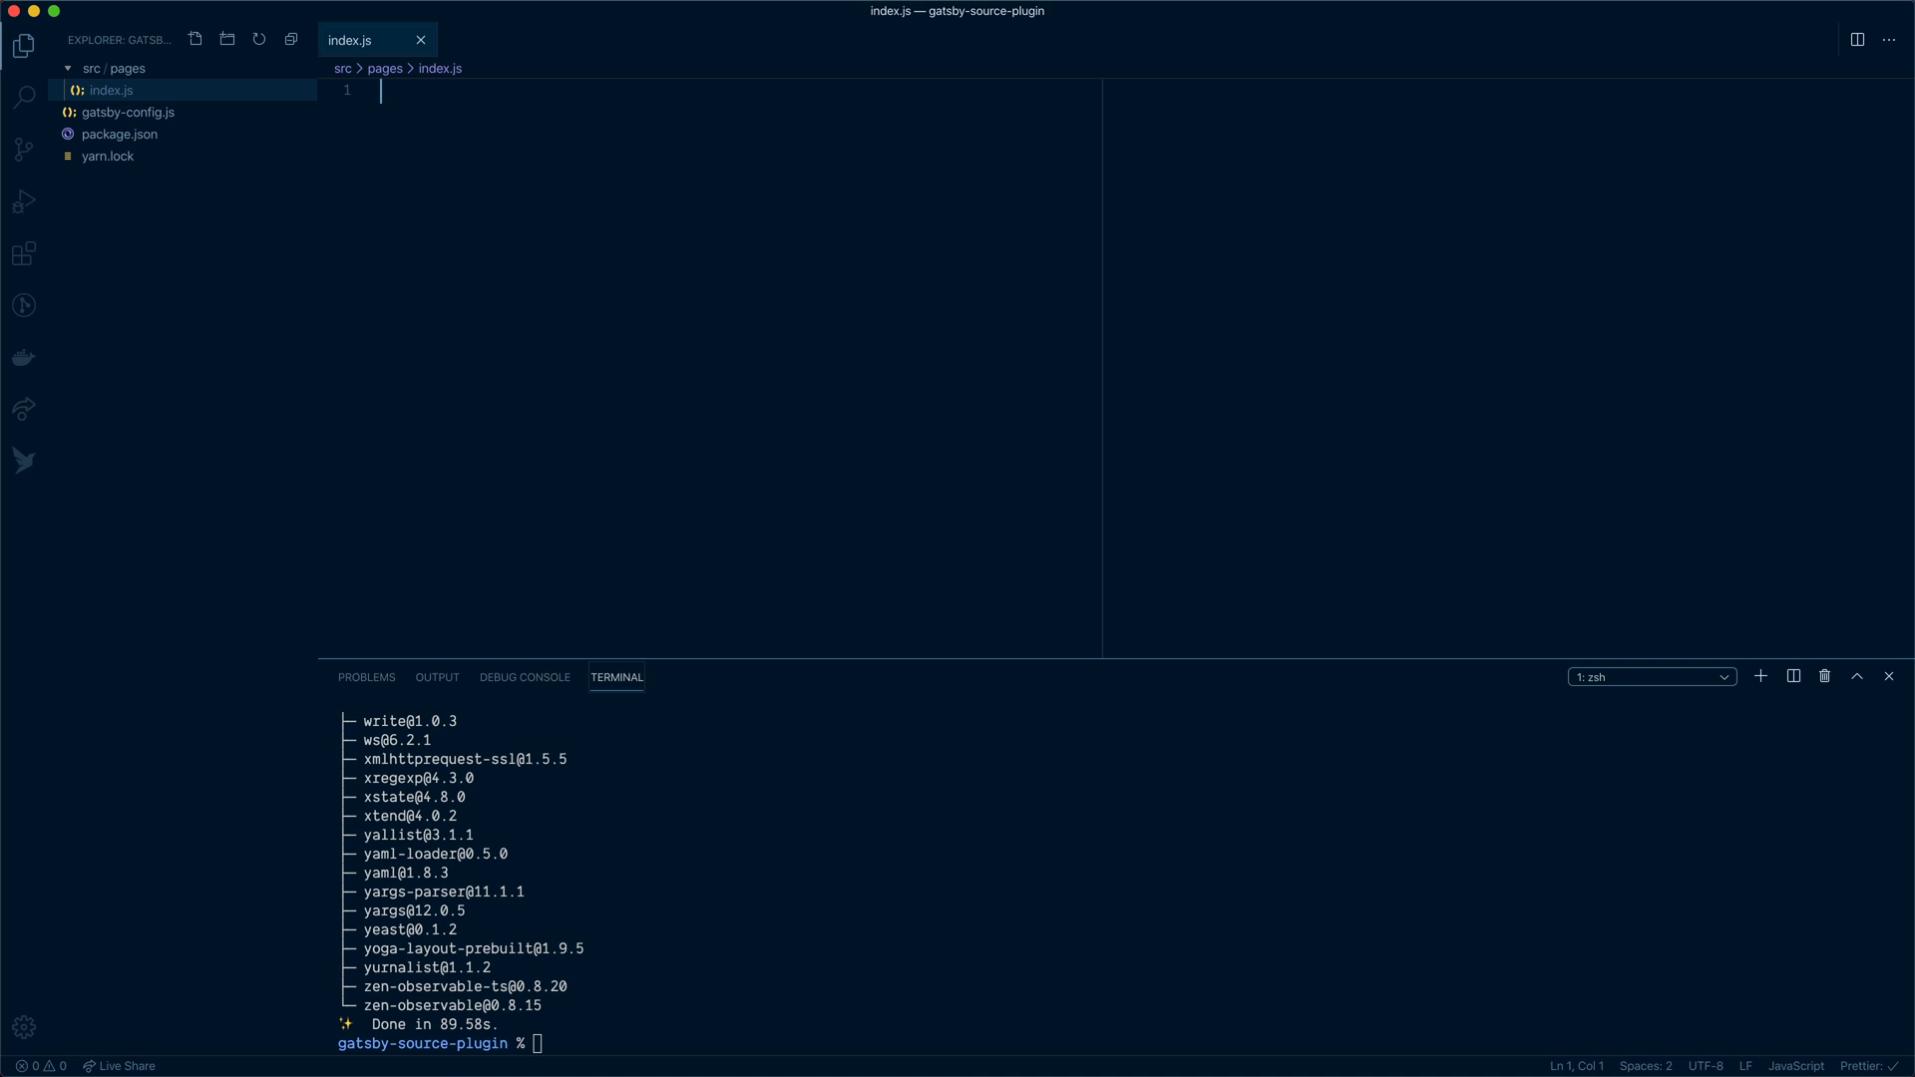
{"action": "mouse_move", "coordinate": [648, 203]}
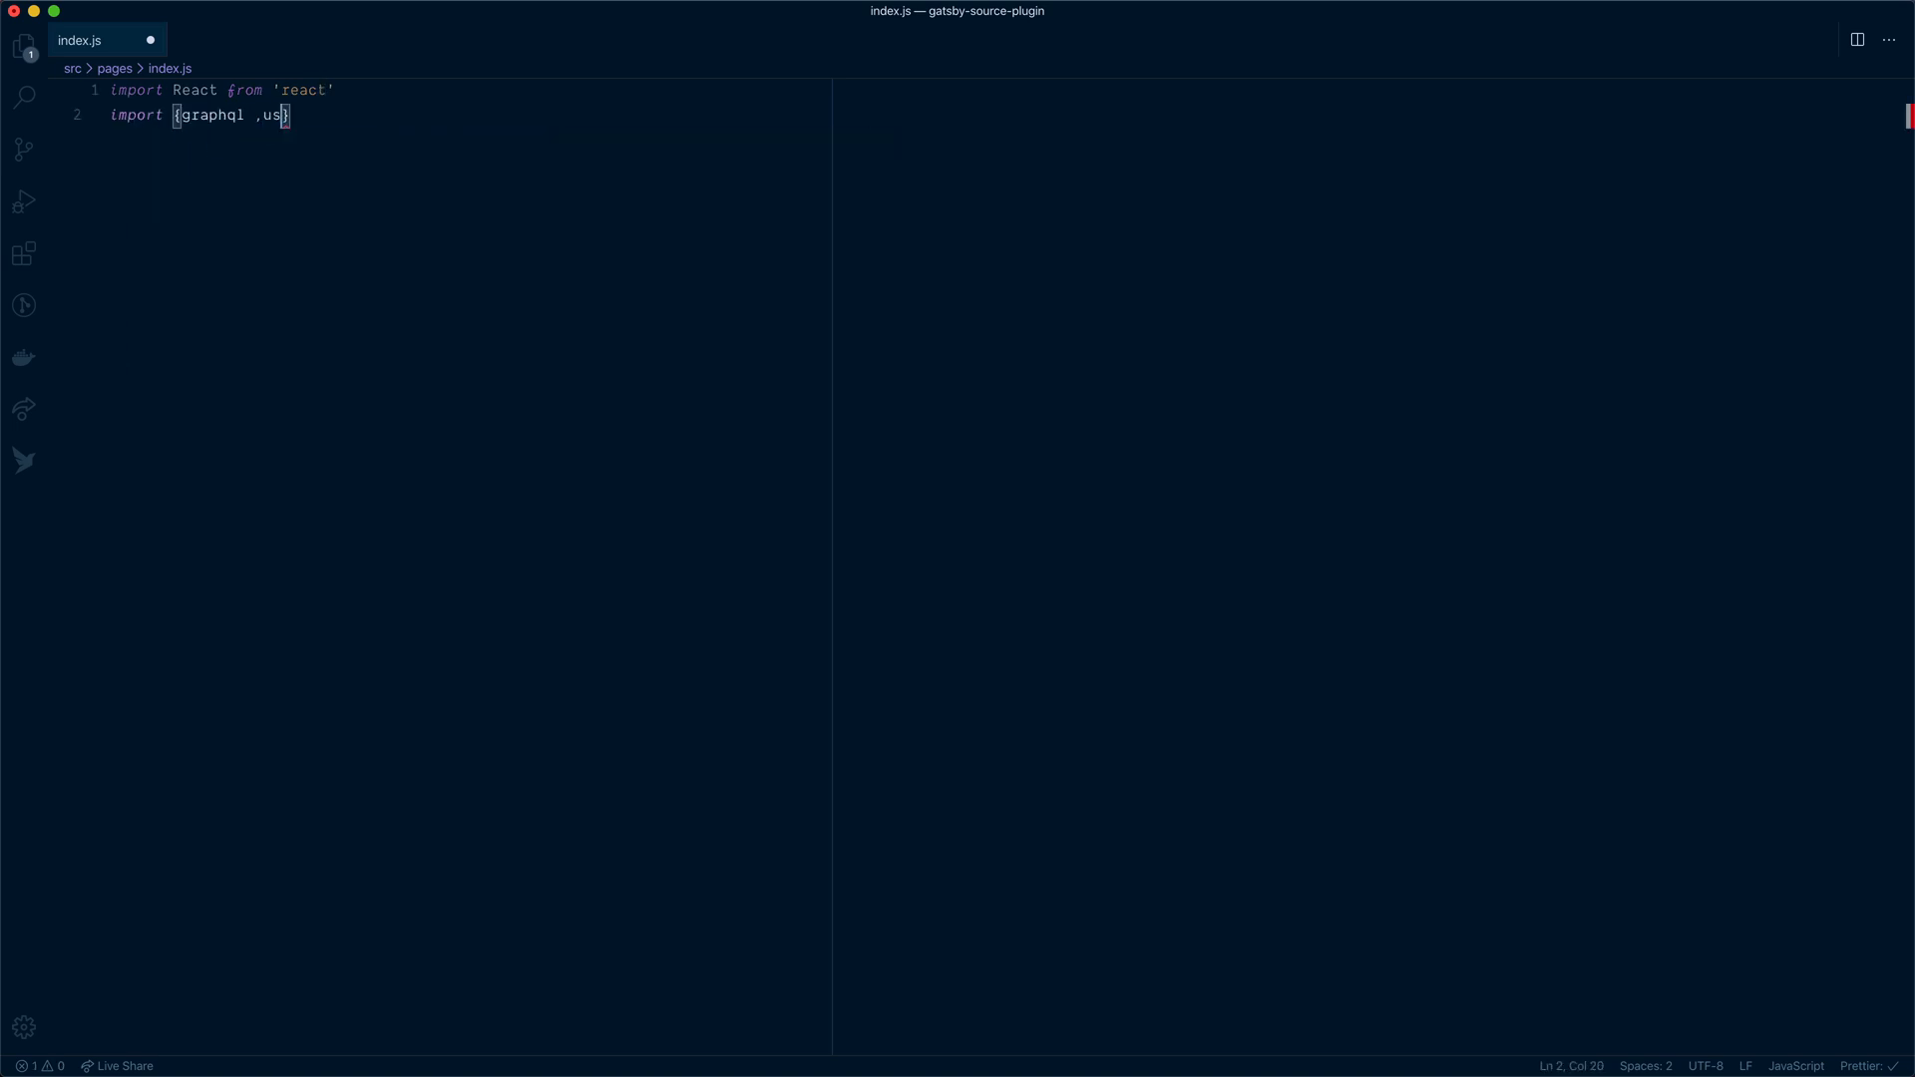
Import useStaticQuery and Link, and write a graphql pageQuery for gcms products with name, slug and price
{"action": "type", "text": "eStatic"}
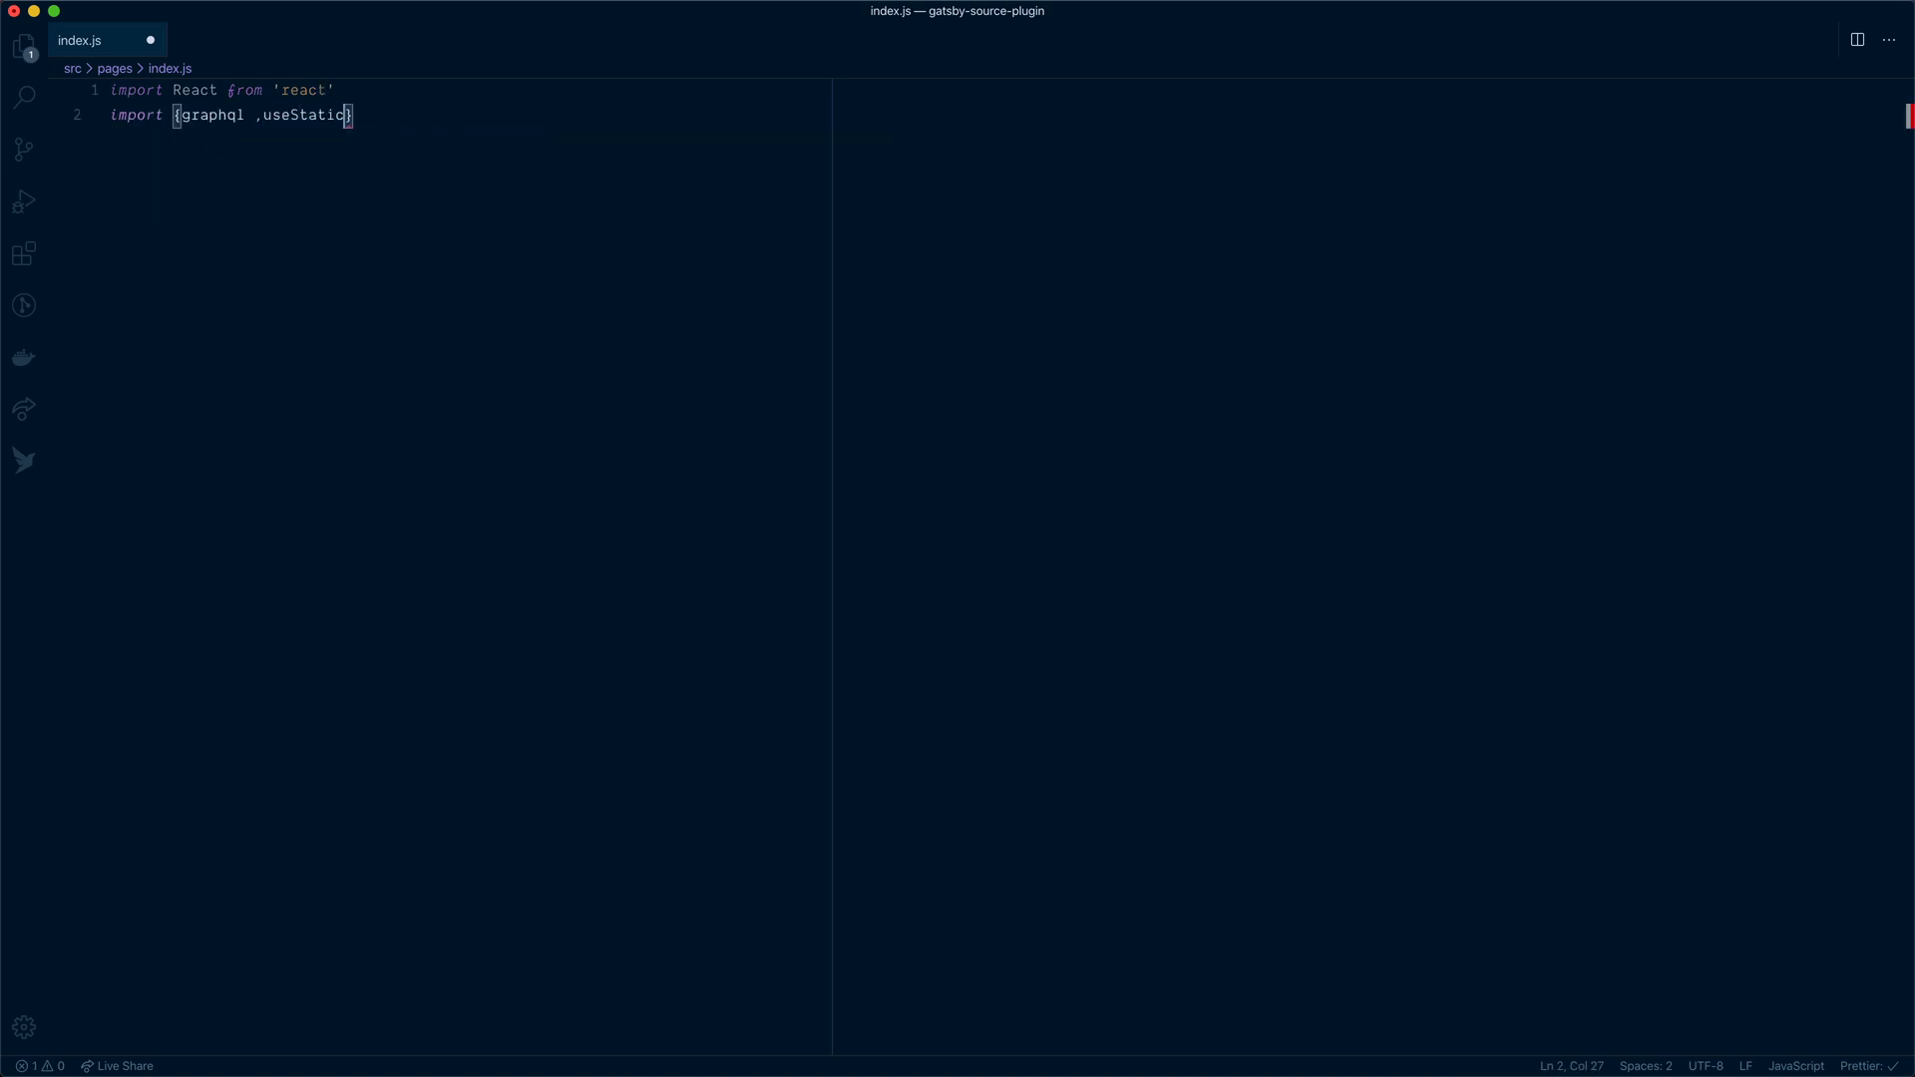
{"action": "type", "text": "Query, Link"}
{"action": "type", "text": "const po"}
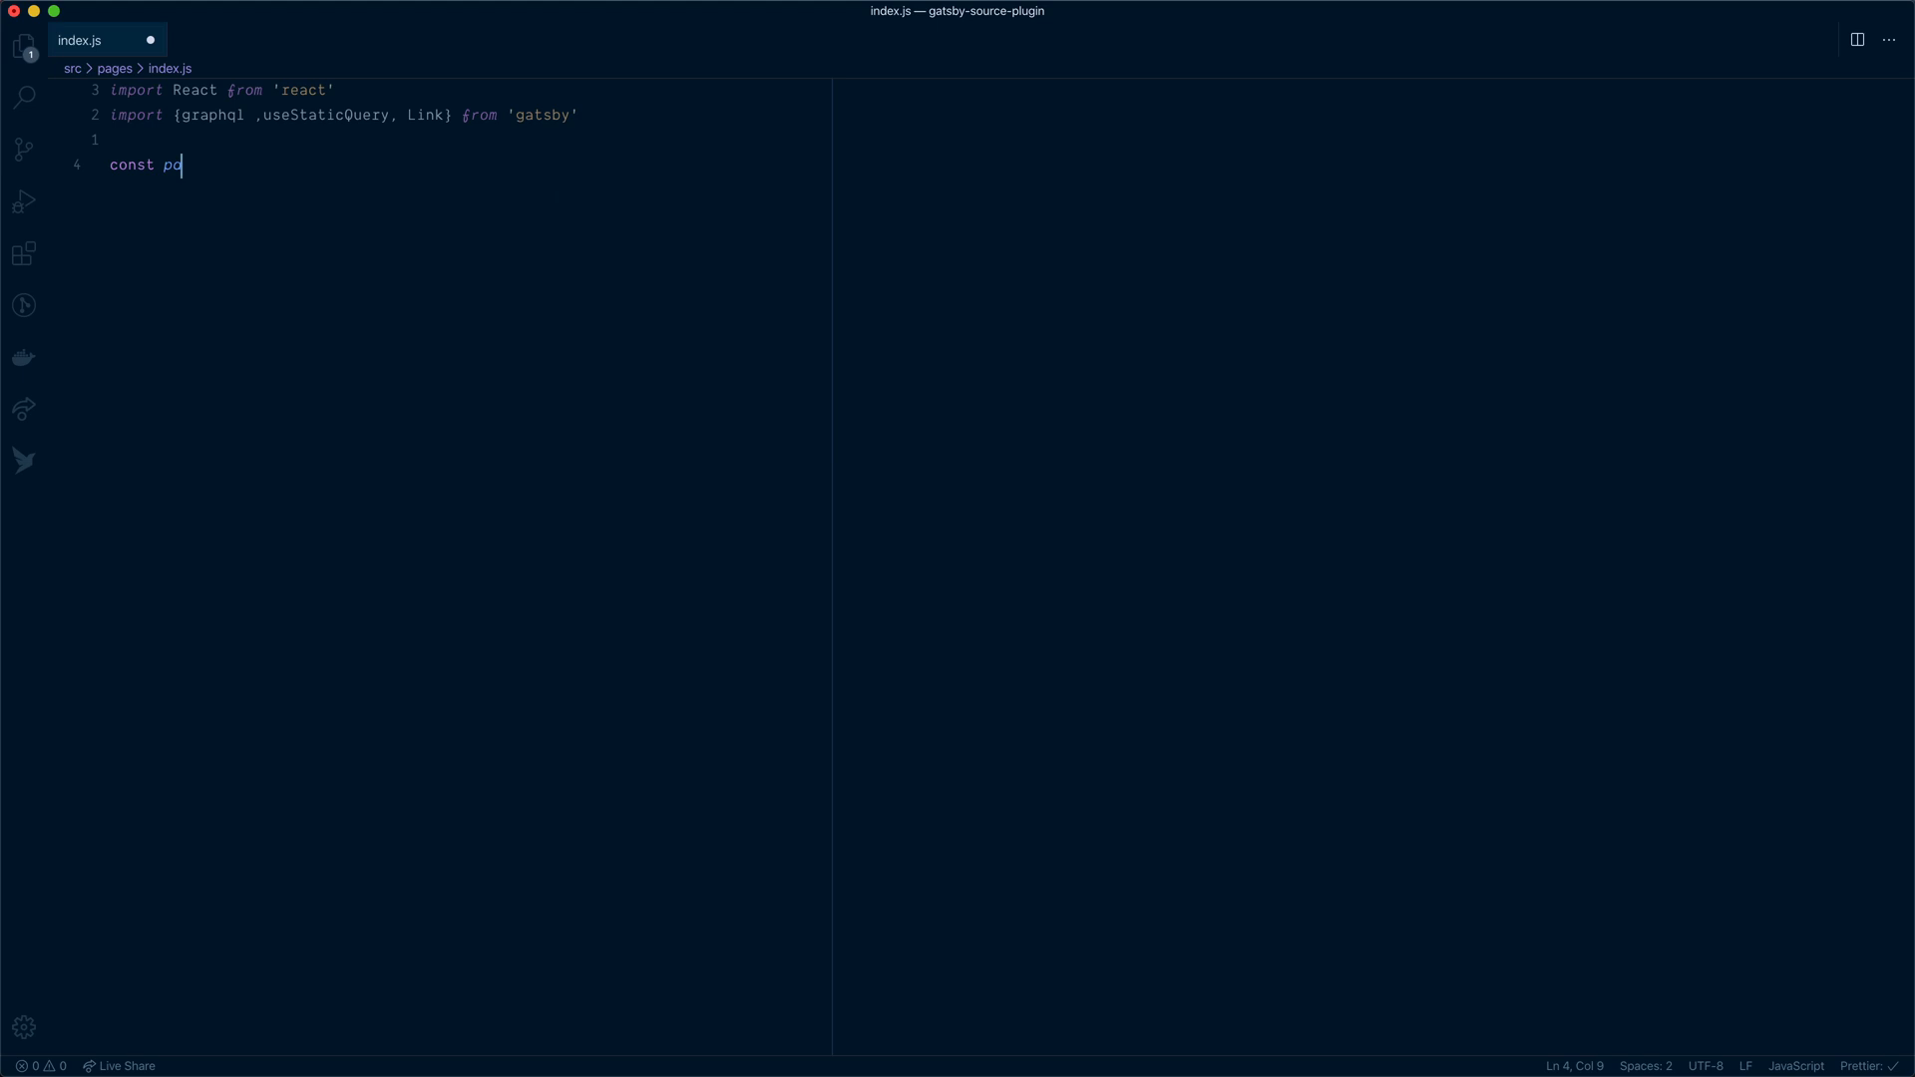
{"action": "type", "text": "ageQuery = graphql`"}
{"action": "type", "text": "c"}
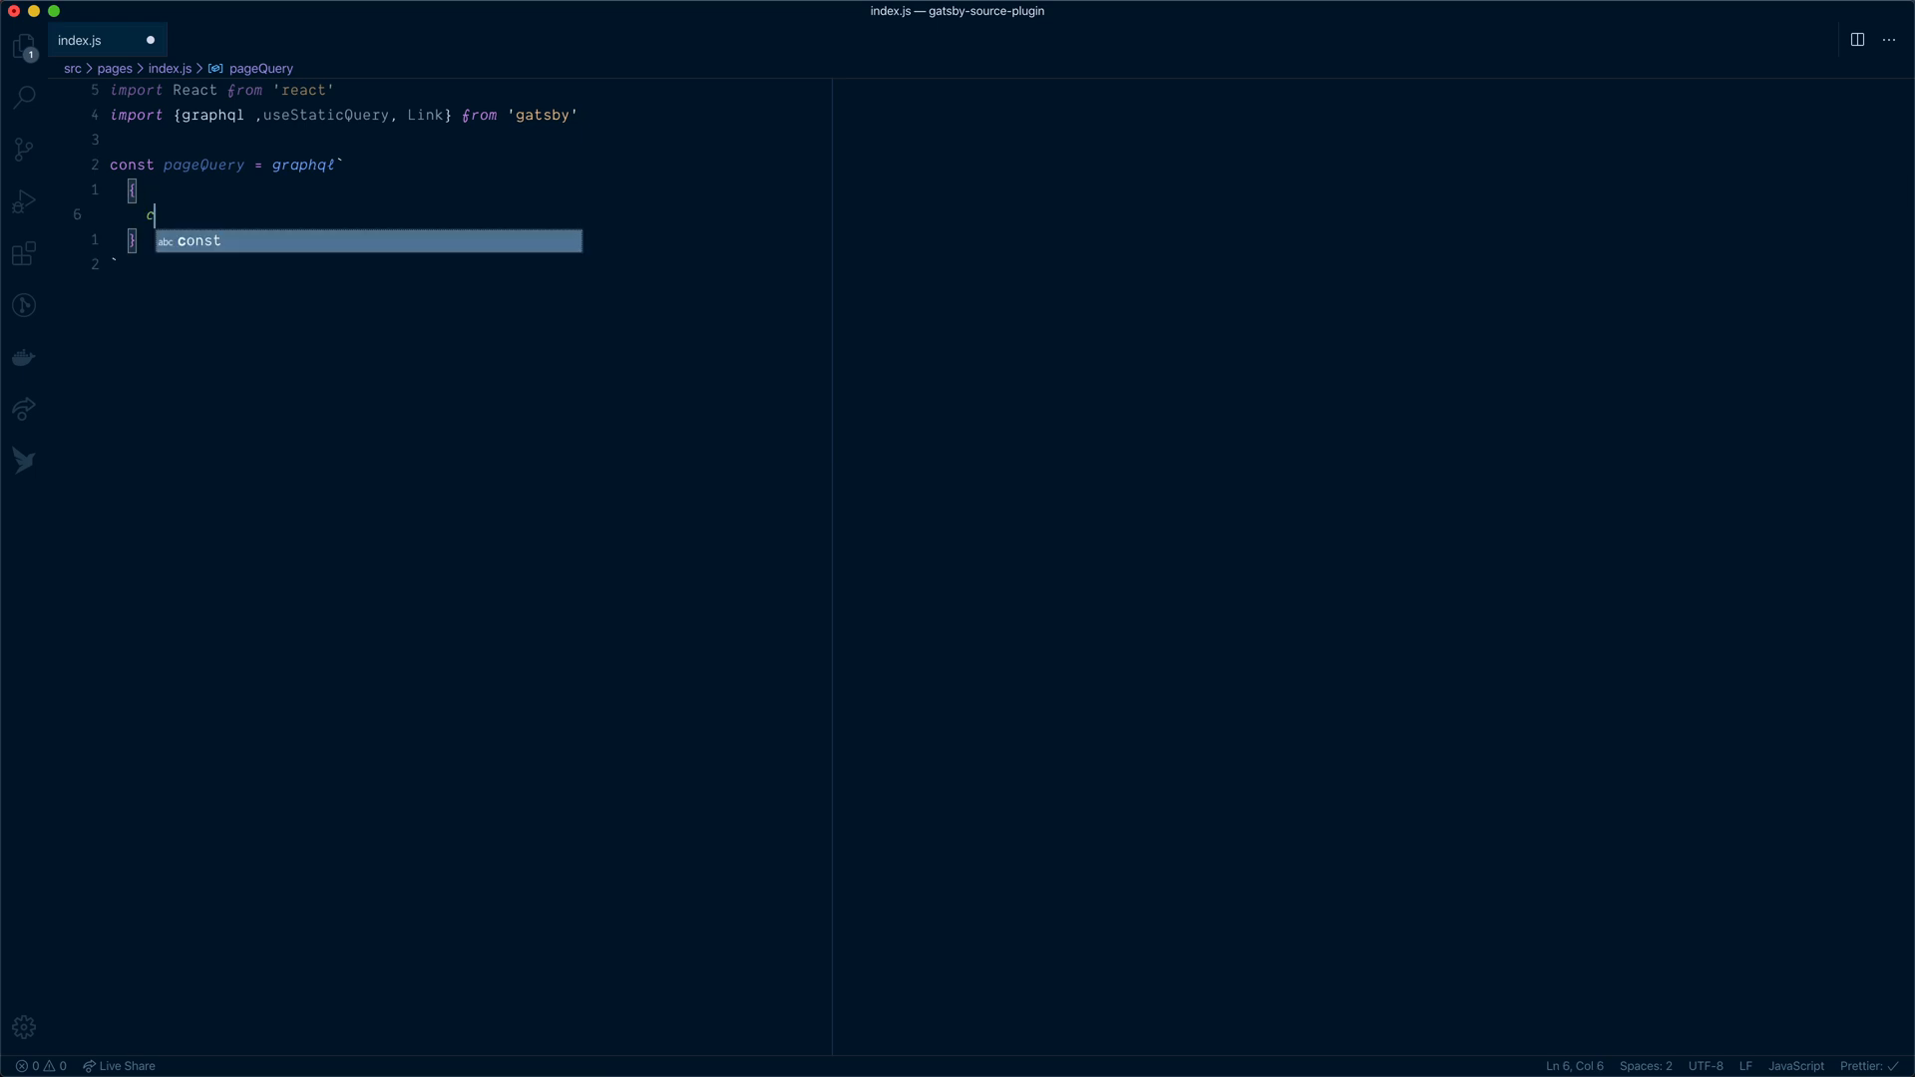
{"action": "type", "text": "gcms {"}
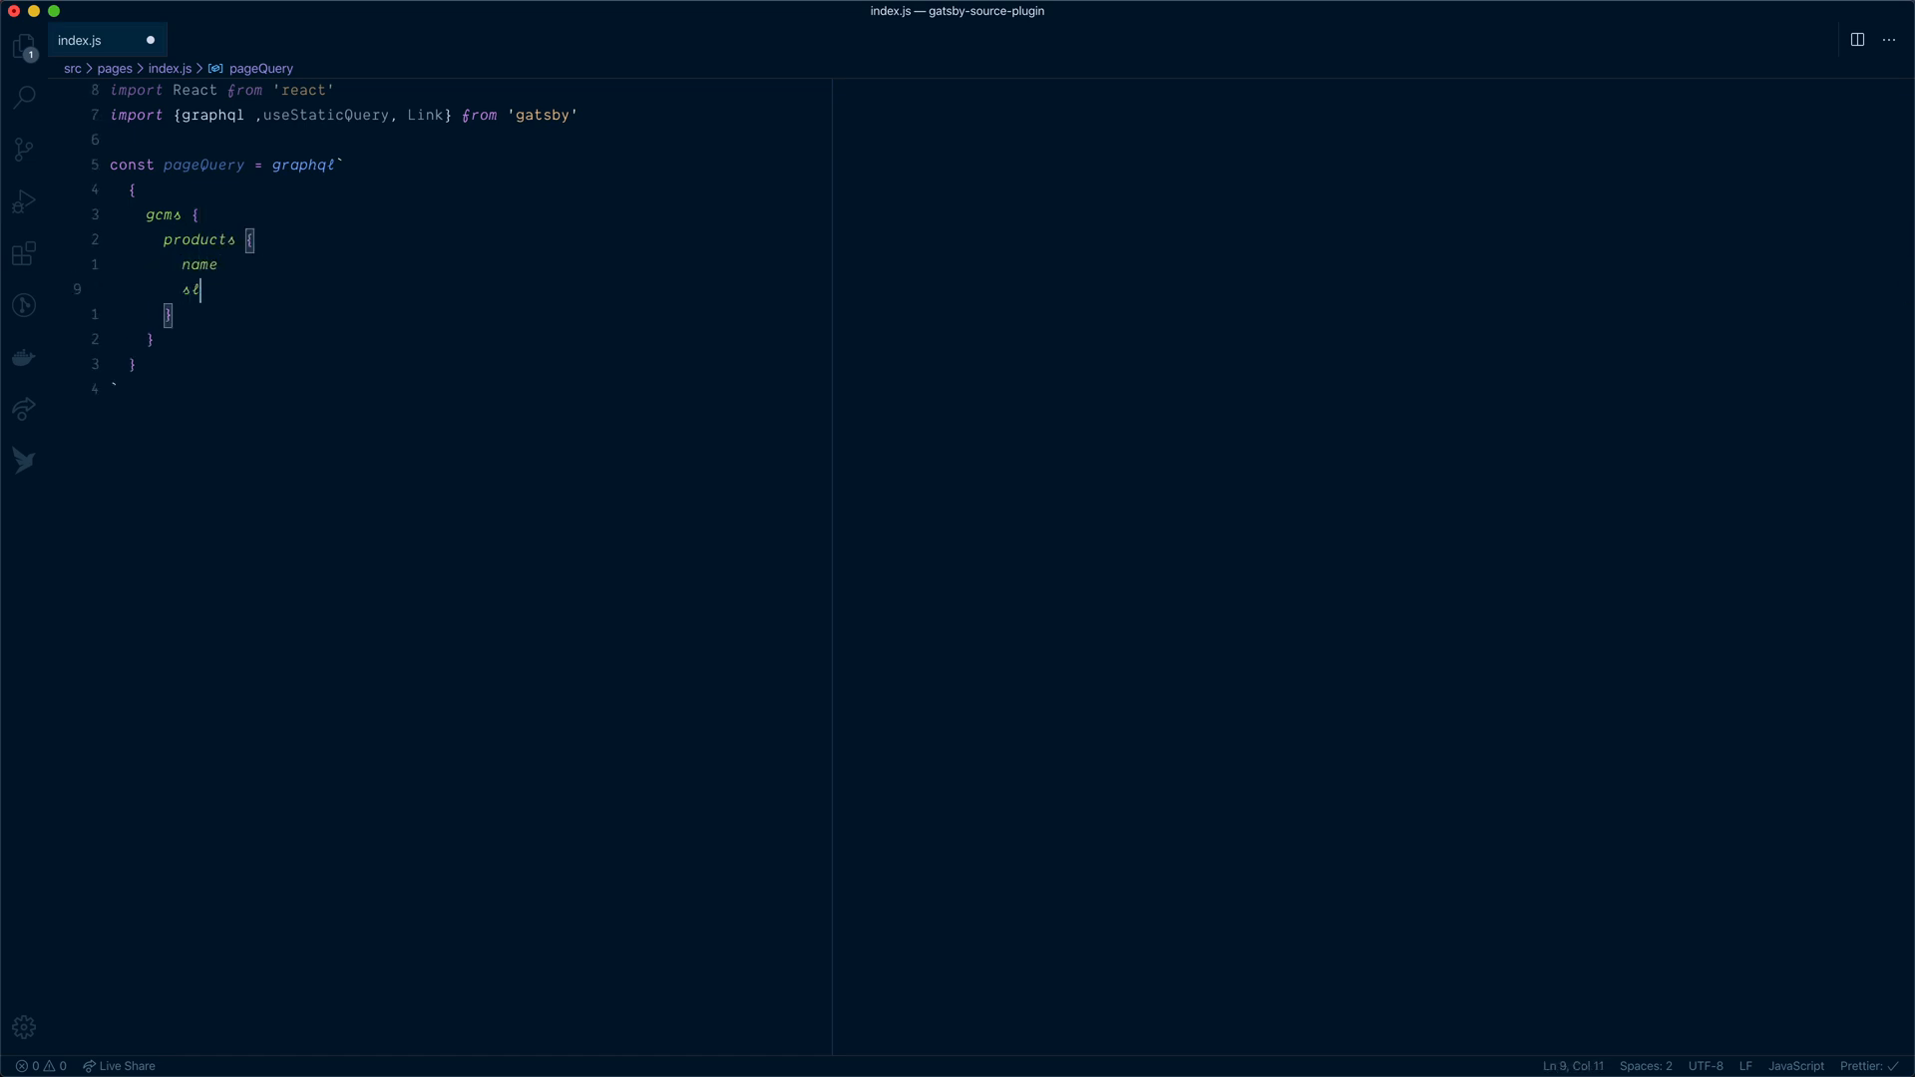
{"action": "type", "text": "slug"}
{"action": "type", "text": "const IndexPage = () => {"}
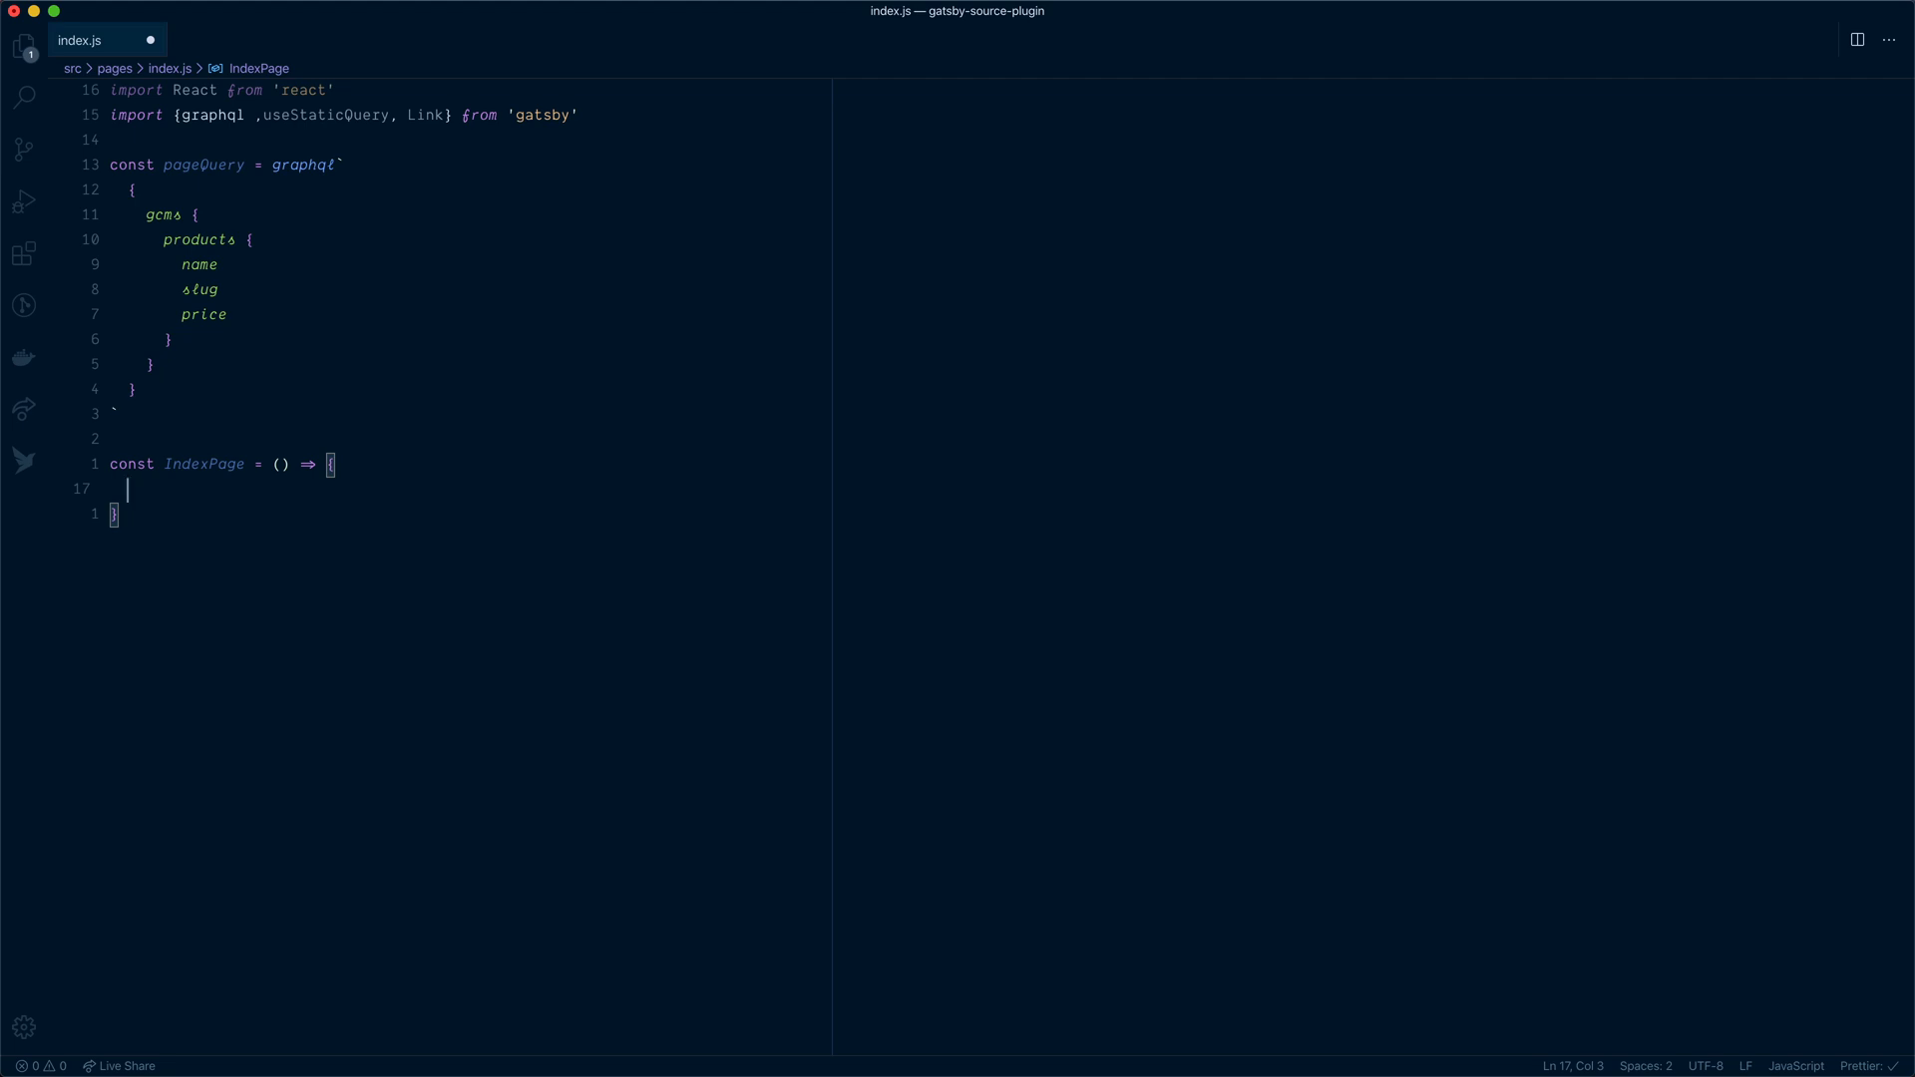
{"action": "type", "text": "c"}
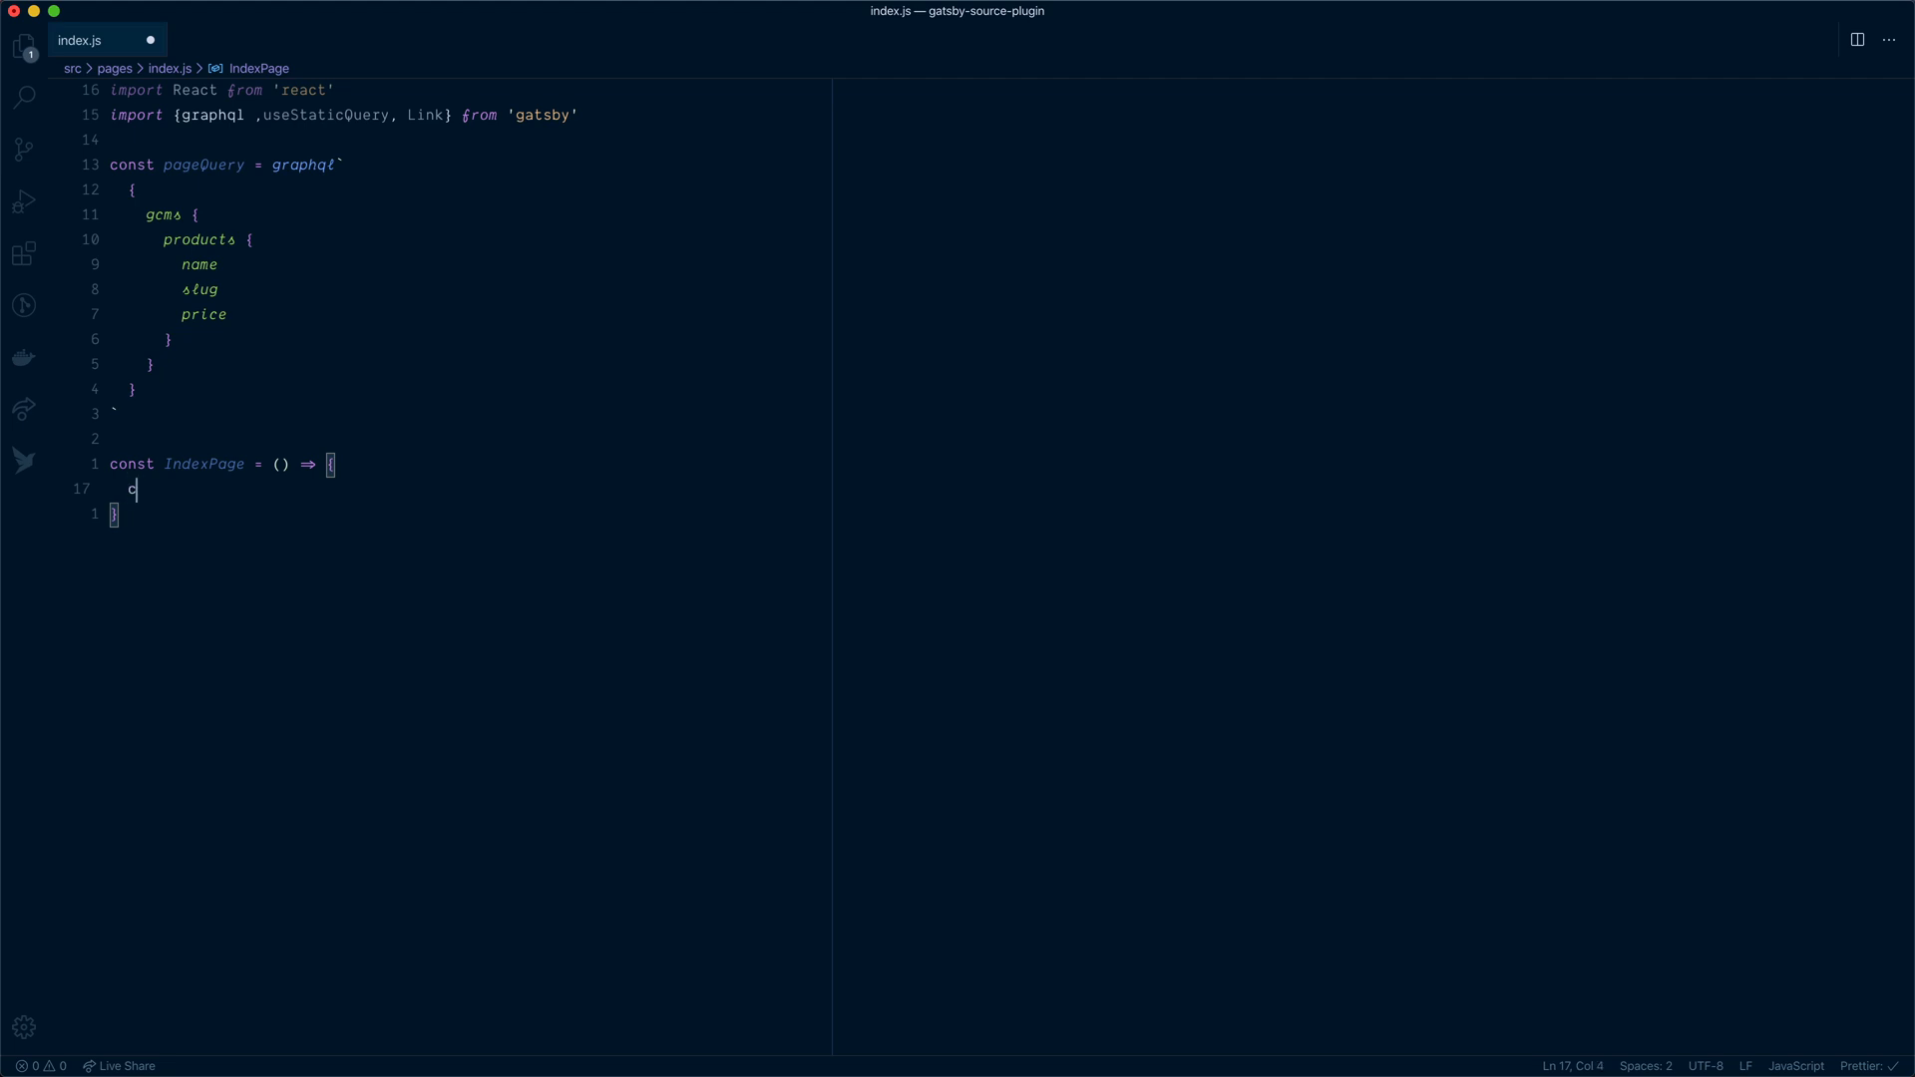
In IndexPage, run useStaticQuery(pageQuery) and destructure gcms products from the data
{"action": "type", "text": "const data = useStaticQuery("}
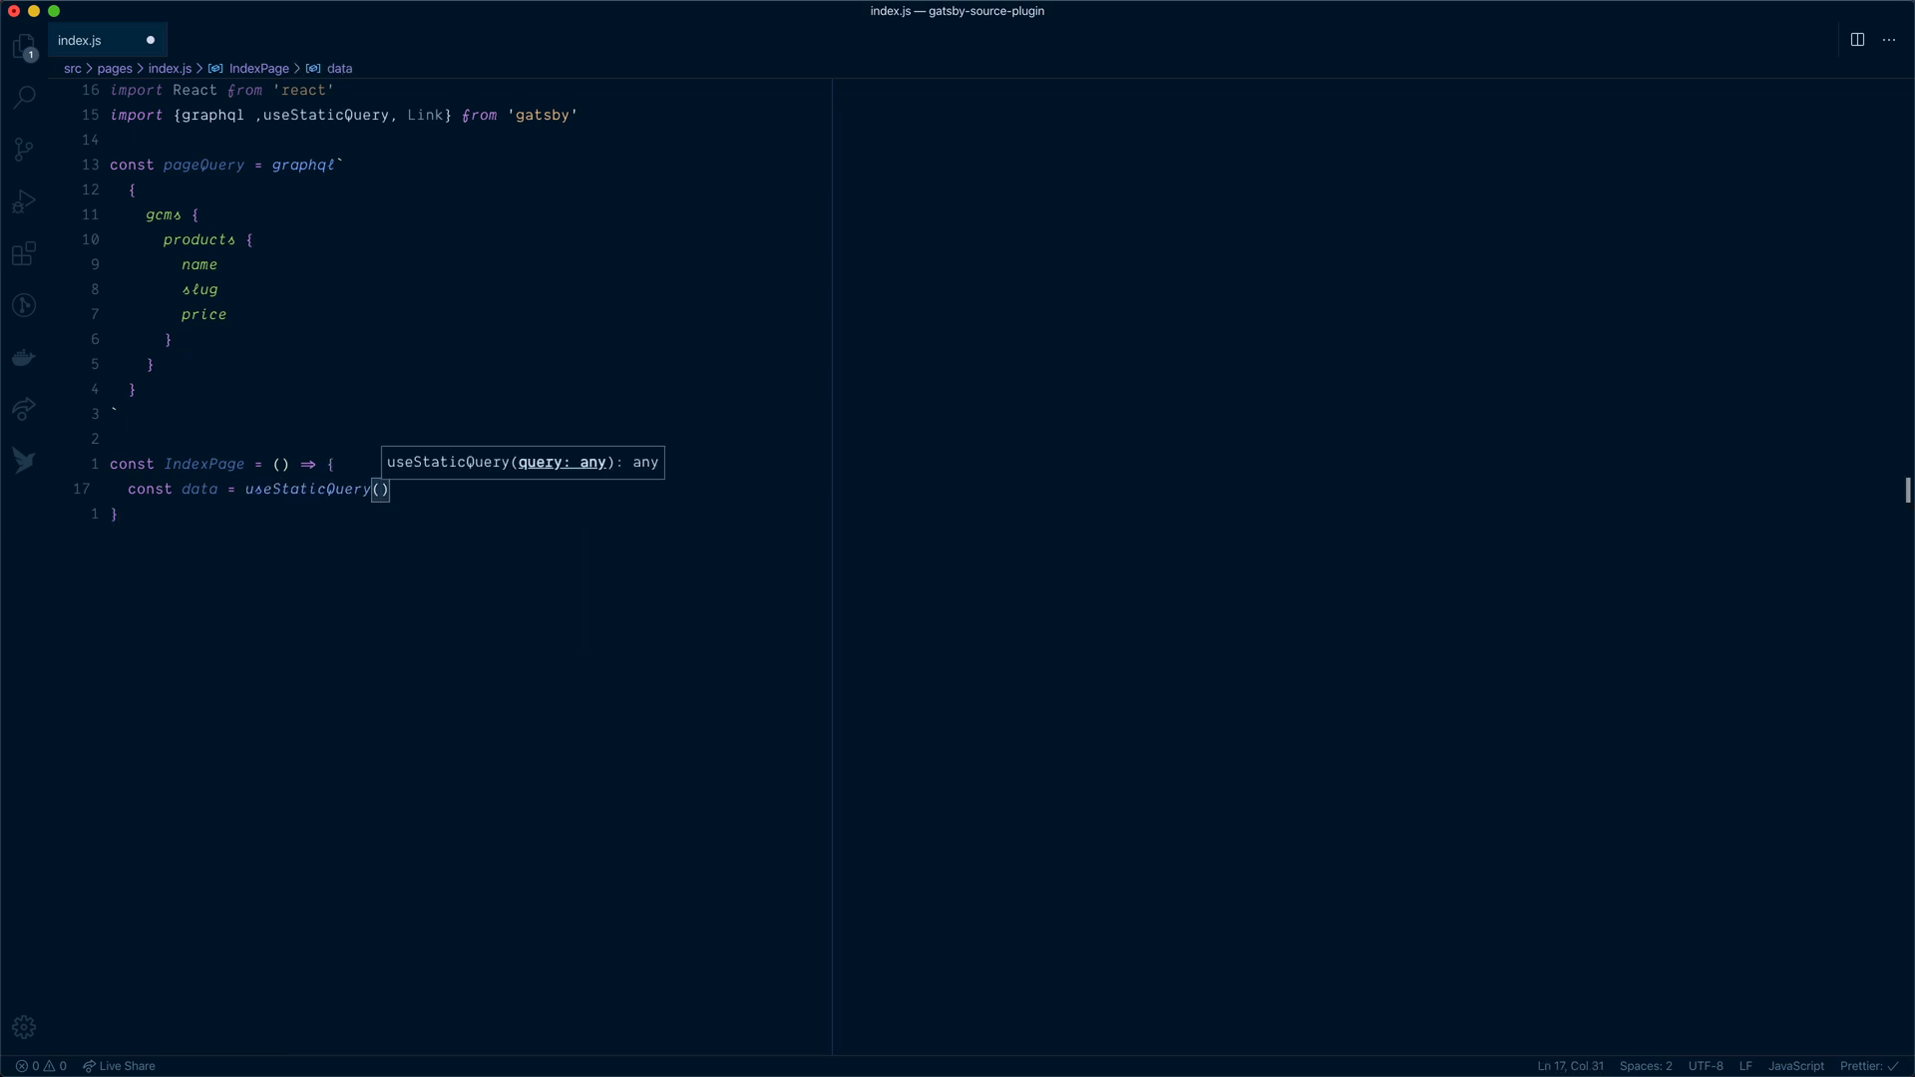
{"action": "type", "text": "pageQuery"}
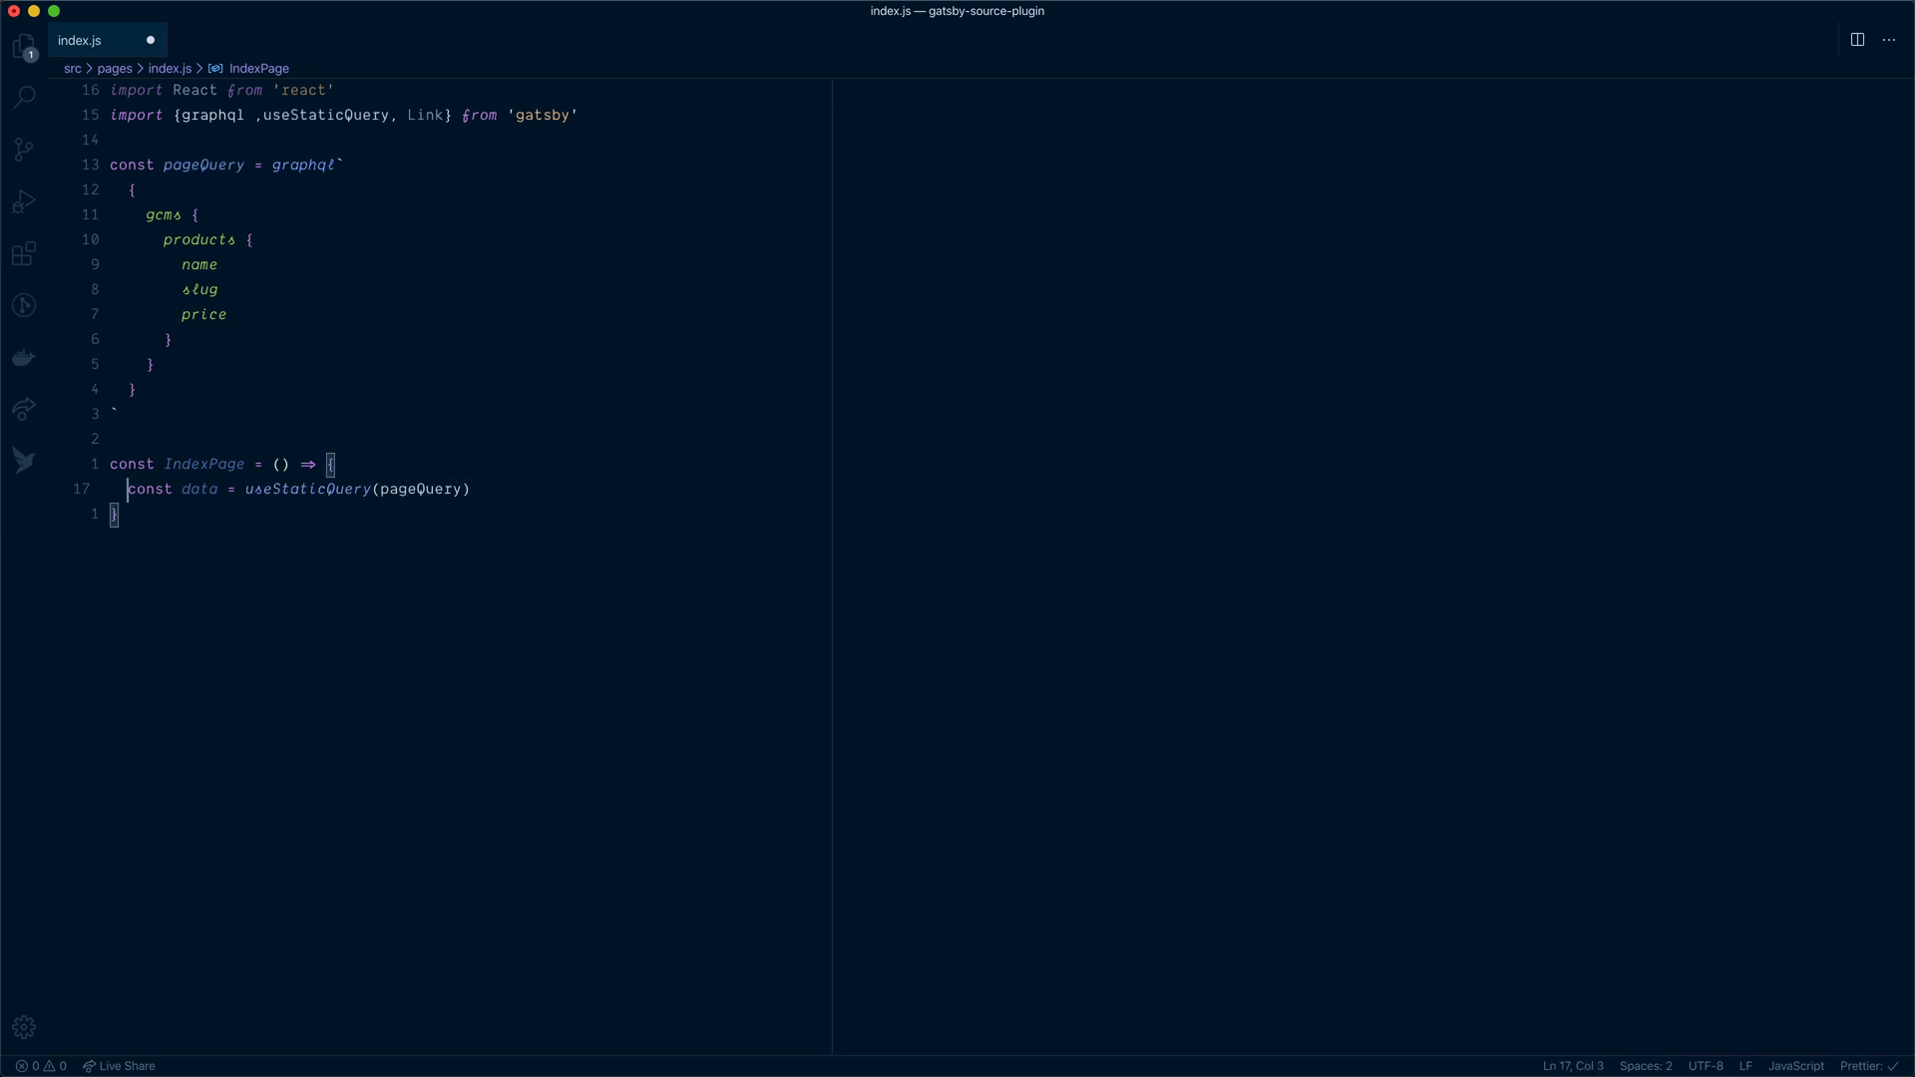
{"action": "double_click", "coordinate": [197, 488]}
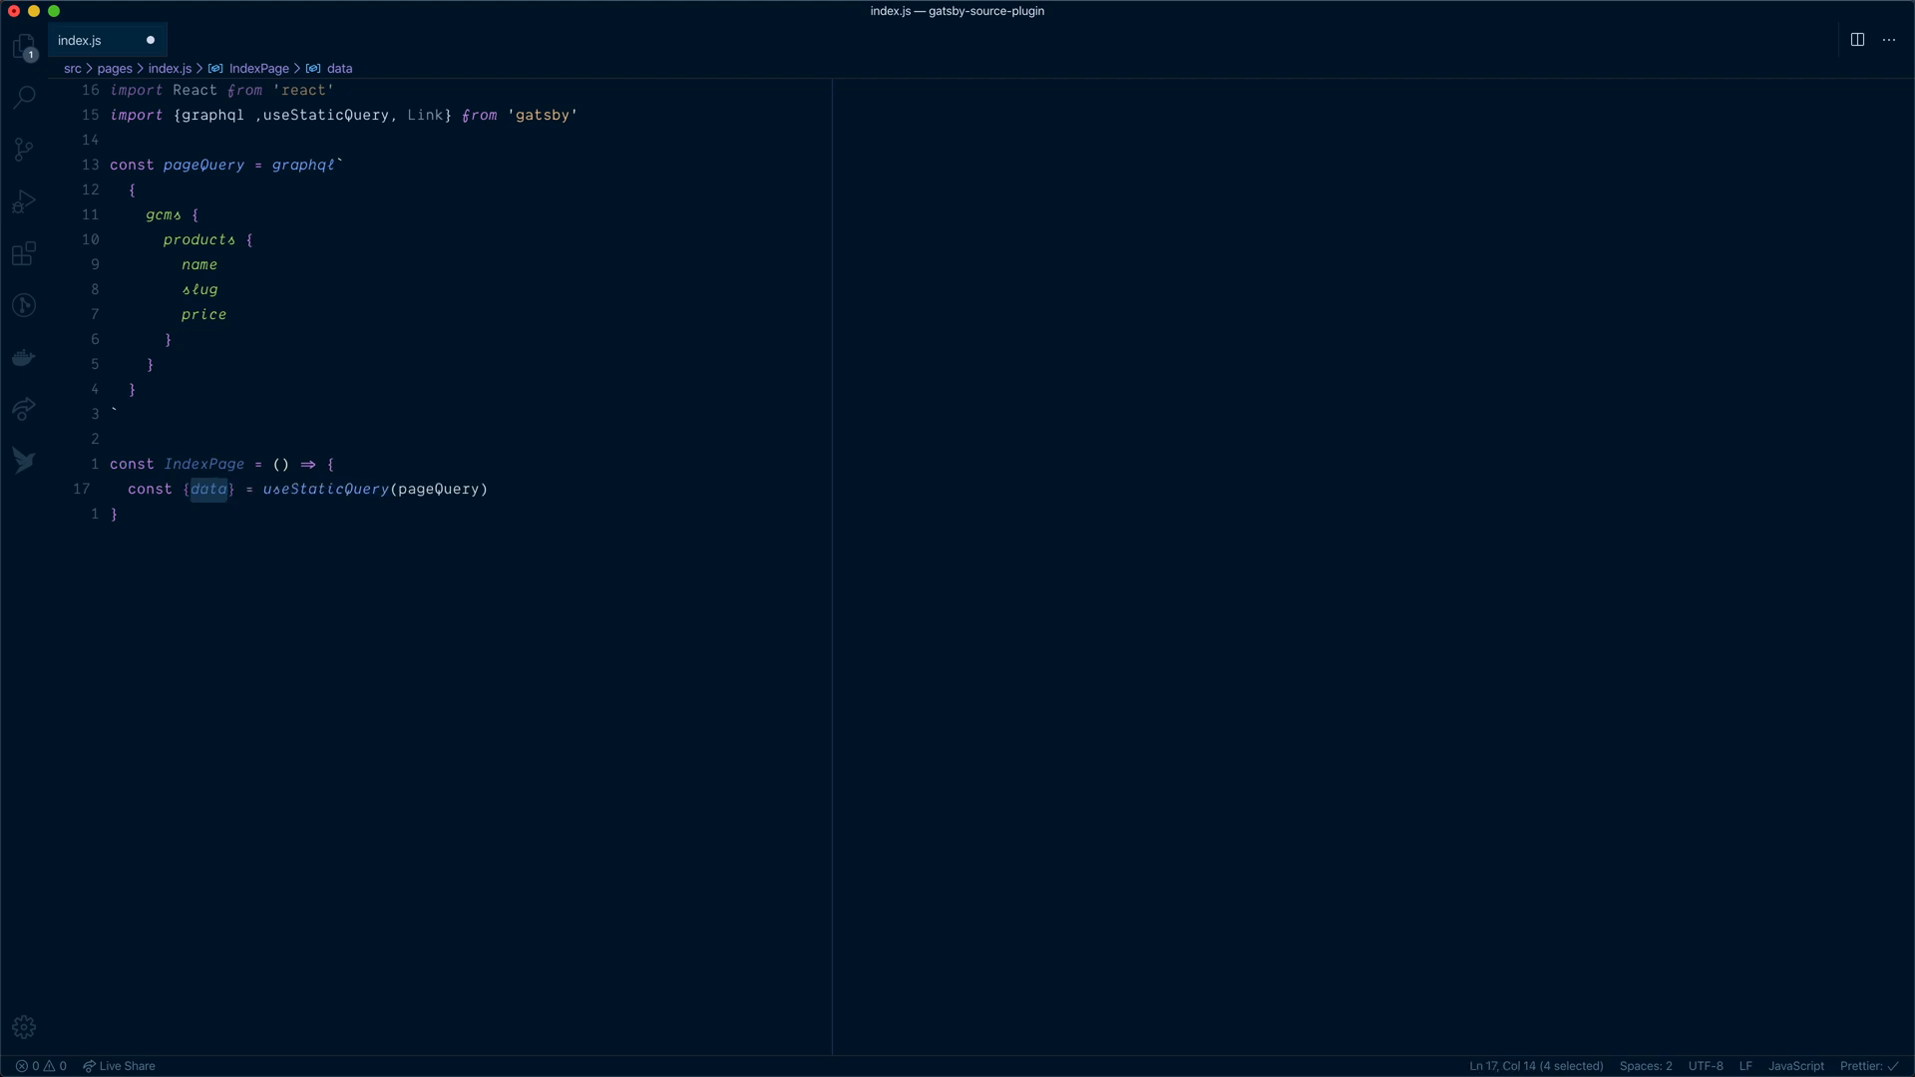
{"action": "type", "text": "gcms: {product"}
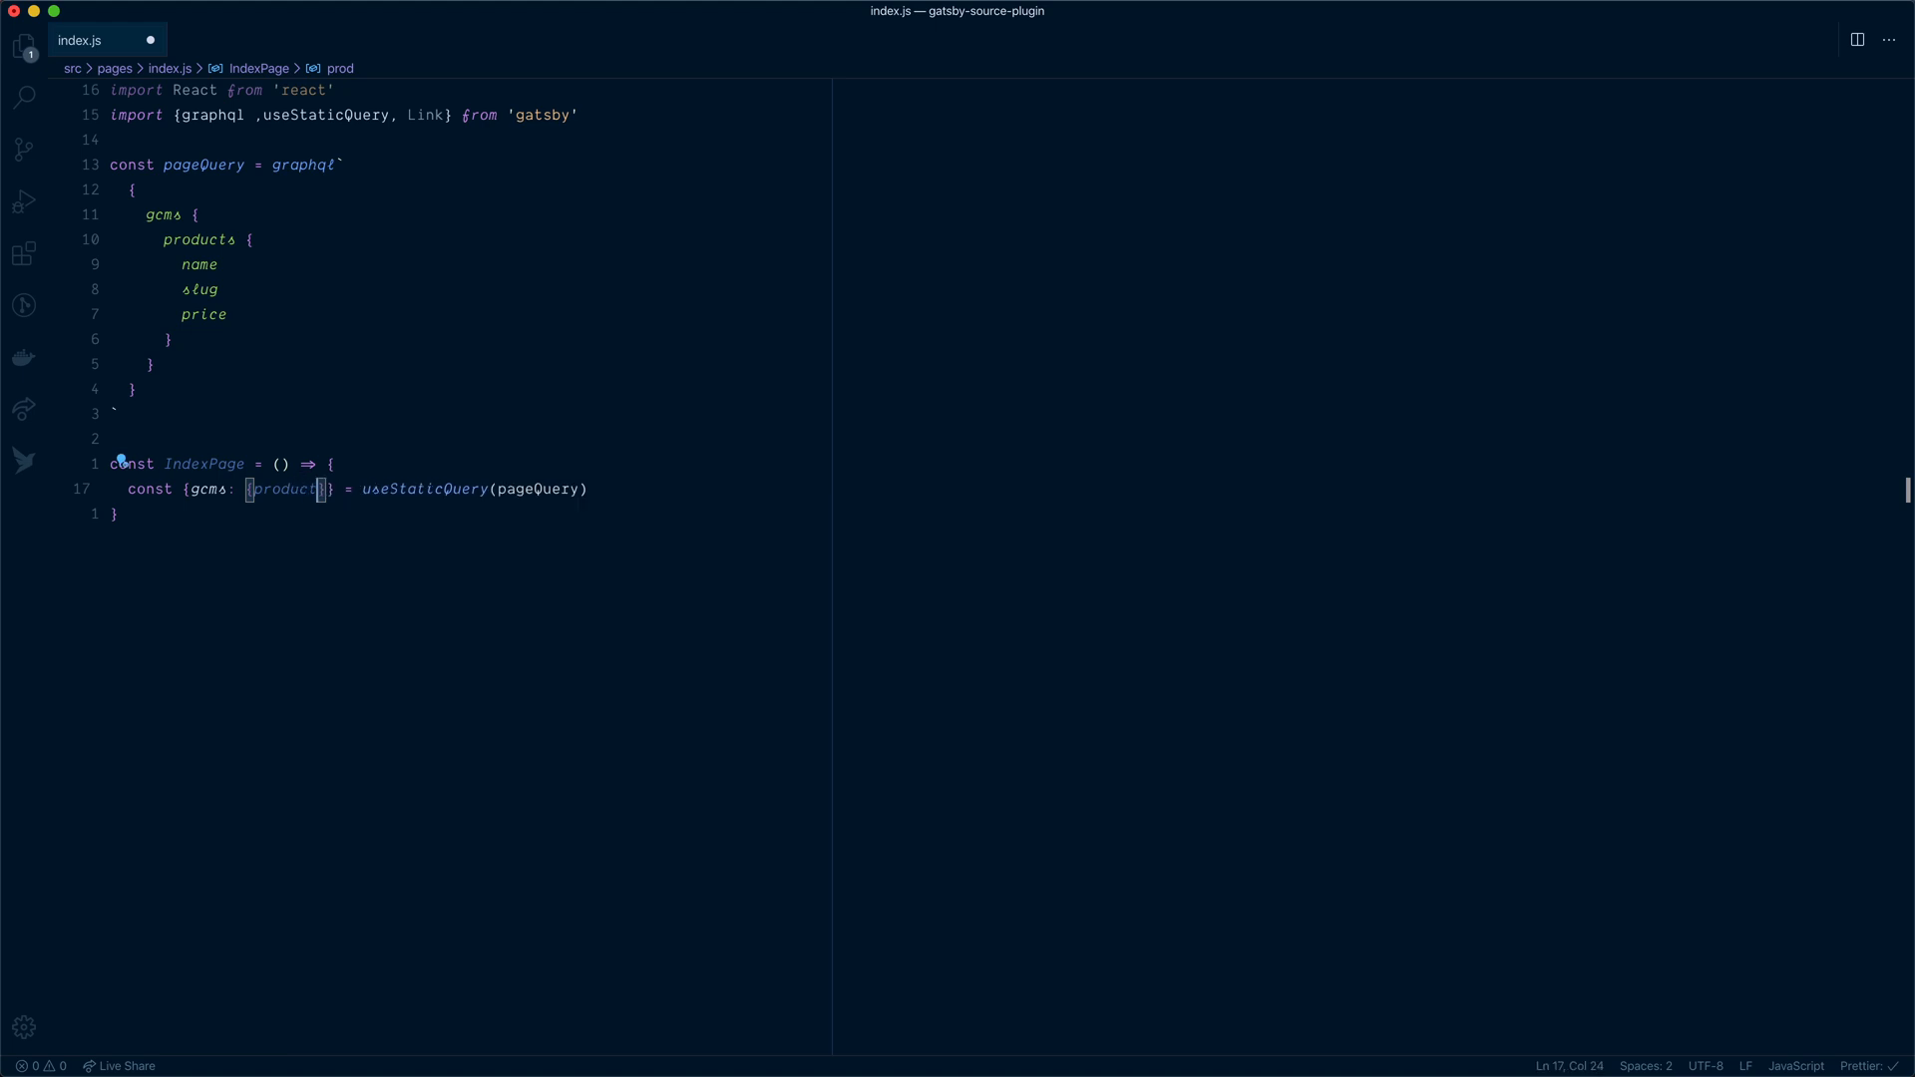
{"action": "double_click", "coordinate": [285, 489]}
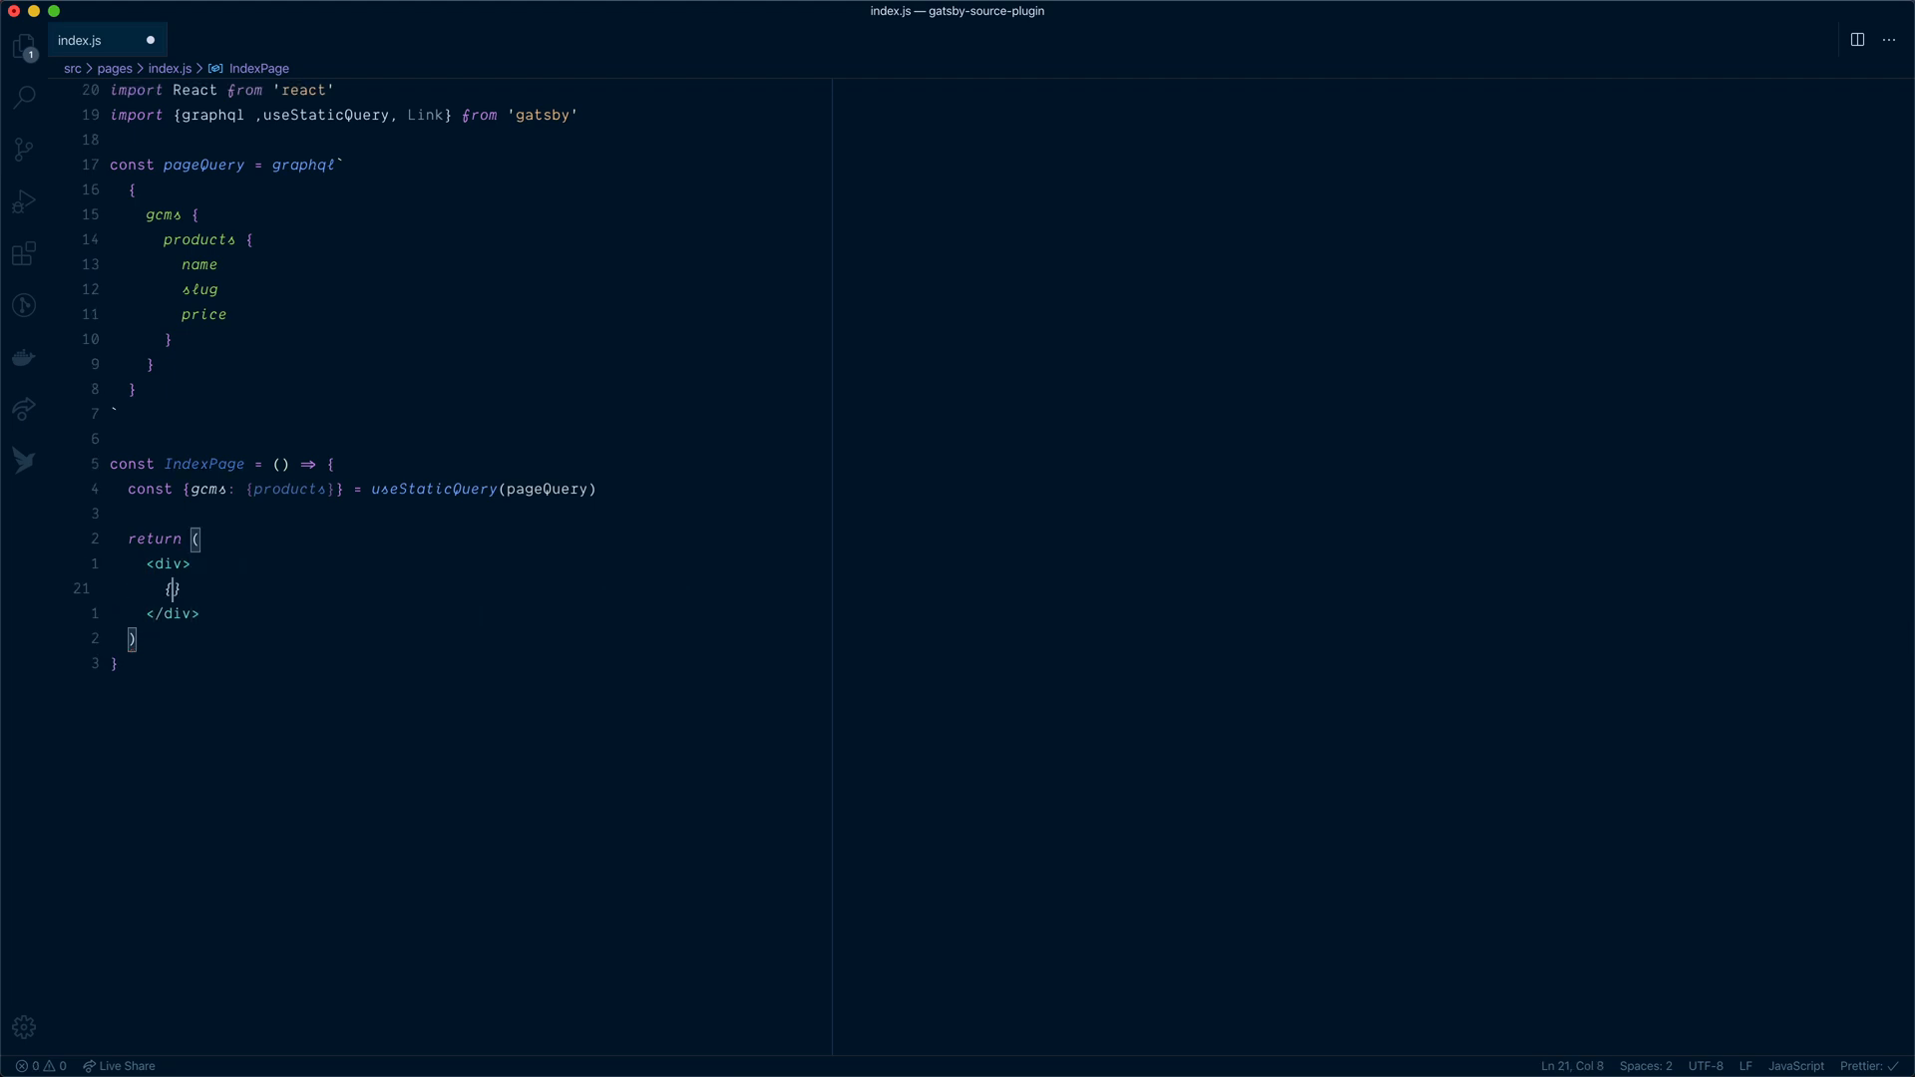
Map products to Link elements pointing to /products/slug, showing product.name, keyed by slug, and export the page
{"action": "type", "text": "products.map("}
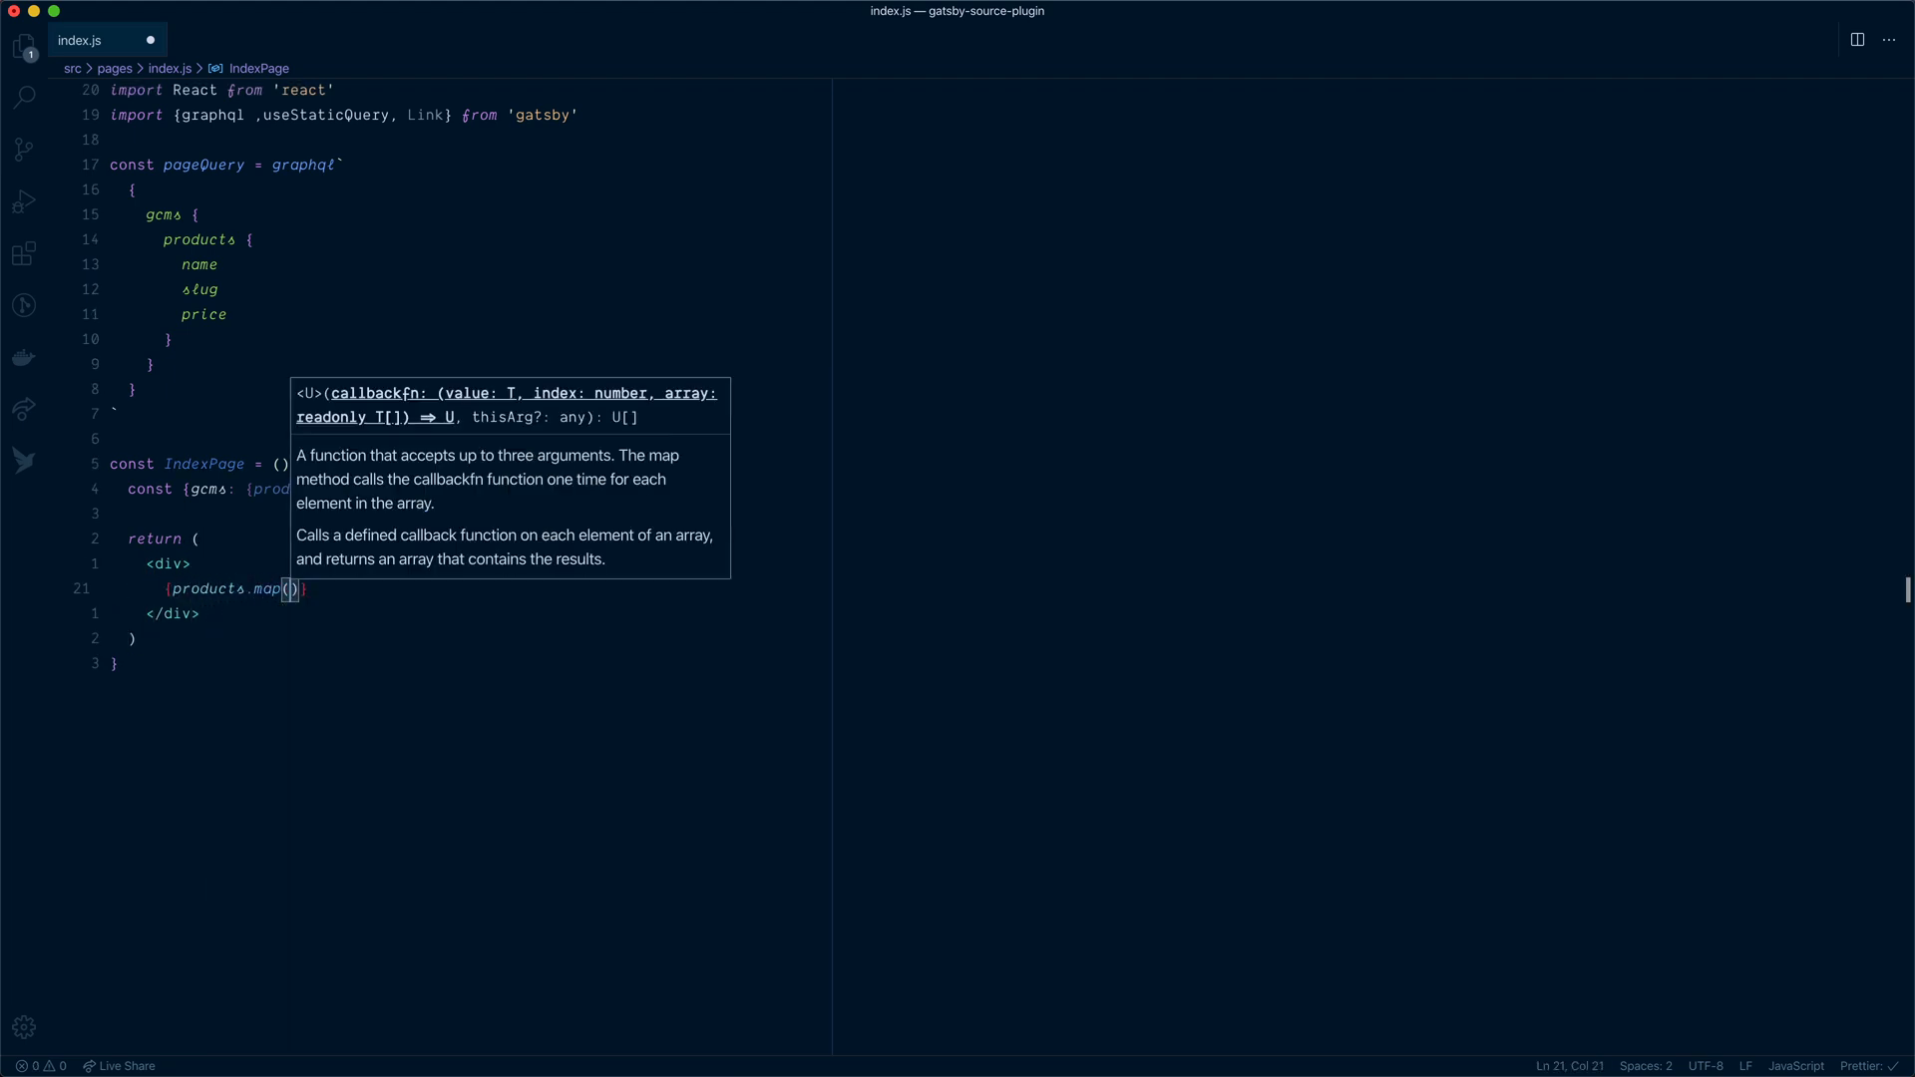
{"action": "type", "text": "({slug, ...product"}
{"action": "type", "text": "<Link to={`/products"}
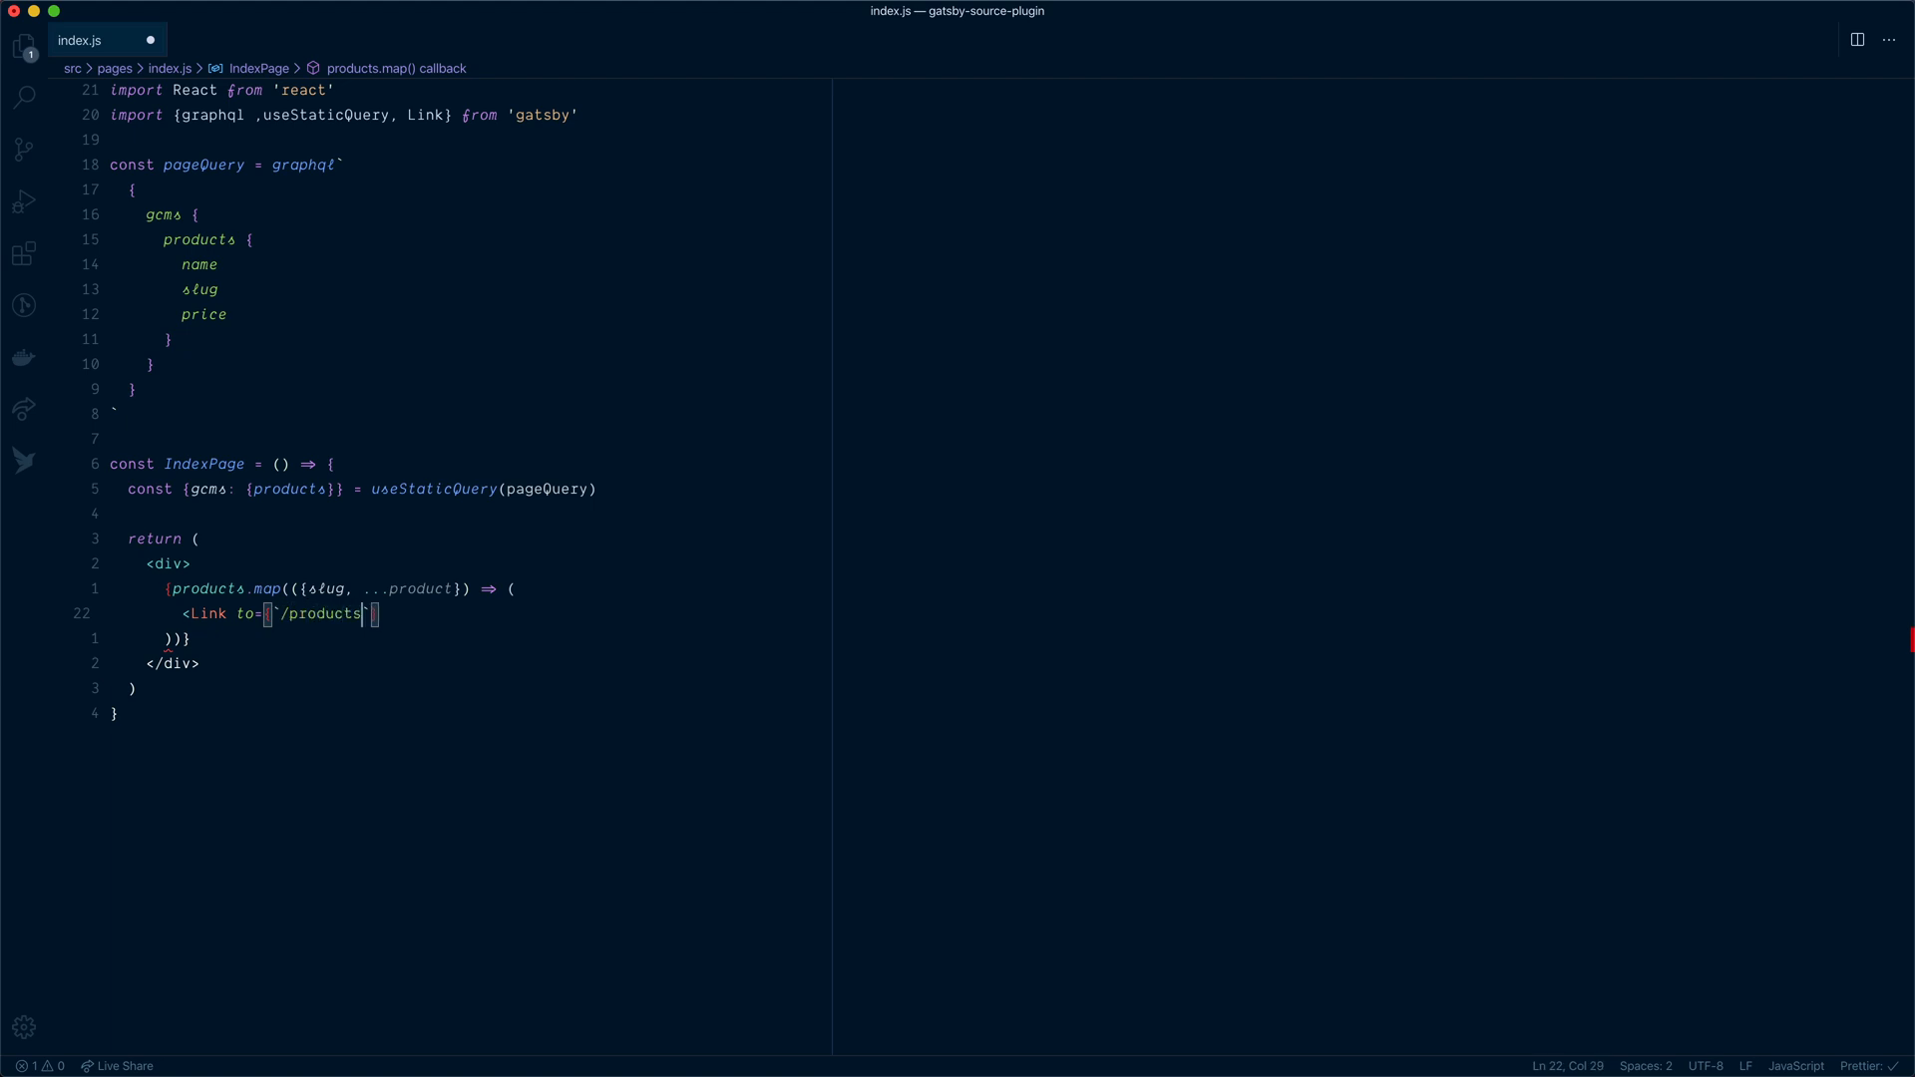
{"action": "type", "text": "${slug"}
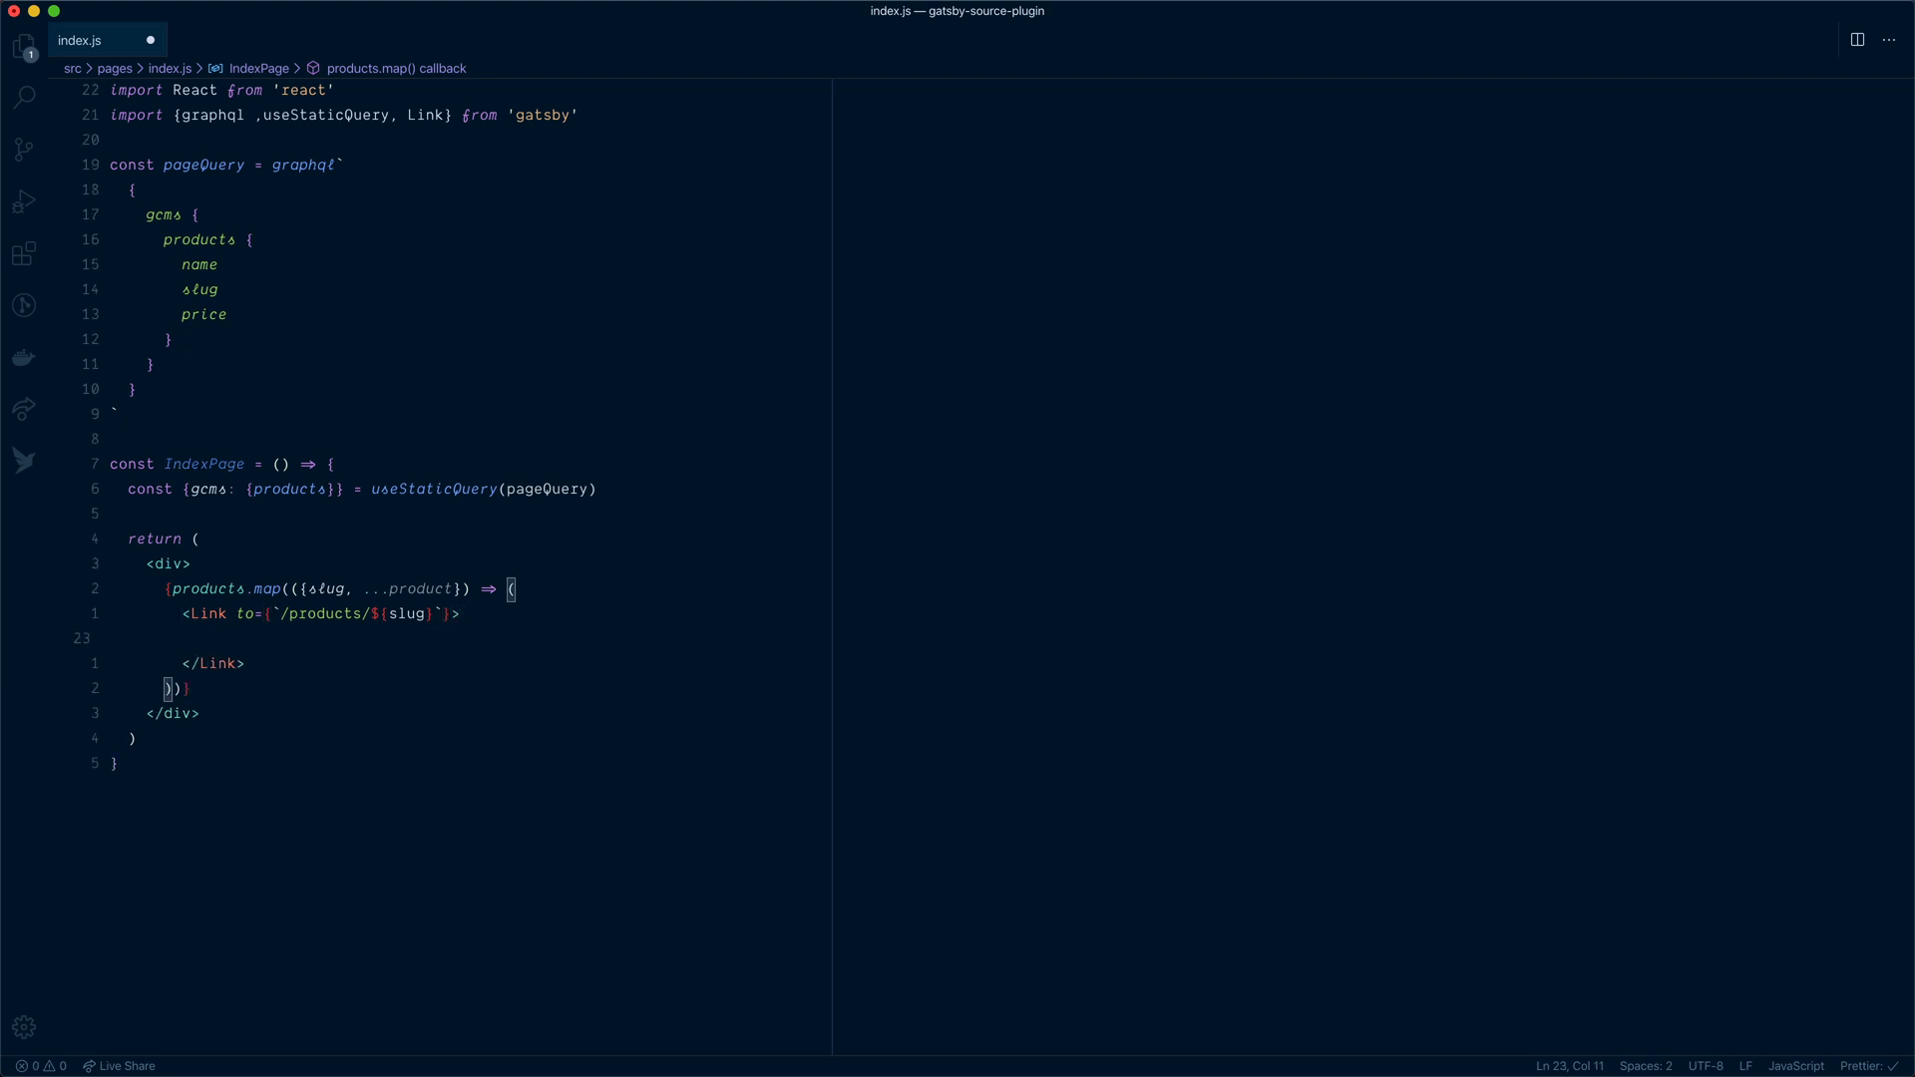
{"action": "type", "text": "produ"}
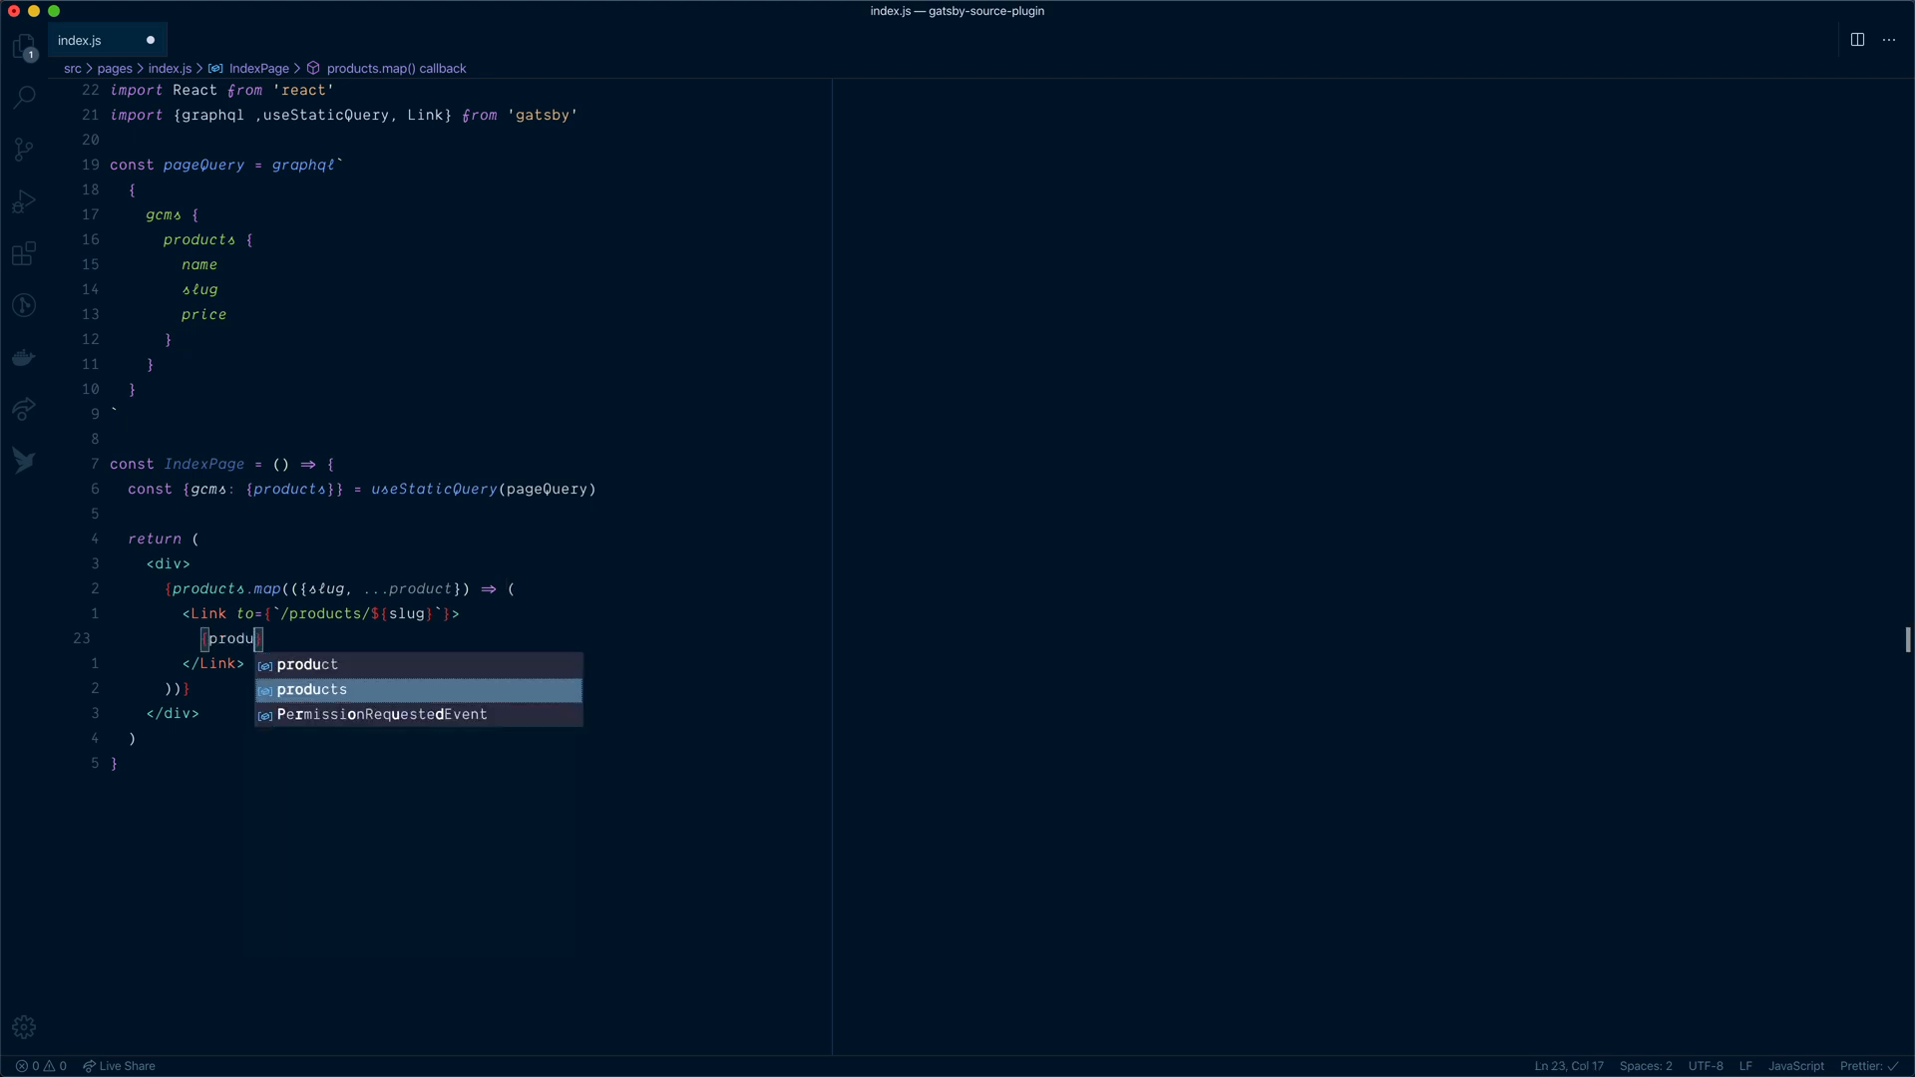
{"action": "type", "text": ".name"}
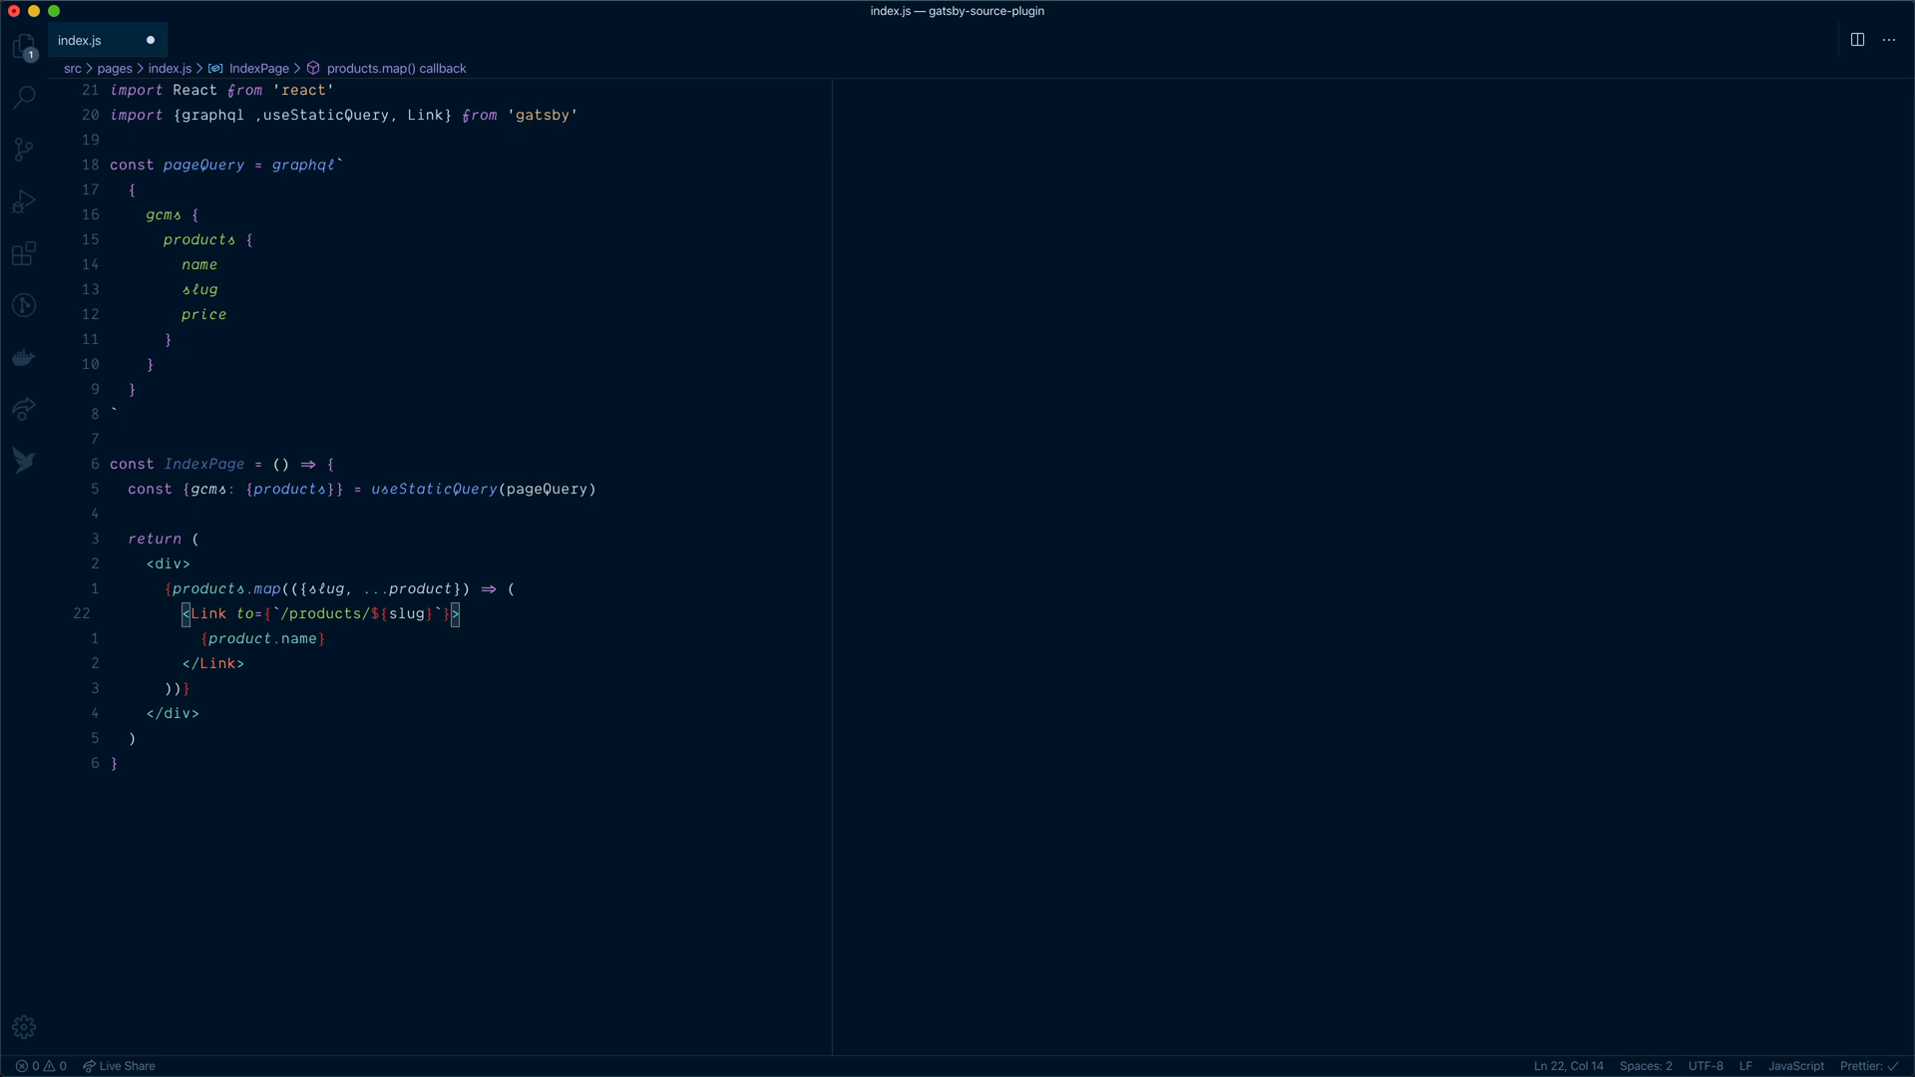
{"action": "type", "text": "key="}
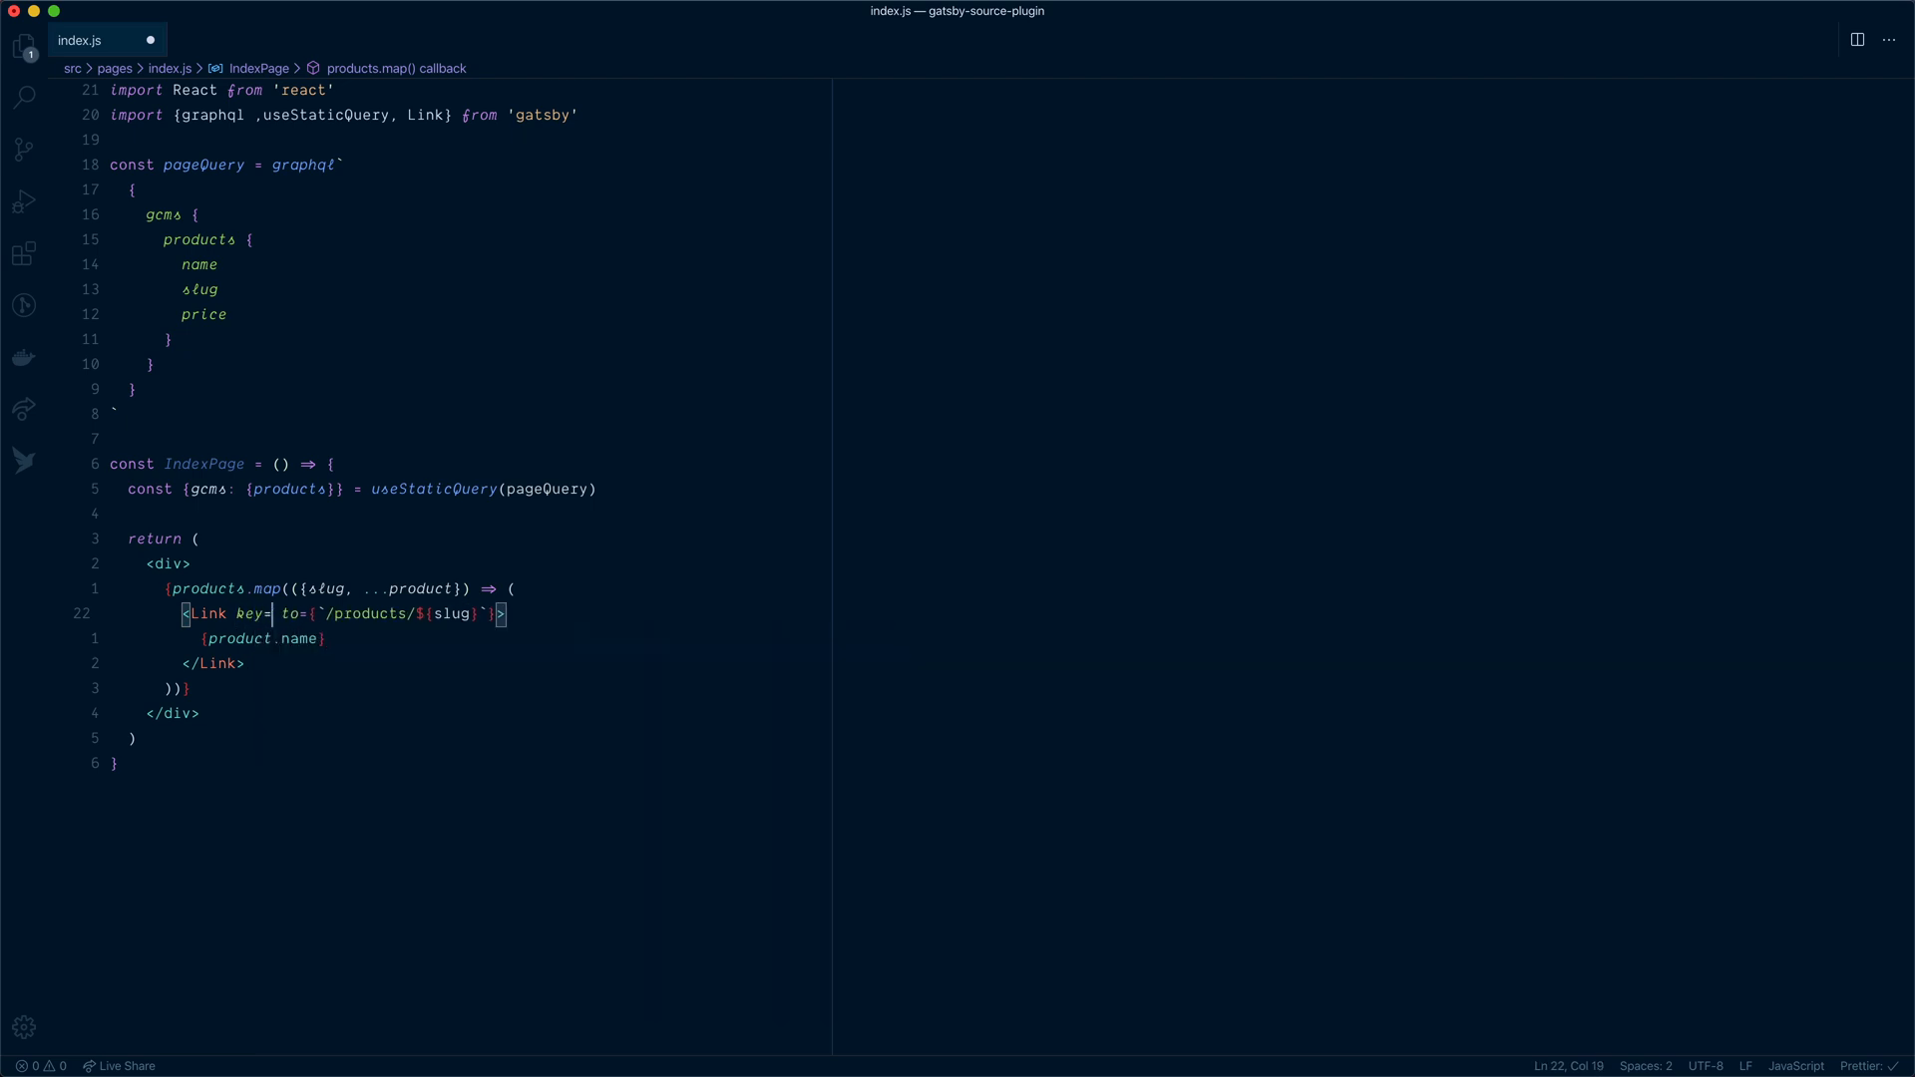
{"action": "type", "text": "slug"}
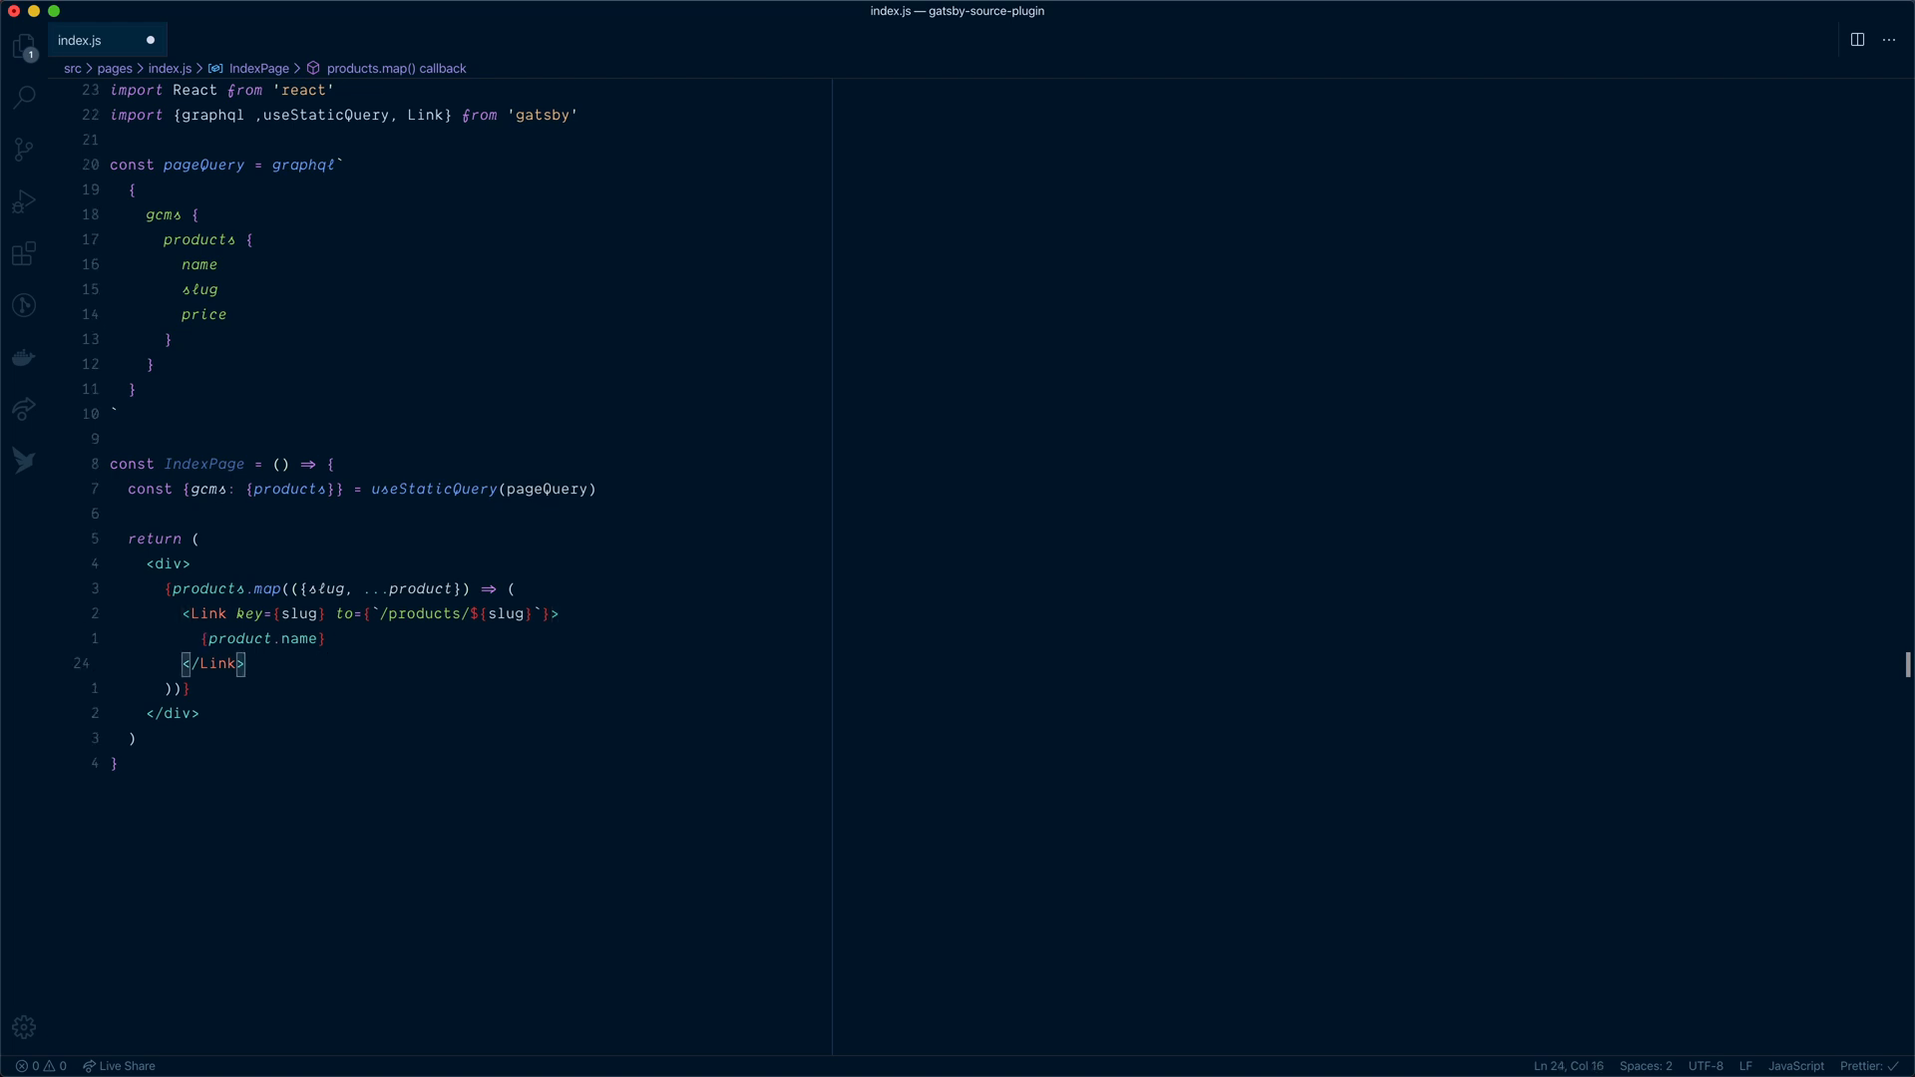
{"action": "type", "text": "expo"}
{"action": "type", "text": "npx gatsby develop"}
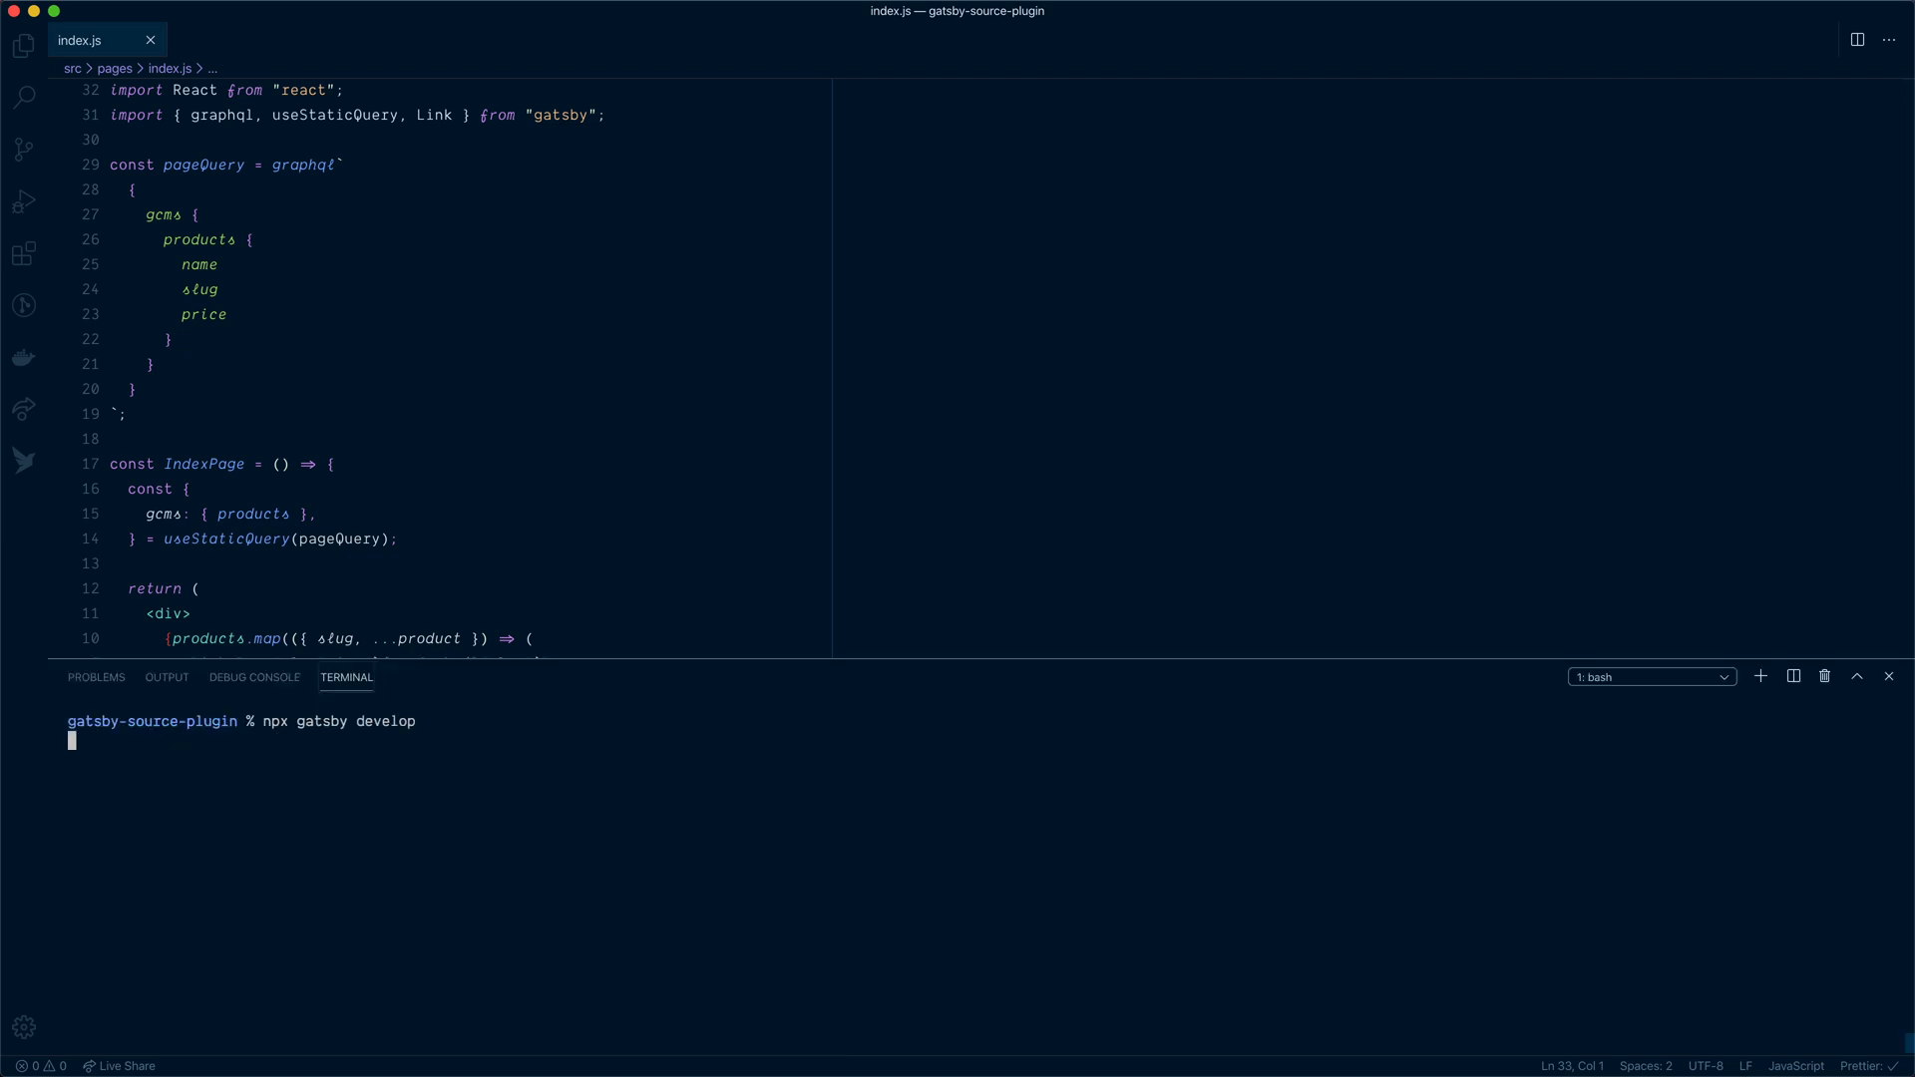
Run npx gatsby develop and open the local site at localhost:8000 in the browser
{"action": "key", "text": "Return"}
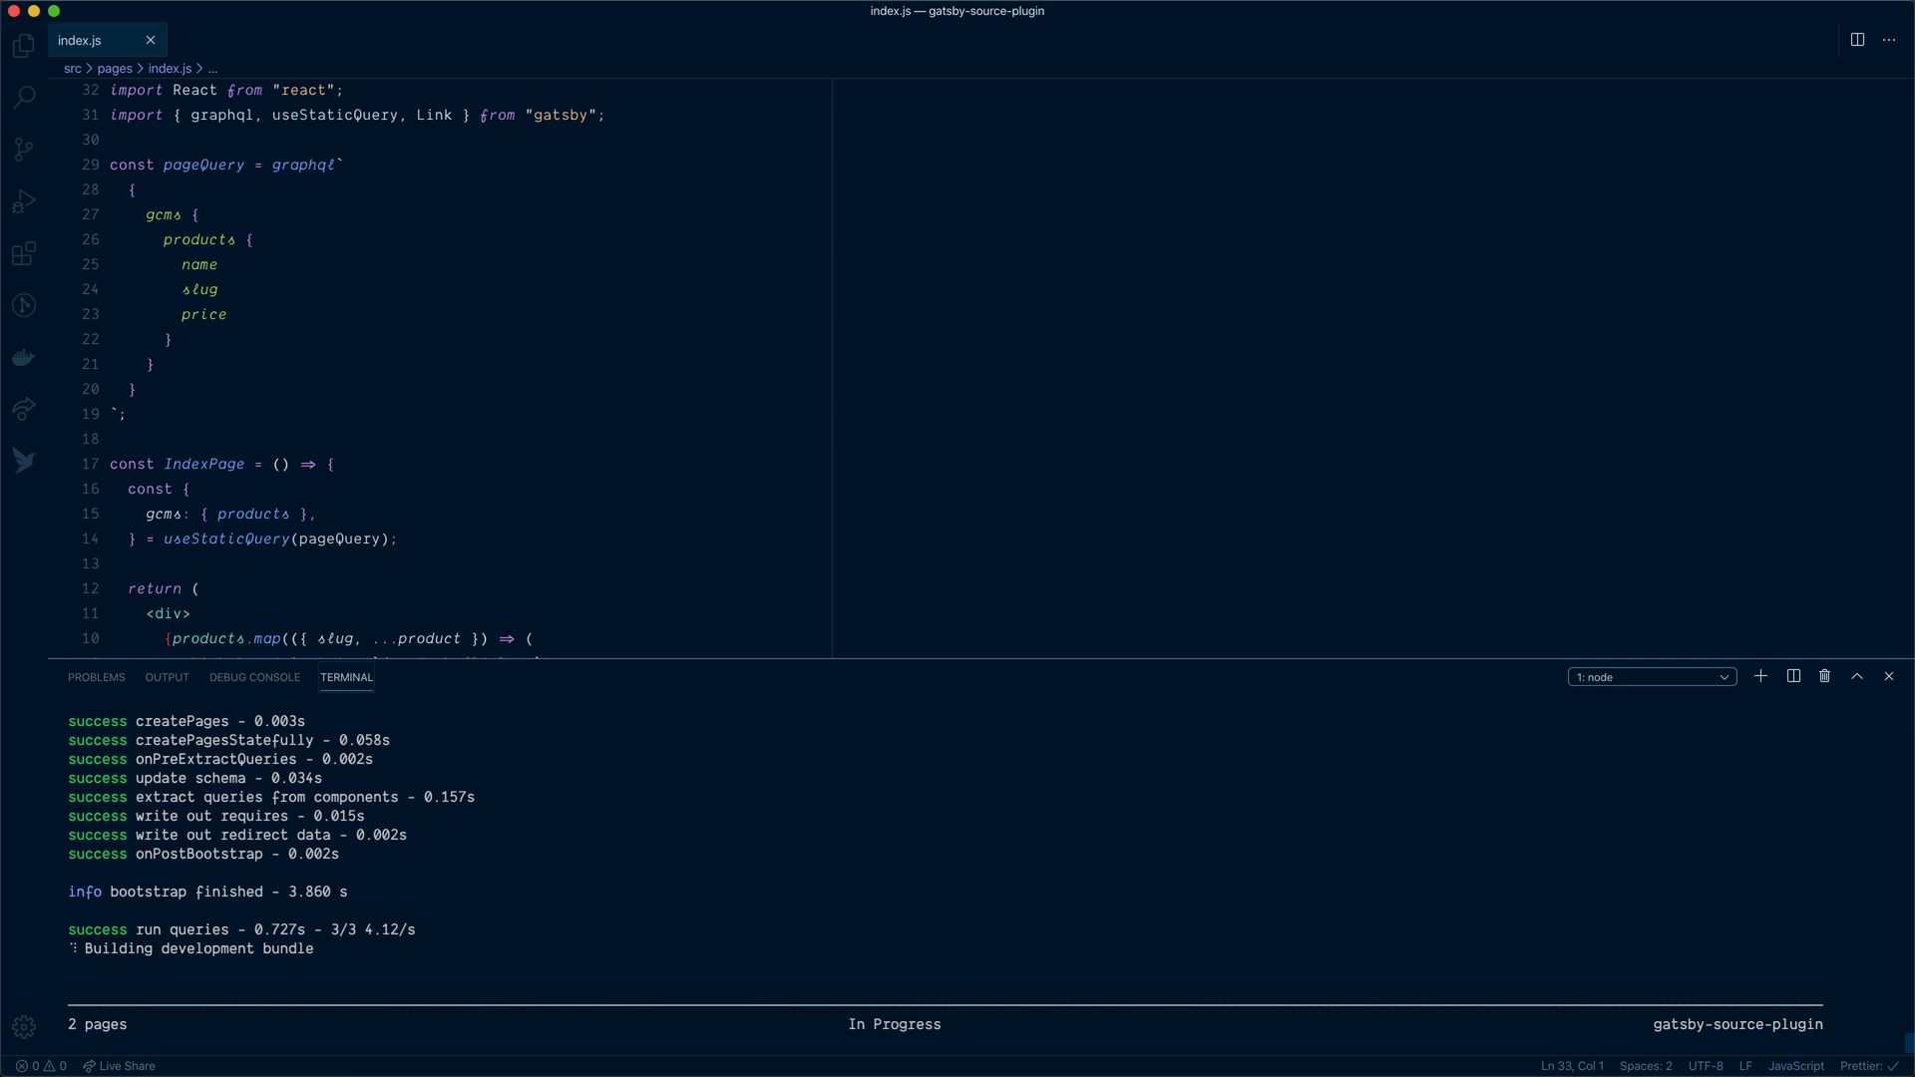
{"action": "mouse_move", "coordinate": [281, 238]}
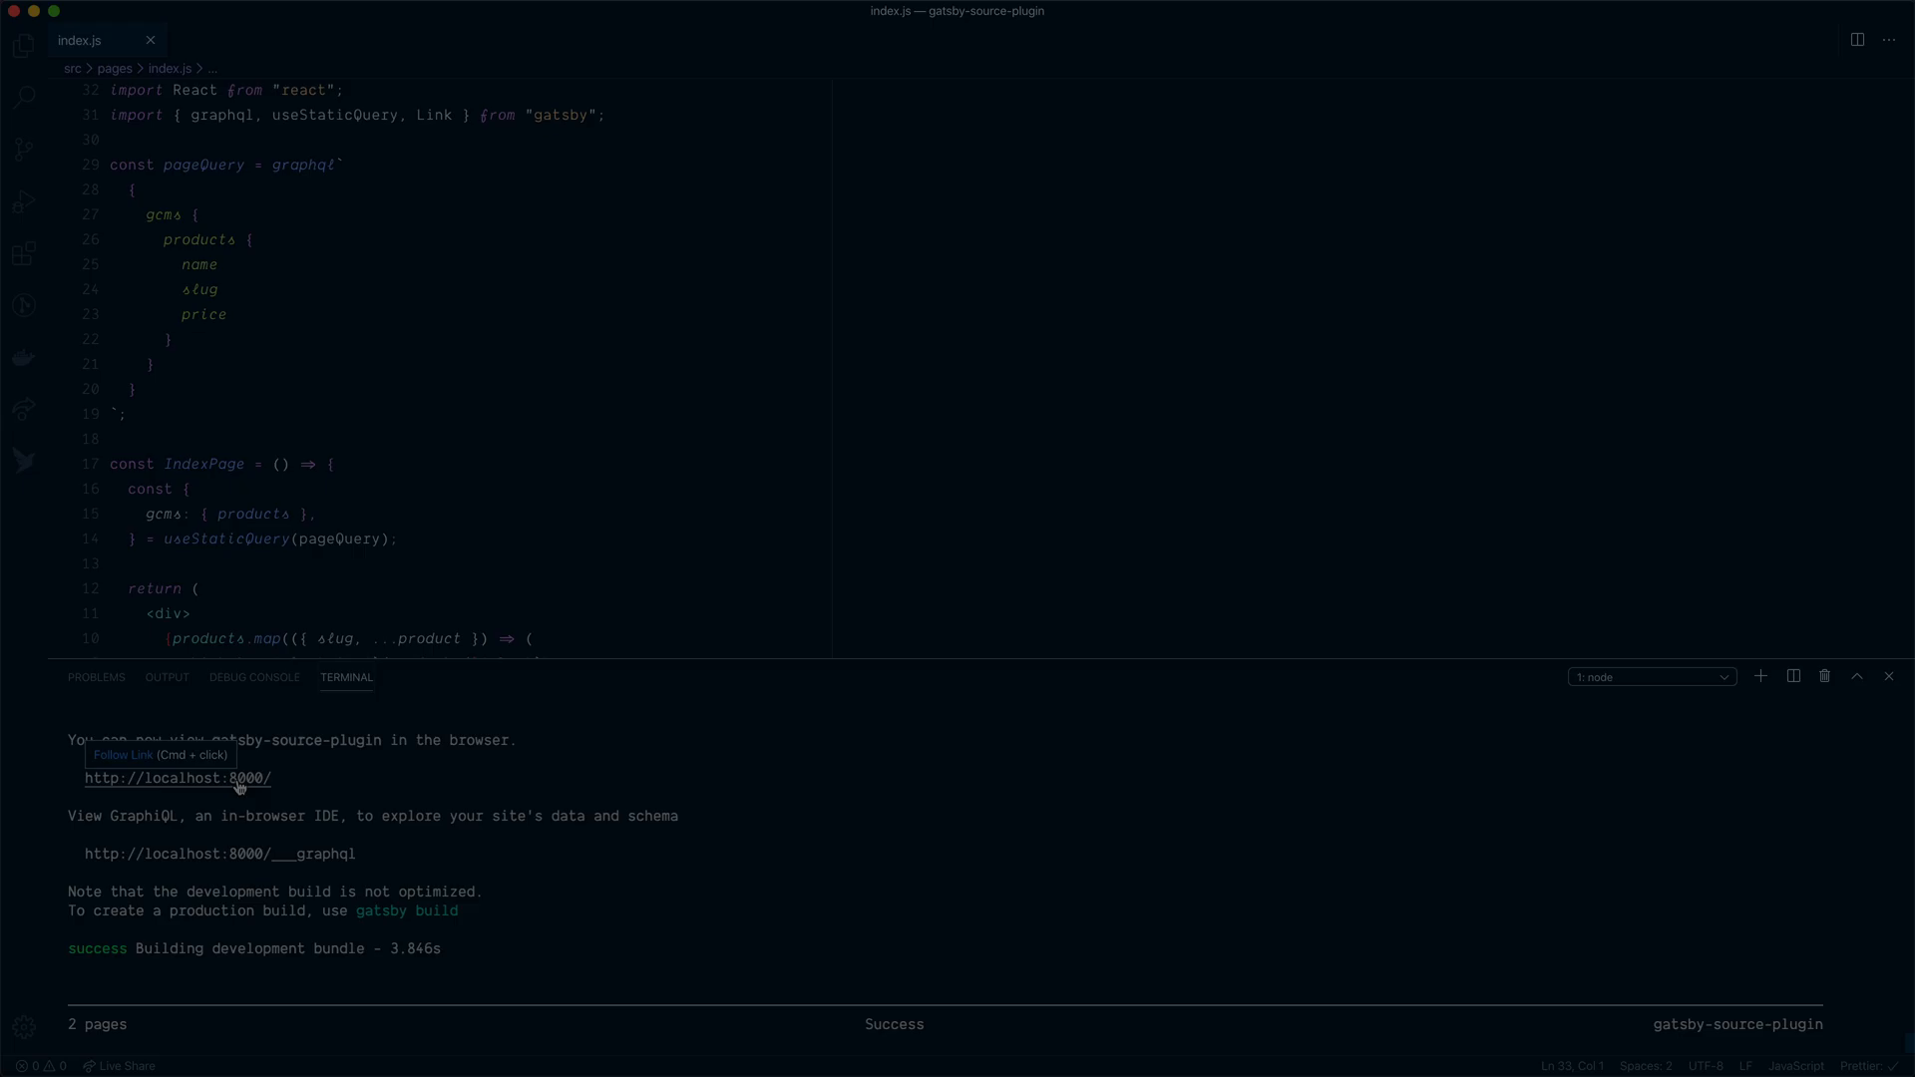
{"action": "left_click", "coordinate": [177, 778]}
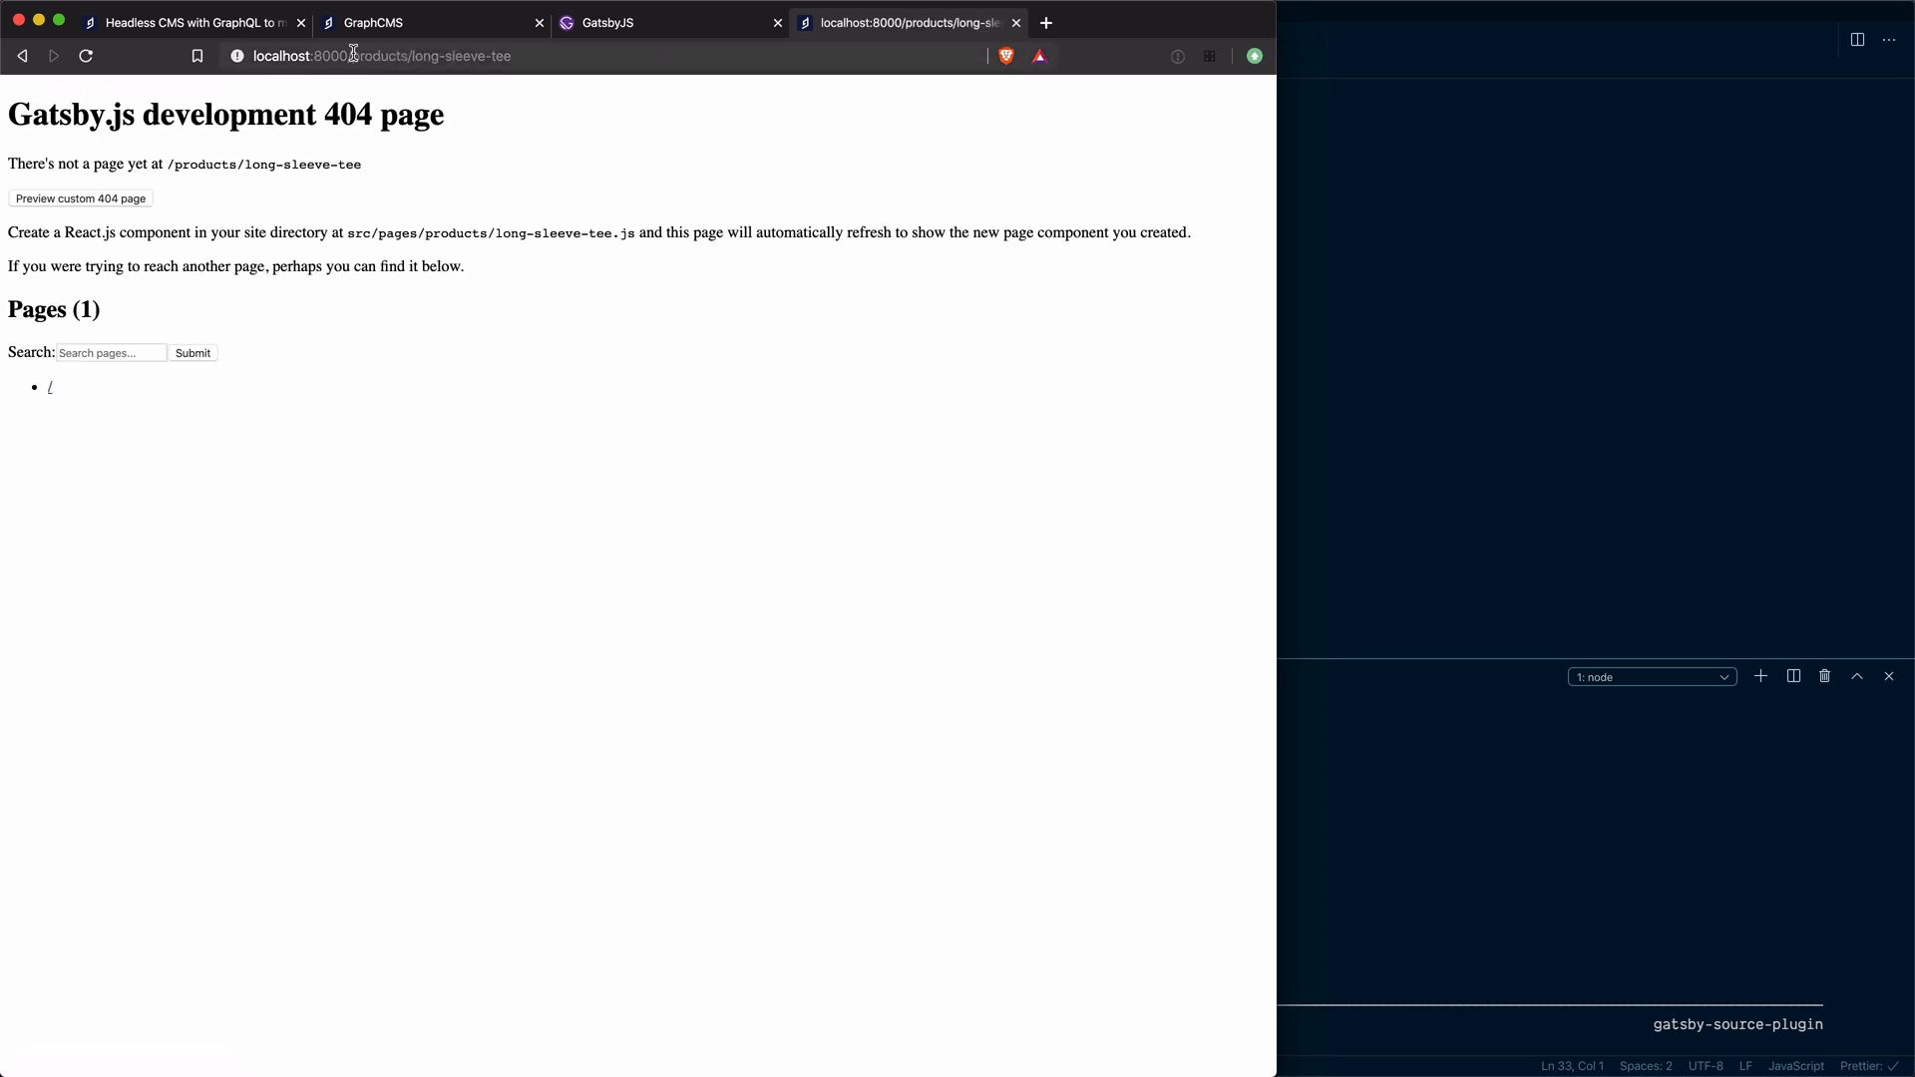
{"action": "mouse_move", "coordinate": [411, 56]}
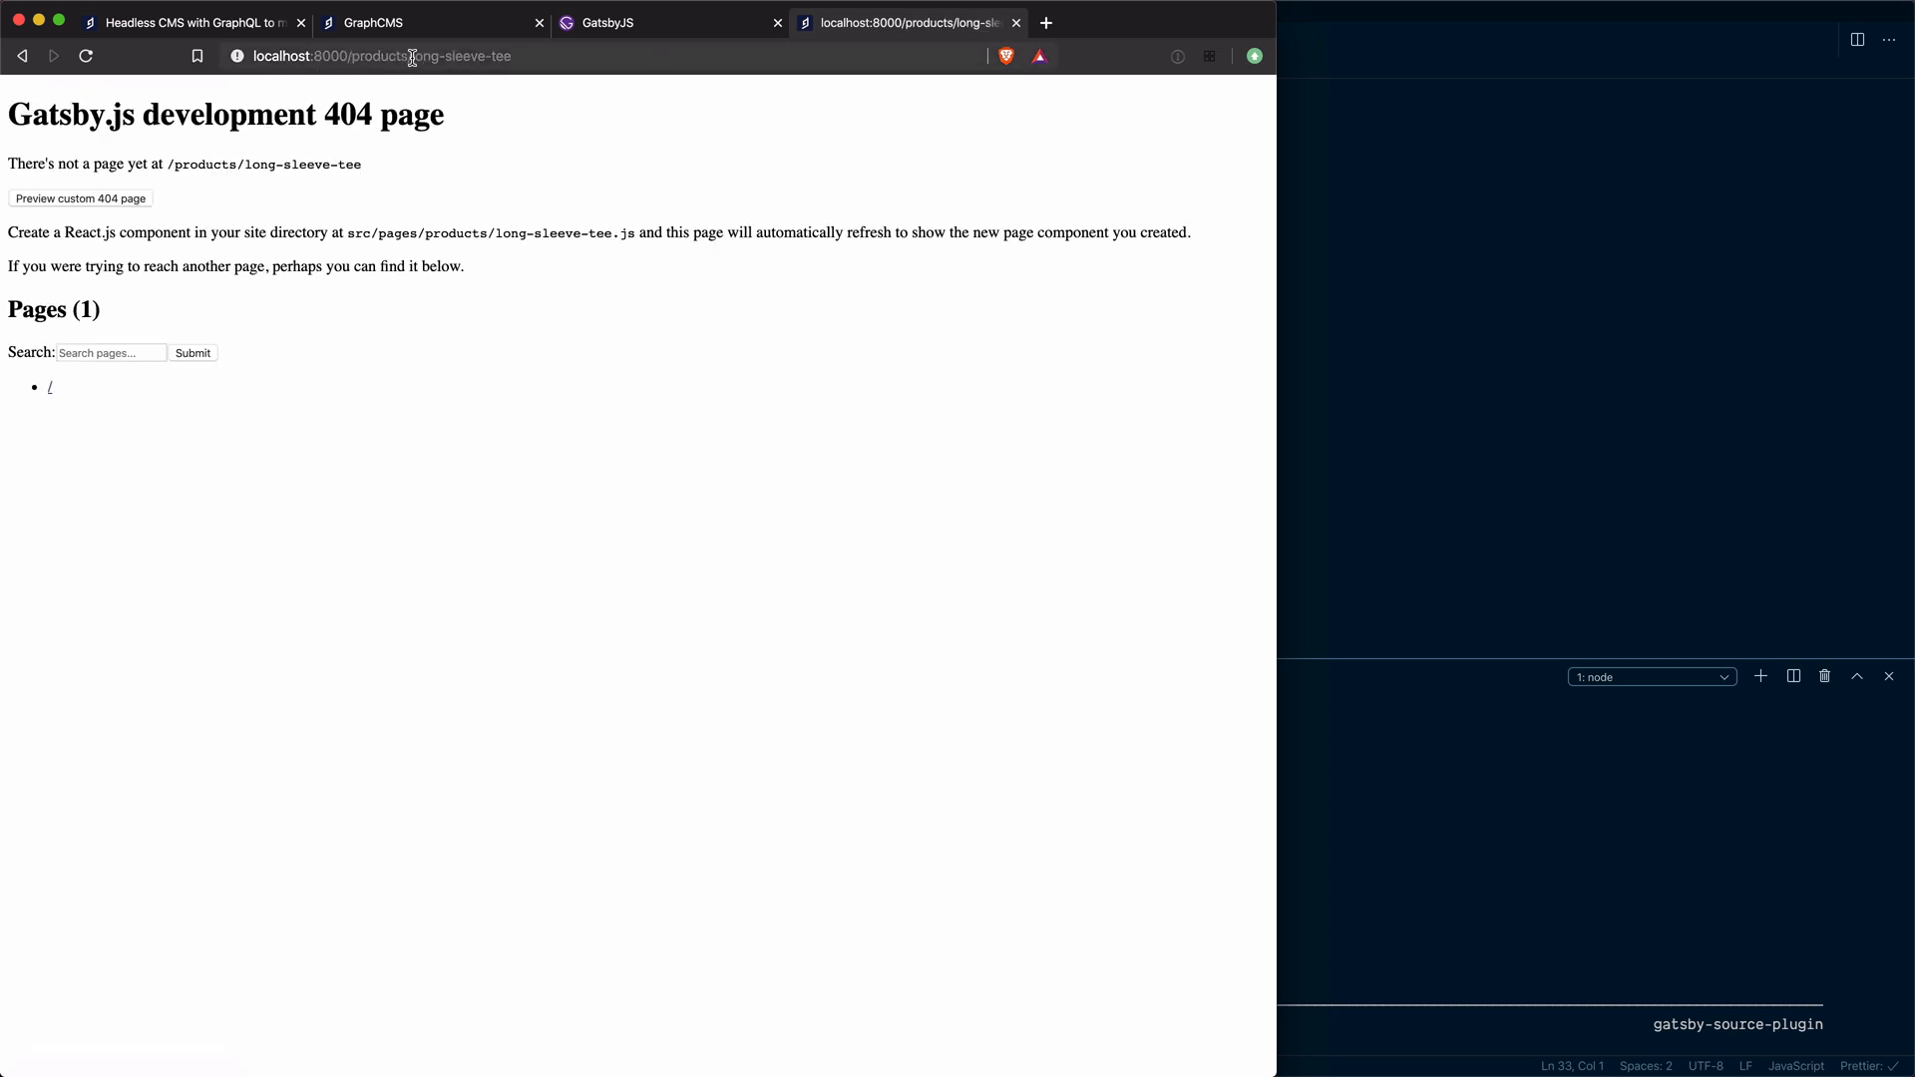
{"action": "mouse_move", "coordinate": [30, 300]}
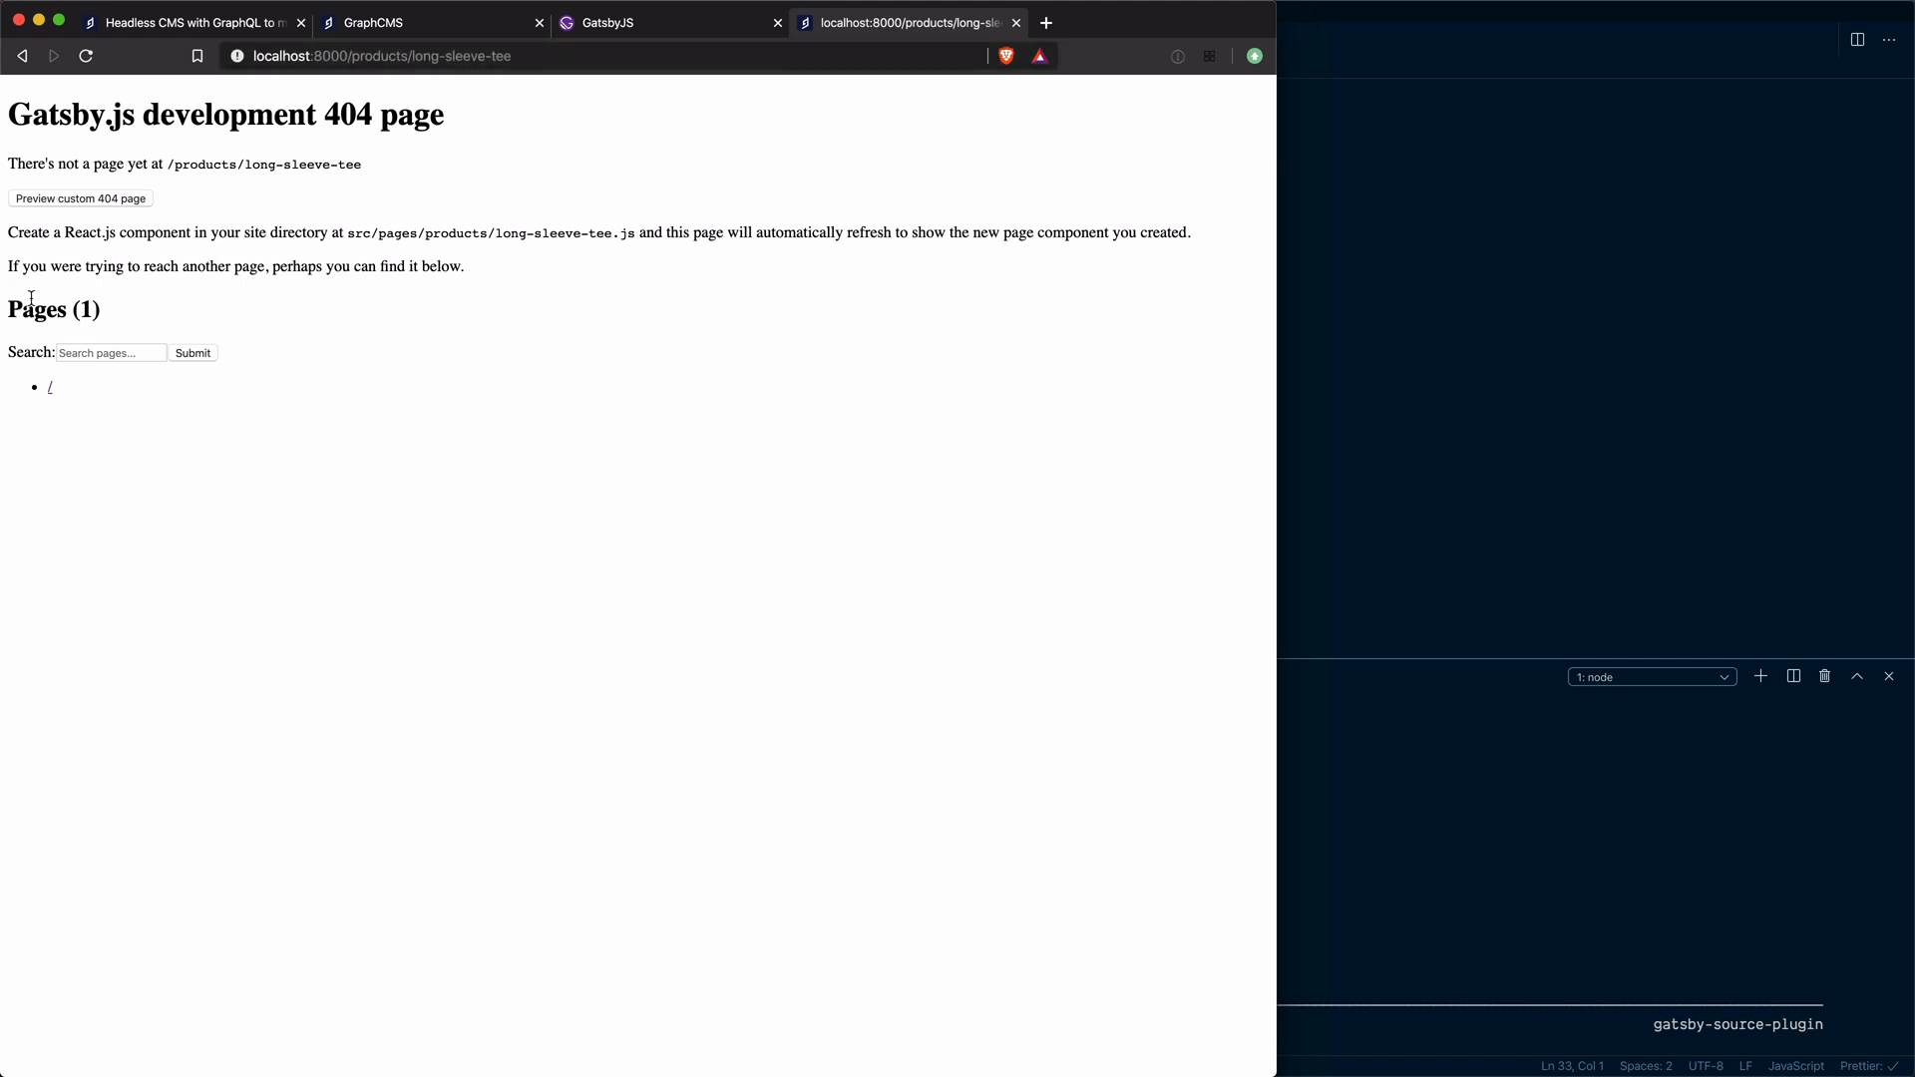
{"action": "mouse_move", "coordinate": [329, 281]}
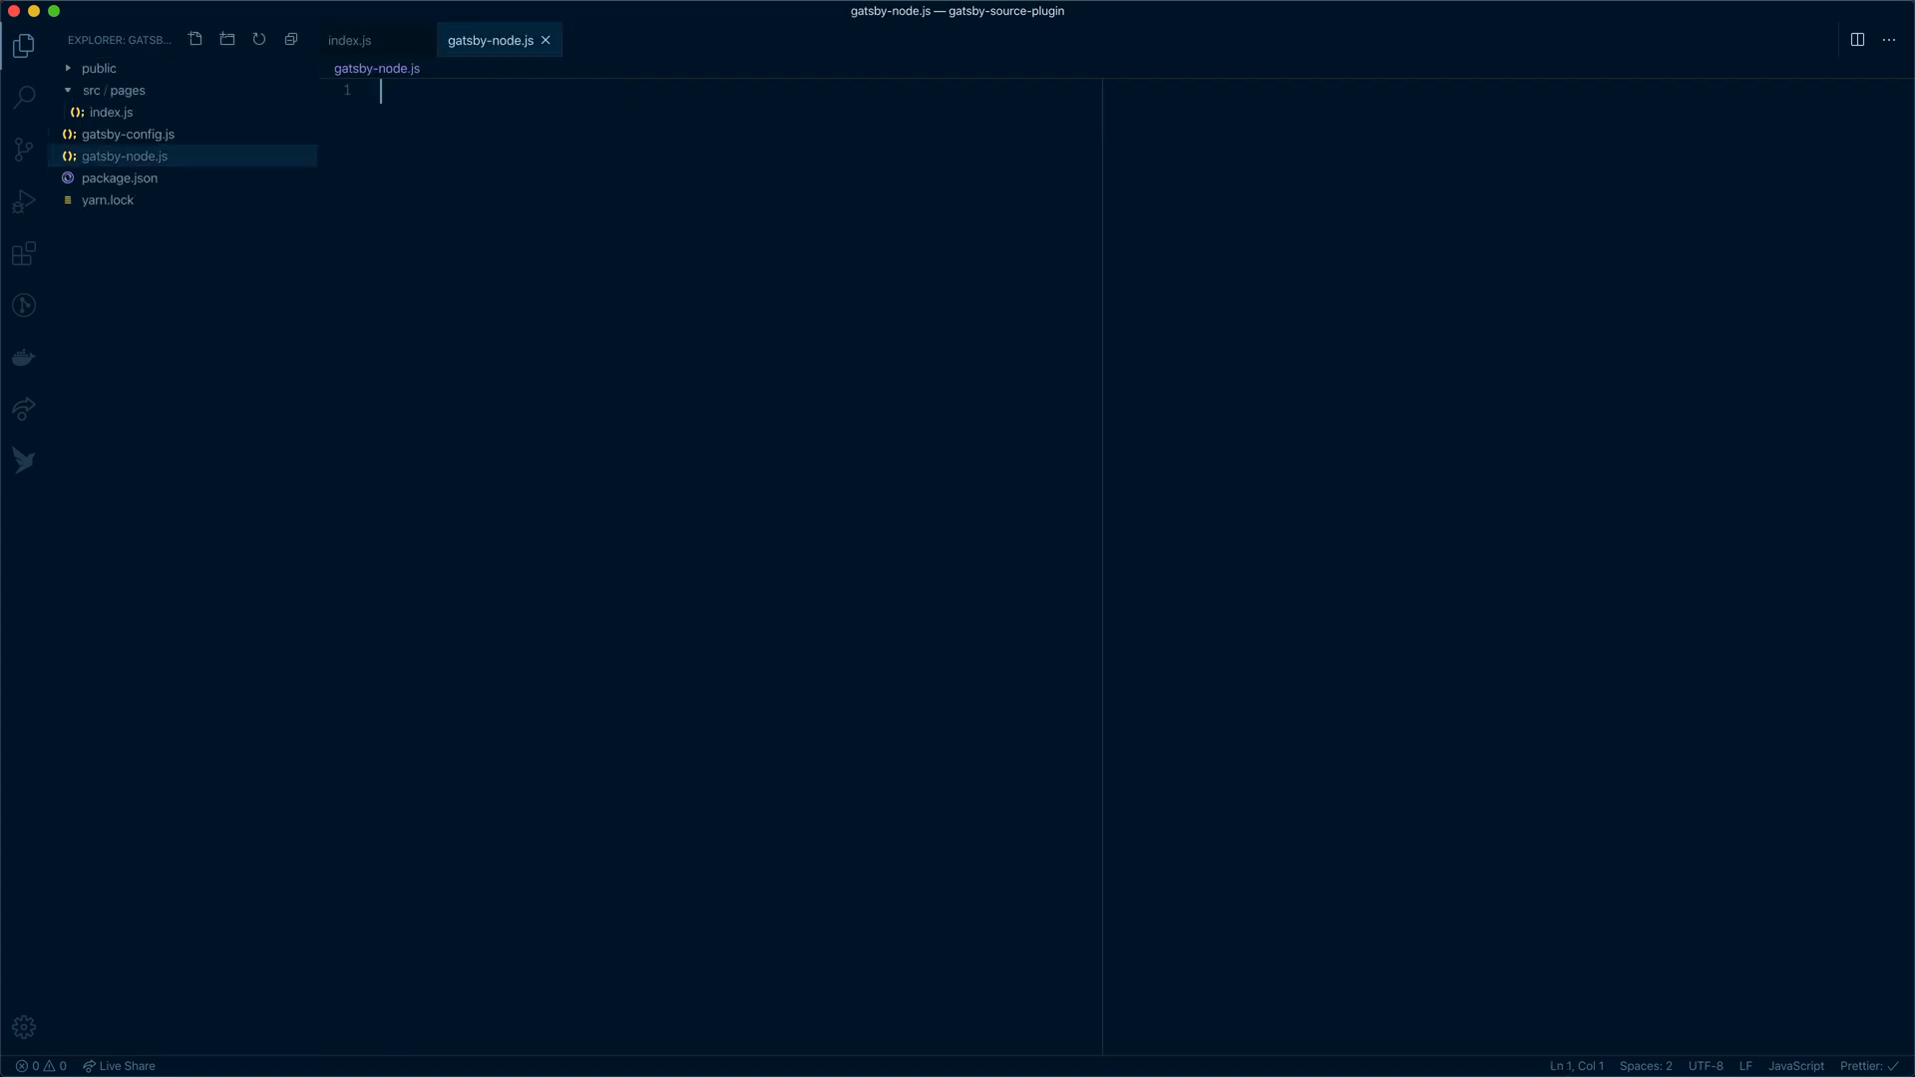
Write exports.createPages destructuring graphql and createPage, awaiting a graphql query
{"action": "type", "text": "exports."}
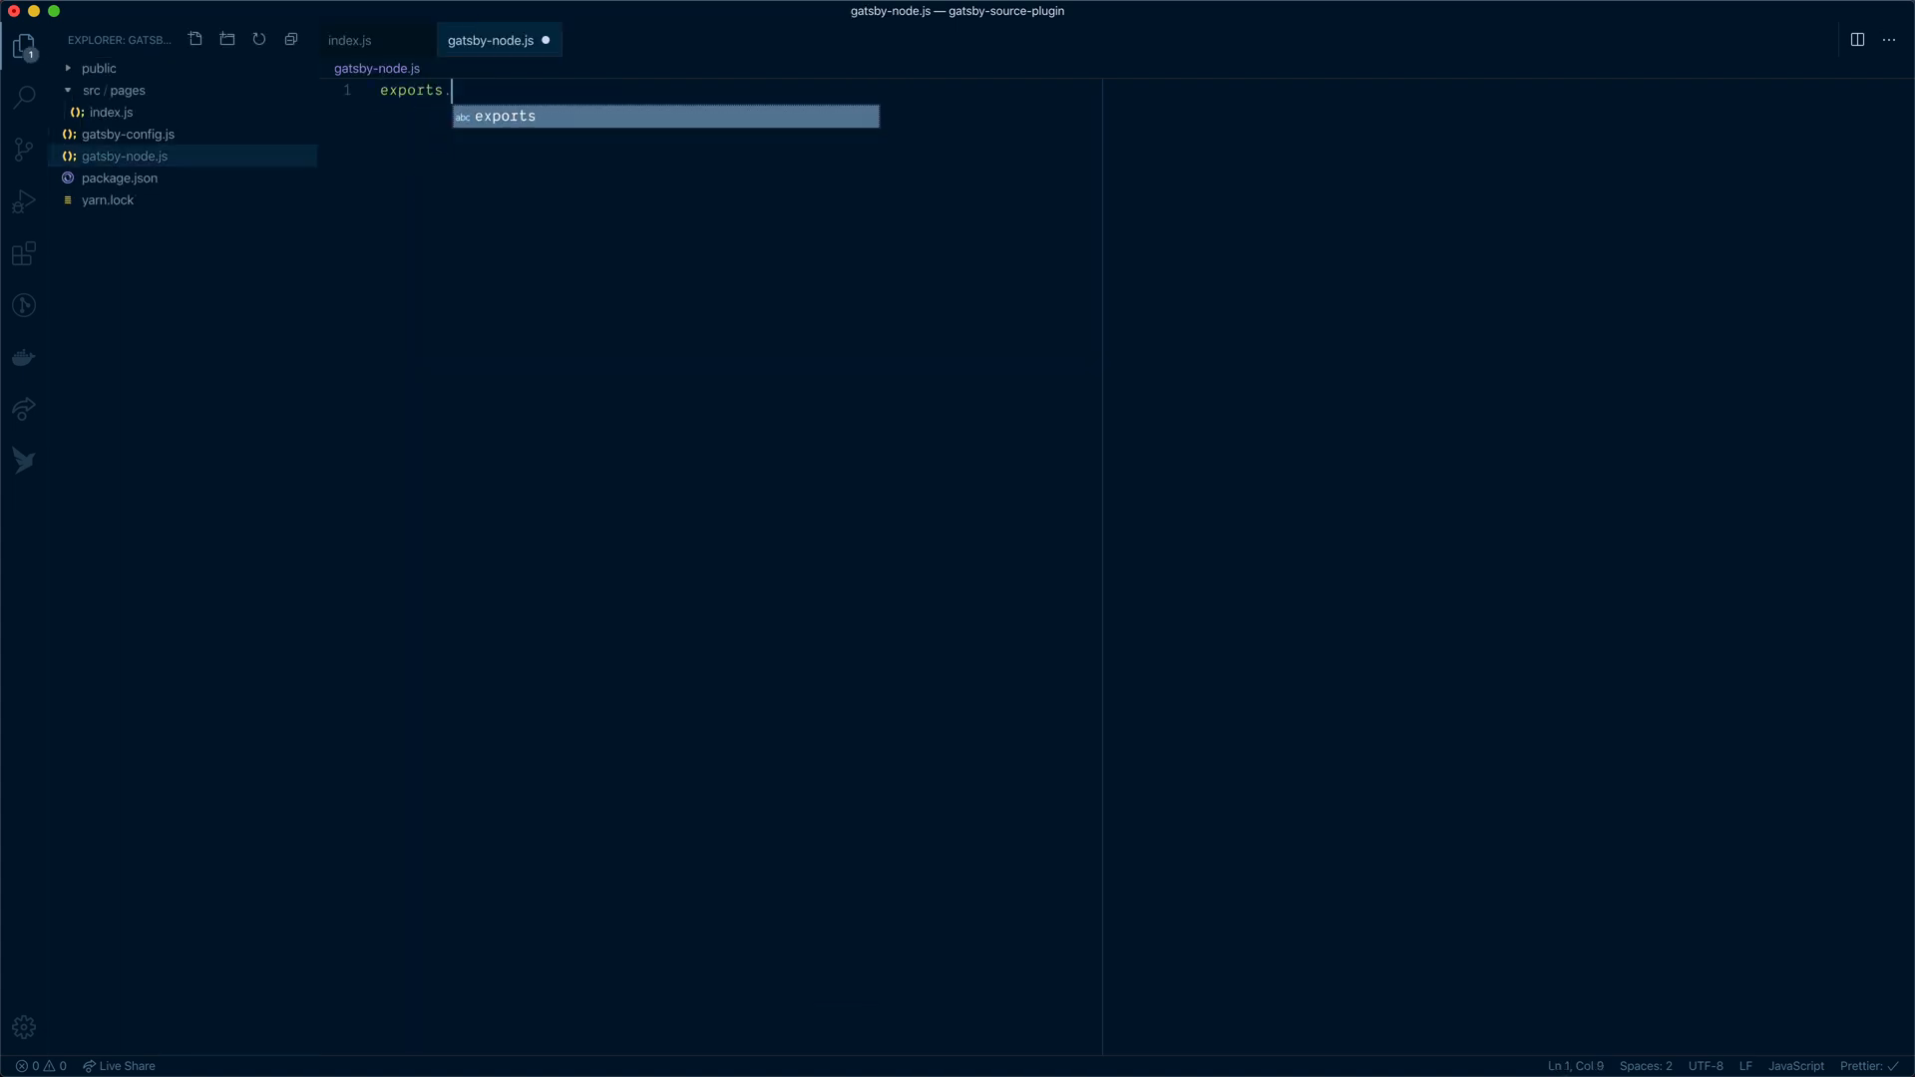
{"action": "type", "text": "createPages = async({graphq"}
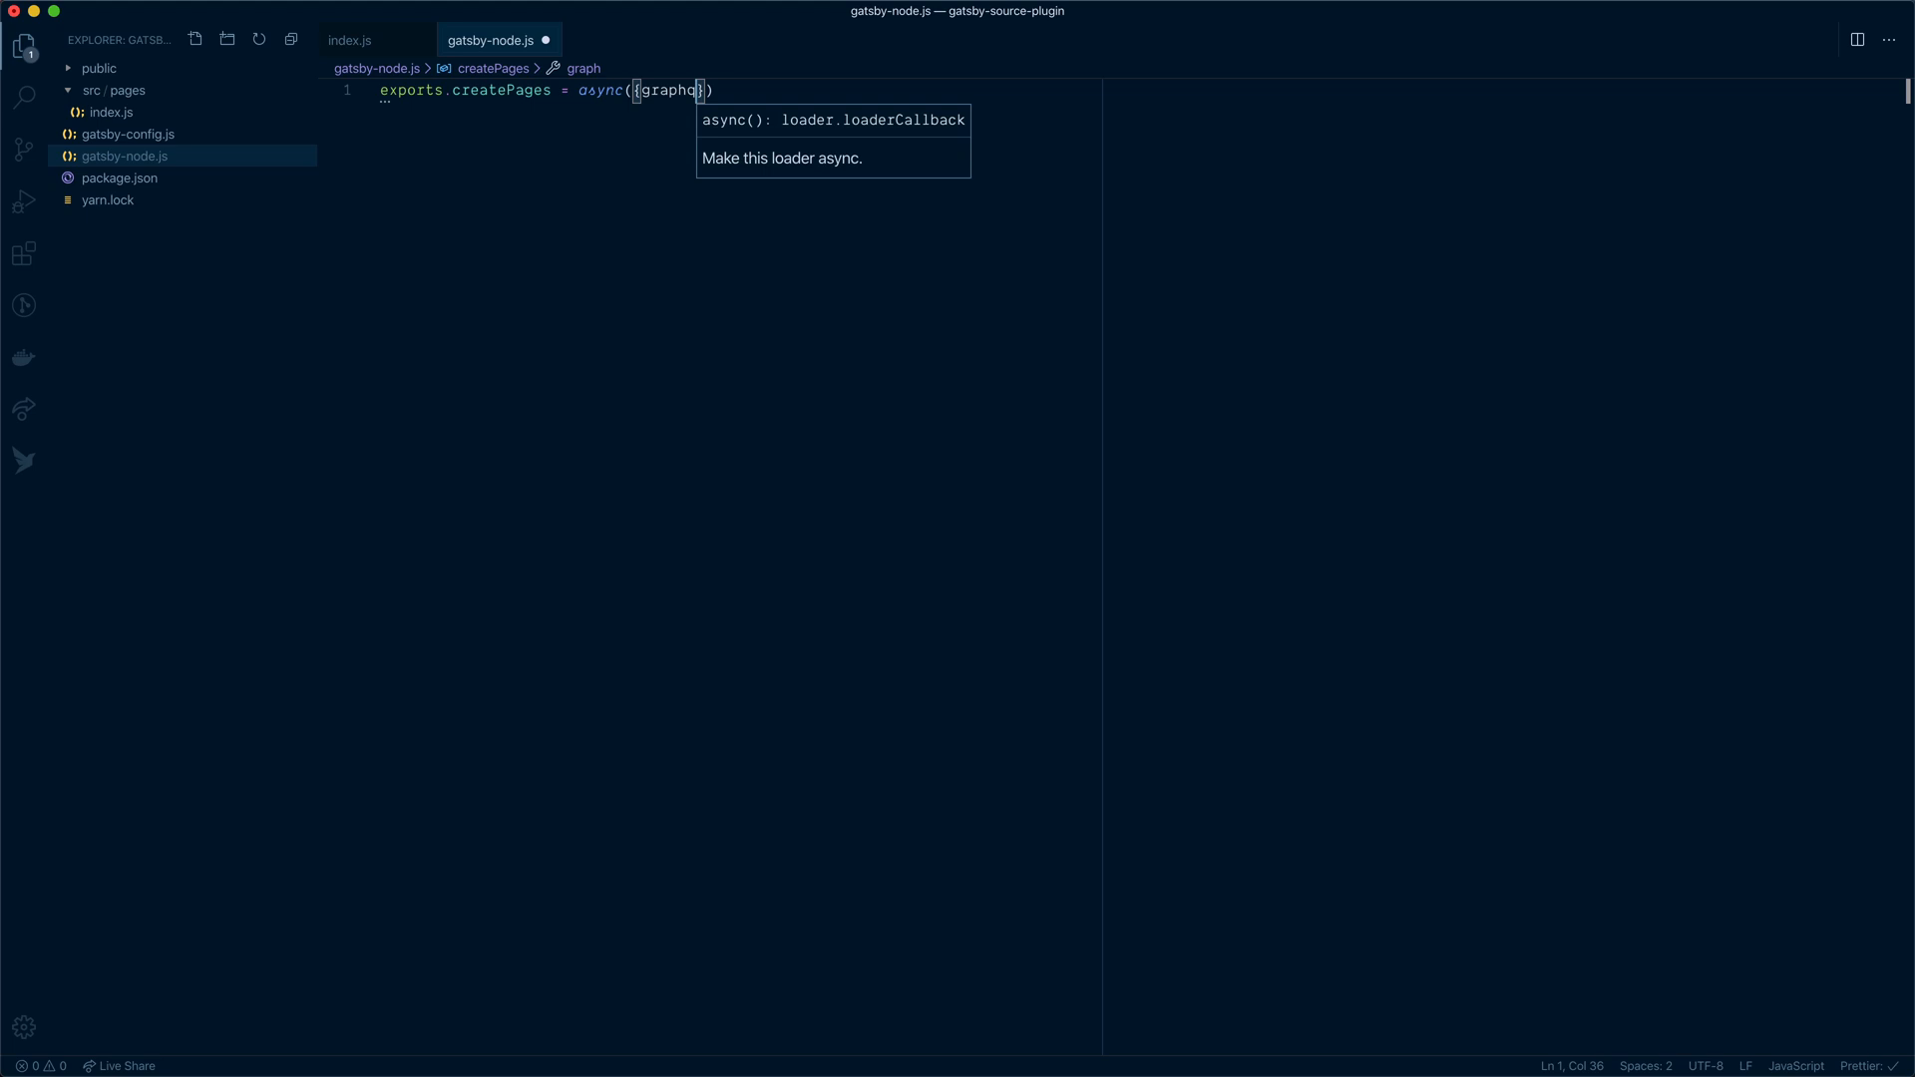
{"action": "type", "text": "l, actions:"}
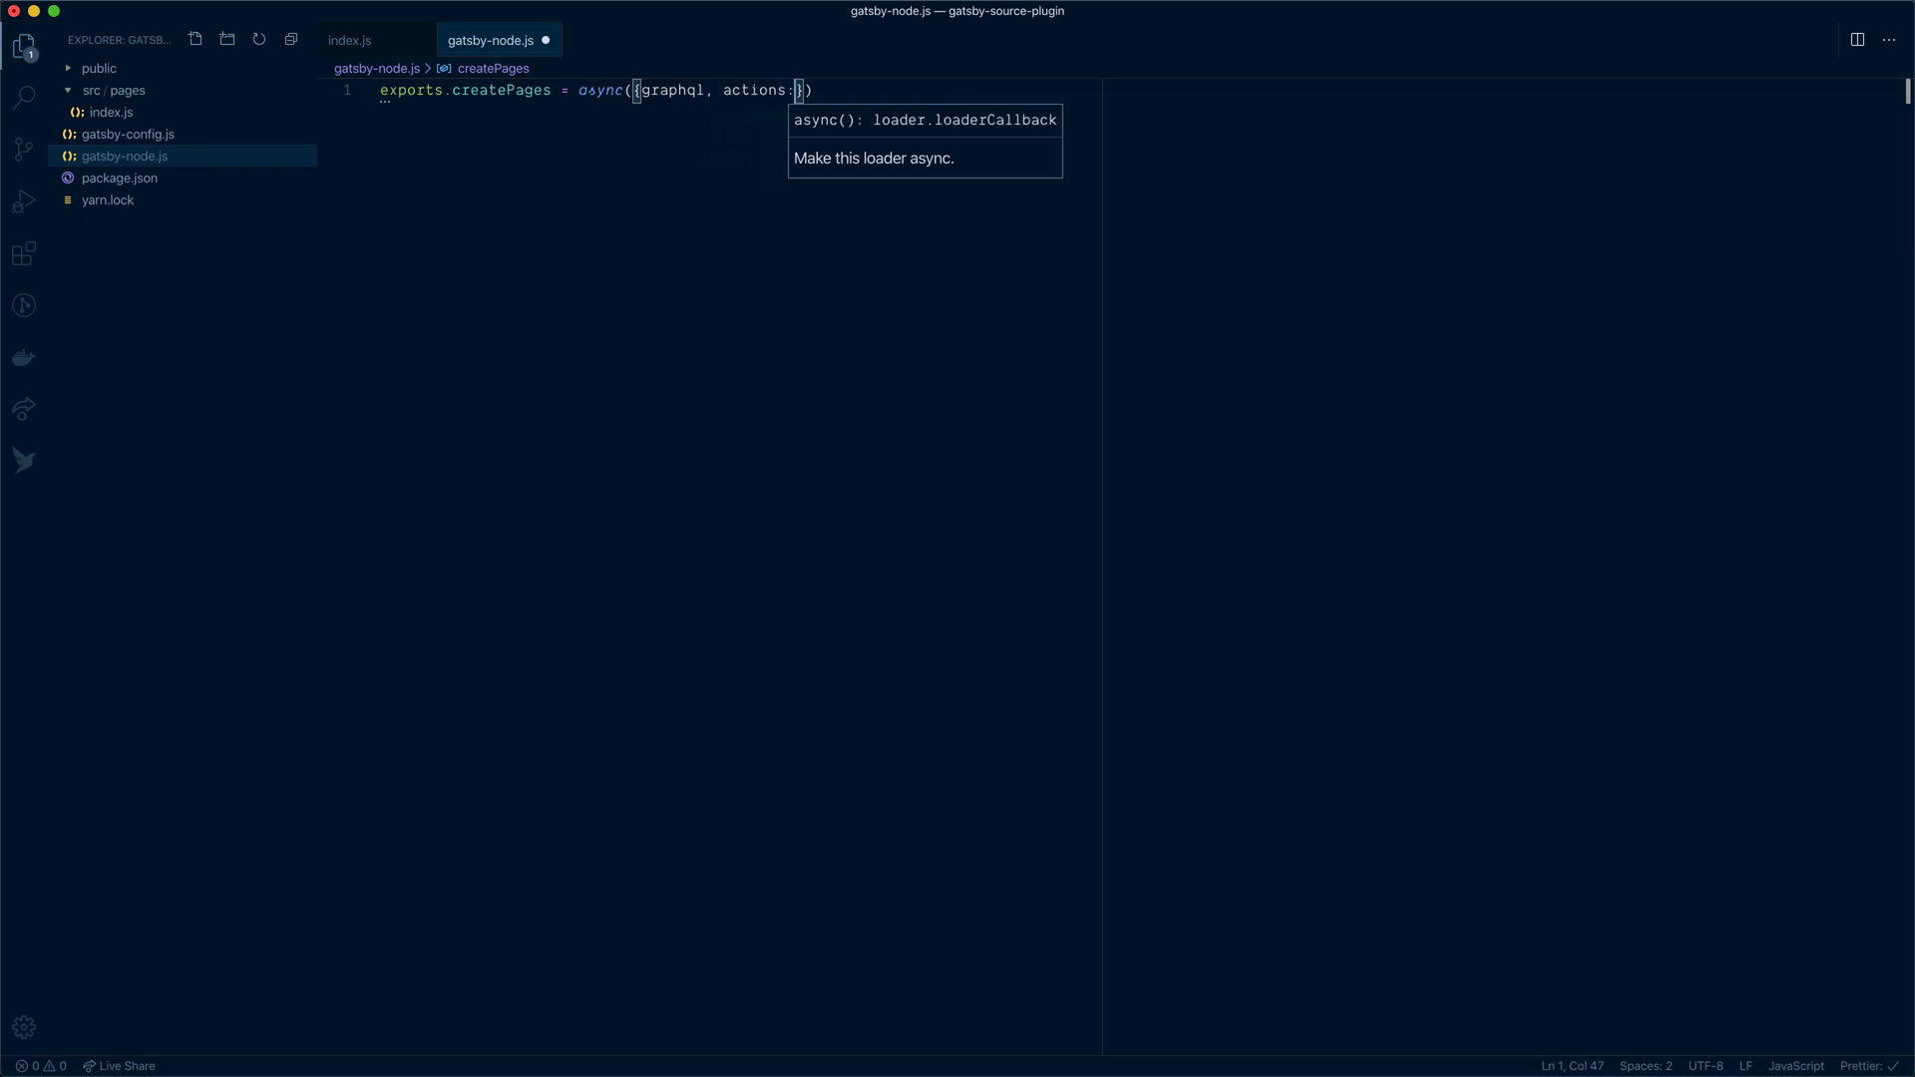
{"action": "type", "text": "{createPage"}
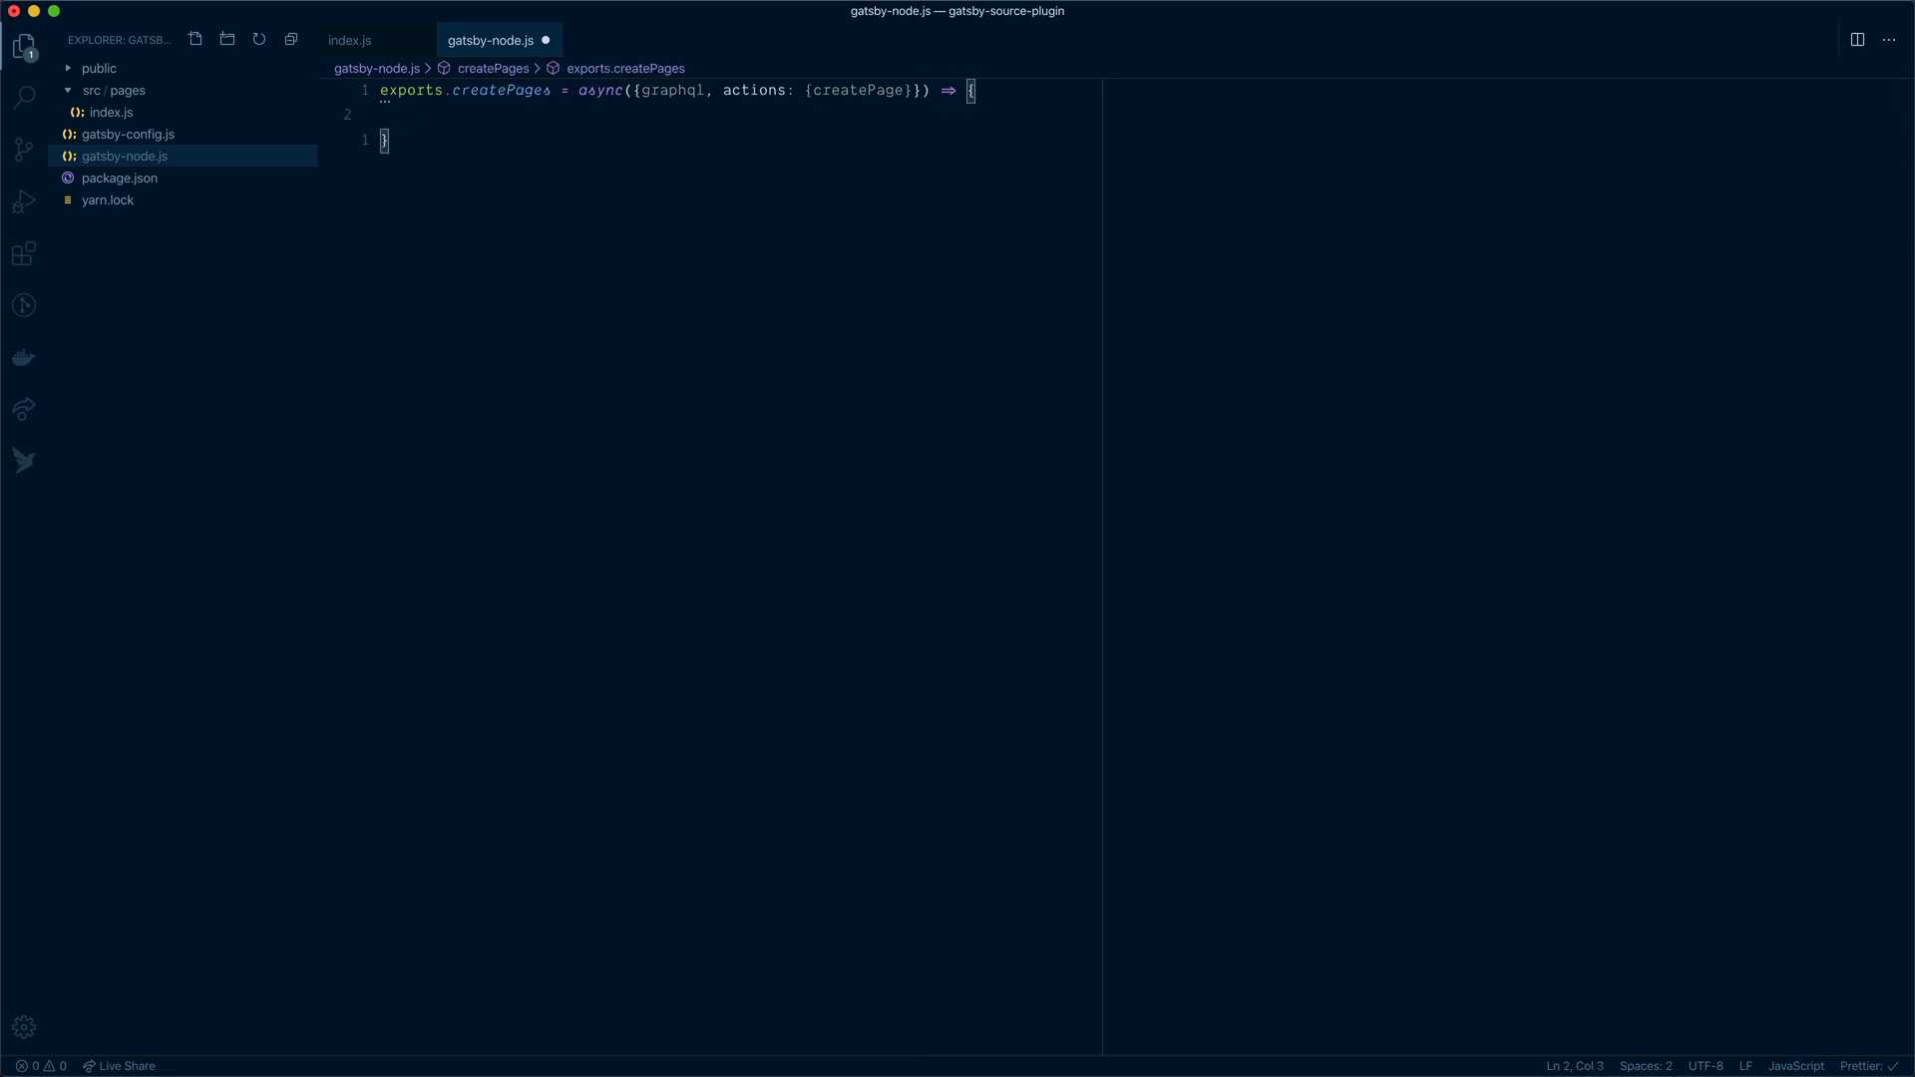
{"action": "type", "text": "c"}
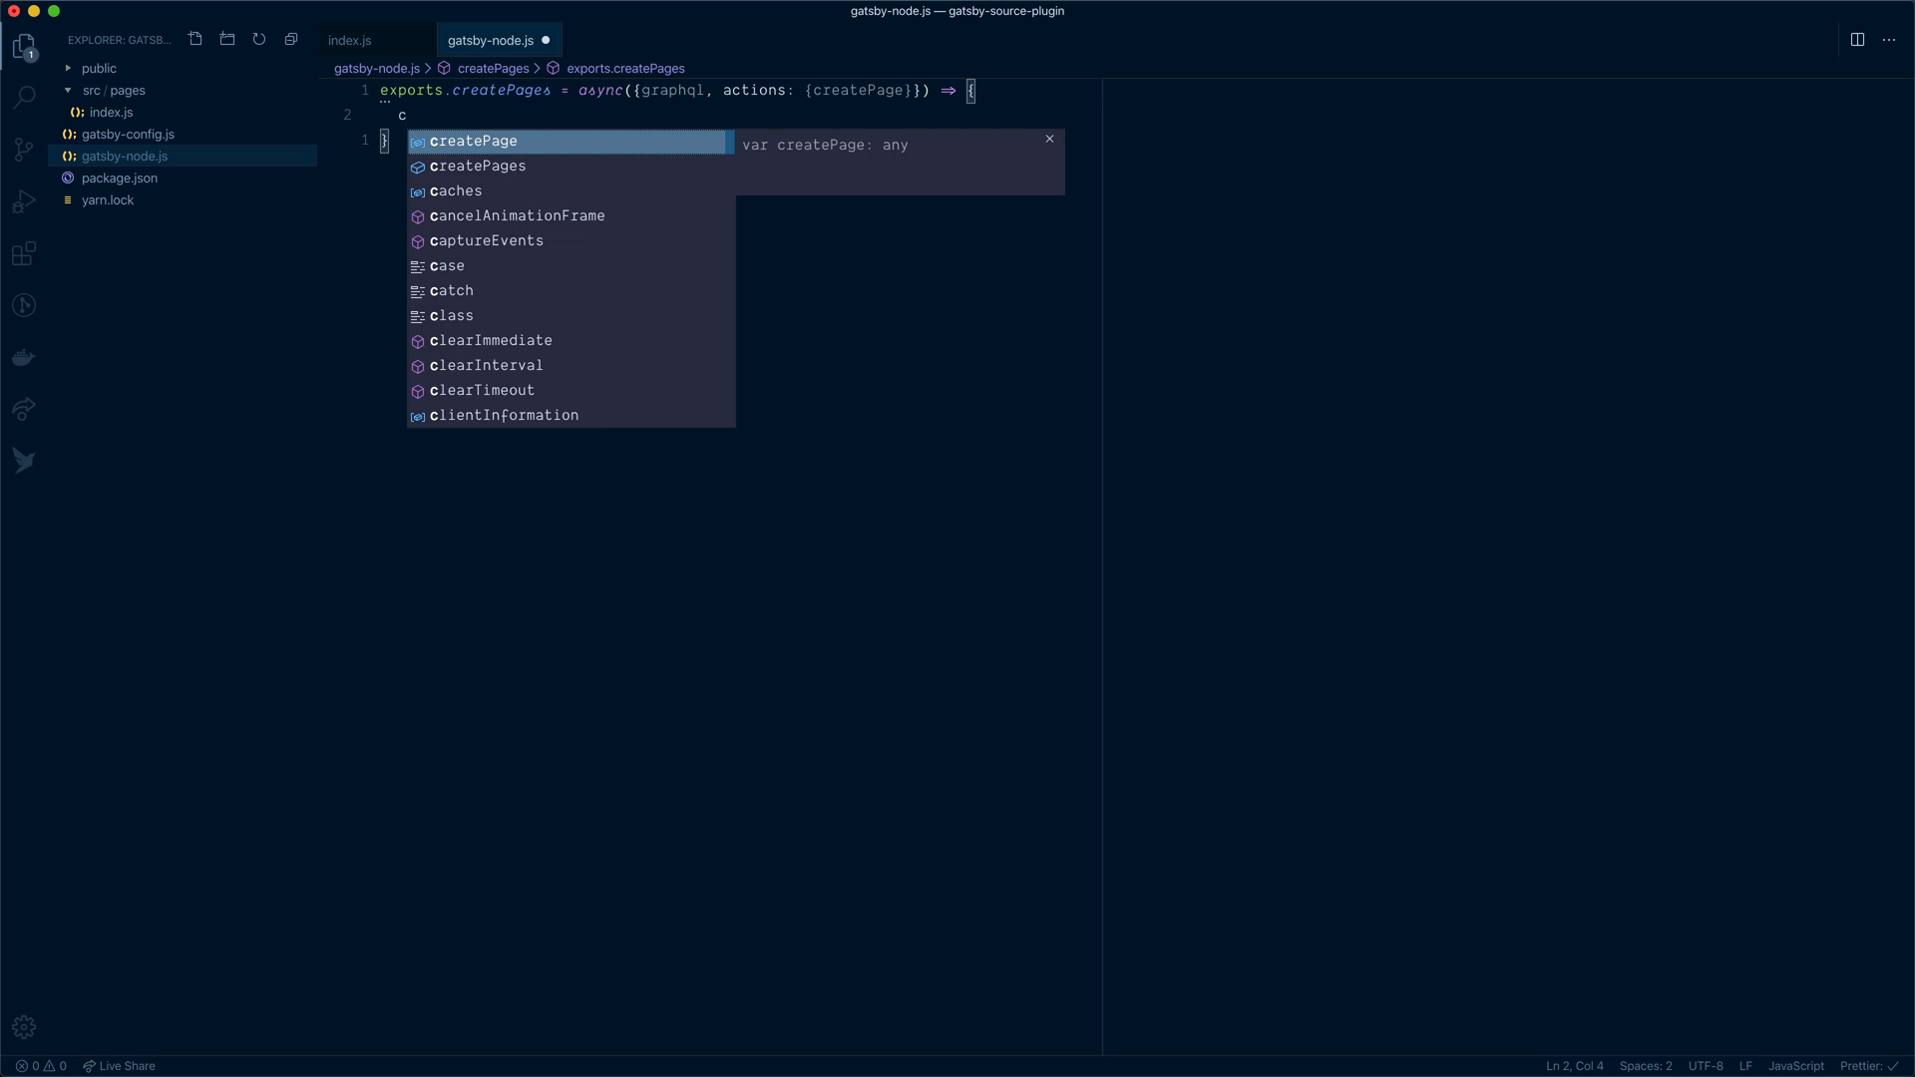
{"action": "type", "text": "onst data ="}
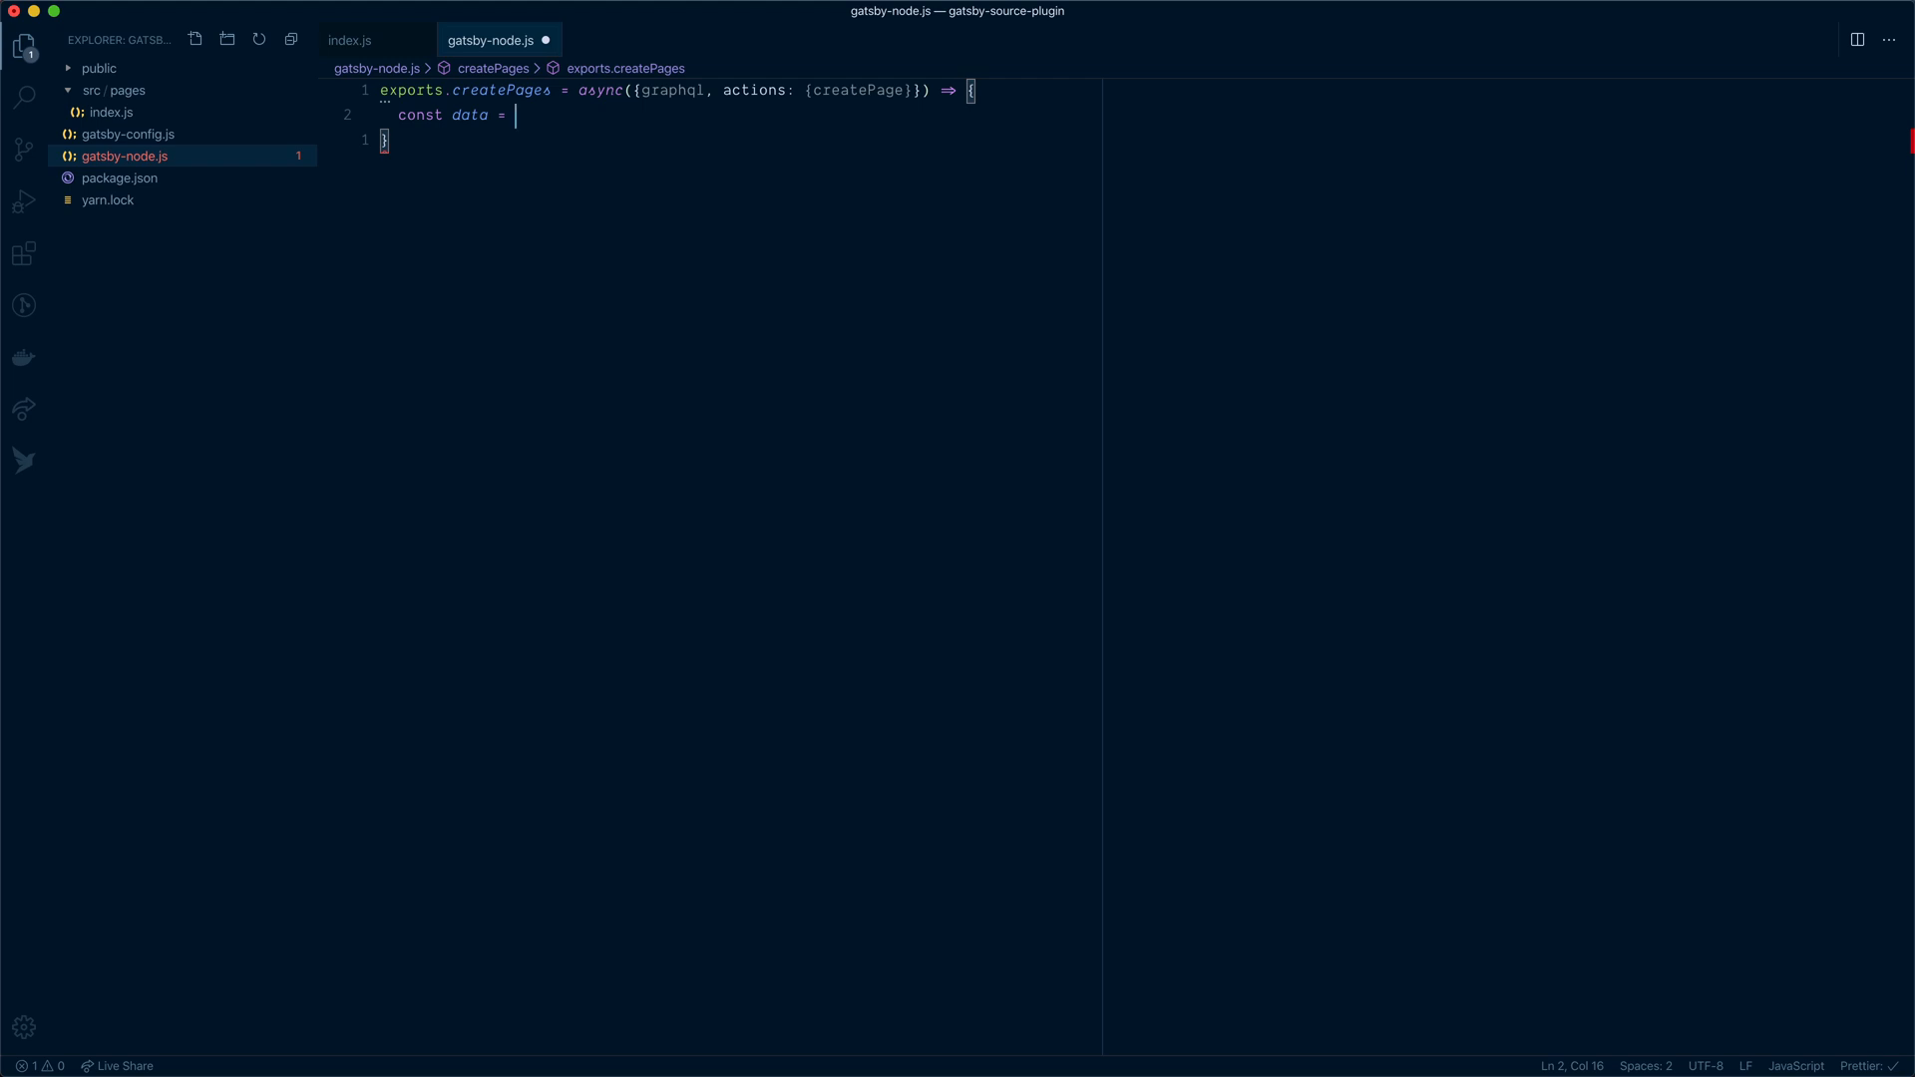
{"action": "type", "text": "aw"}
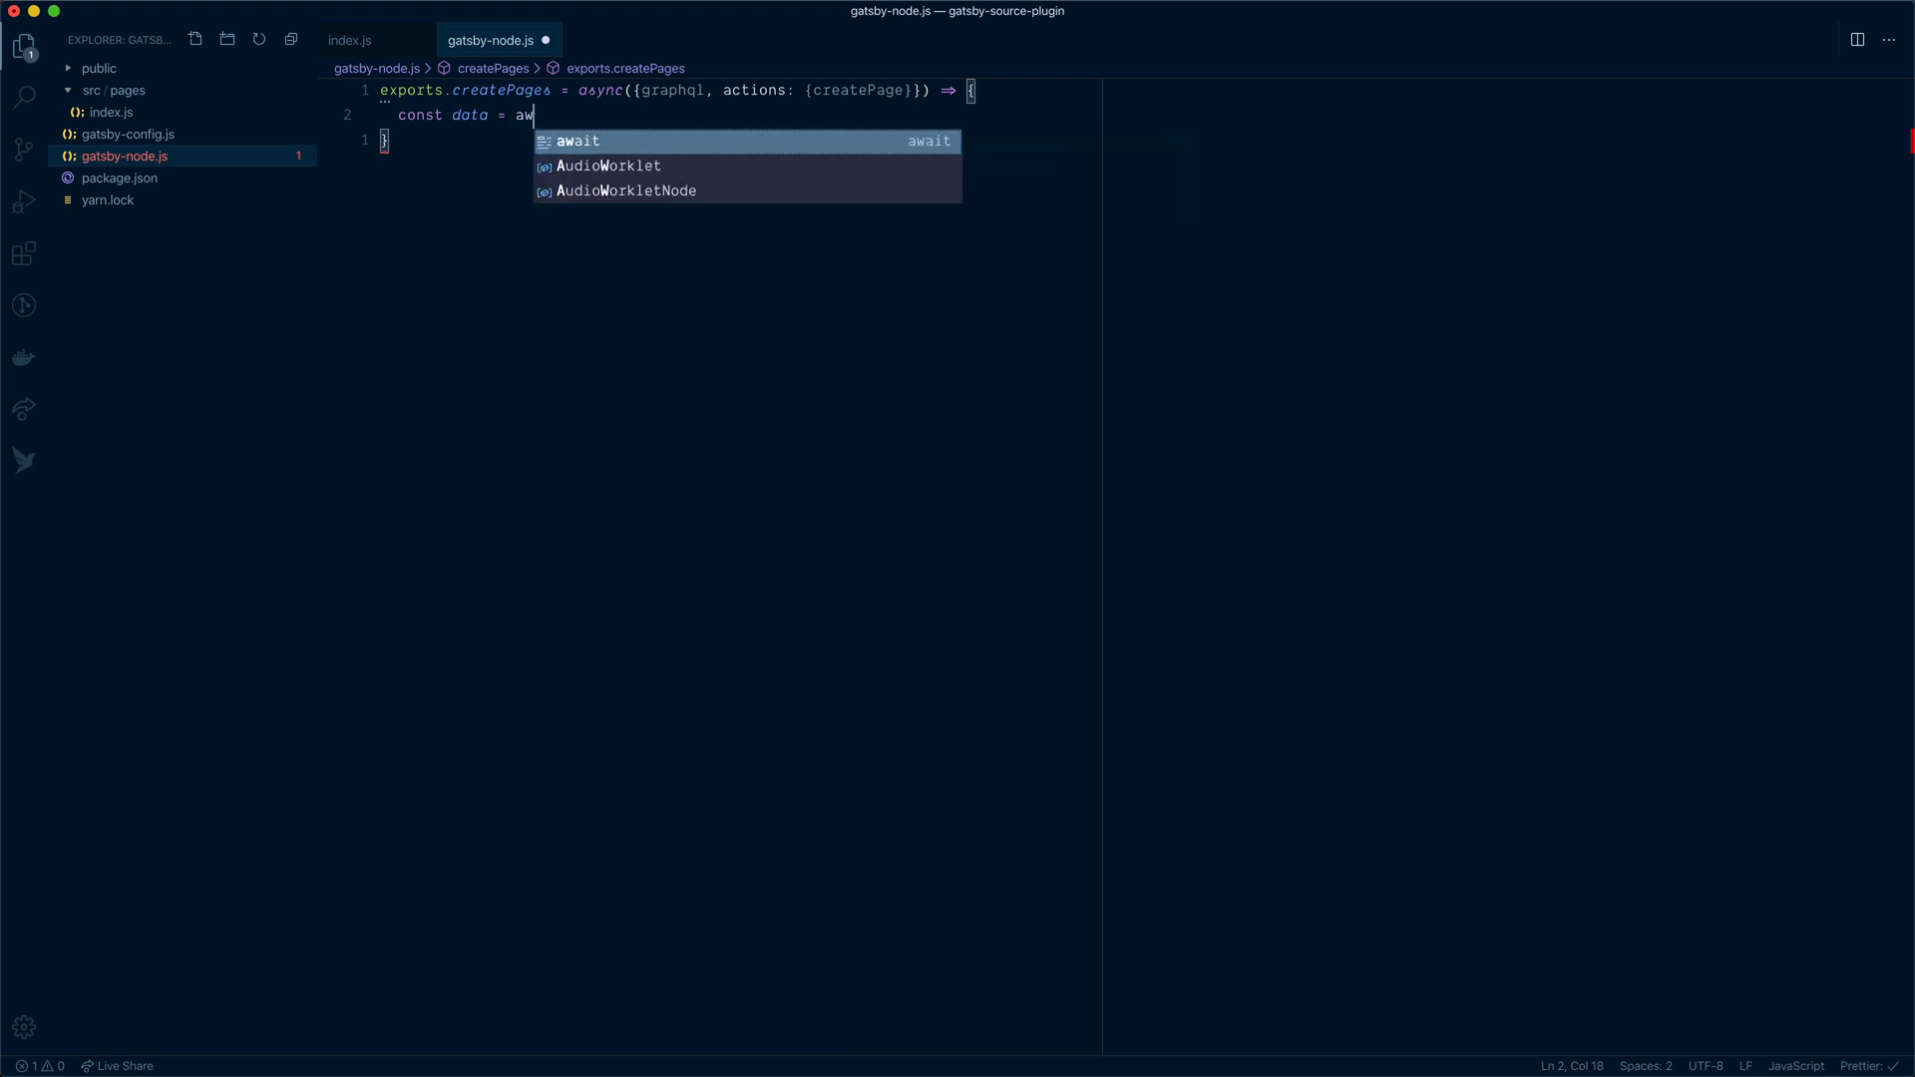
{"action": "type", "text": "ait graphql(`"}
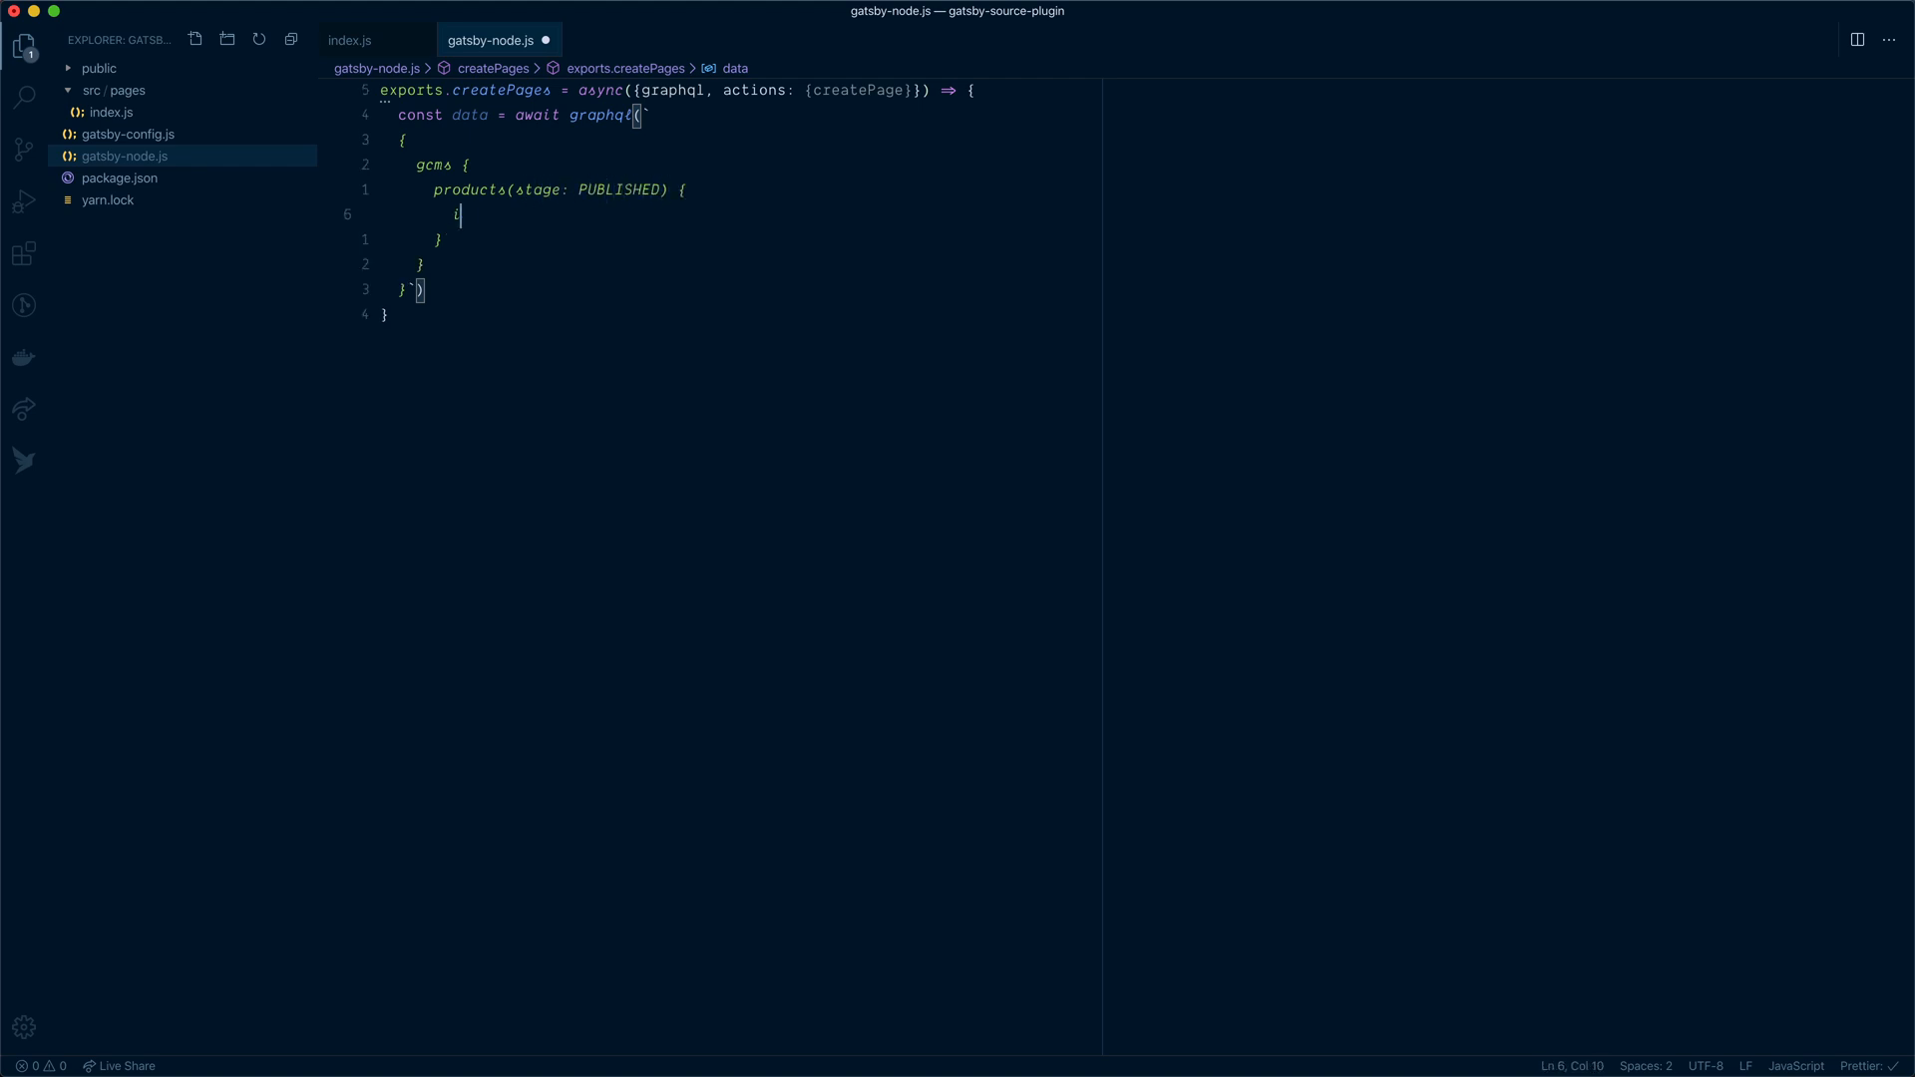
Query gcms products for id, price and slug and destructure gcms products from the result
{"action": "type", "text": "d"}
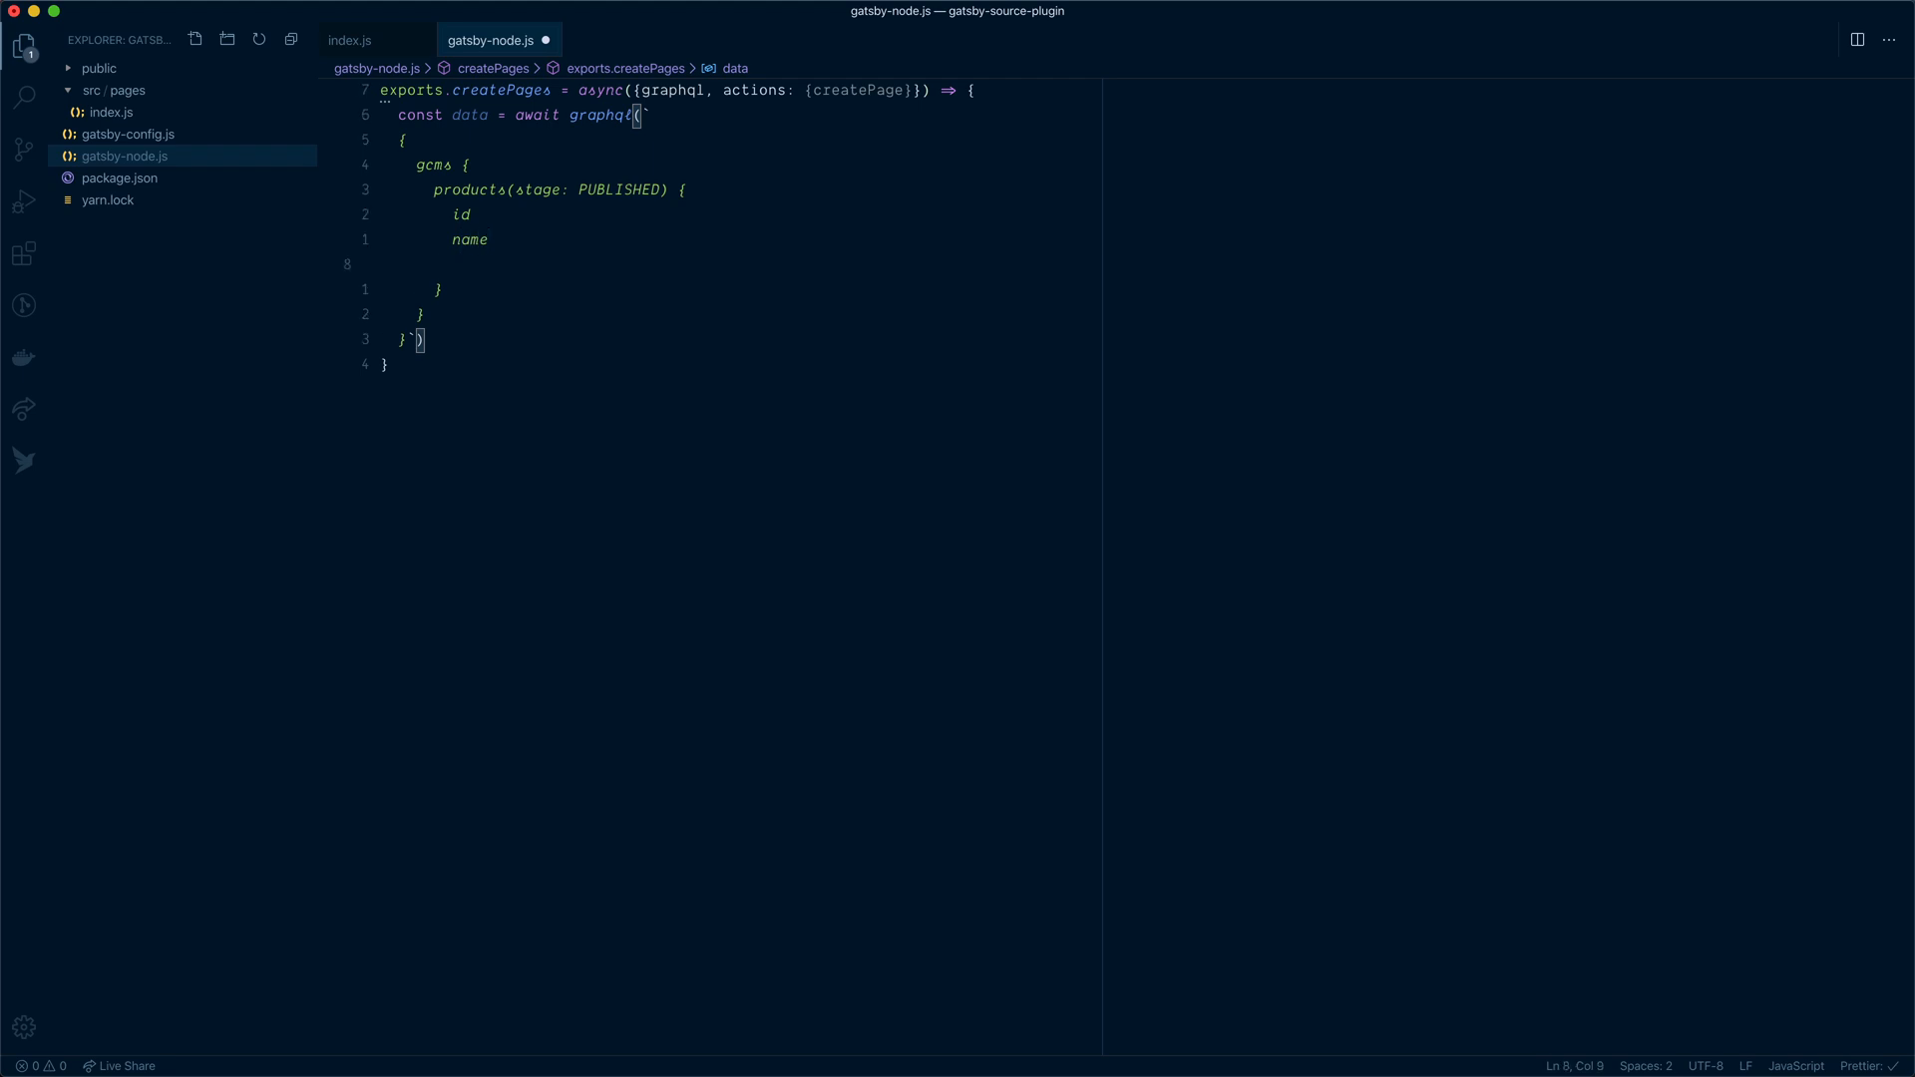
{"action": "type", "text": "price"}
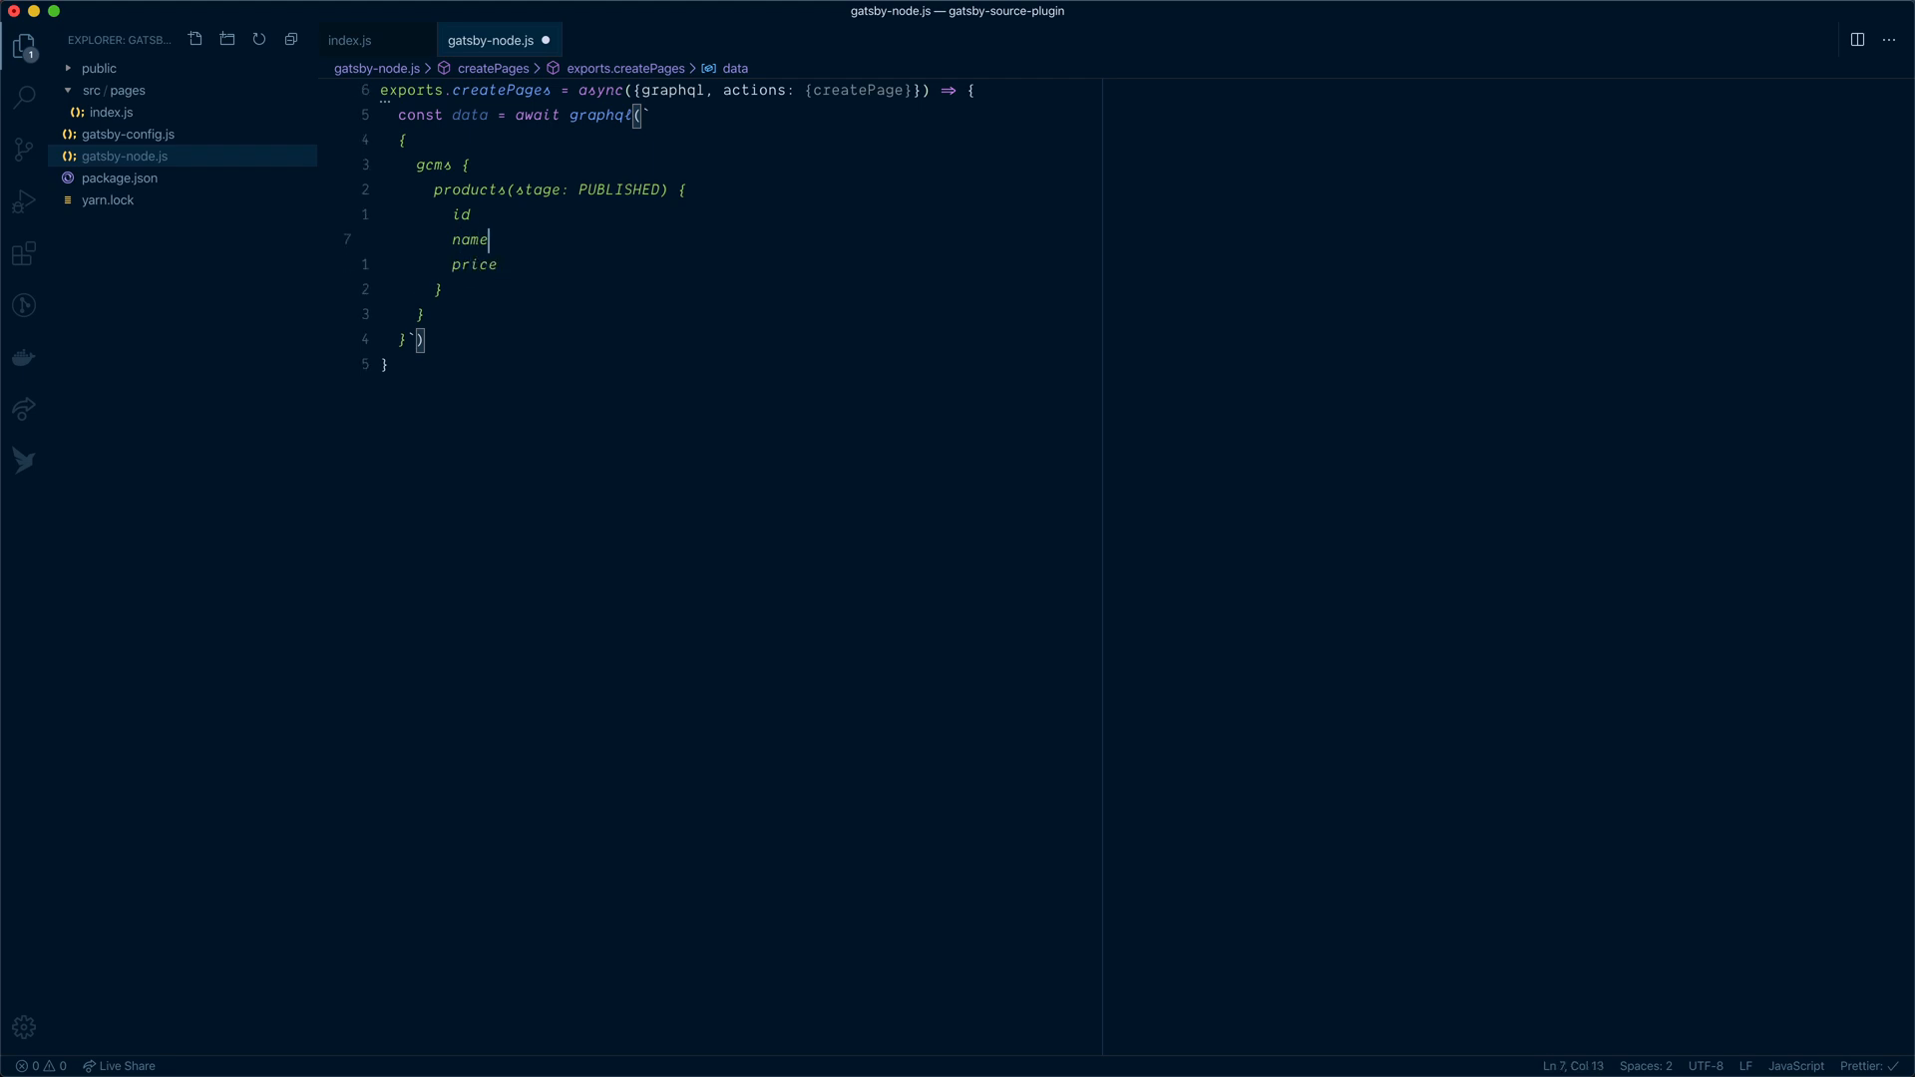
{"action": "type", "text": "slug"}
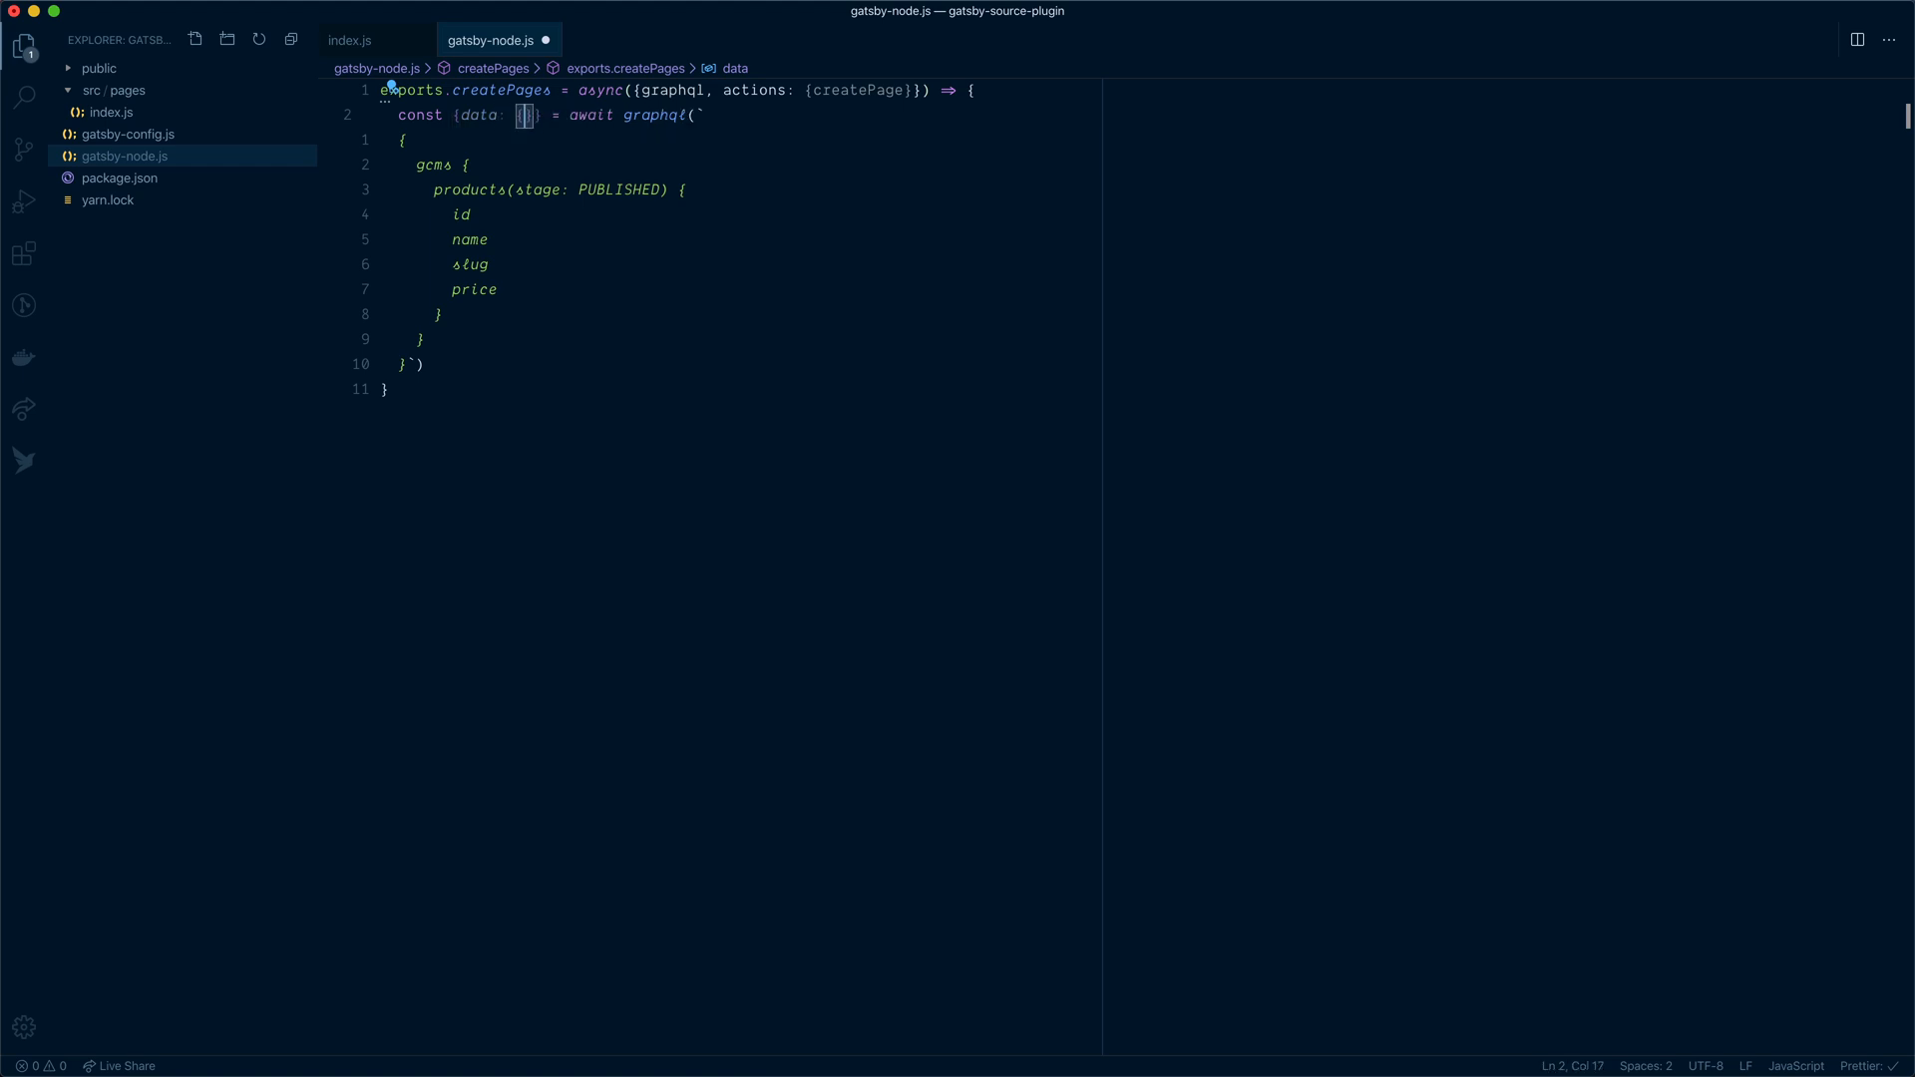
{"action": "type", "text": "gcms: {"}
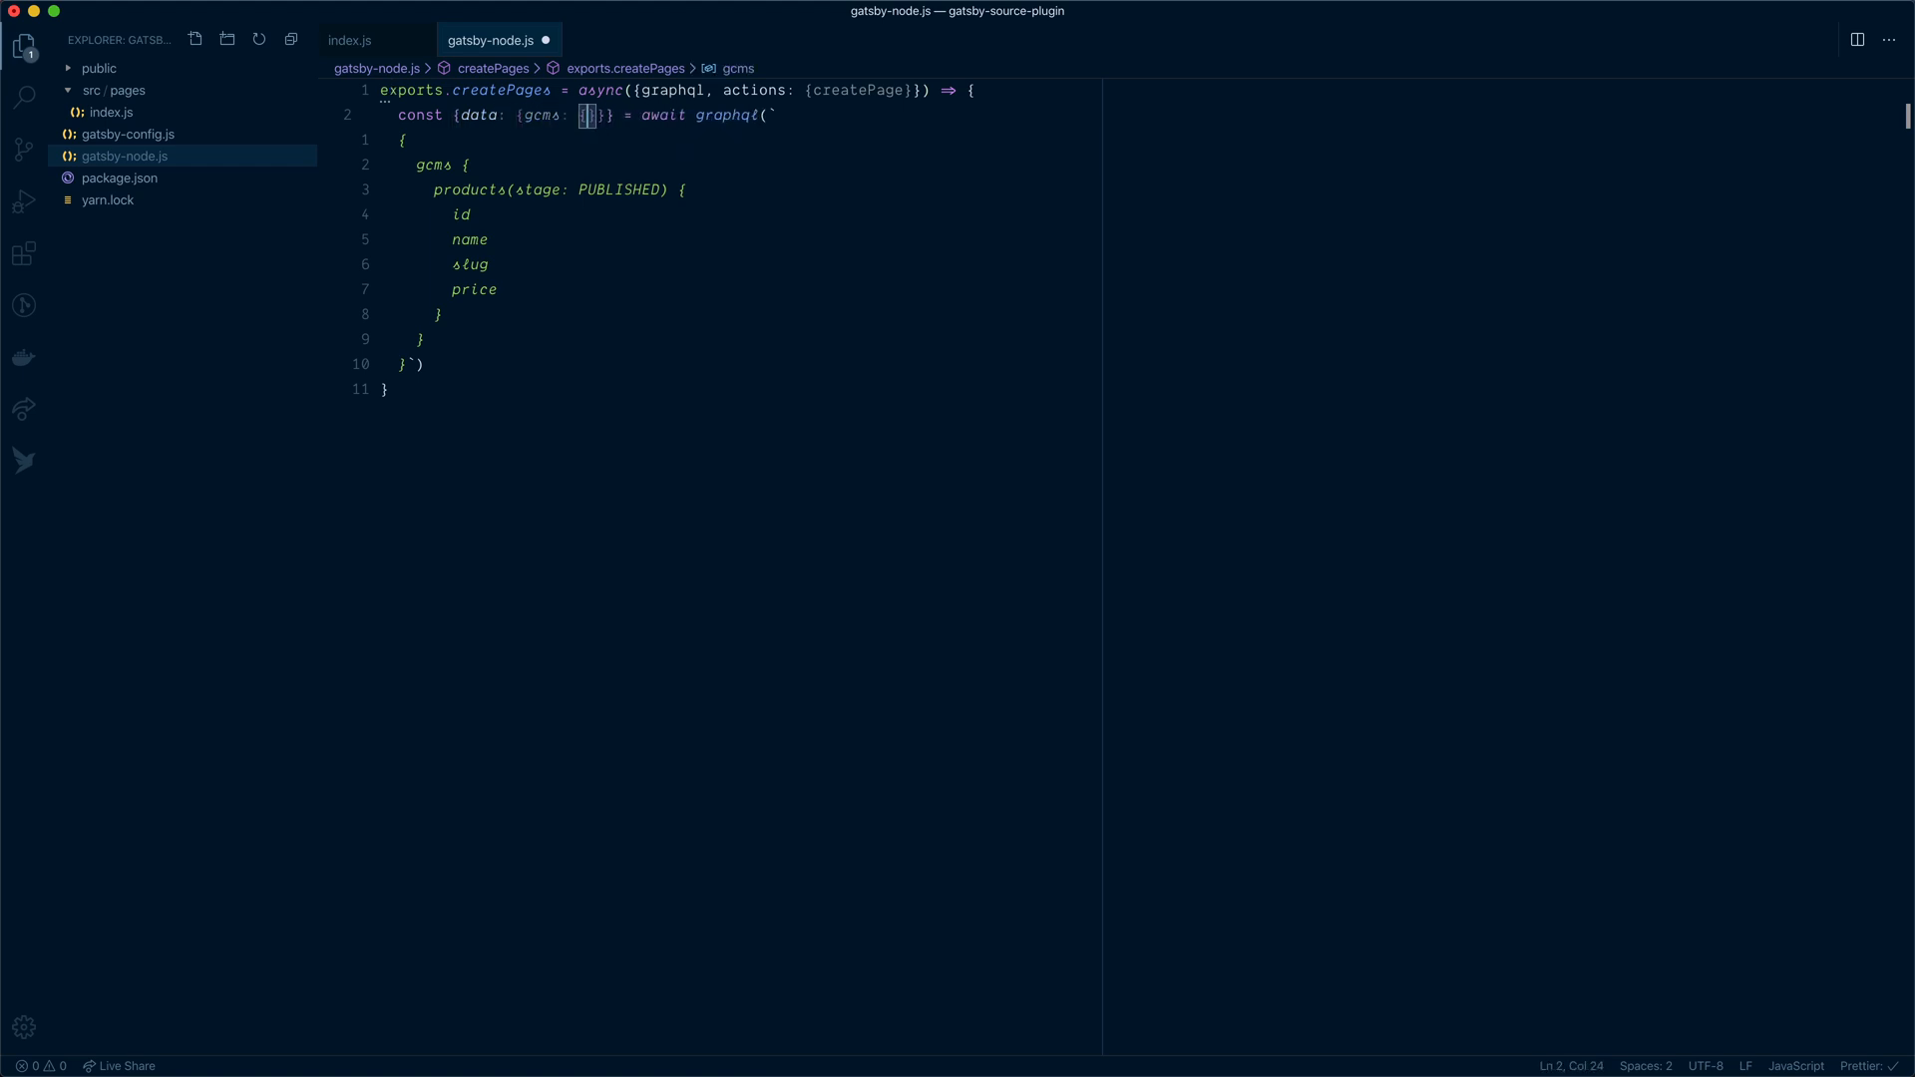
{"action": "type", "text": "products"}
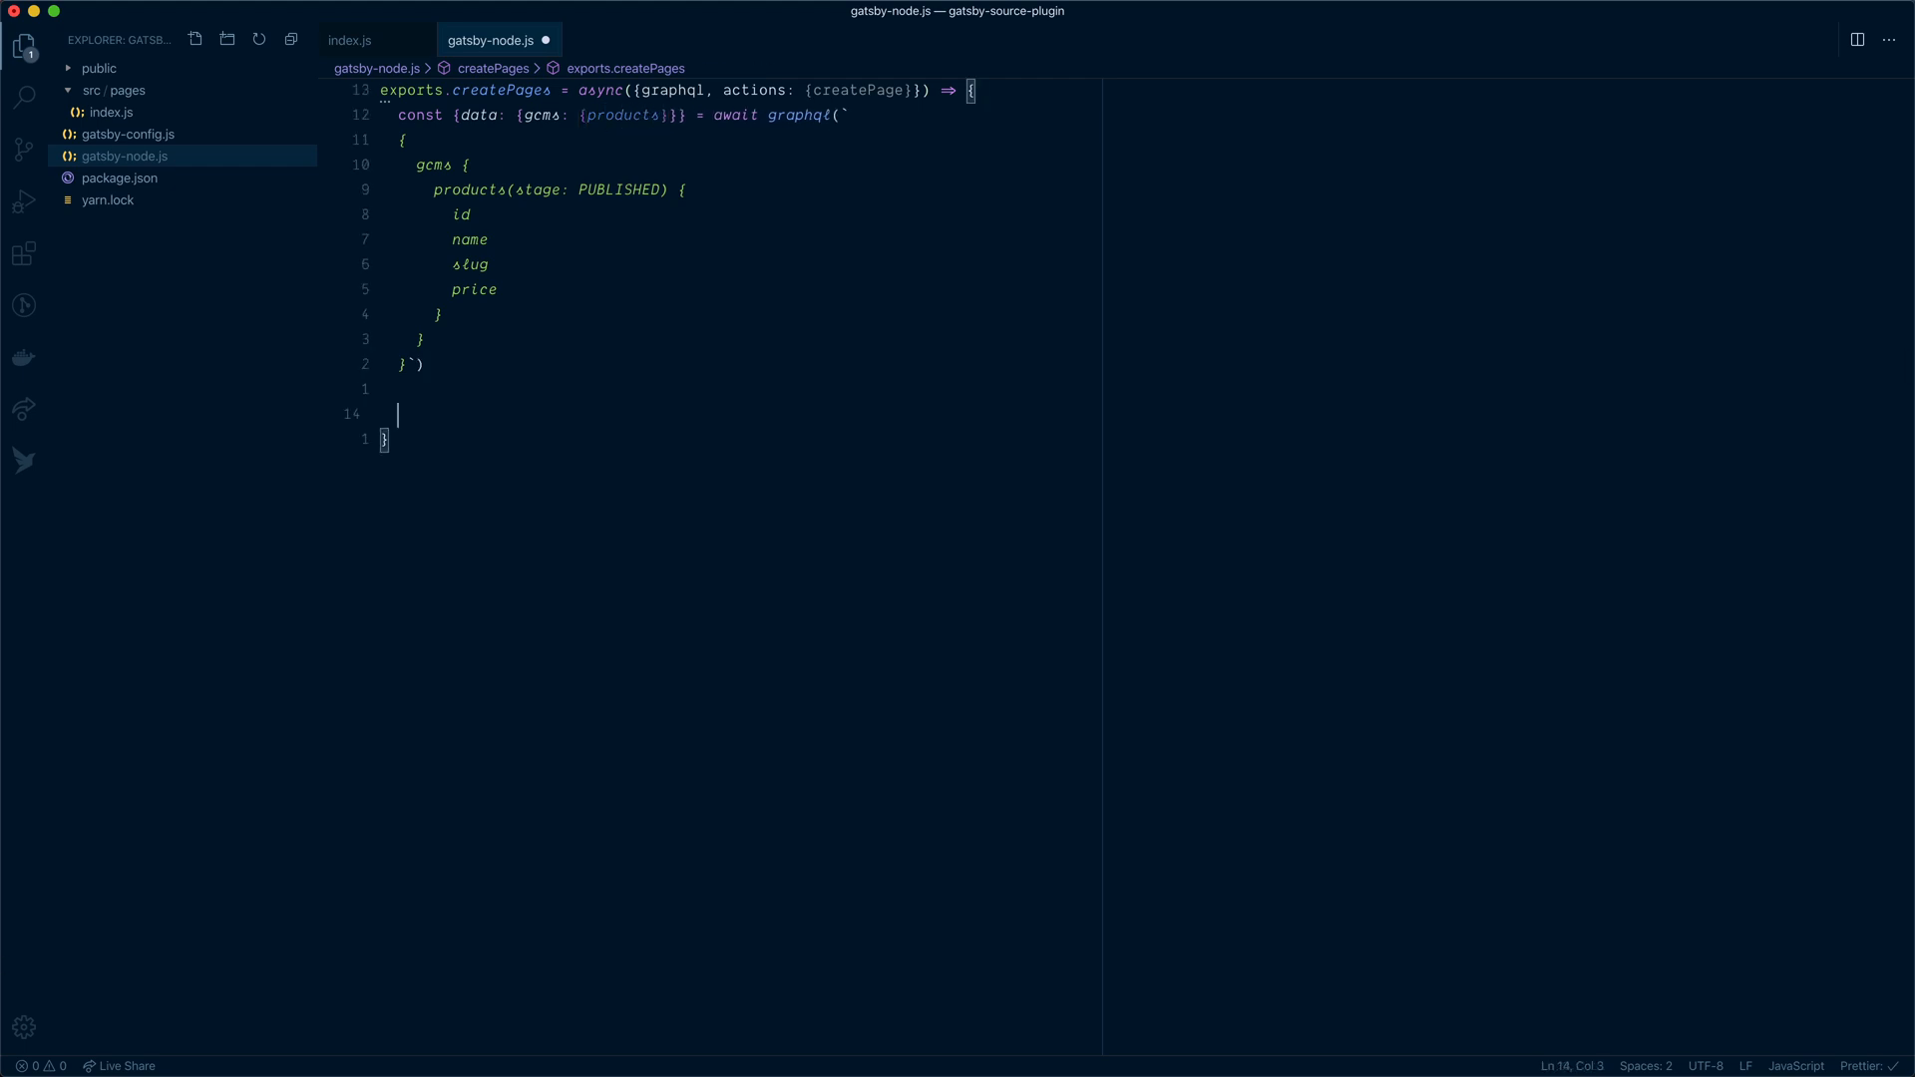
For each product call createPage with path /products/slug, a component and context containing its id
{"action": "type", "text": "products.for"}
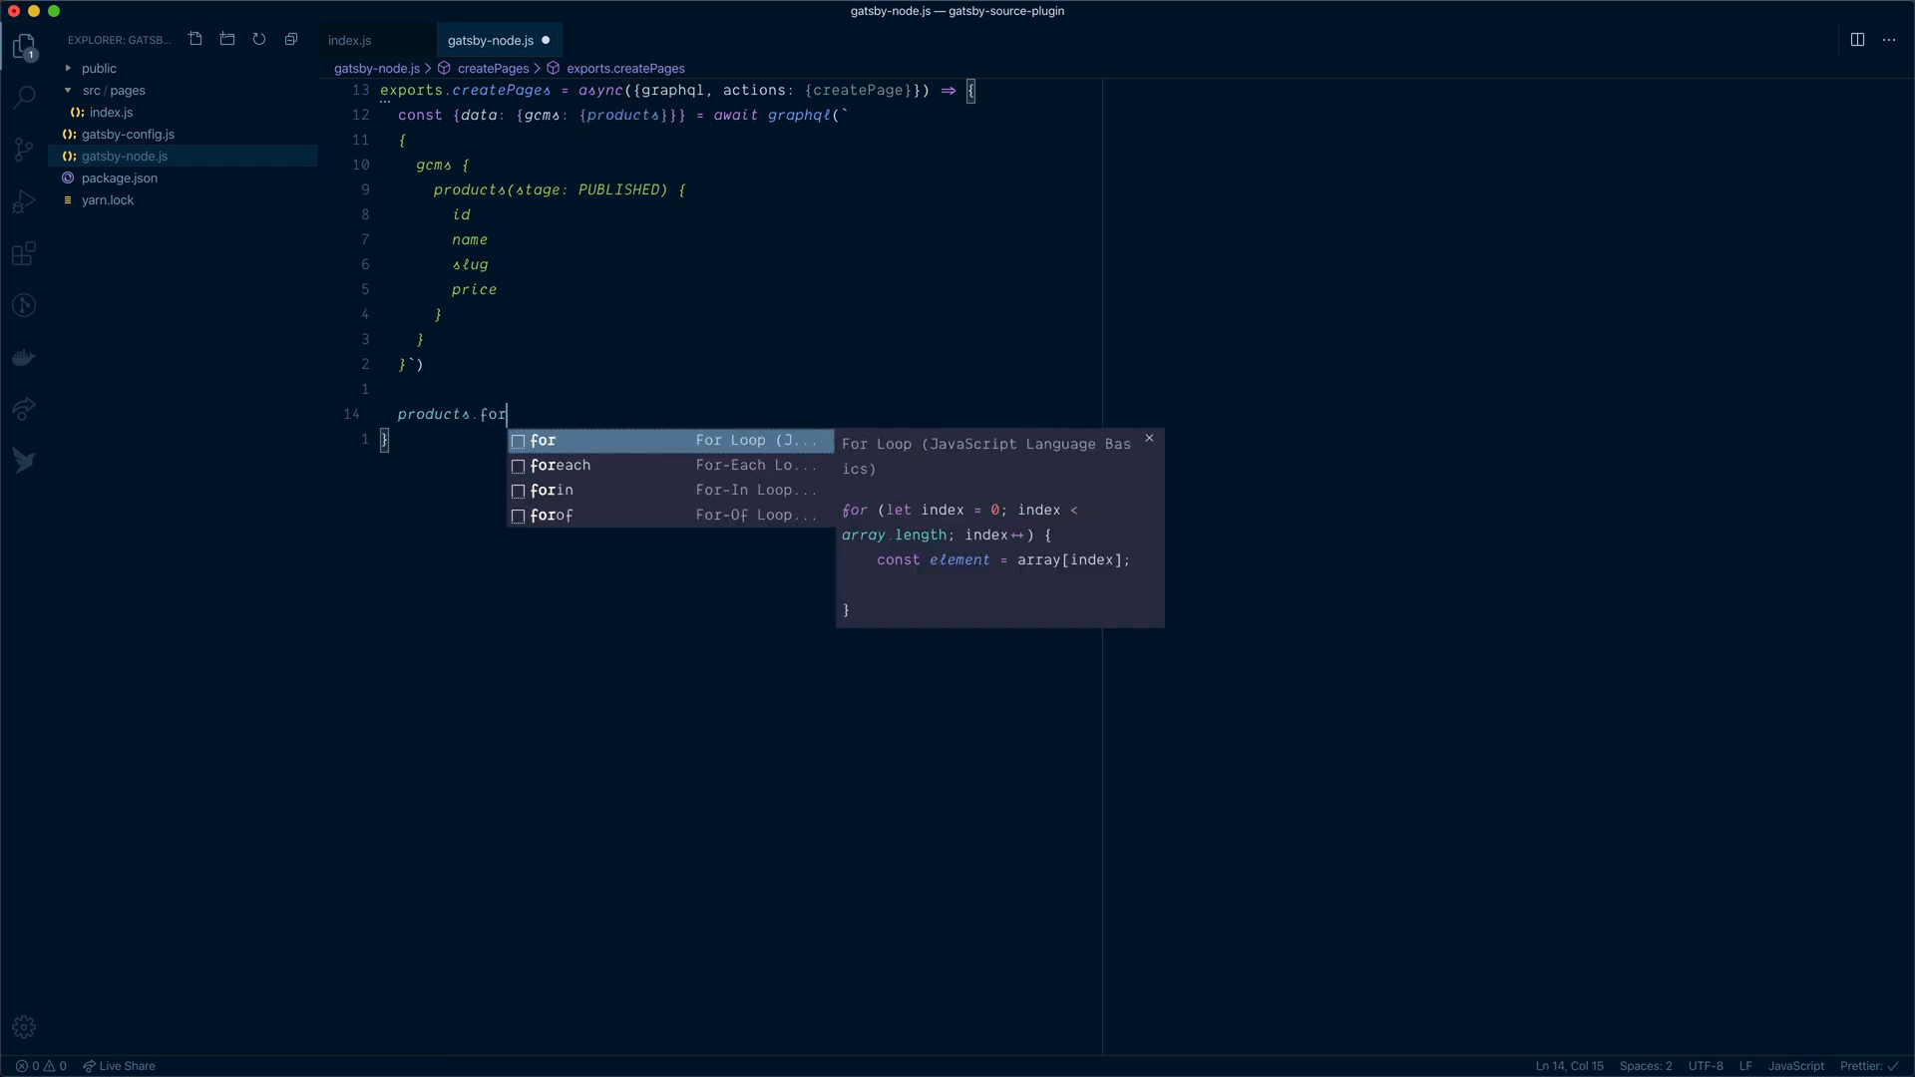
{"action": "left_click", "coordinate": [558, 439]}
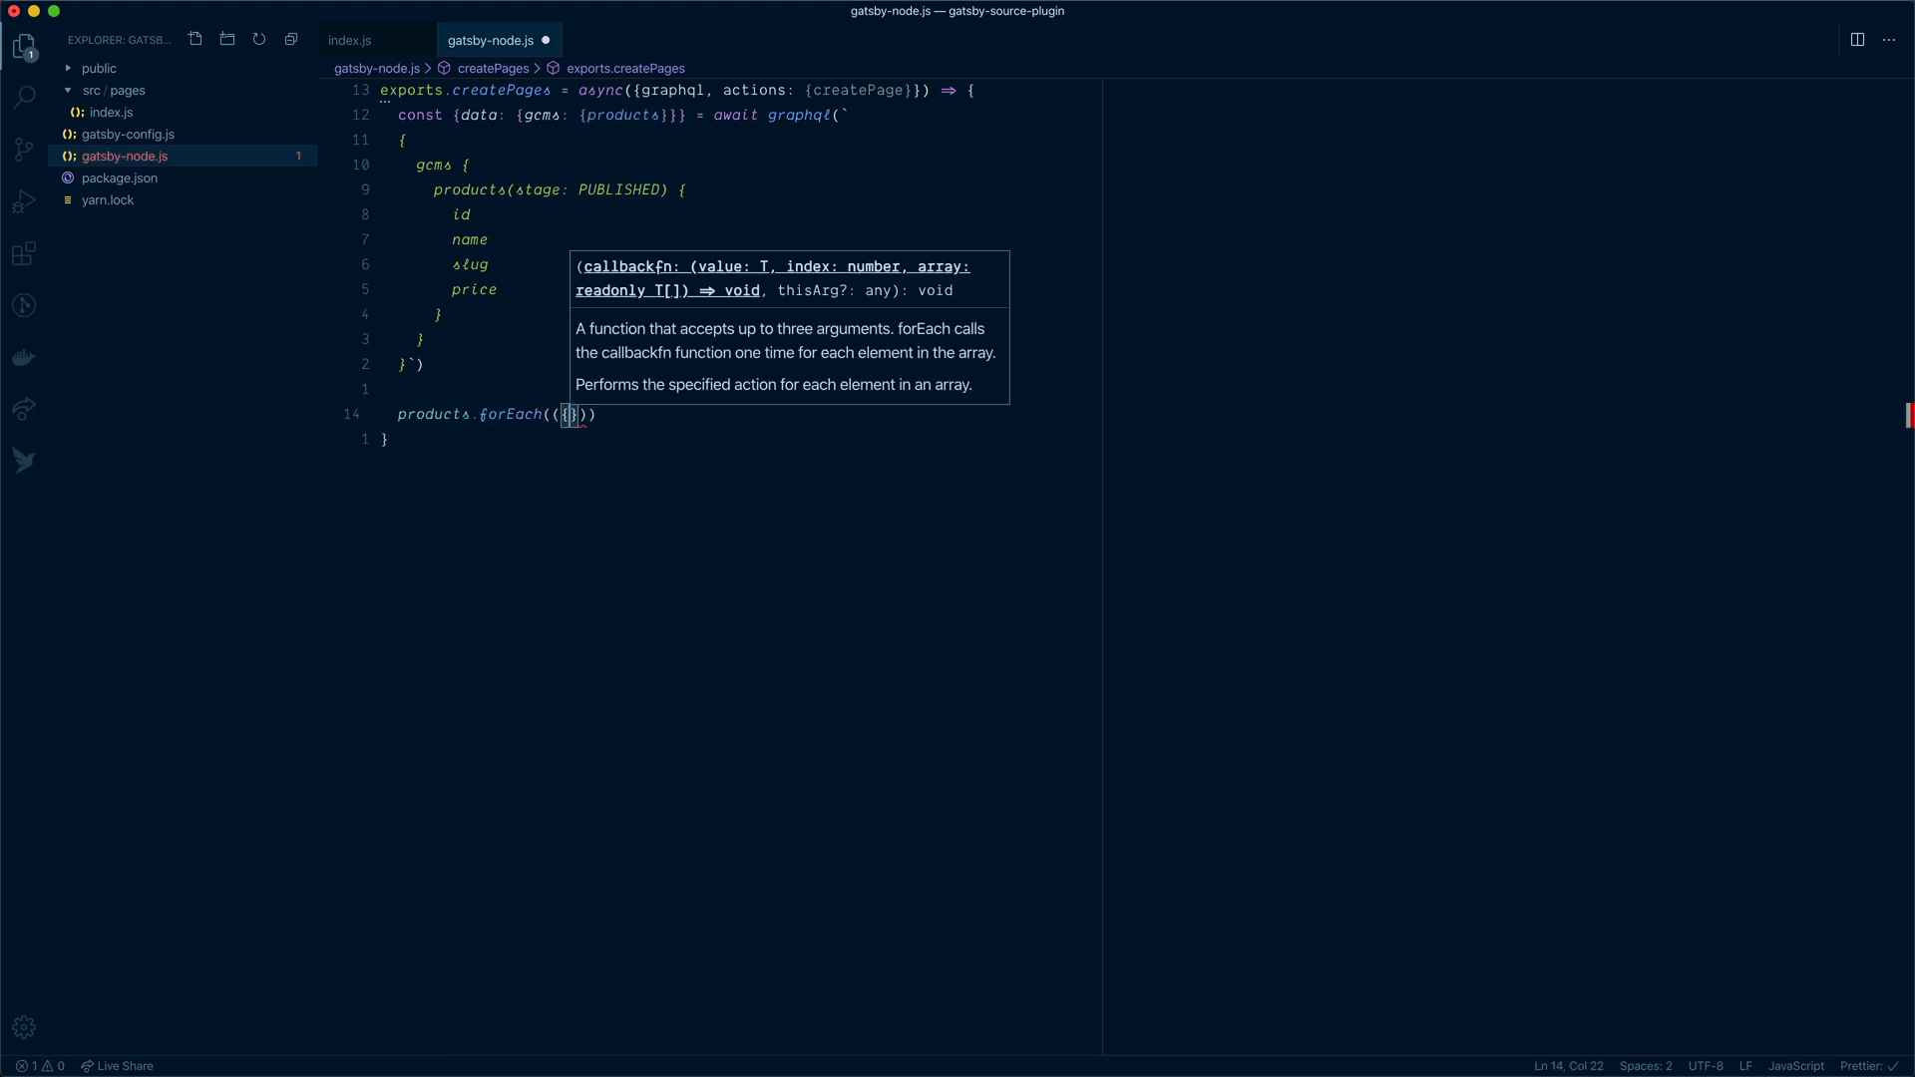
{"action": "type", "text": "id,"}
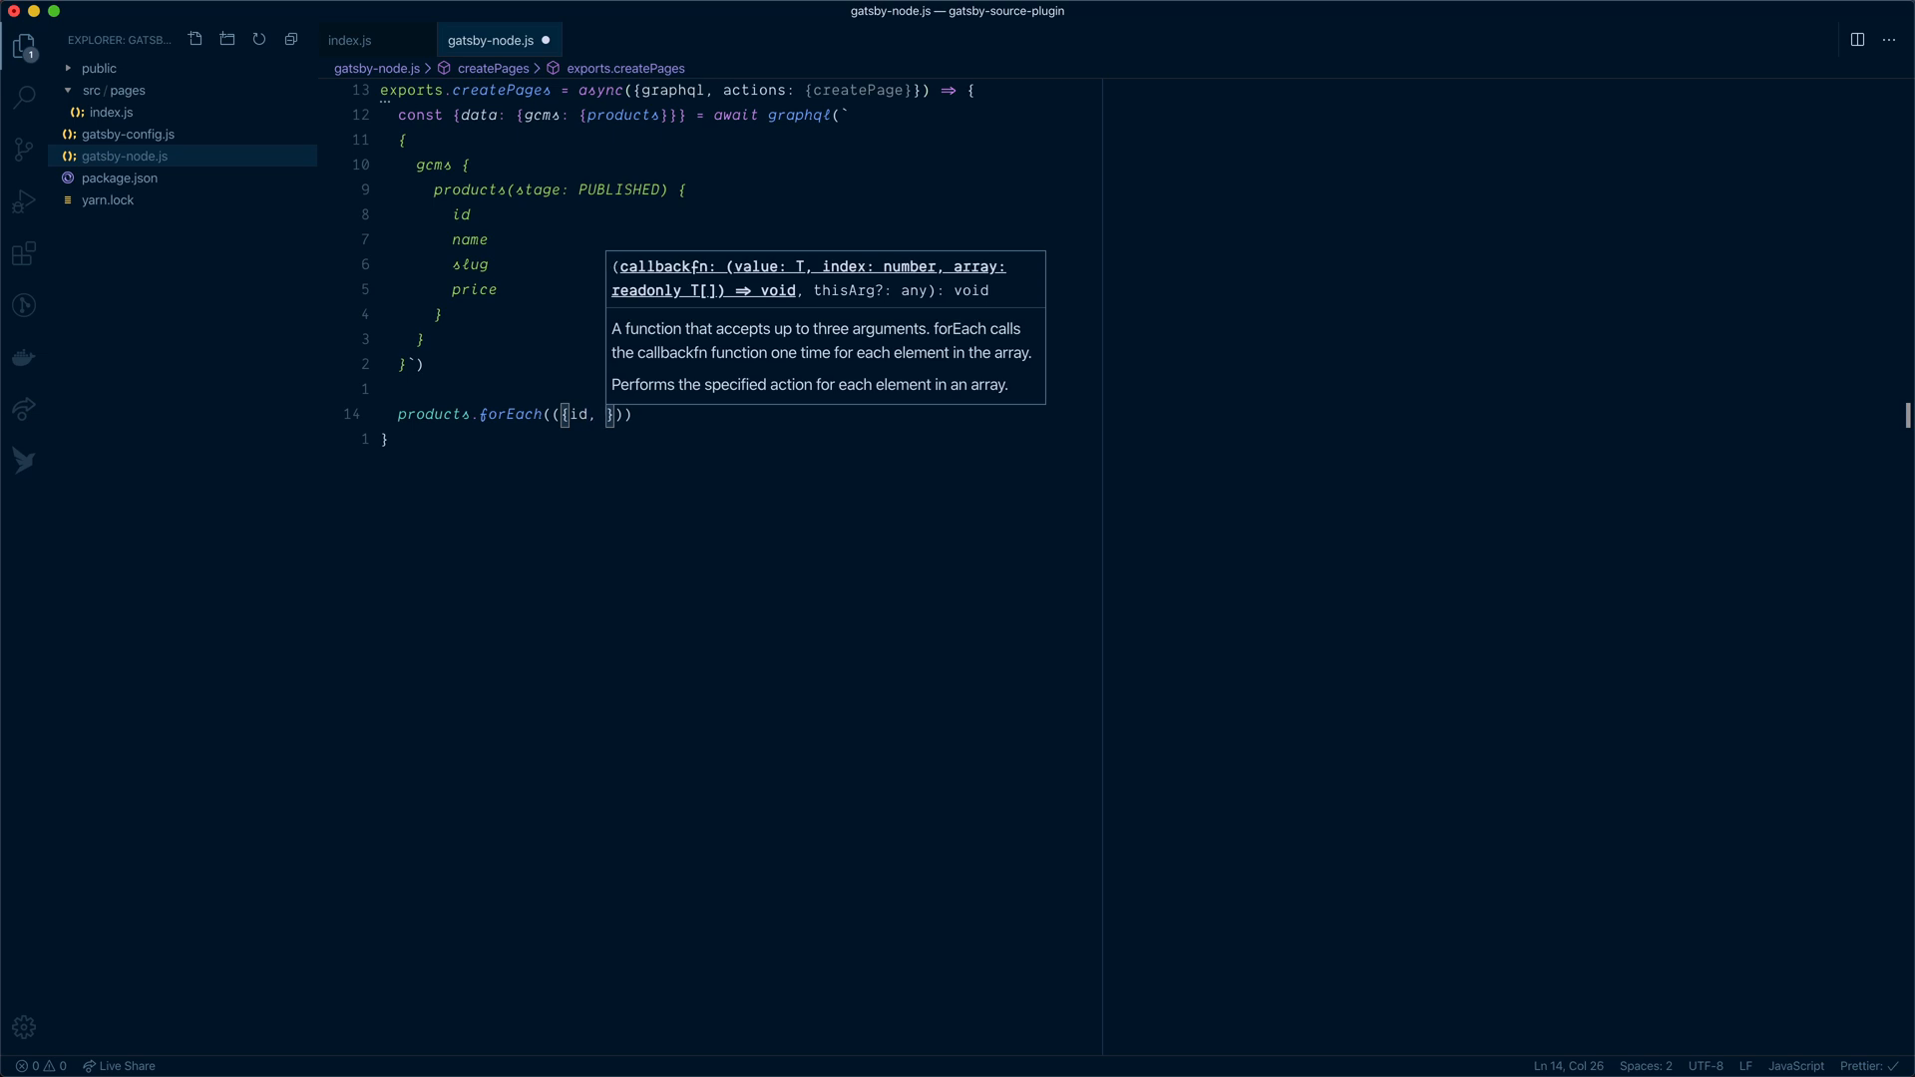
{"action": "type", "text": "slug}) => c"}
{"action": "type", "text": "path: `/products/${slug"}
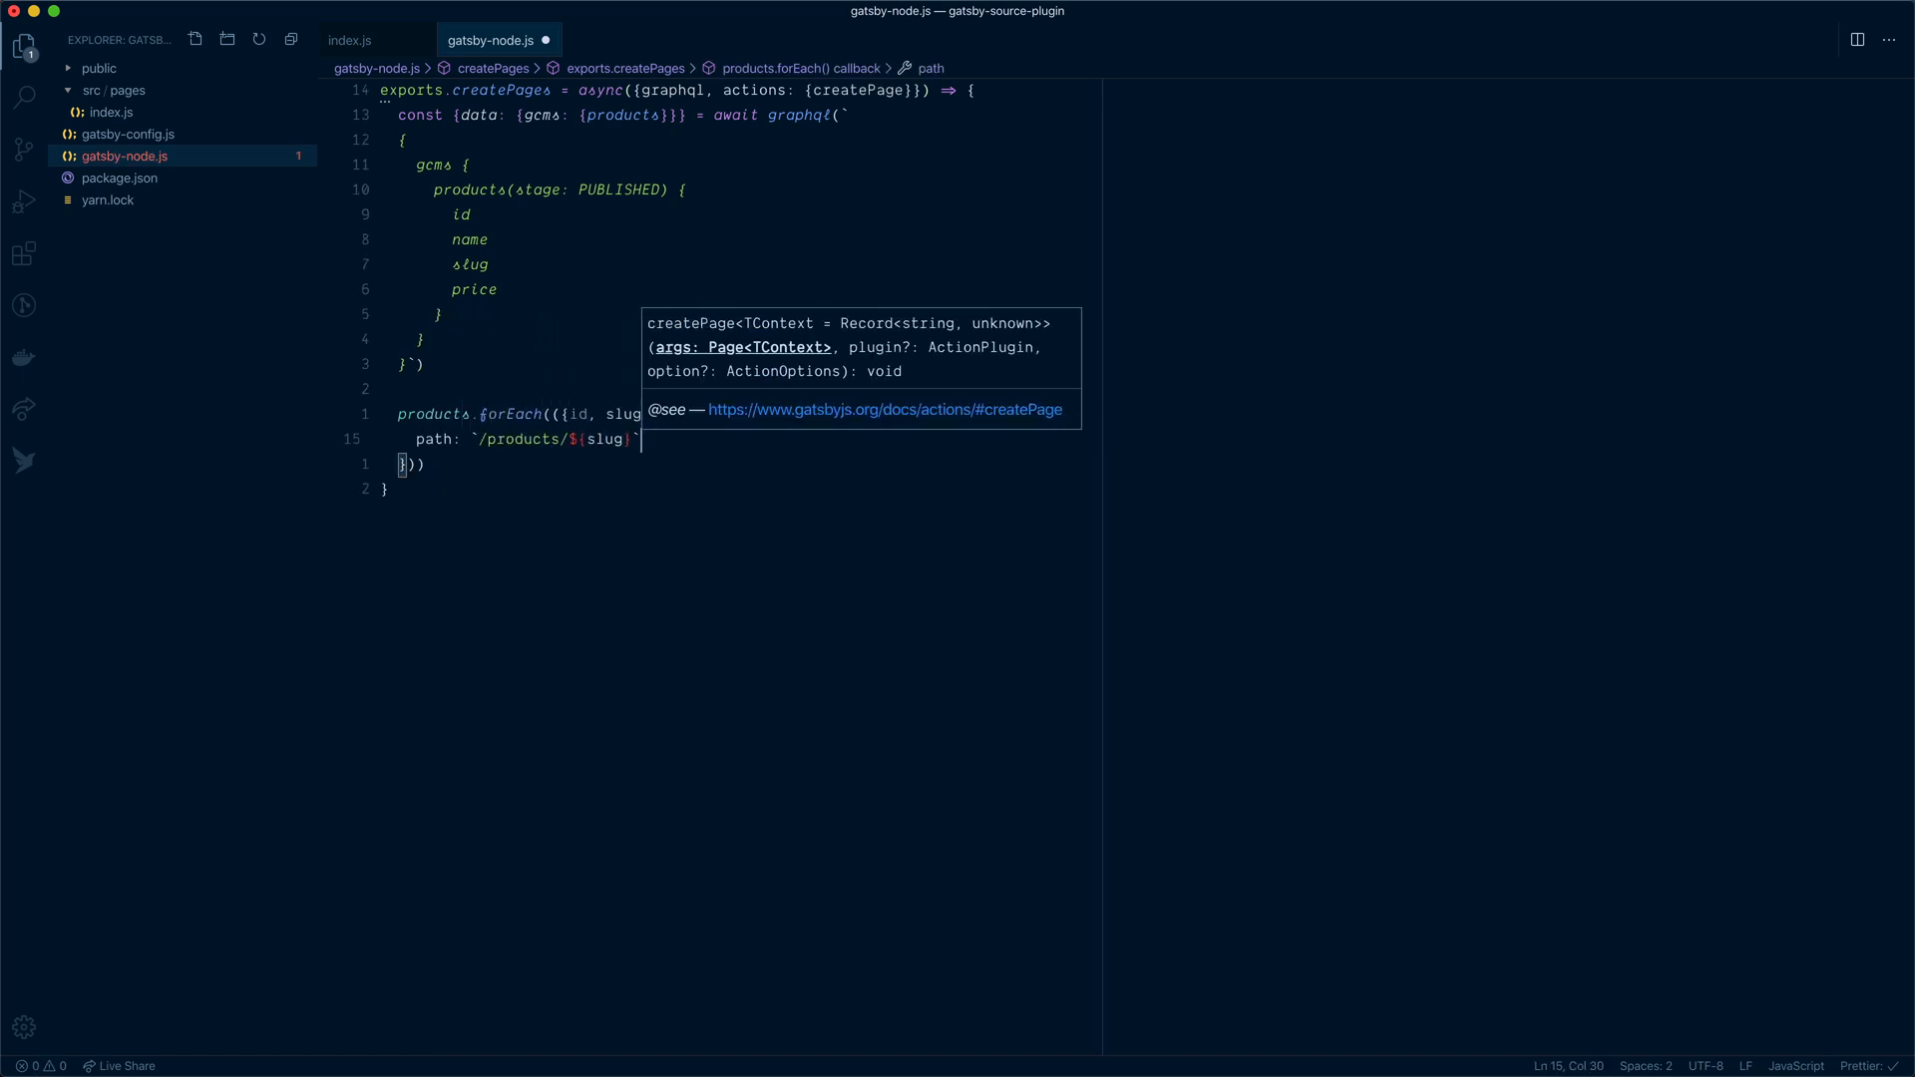
{"action": "type", "text": "component"}
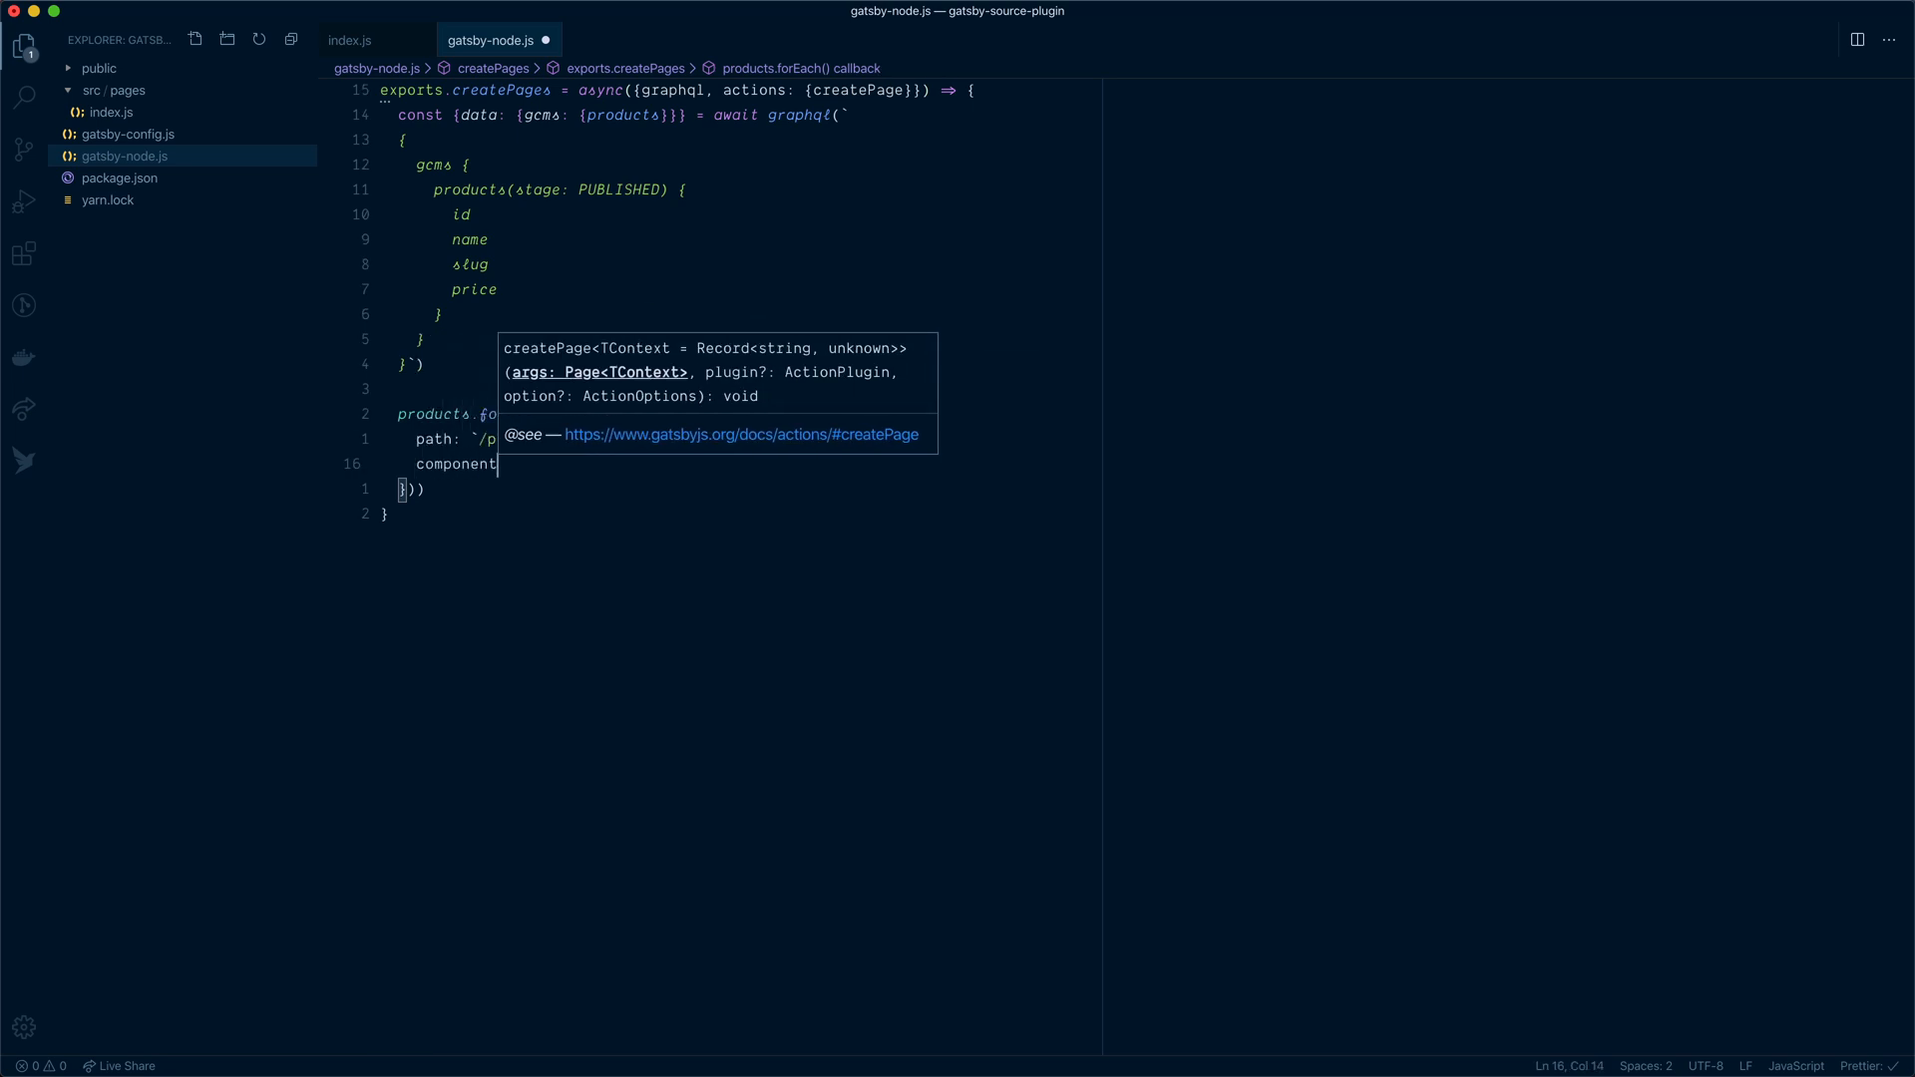
{"action": "type", "text": "e"}
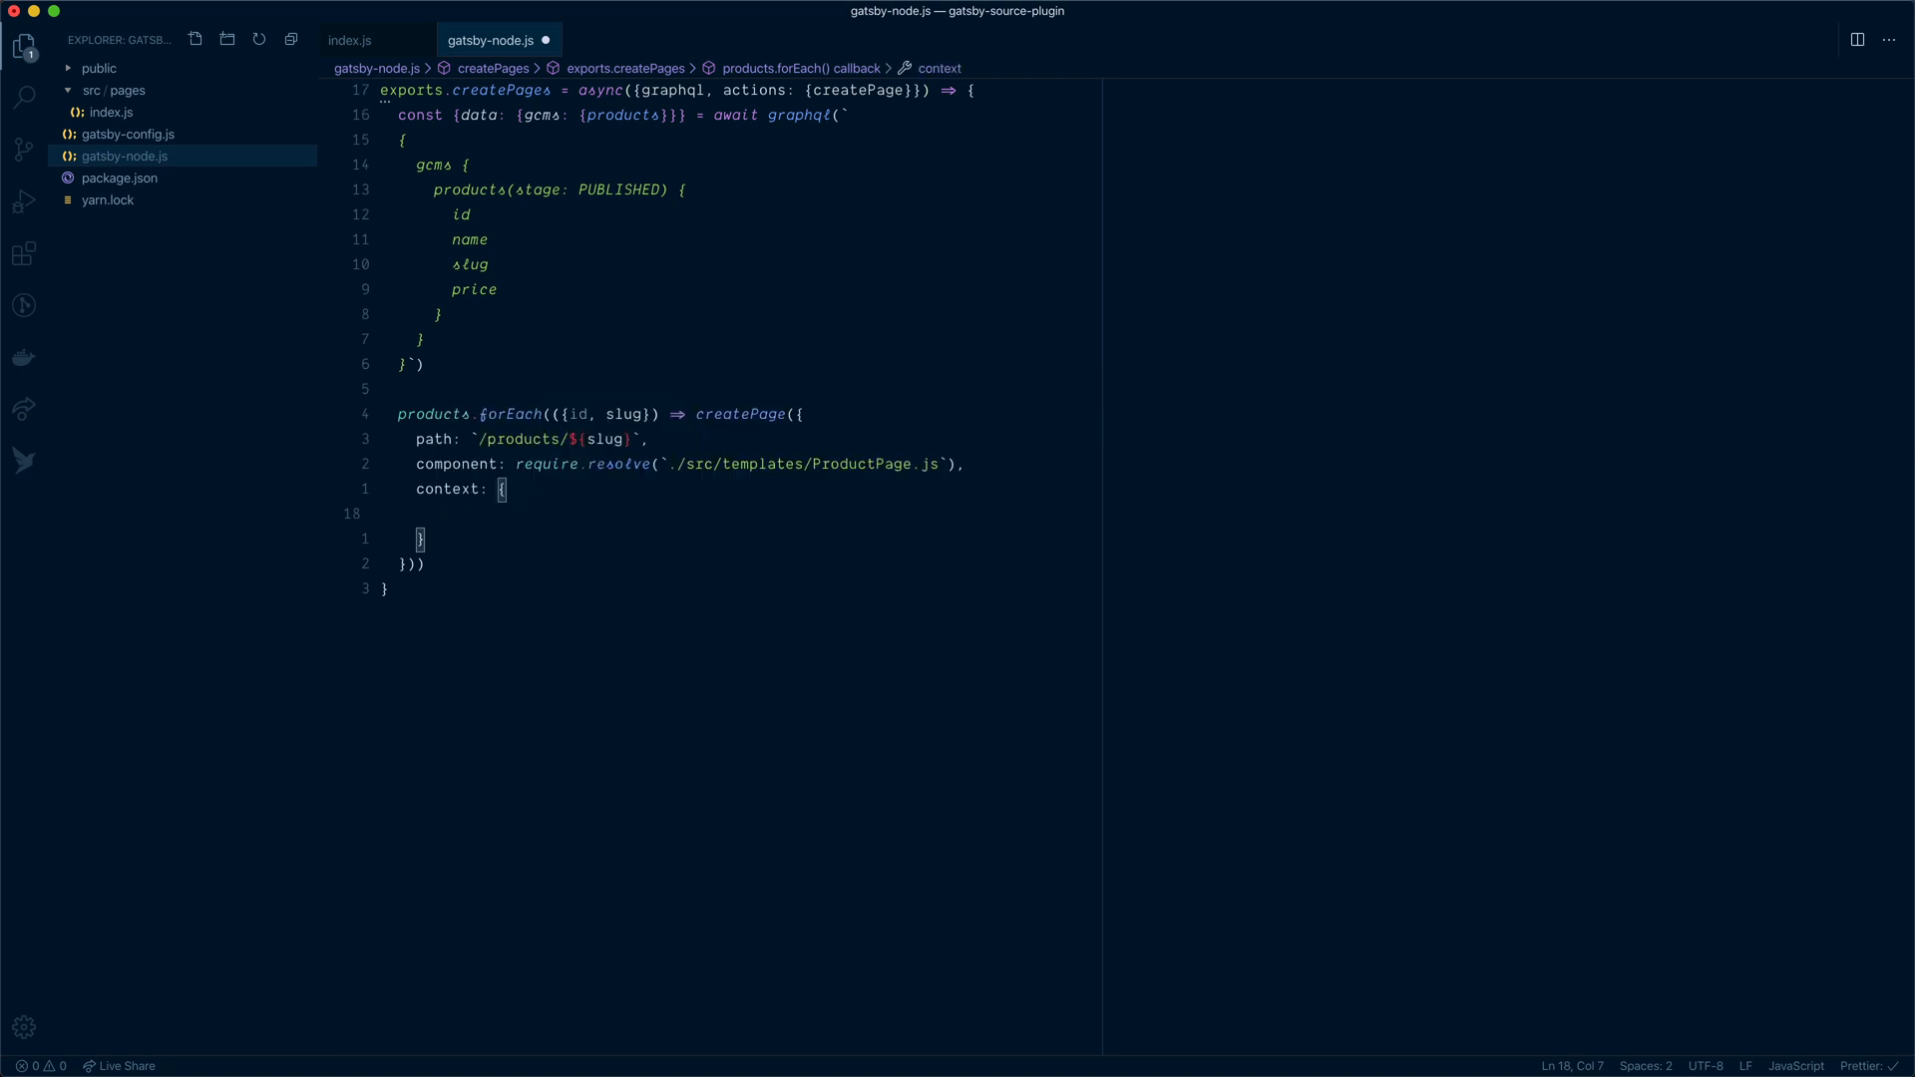
{"action": "type", "text": "id"}
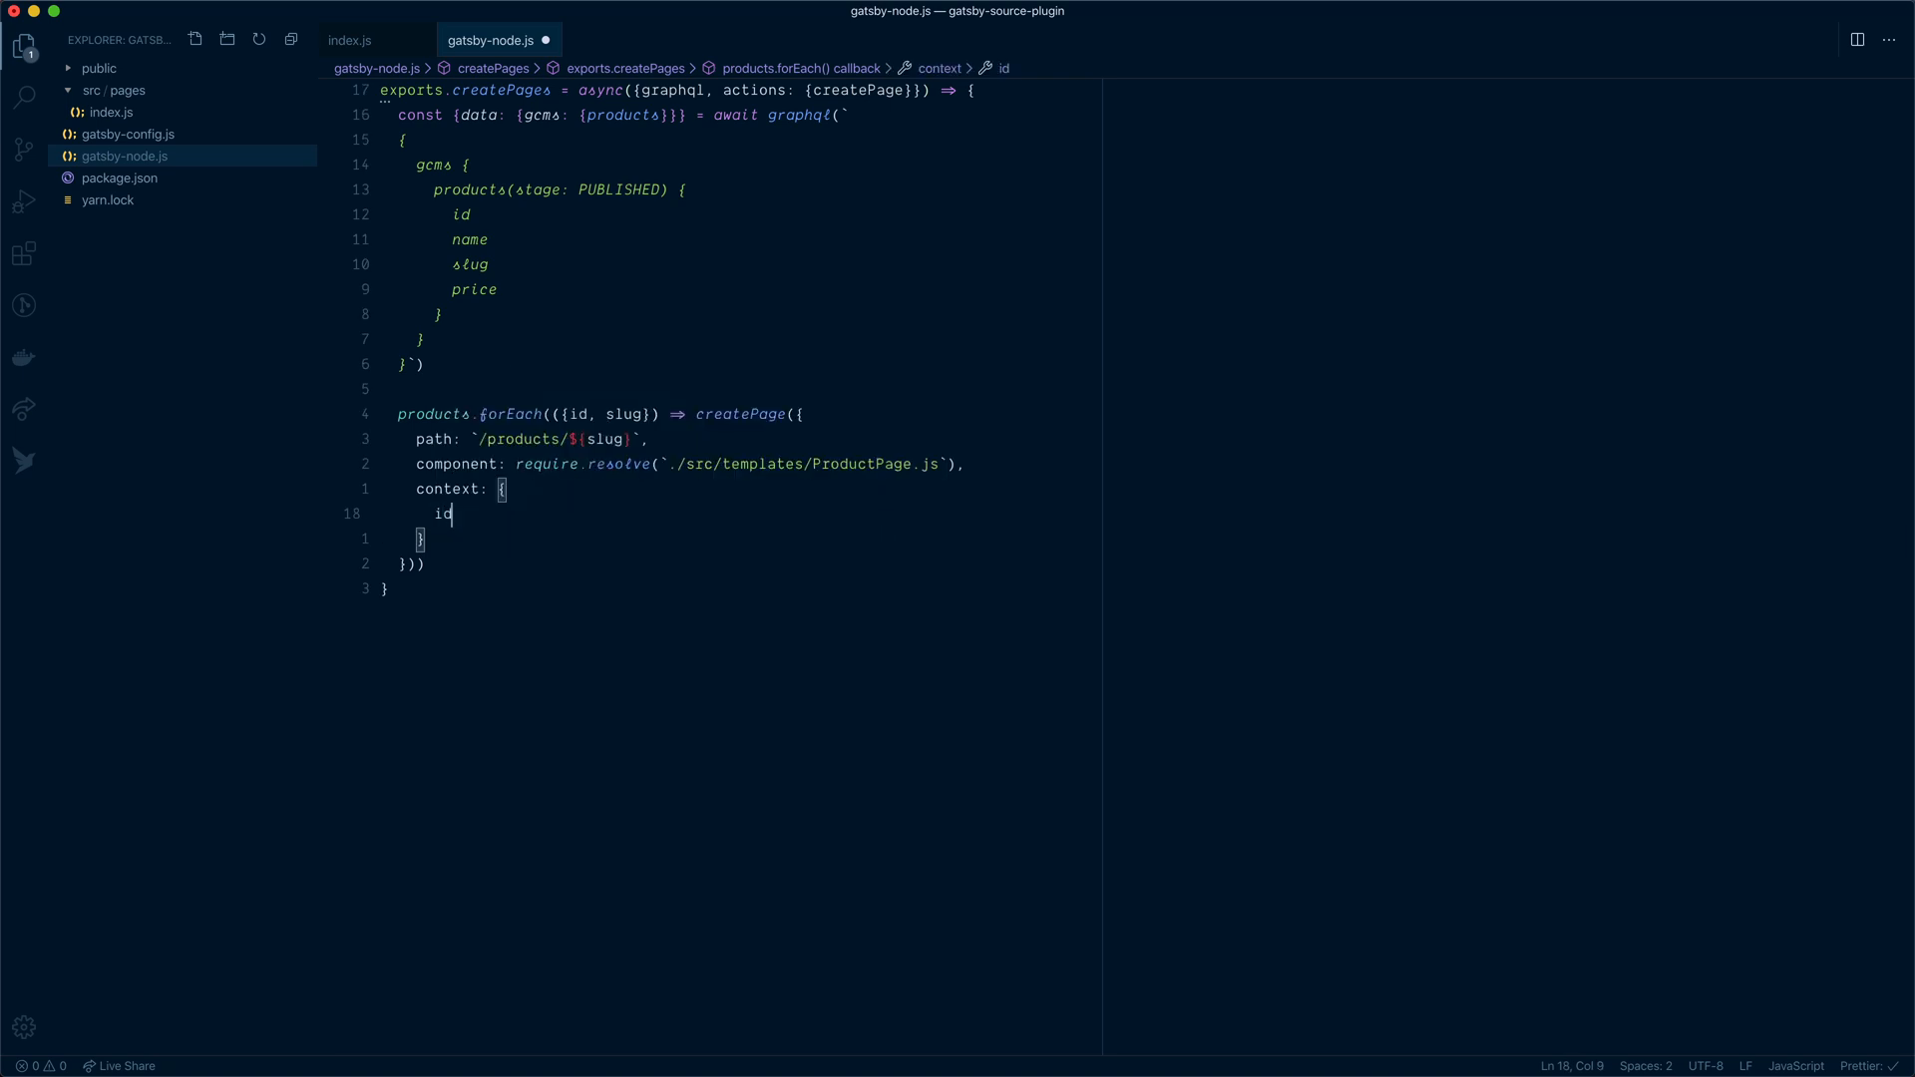
{"action": "mouse_move", "coordinate": [182, 990]}
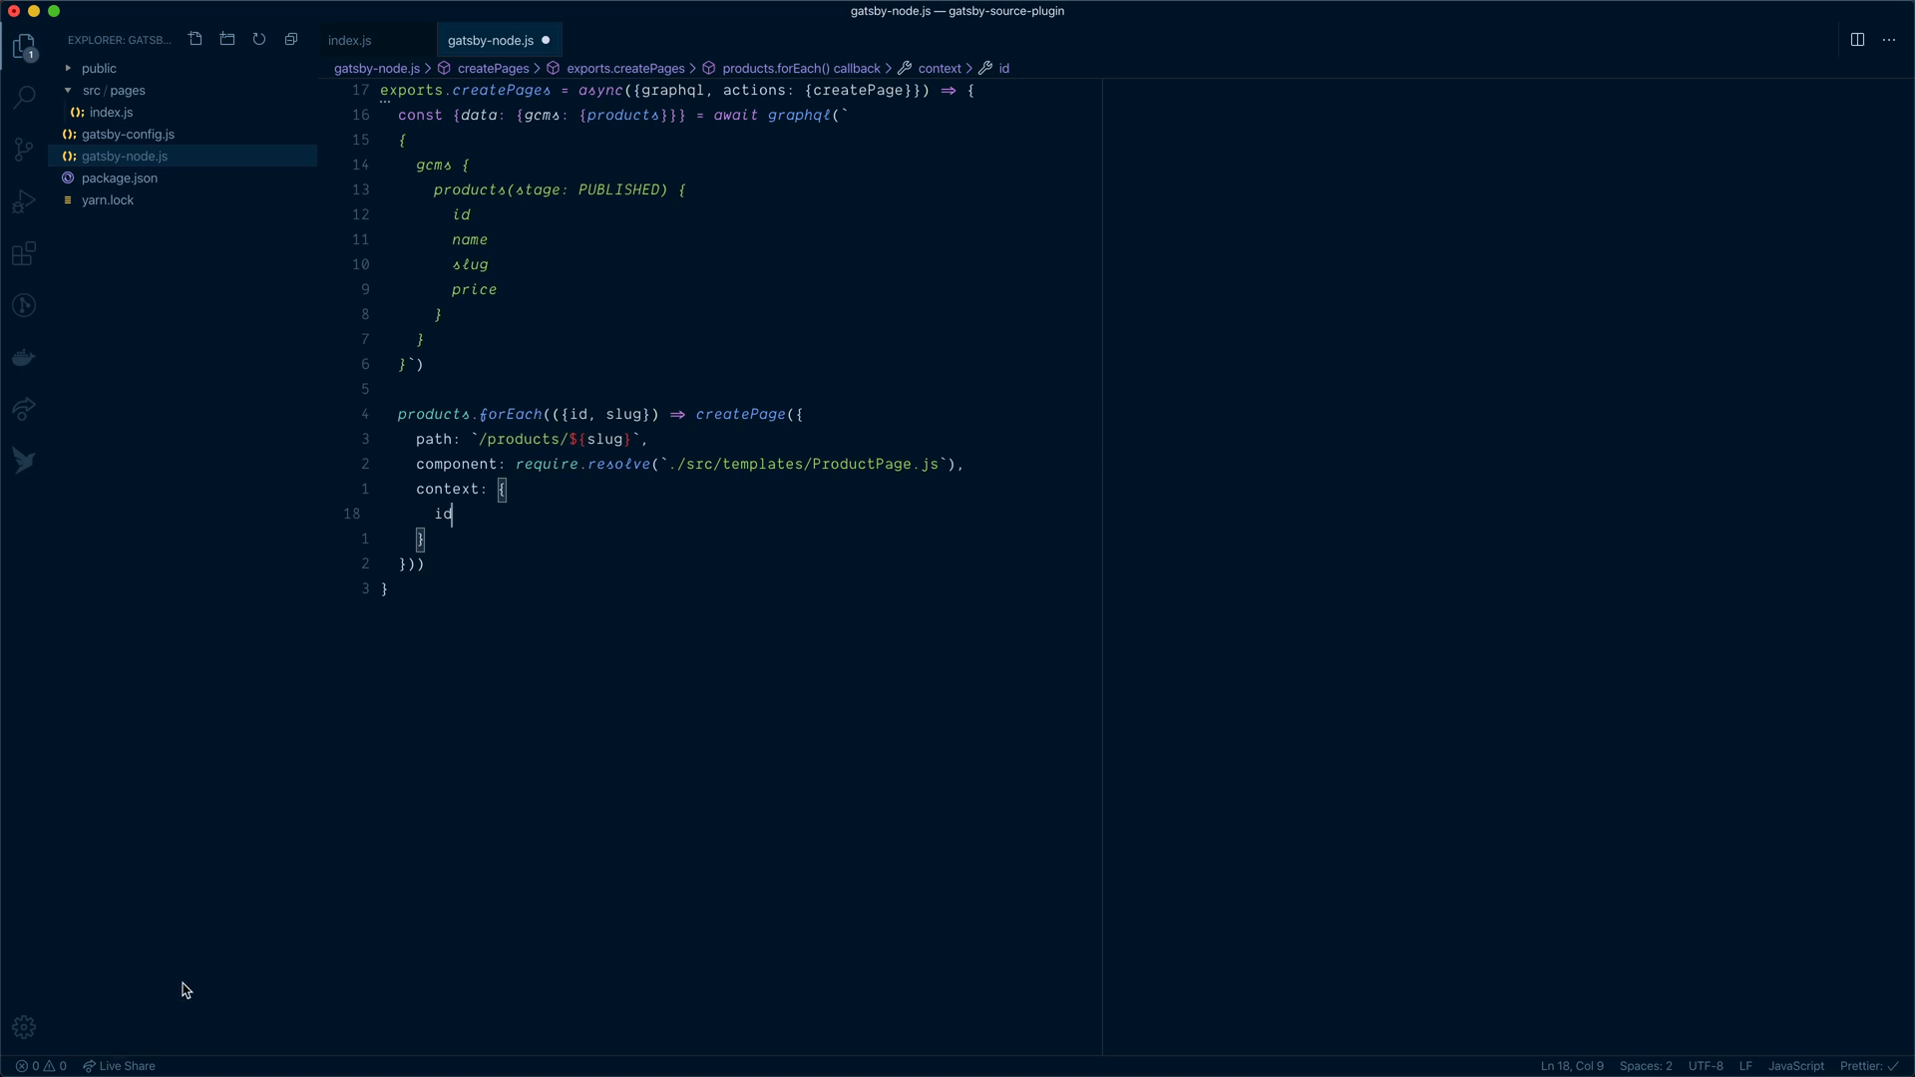
Remove the unneeded name field from the query and select the ProductPage template path
{"action": "left_click", "coordinate": [597, 289]}
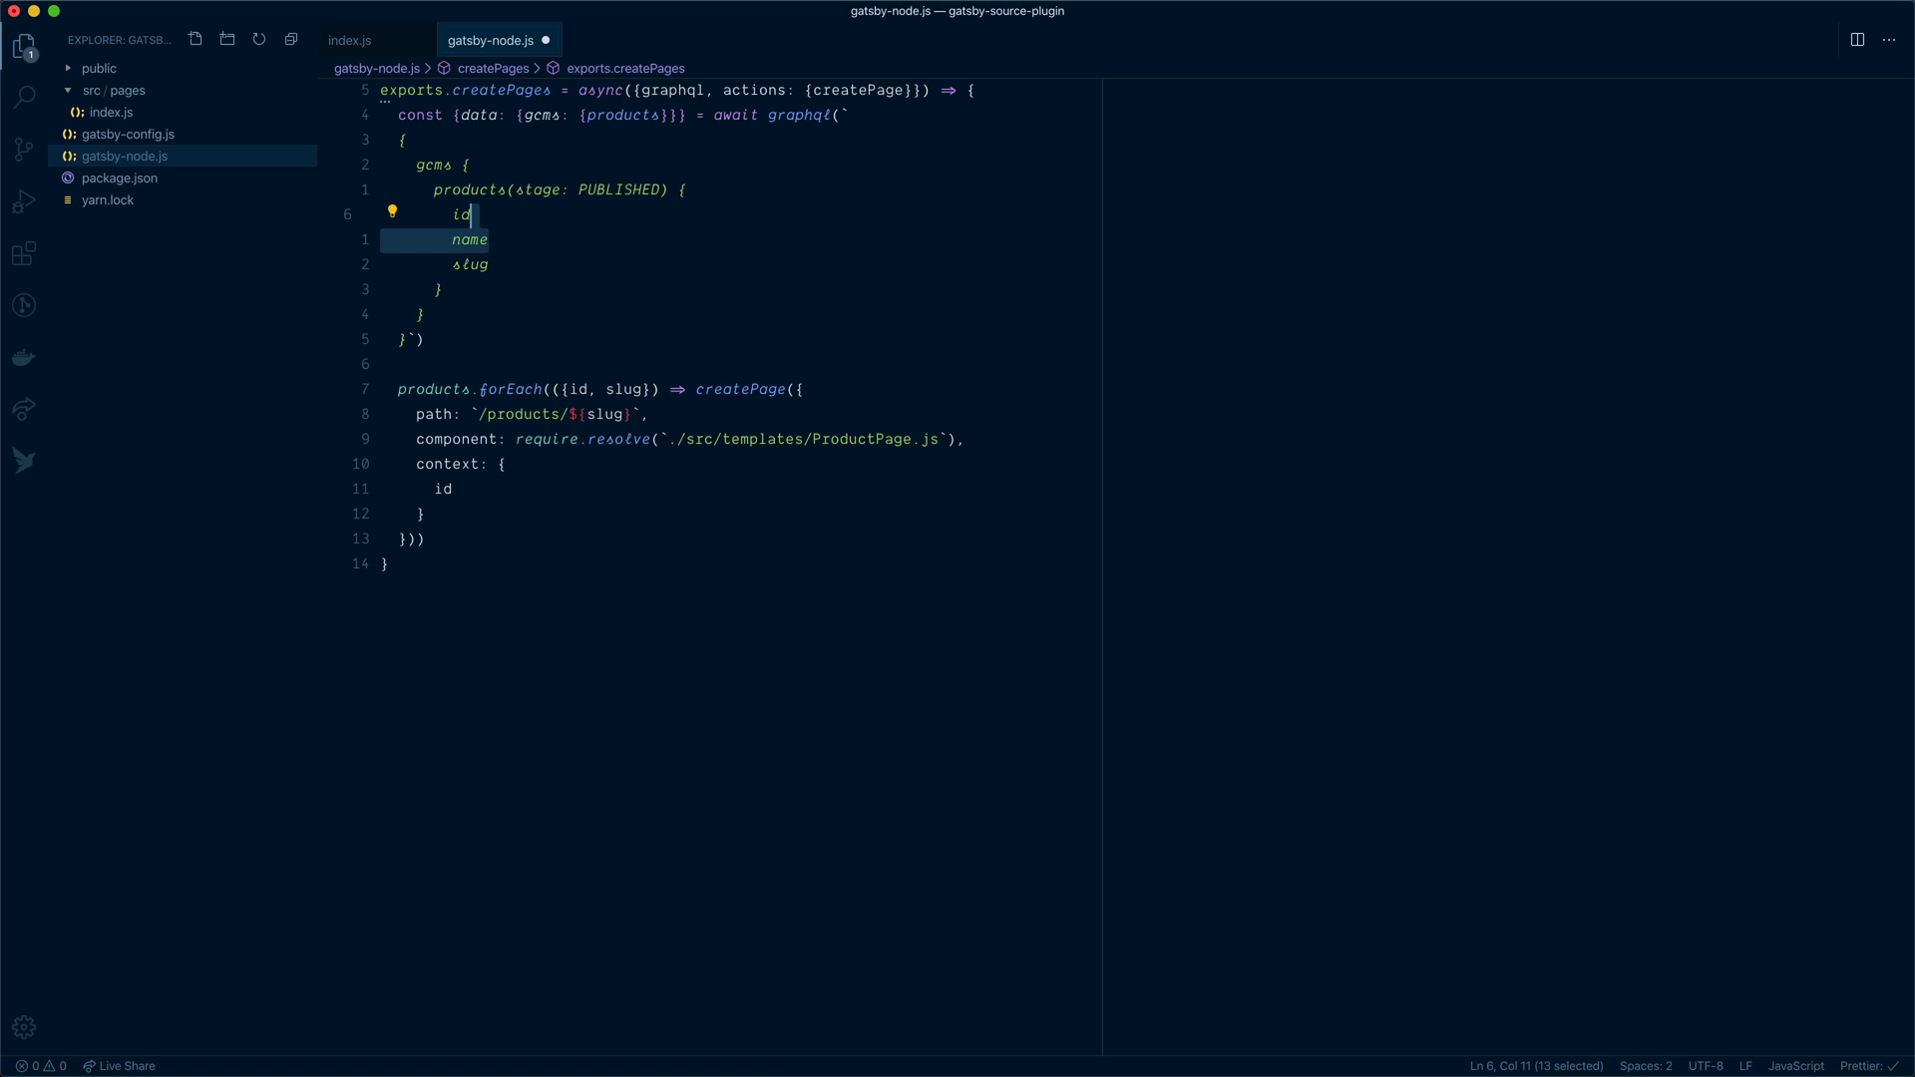
{"action": "key", "text": "Backspace"}
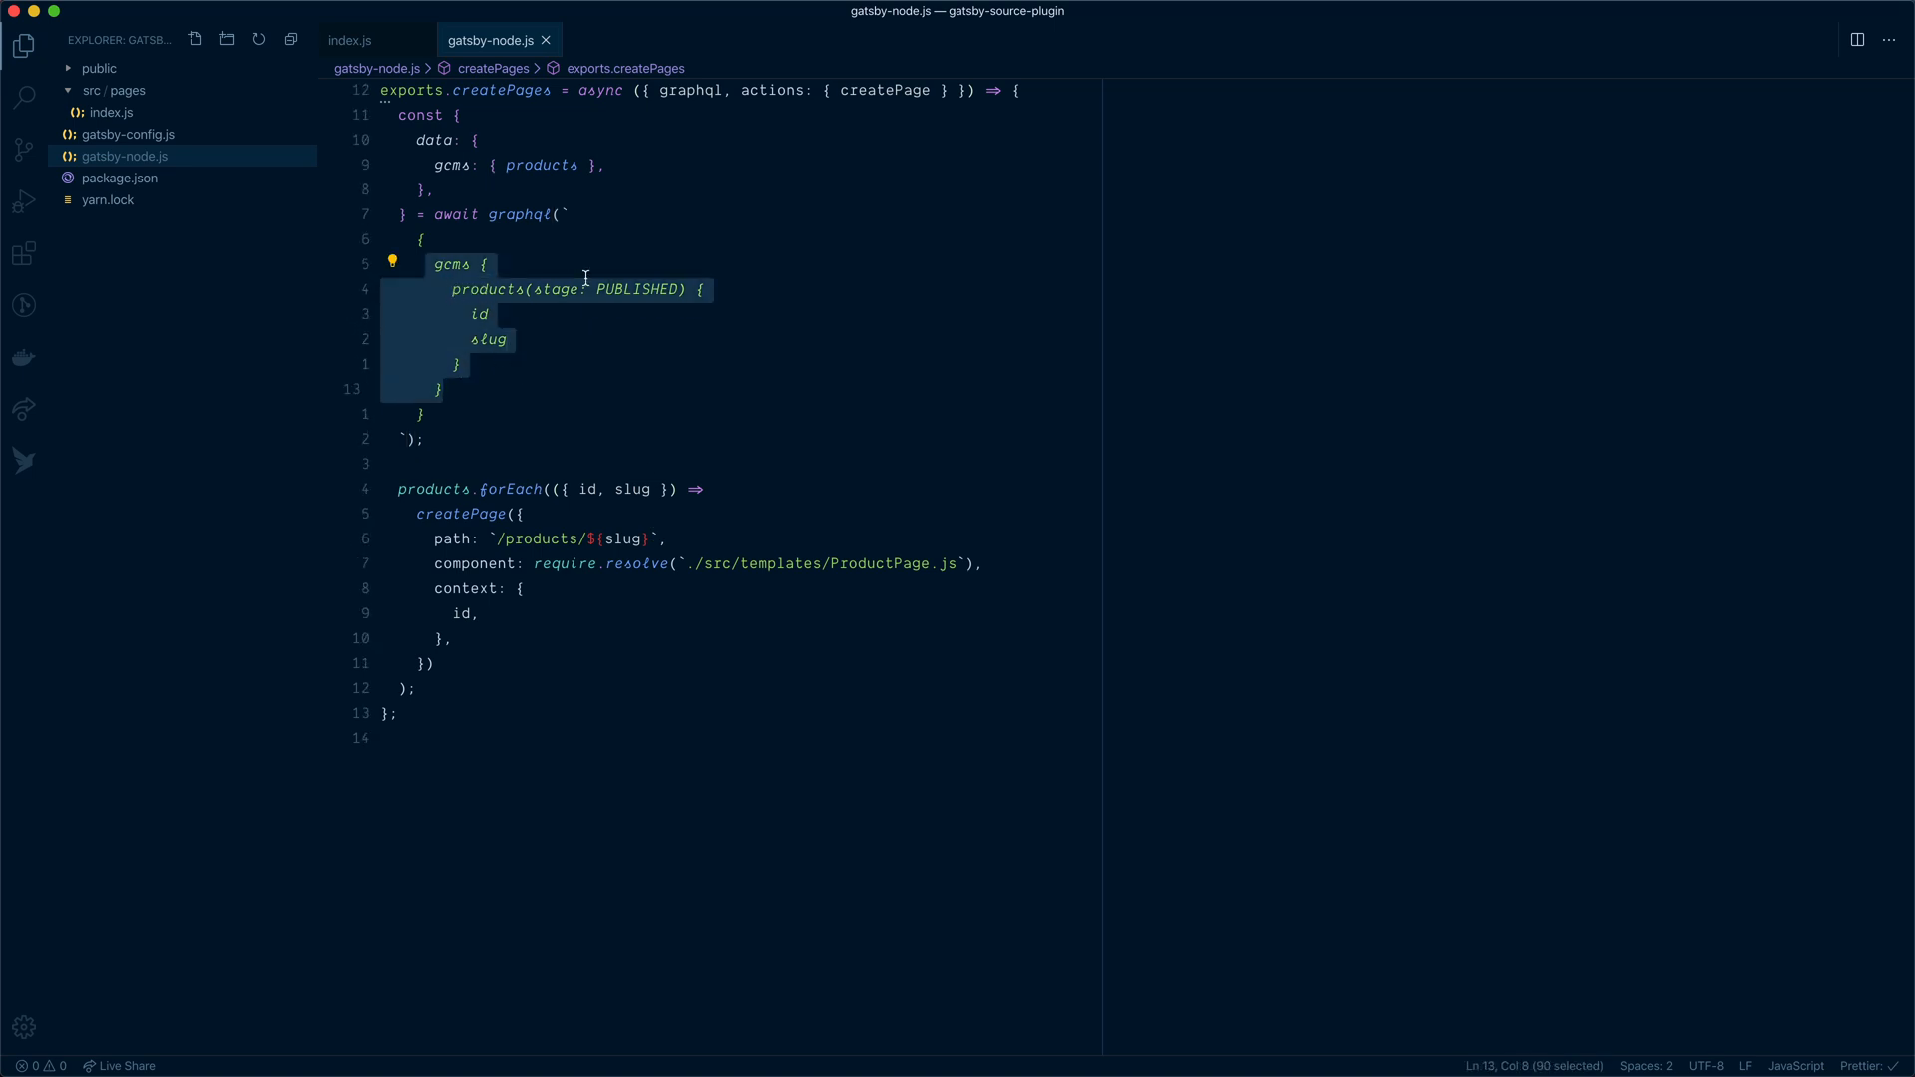
{"action": "left_click", "coordinate": [475, 313]}
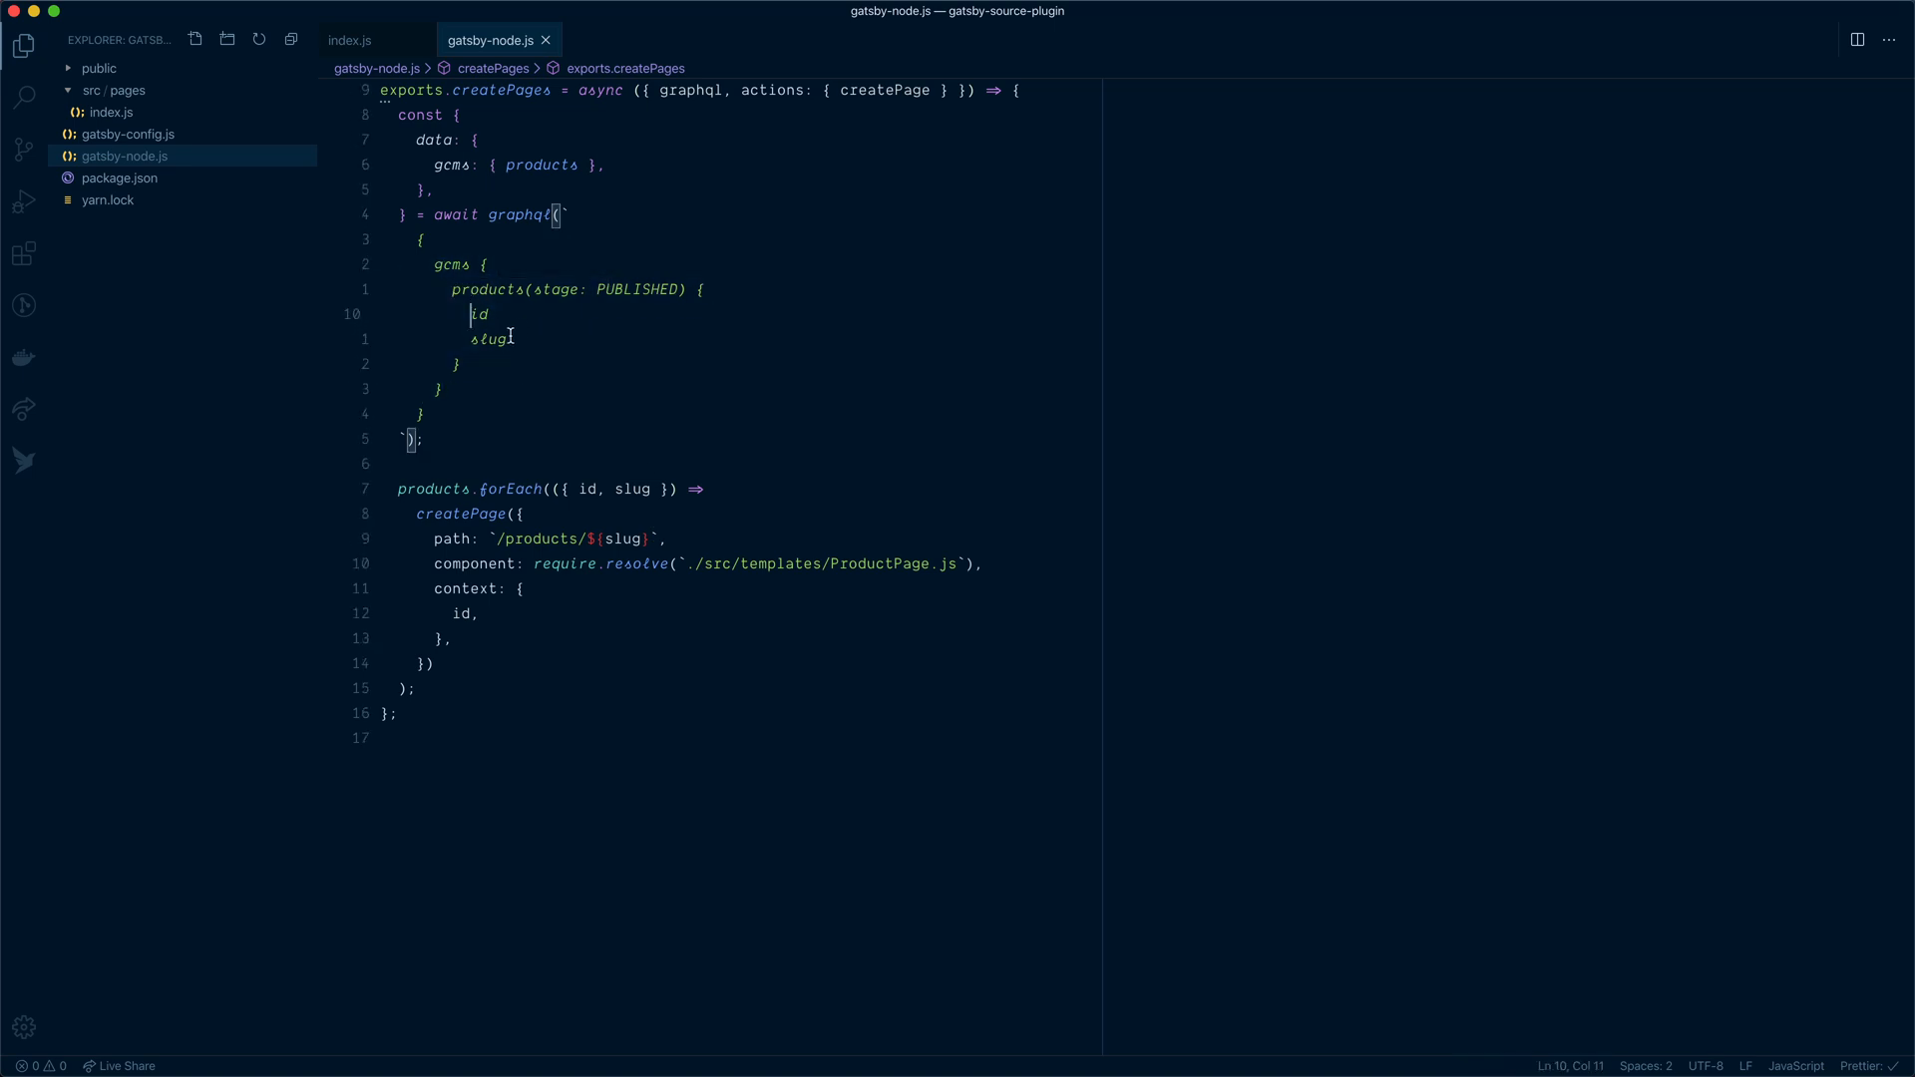
{"action": "double_click", "coordinate": [459, 613]}
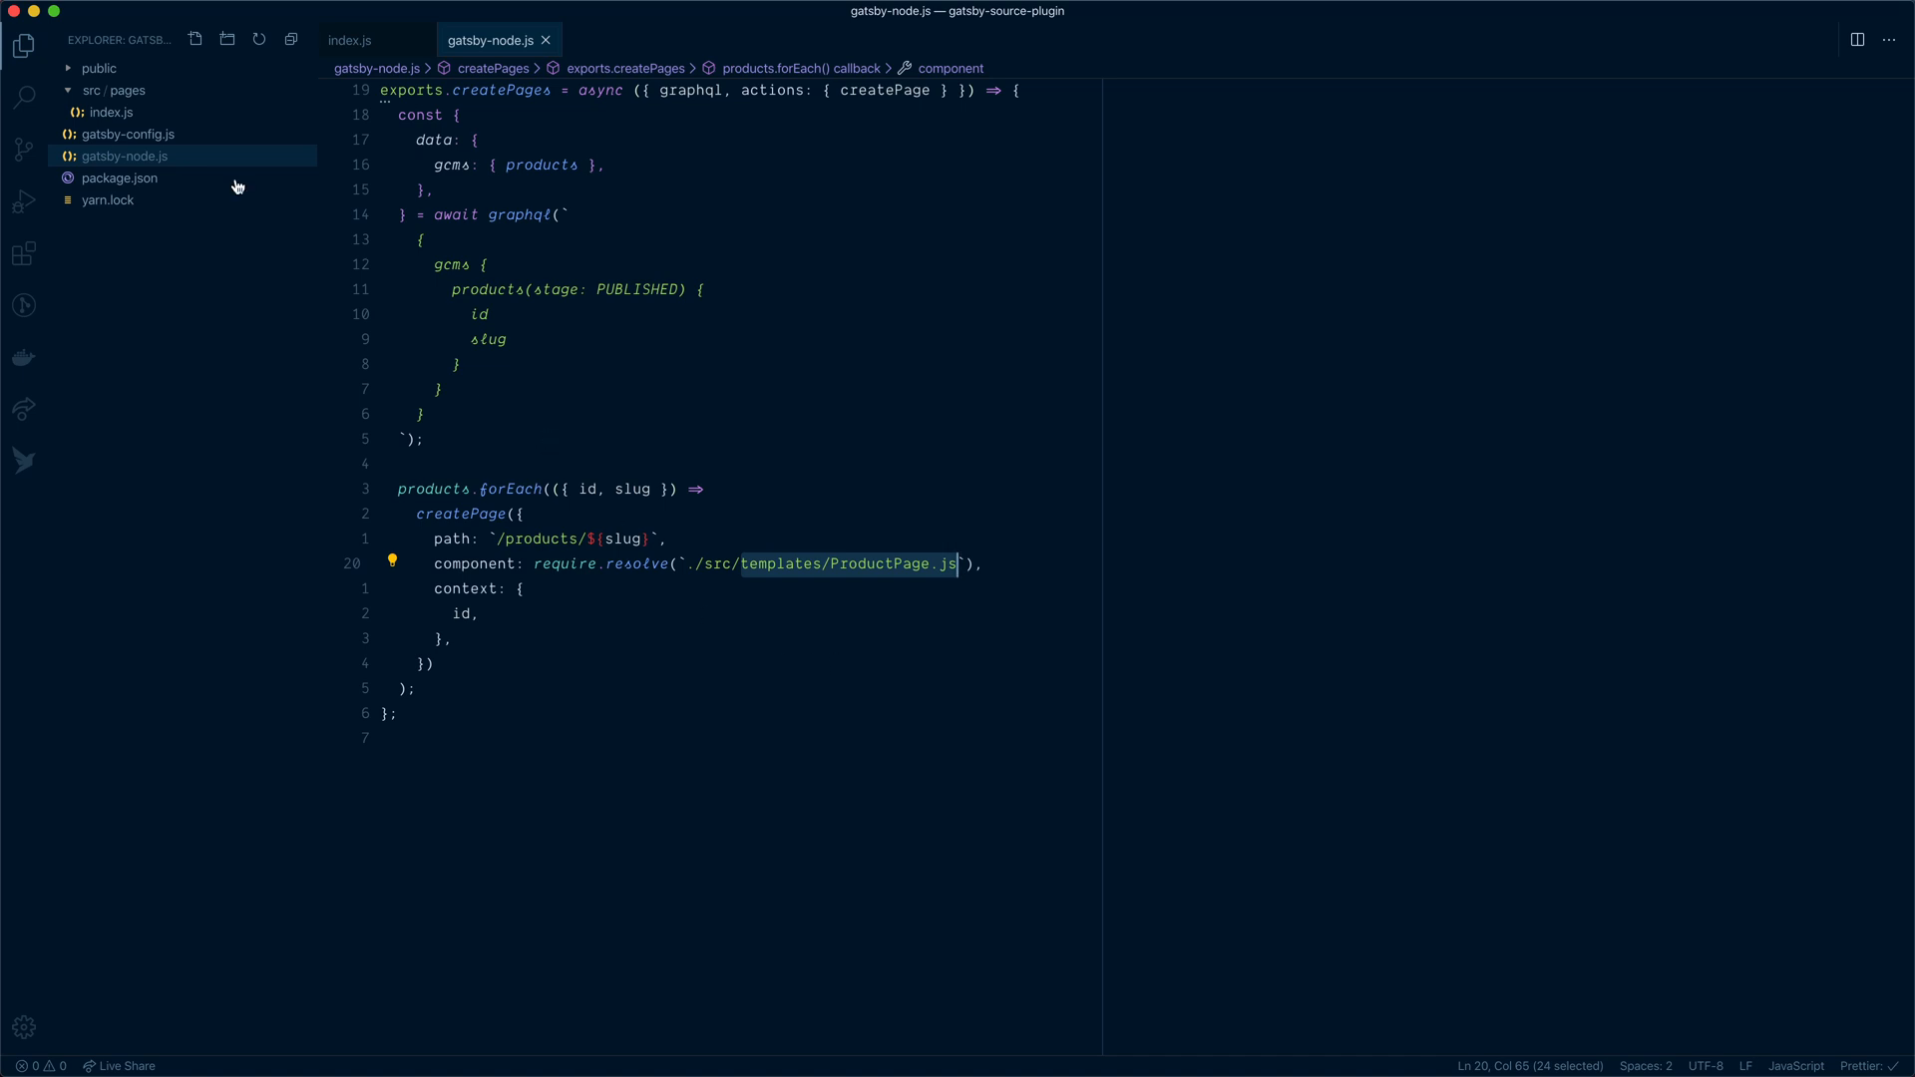
Create ProductPage.js in src with a ProductPage component destructuring gcms product and rendering an h1 with product.name
{"action": "right_click", "coordinate": [116, 89]}
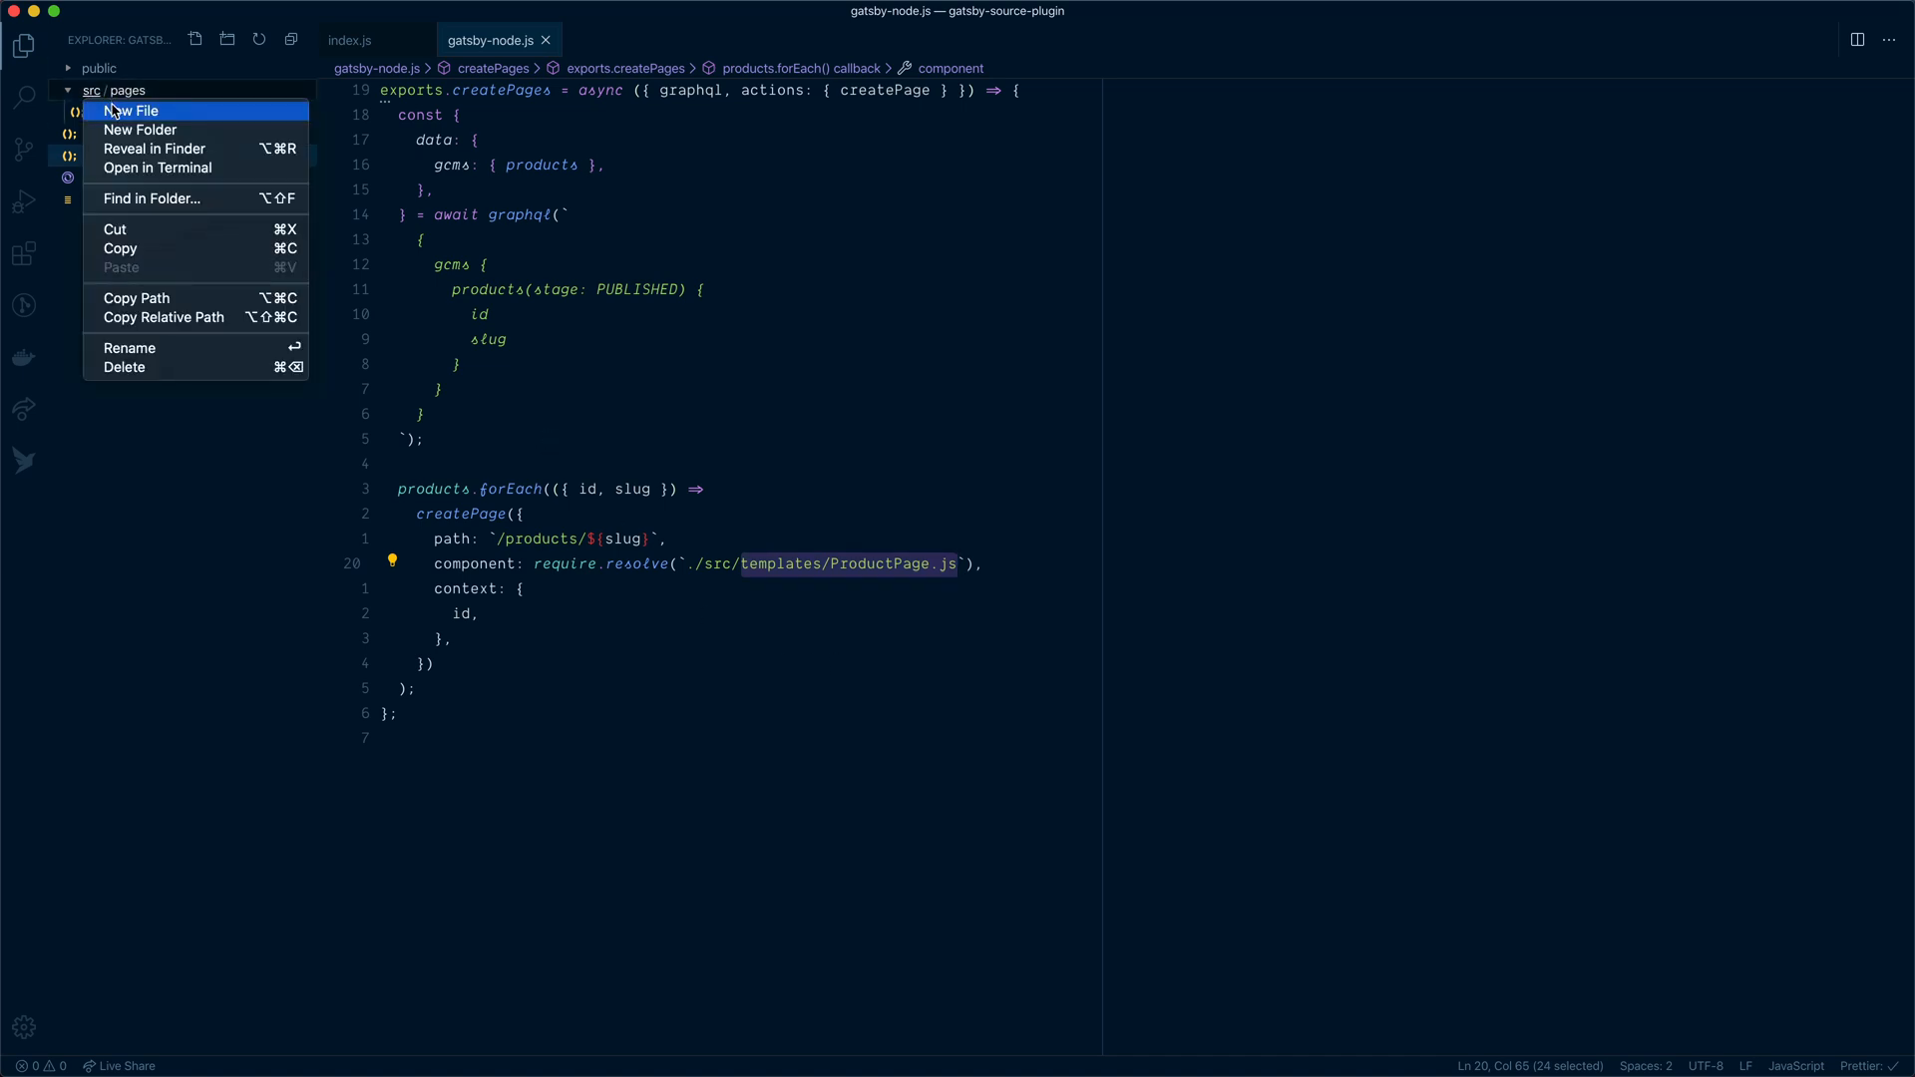
{"action": "left_click", "coordinate": [132, 111]}
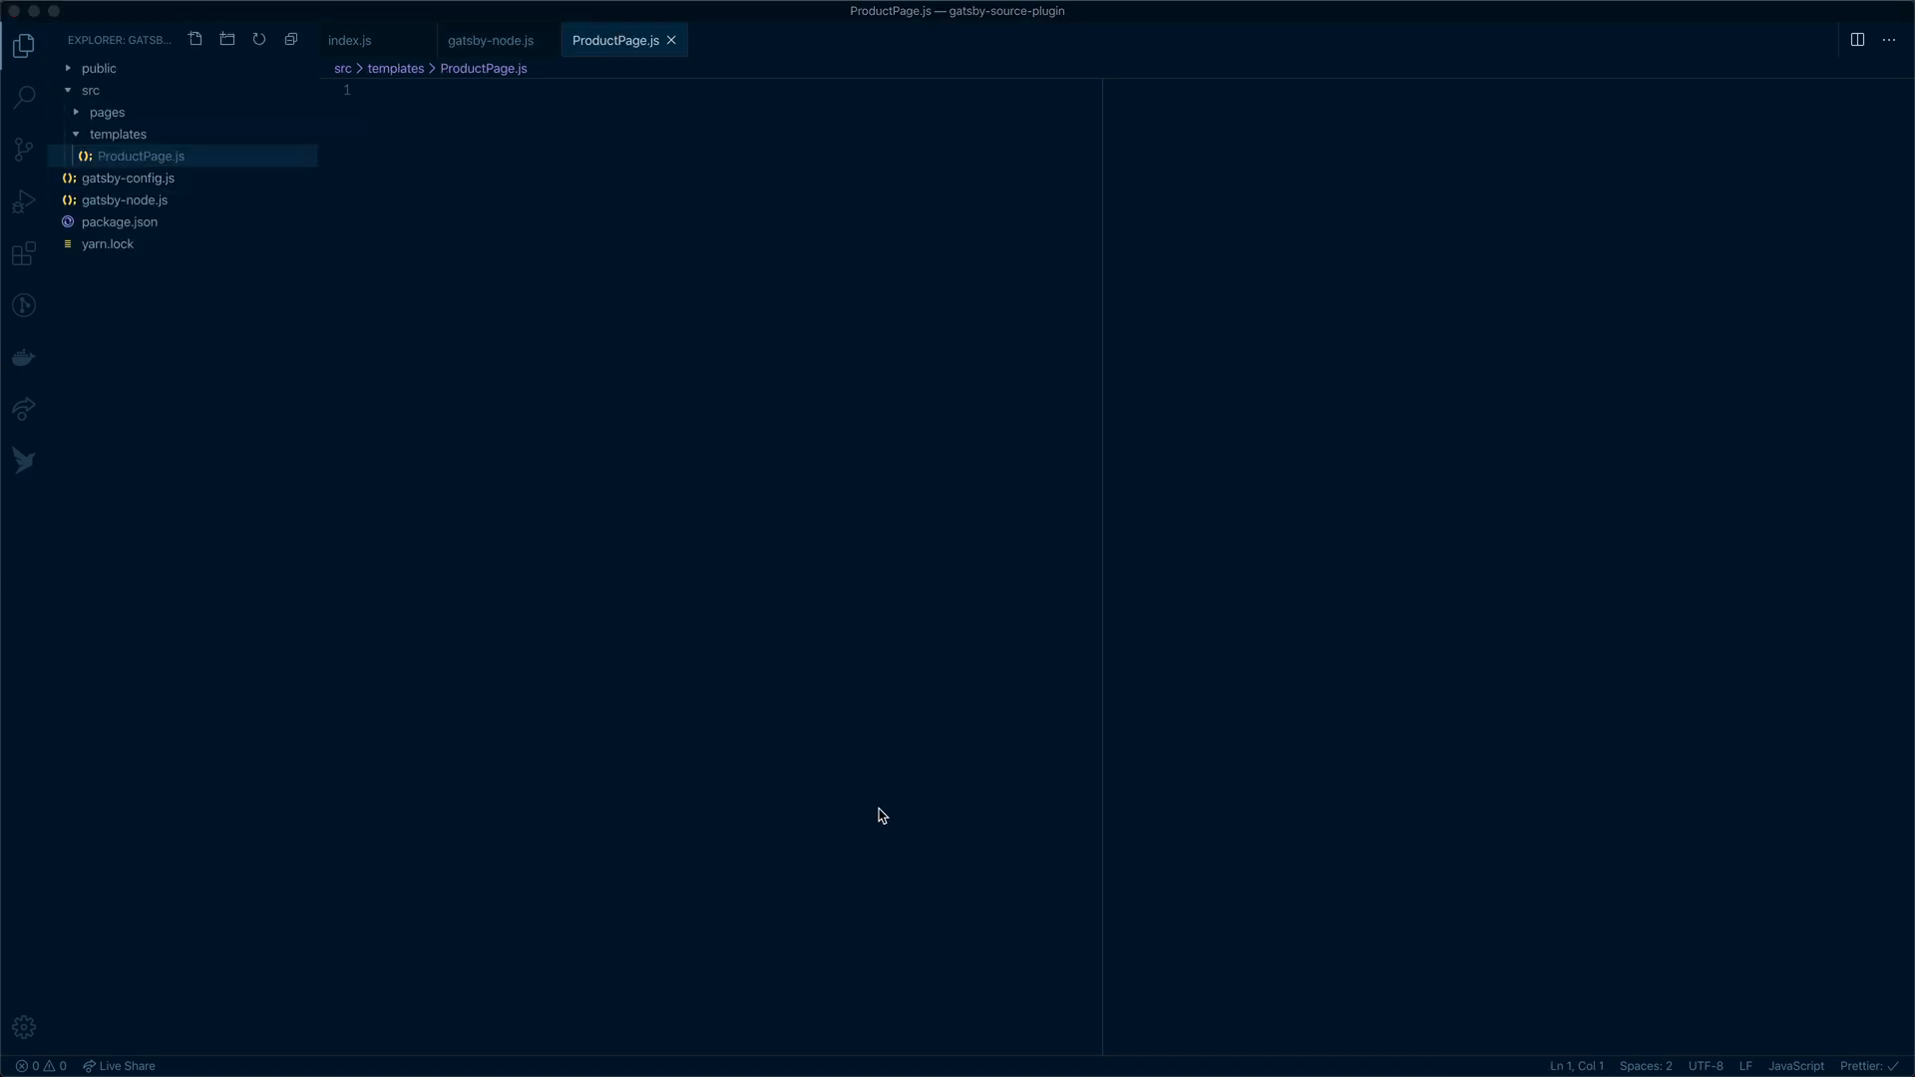
{"action": "type", "text": "improt Re"}
{"action": "type", "text": "const"}
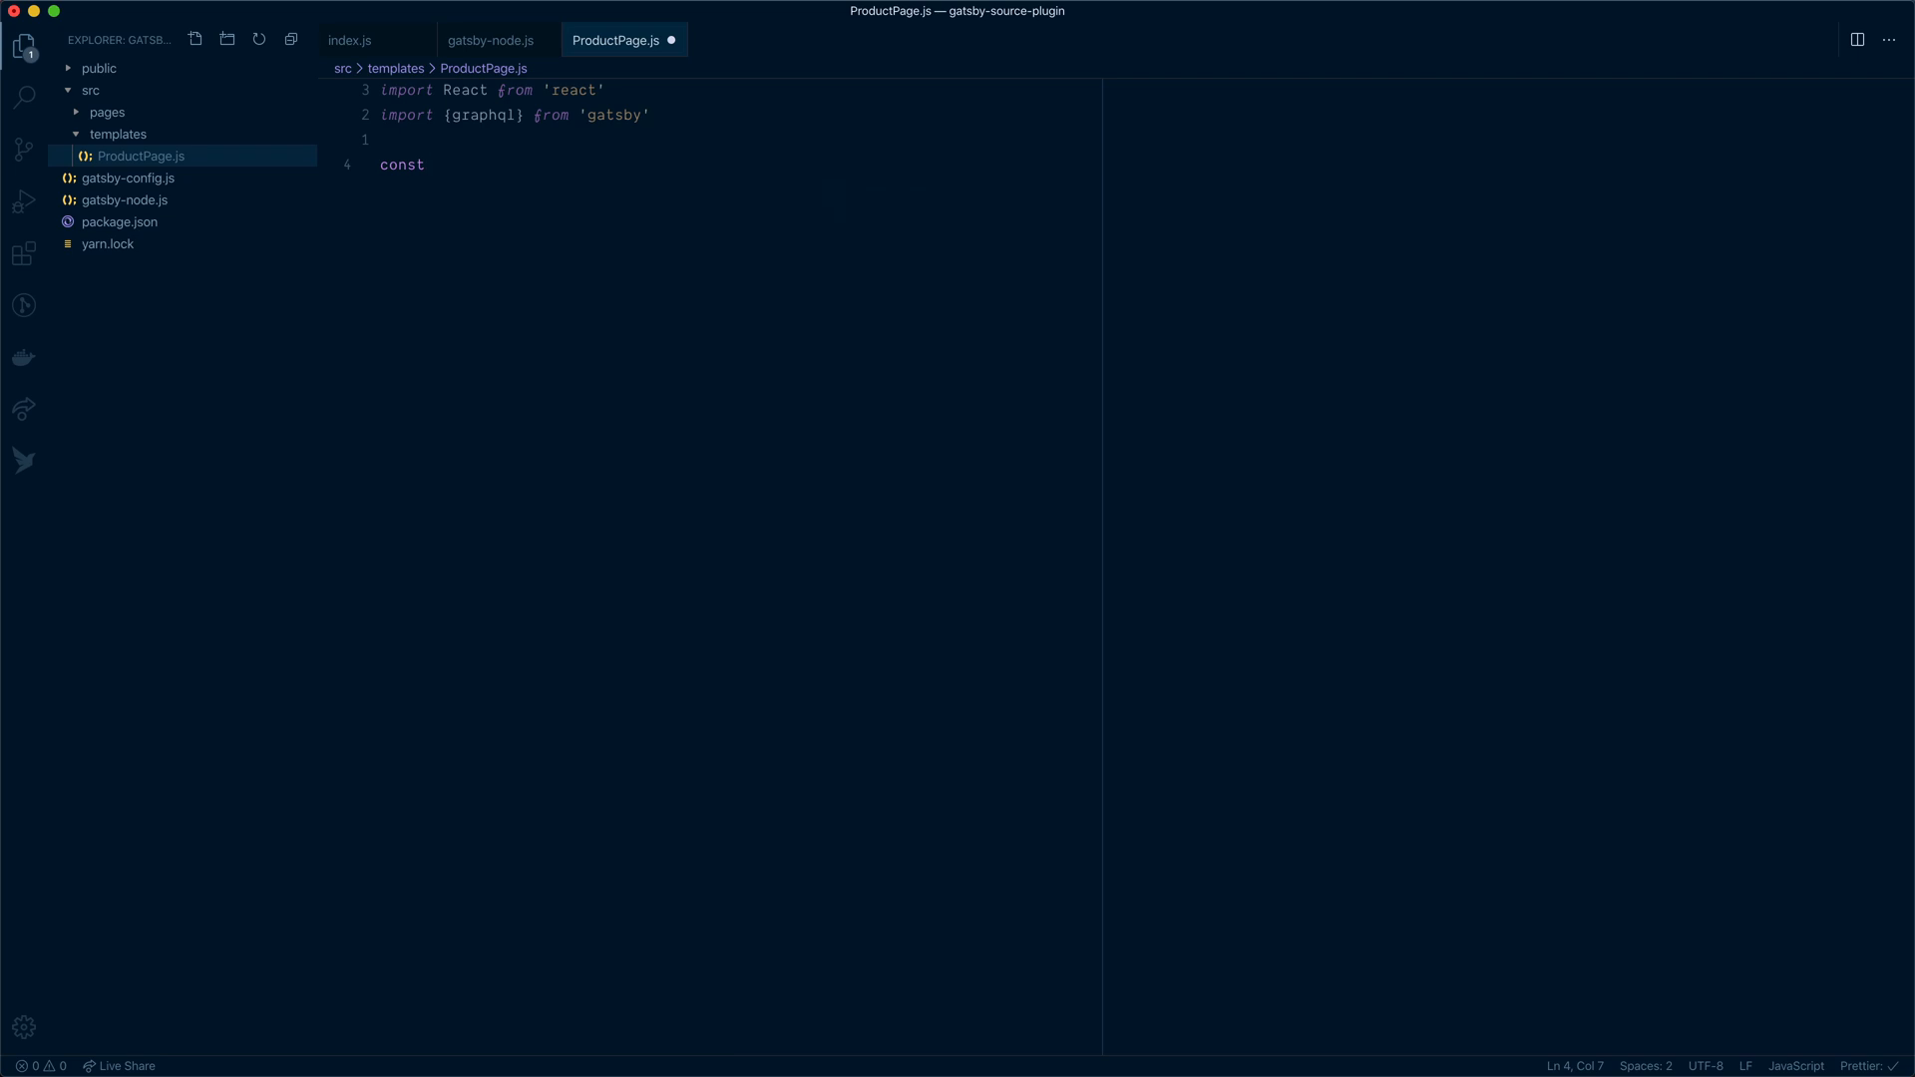
{"action": "type", "text": "ProductPage({data:"}
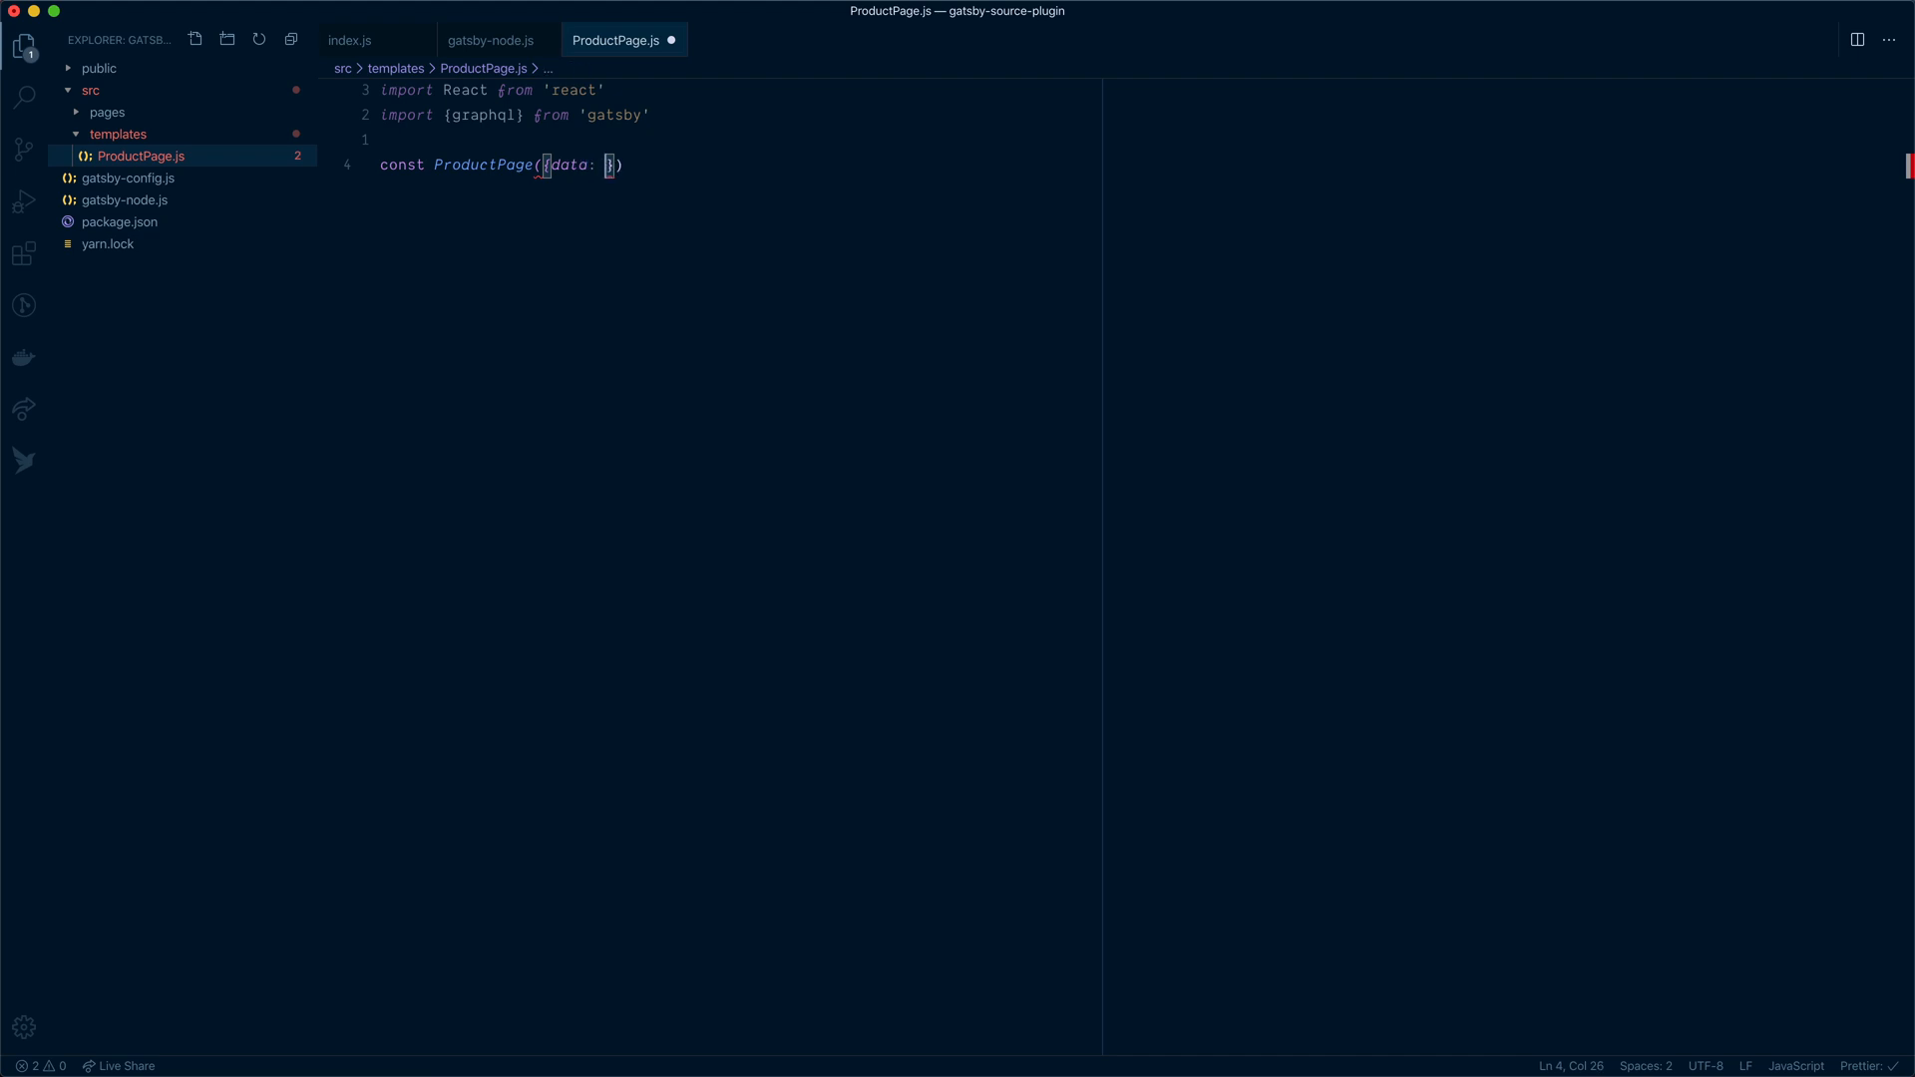
{"action": "type", "text": "{gcms: {product"}
{"action": "type", "text": "<React.Fragment>"}
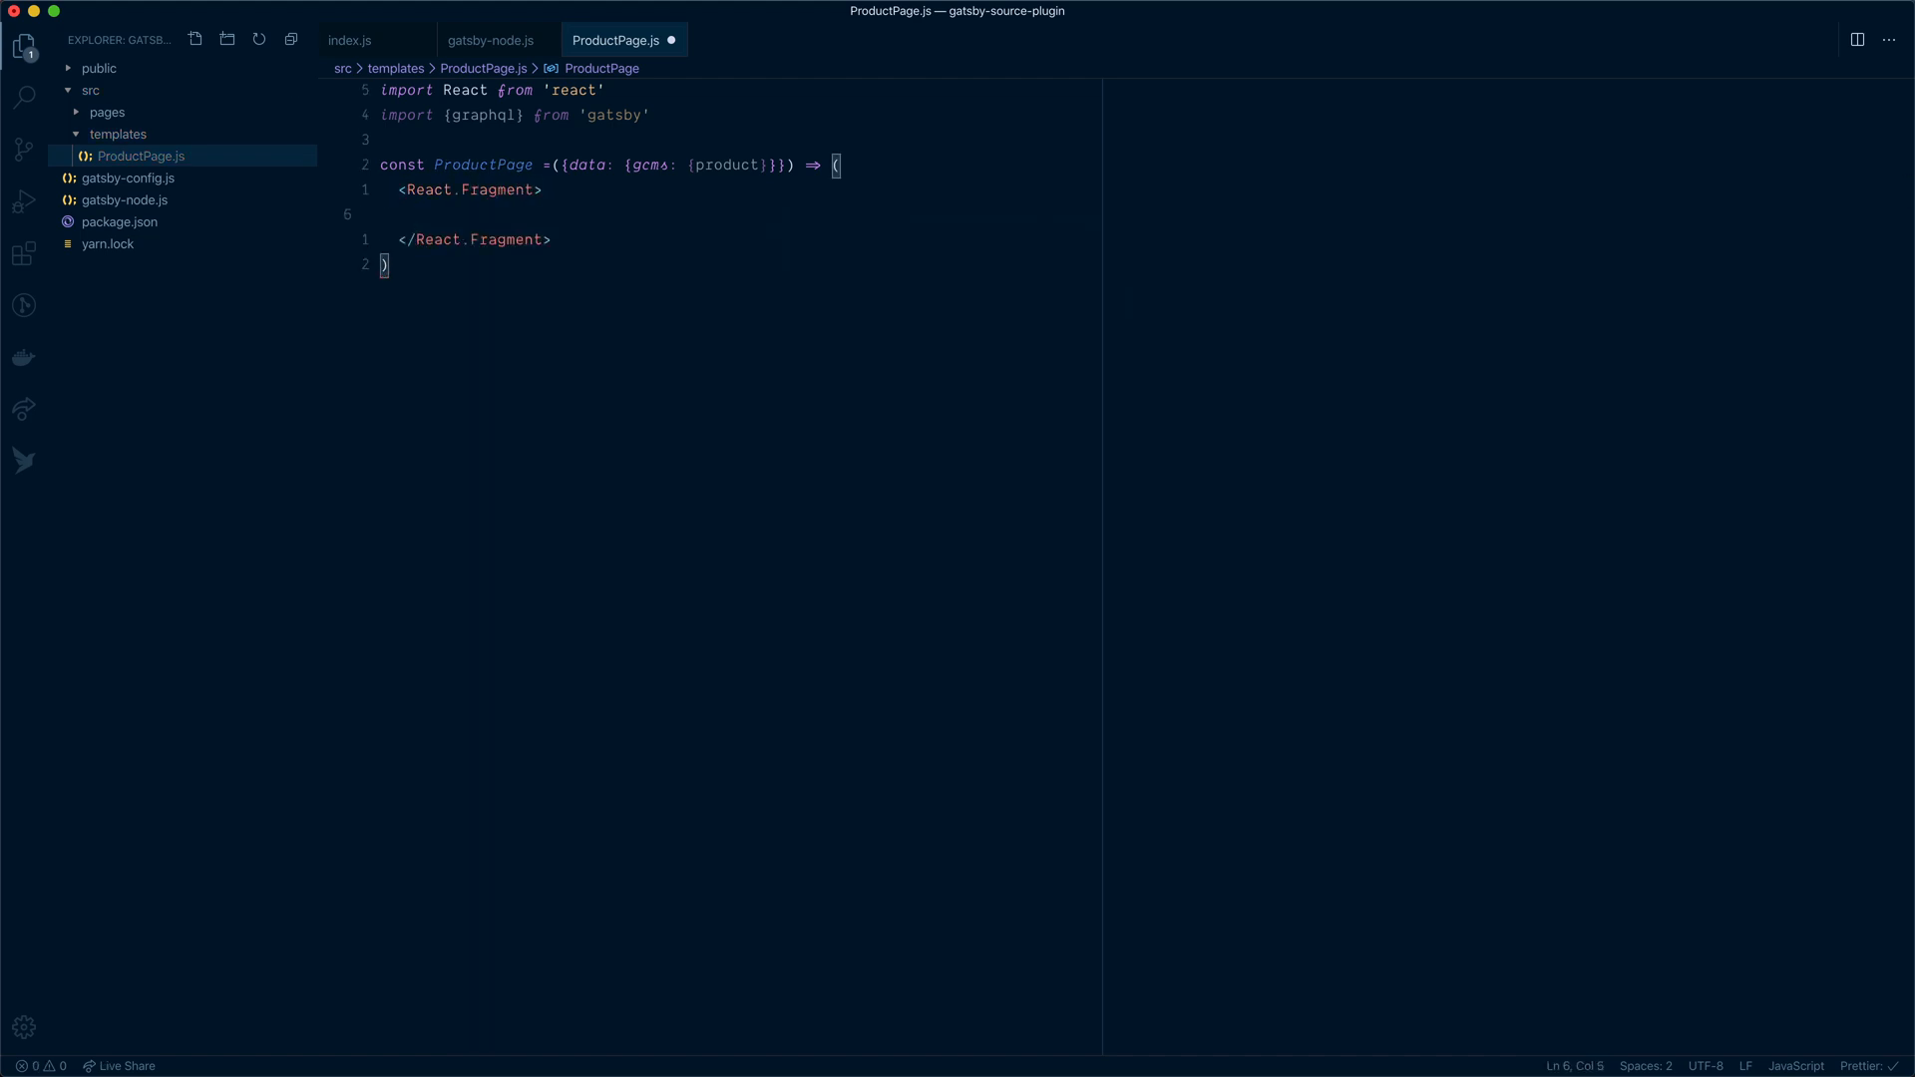
{"action": "type", "text": "<h1></h1>"}
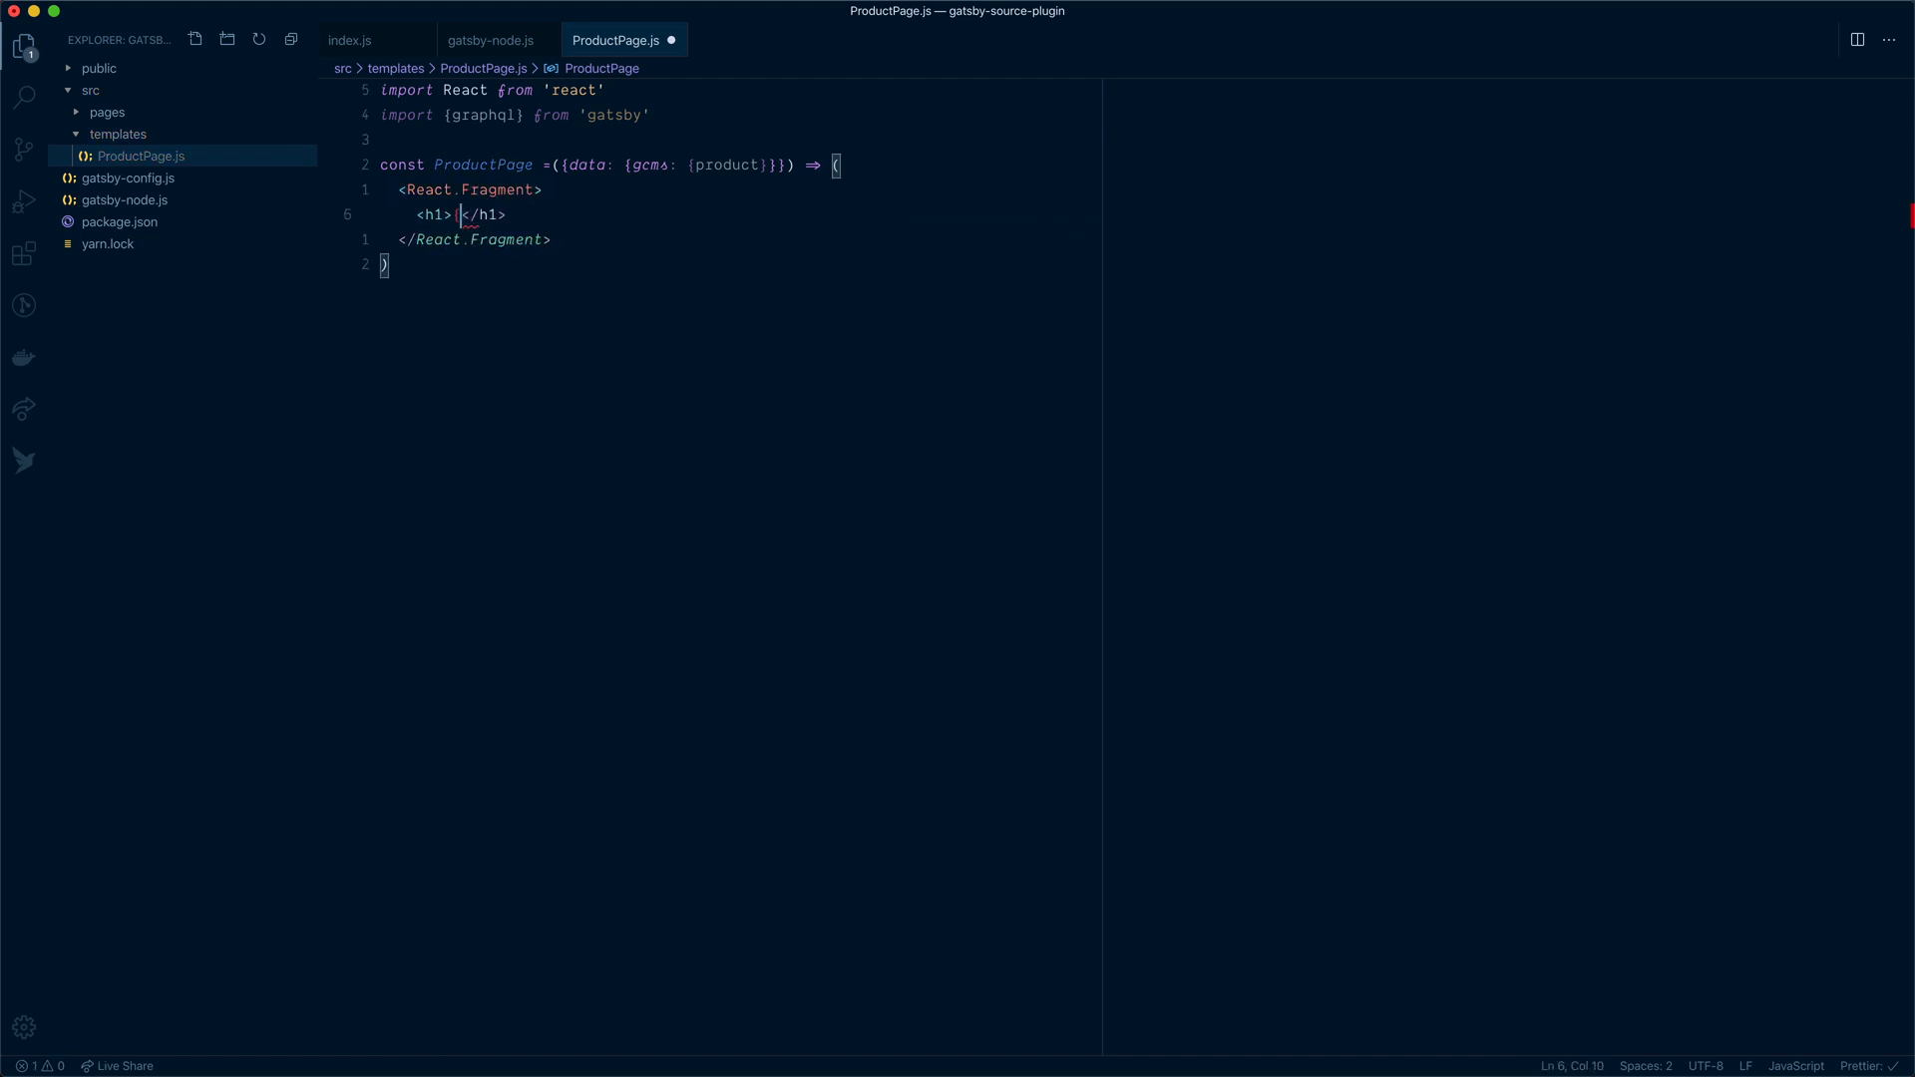
{"action": "type", "text": "{product.name}"}
{"action": "type", "text": "<p>{product.price}</p>"}
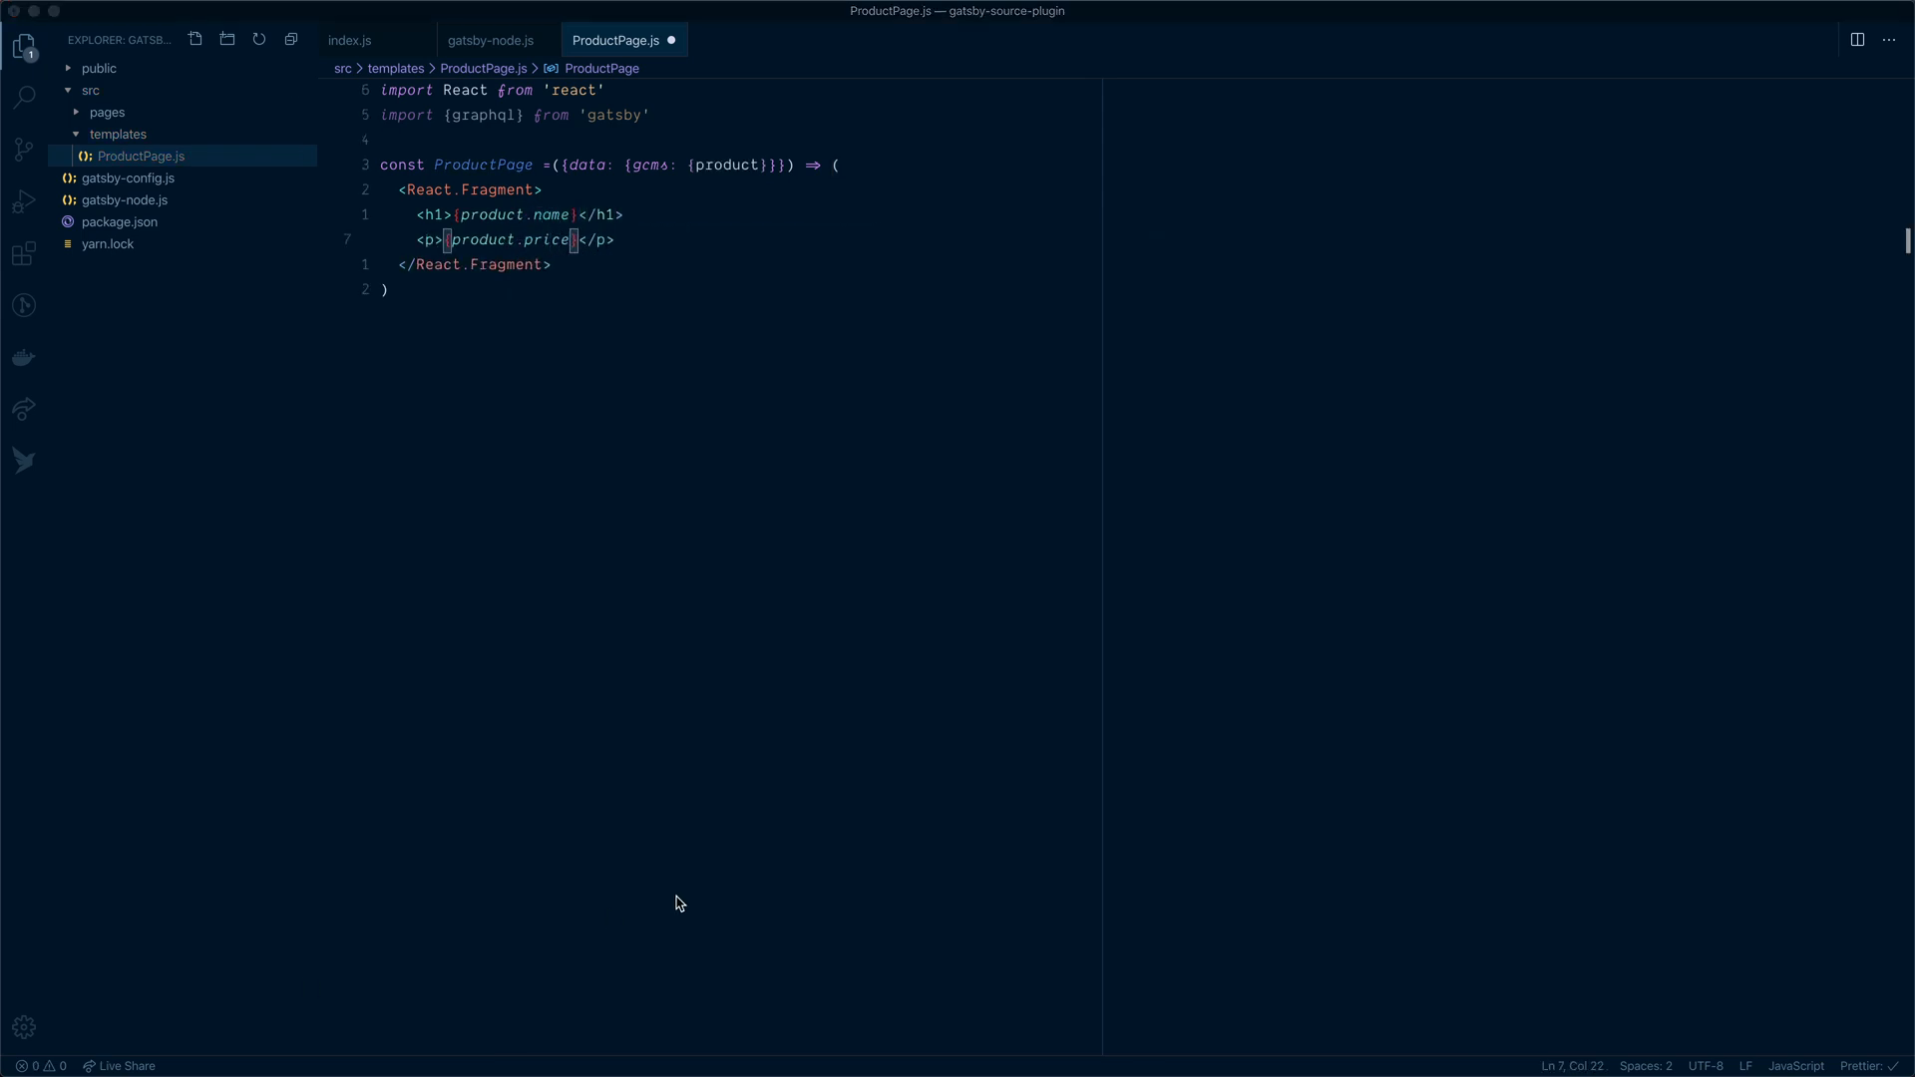
{"action": "mouse_move", "coordinate": [535, 240]}
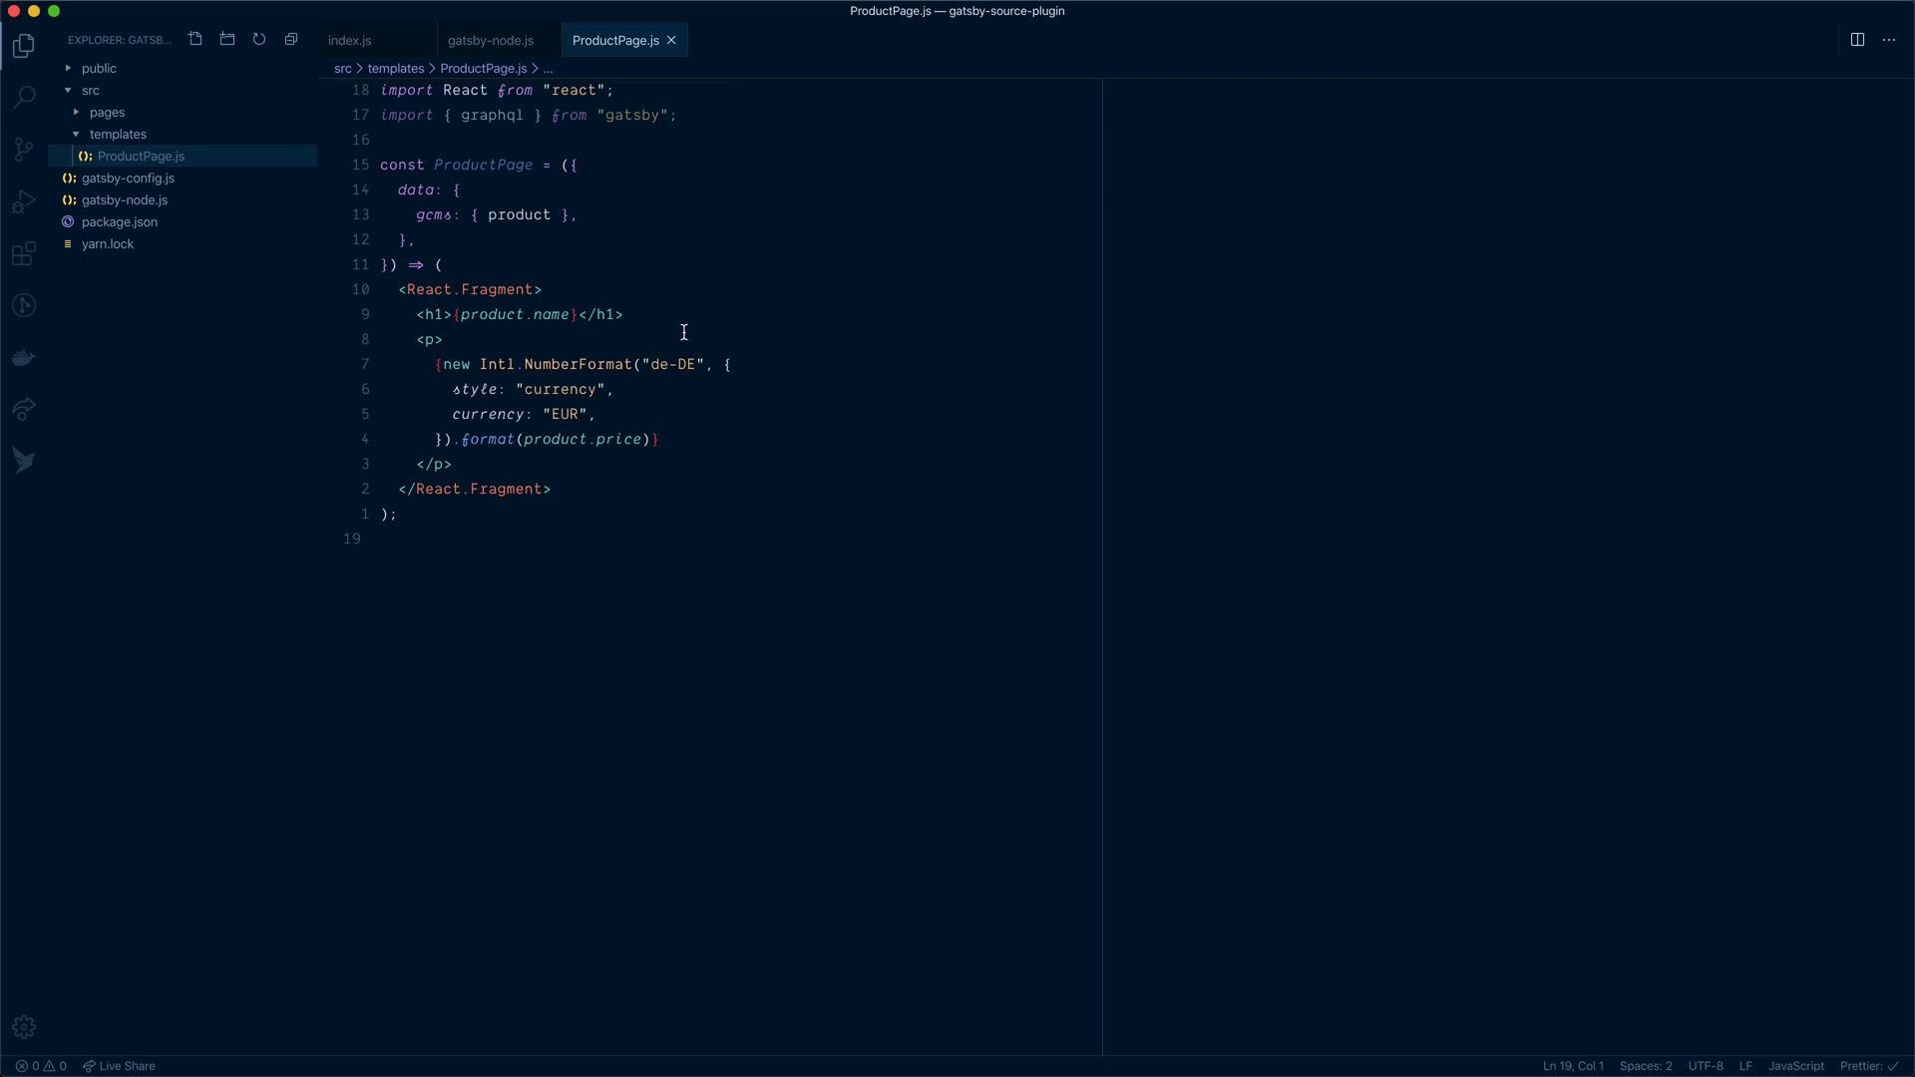
{"action": "mouse_move", "coordinate": [605, 270]}
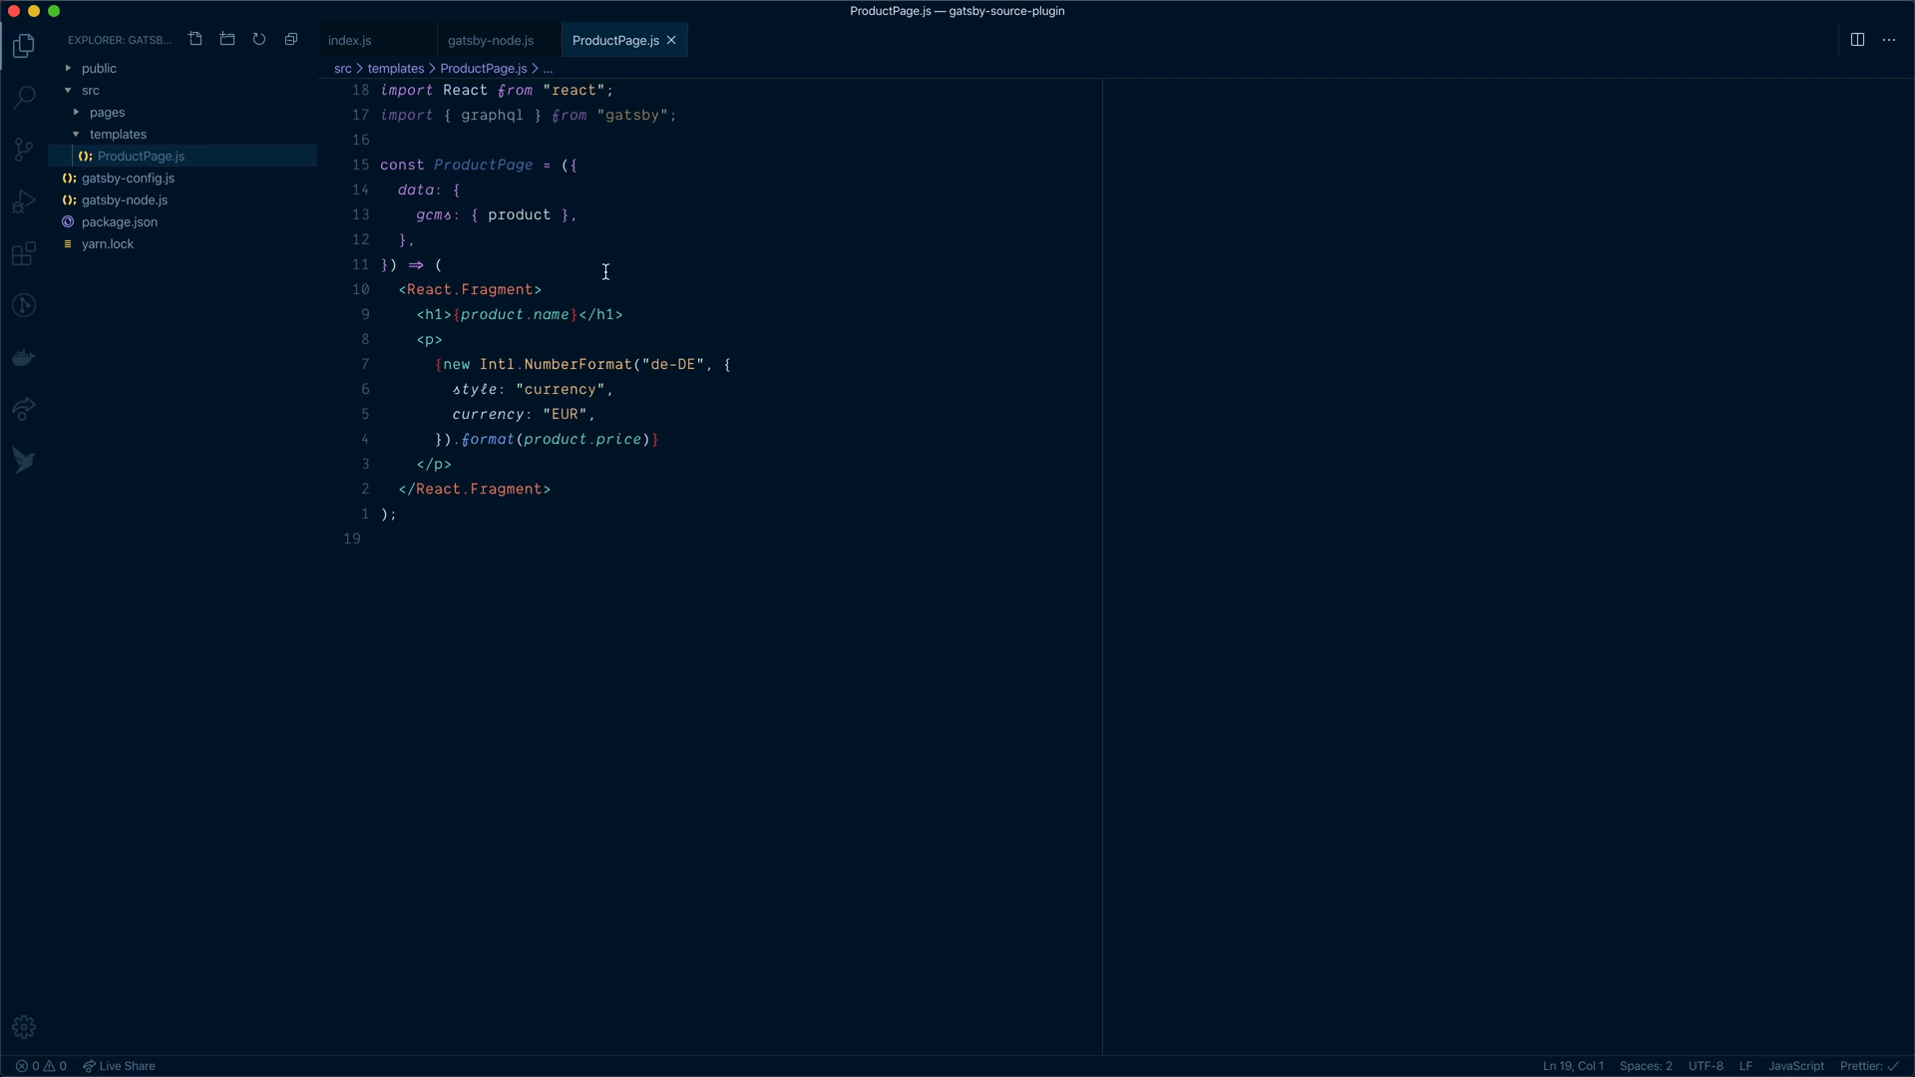
{"action": "mouse_move", "coordinate": [678, 476]}
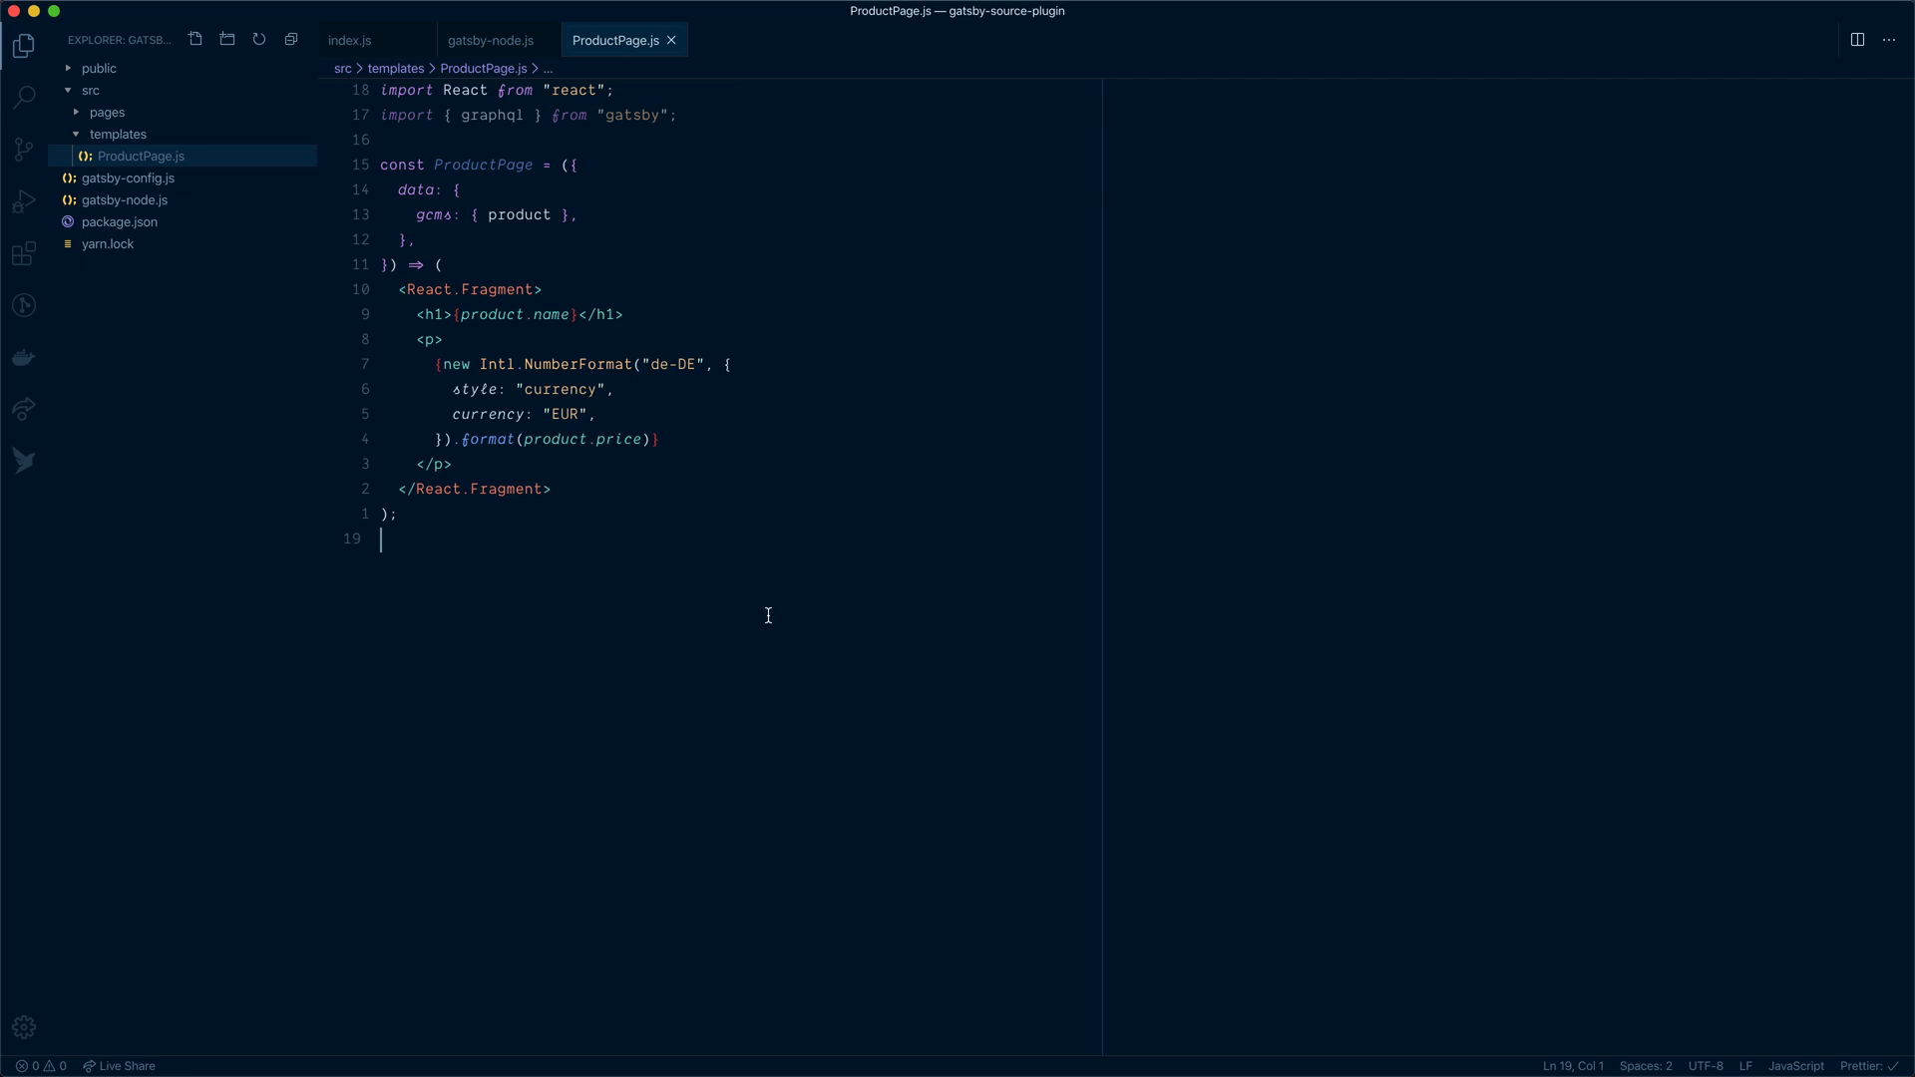
Export default ProductPage and an exported graphql pageQuery ProductPageQuery($id: ID!)
{"action": "type", "text": "export default P"}
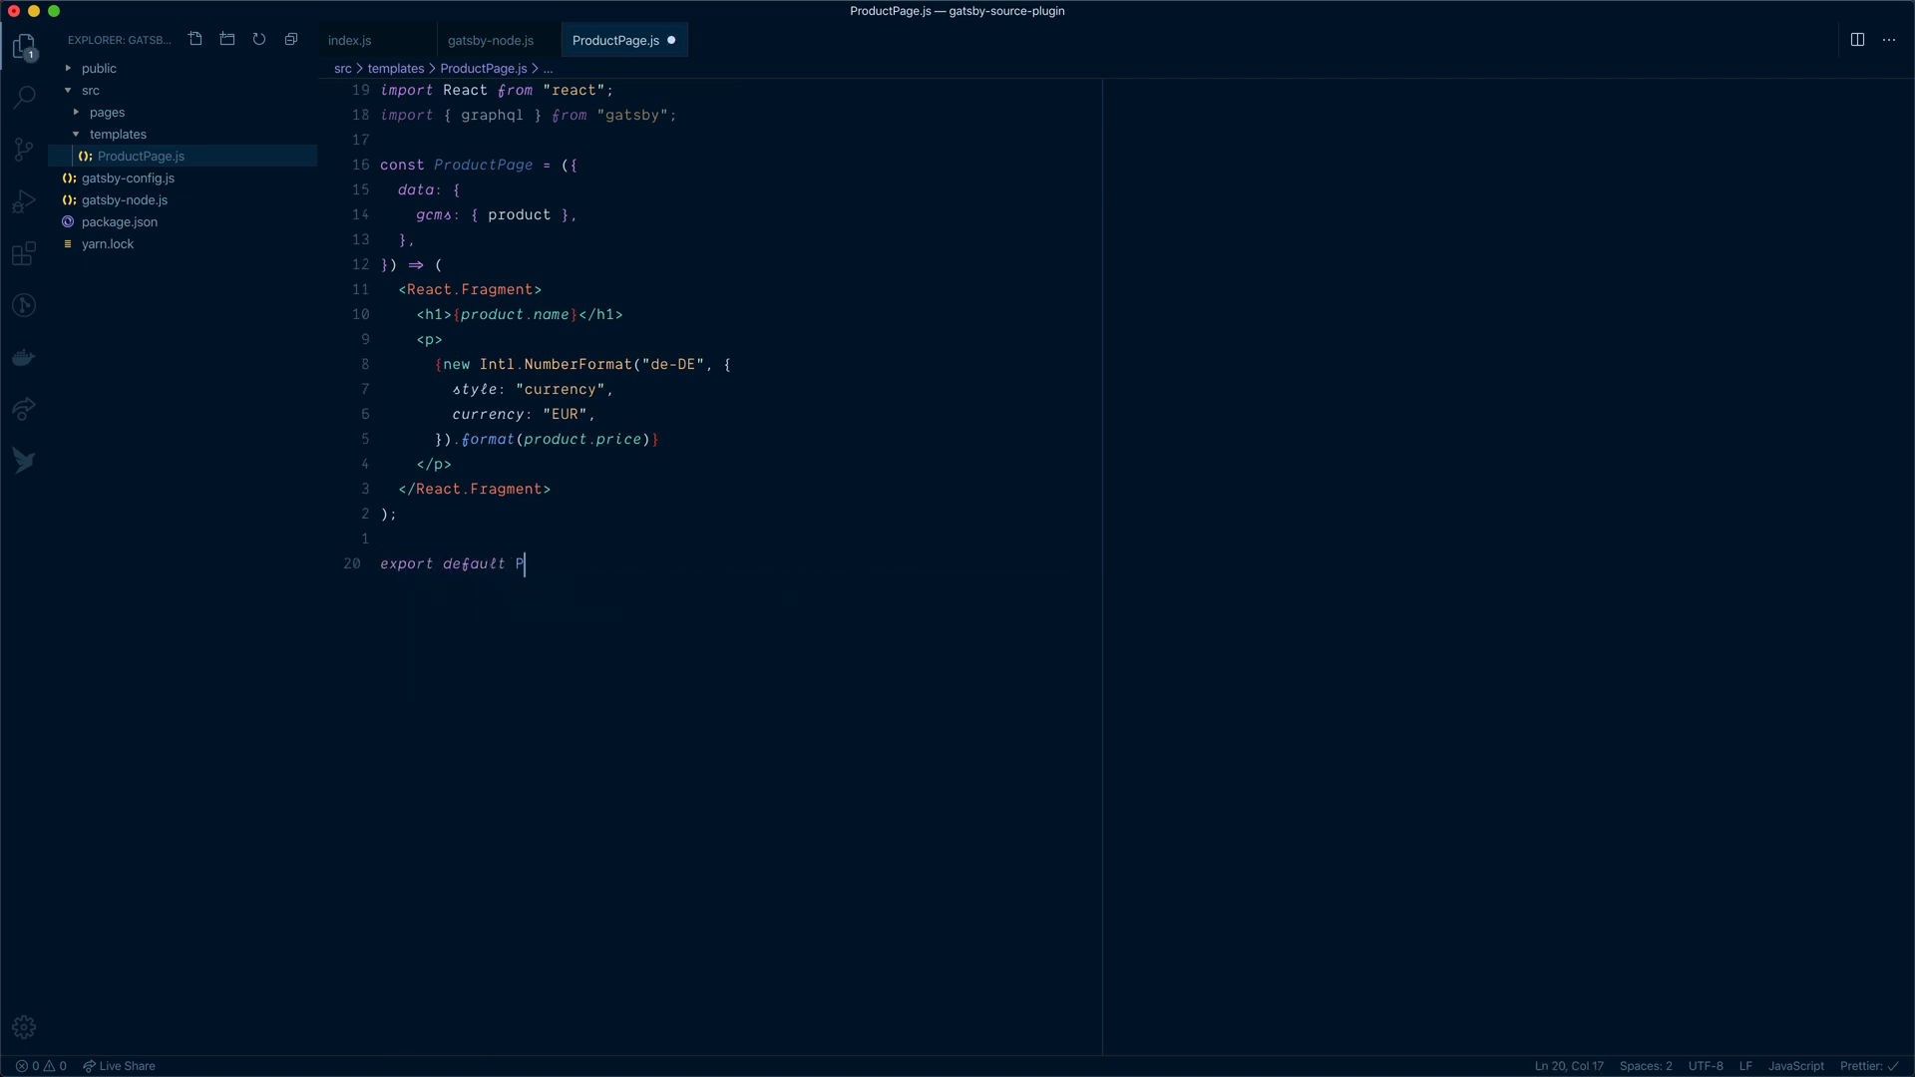
{"action": "type", "text": "roductPage"}
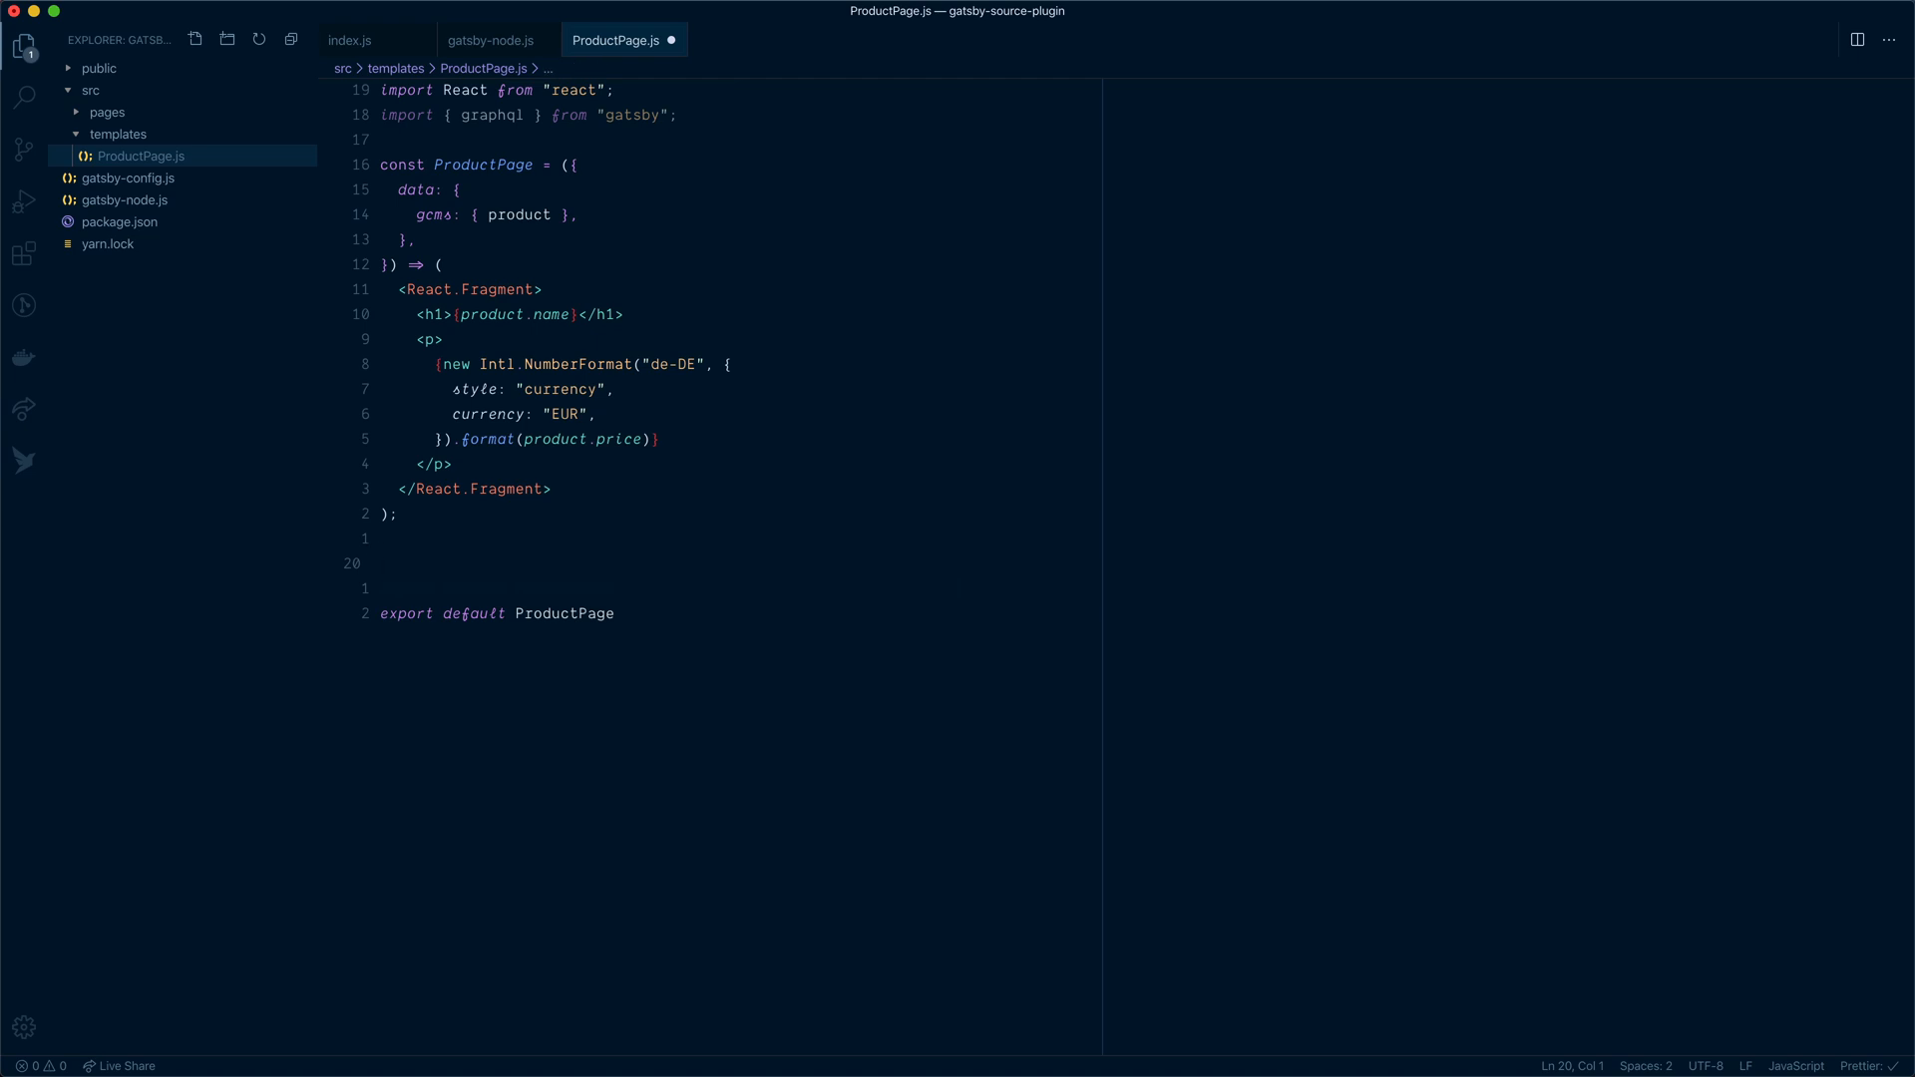
{"action": "type", "text": "export const"}
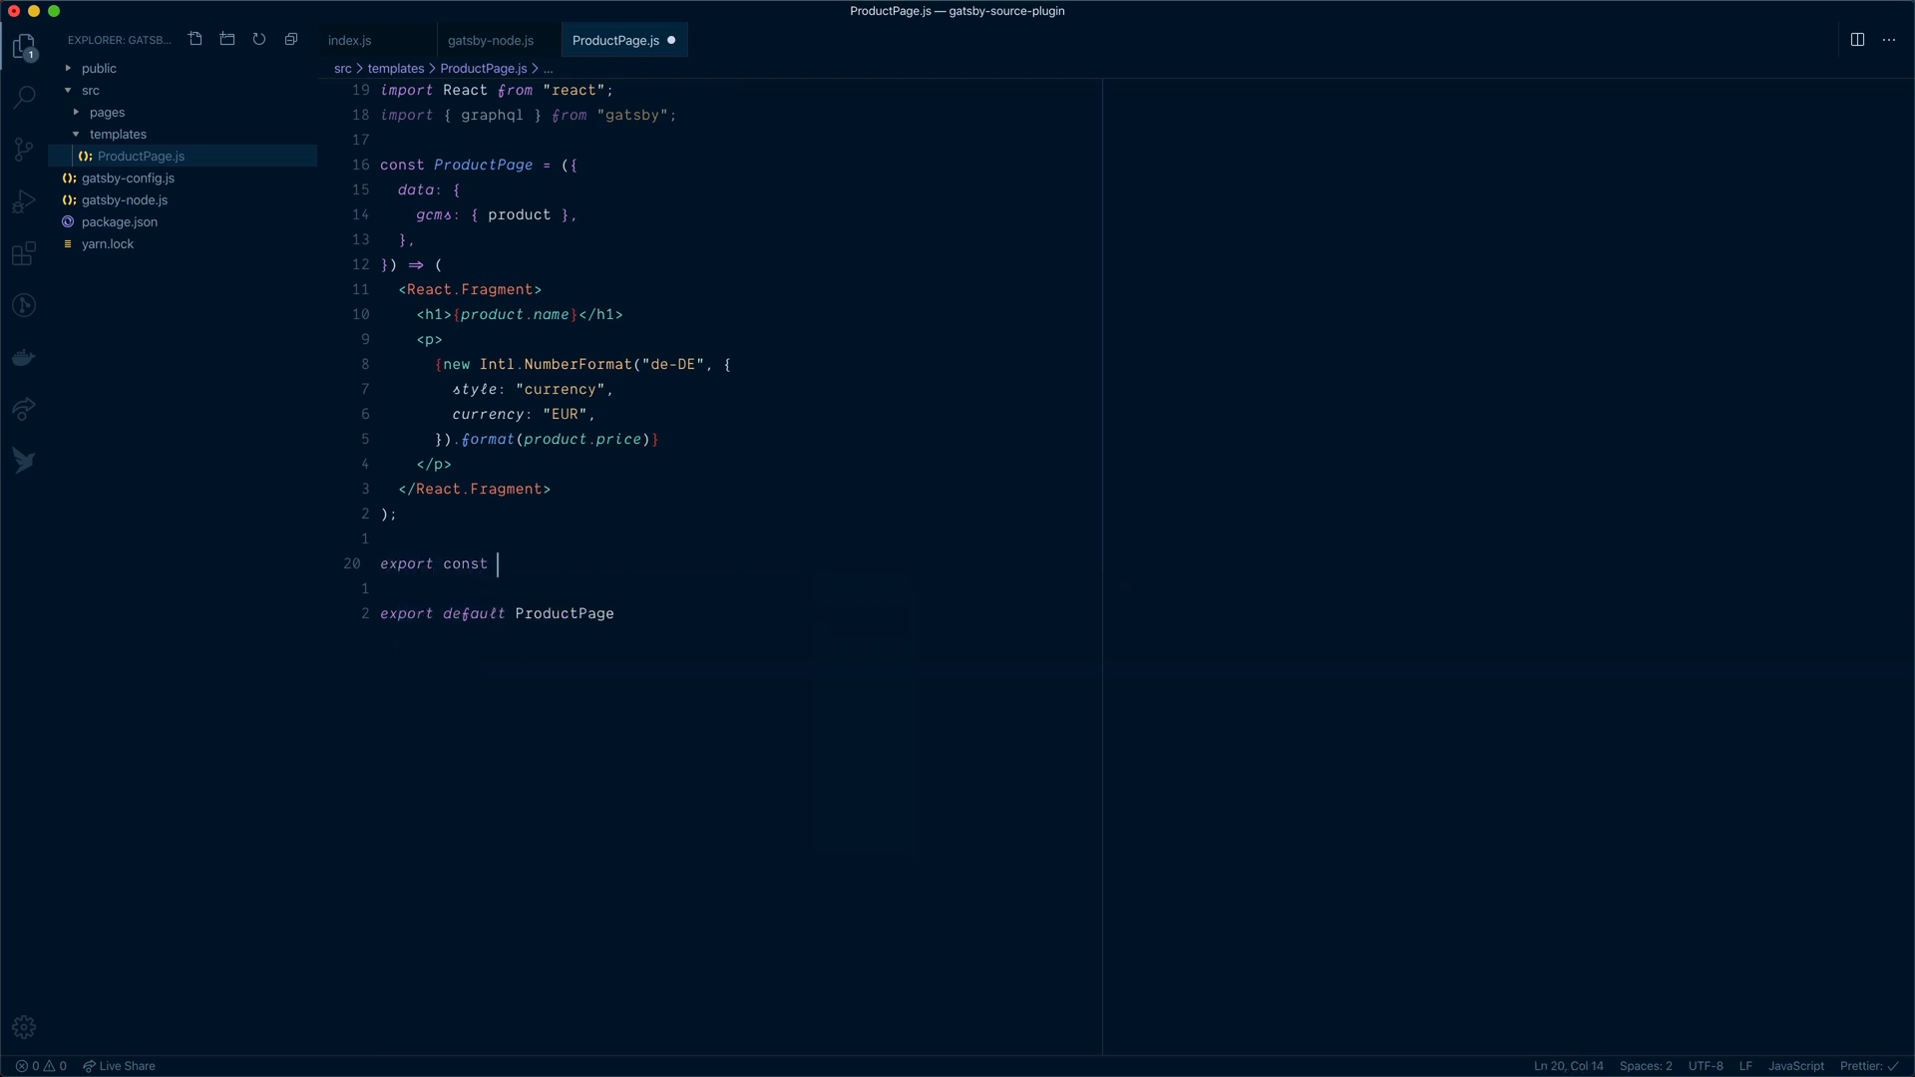
{"action": "type", "text": "pageQuery = graphql`"}
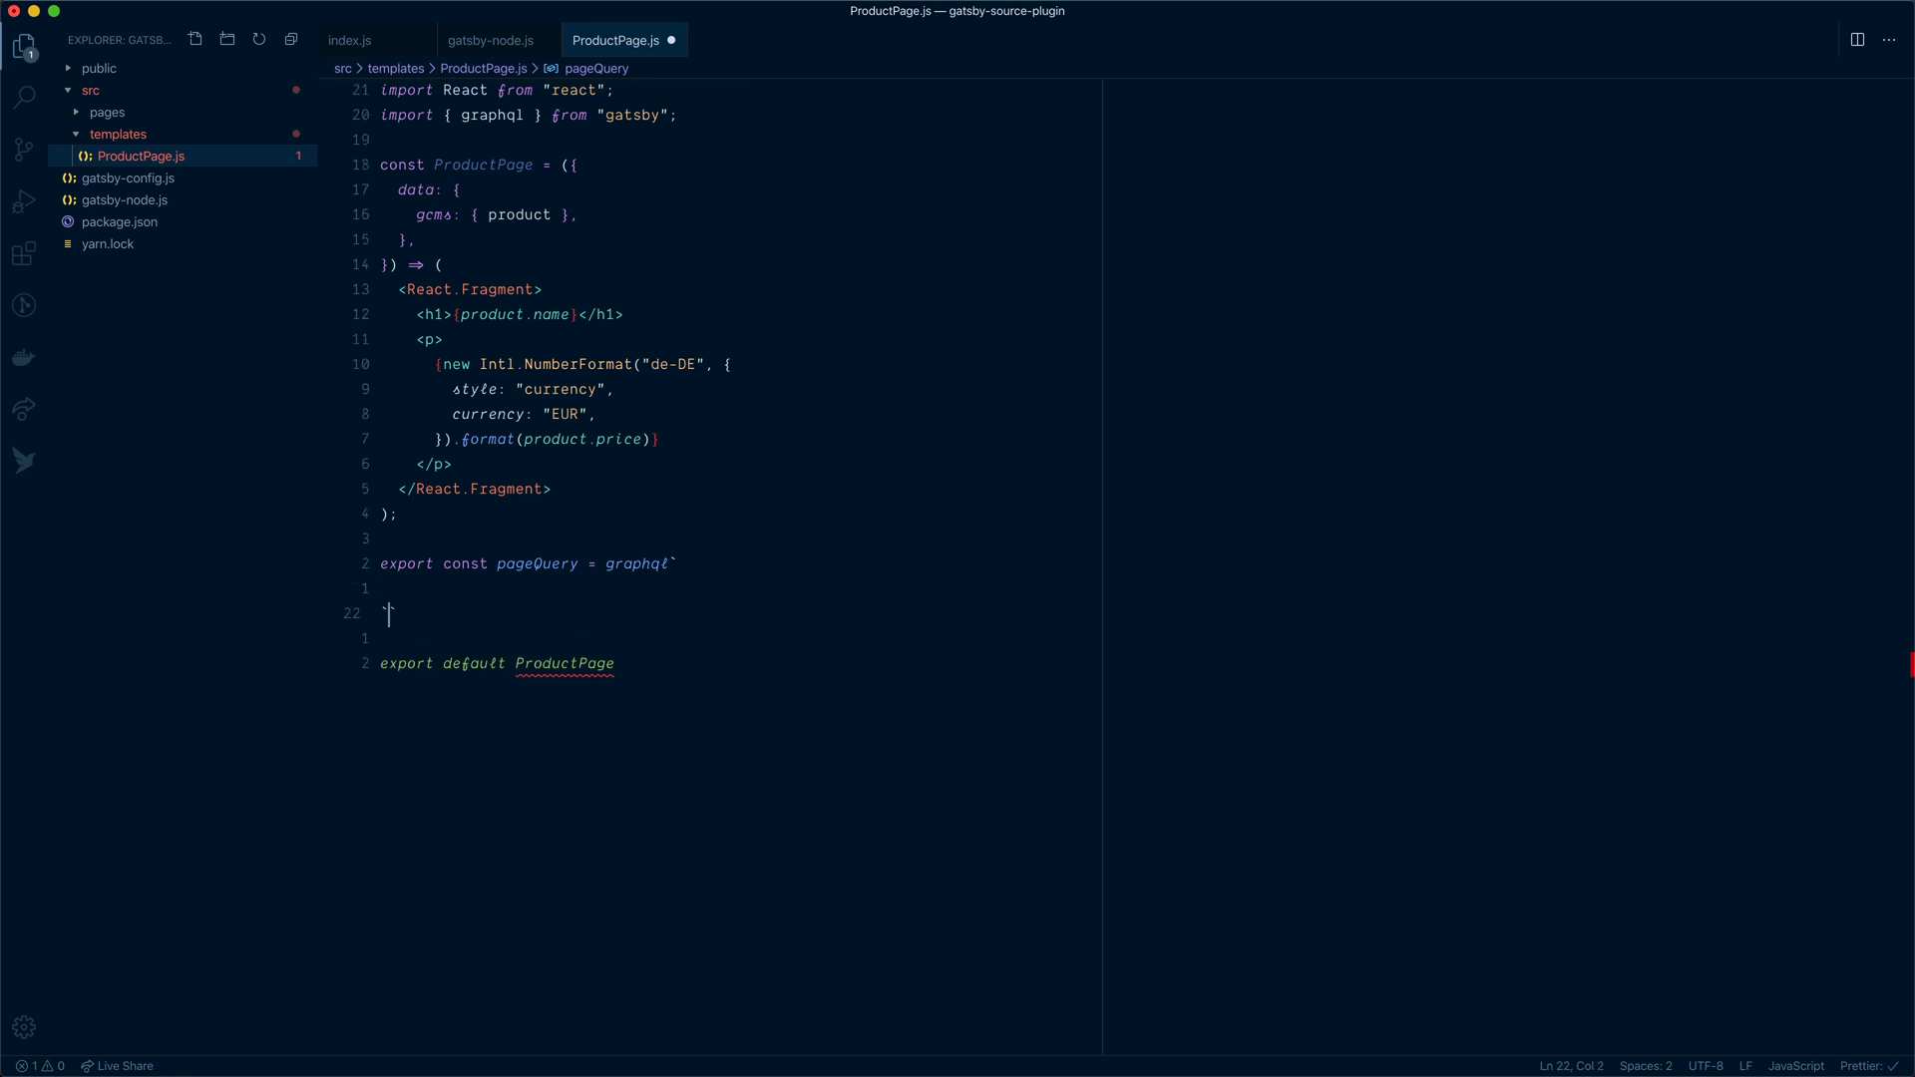
{"action": "type", "text": "query ProductPageQuery("}
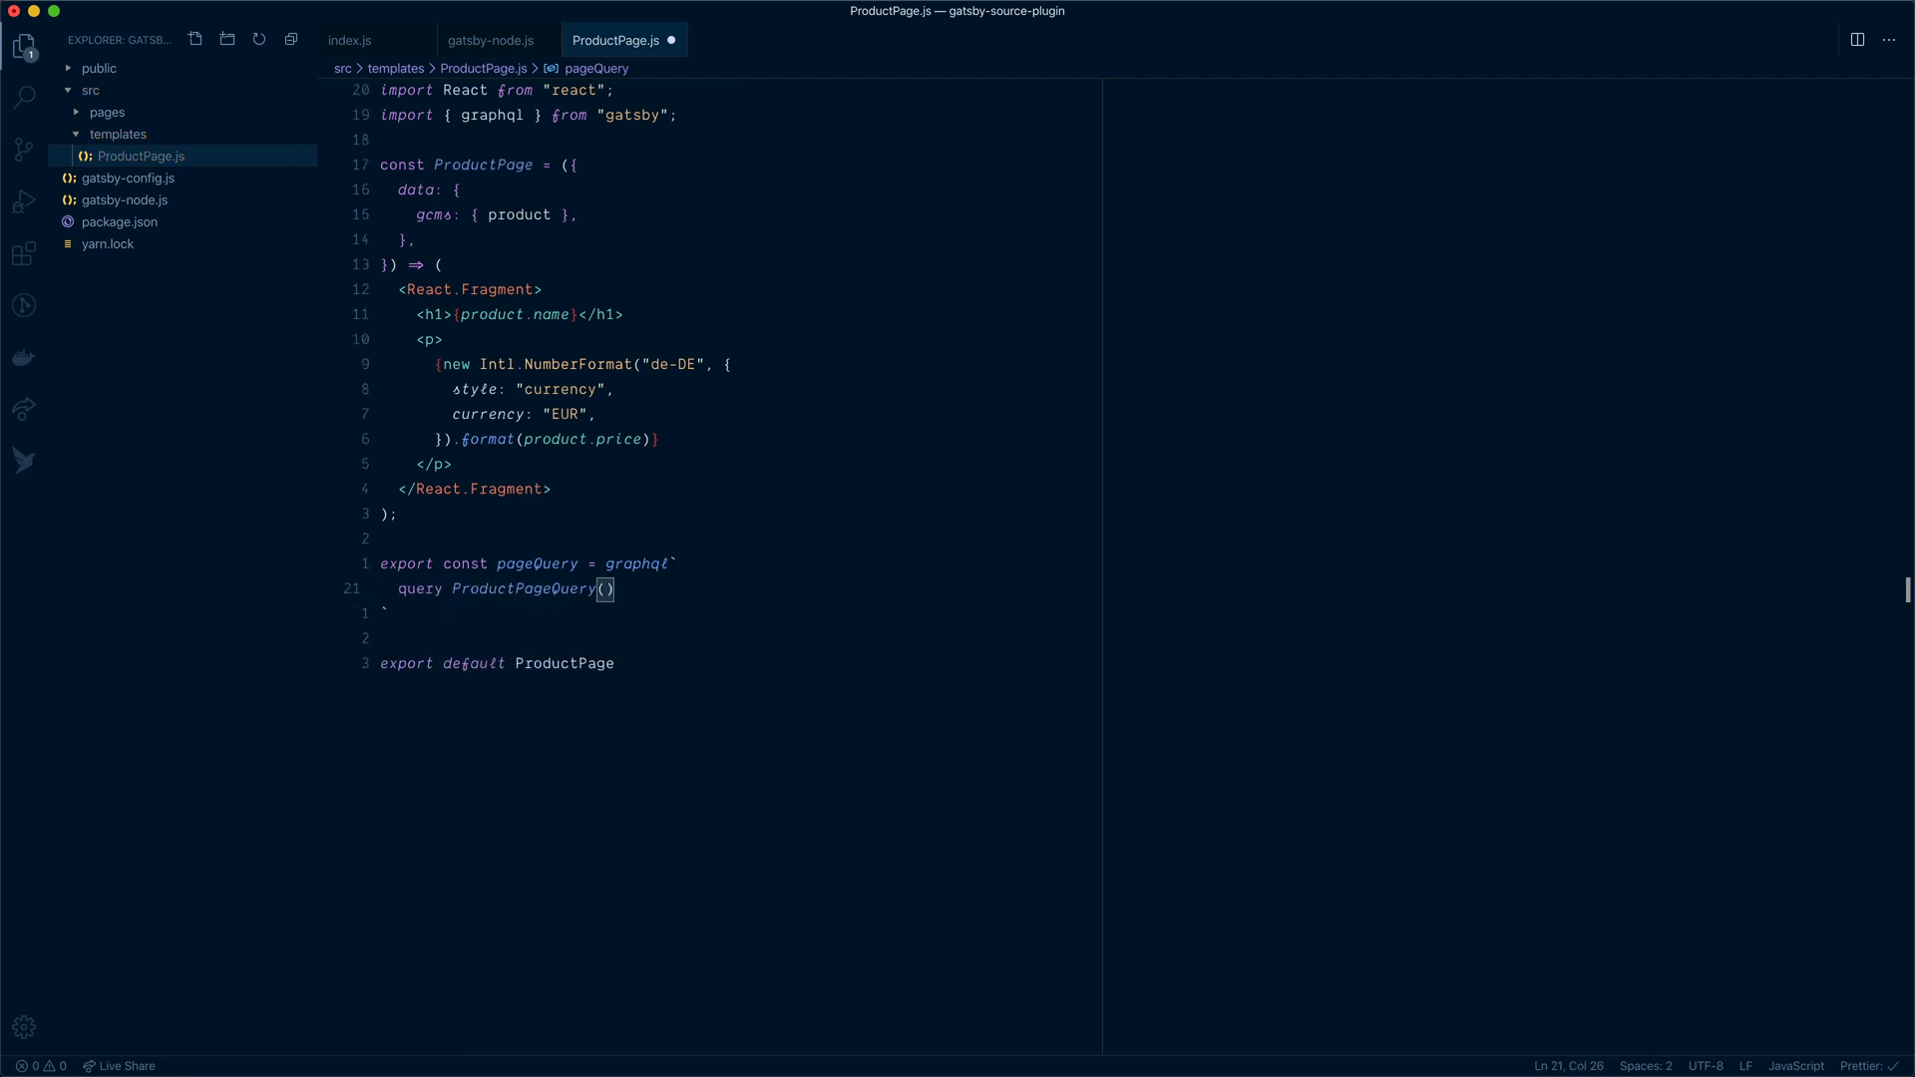
{"action": "type", "text": "$id"}
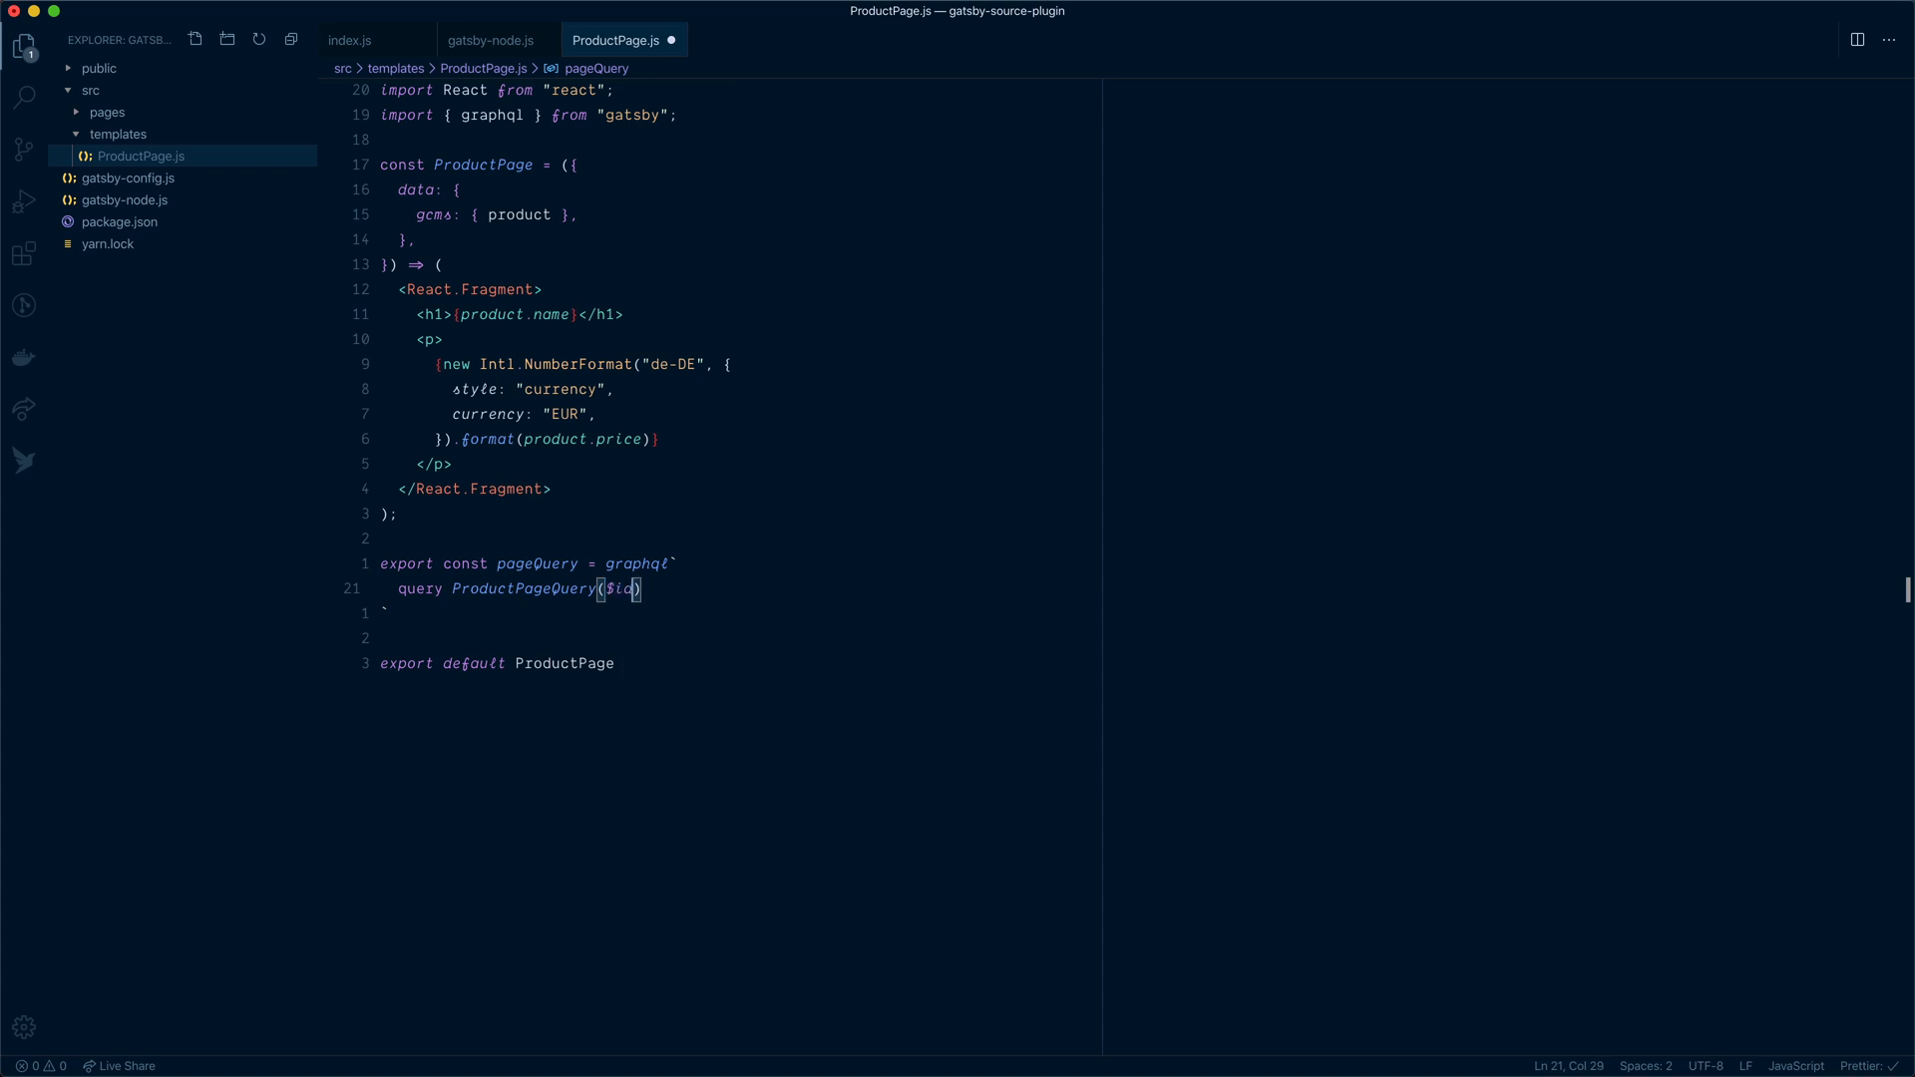
{"action": "type", "text": ": ID!"}
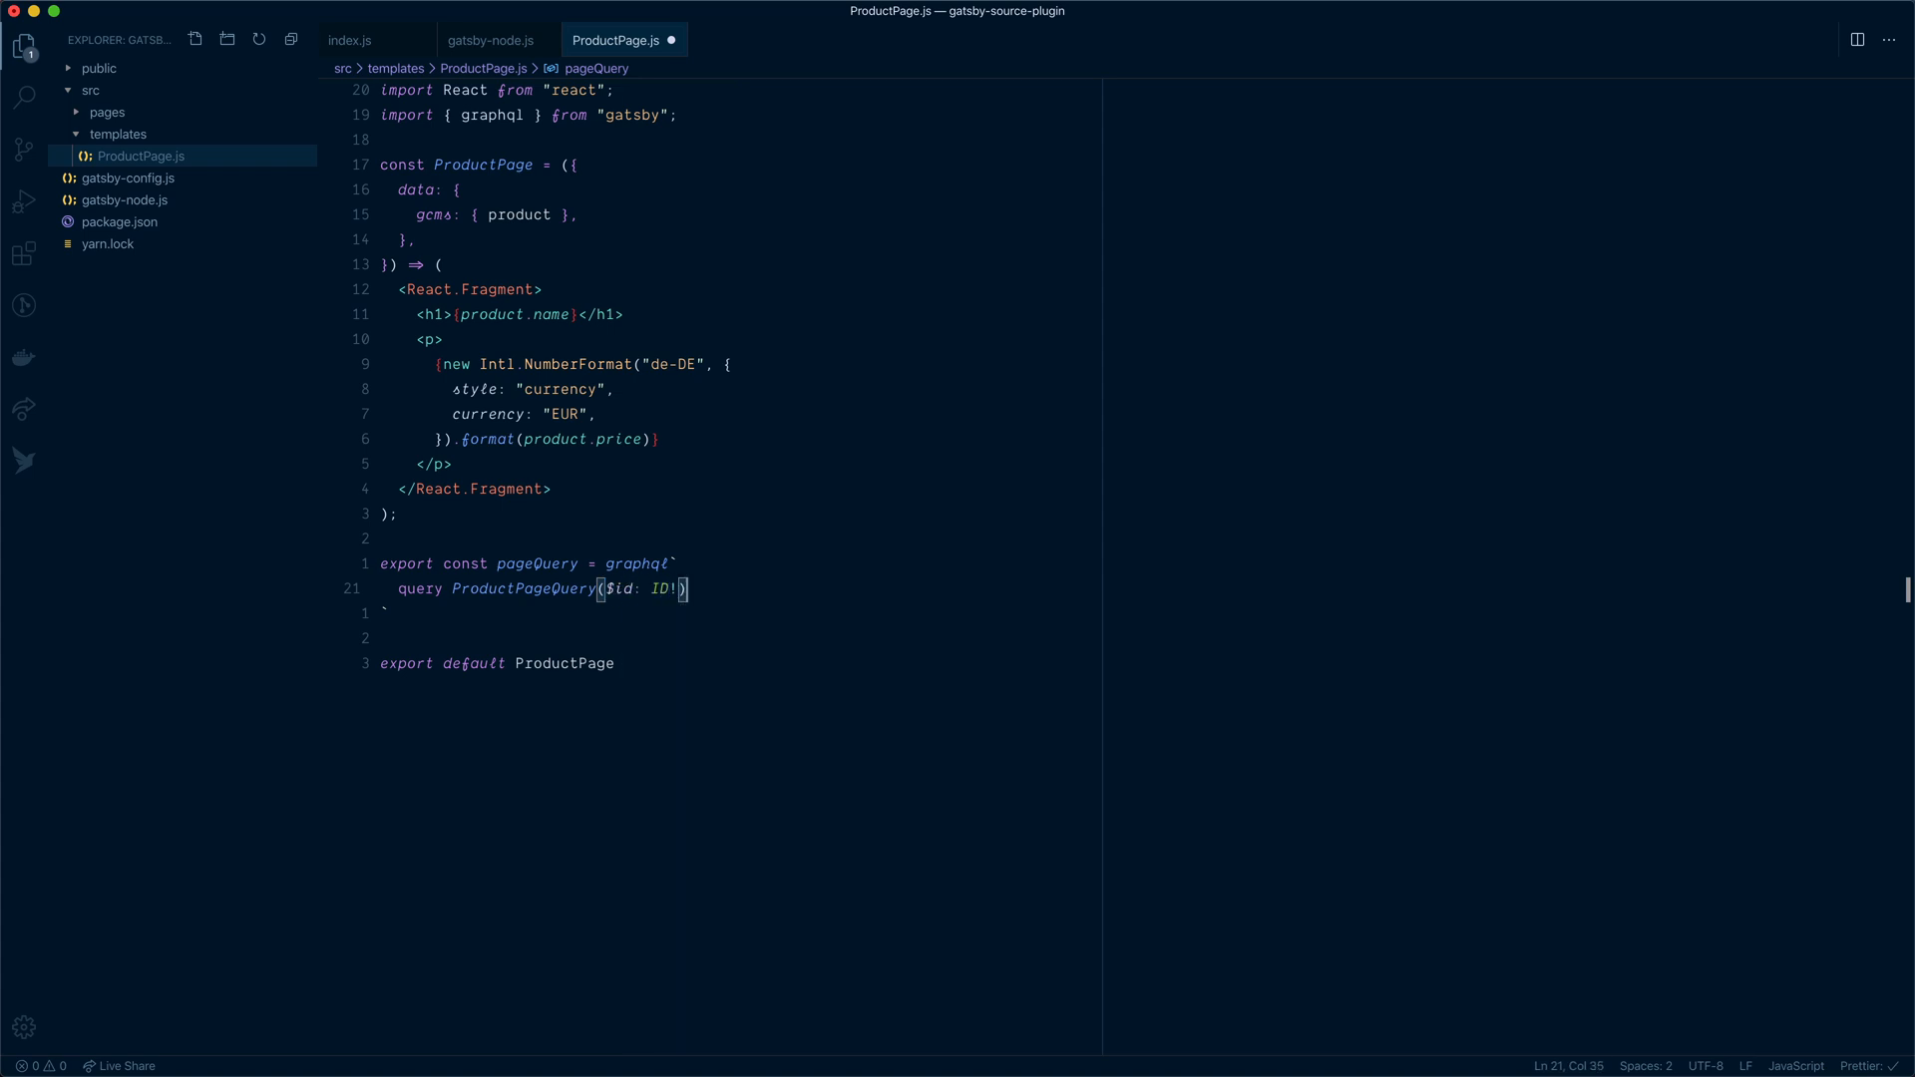
After checking the page context in gatsby-node, select gcms product(where: {id: $id}) with its name field
{"action": "left_click", "coordinate": [491, 40]}
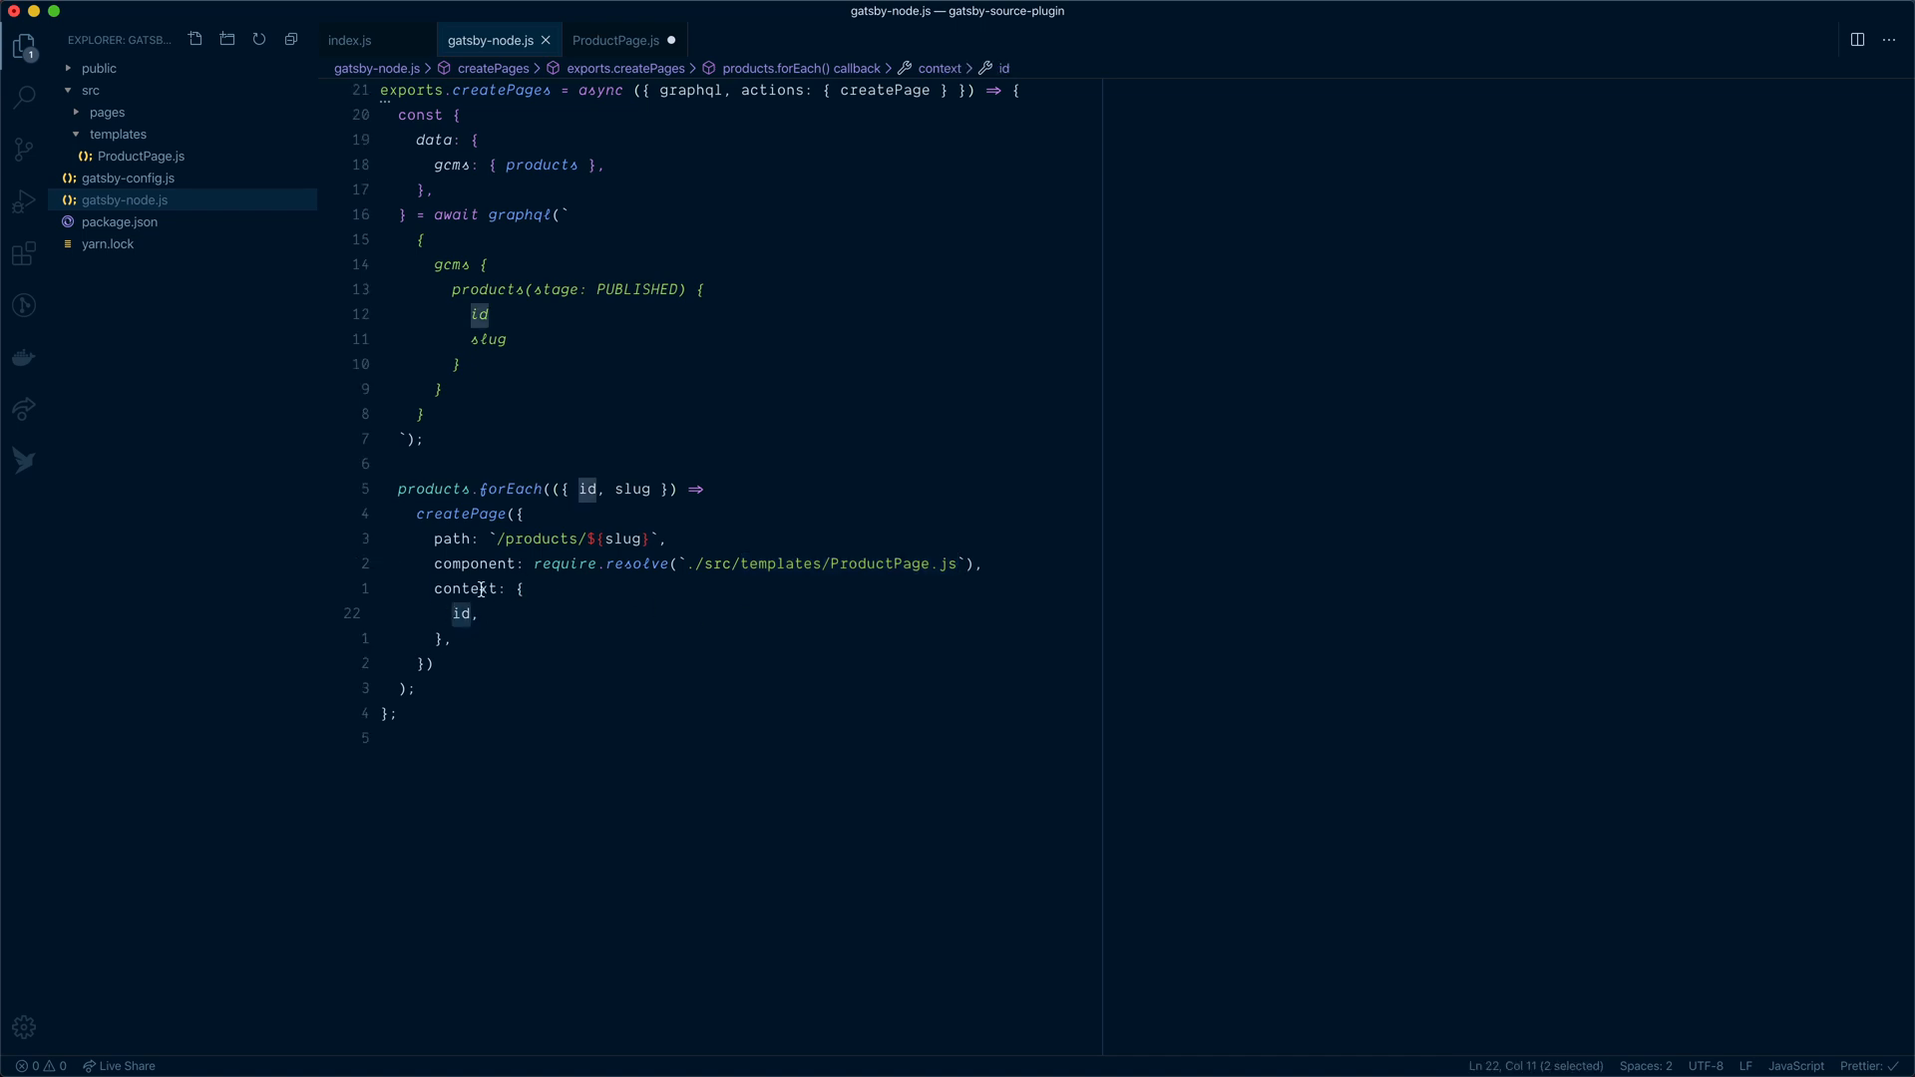
{"action": "left_click", "coordinate": [617, 40]}
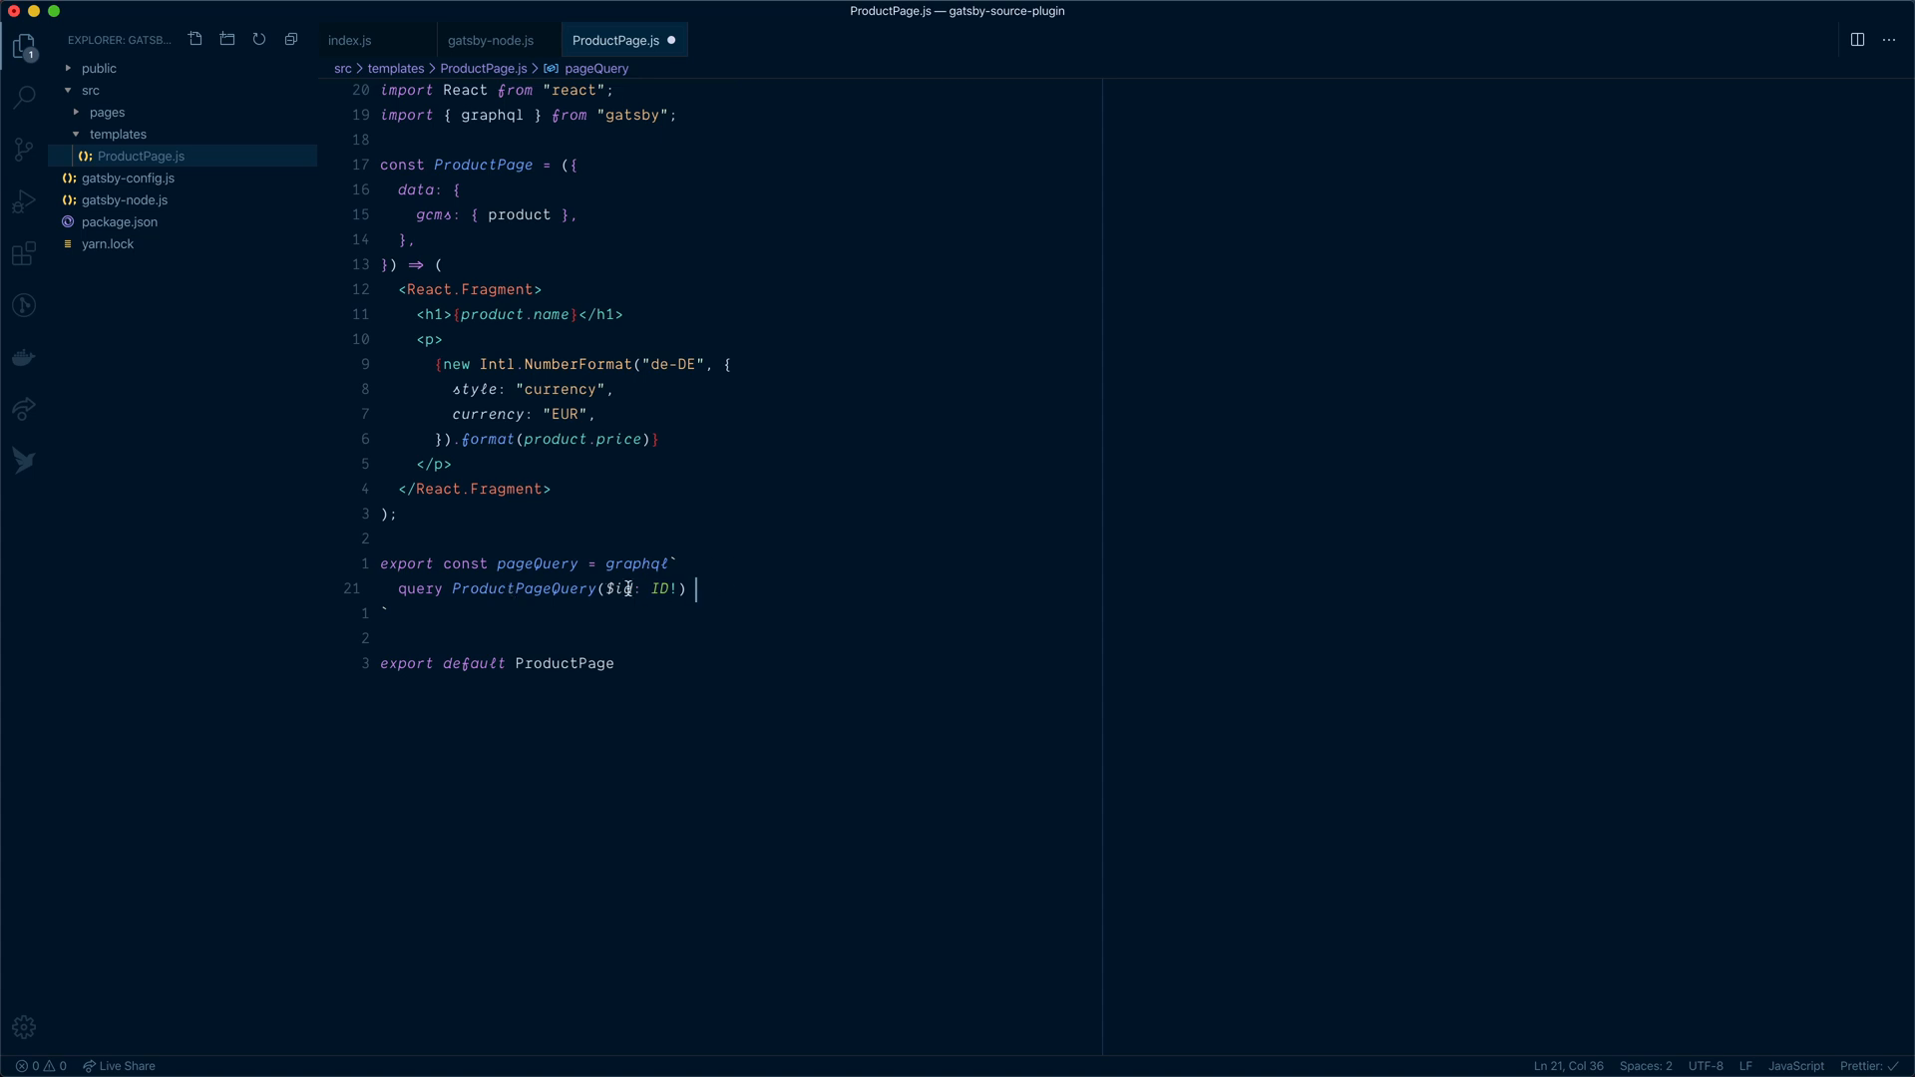
{"action": "type", "text": "{"}
{"action": "type", "text": "product"}
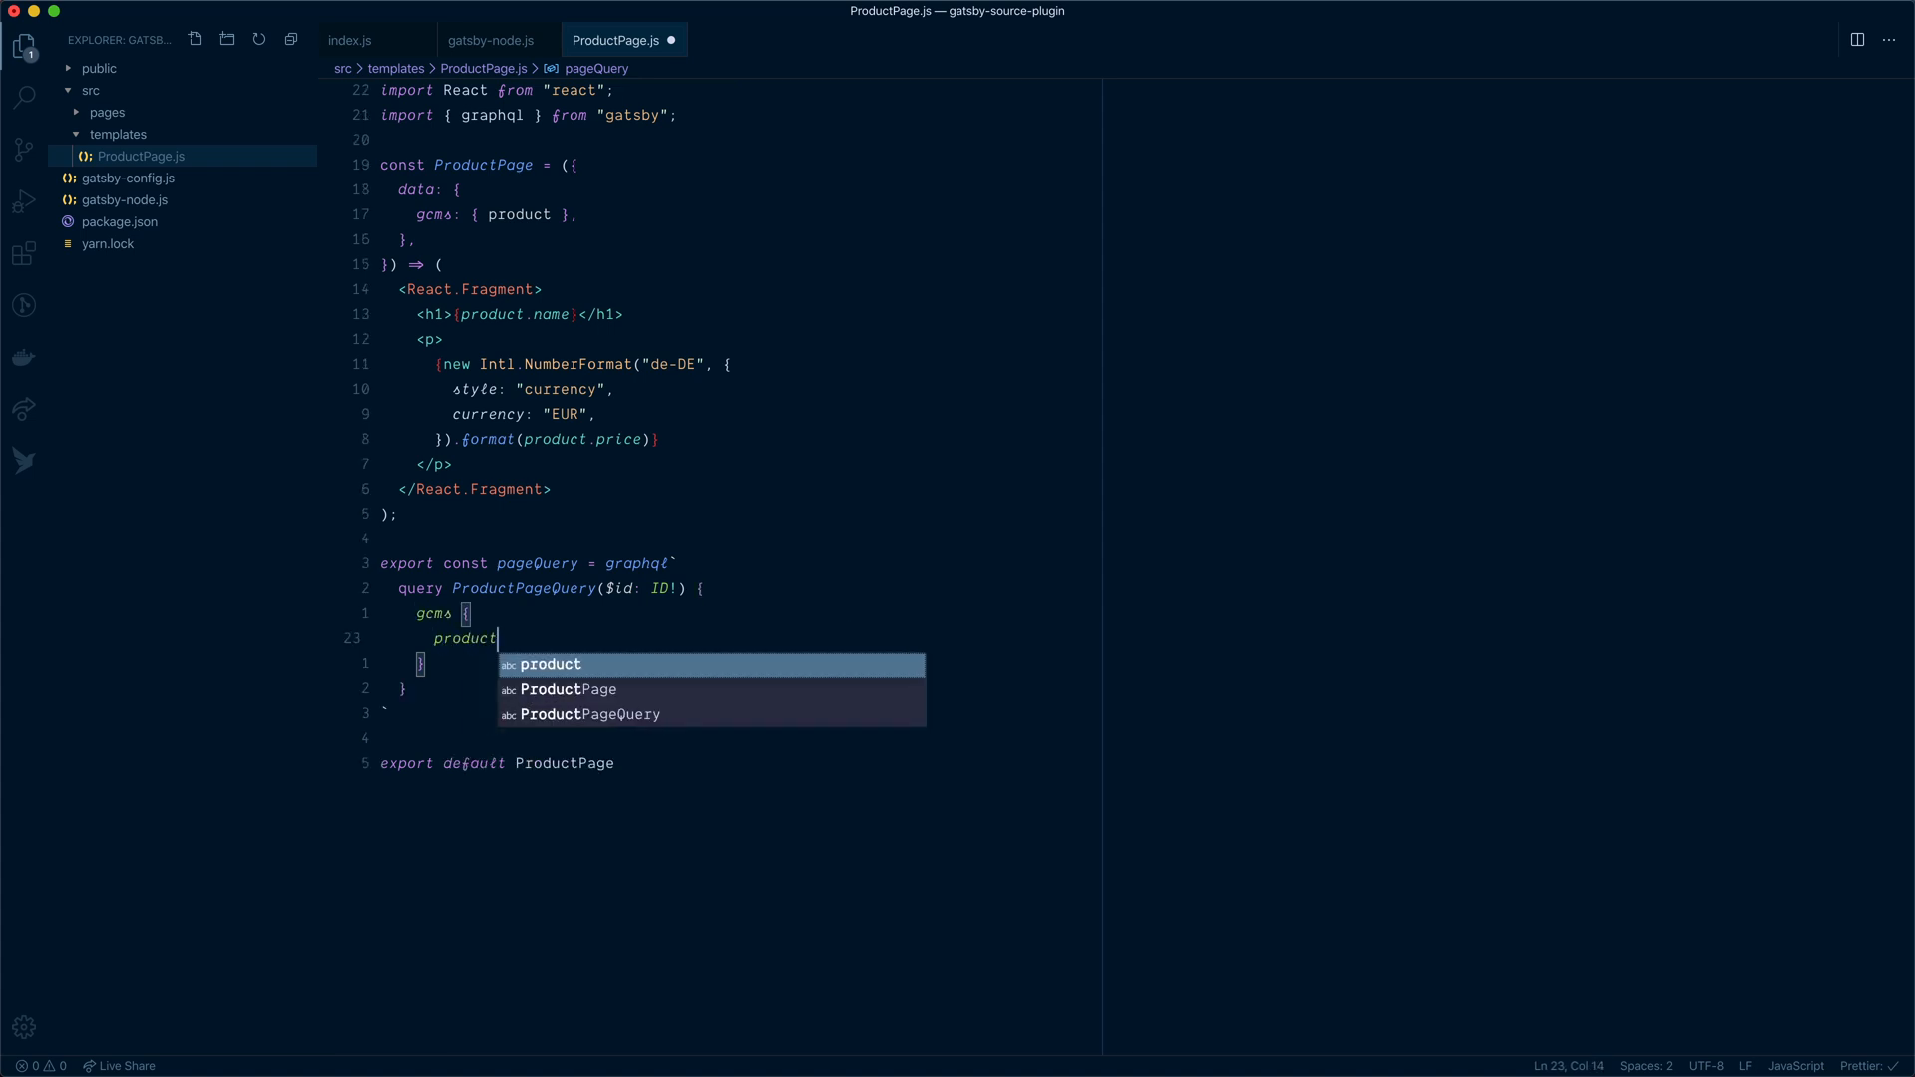
{"action": "type", "text": "(where: {id: }"}
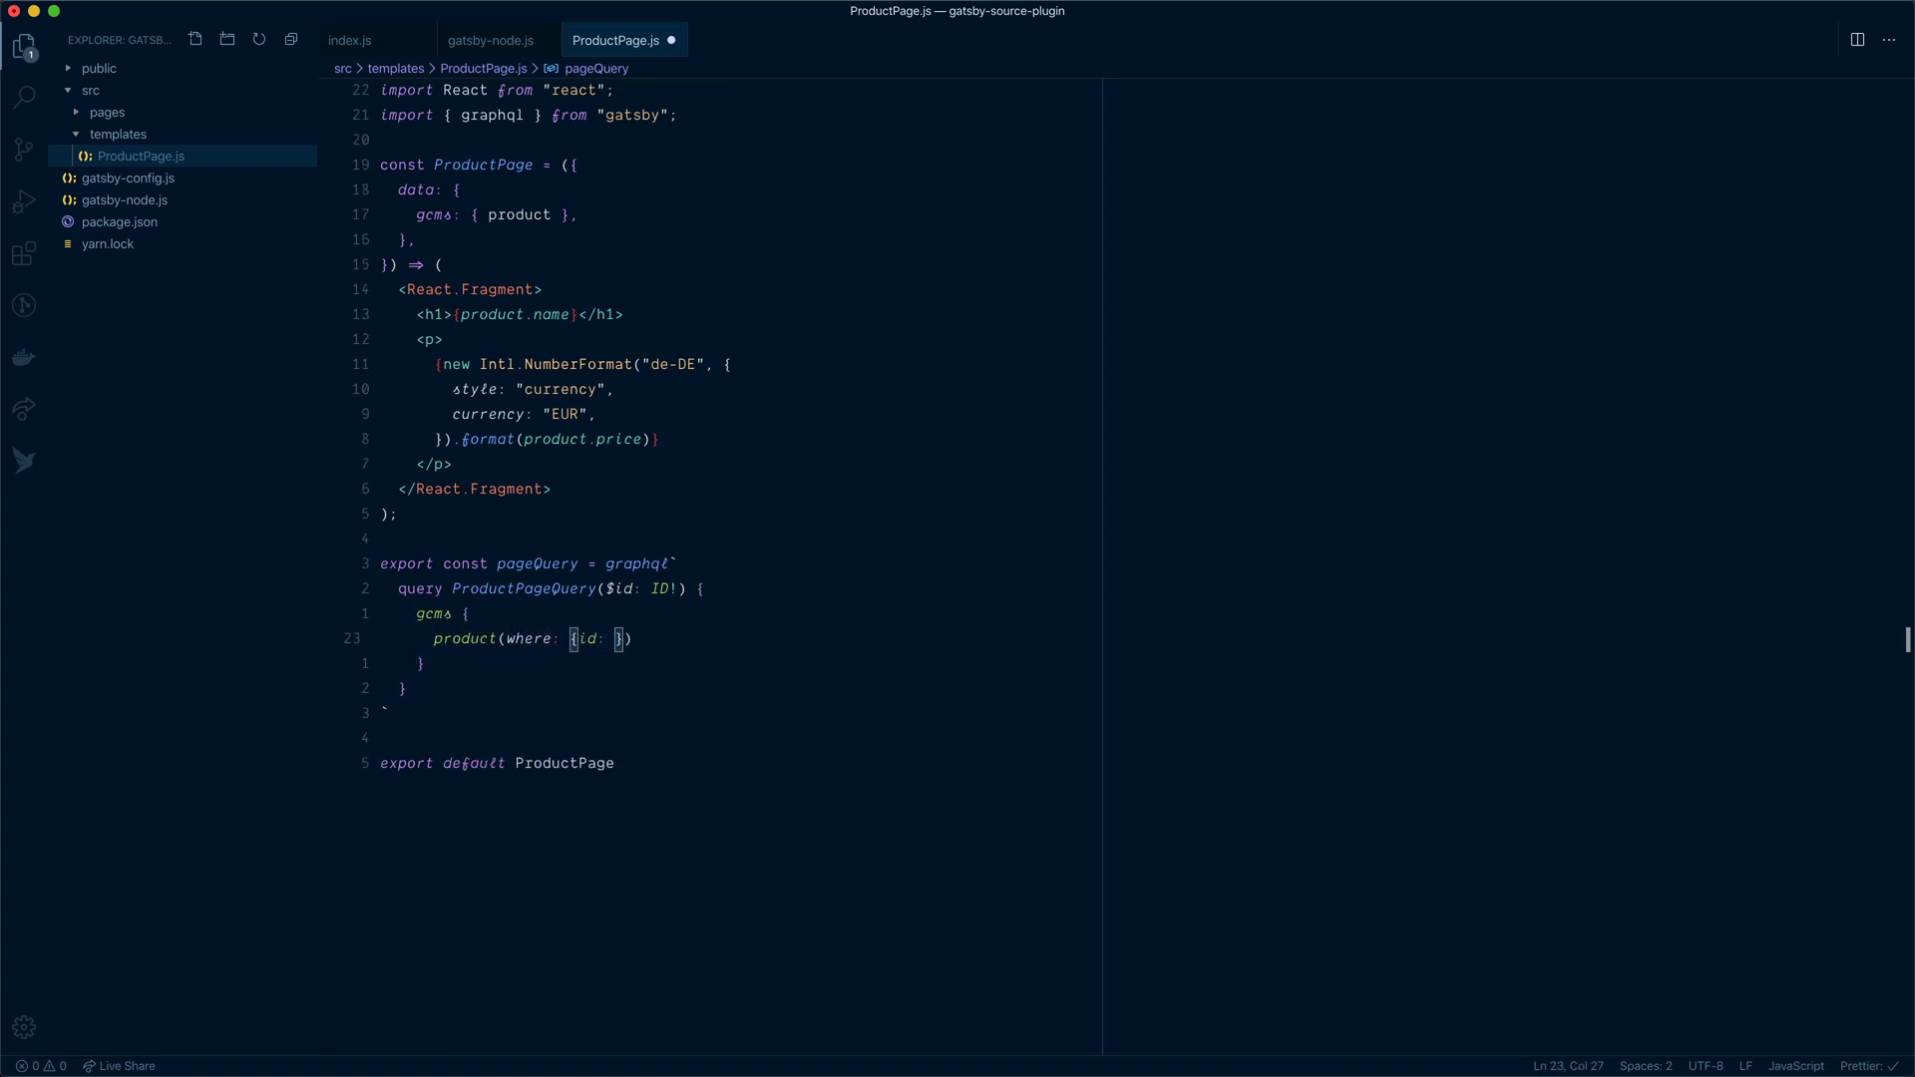
{"action": "type", "text": "nam"}
{"action": "type", "text": "npx gatsby develop"}
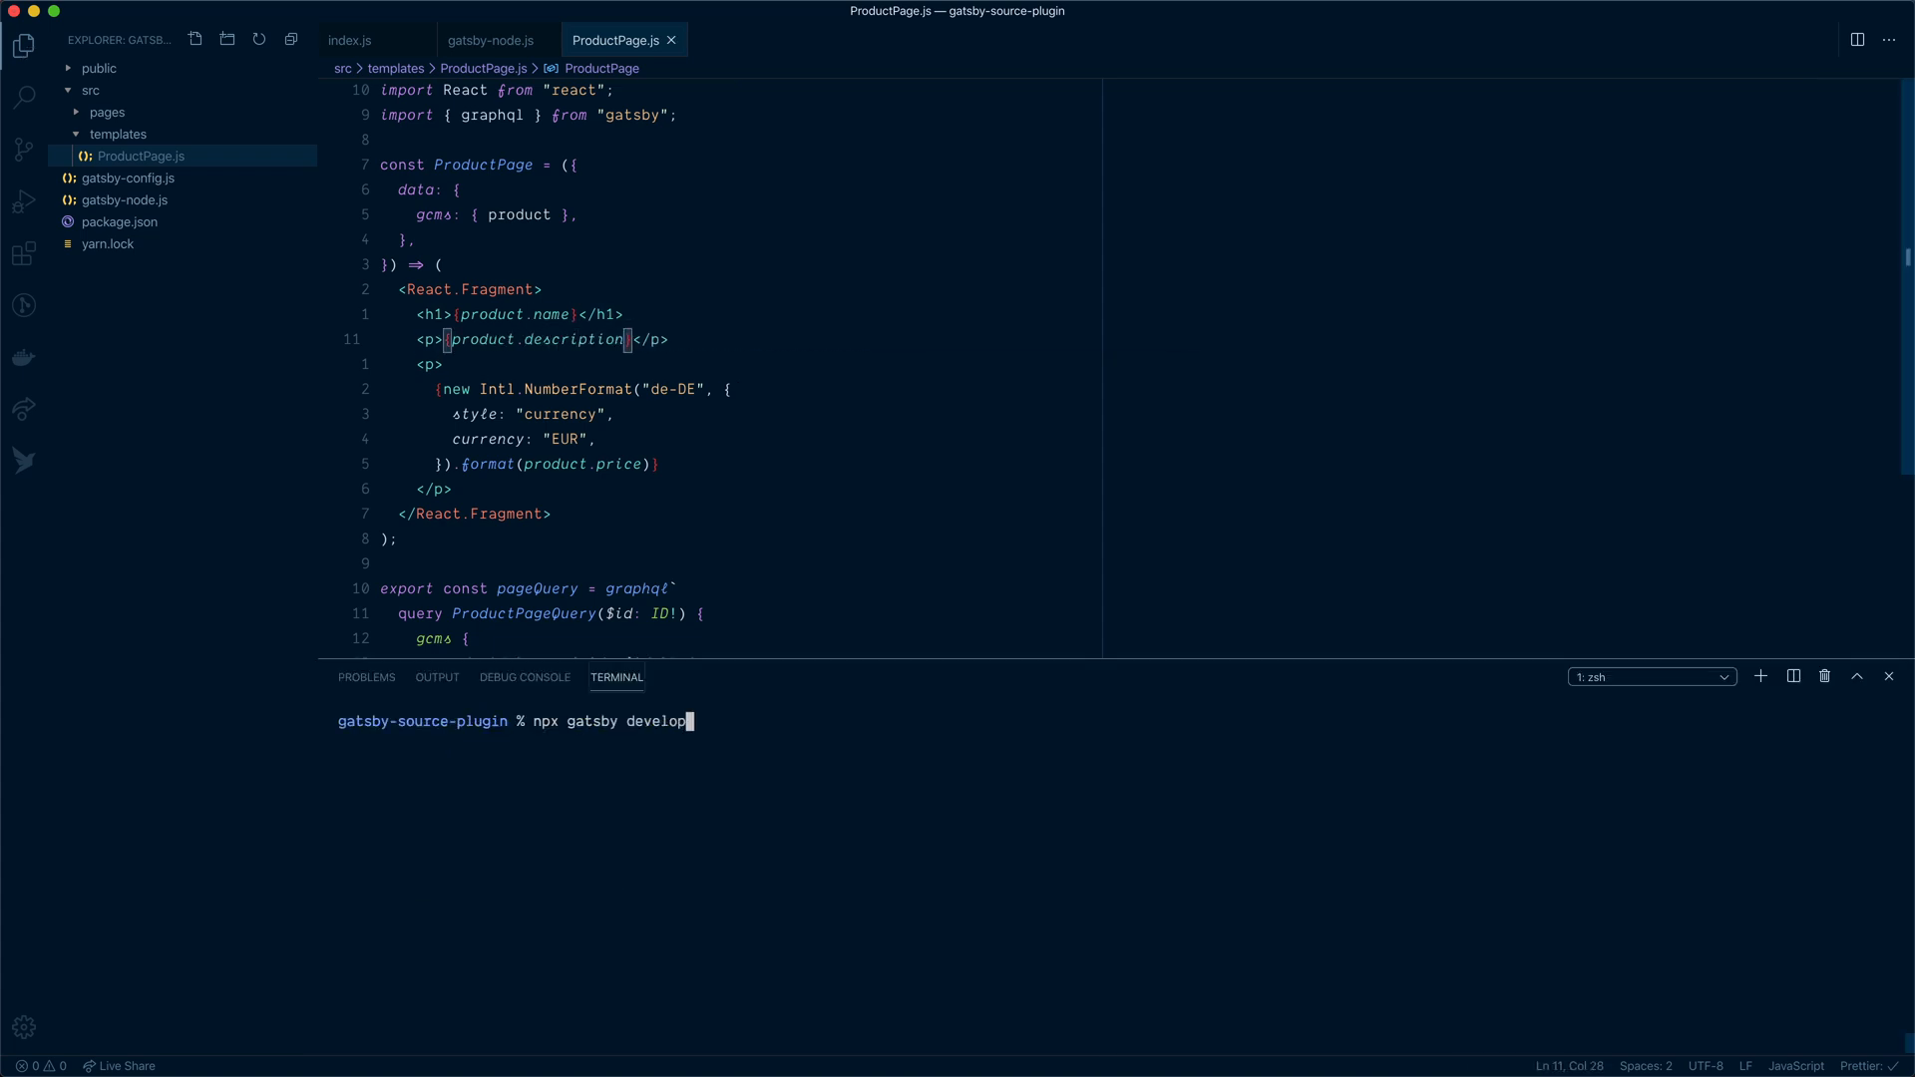
Run npx gatsby develop until it builds 4 pages, then review gatsby-node.js
{"action": "key", "text": "Return"}
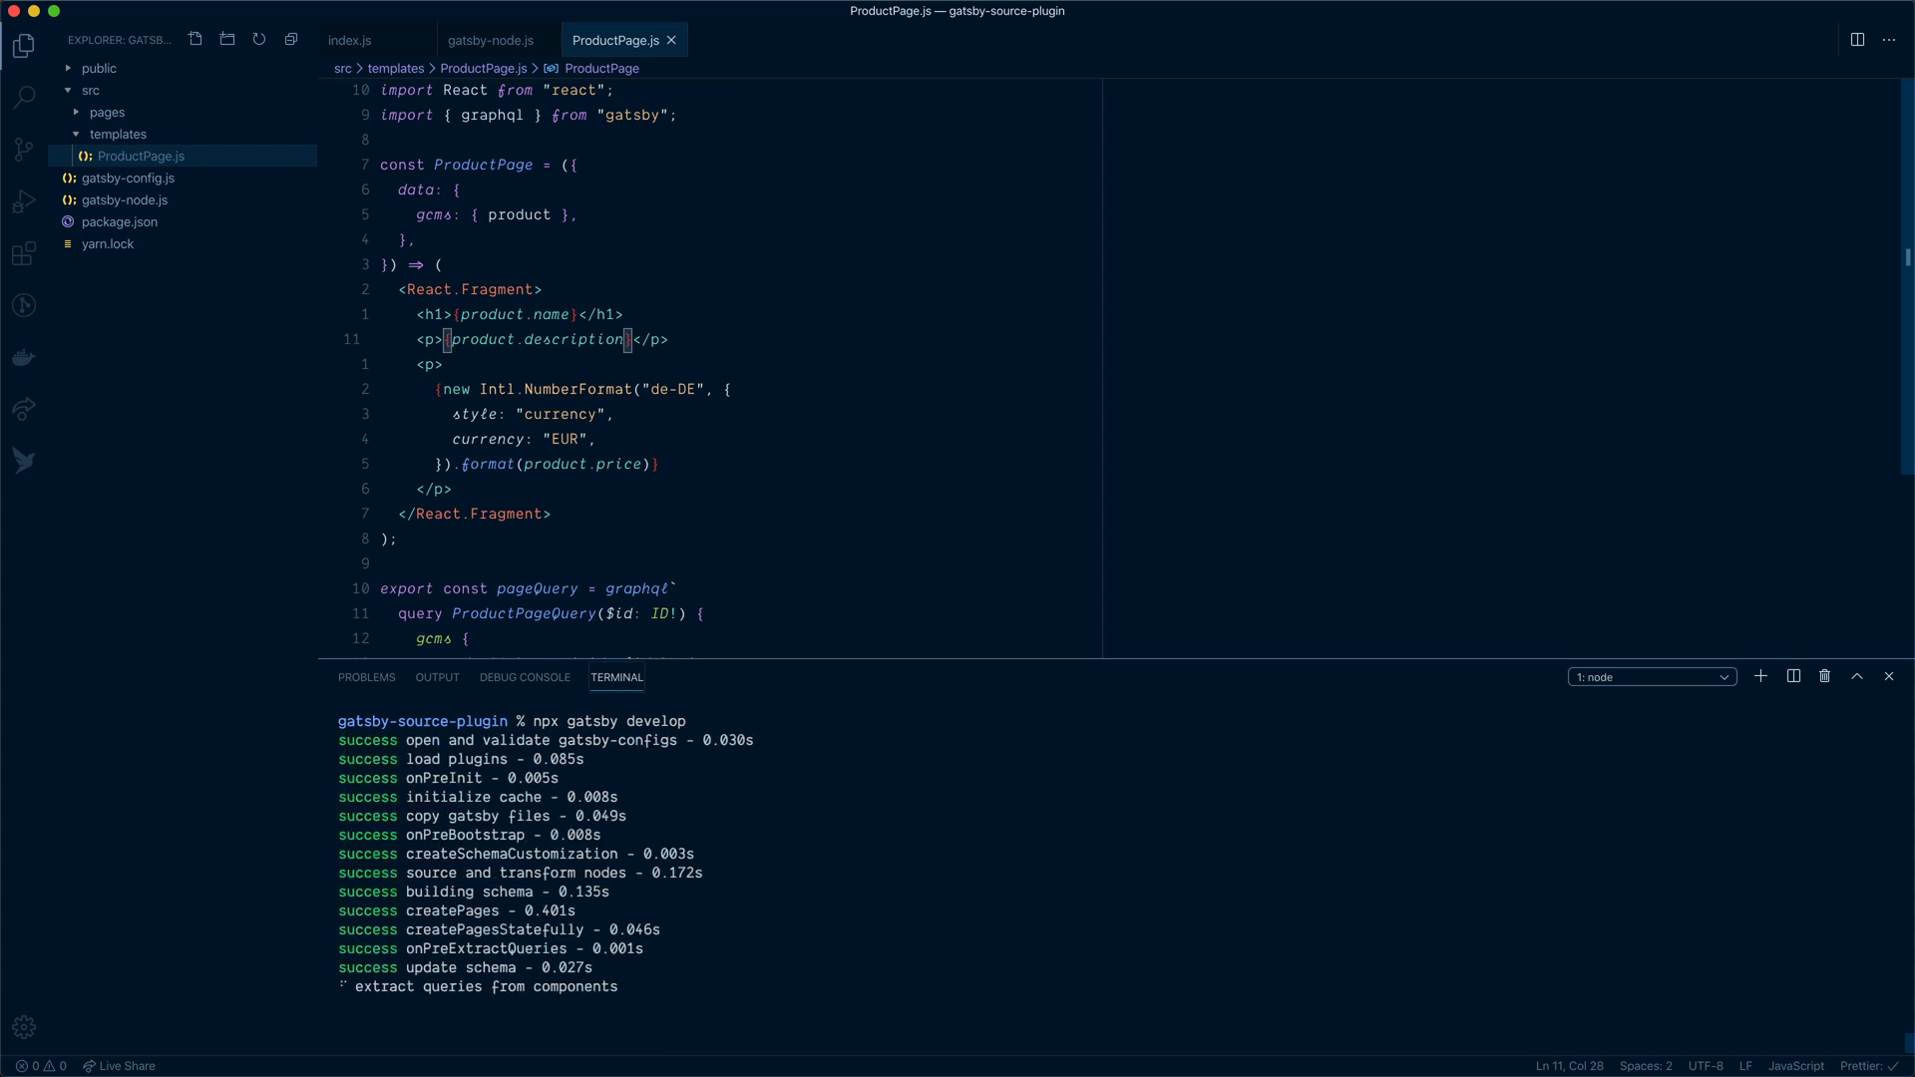
{"action": "left_click", "coordinate": [491, 39]}
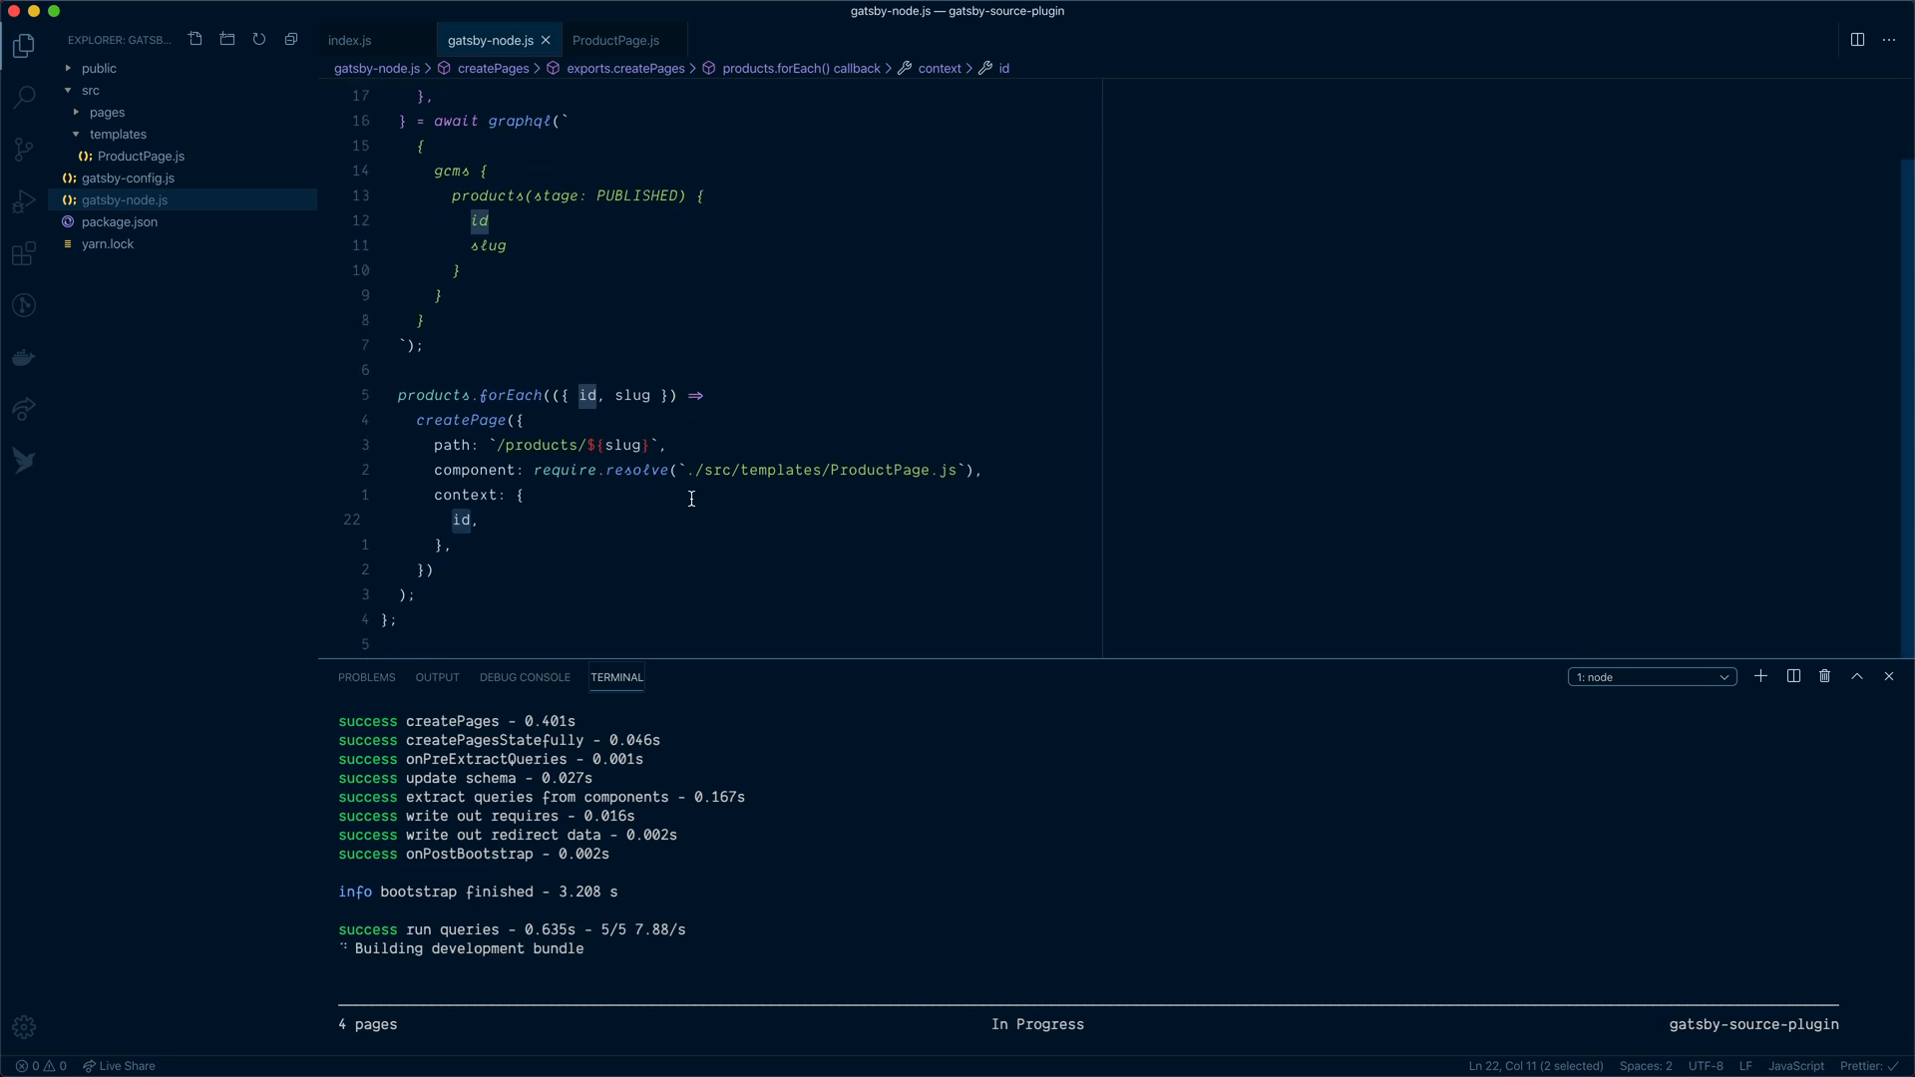
{"action": "mouse_move", "coordinate": [596, 373]}
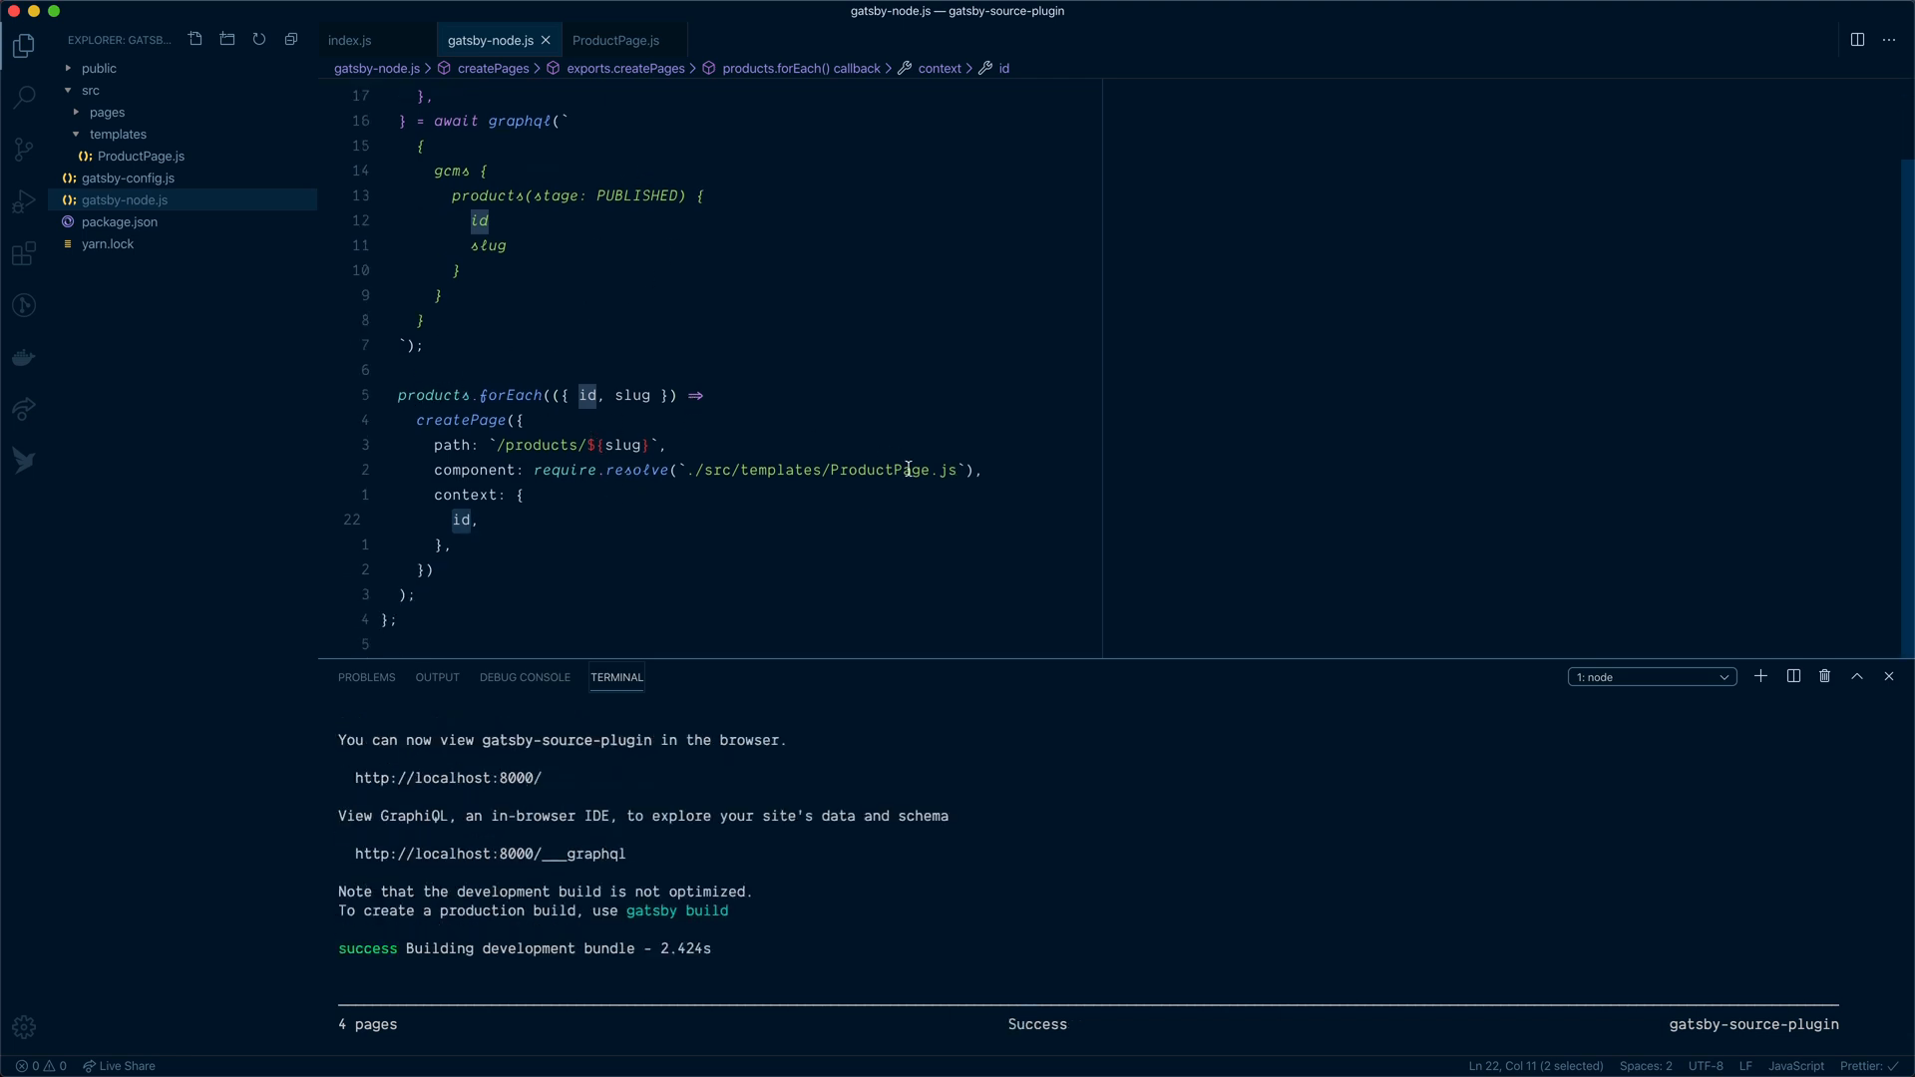
{"action": "double_click", "coordinate": [878, 469]}
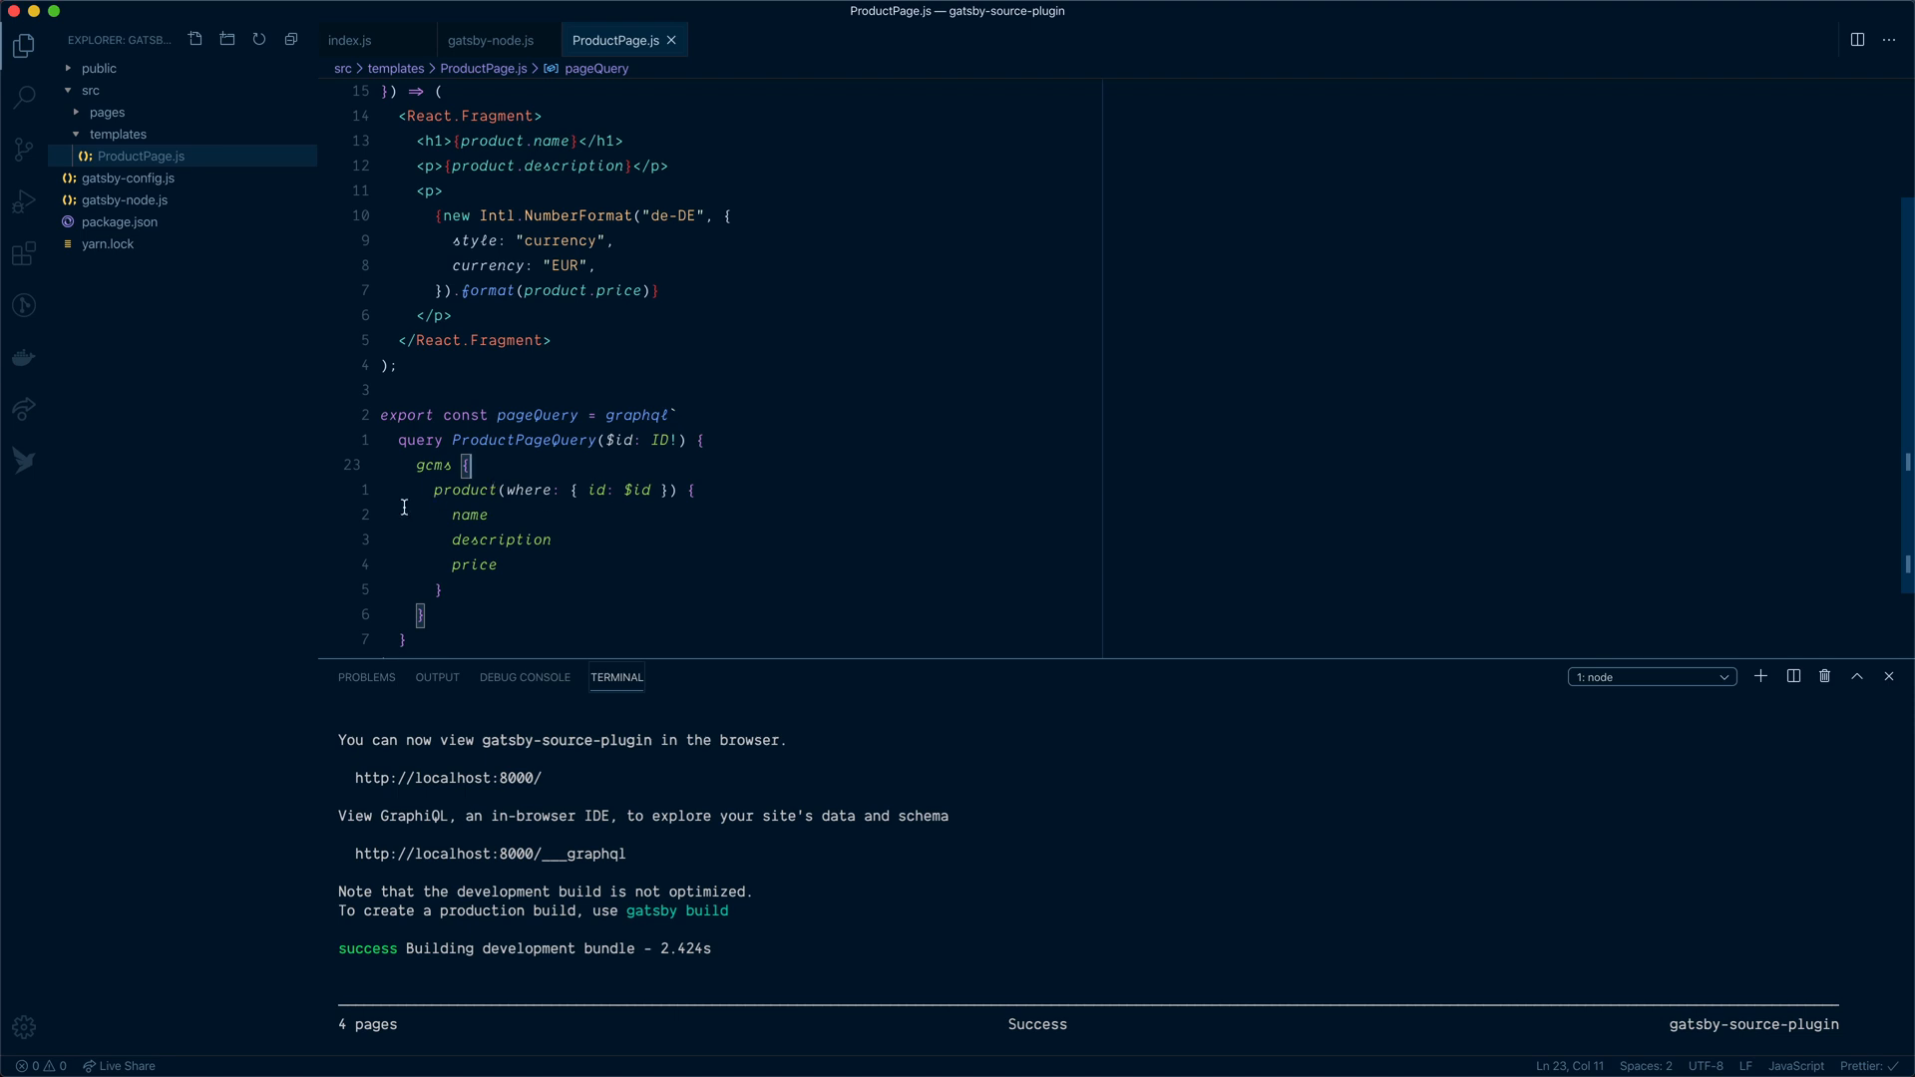
{"action": "mouse_move", "coordinate": [497, 454]}
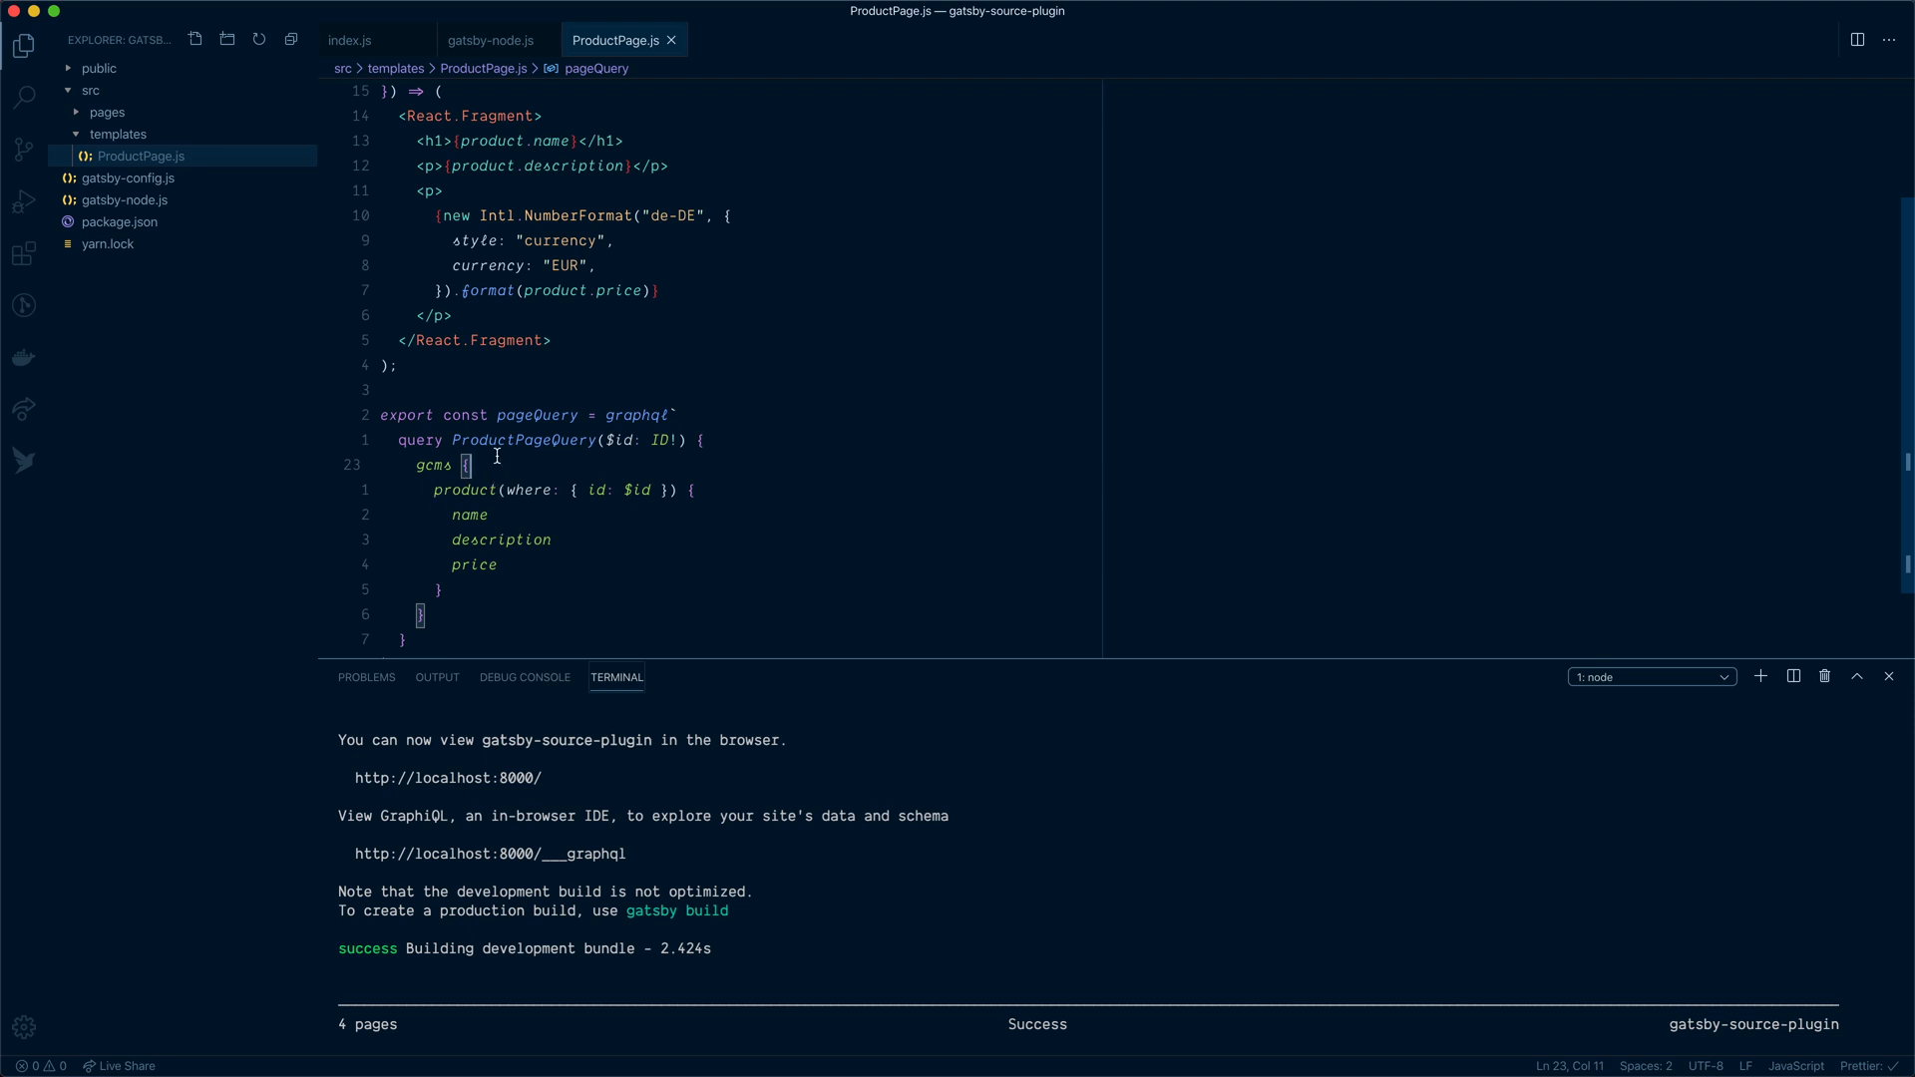
{"action": "mouse_move", "coordinate": [610, 527]}
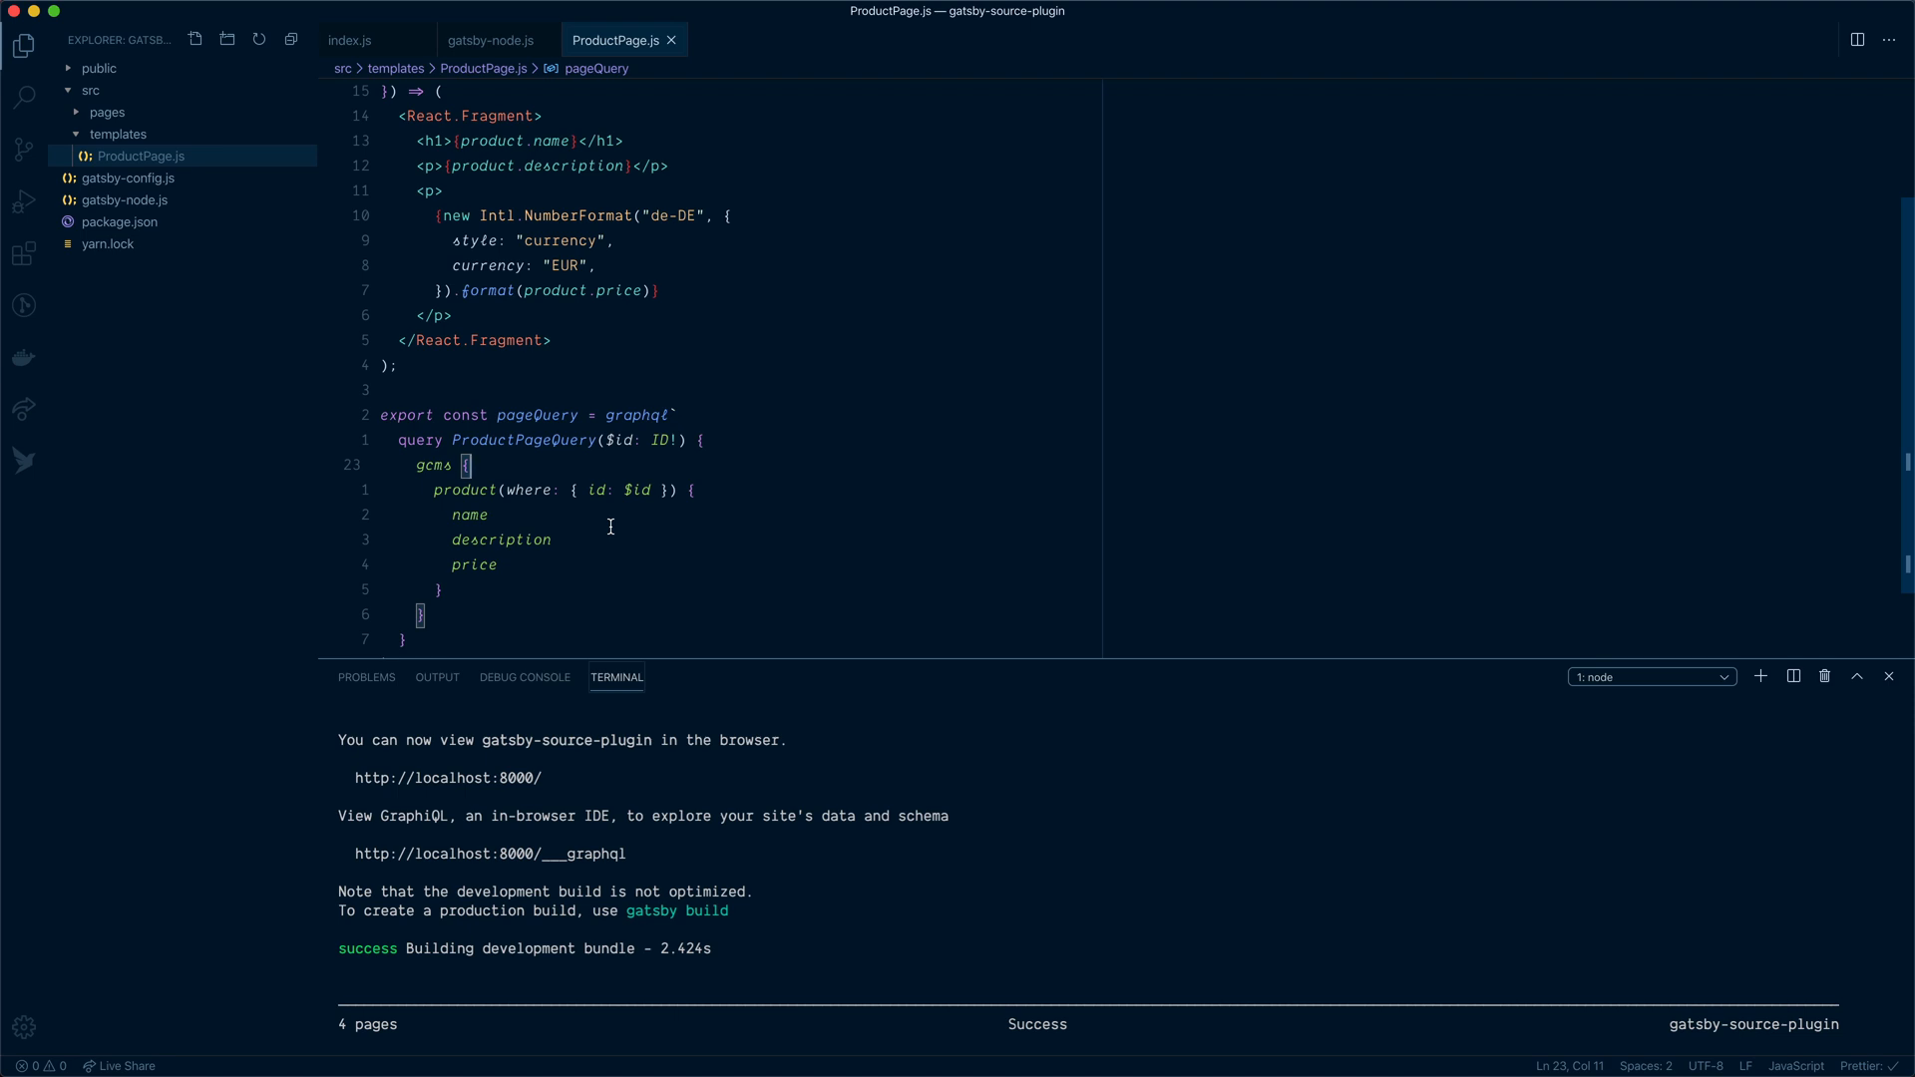
{"action": "mouse_move", "coordinate": [482, 778]}
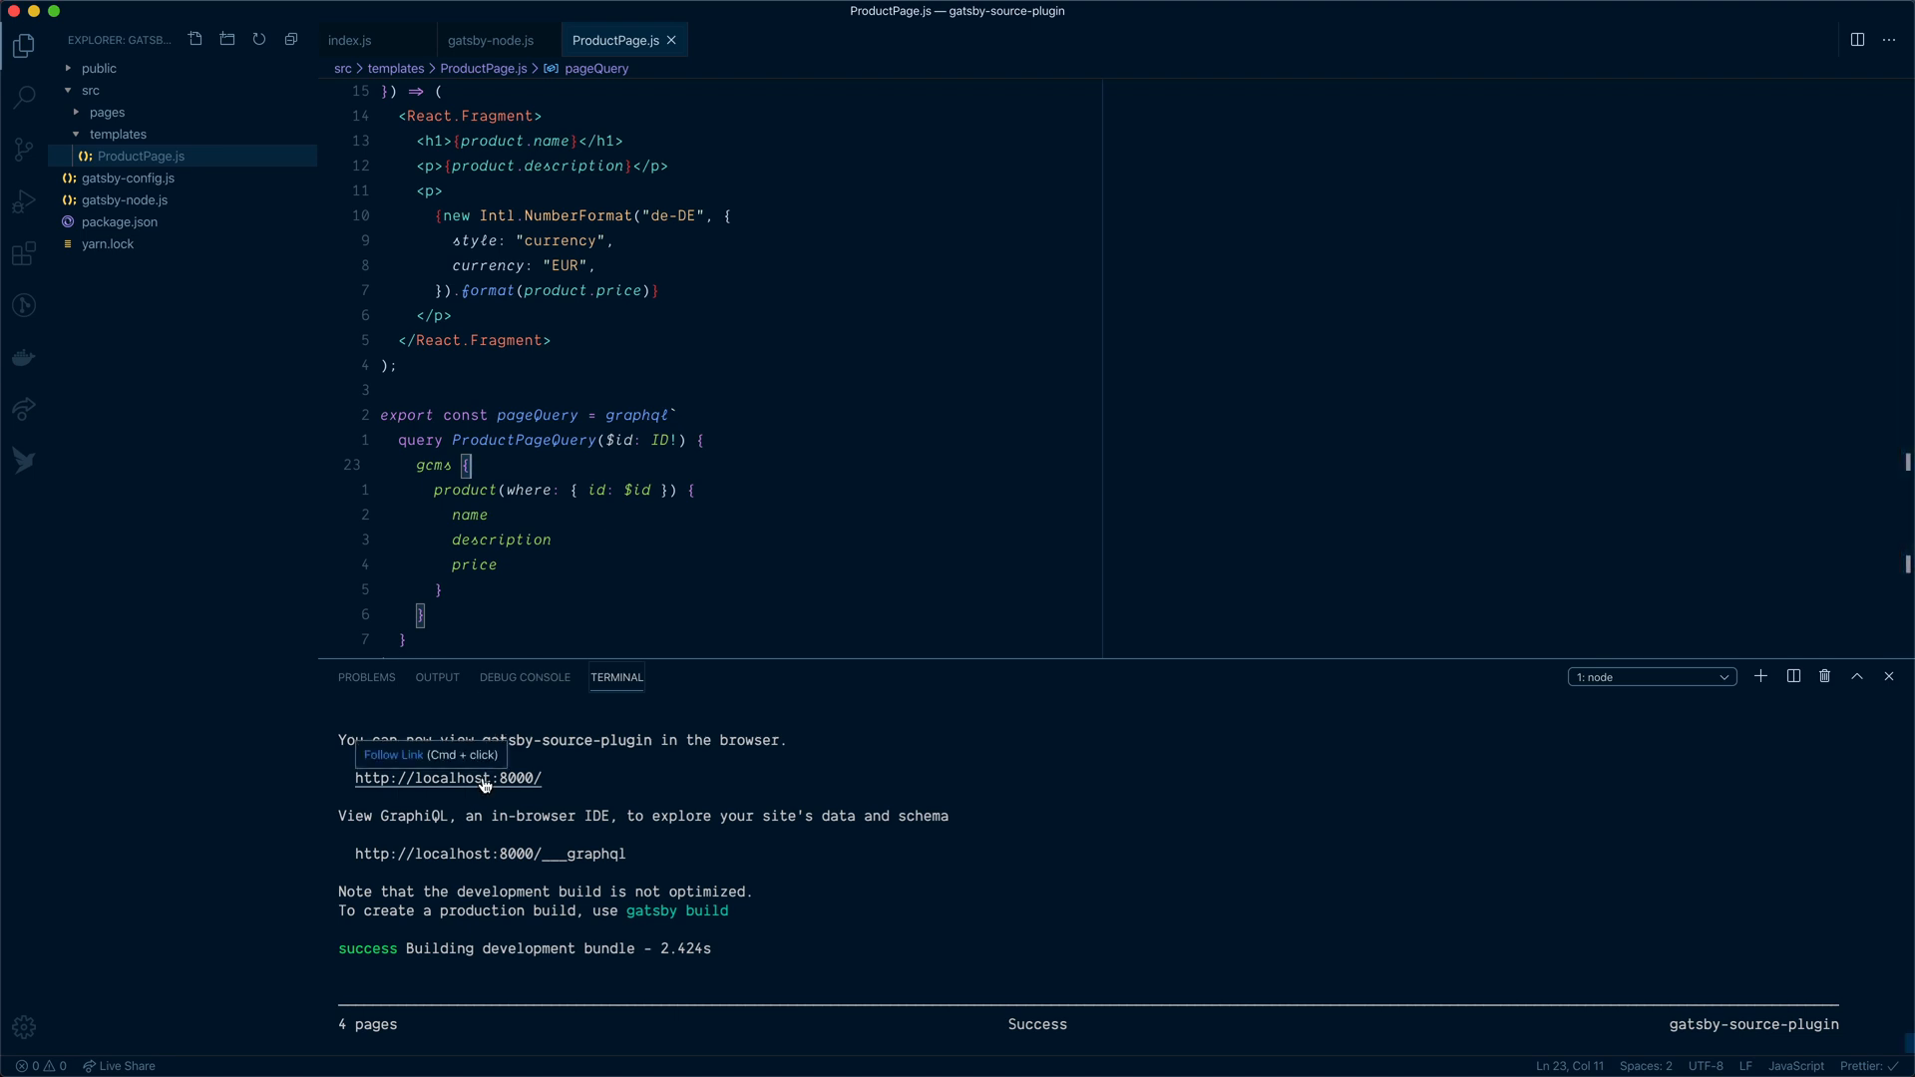
Open localhost:8000 and visit the Long Sleeve Tee then Short Sleeve Tee product pages showing 1.900,00 €
{"action": "left_click", "coordinate": [447, 778]}
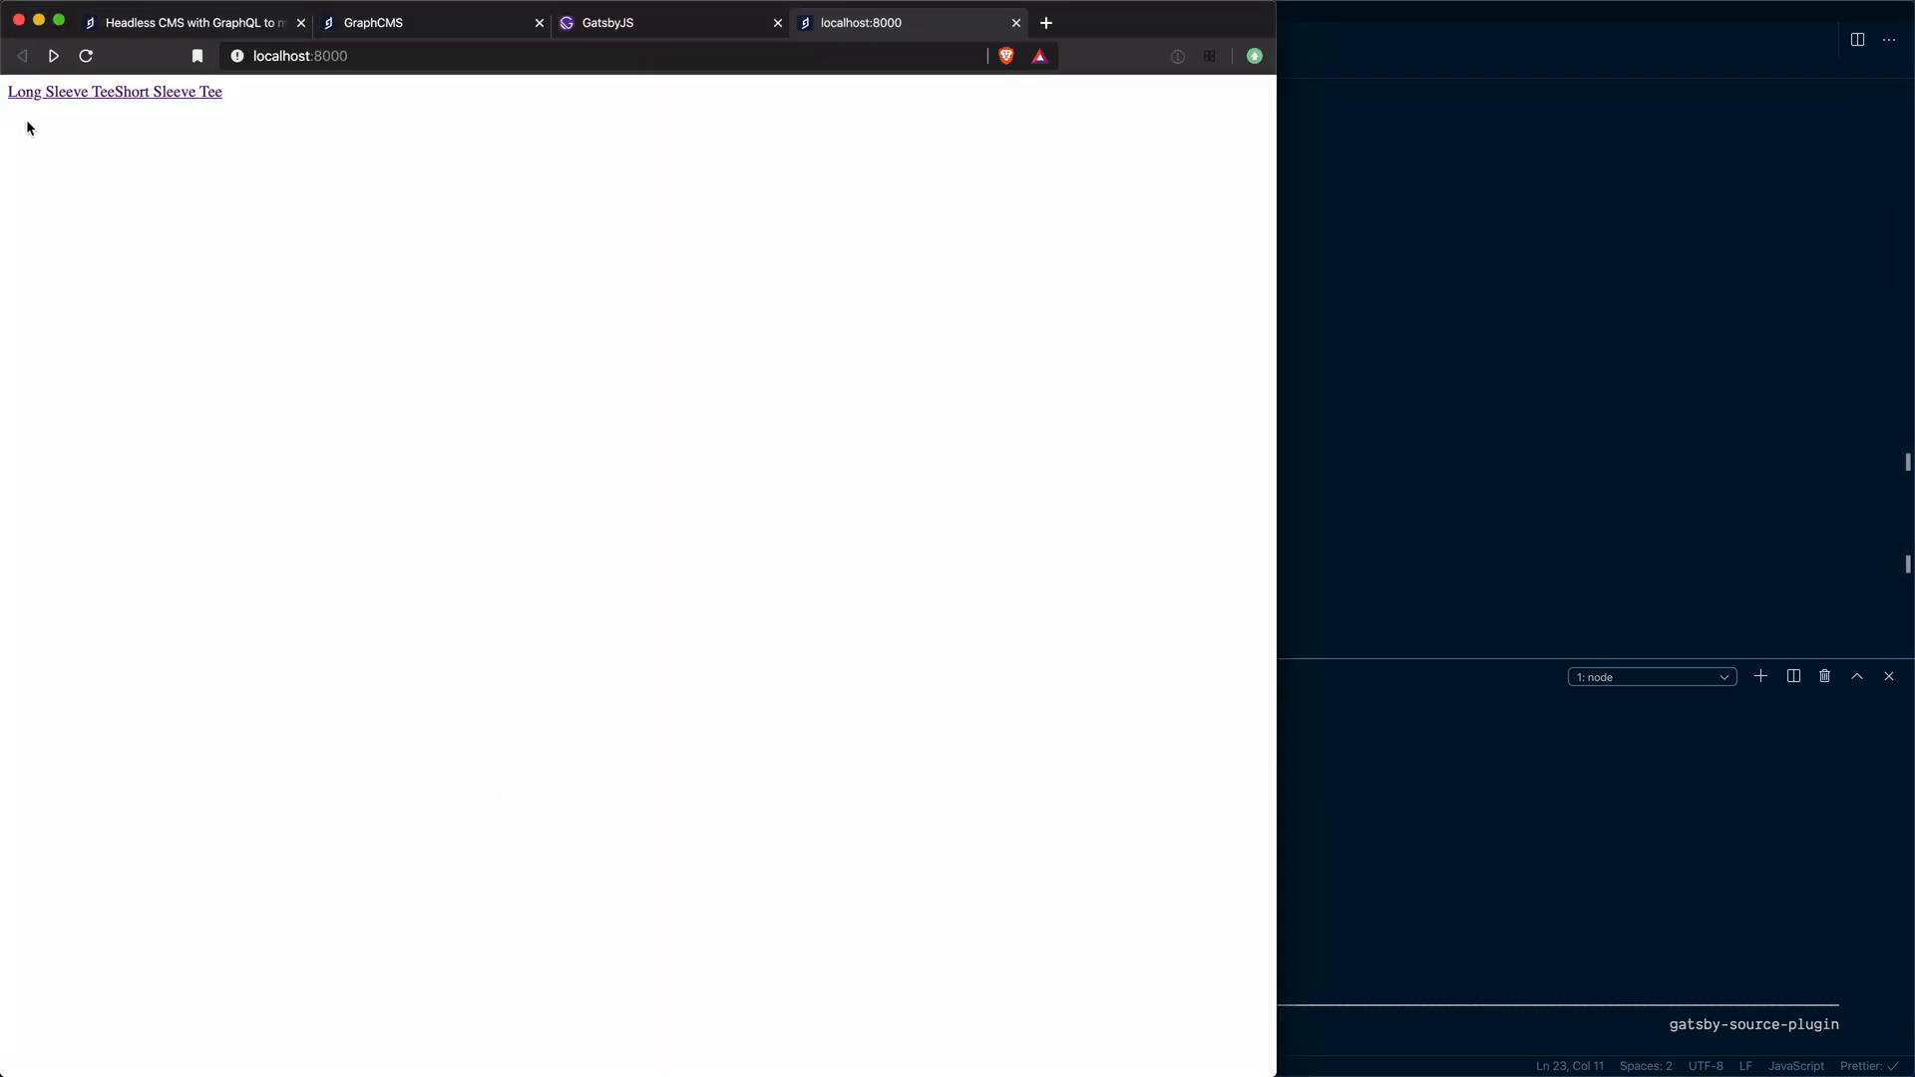
{"action": "mouse_move", "coordinate": [172, 103]}
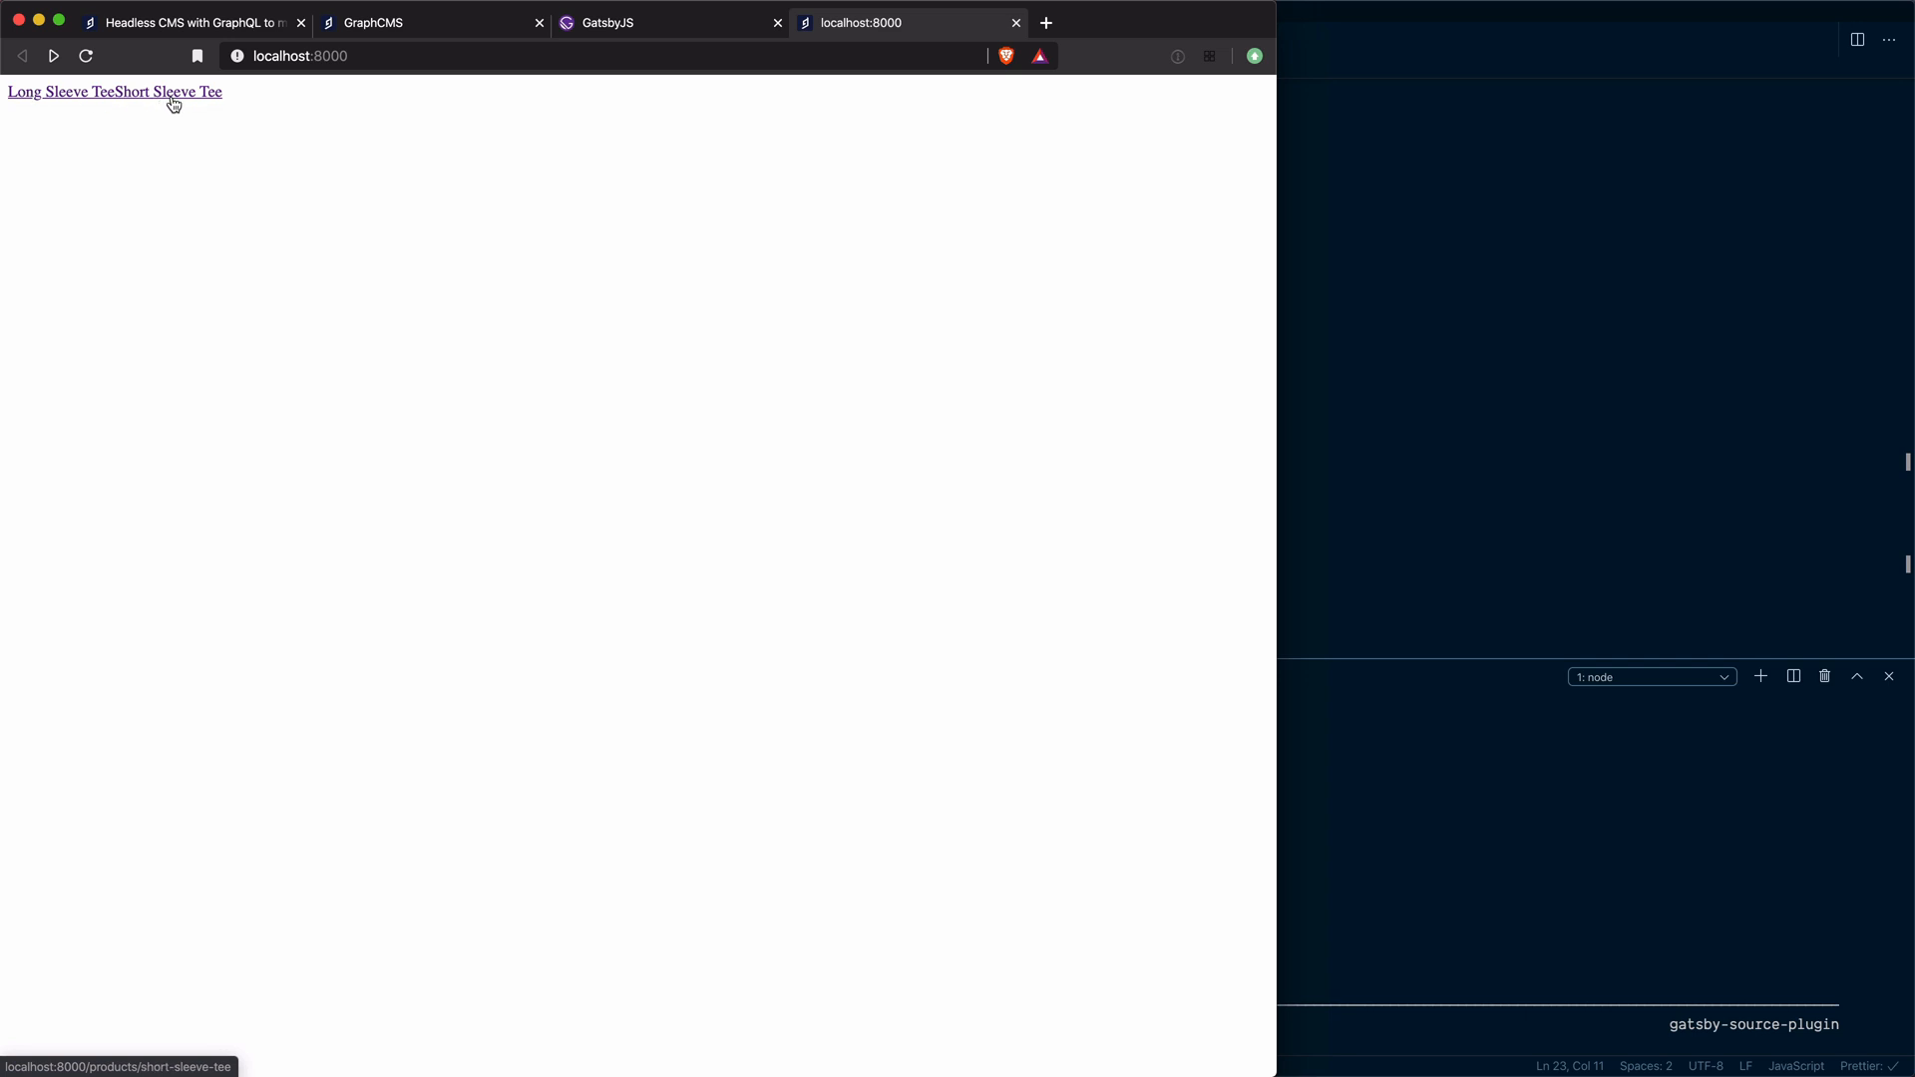
{"action": "mouse_move", "coordinate": [38, 102]}
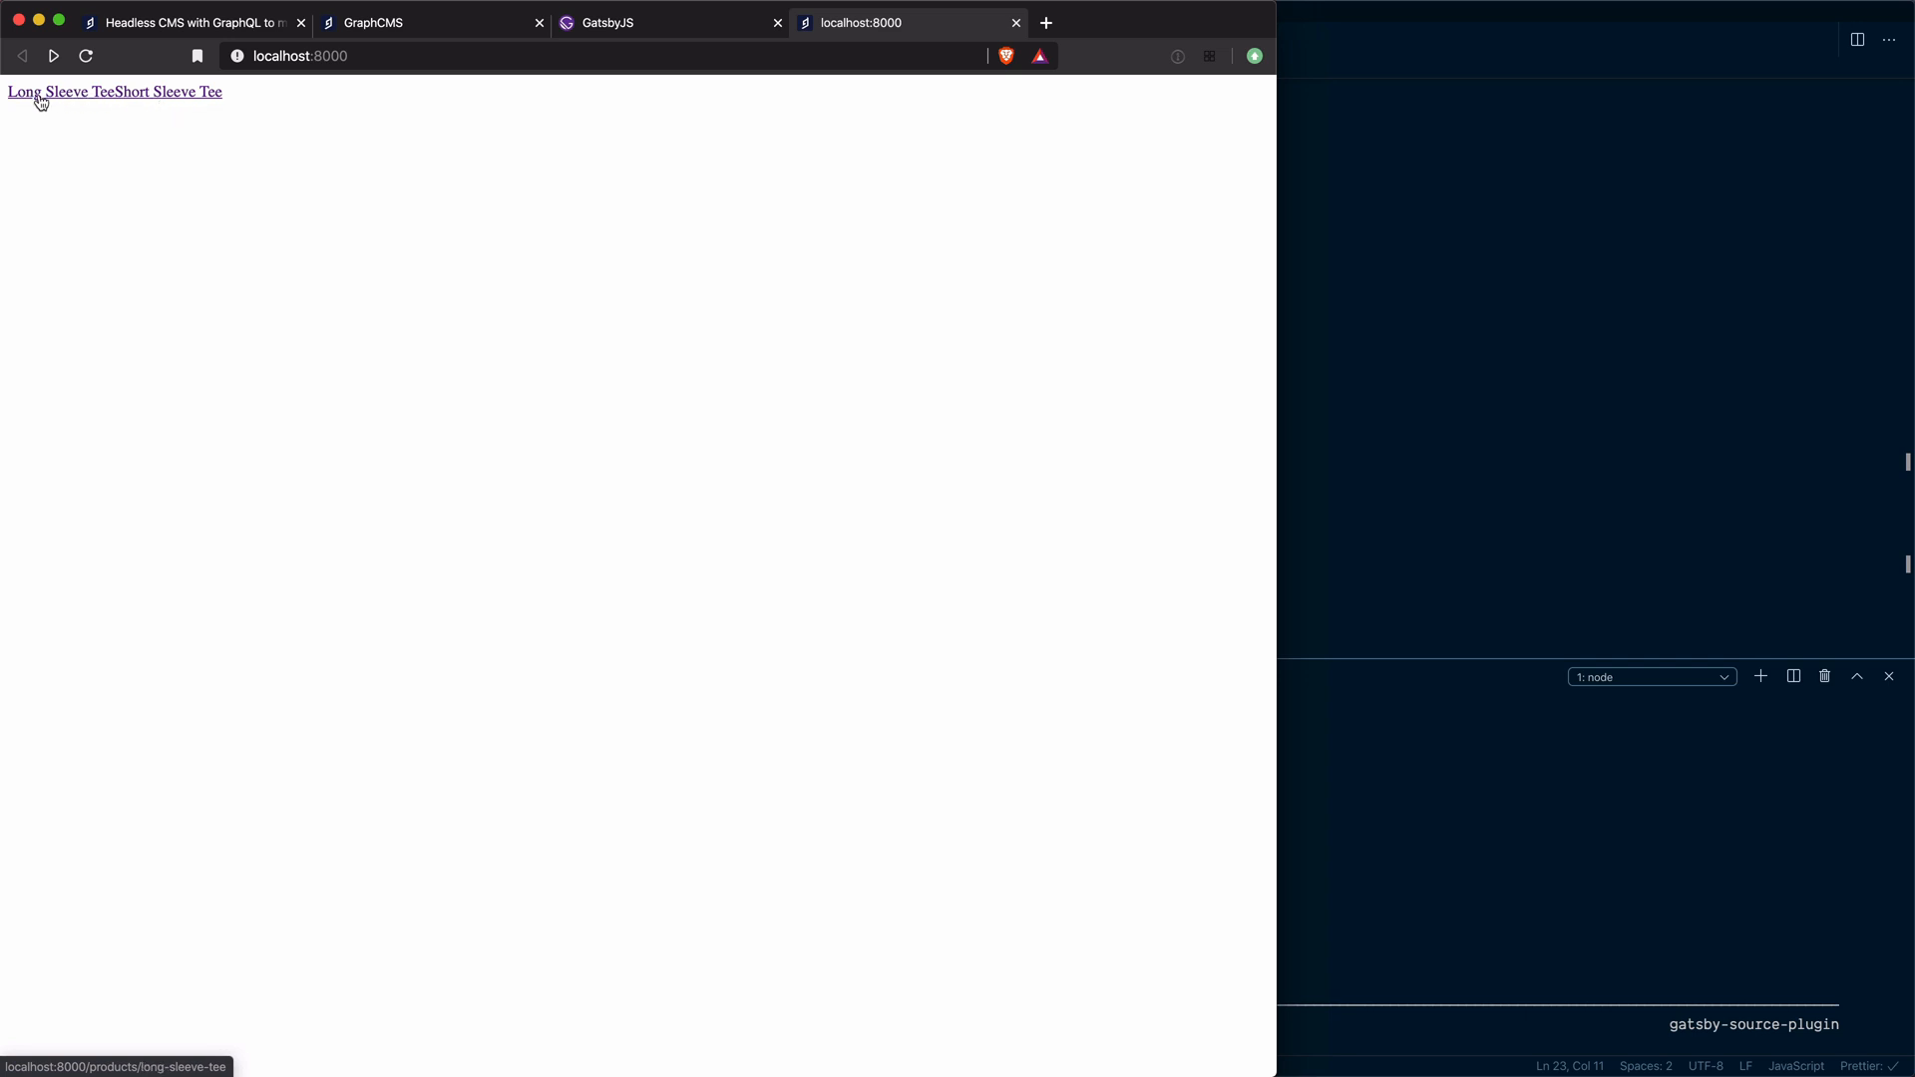
{"action": "left_click", "coordinate": [48, 92]}
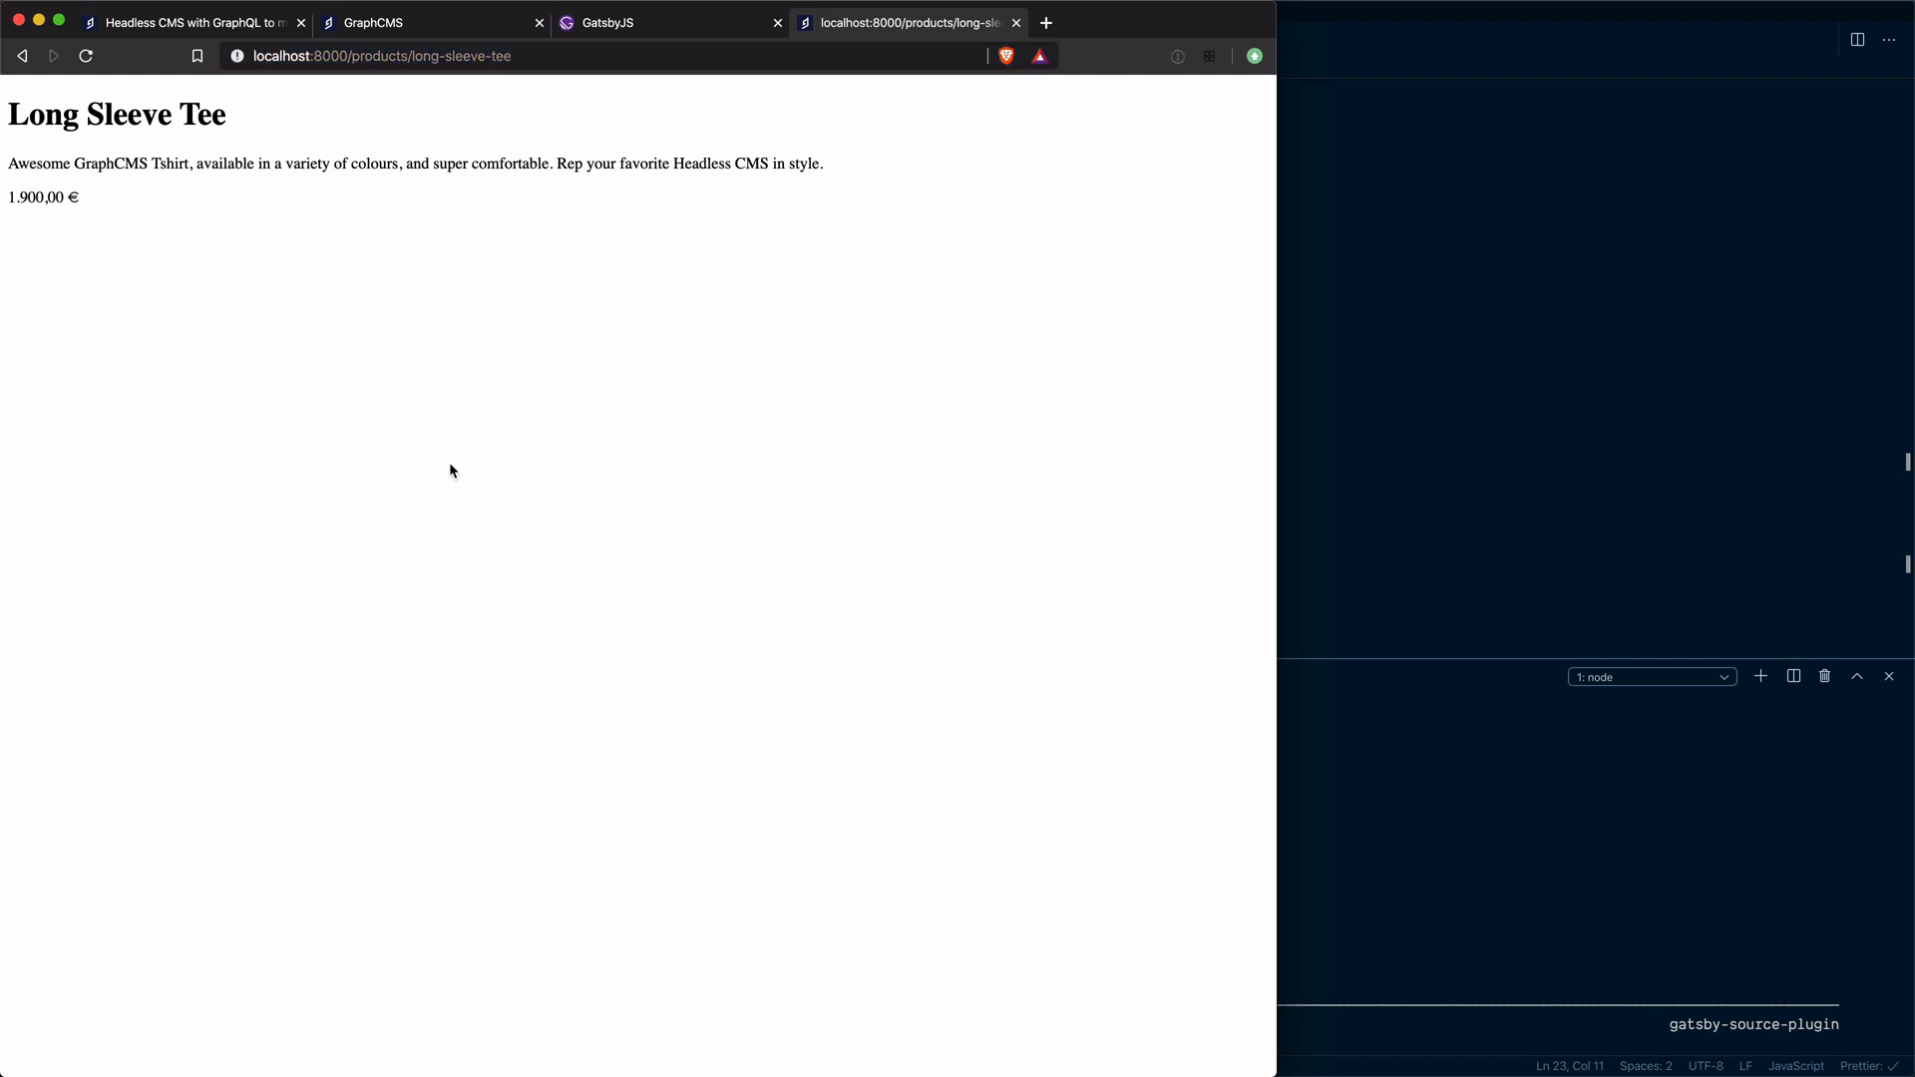
{"action": "double_click", "coordinate": [115, 114]}
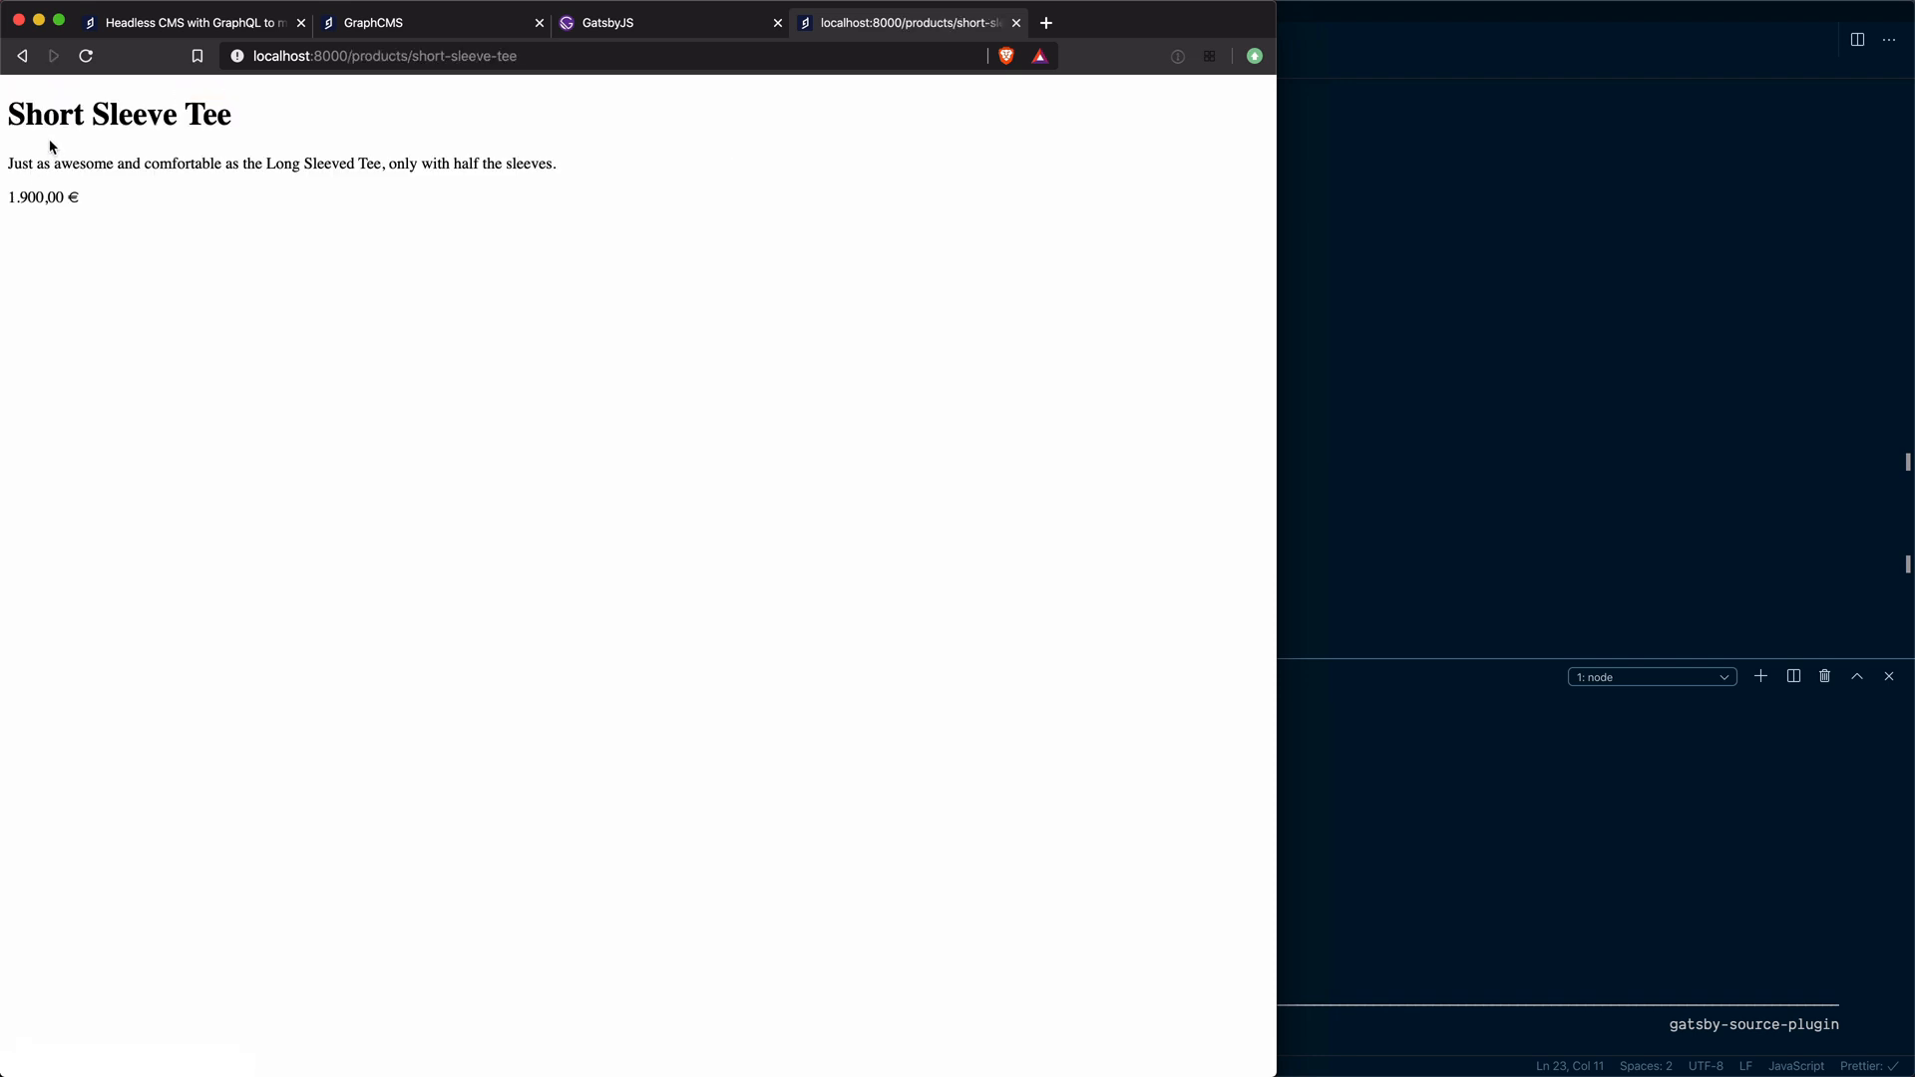
{"action": "mouse_move", "coordinate": [290, 276]}
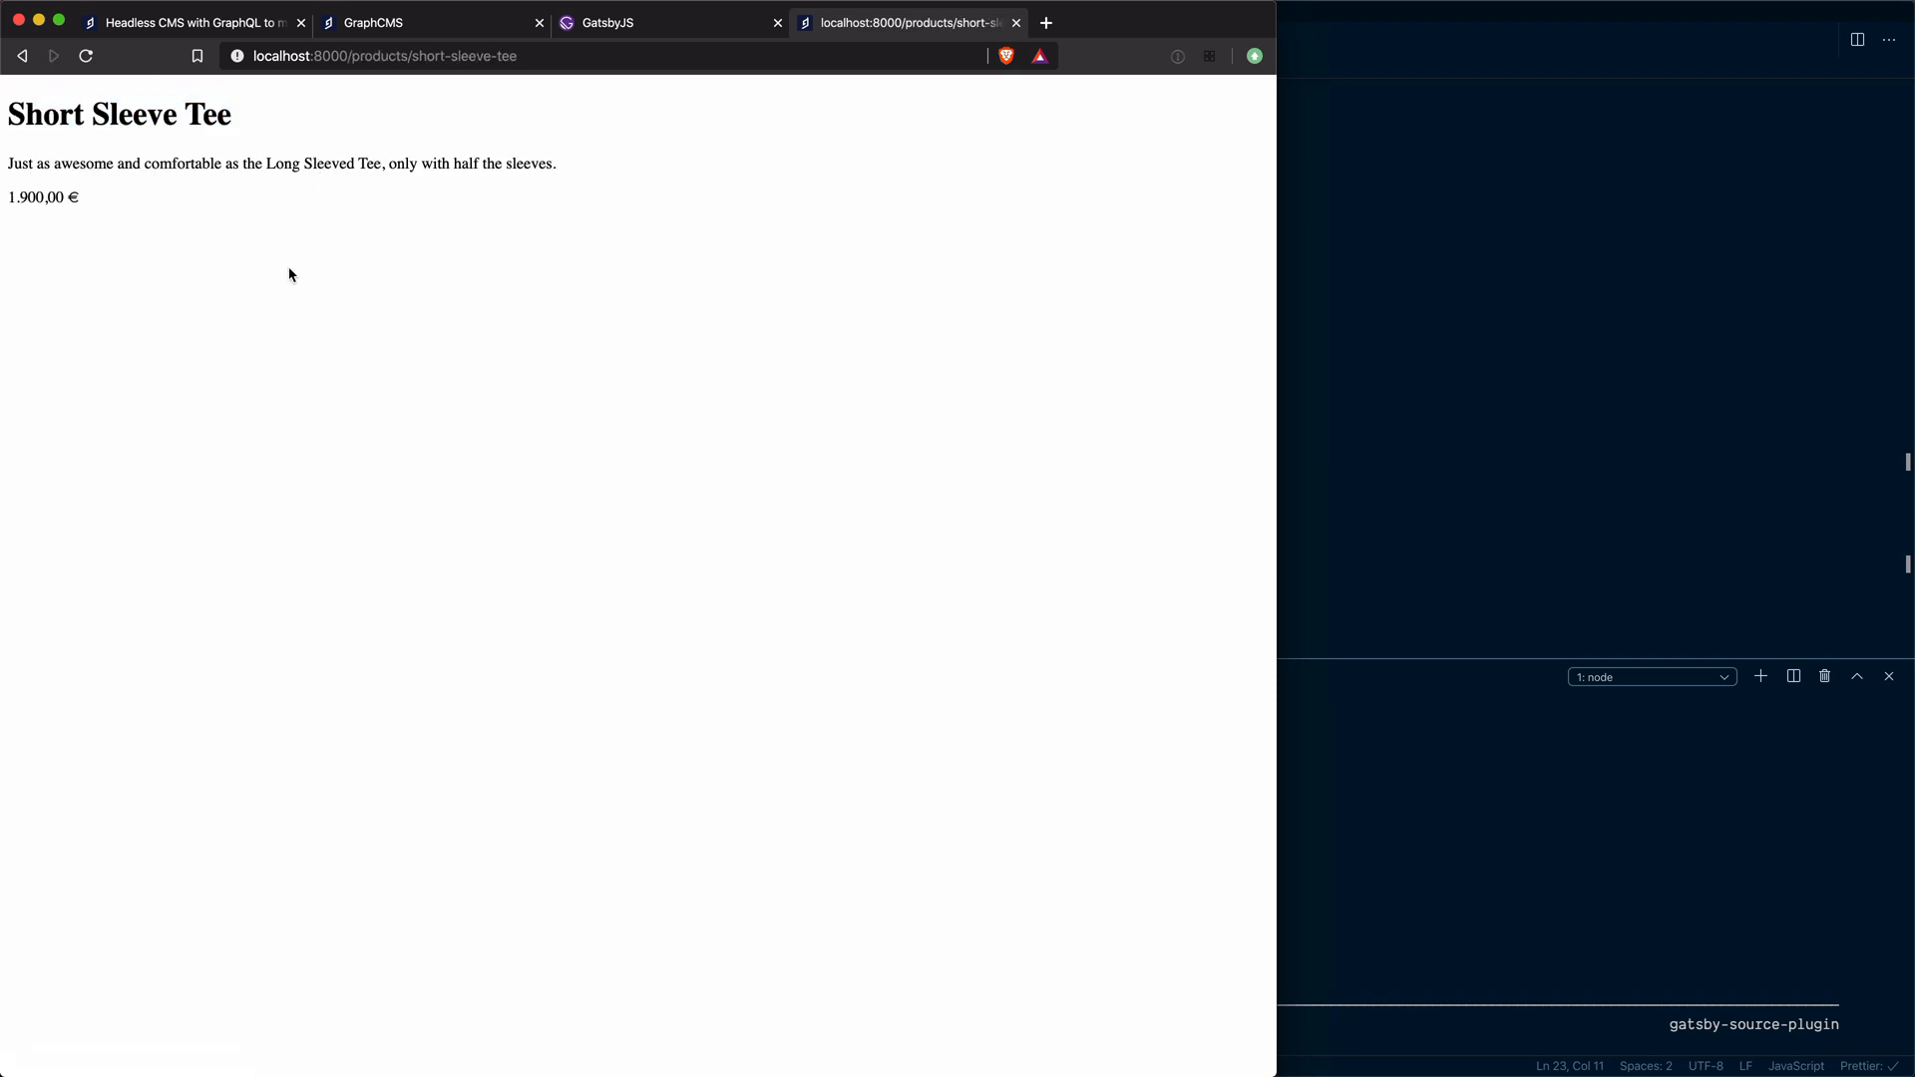